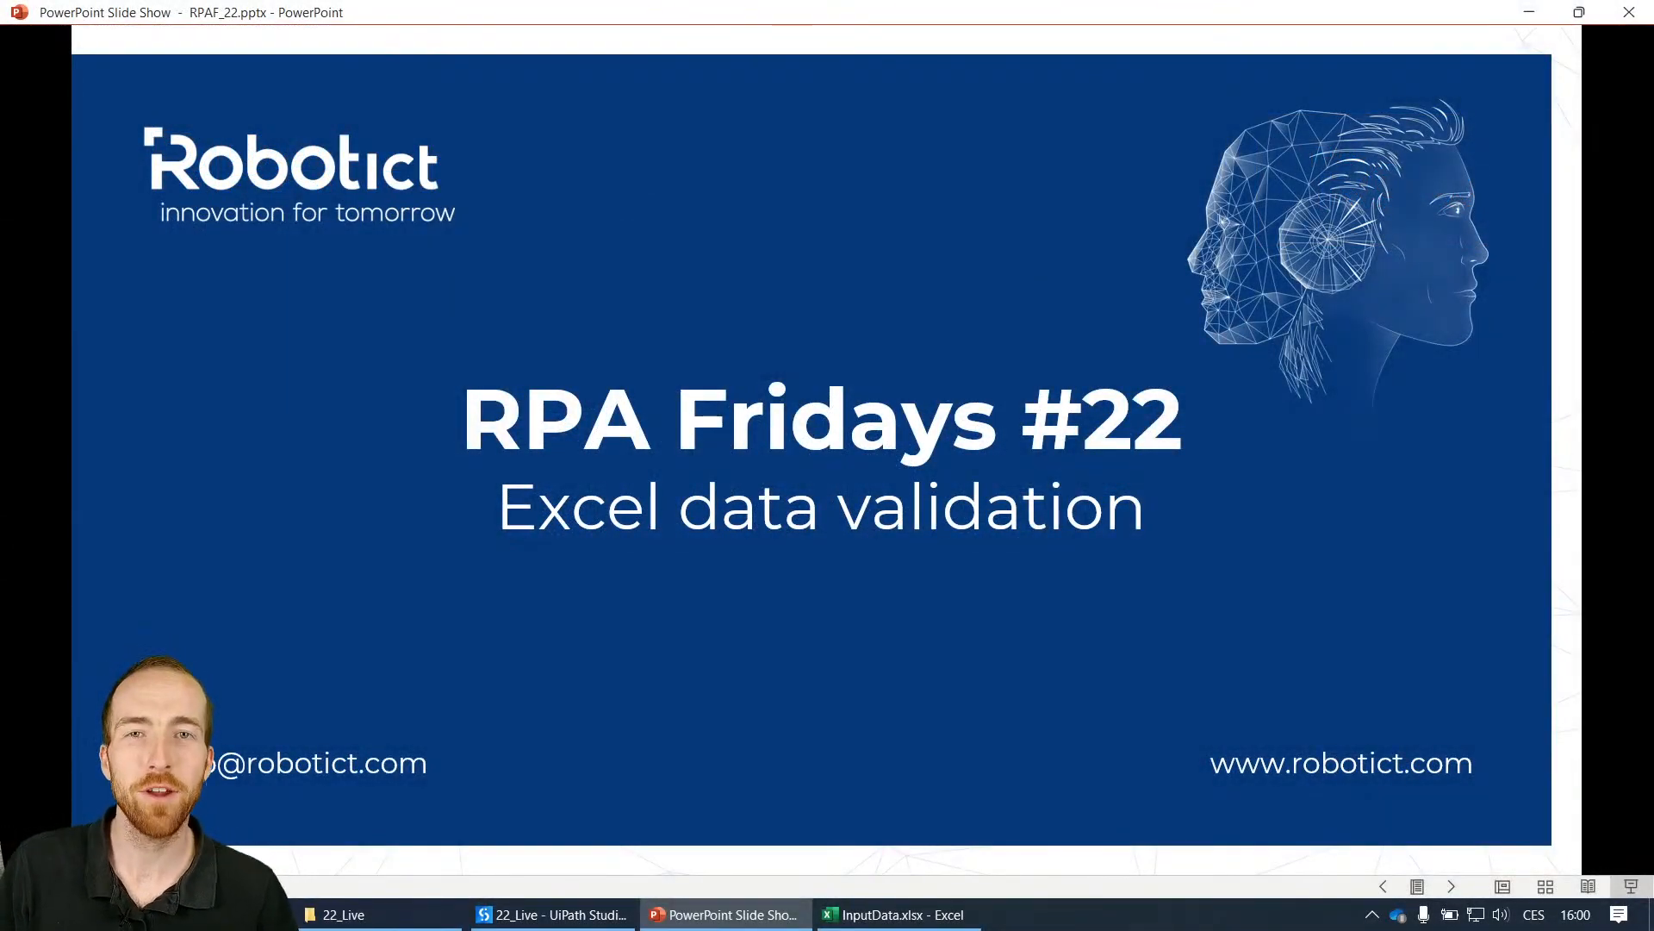
mouse_move(826, 565)
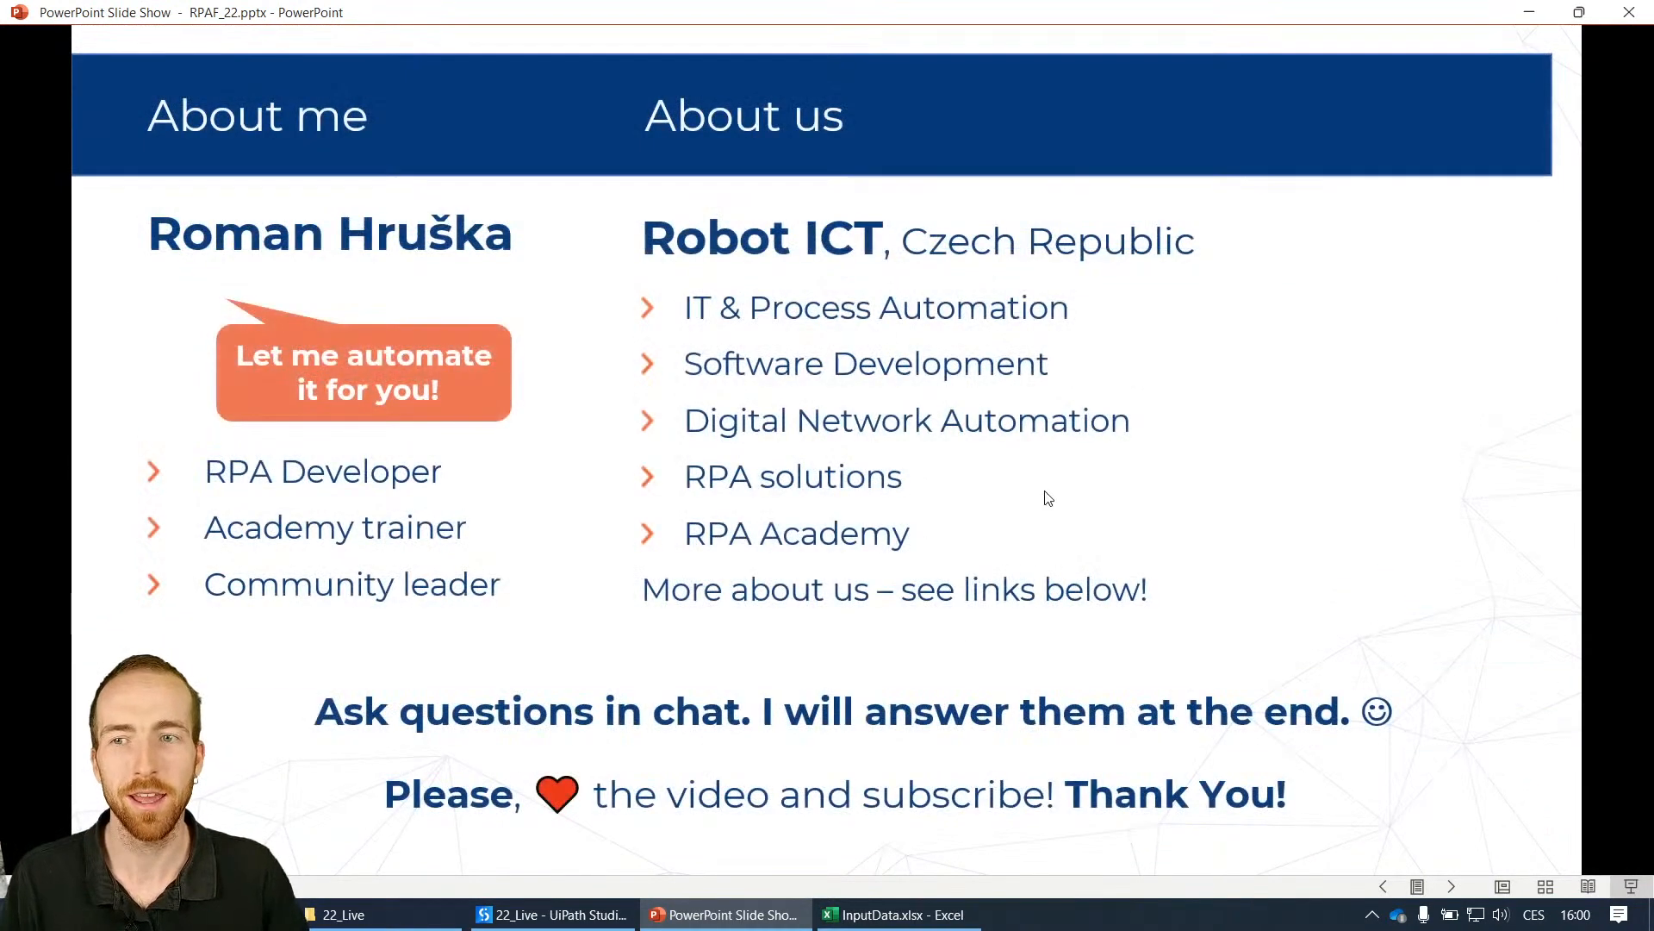
mouse_move(997, 461)
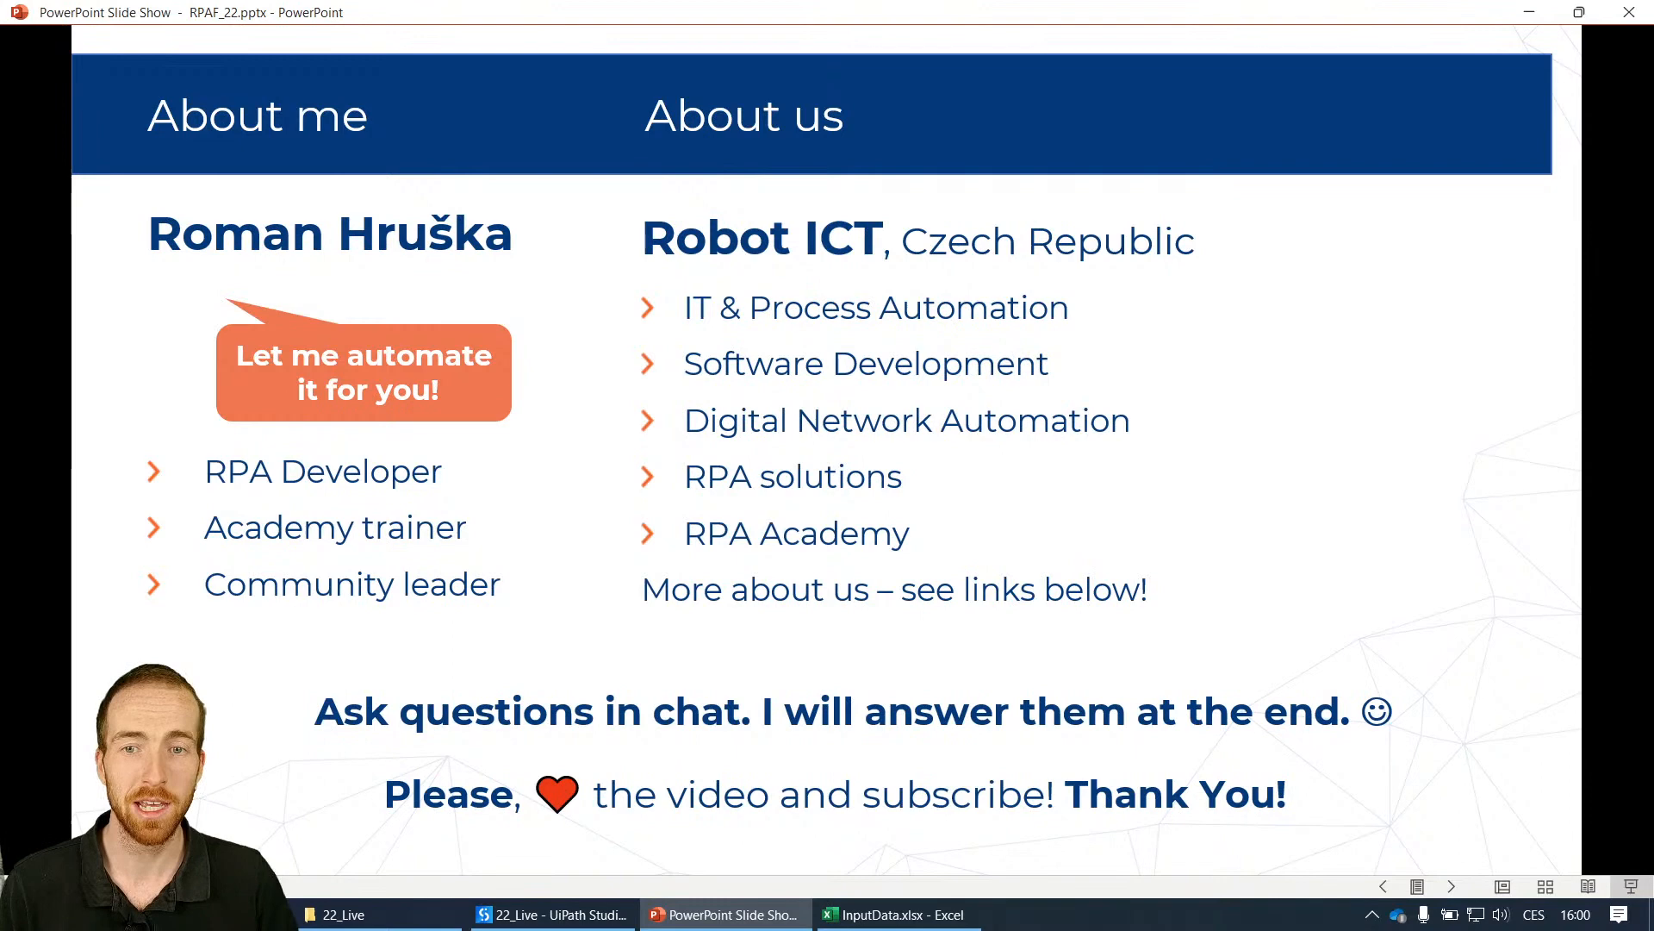
mouse_move(913, 518)
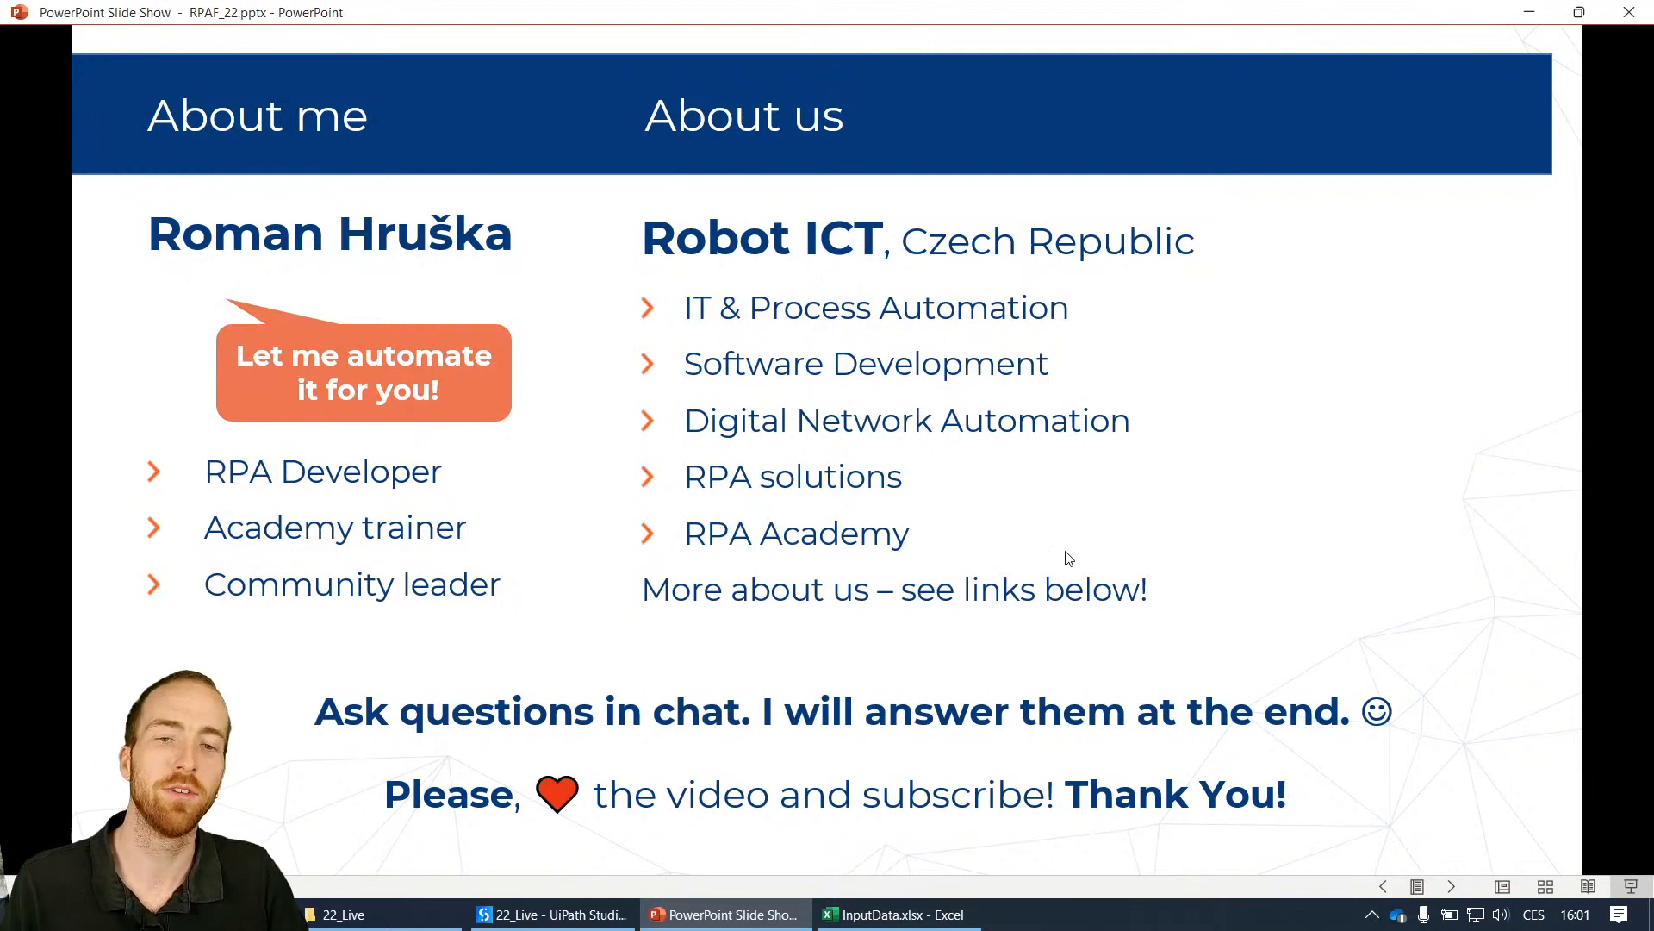
mouse_move(1038, 474)
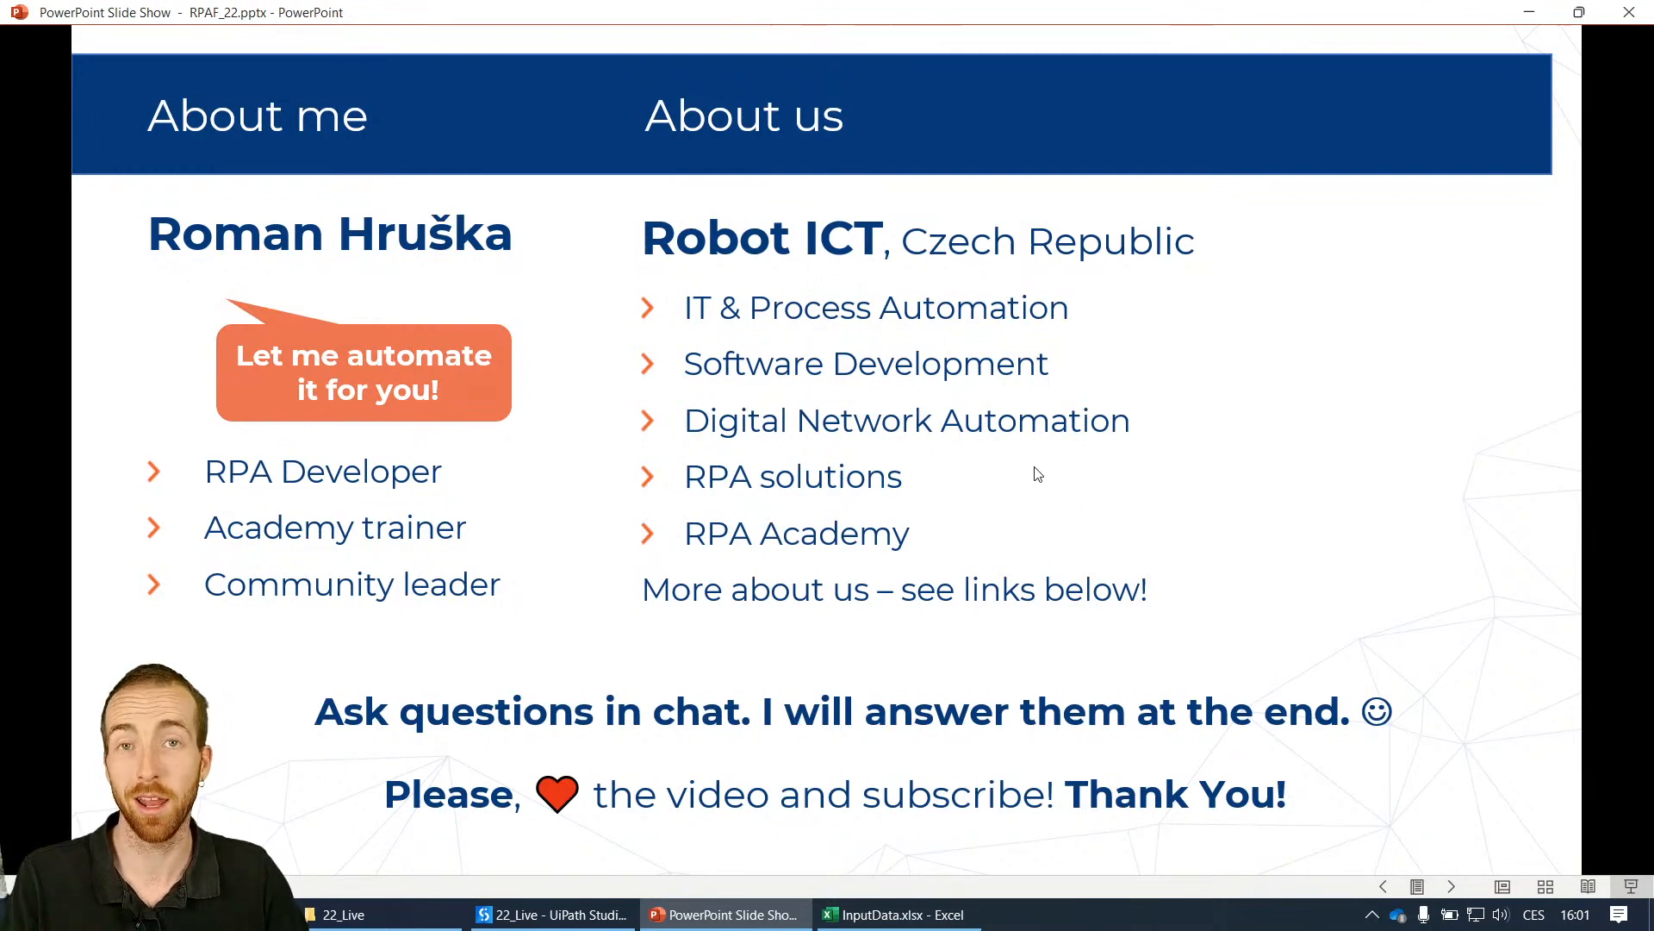
mouse_move(1089, 440)
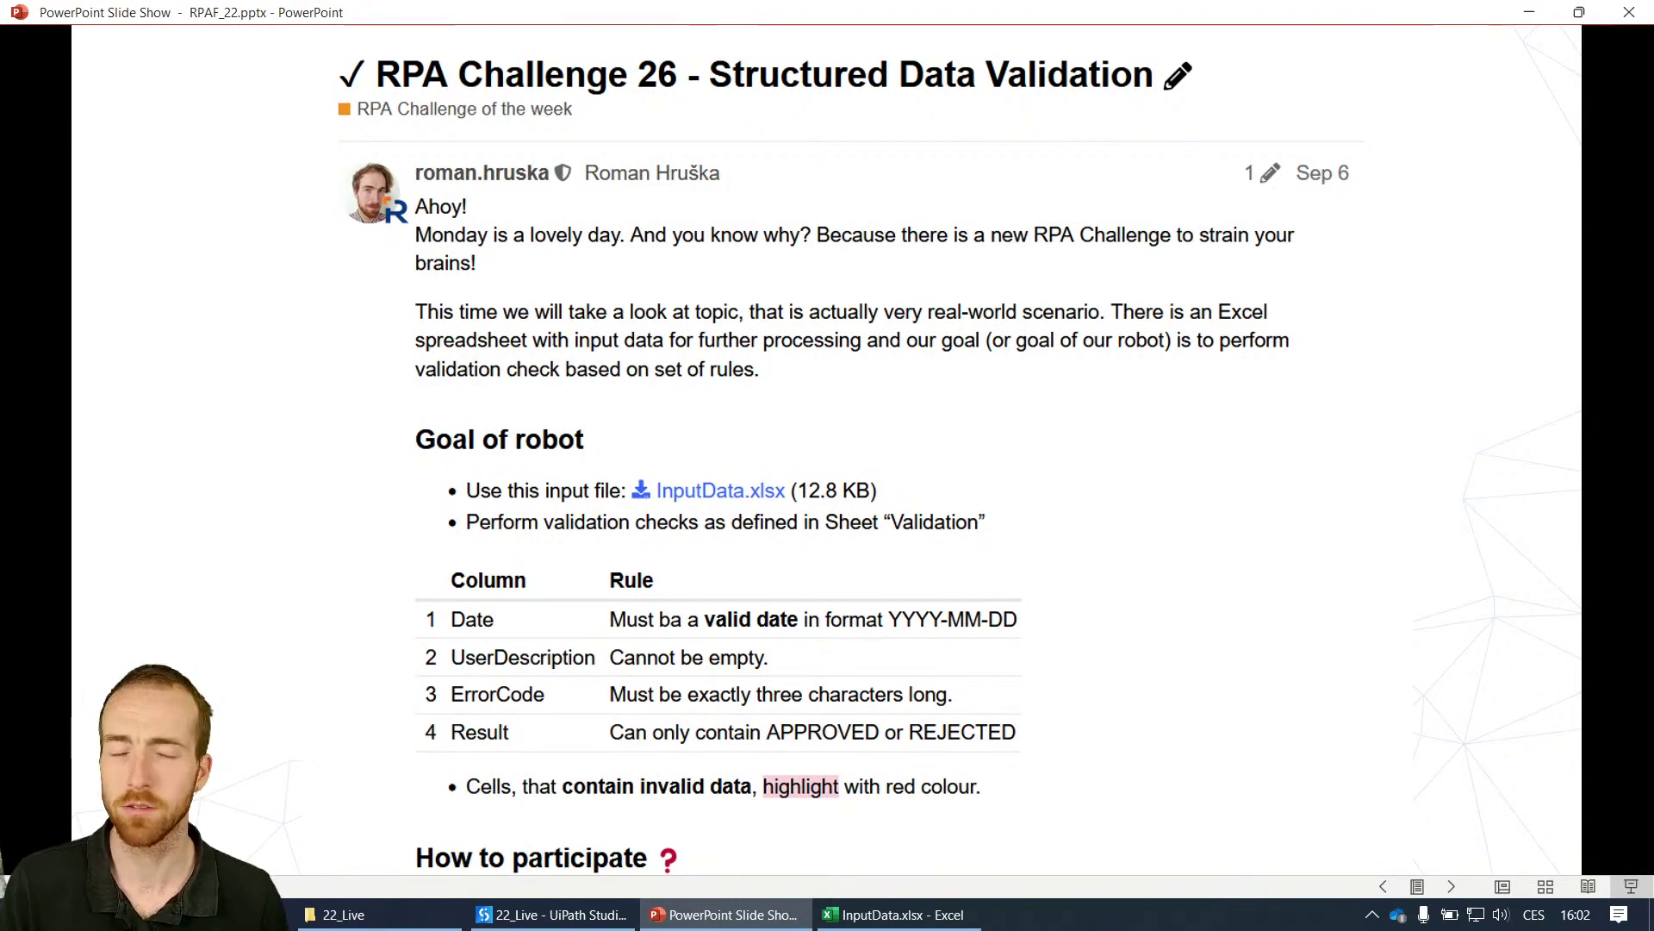
mouse_move(1010, 653)
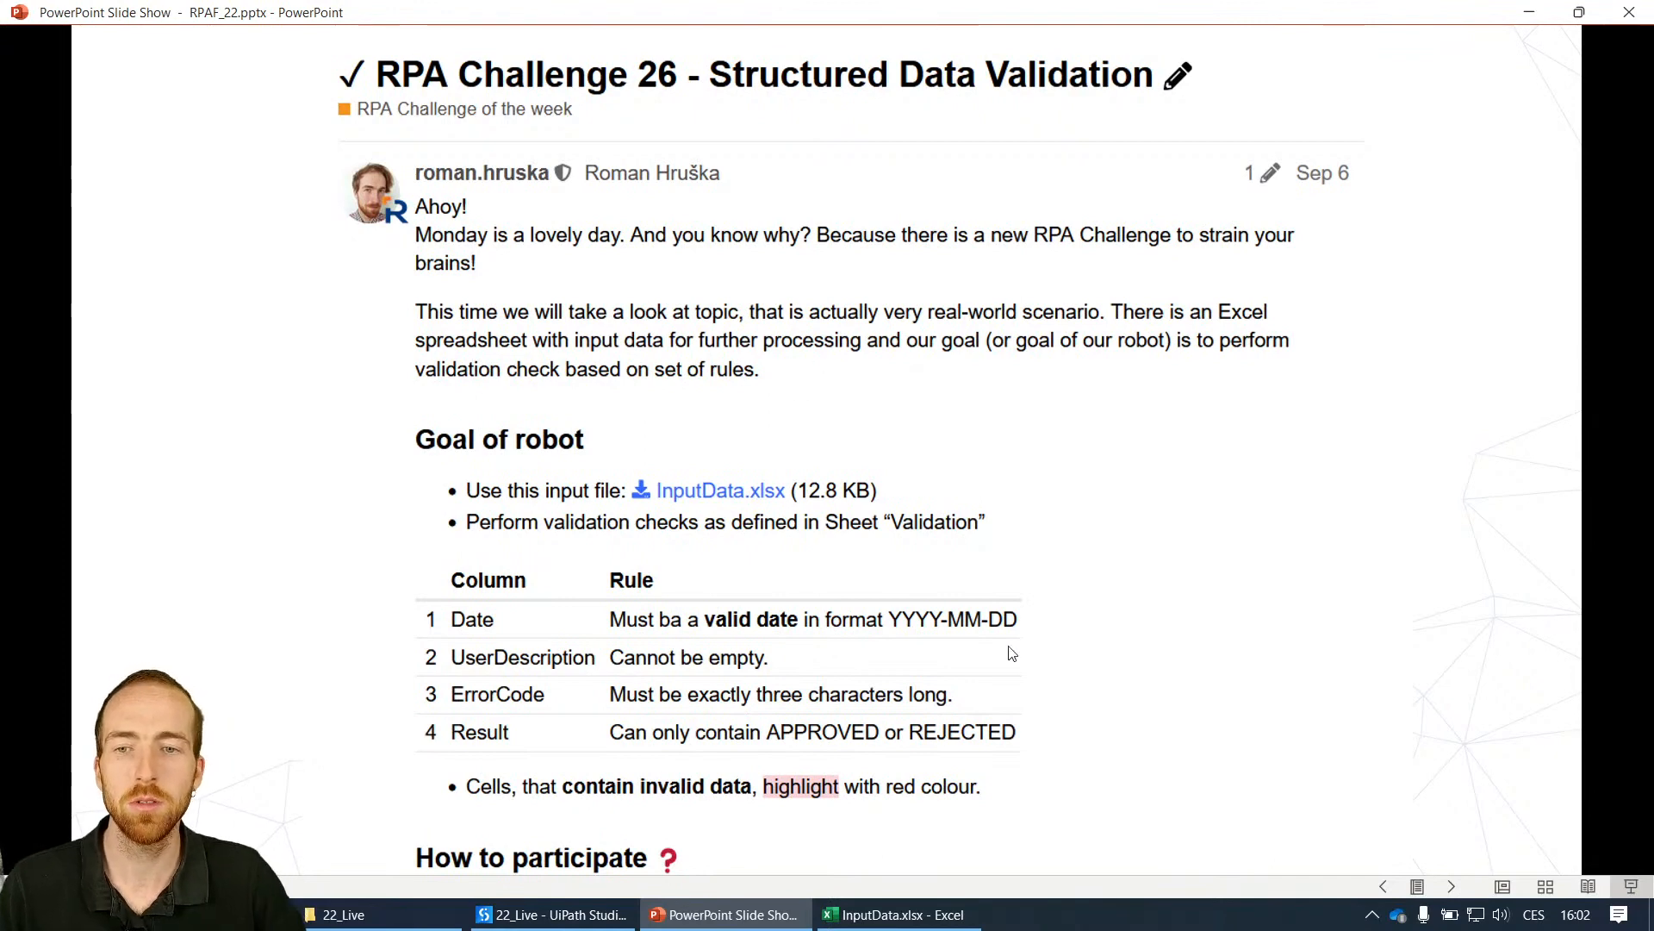
mouse_move(476, 832)
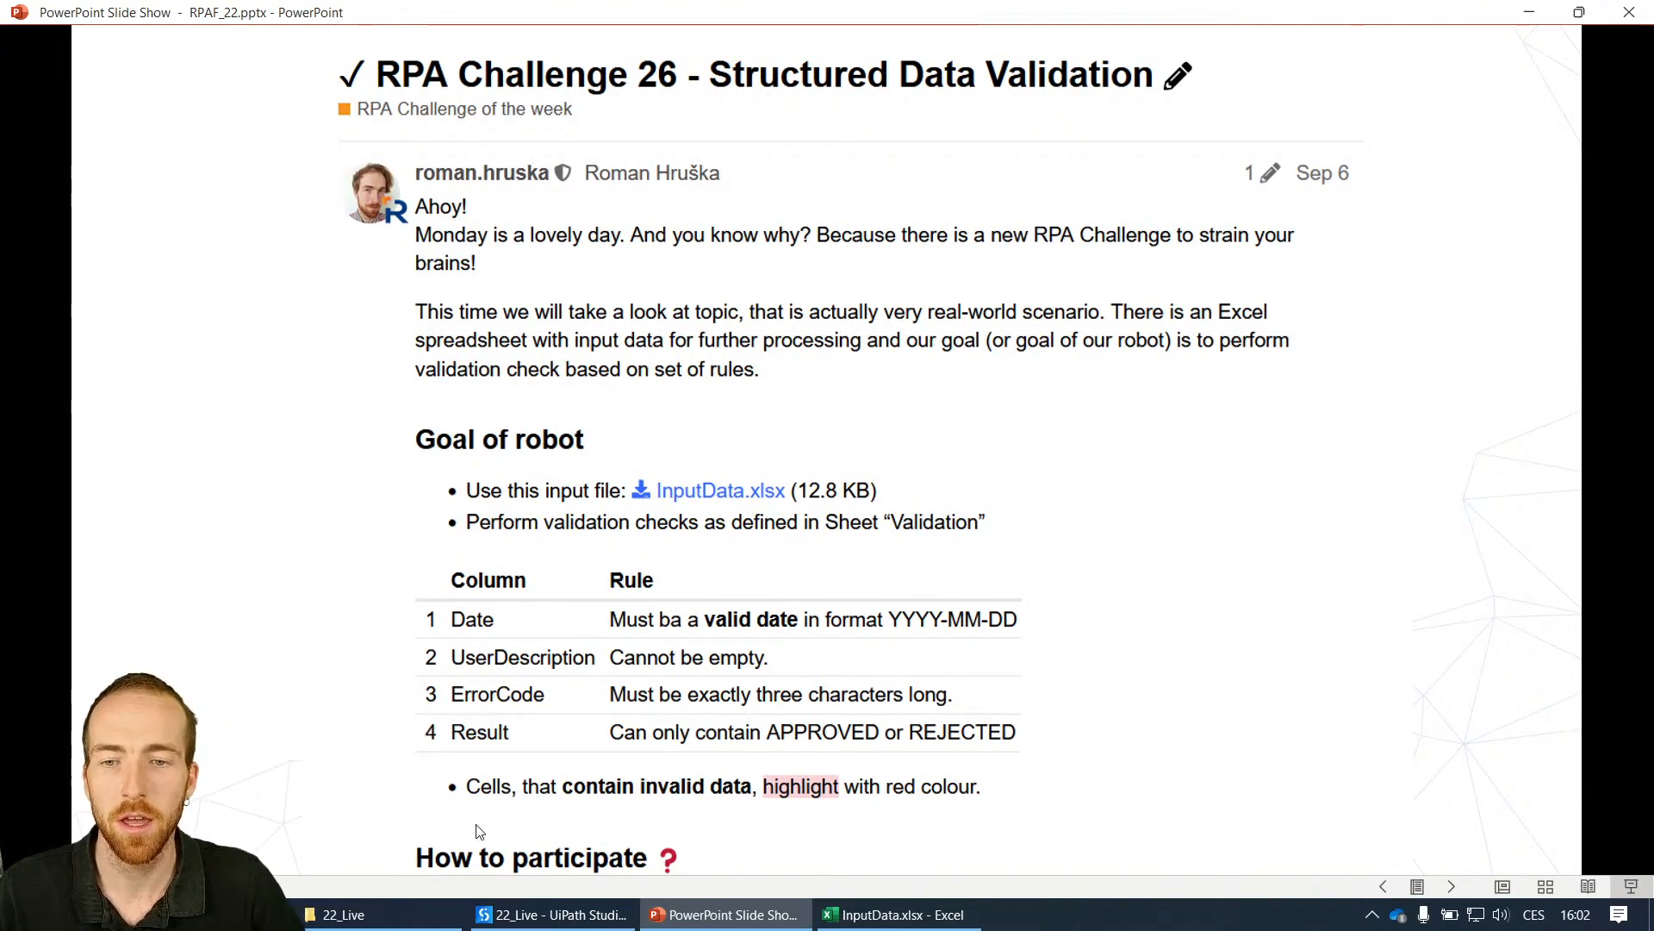
- Compare the InputData spreadsheet rows against the challenge rules slide, switching back and forth
left_click(894, 914)
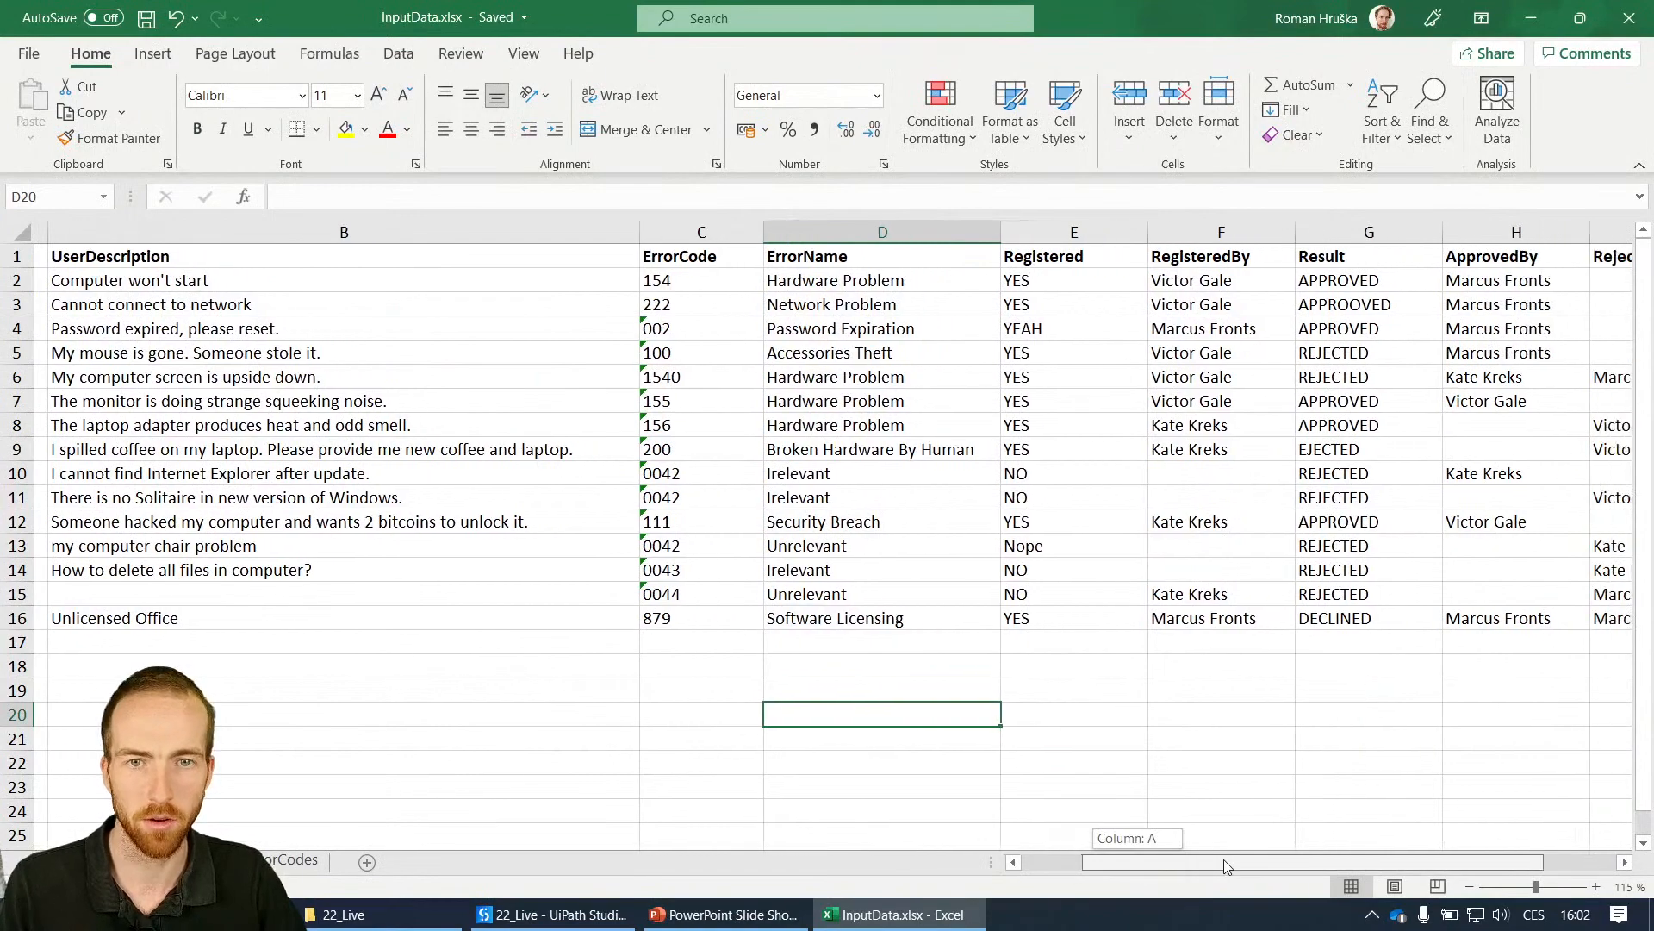
scroll("right", 3)
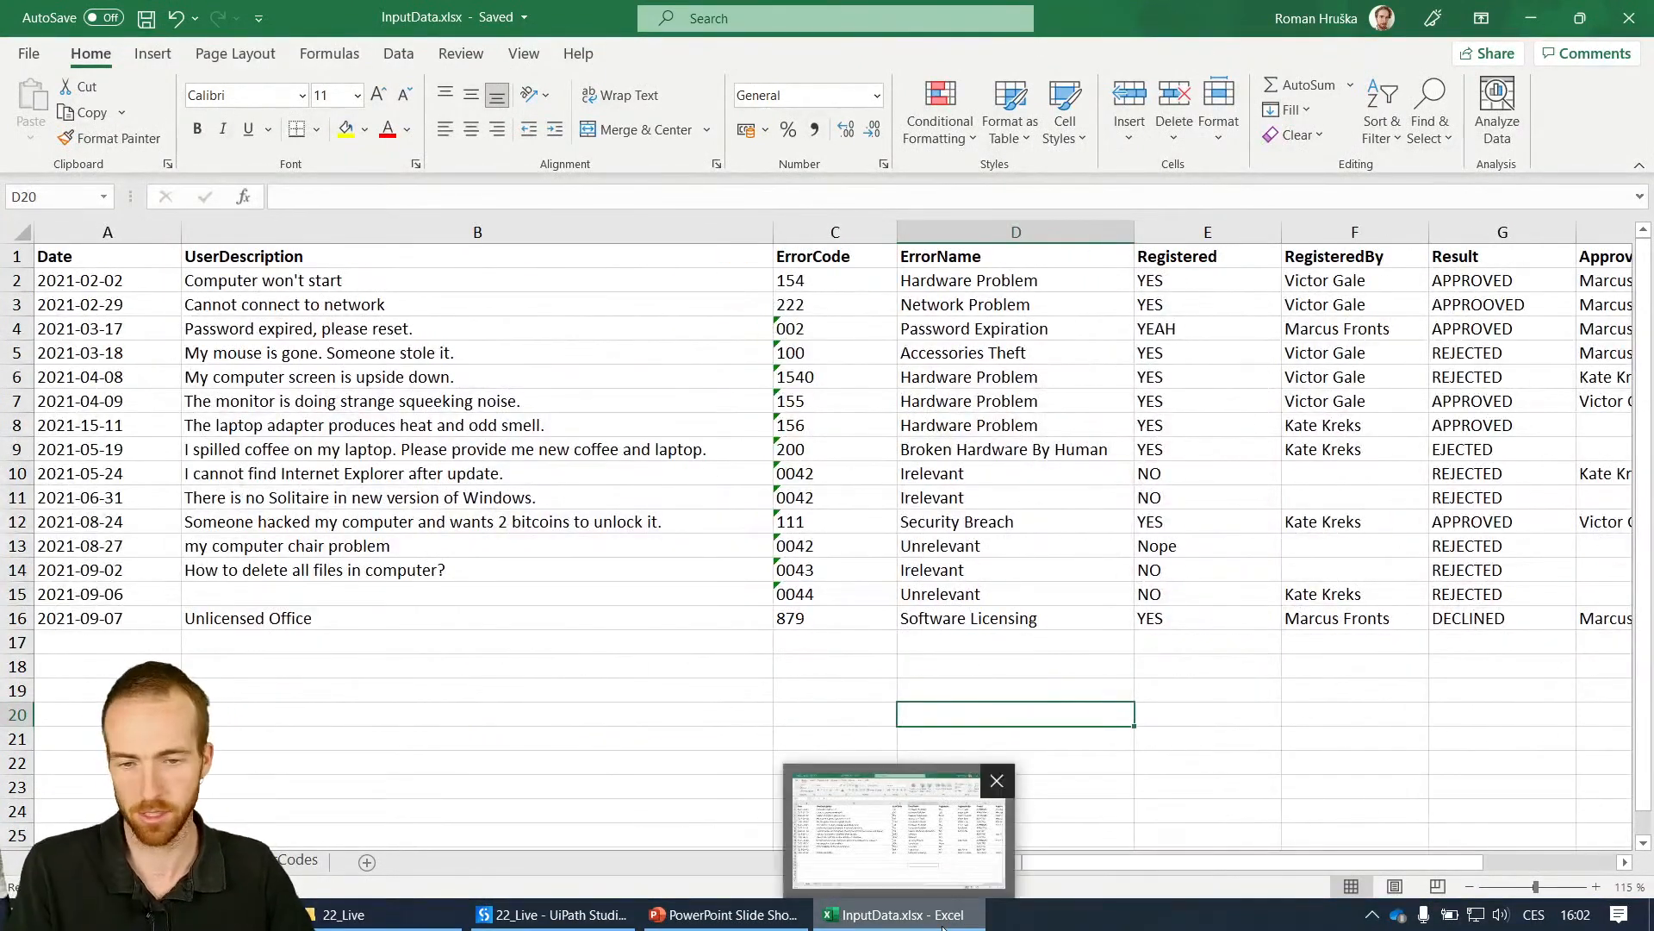
left_click(723, 913)
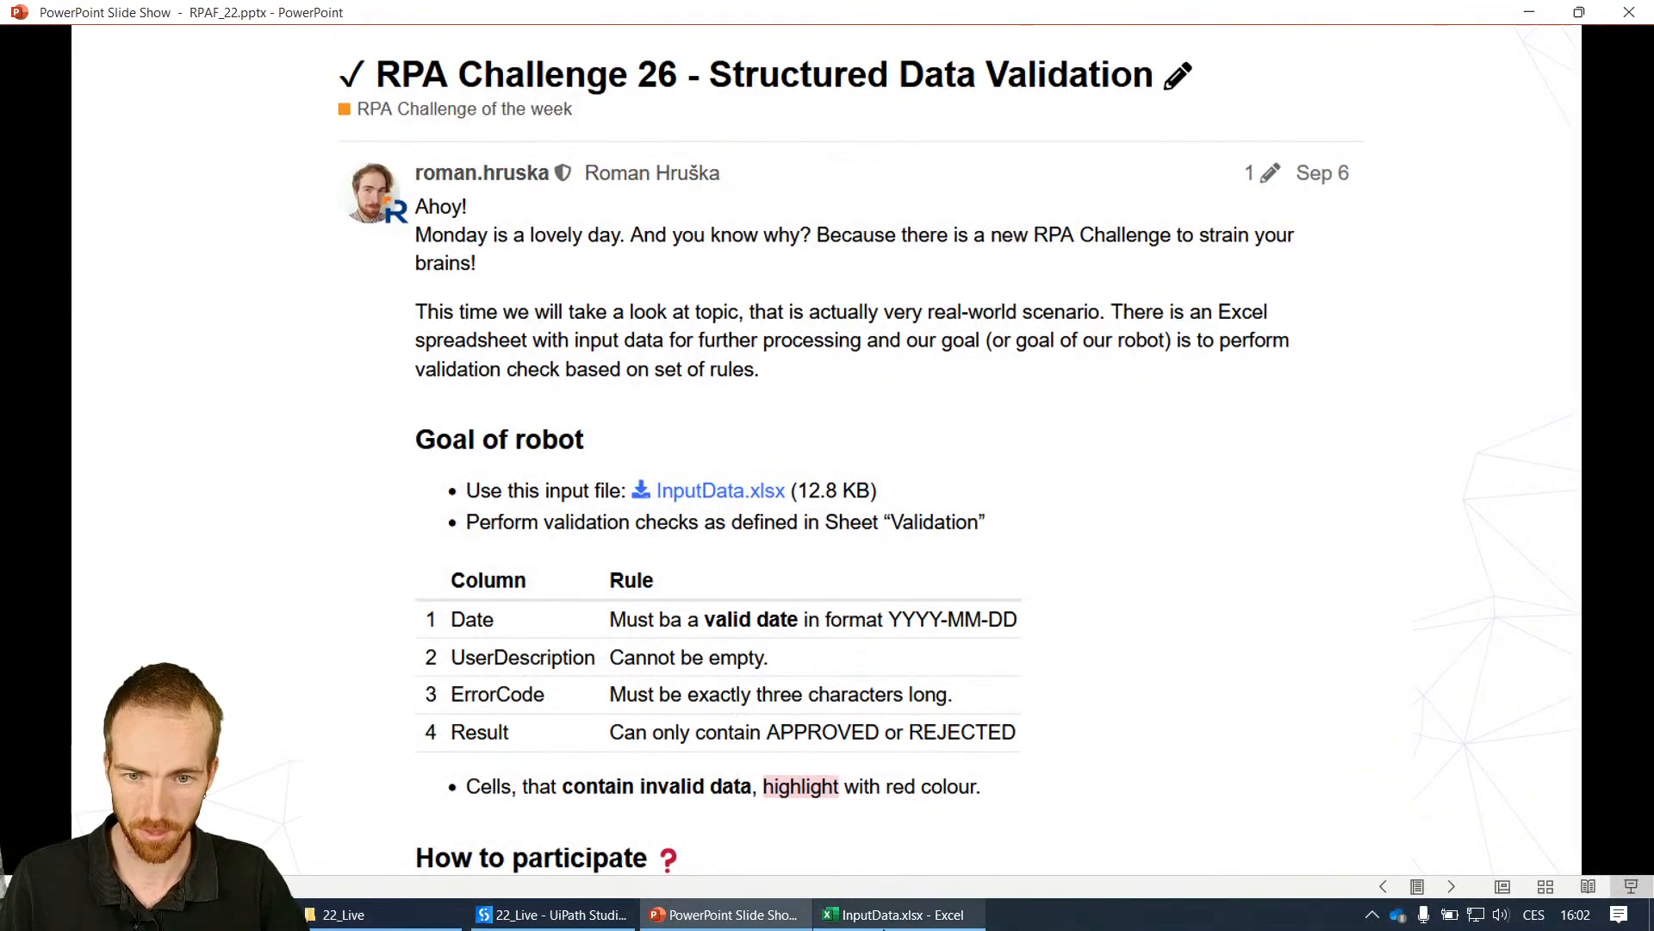
left_click(896, 913)
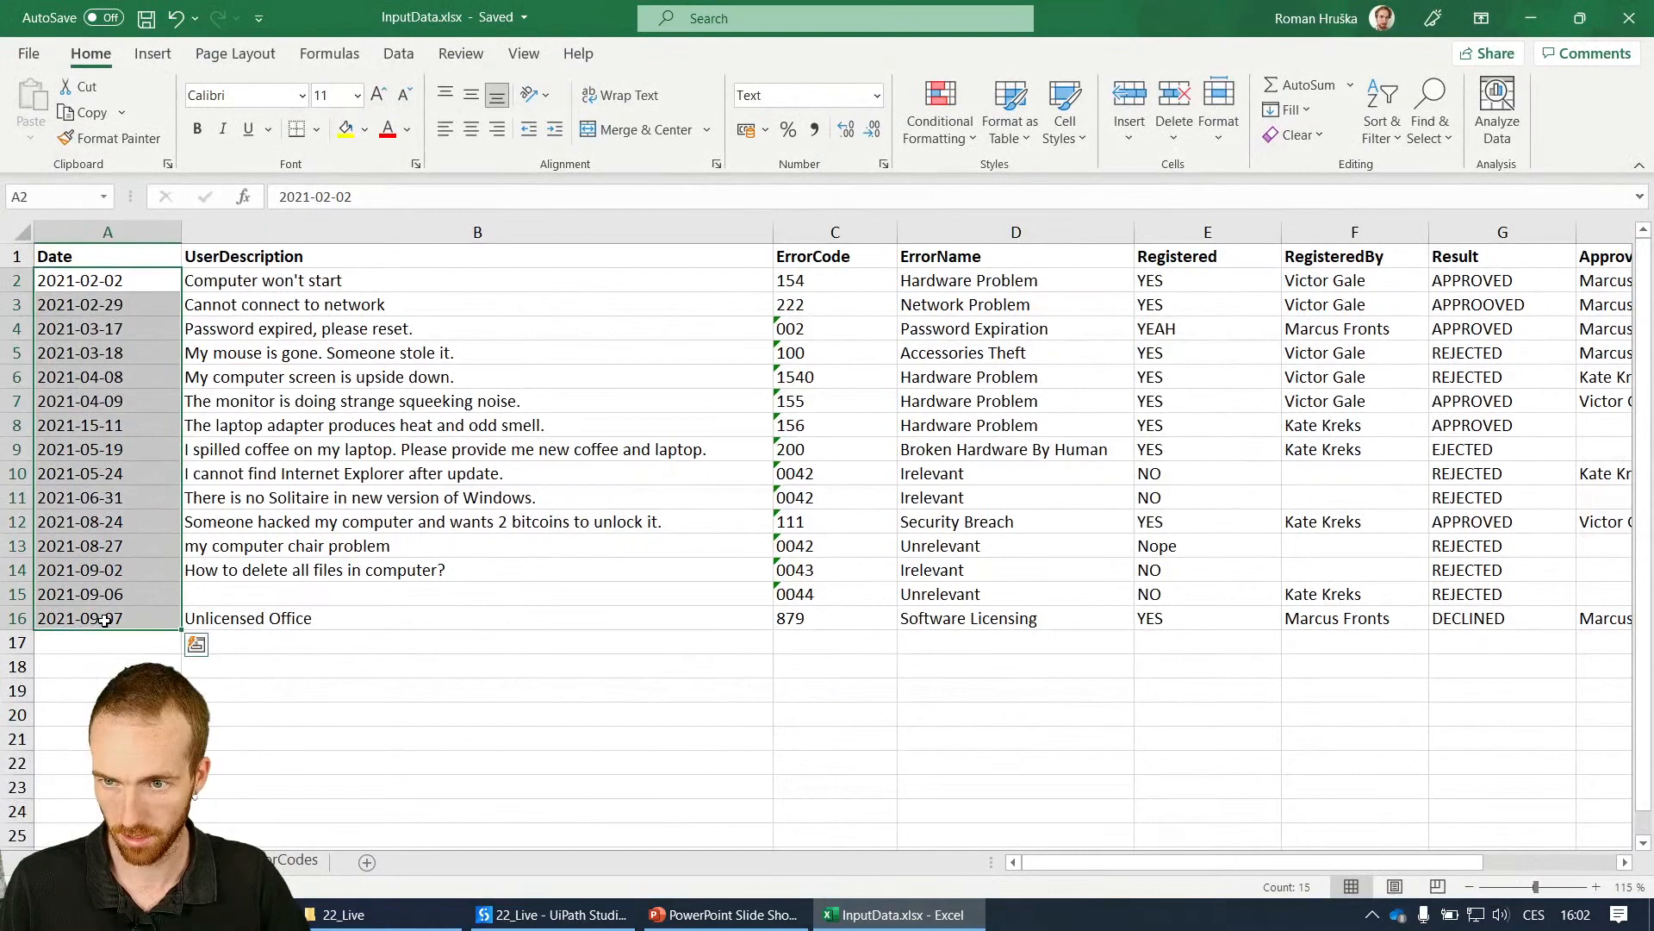
left_click(724, 913)
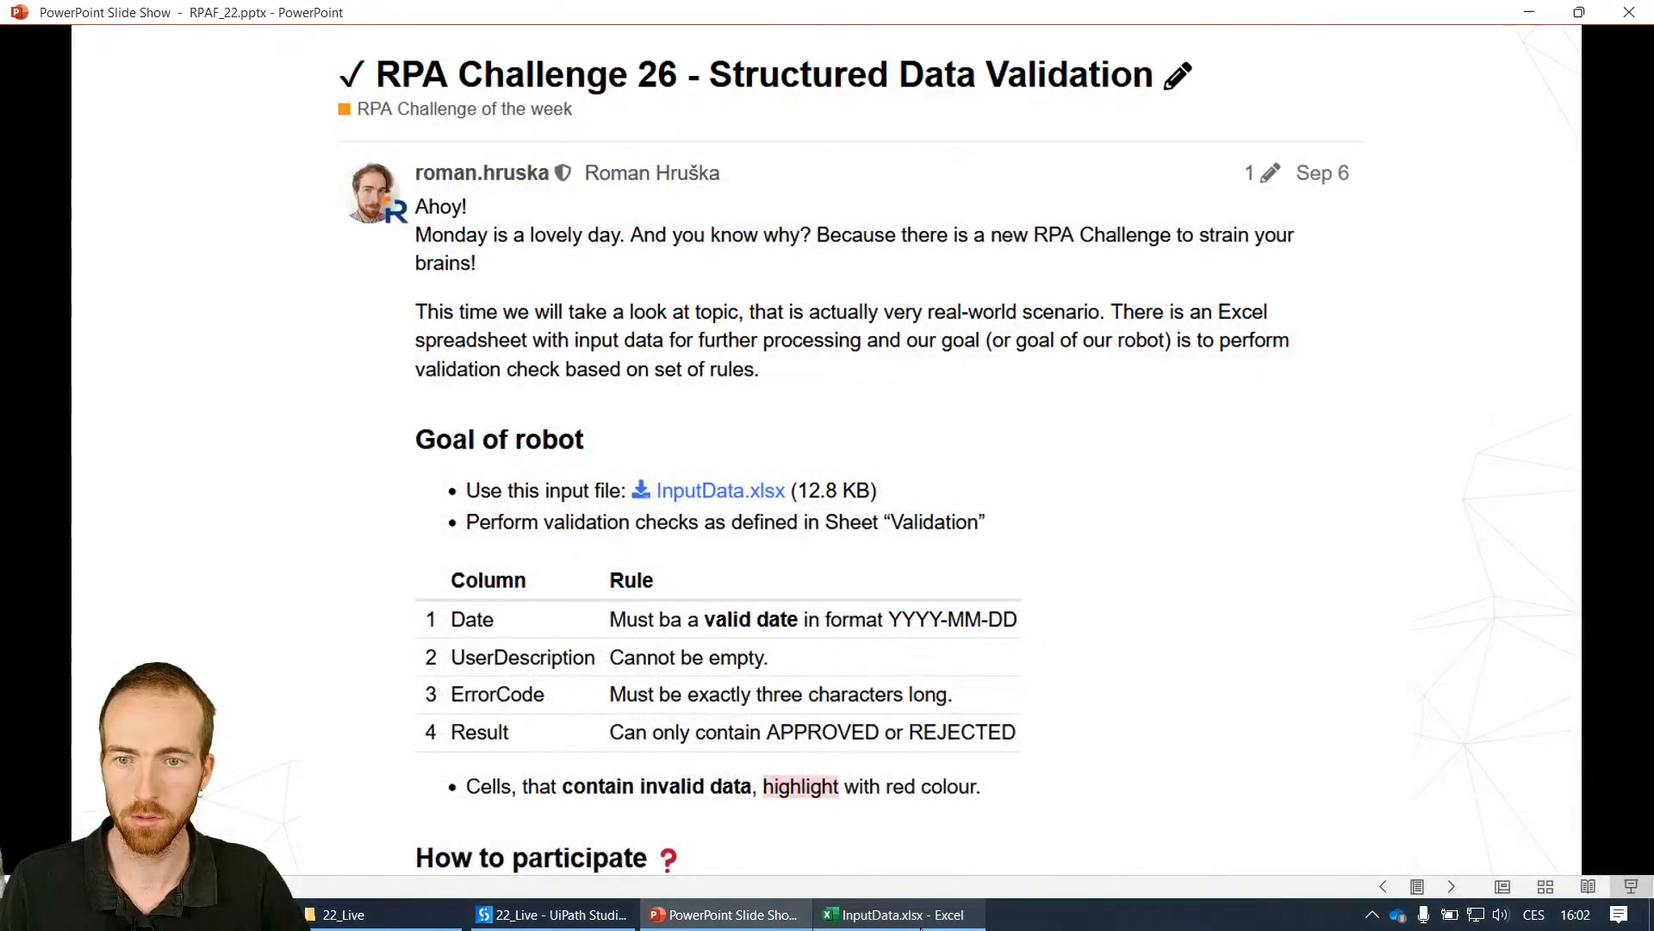
left_click(897, 914)
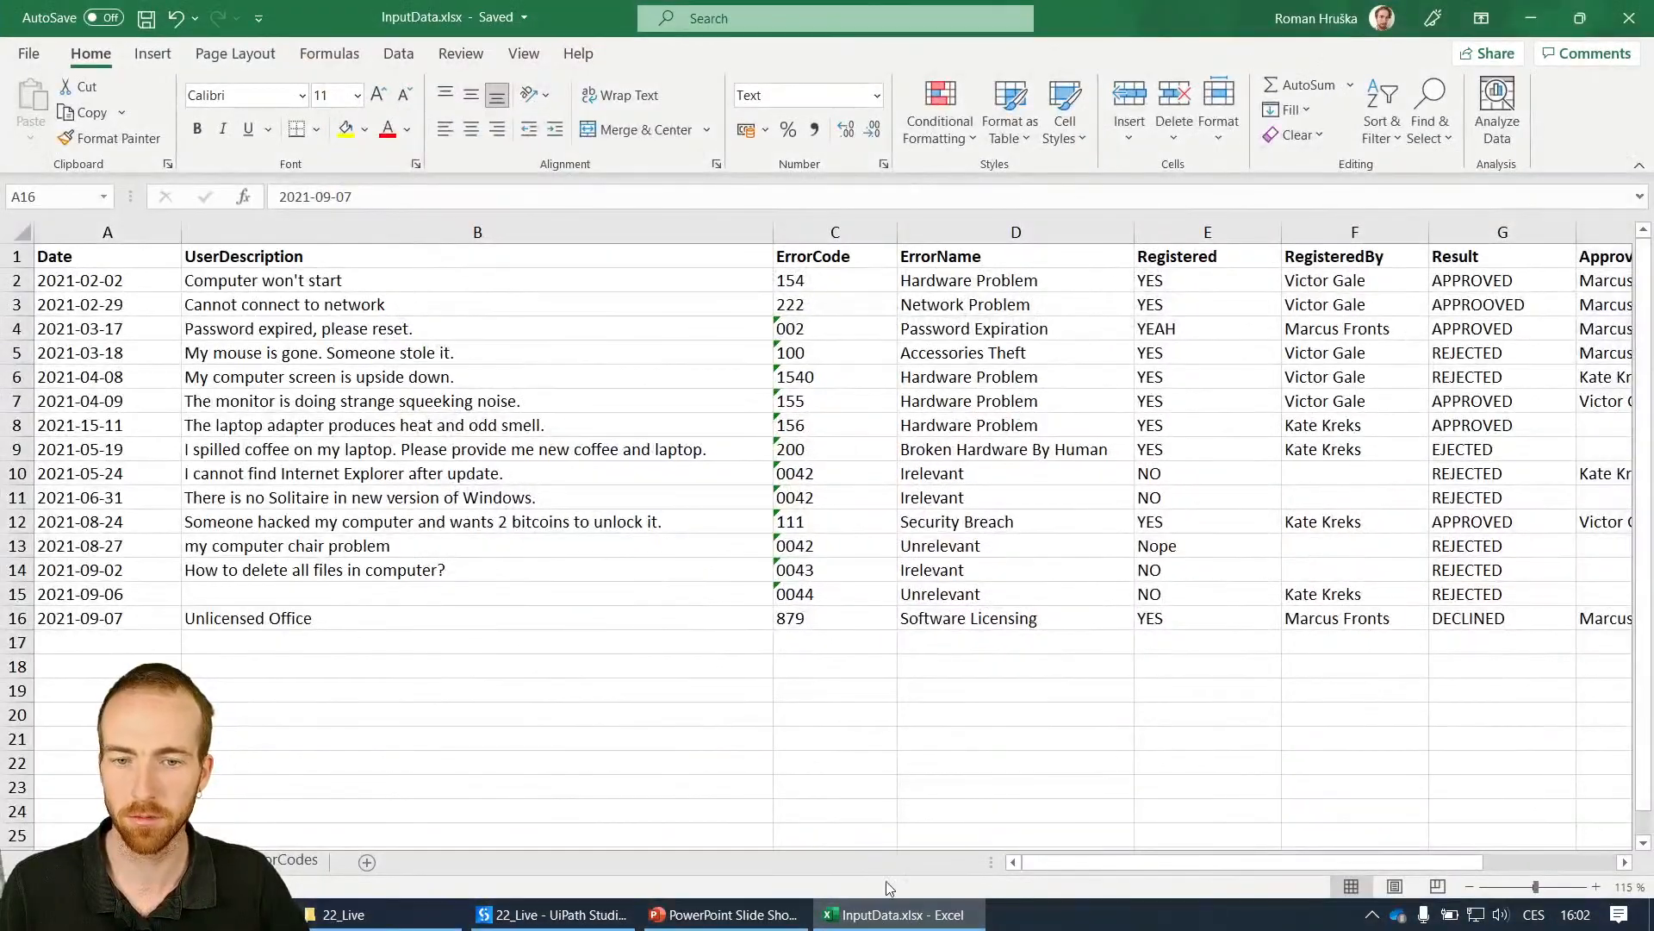
left_click(476, 690)
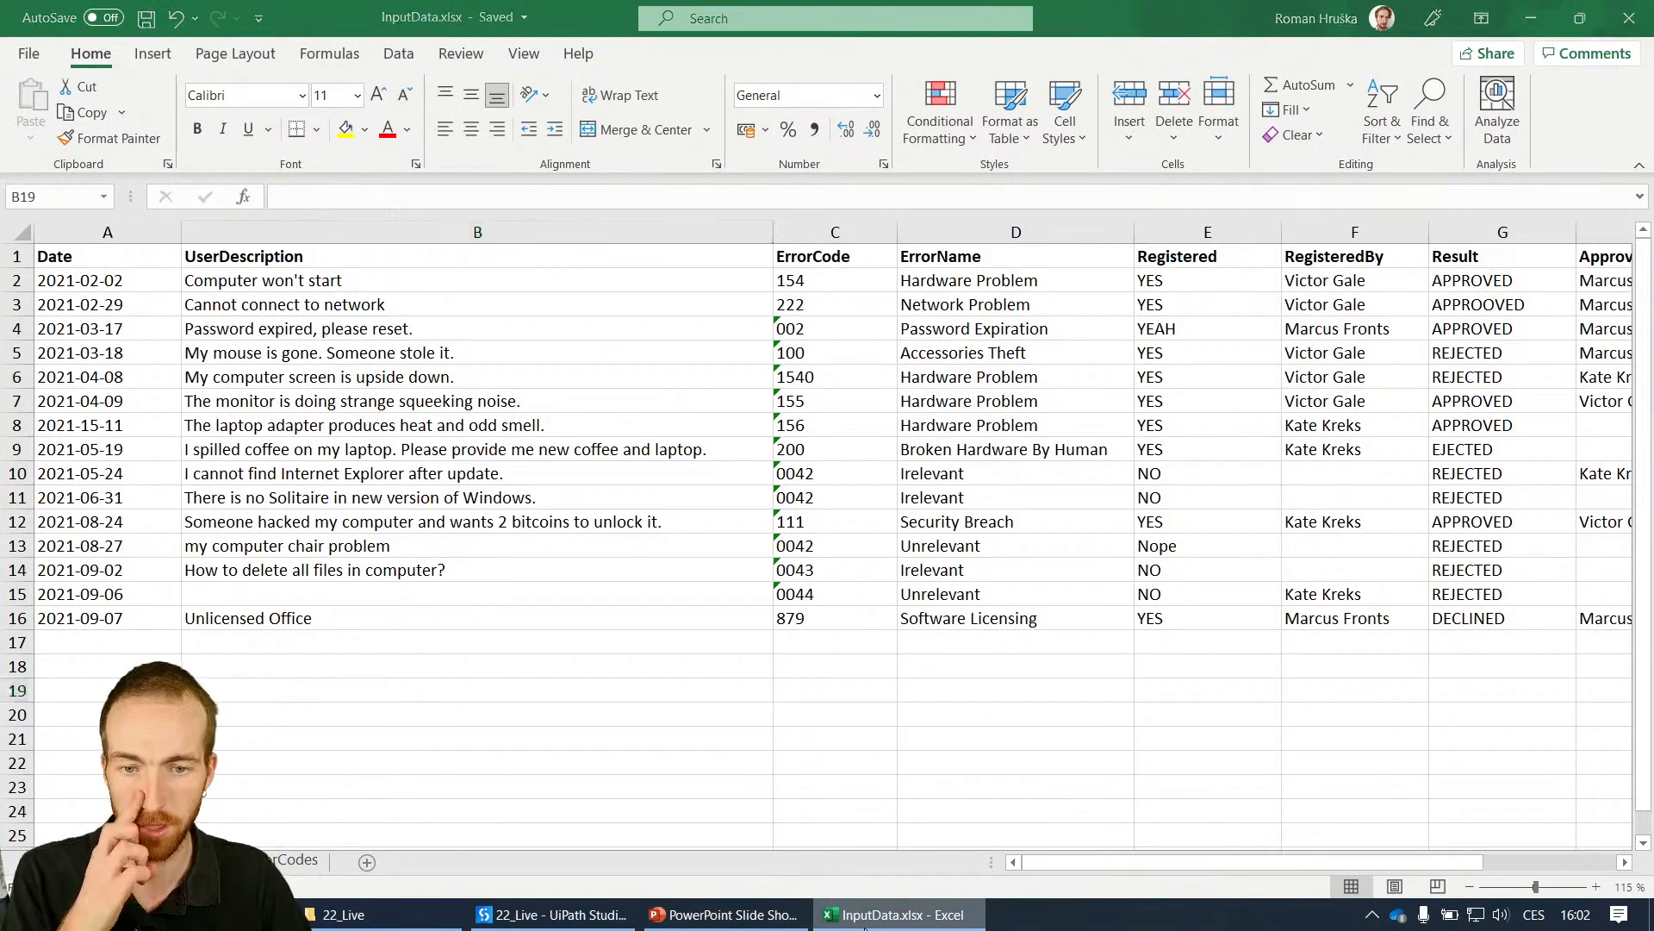
- Recheck the rules, inspect cells G17 and the A6 date, then bring UiPath Studio forward
left_click(725, 913)
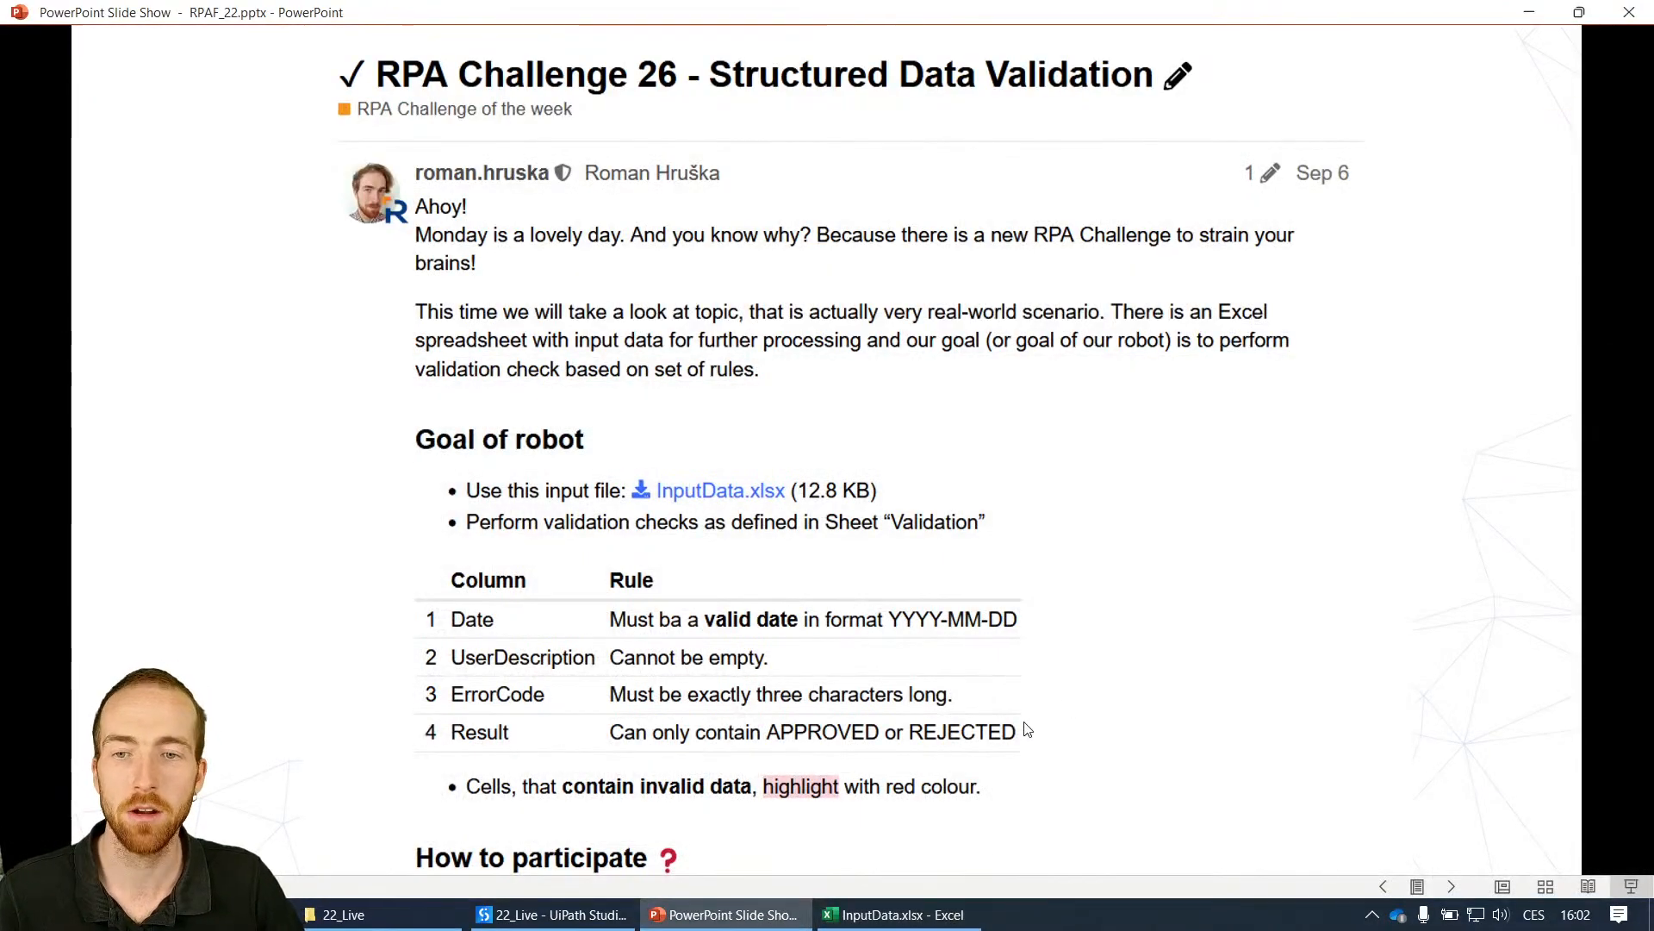
left_click(896, 913)
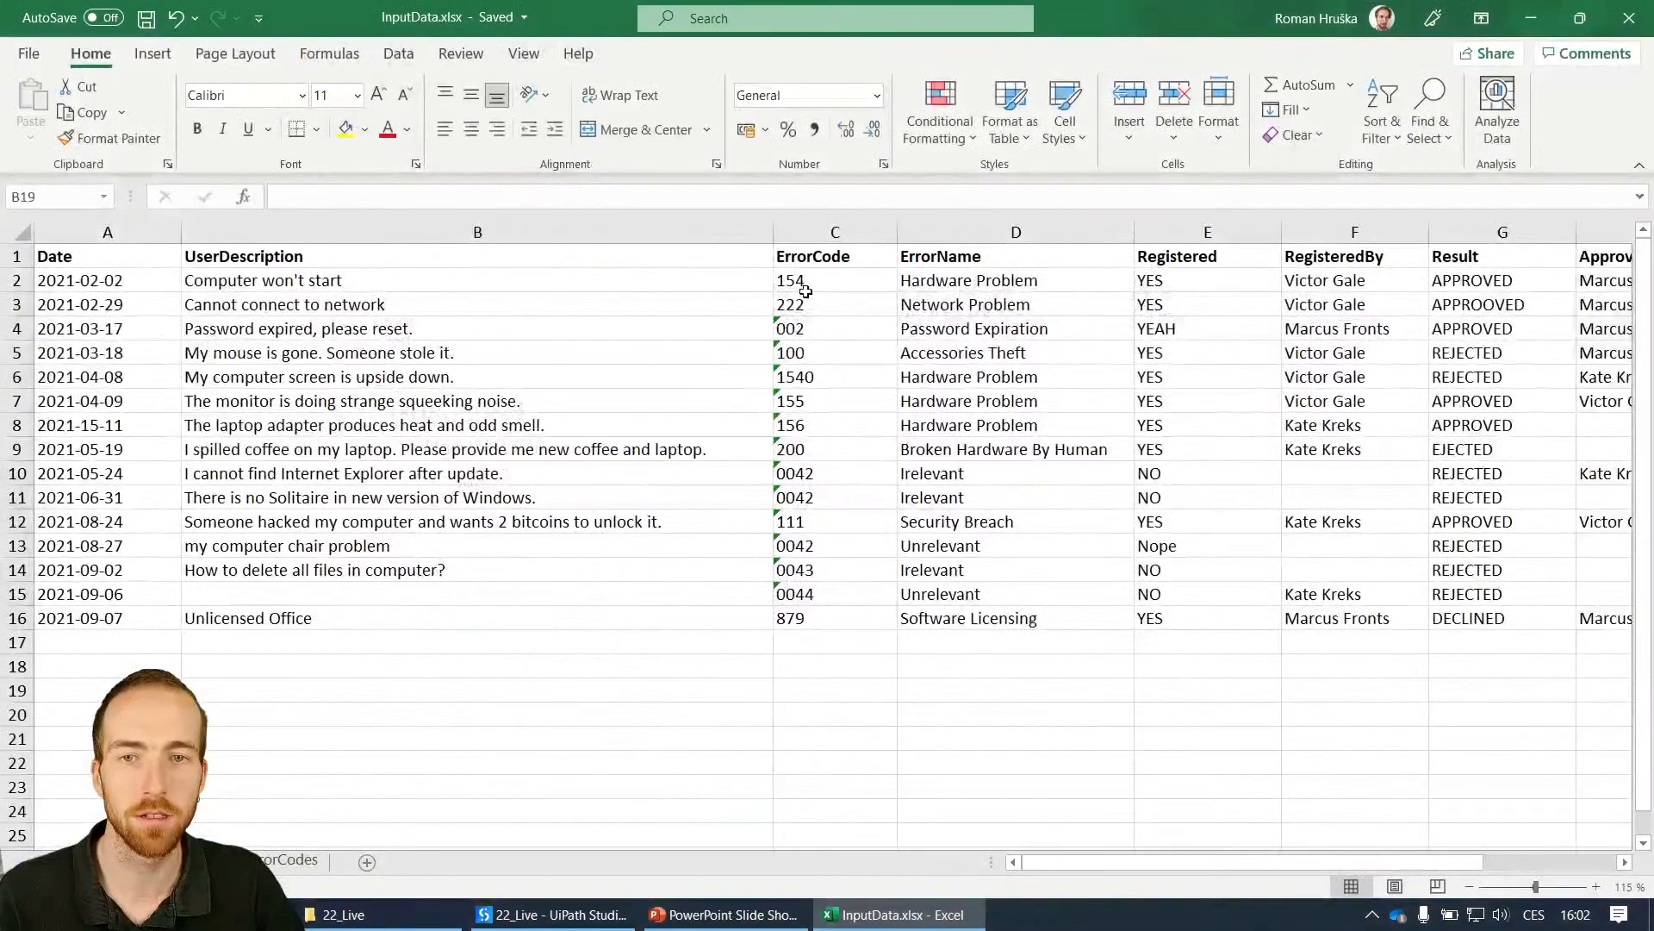
left_click(725, 914)
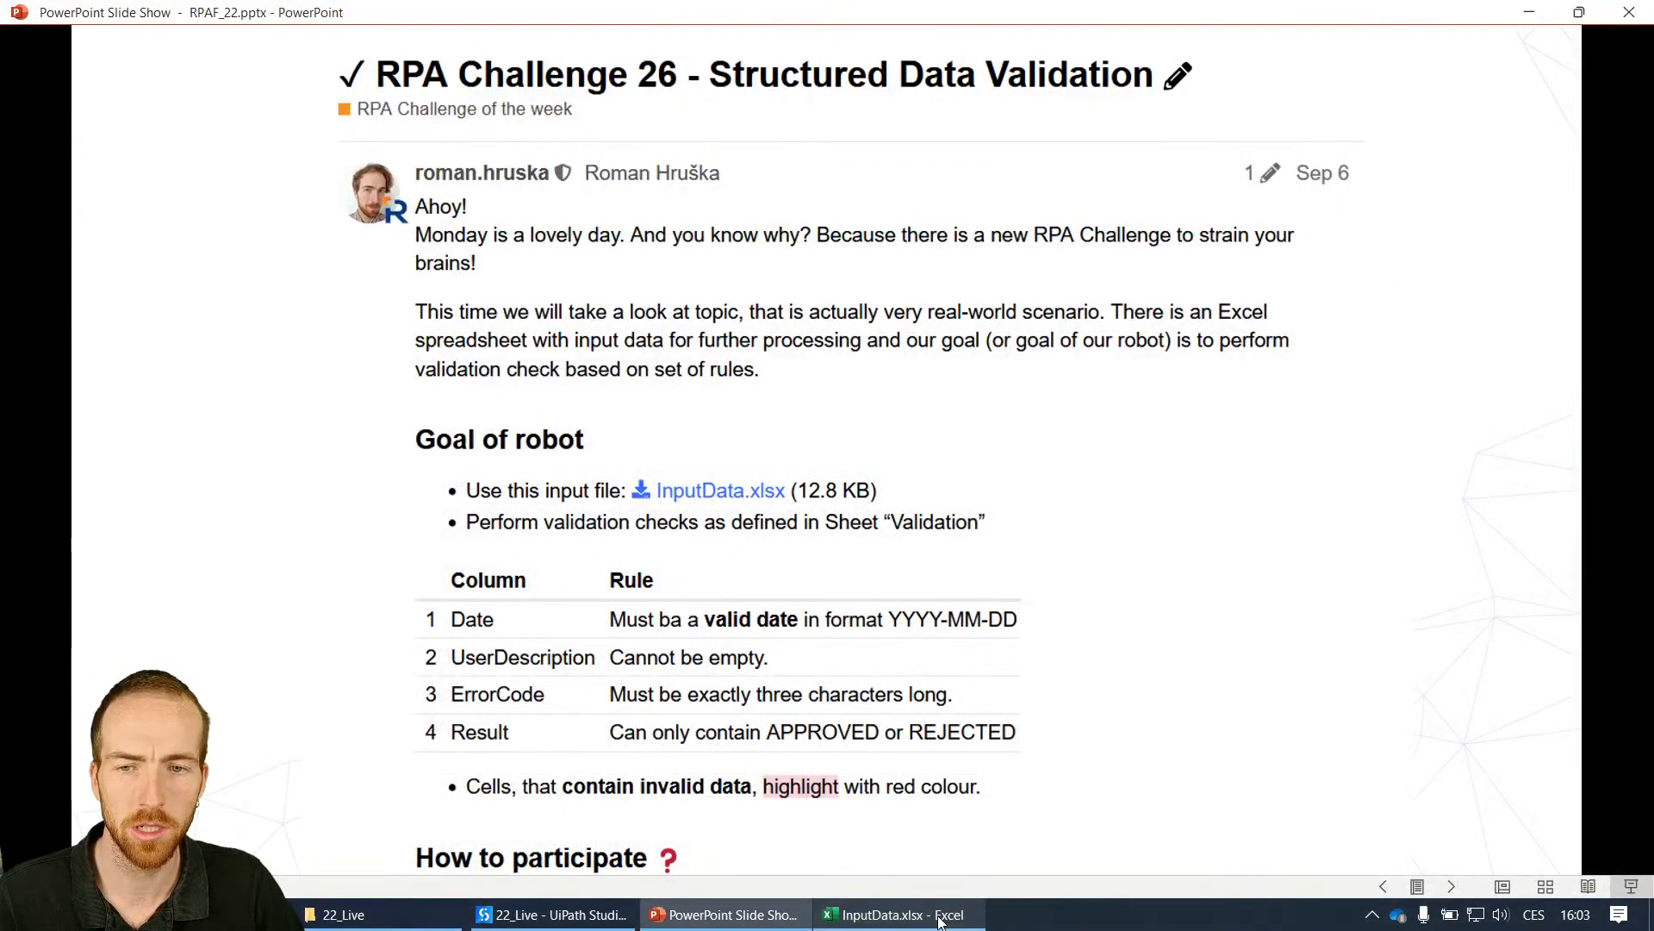
left_click(896, 913)
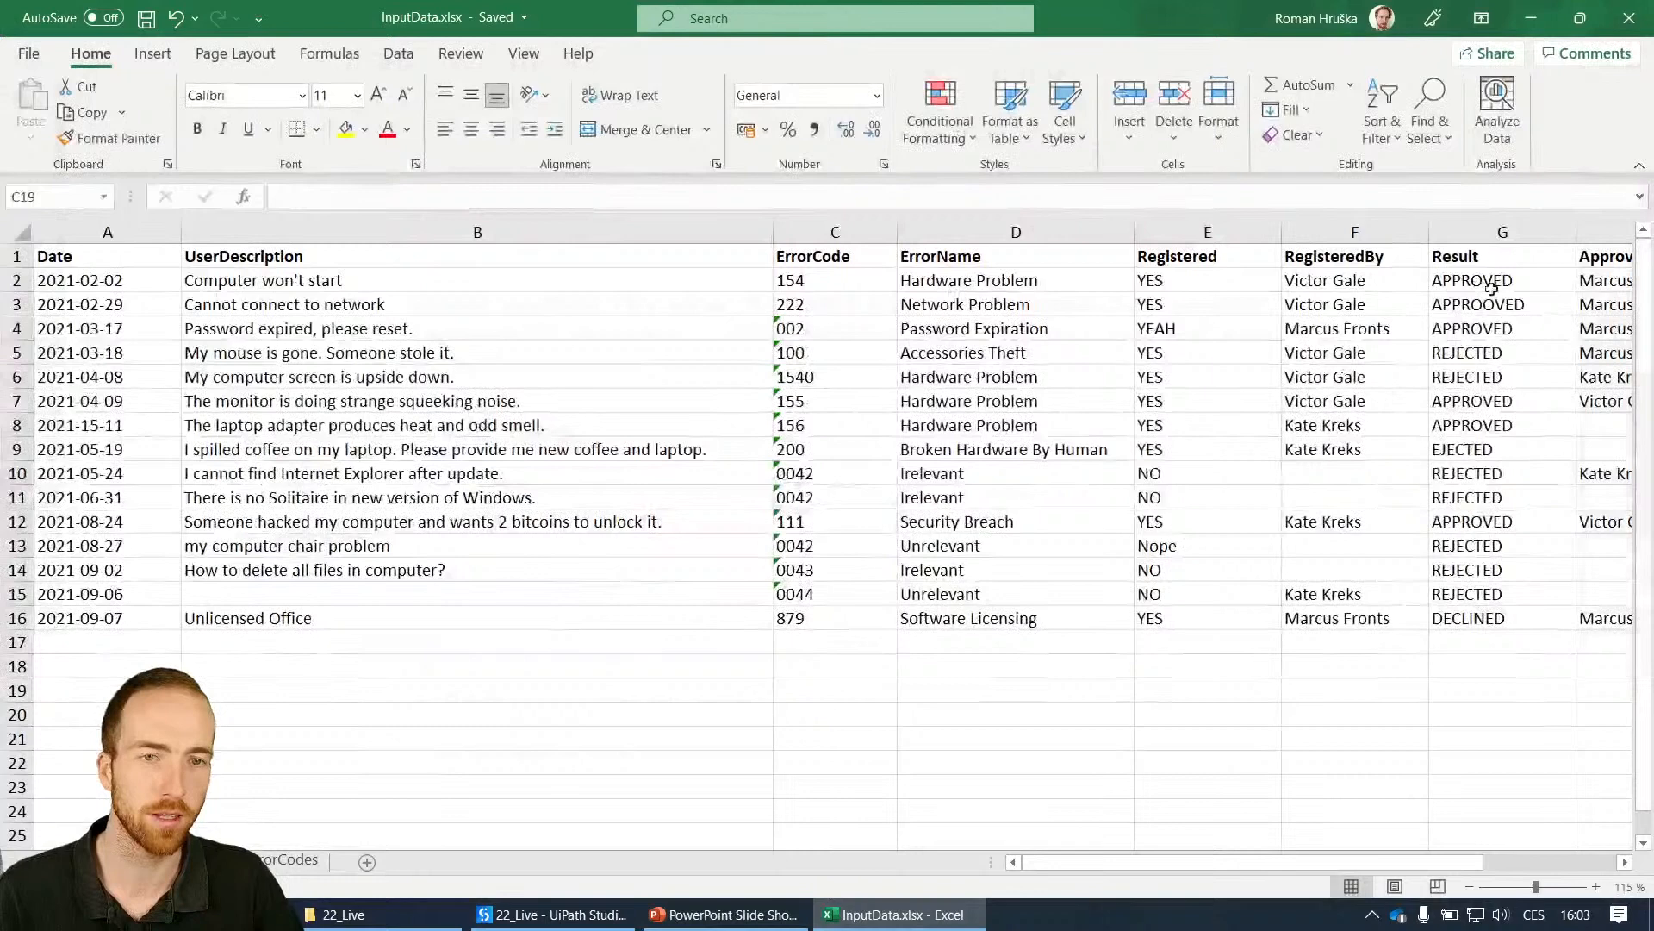
left_click(1501, 640)
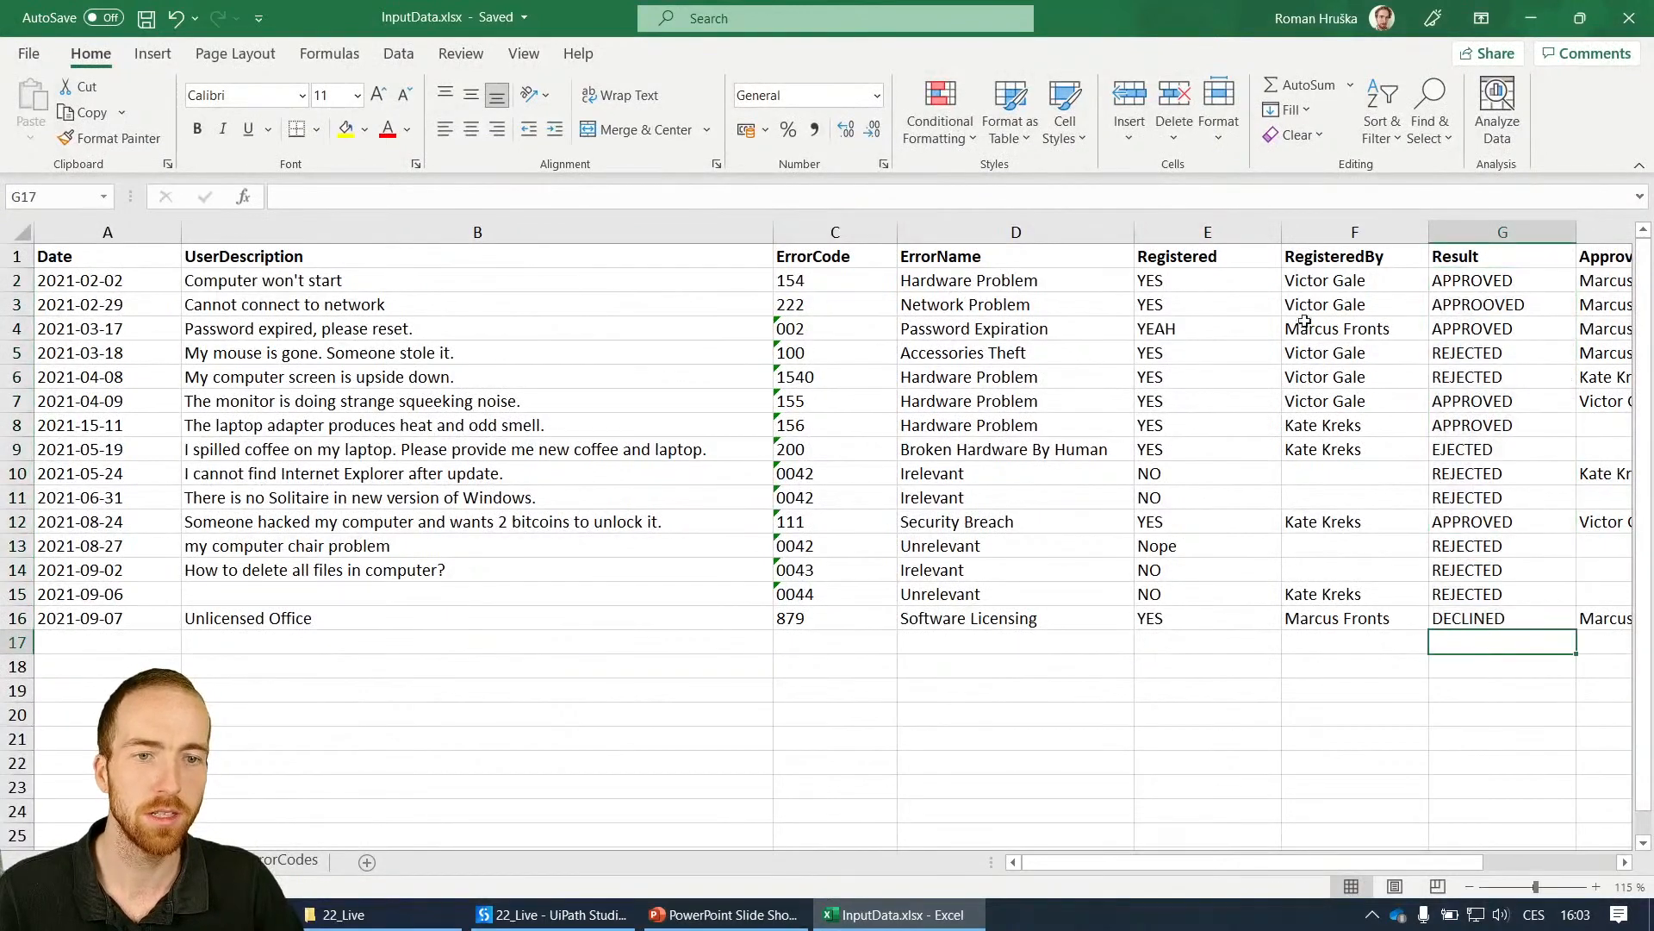
mouse_move(1055, 520)
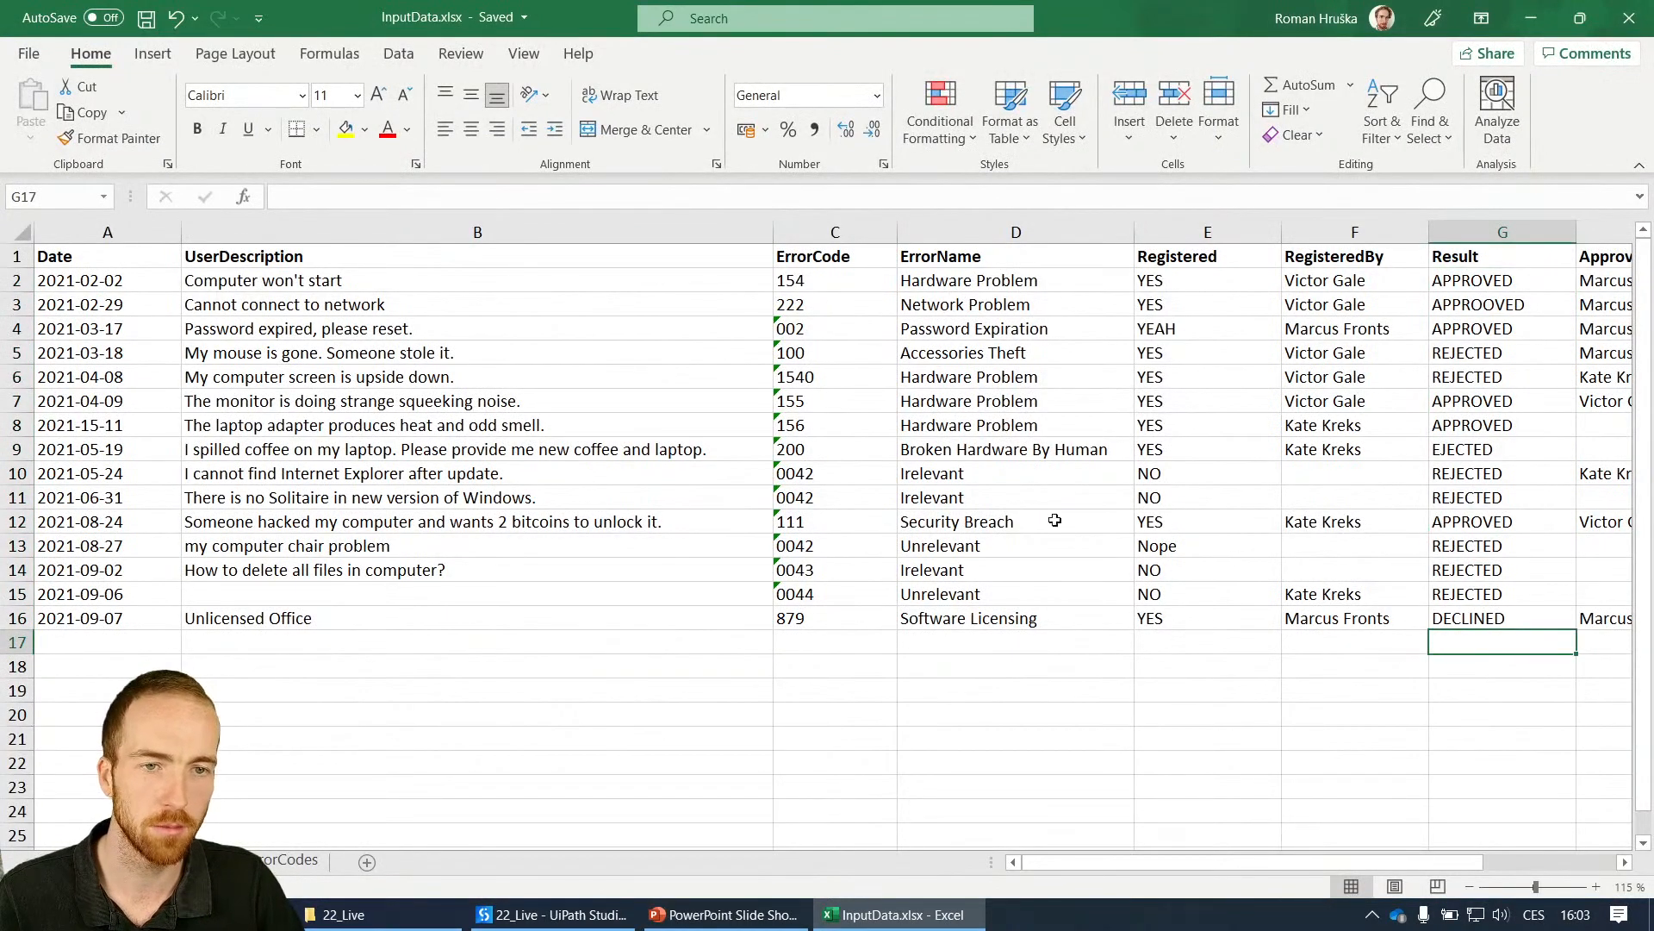
mouse_move(760, 703)
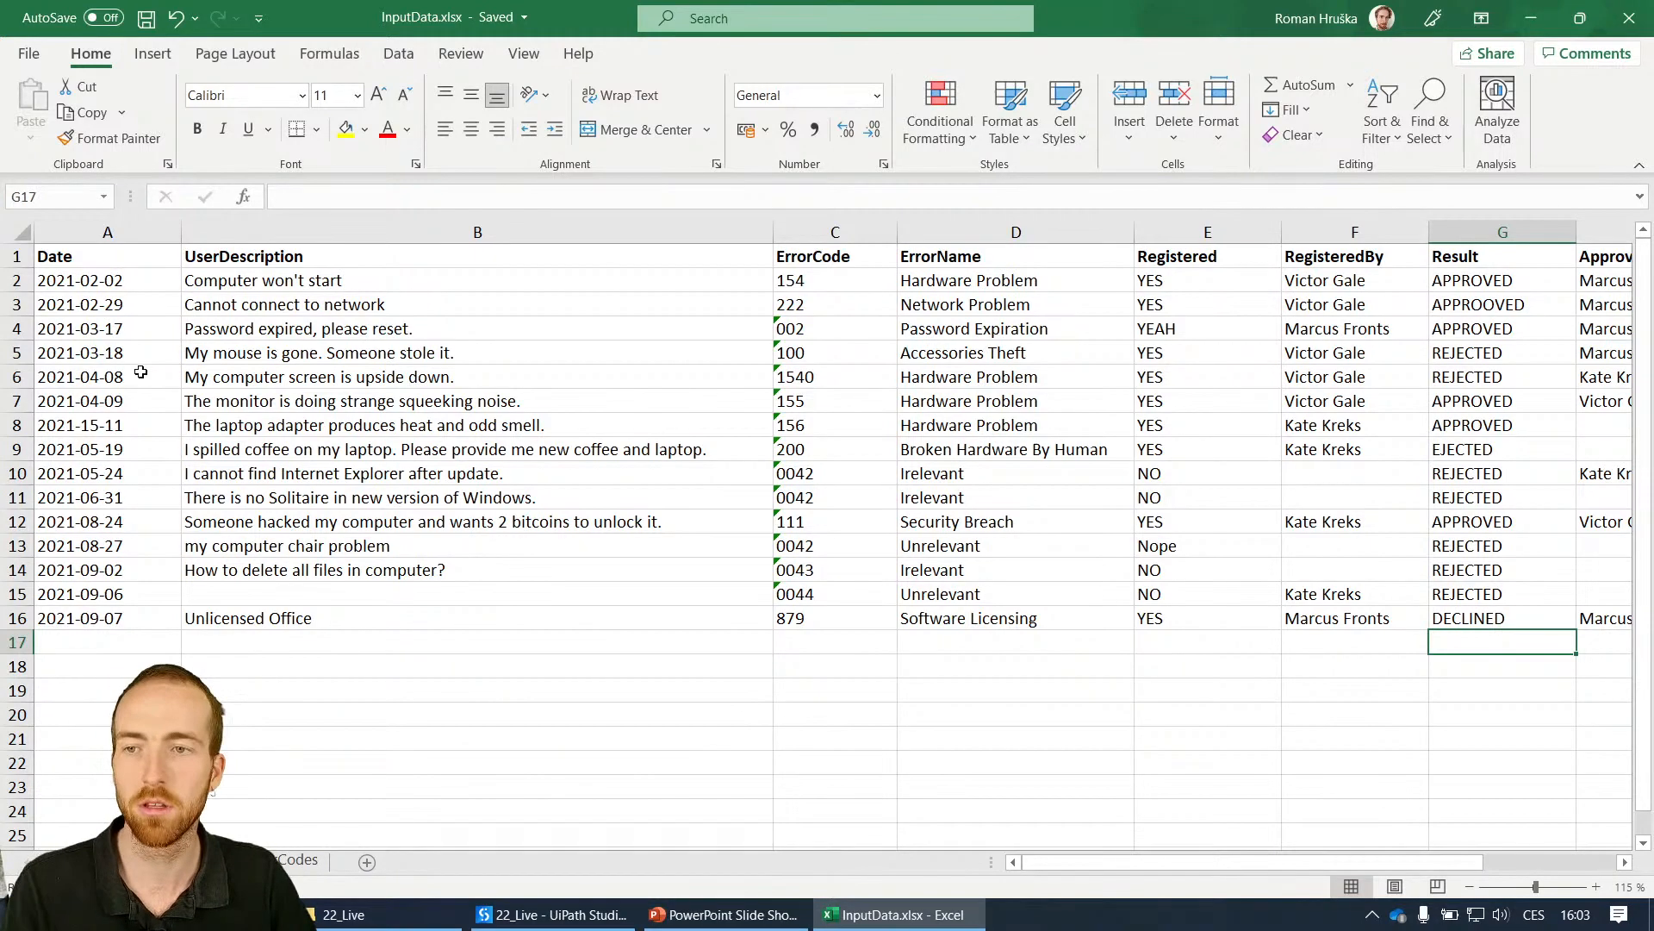
left_click(107, 377)
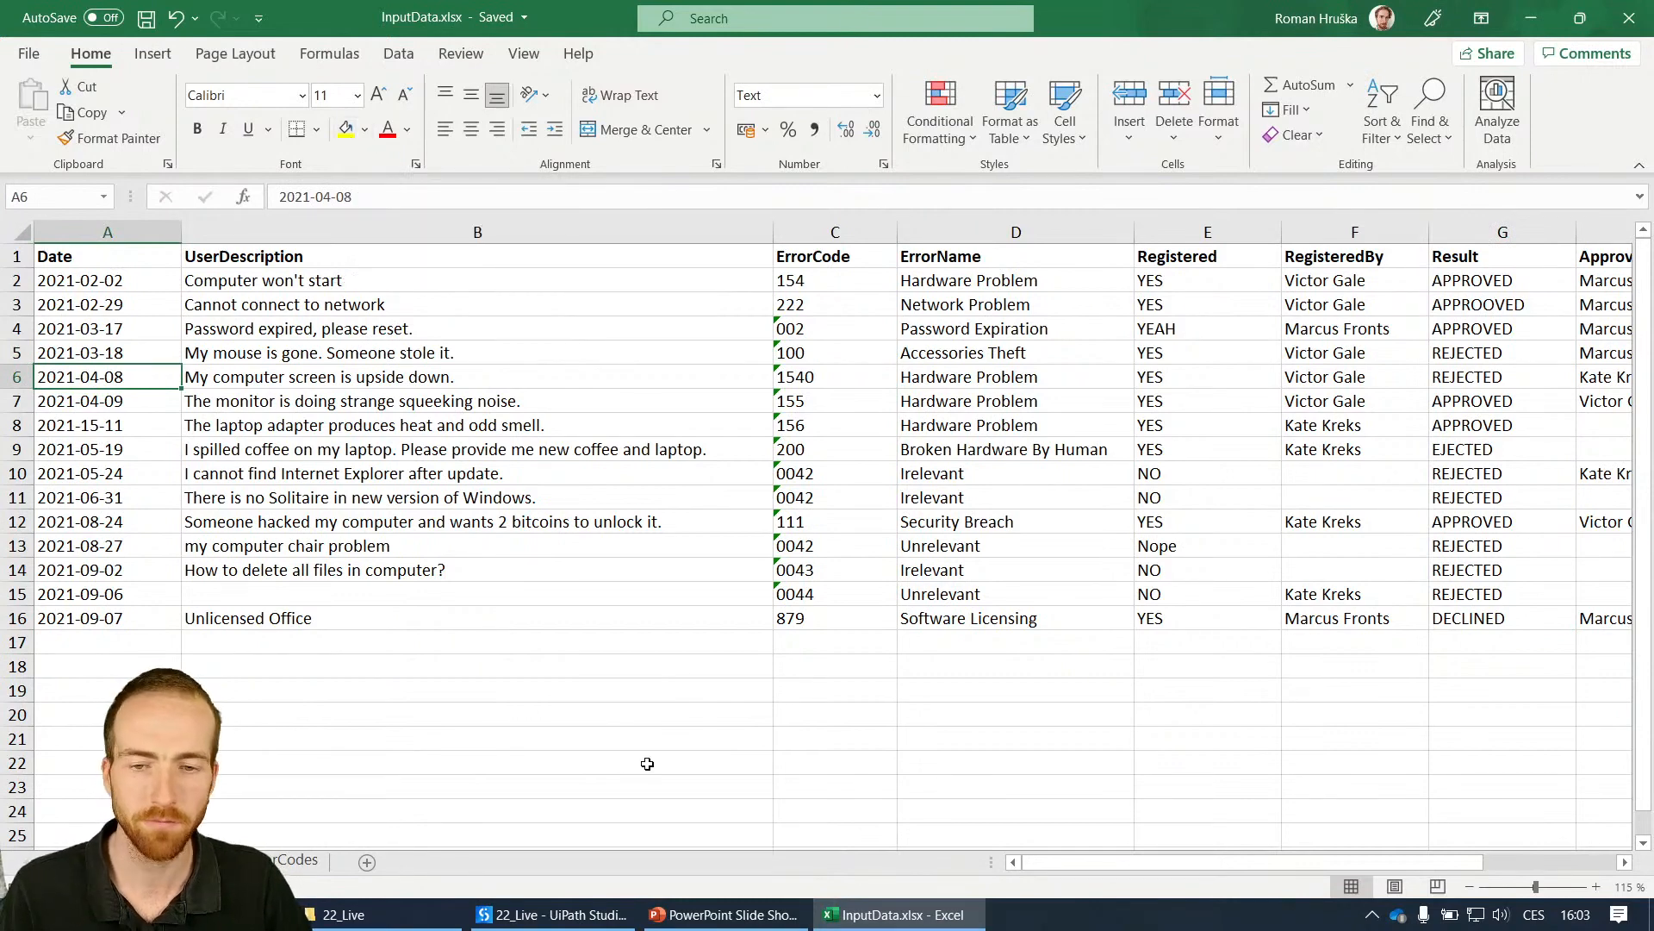
mouse_move(723, 913)
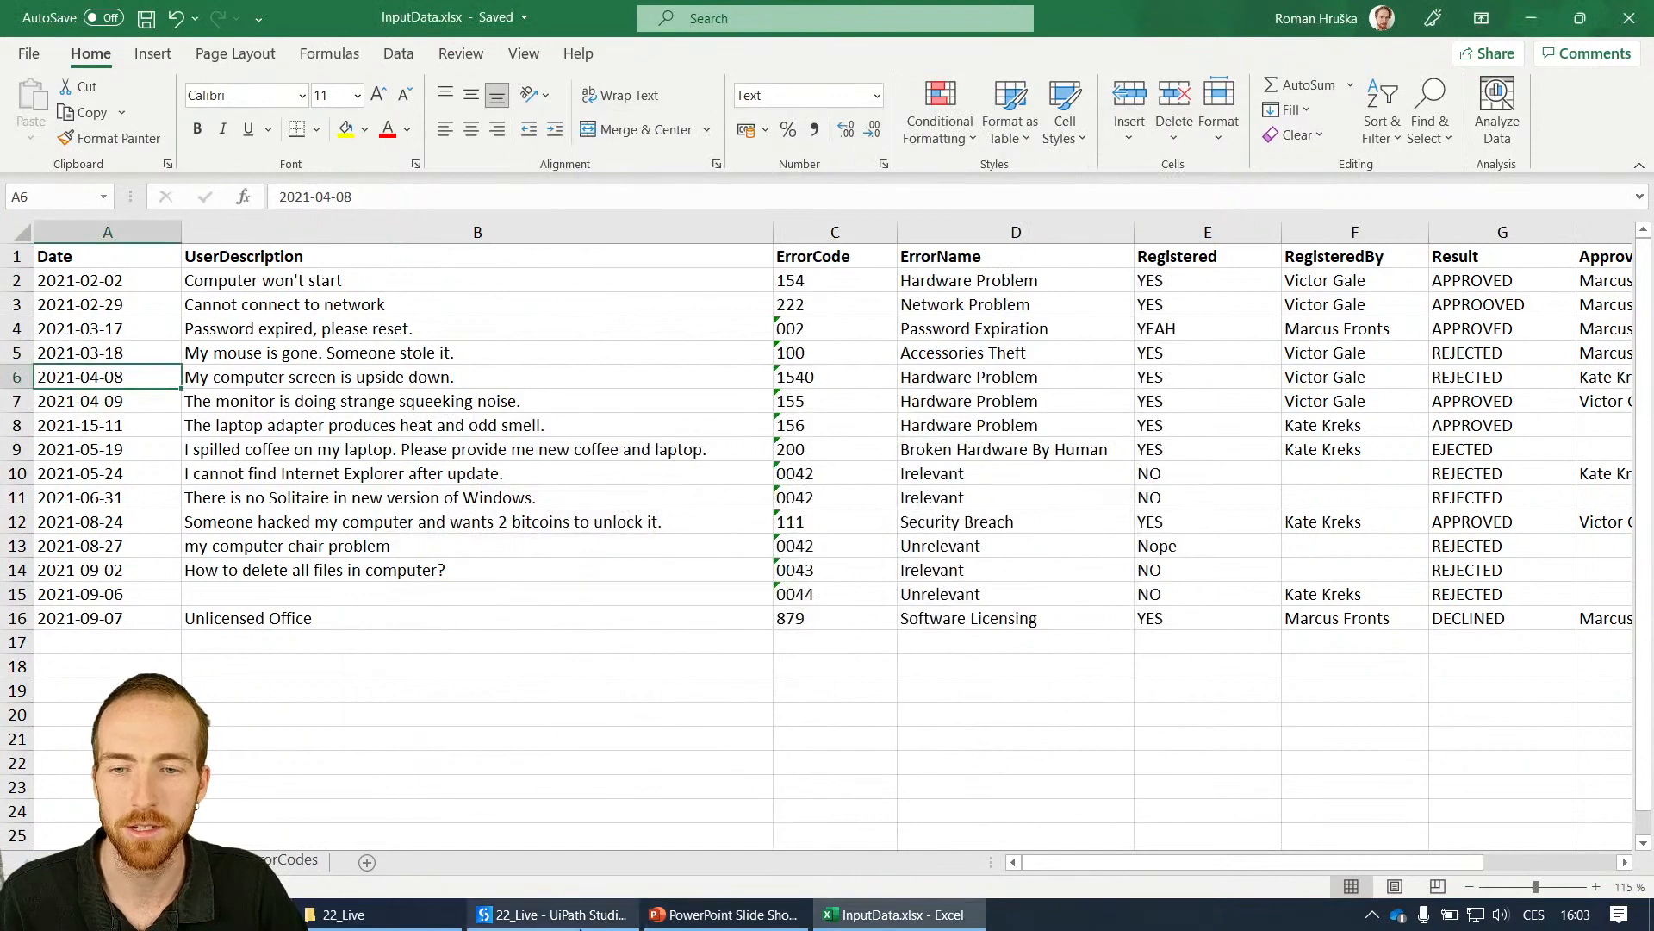
left_click(550, 914)
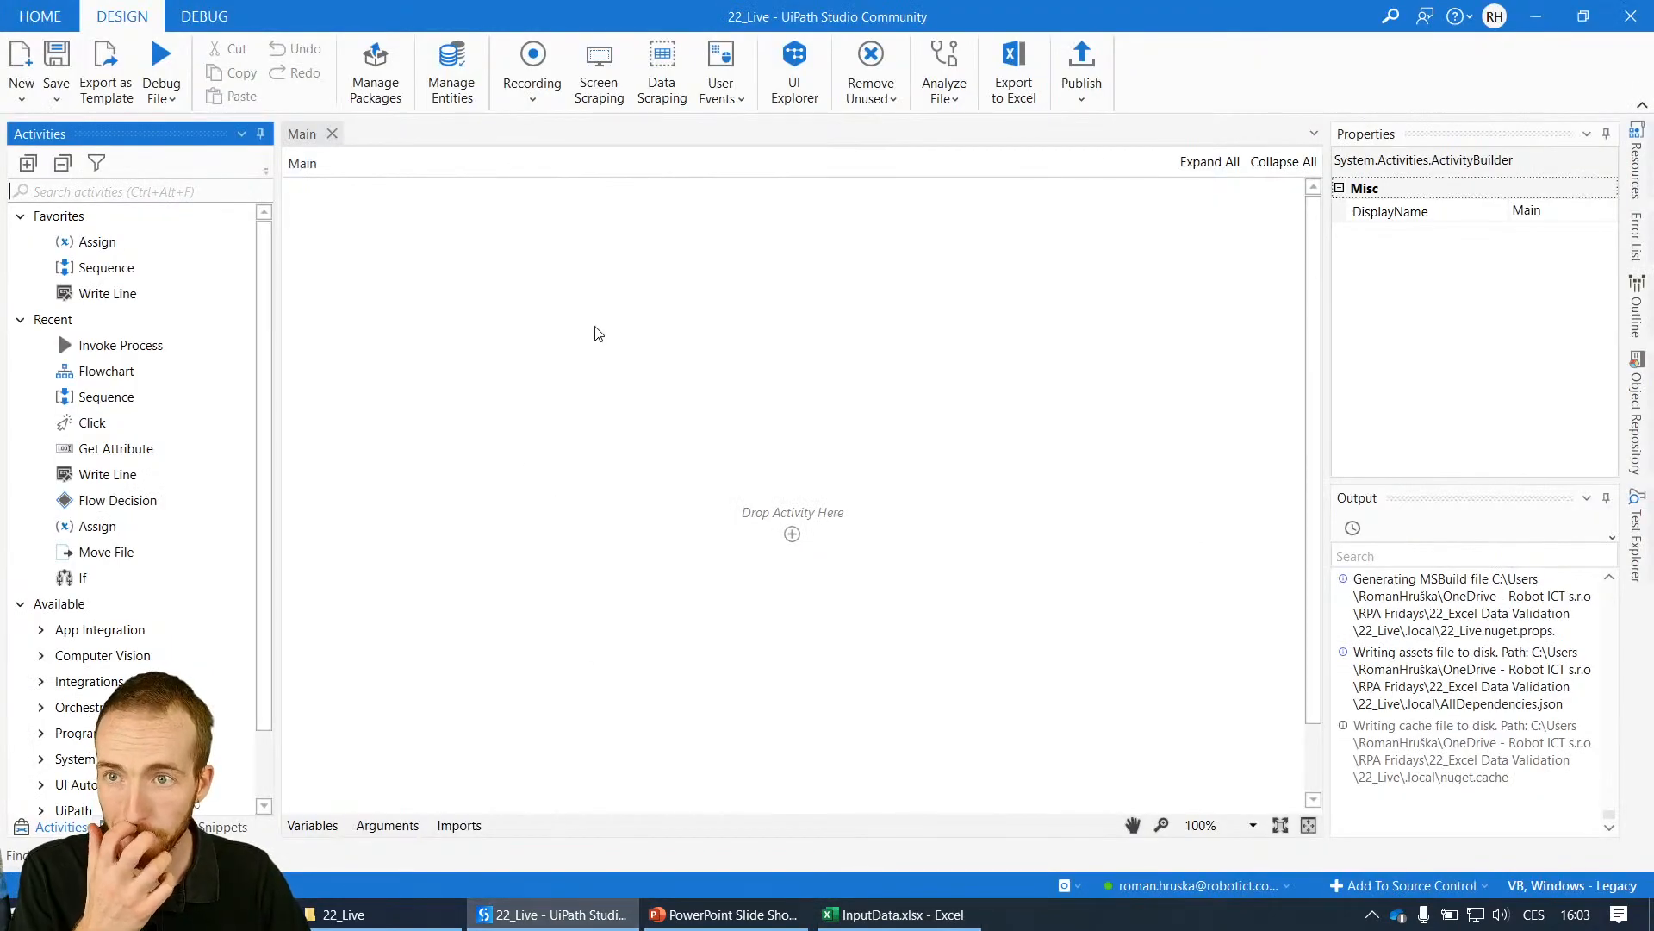
mouse_move(984, 401)
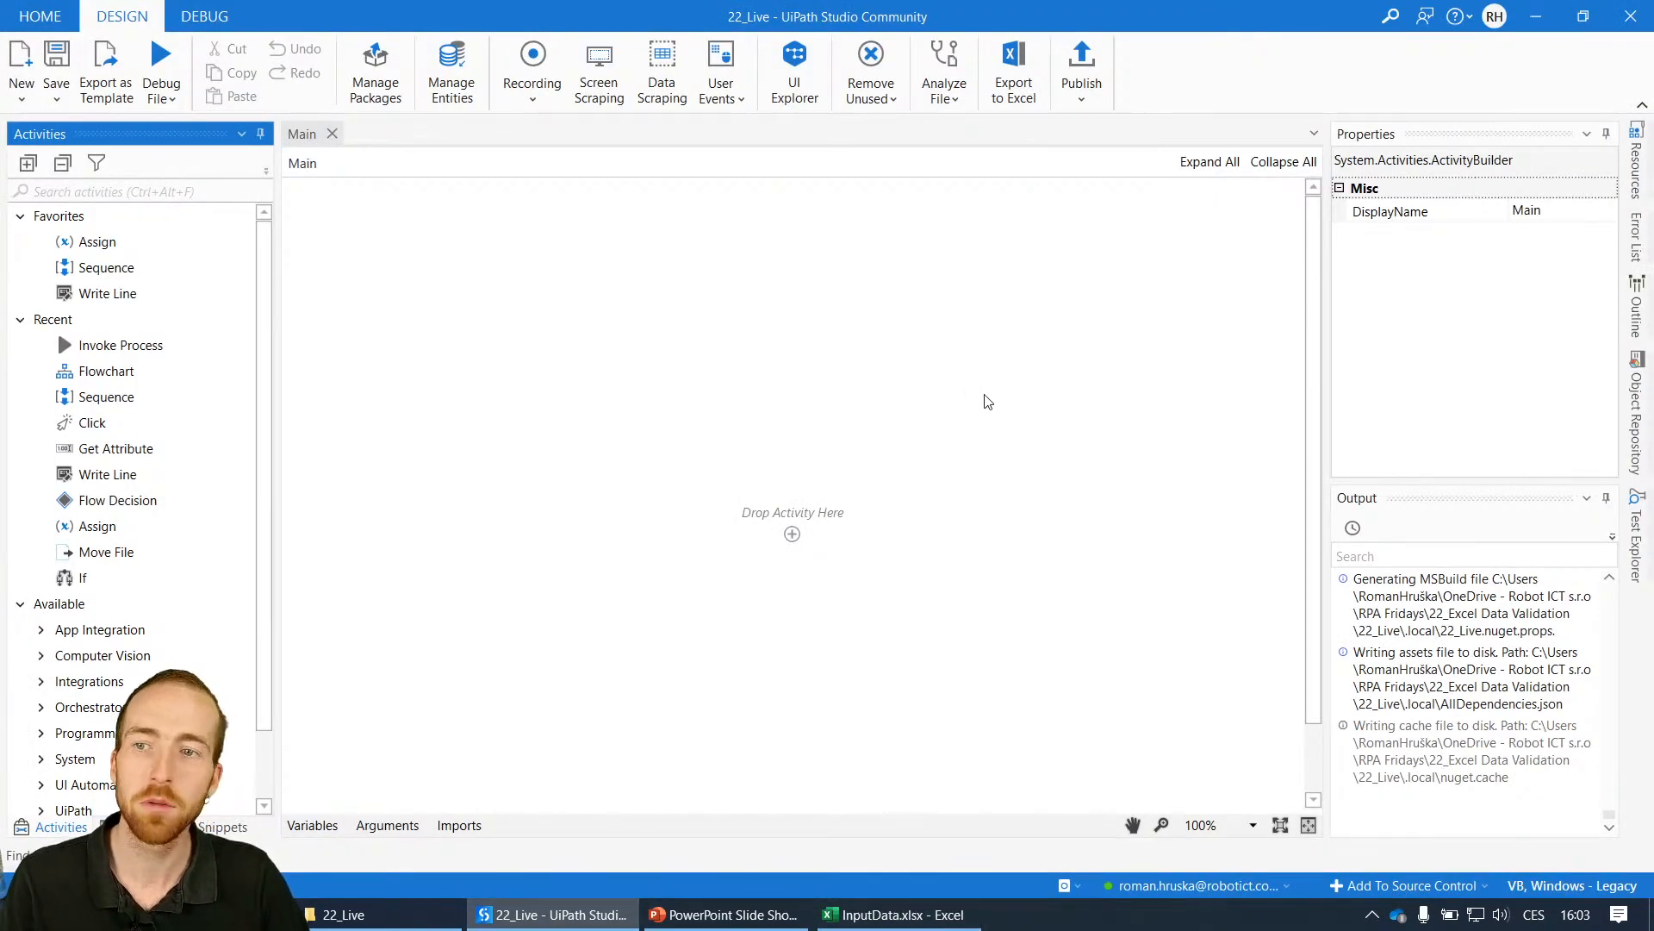
mouse_move(420, 603)
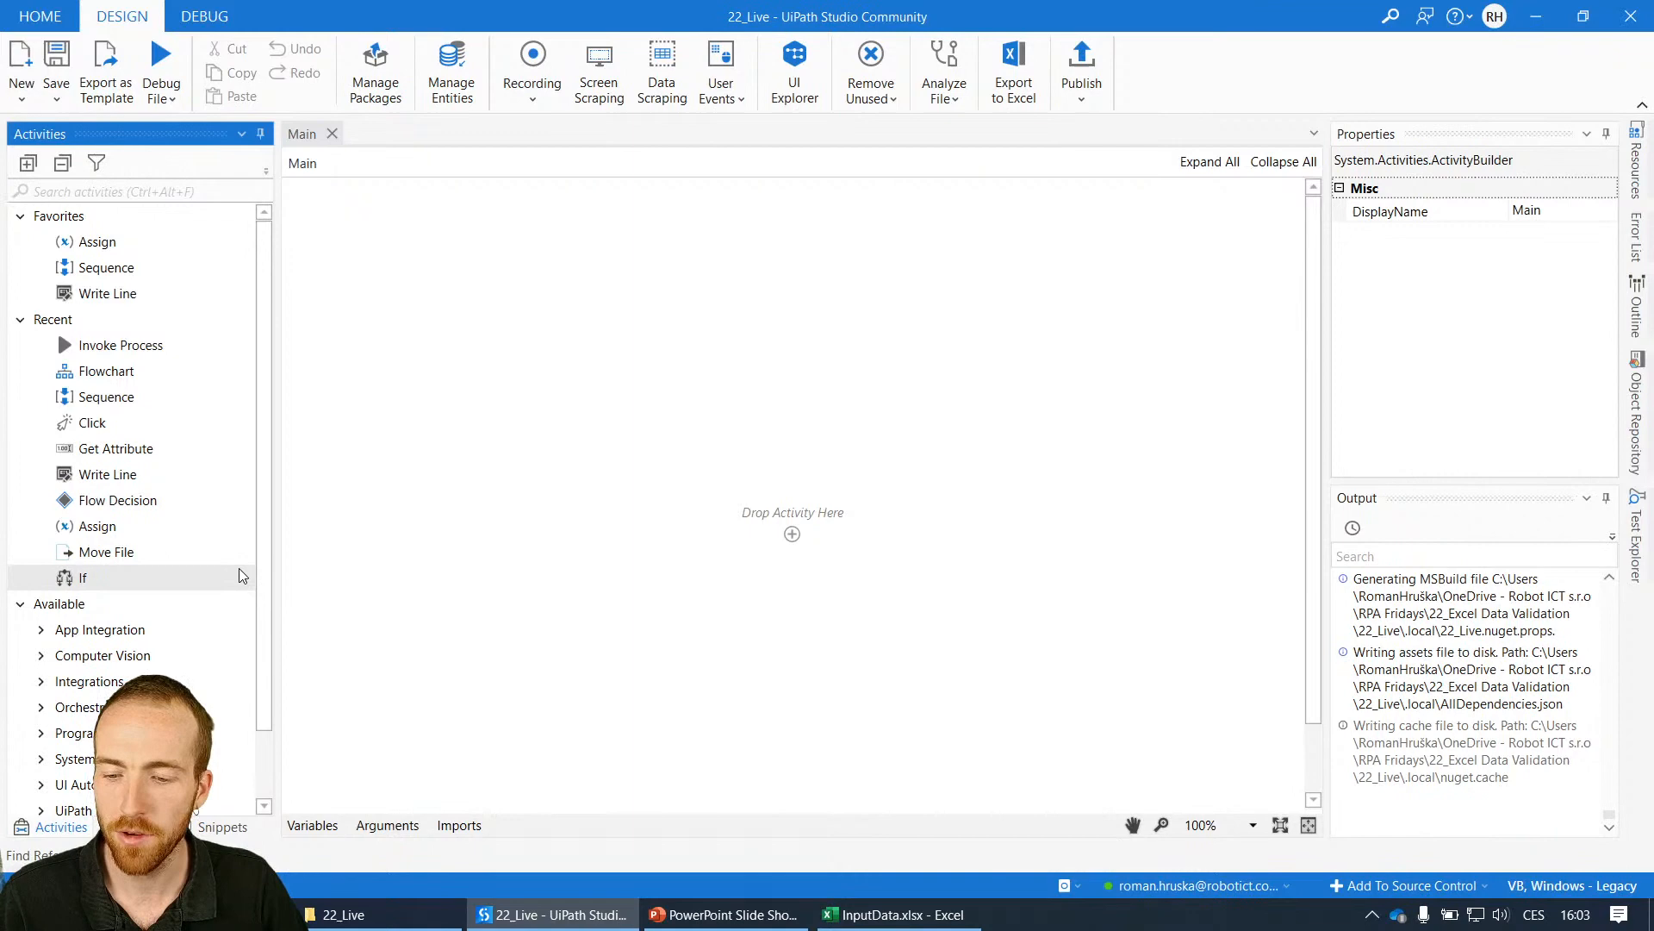
mouse_move(981, 701)
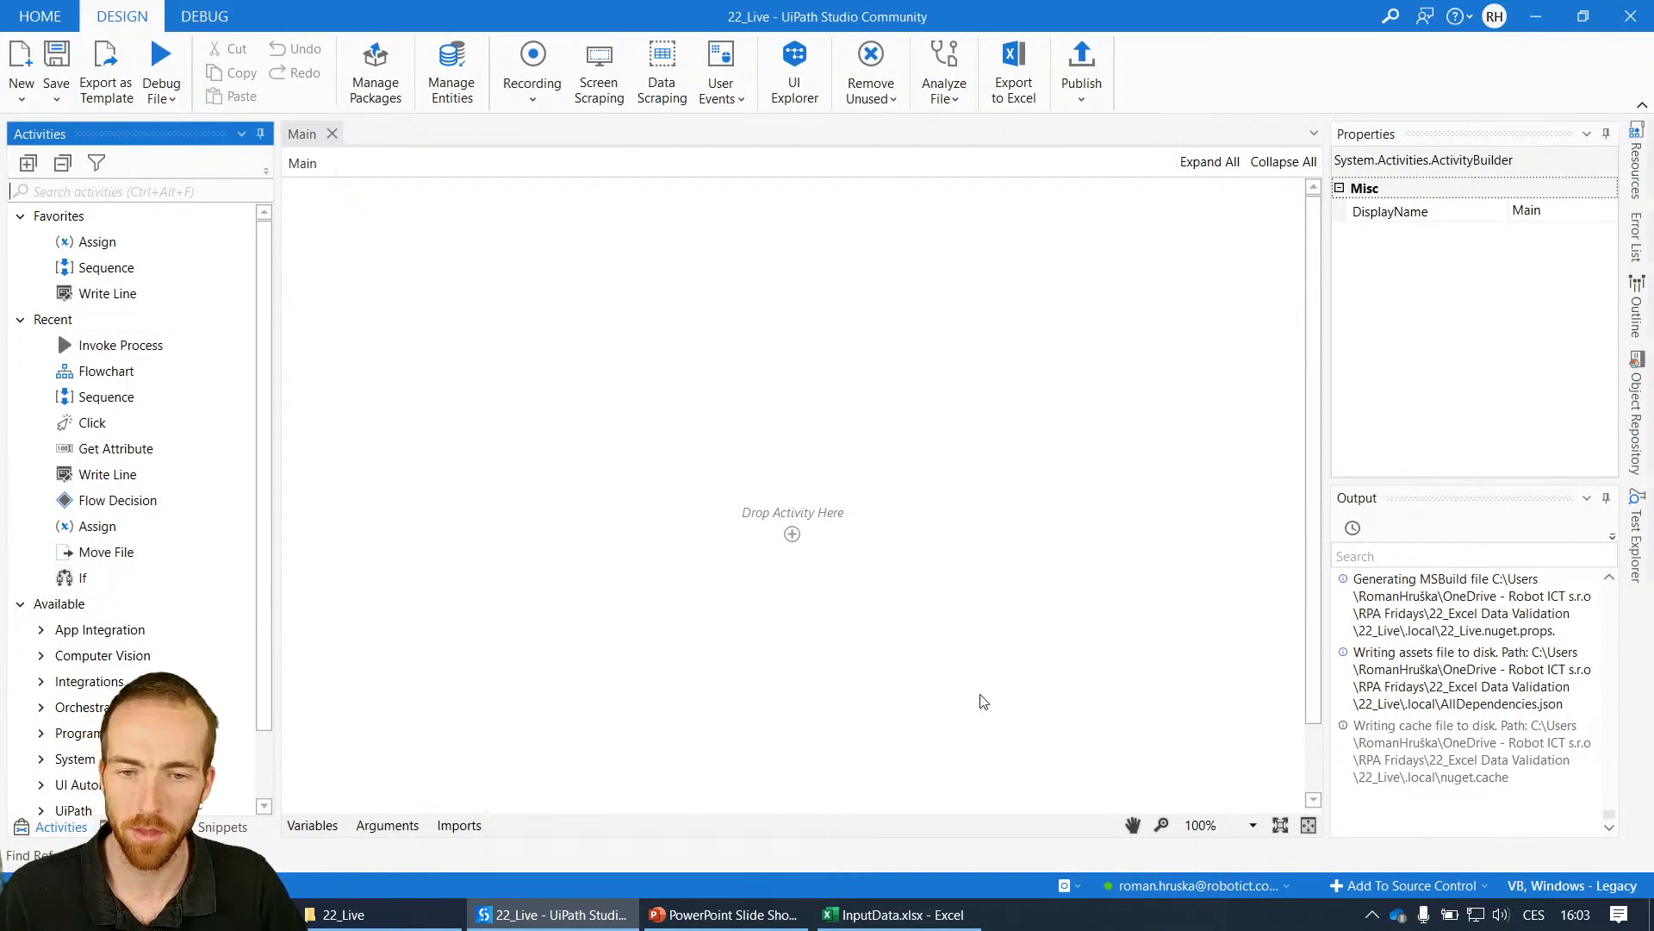
- Take another look at the InputData sheet in Excel, then return to Studio's empty Main workflow
left_click(898, 913)
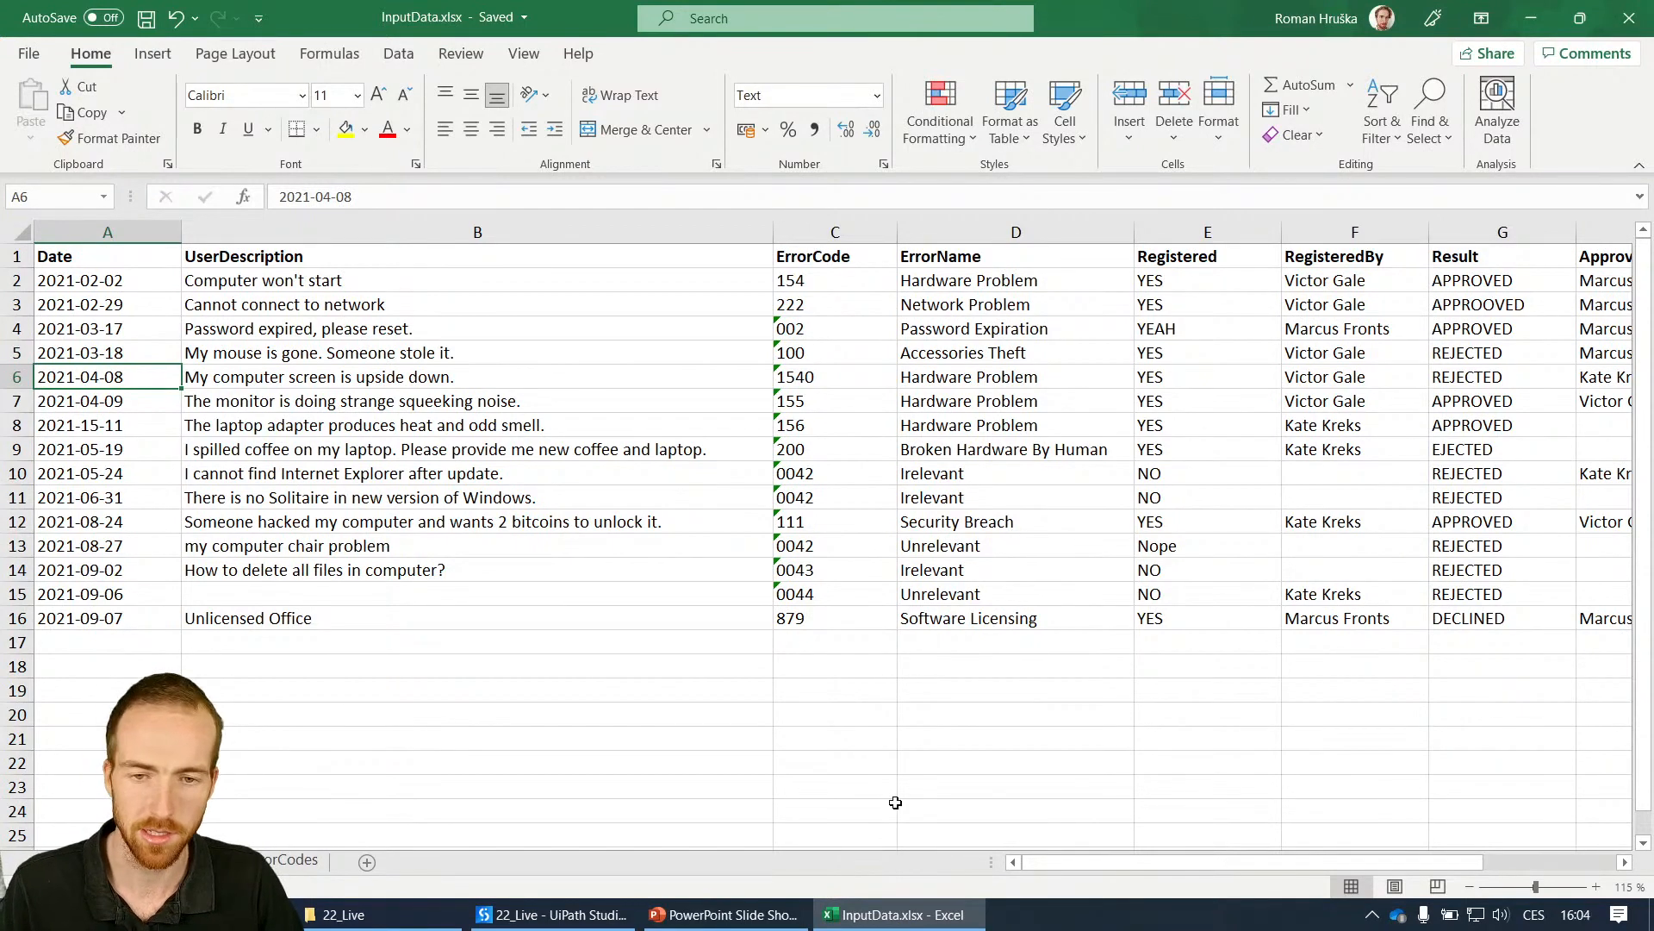
mouse_move(709, 858)
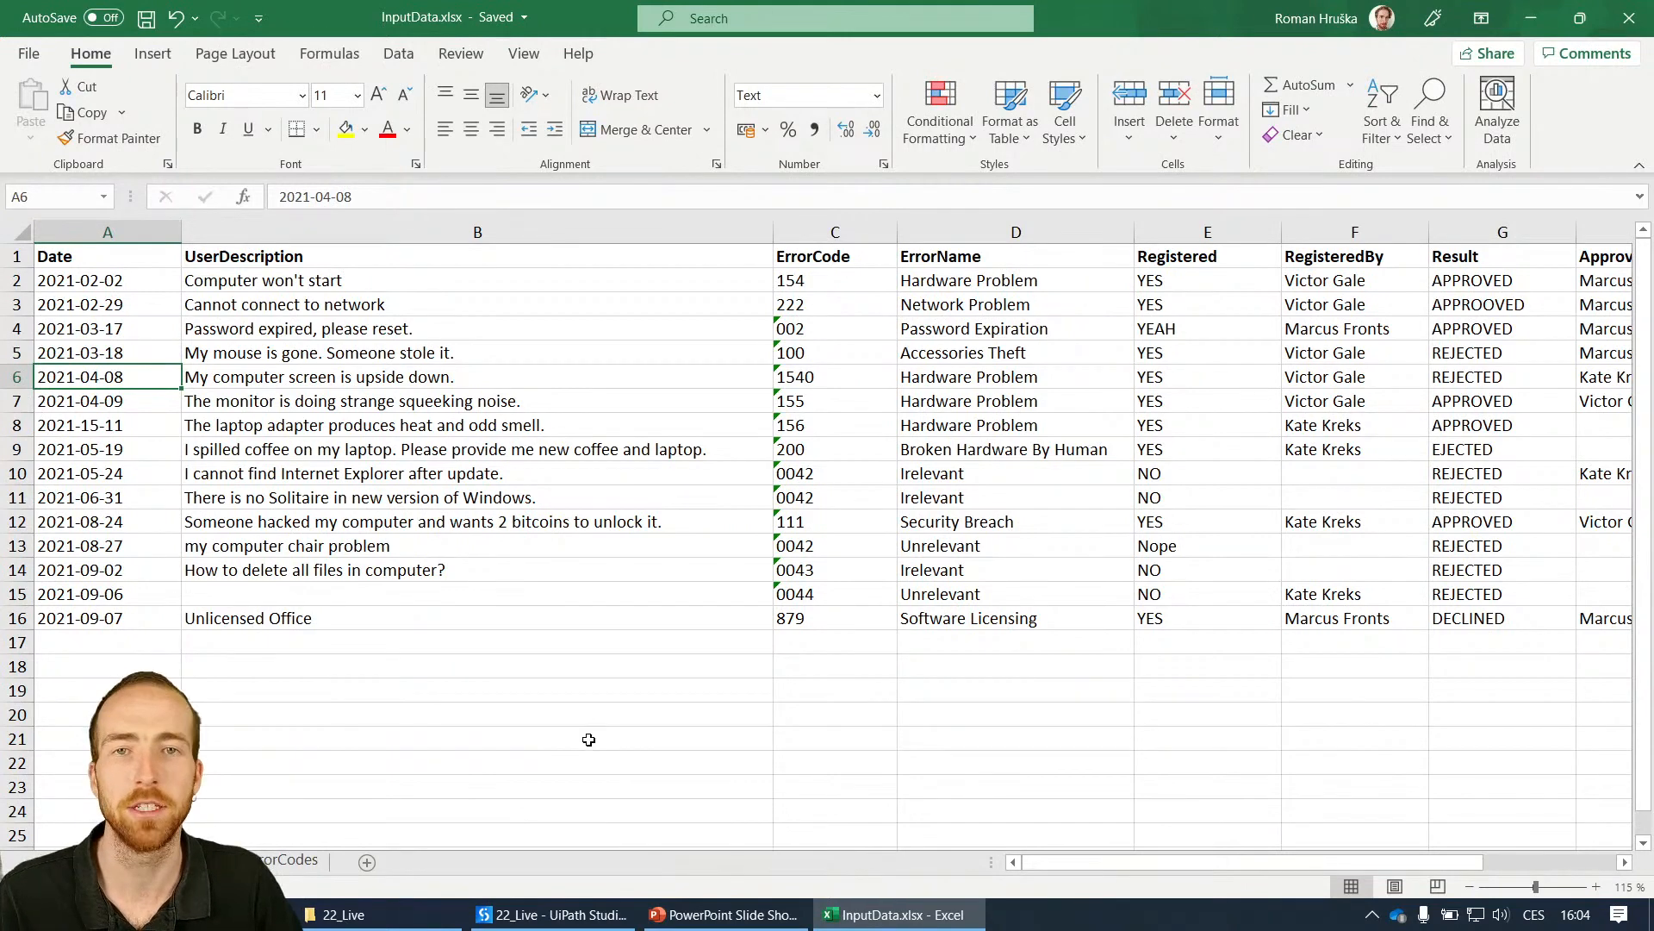
mouse_move(500, 819)
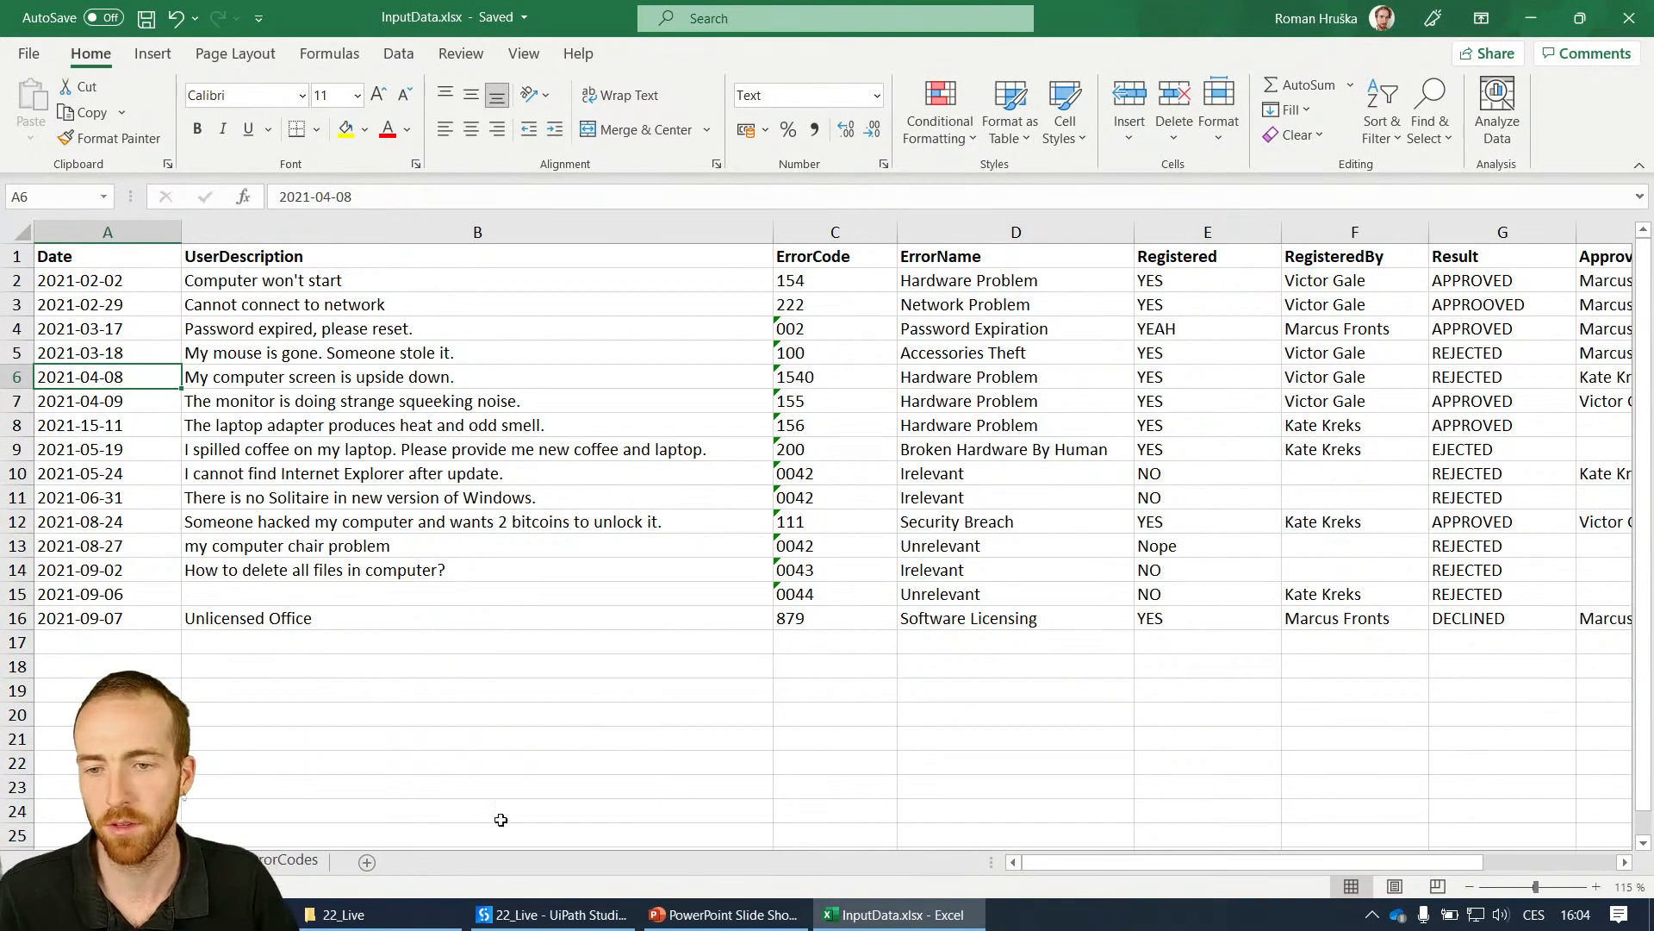
left_click(477, 714)
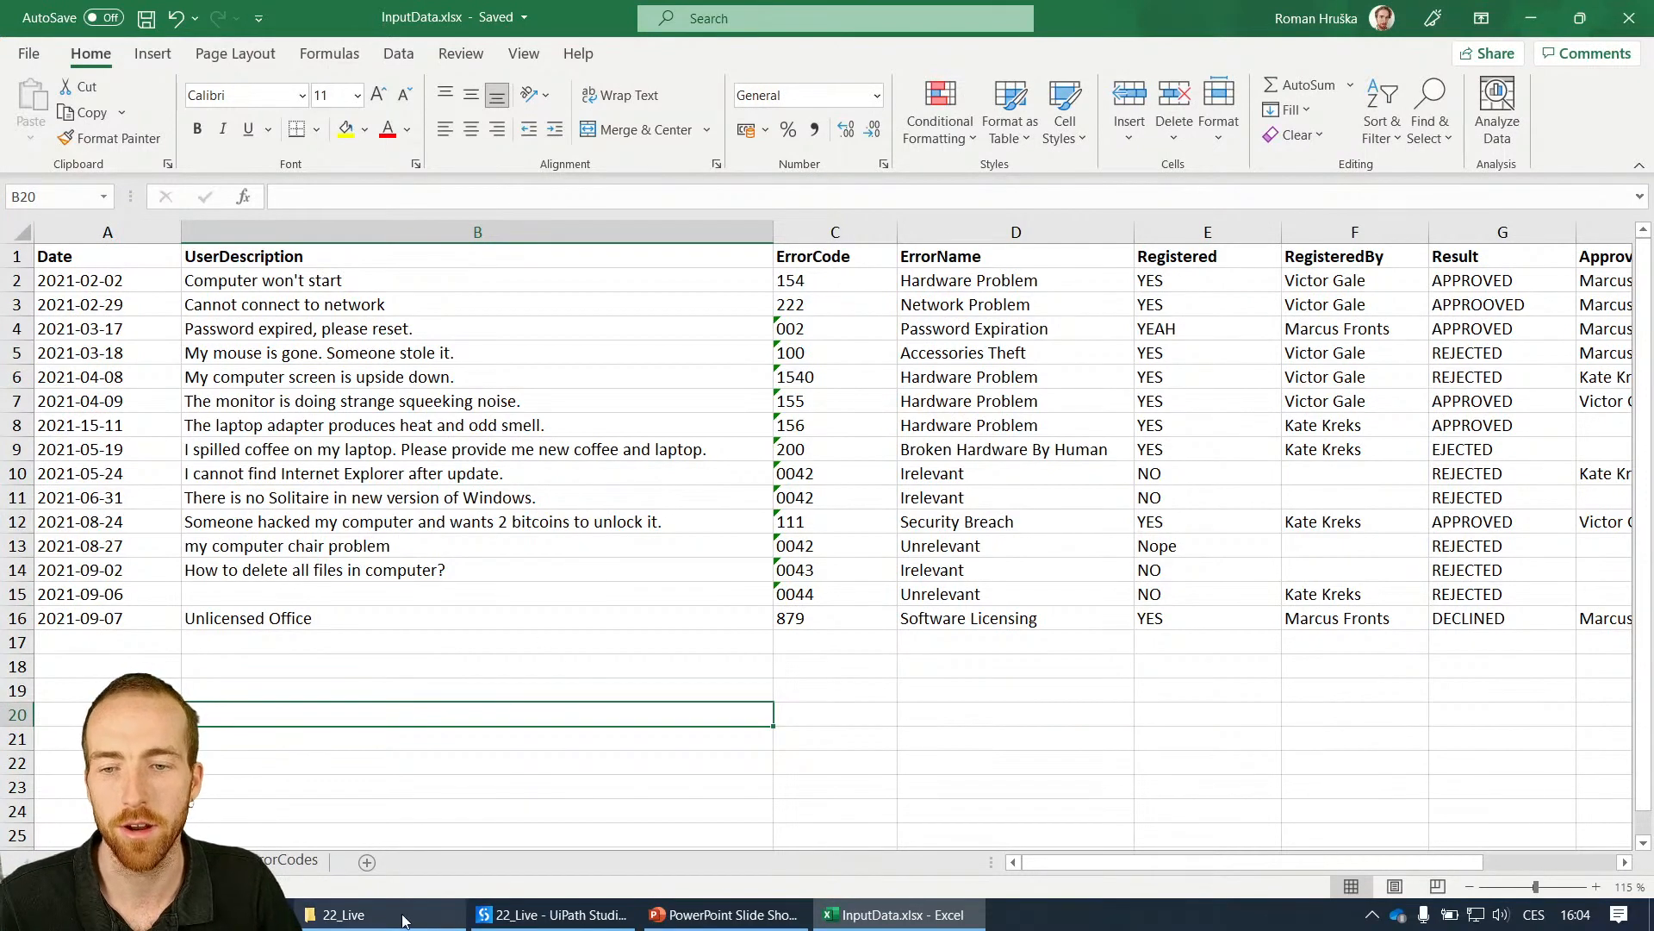
left_click(552, 913)
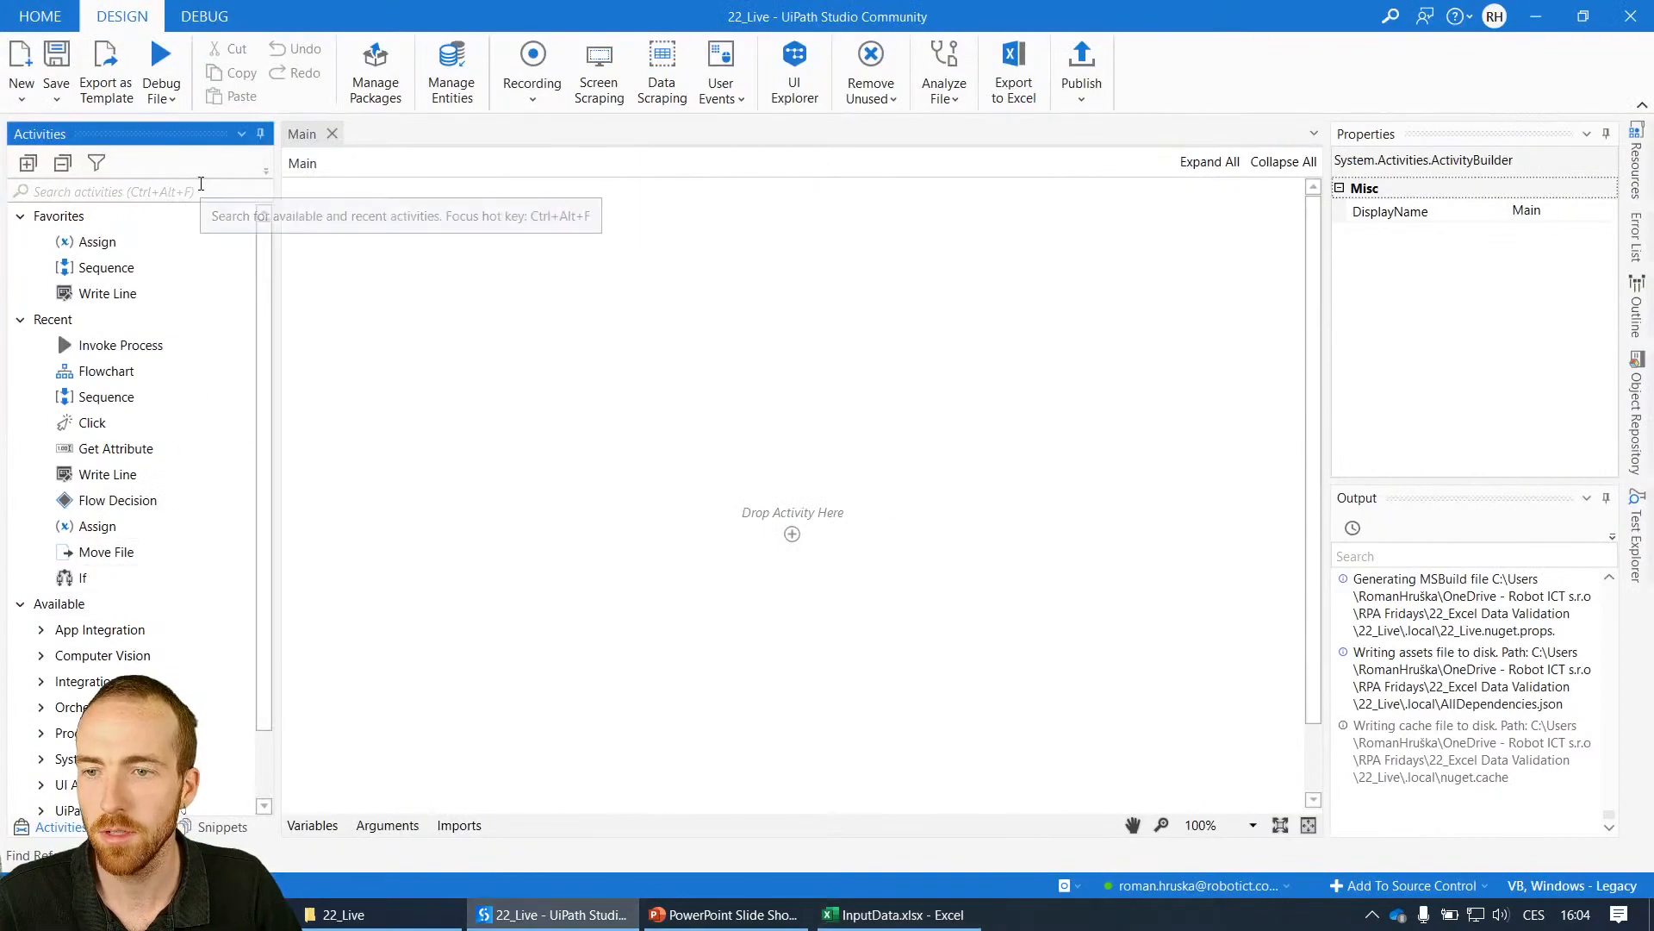
- Search 'excel' and place an Excel Application Scope inside a Sequence in Main
type("excel")
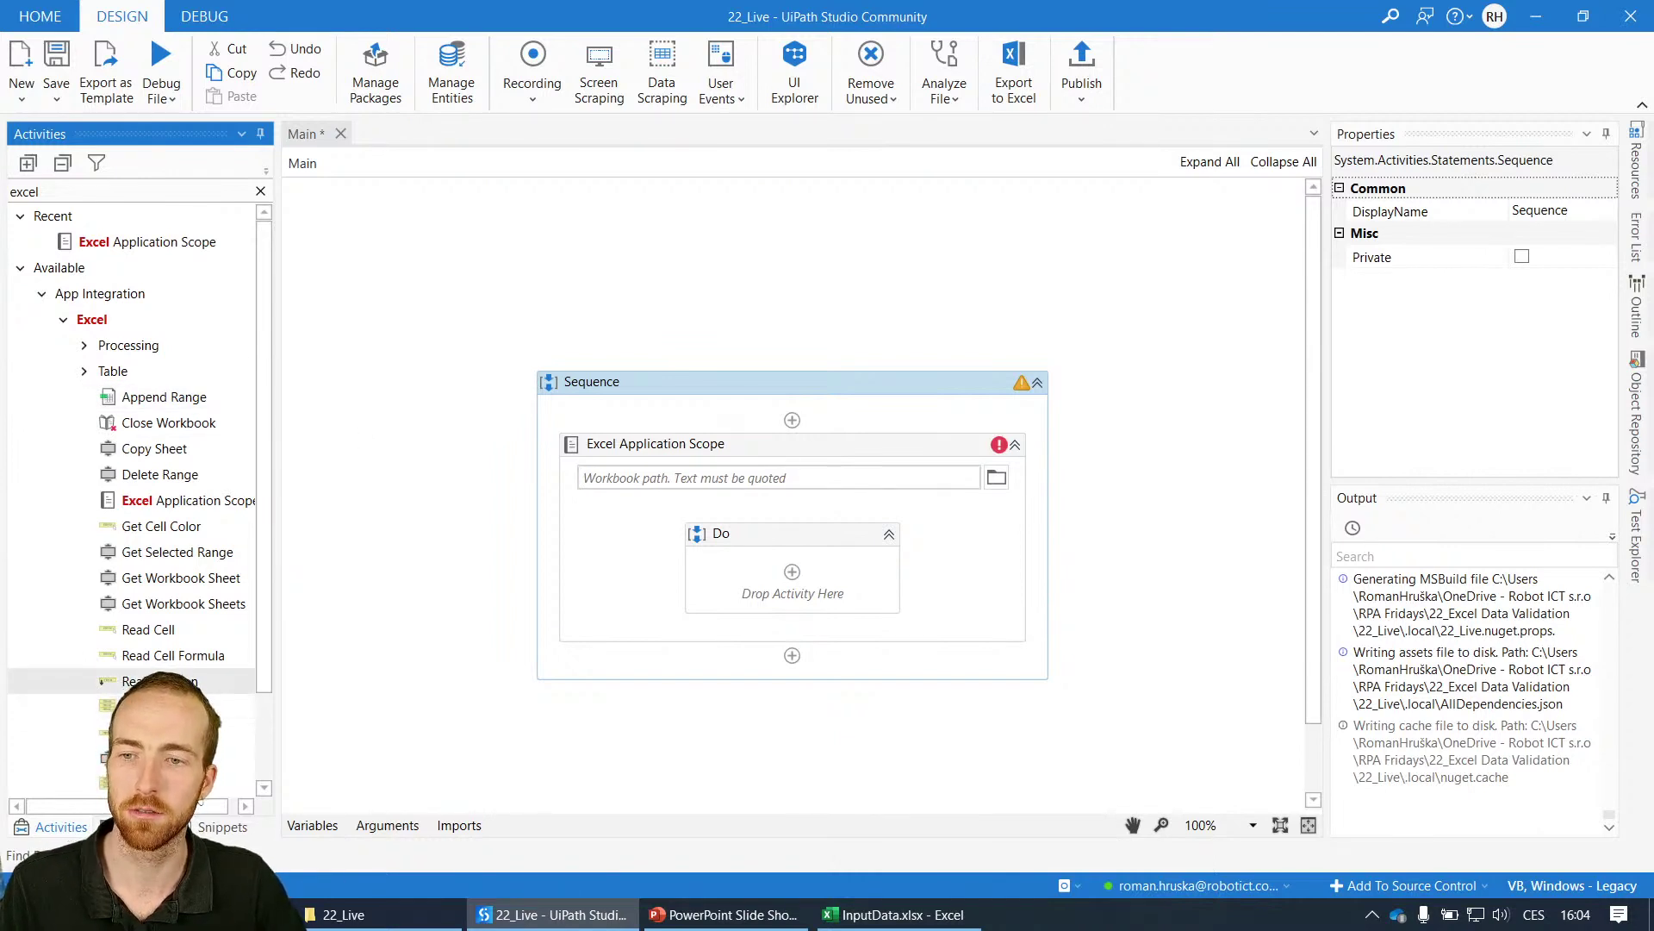
scroll("down", 3)
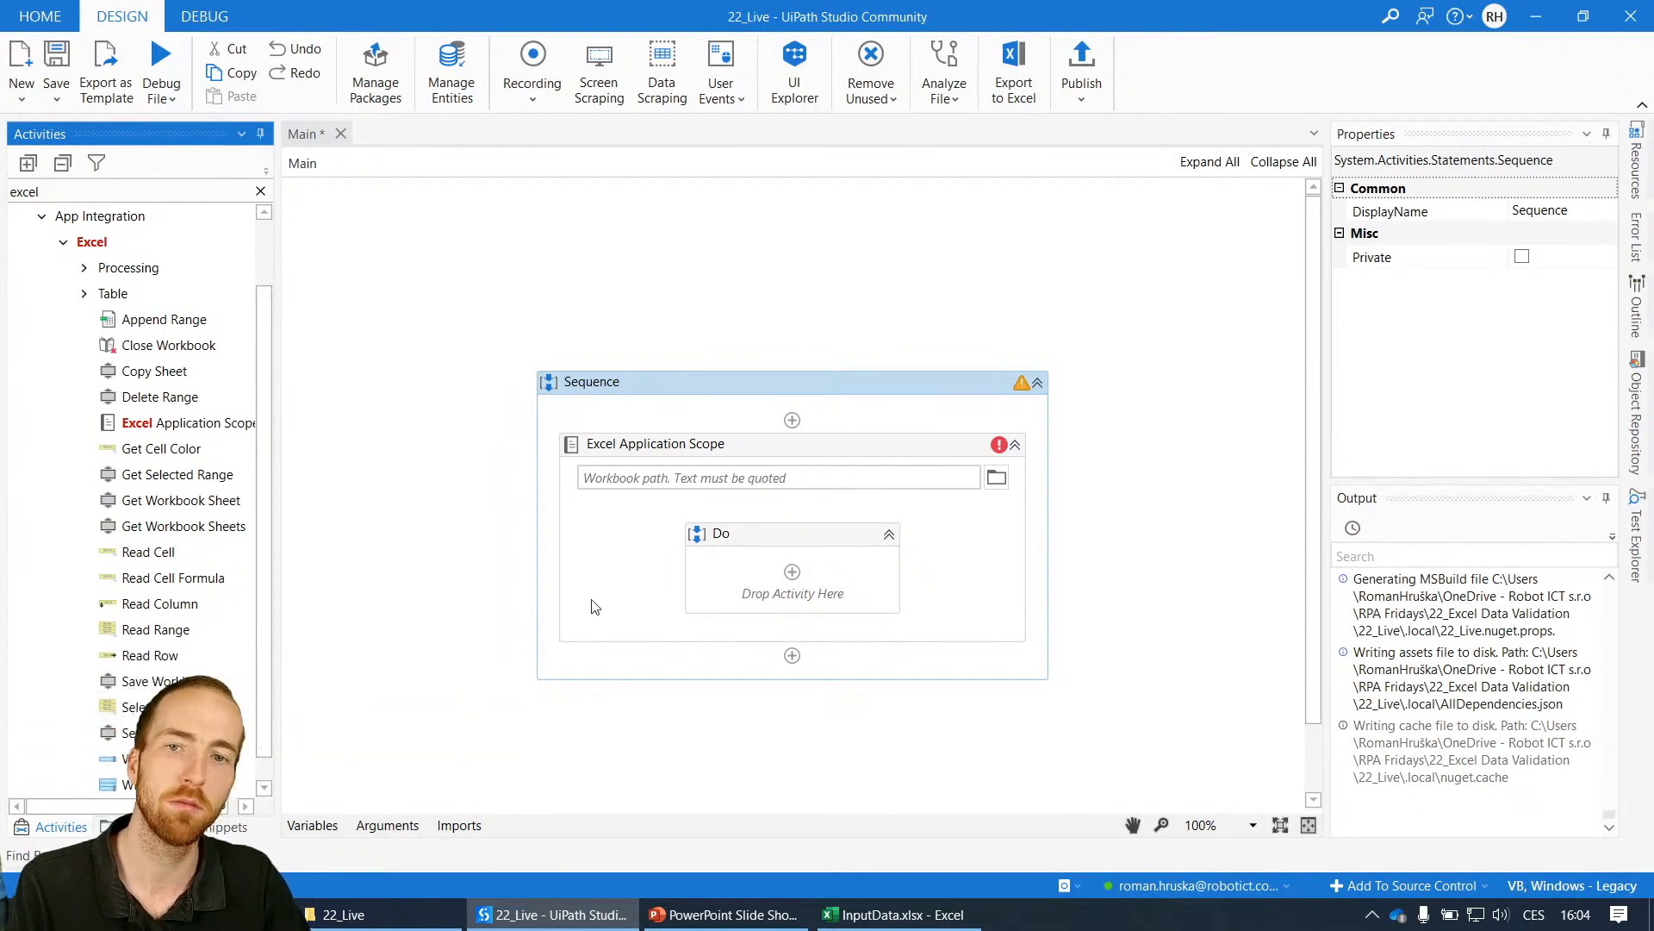
mouse_move(1031, 650)
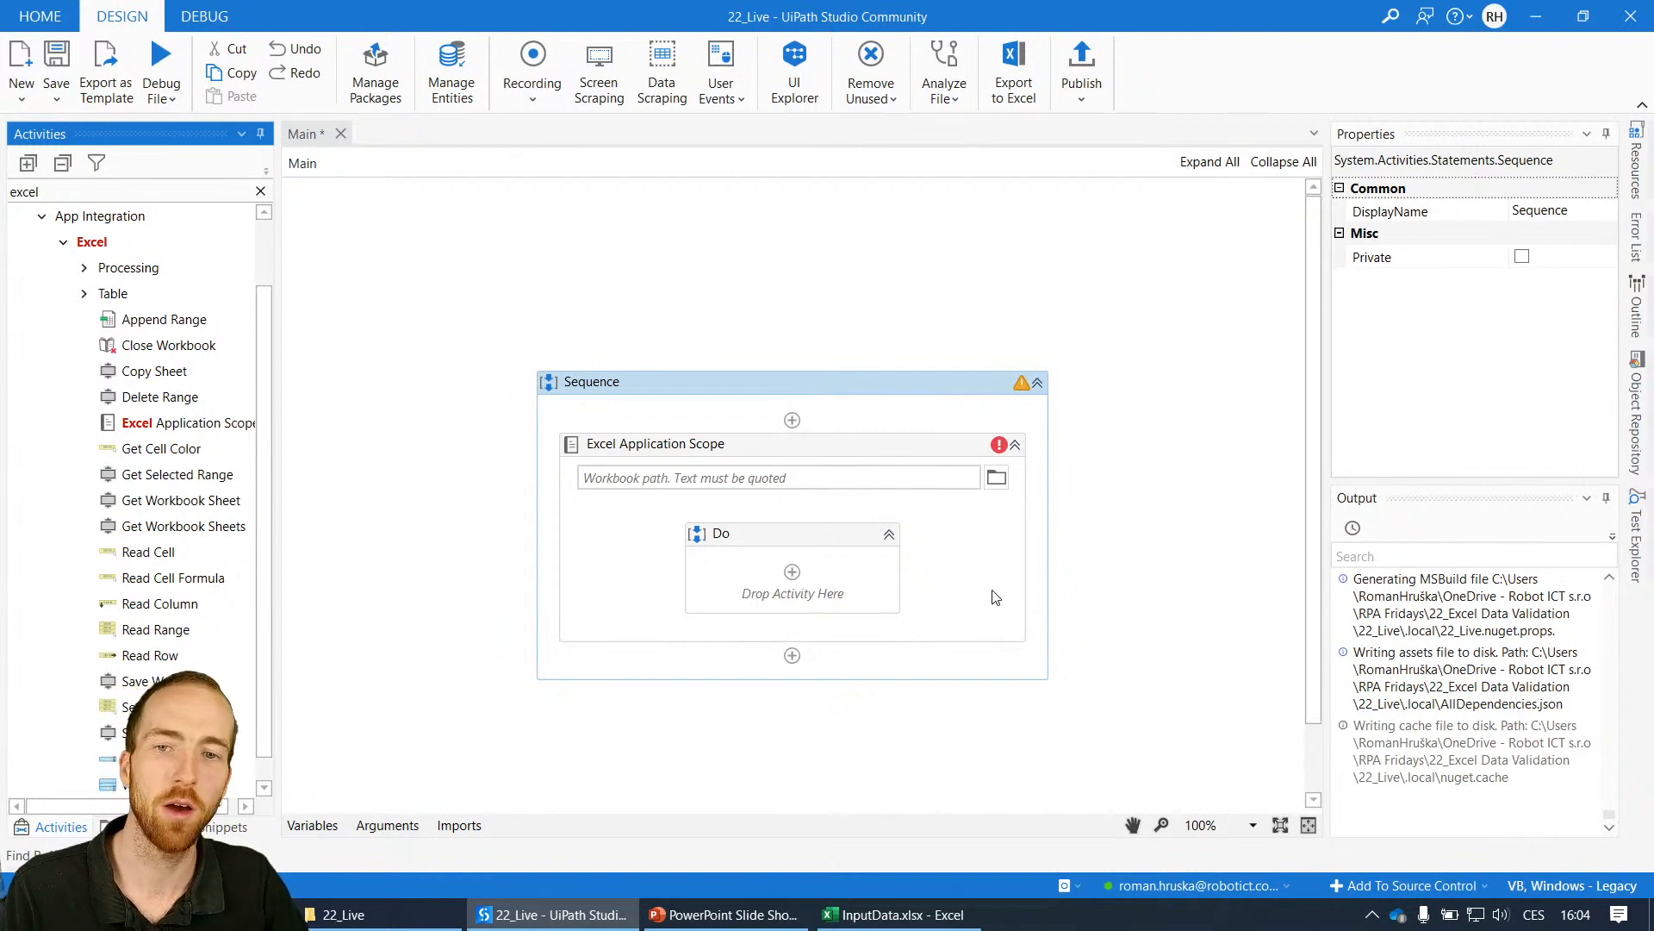
mouse_move(952, 554)
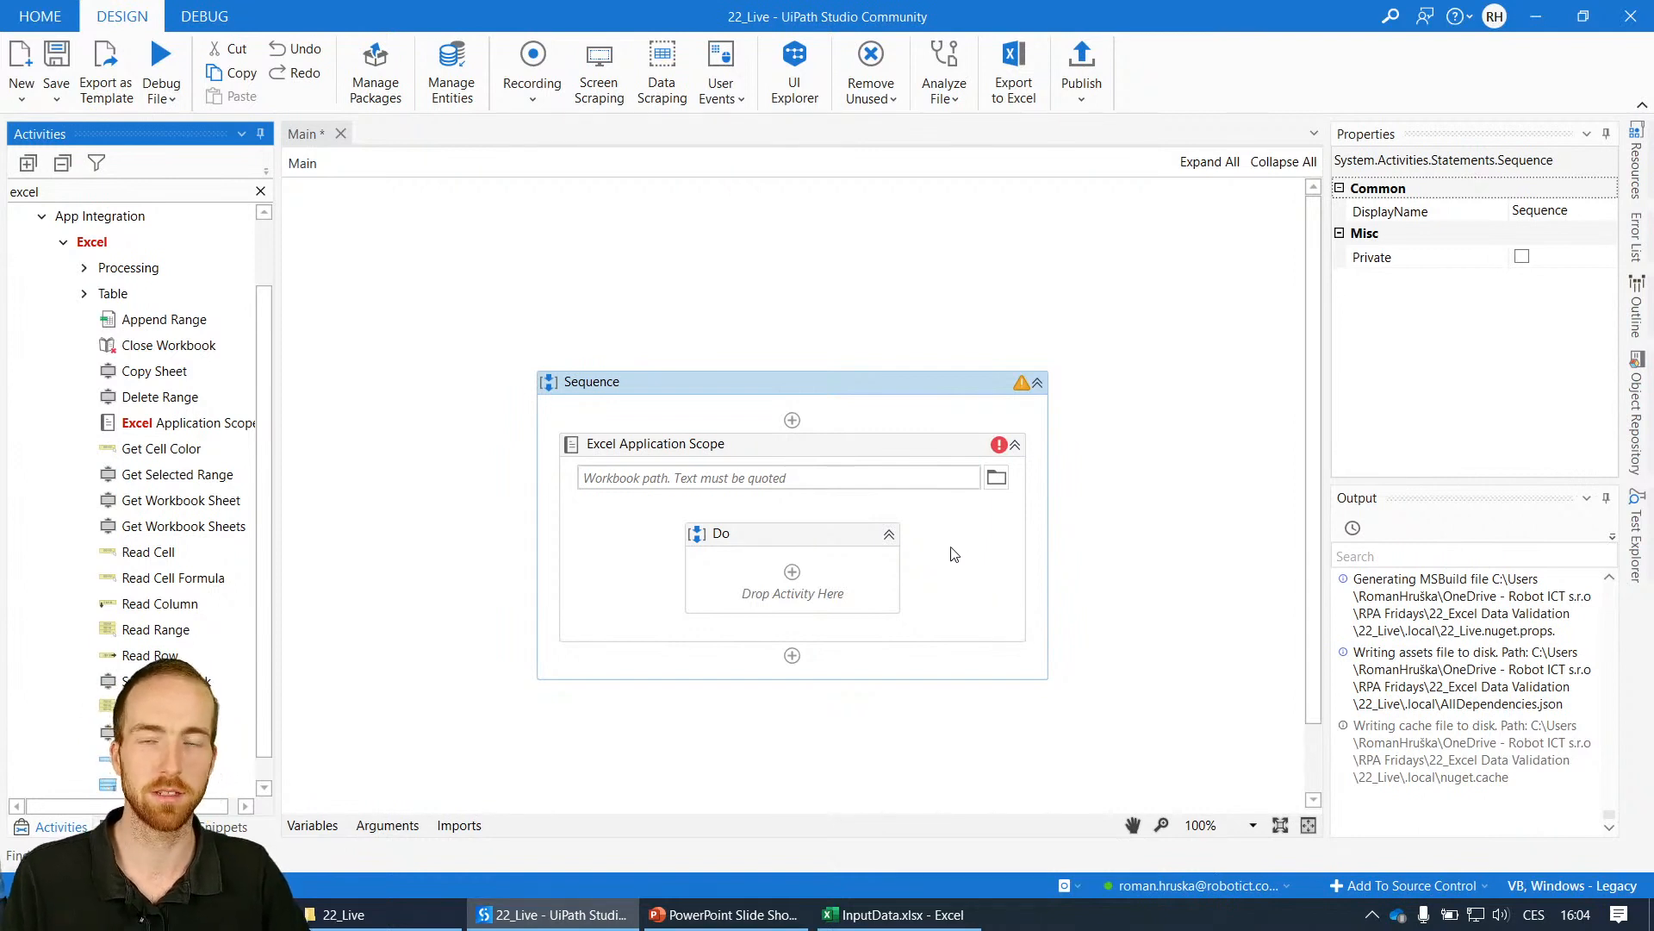
left_click(654, 443)
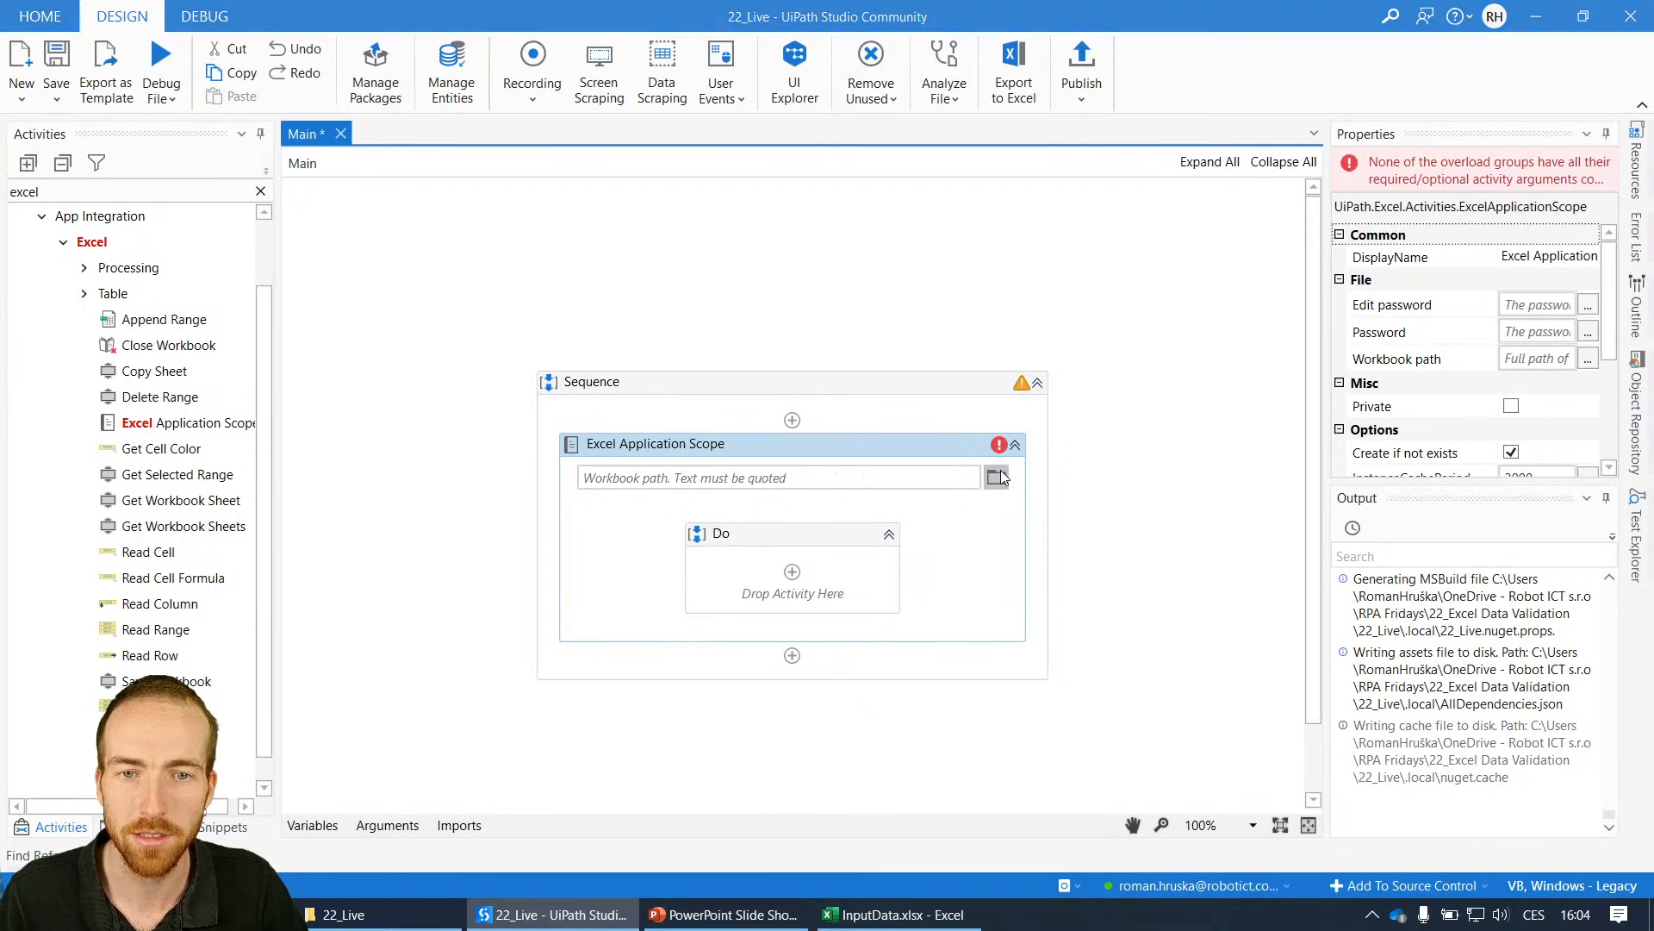
- Browse to InputData.xlsx and set it as the Excel Application Scope's workbook path
left_click(996, 477)
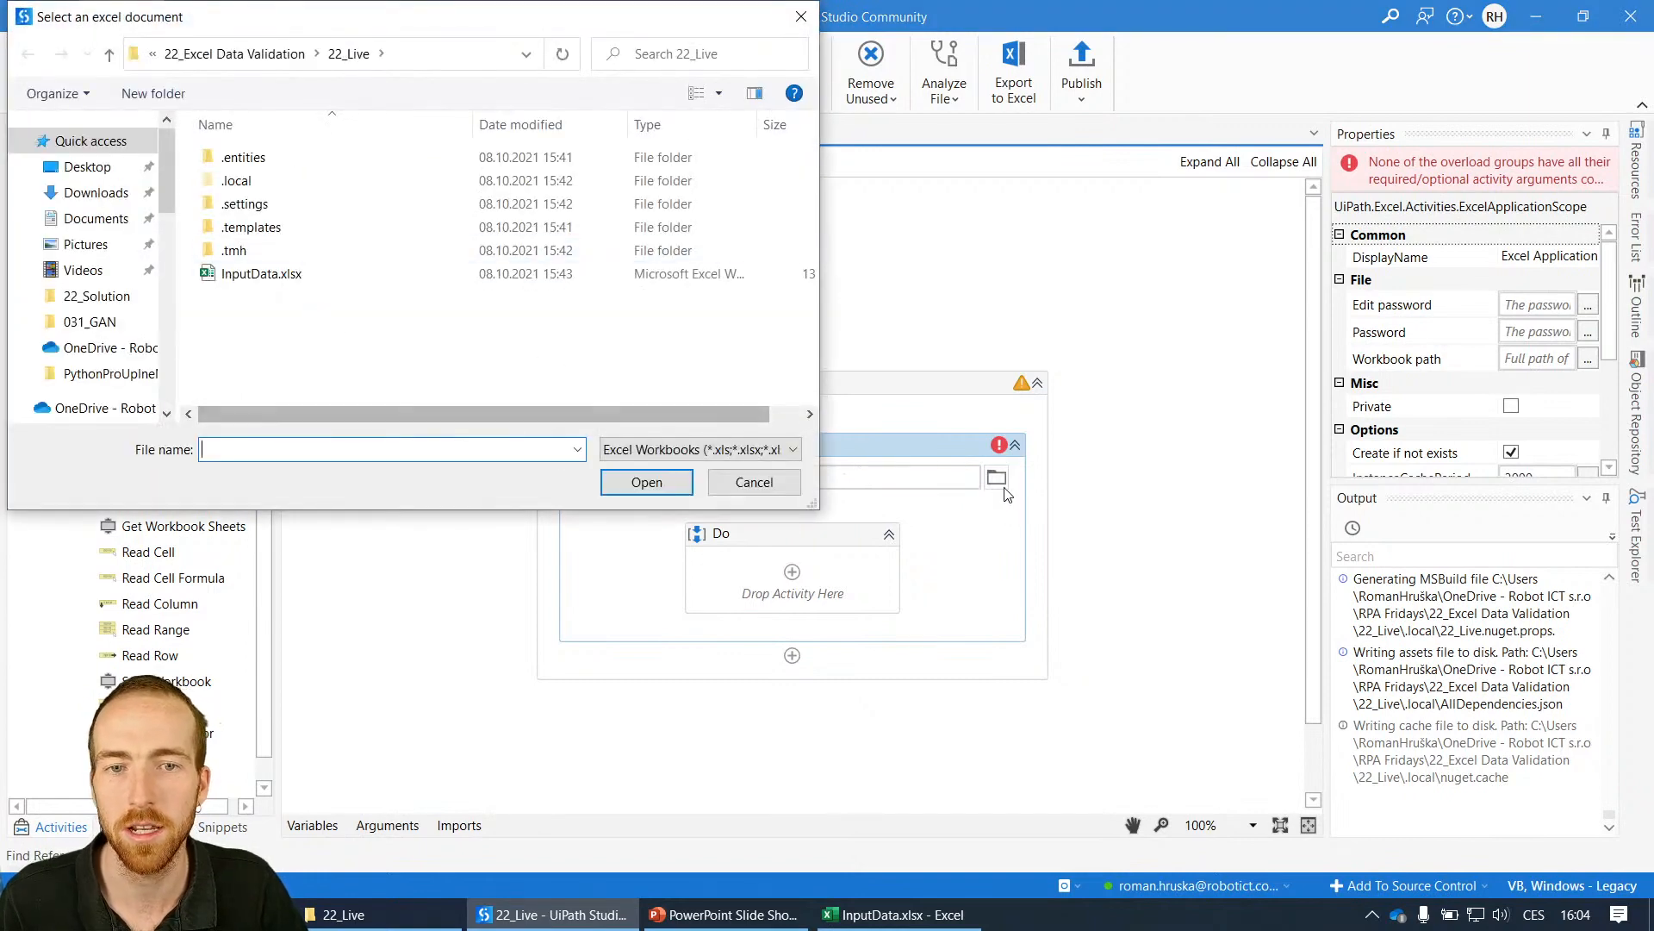
mouse_move(311, 320)
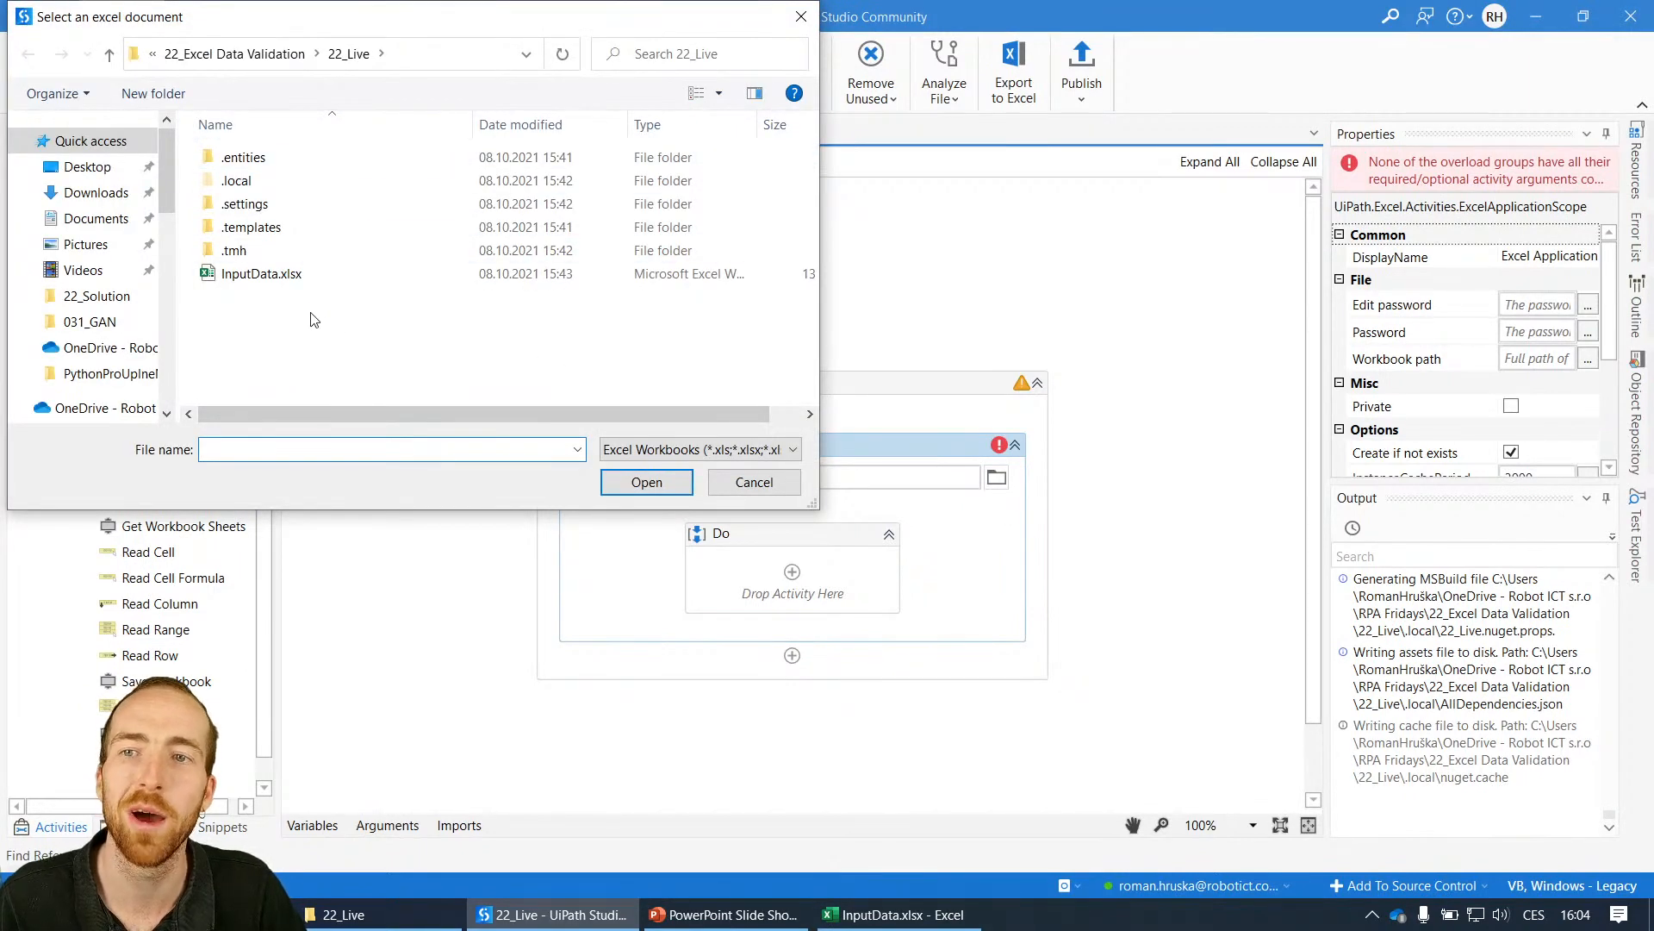
left_click(261, 273)
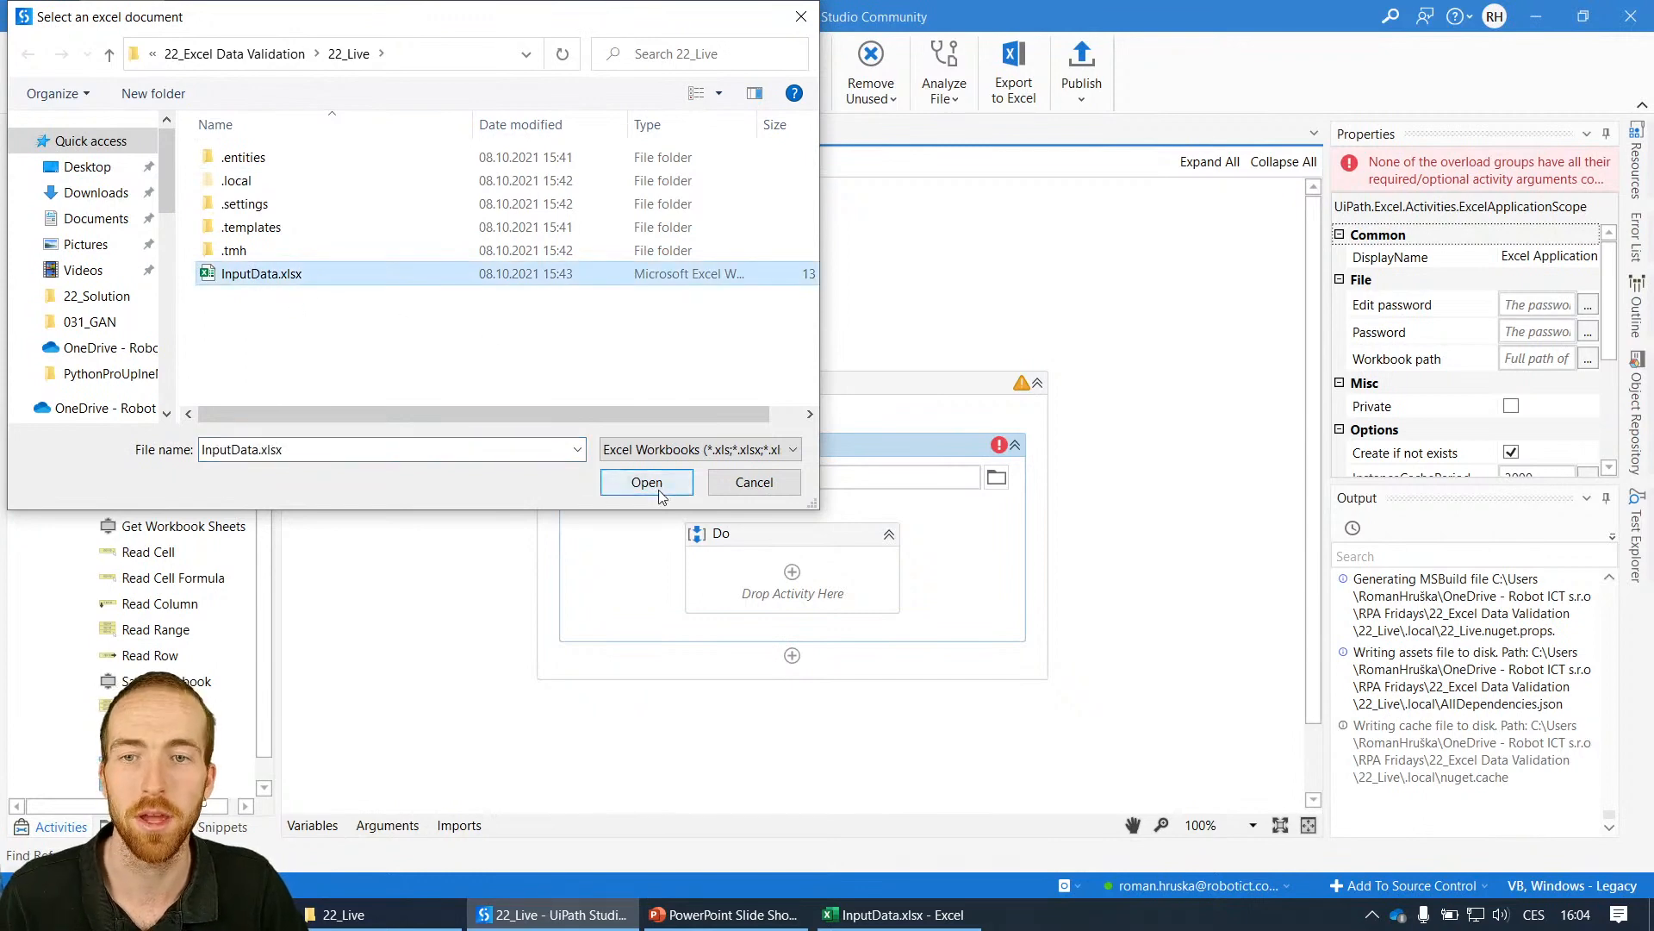
left_click(645, 482)
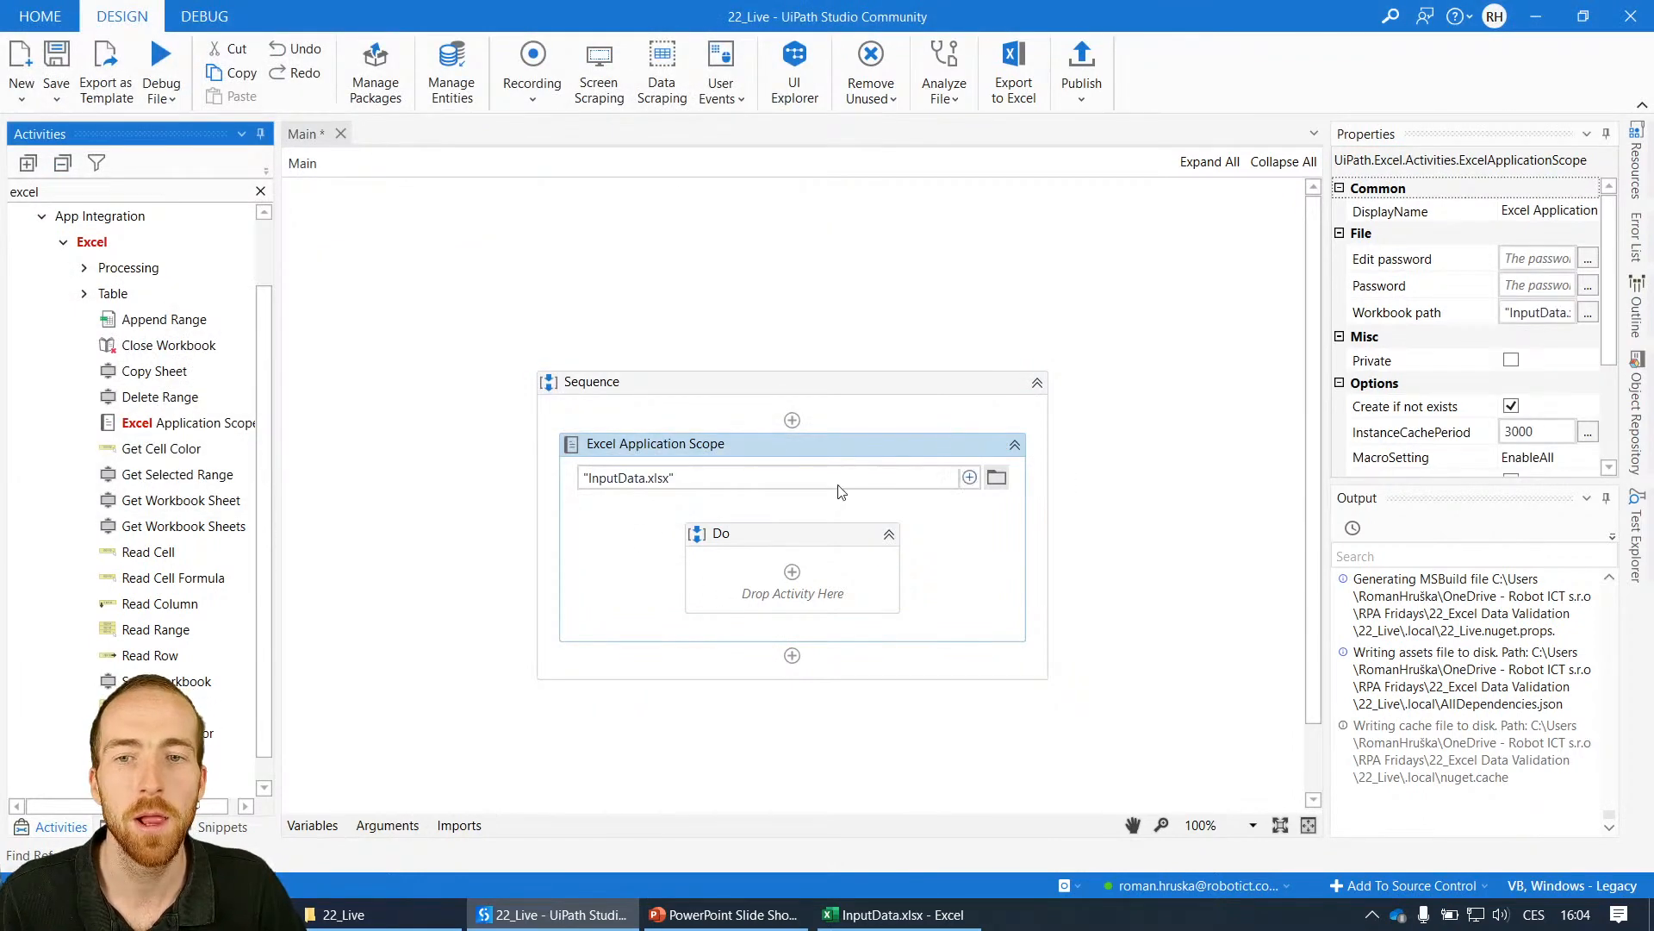
mouse_move(835, 467)
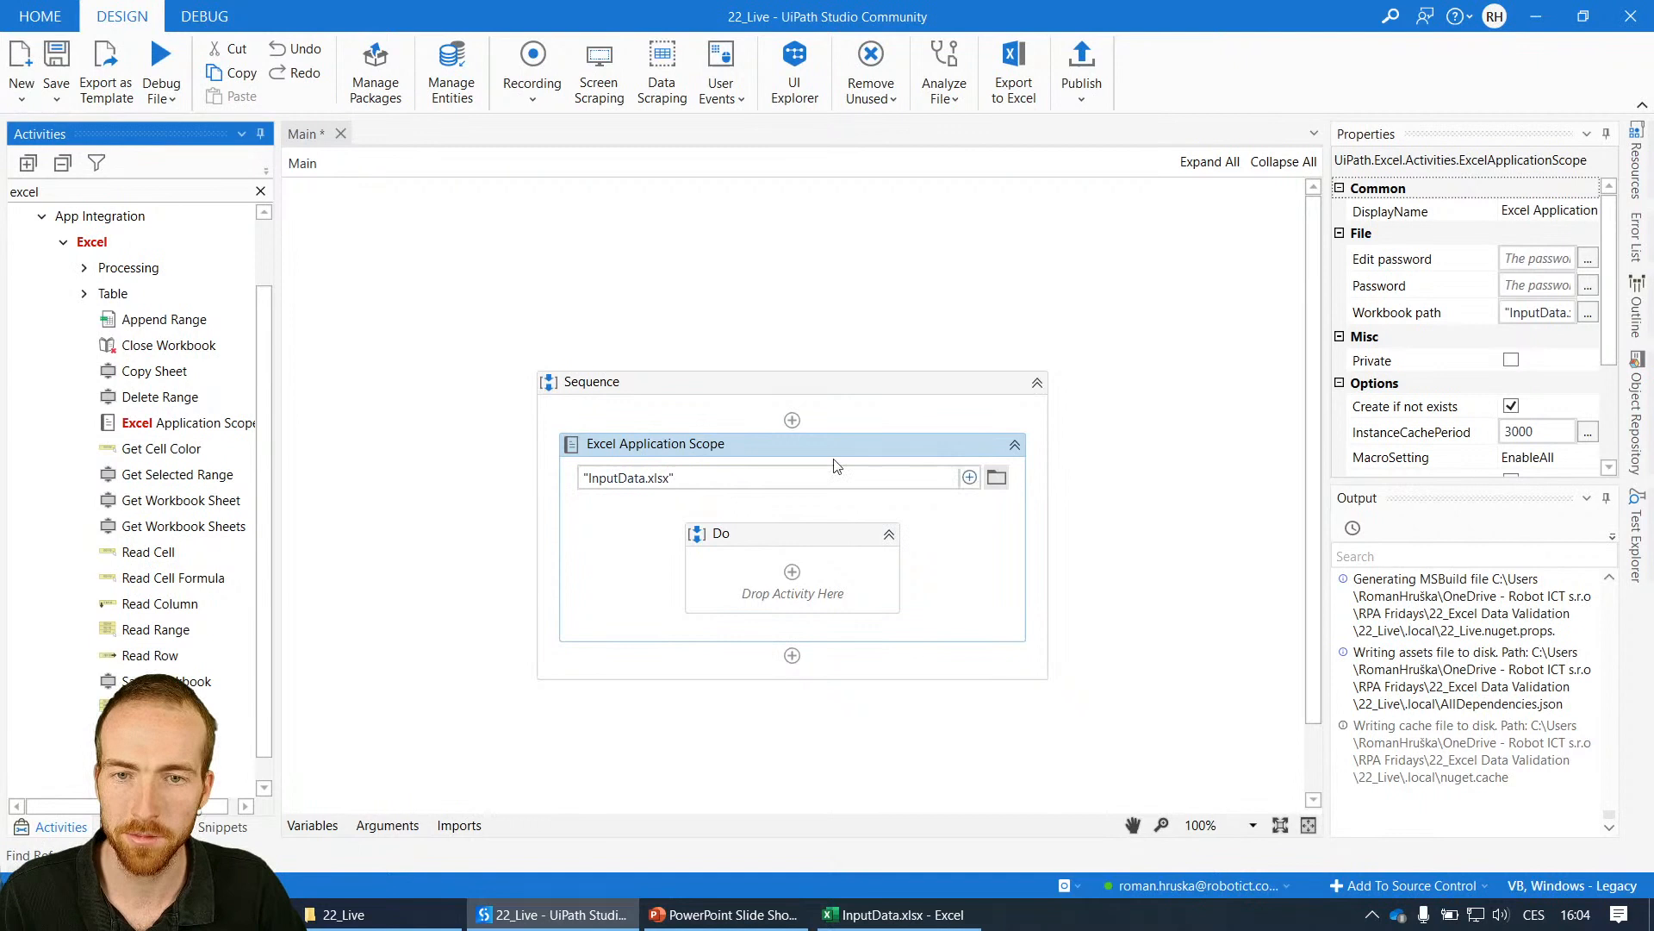
scroll("down", 3)
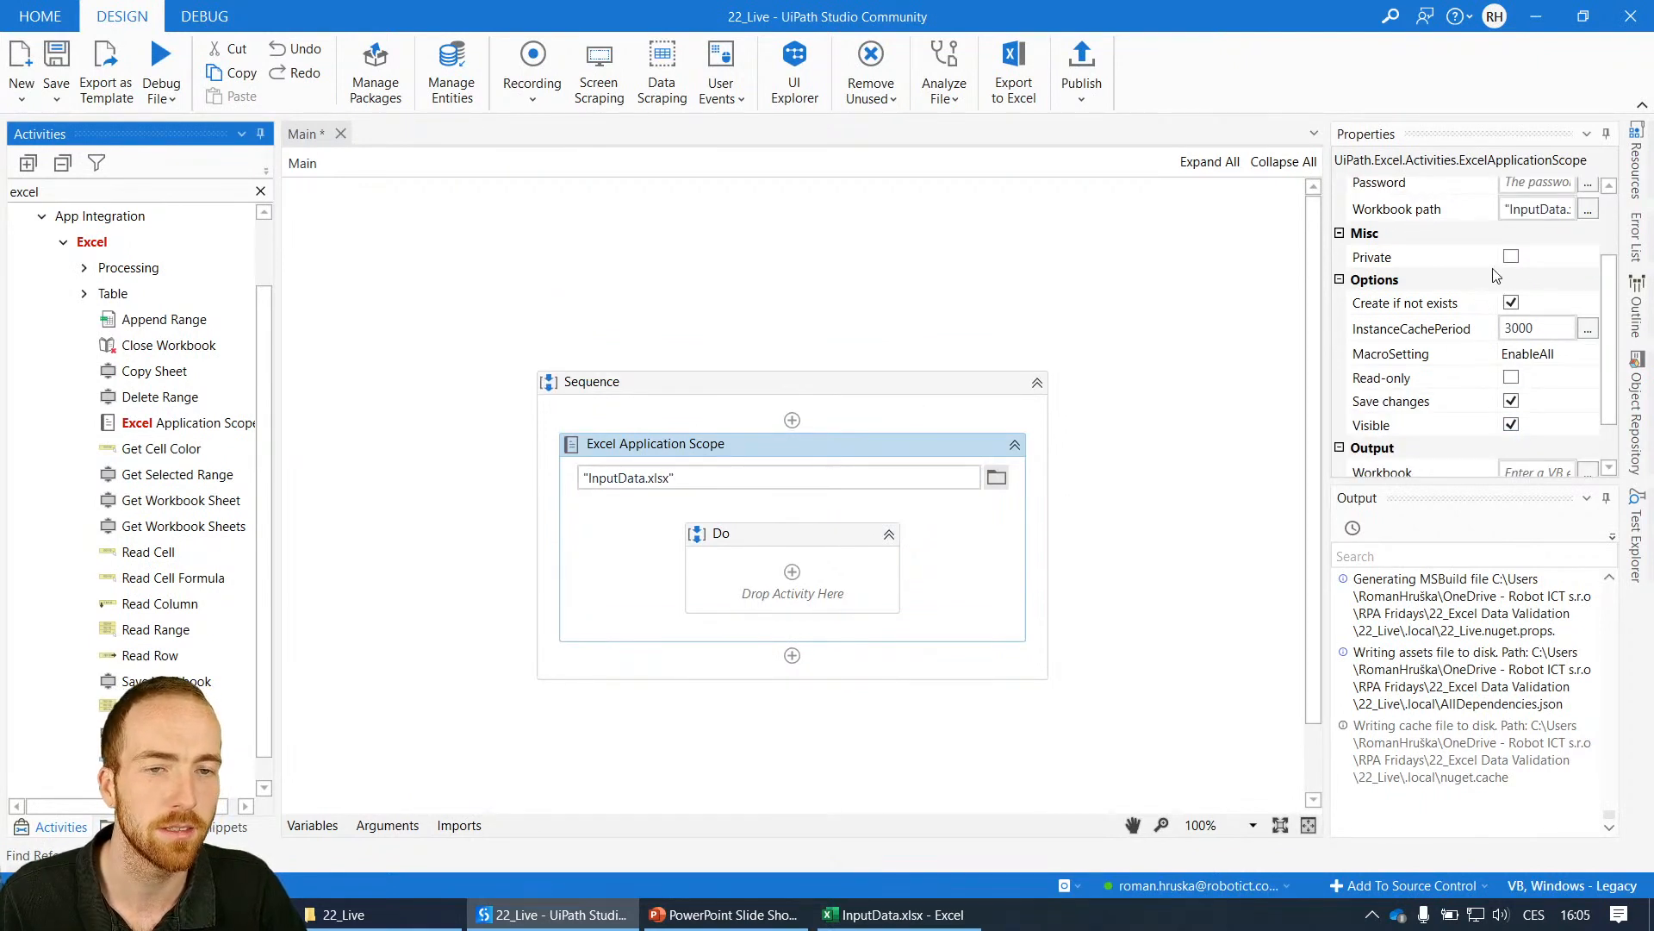
mouse_move(1404, 410)
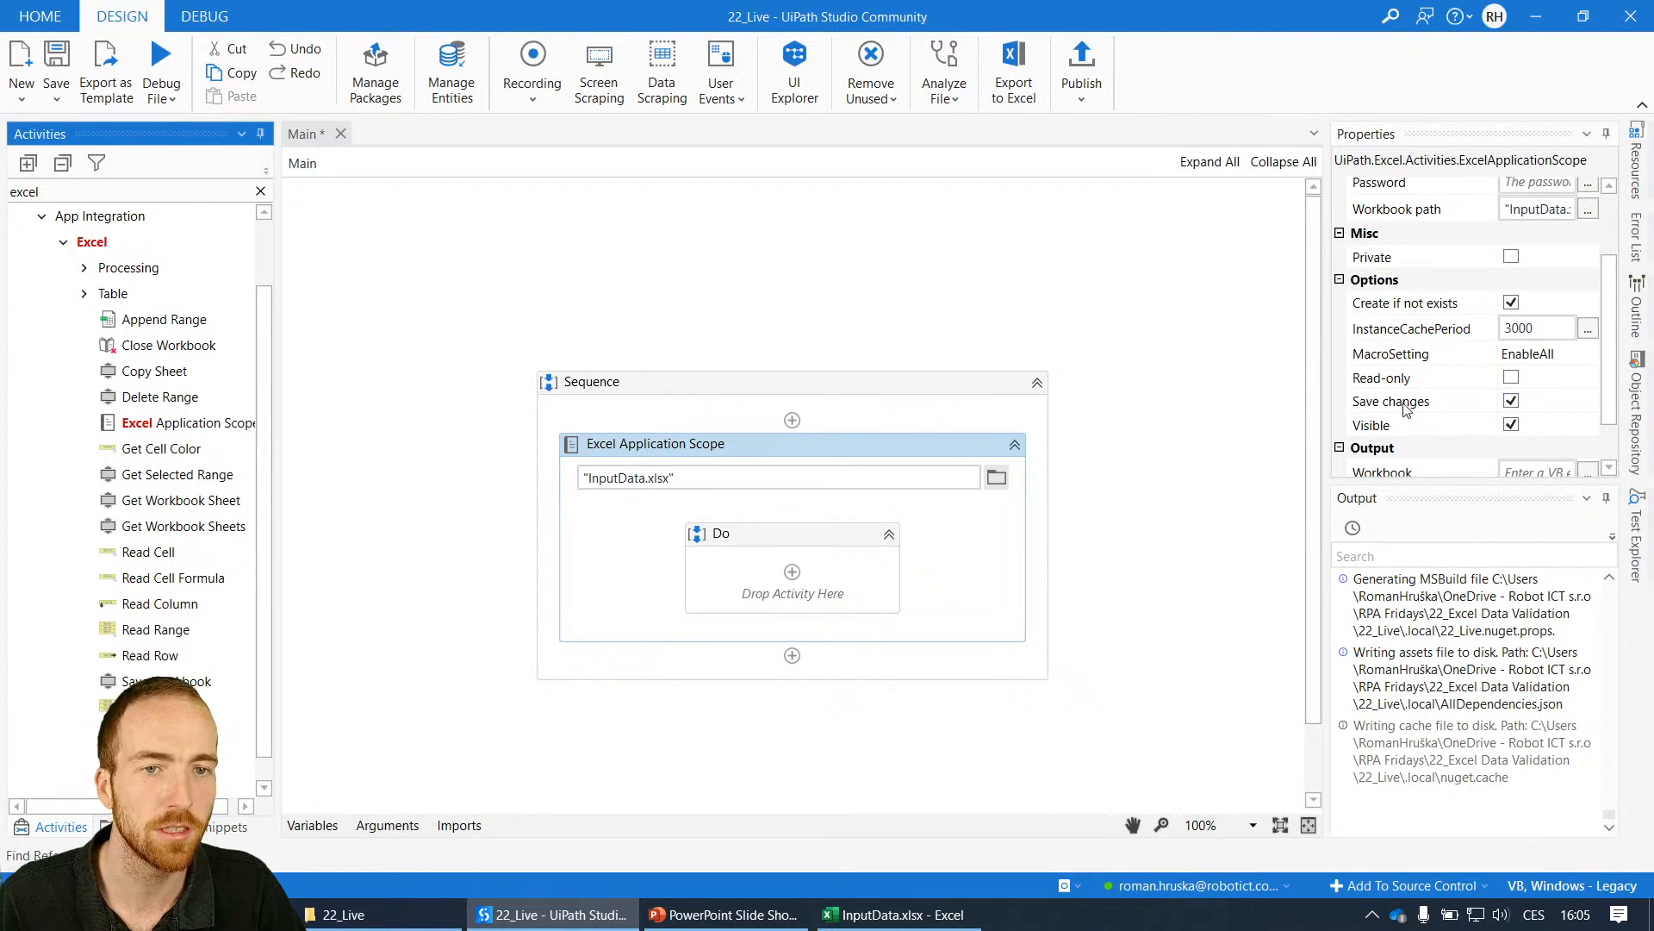
mouse_move(1390, 401)
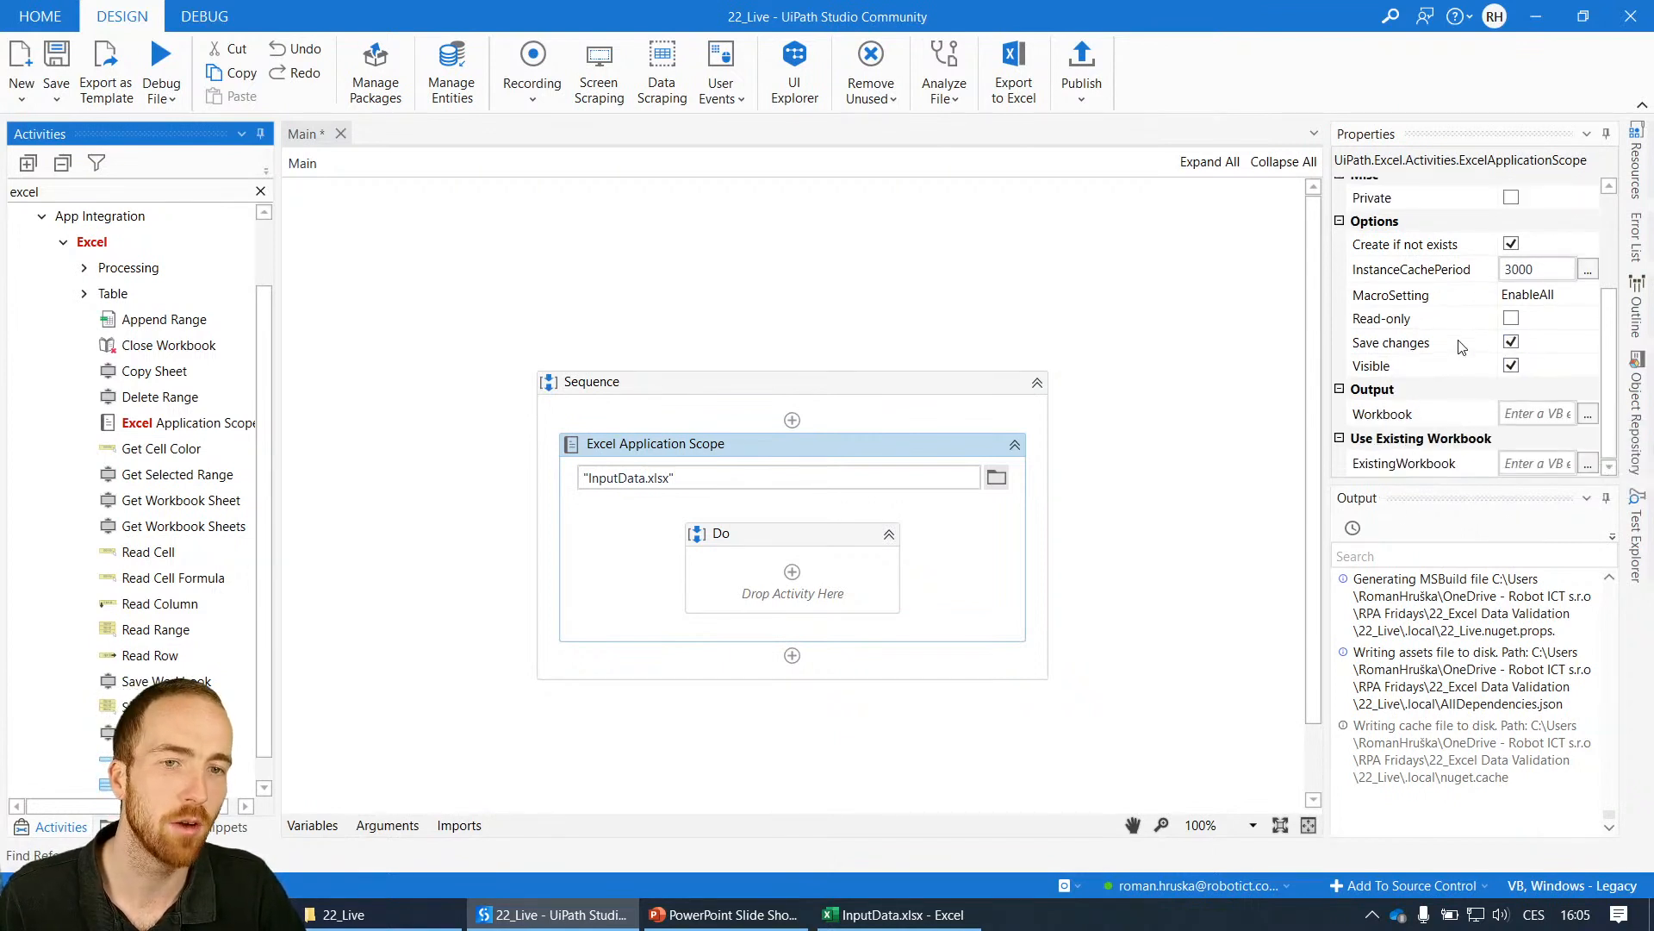
scroll("up", 3)
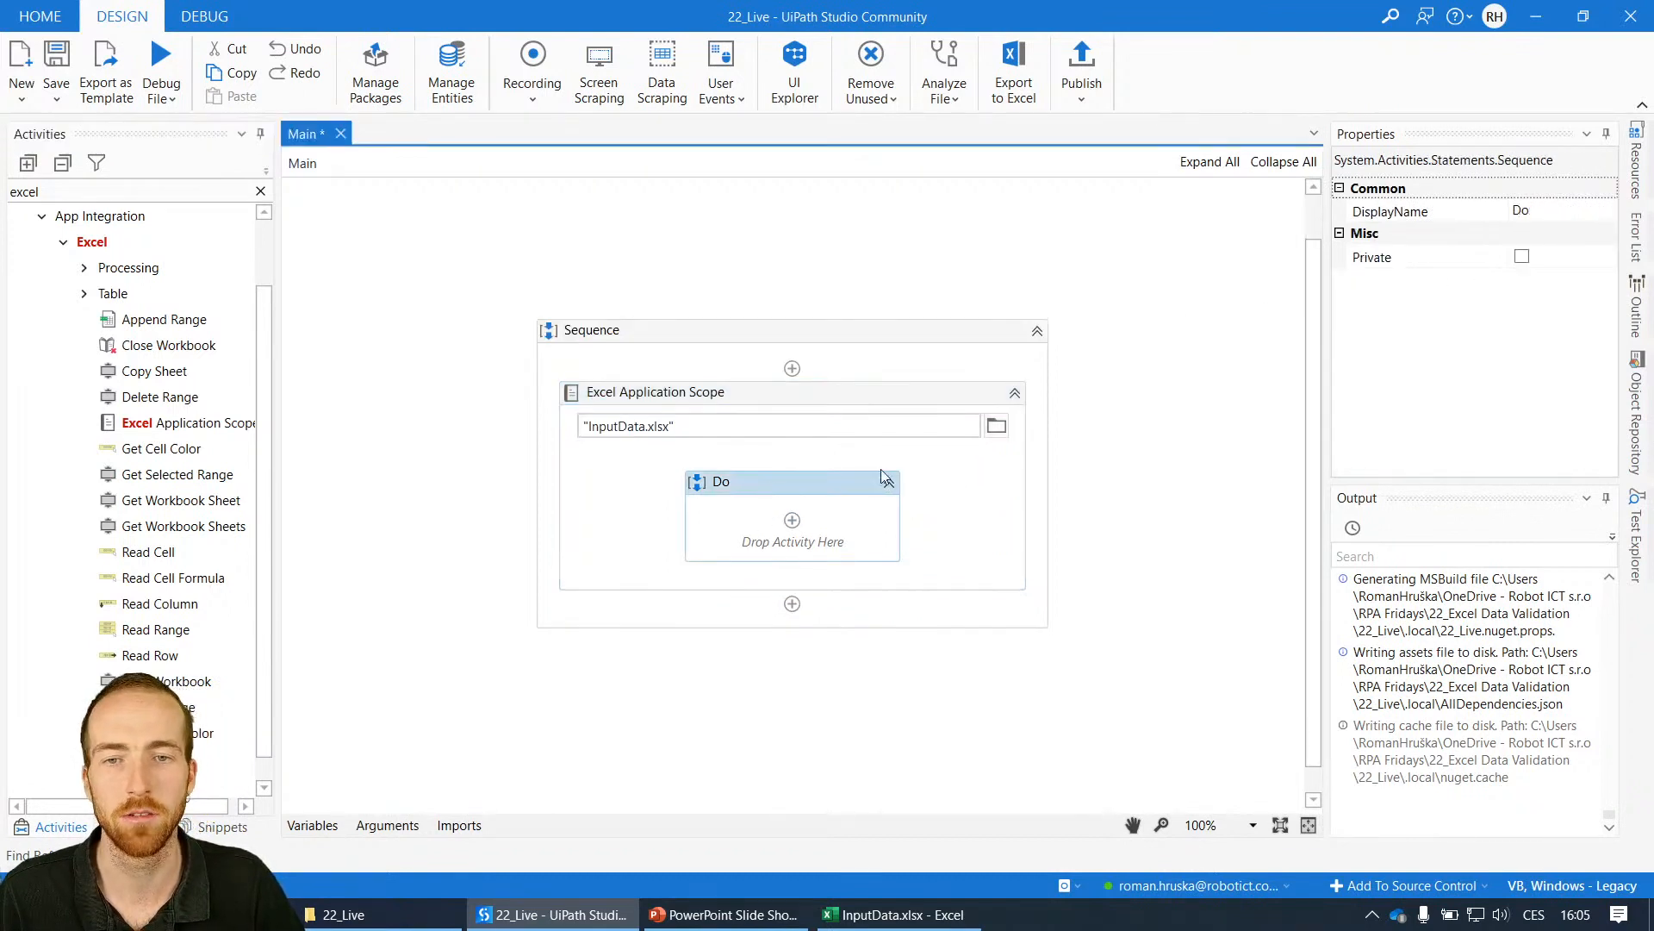
mouse_move(812, 483)
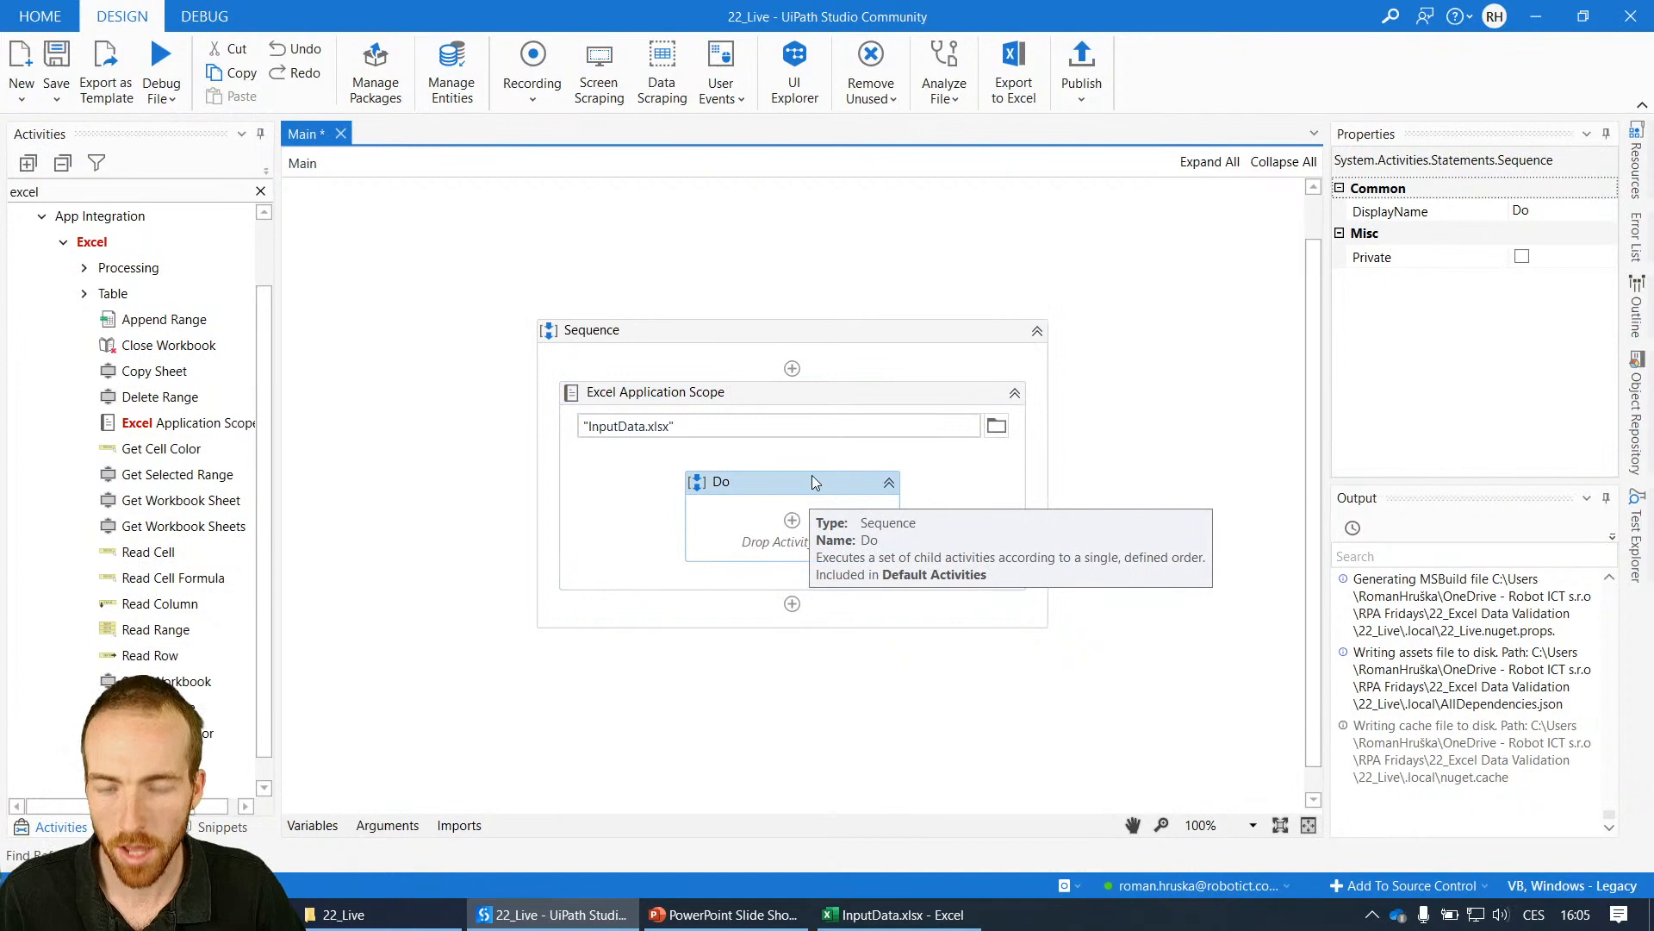
mouse_move(757, 470)
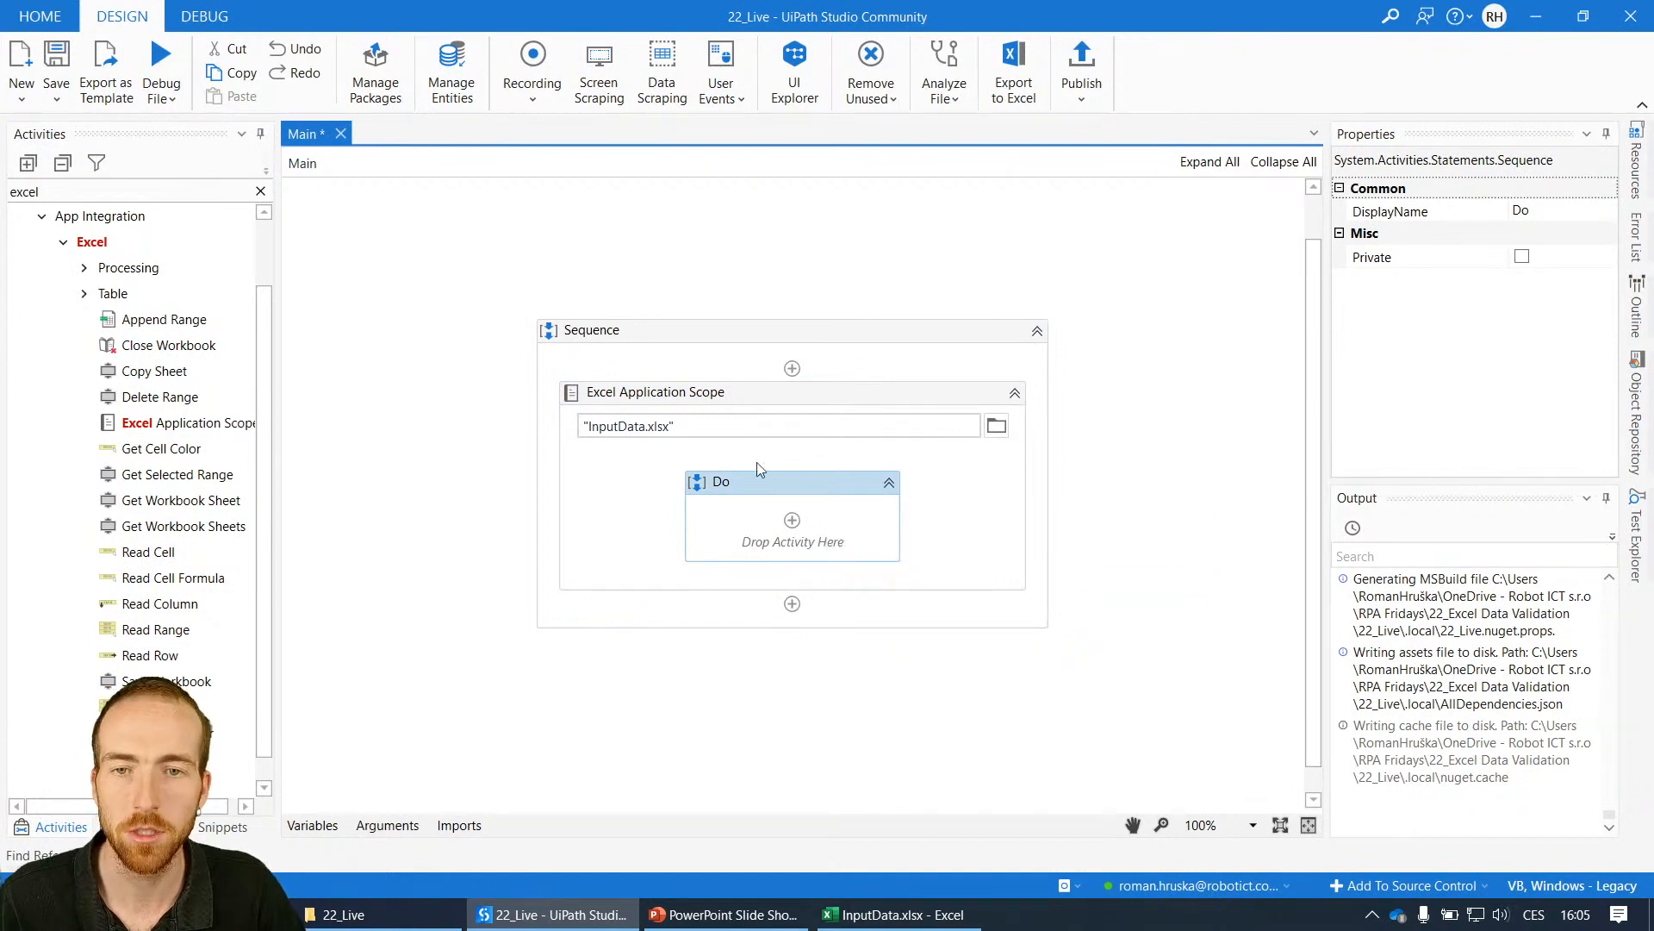
mouse_move(399, 620)
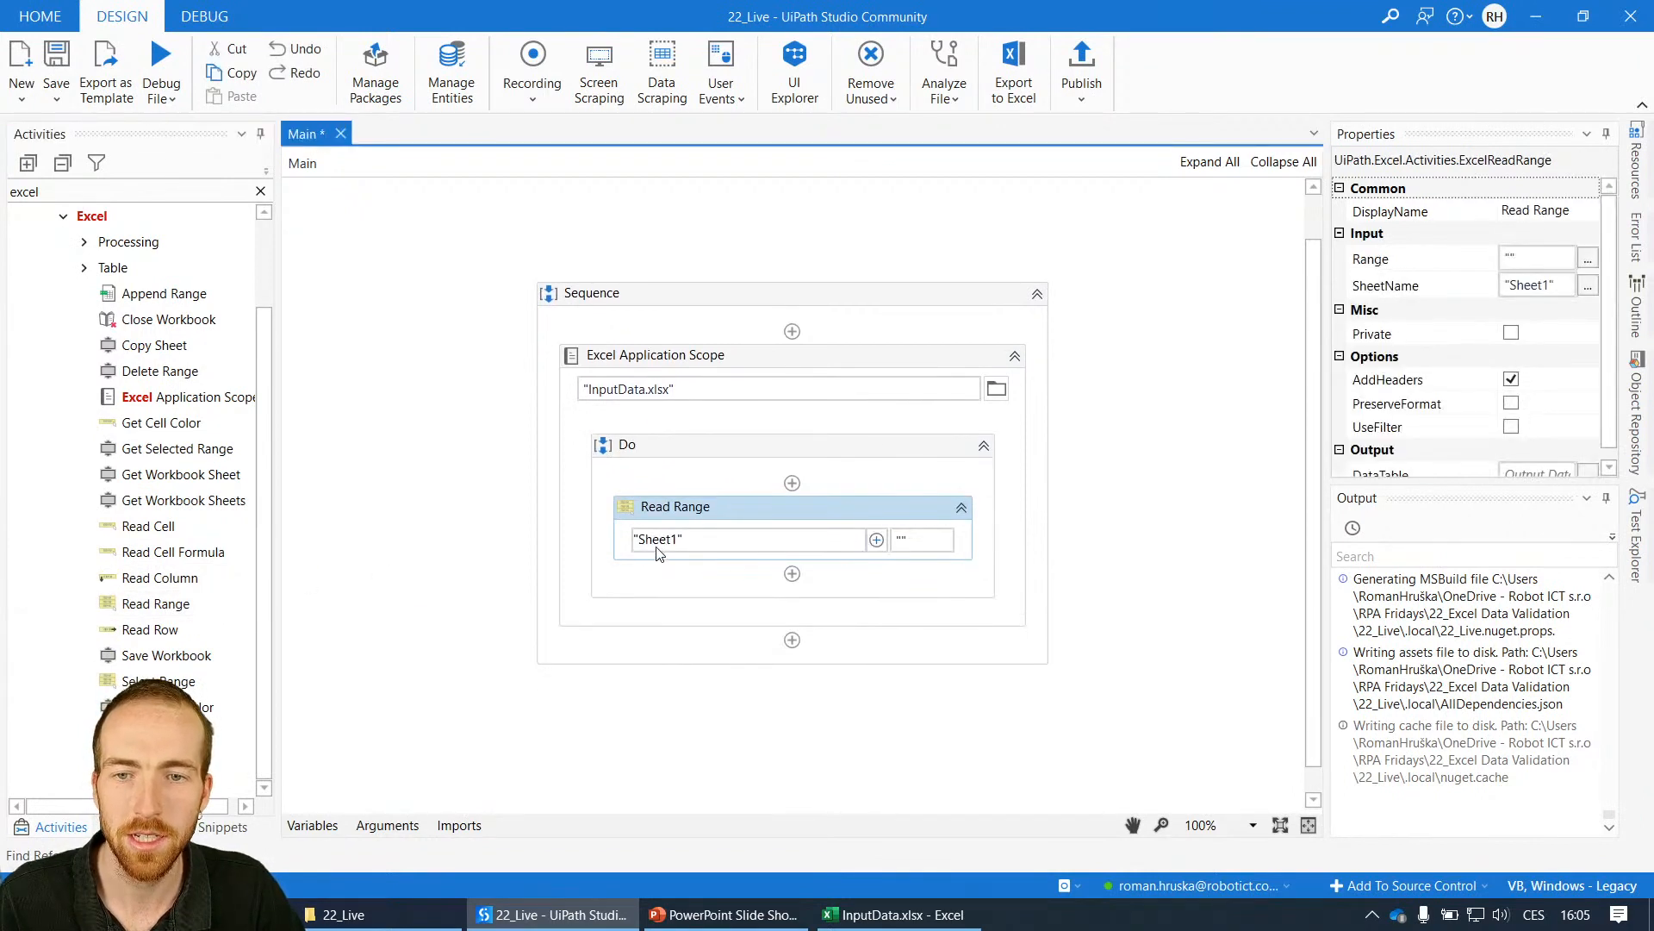
- Check the workbook's sheet names and change the Read Range sheet name to 'Data'
left_click(748, 539)
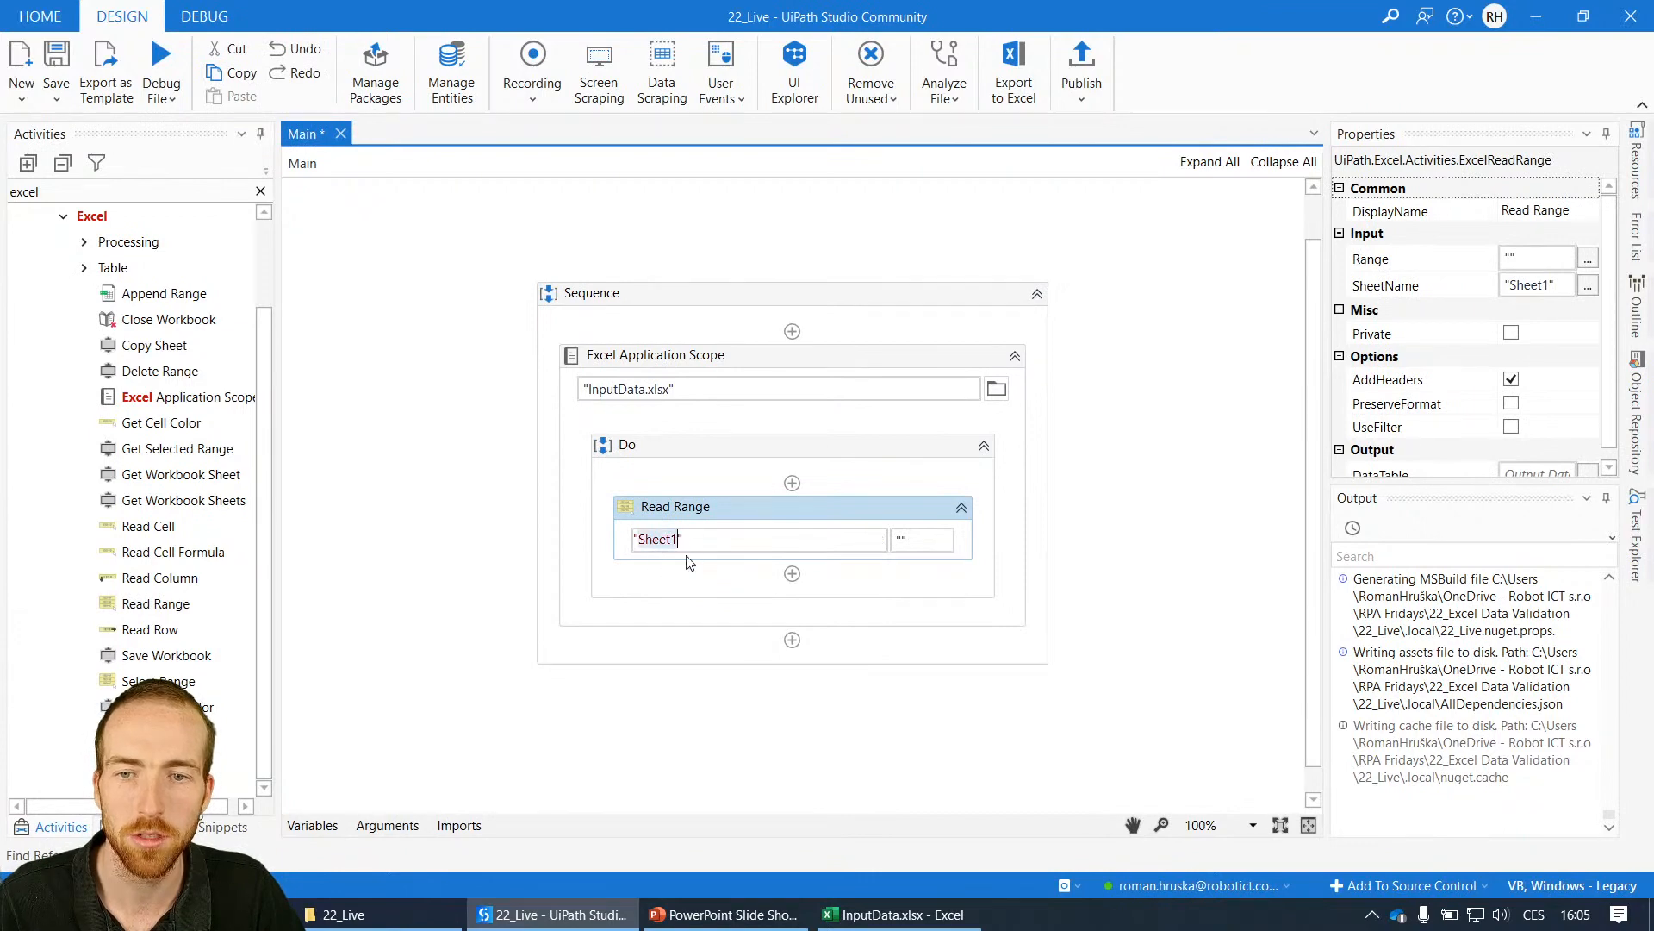
mouse_move(1385, 385)
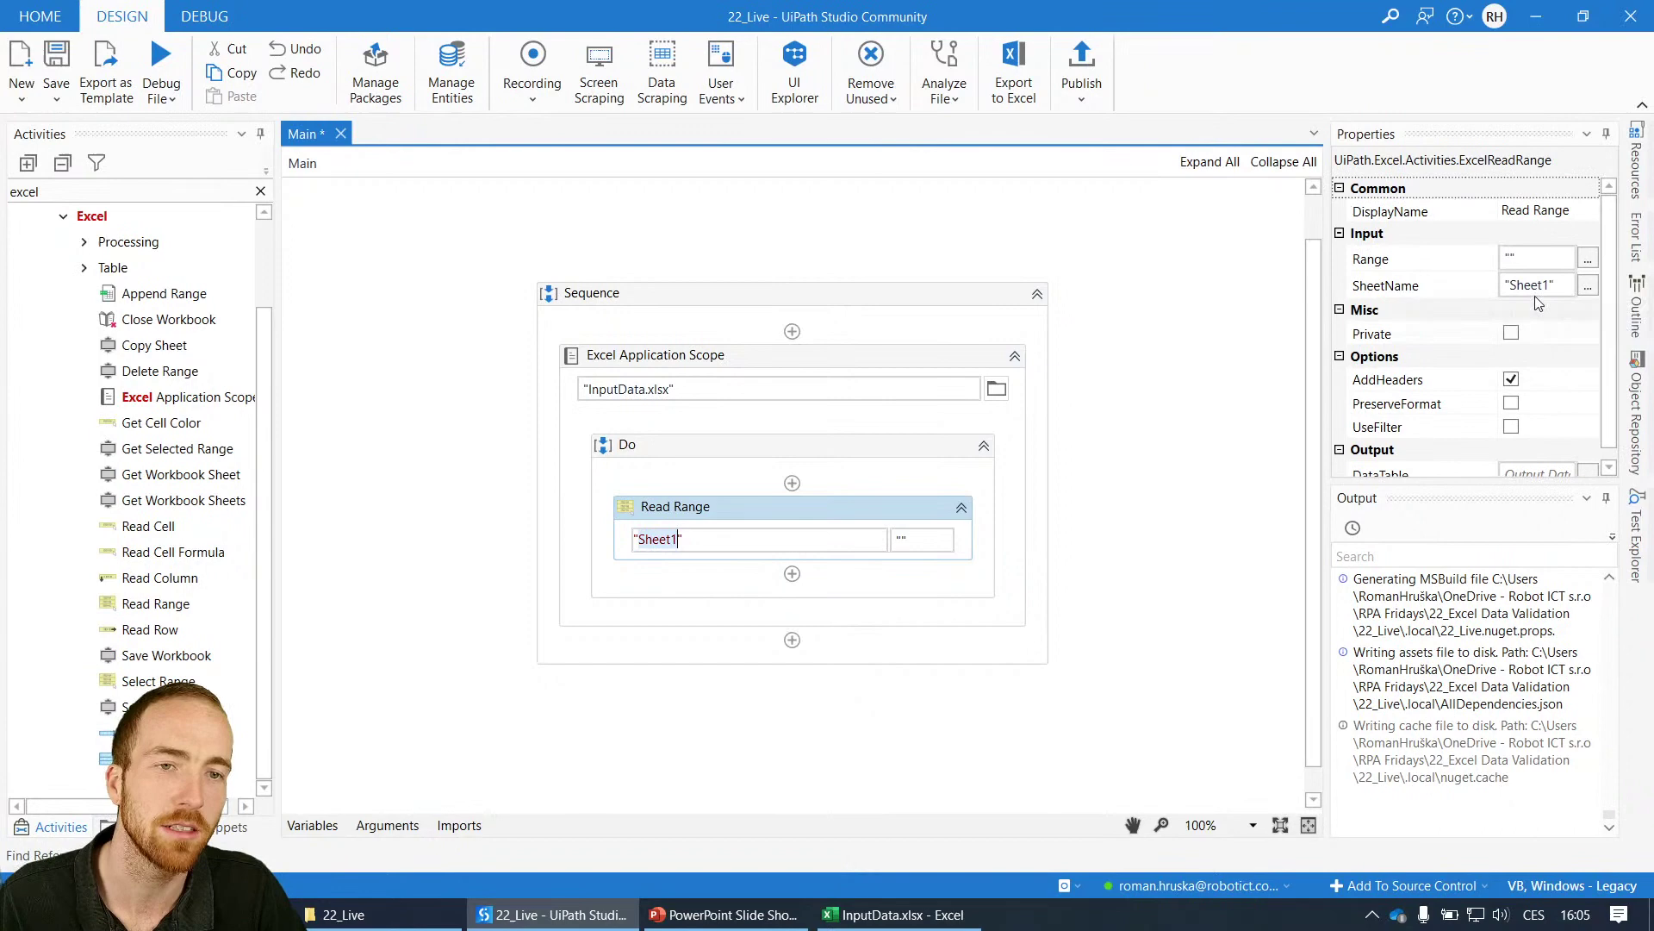
left_click(897, 913)
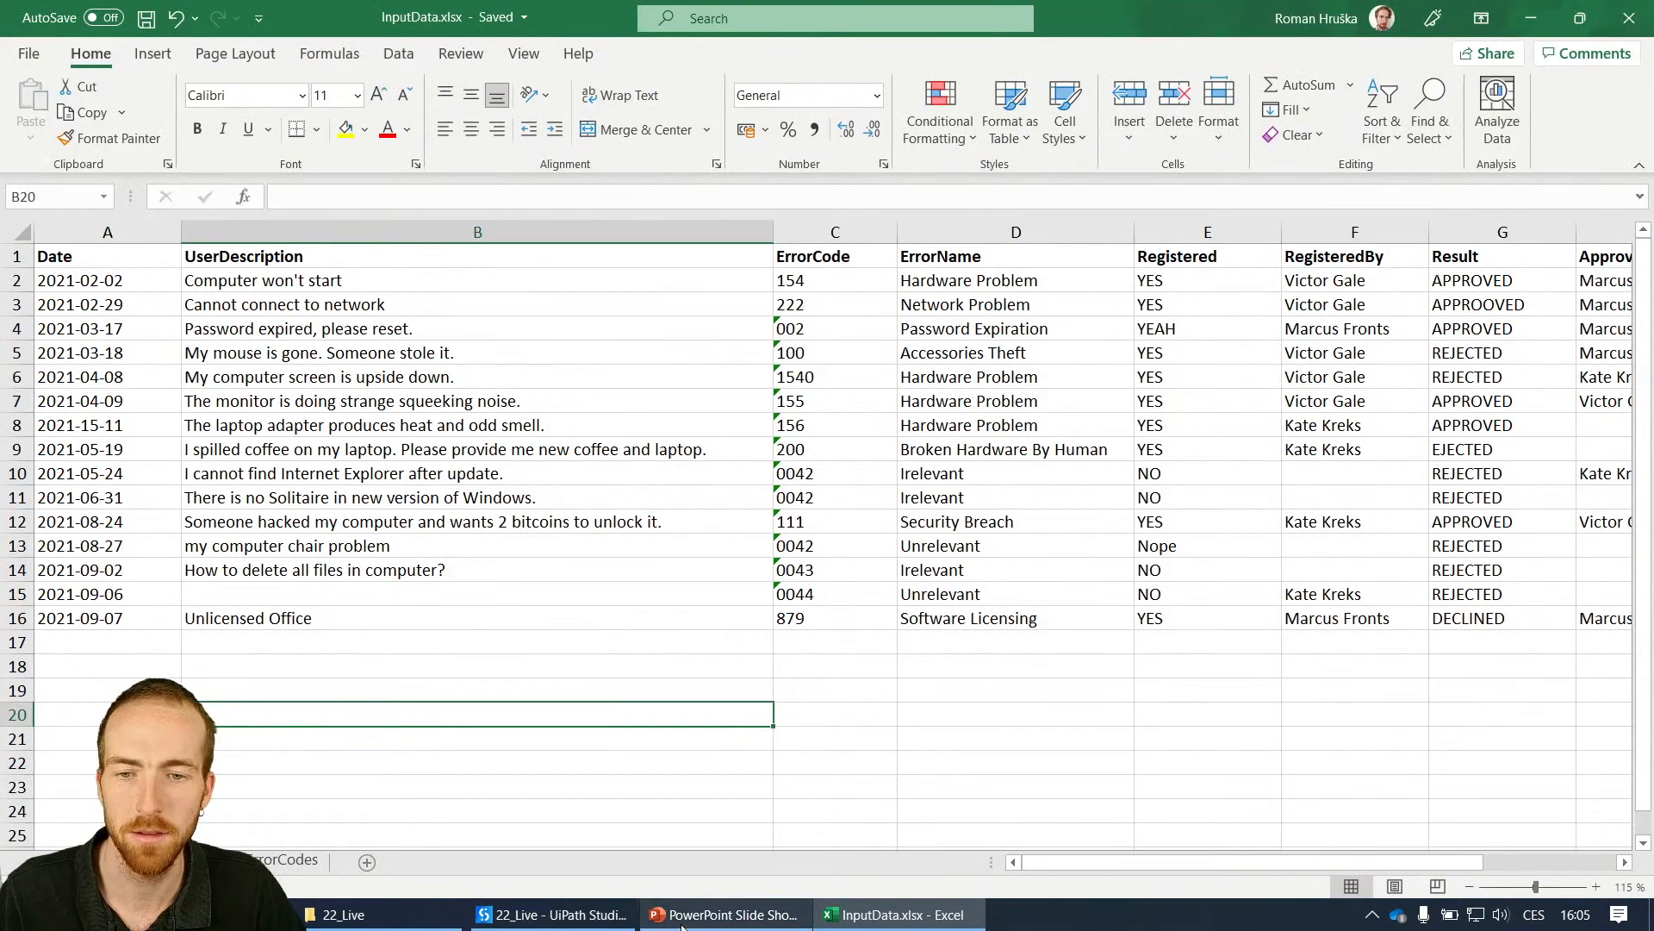
left_click(552, 913)
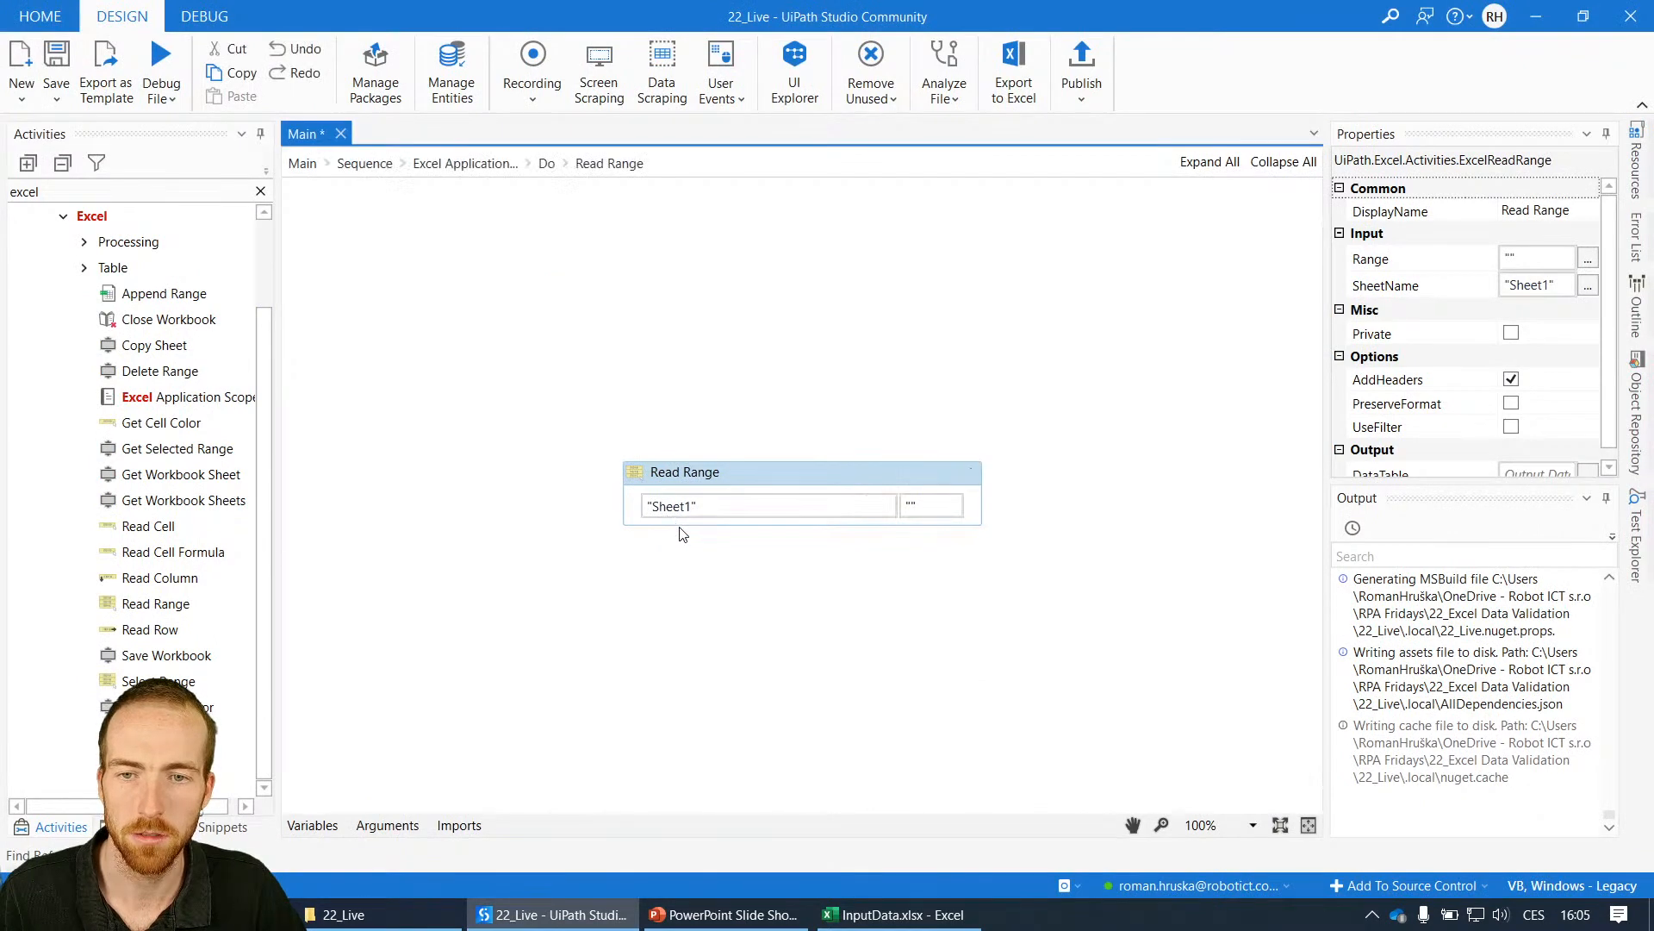
type("Data\"")
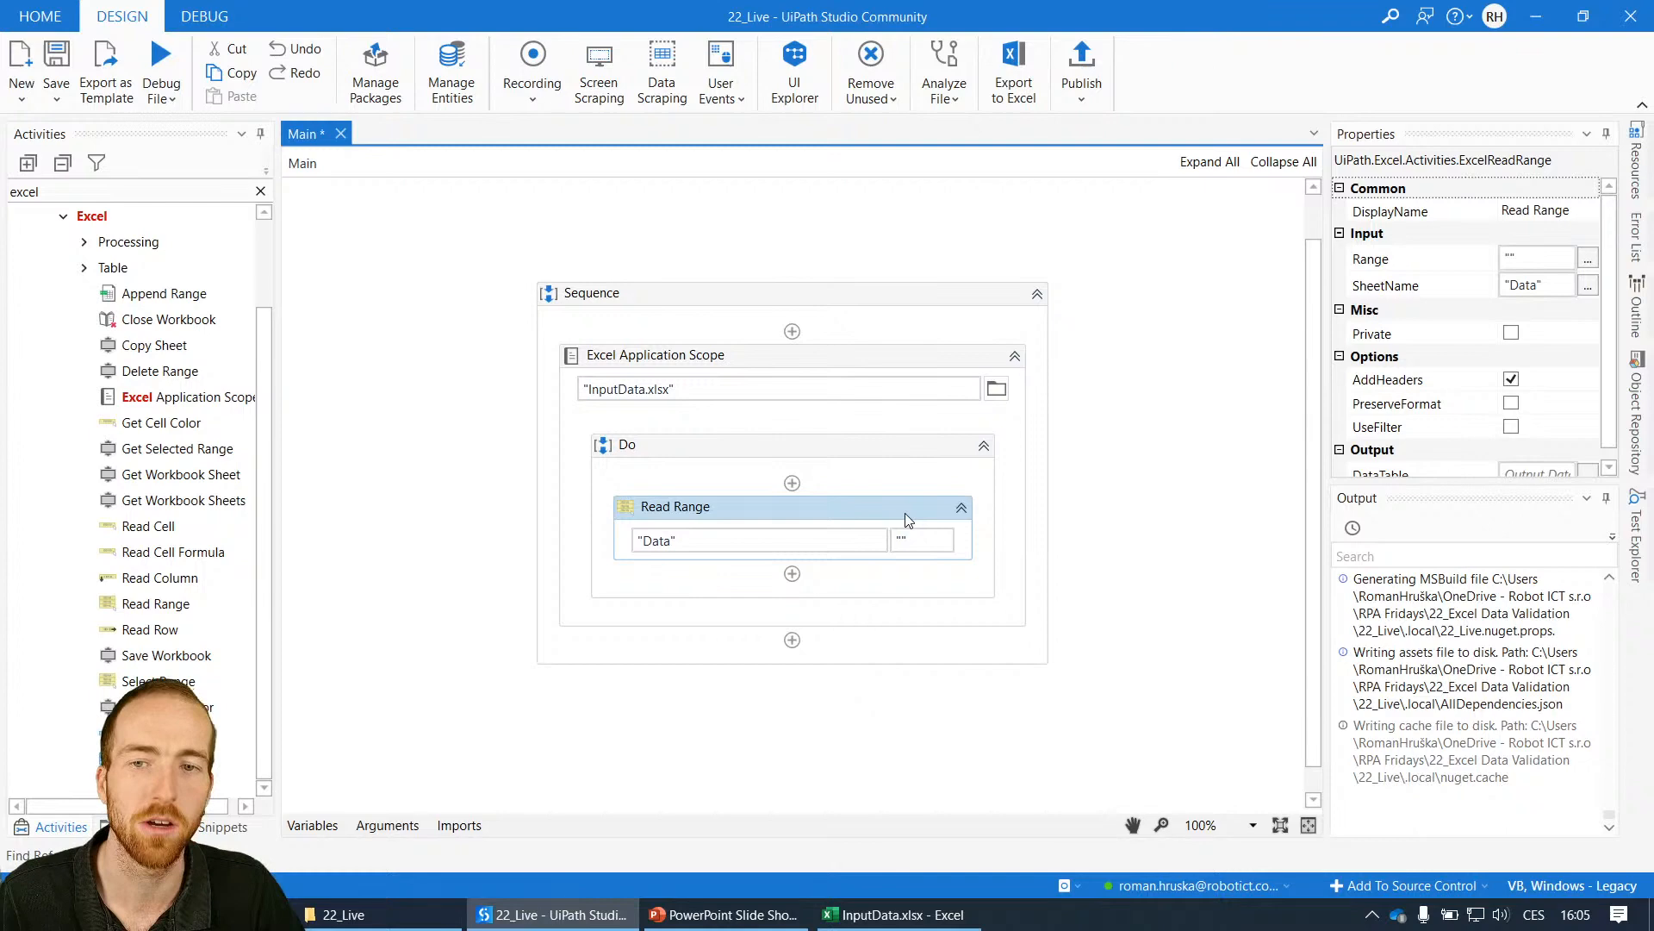
left_click(894, 913)
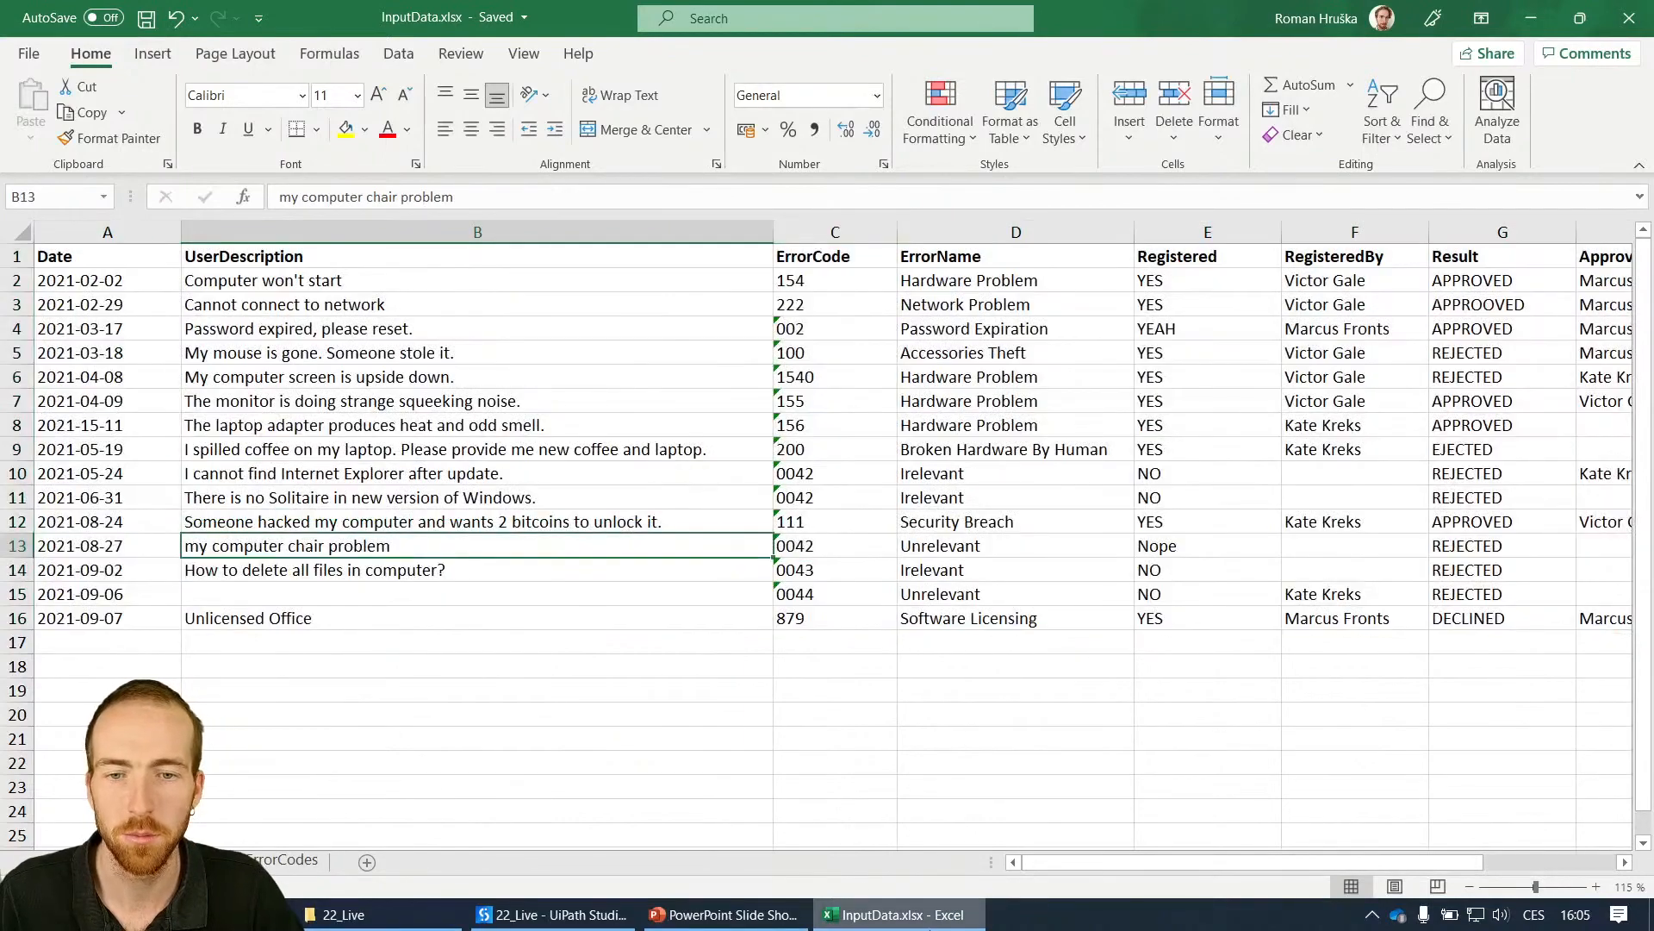
left_click(550, 913)
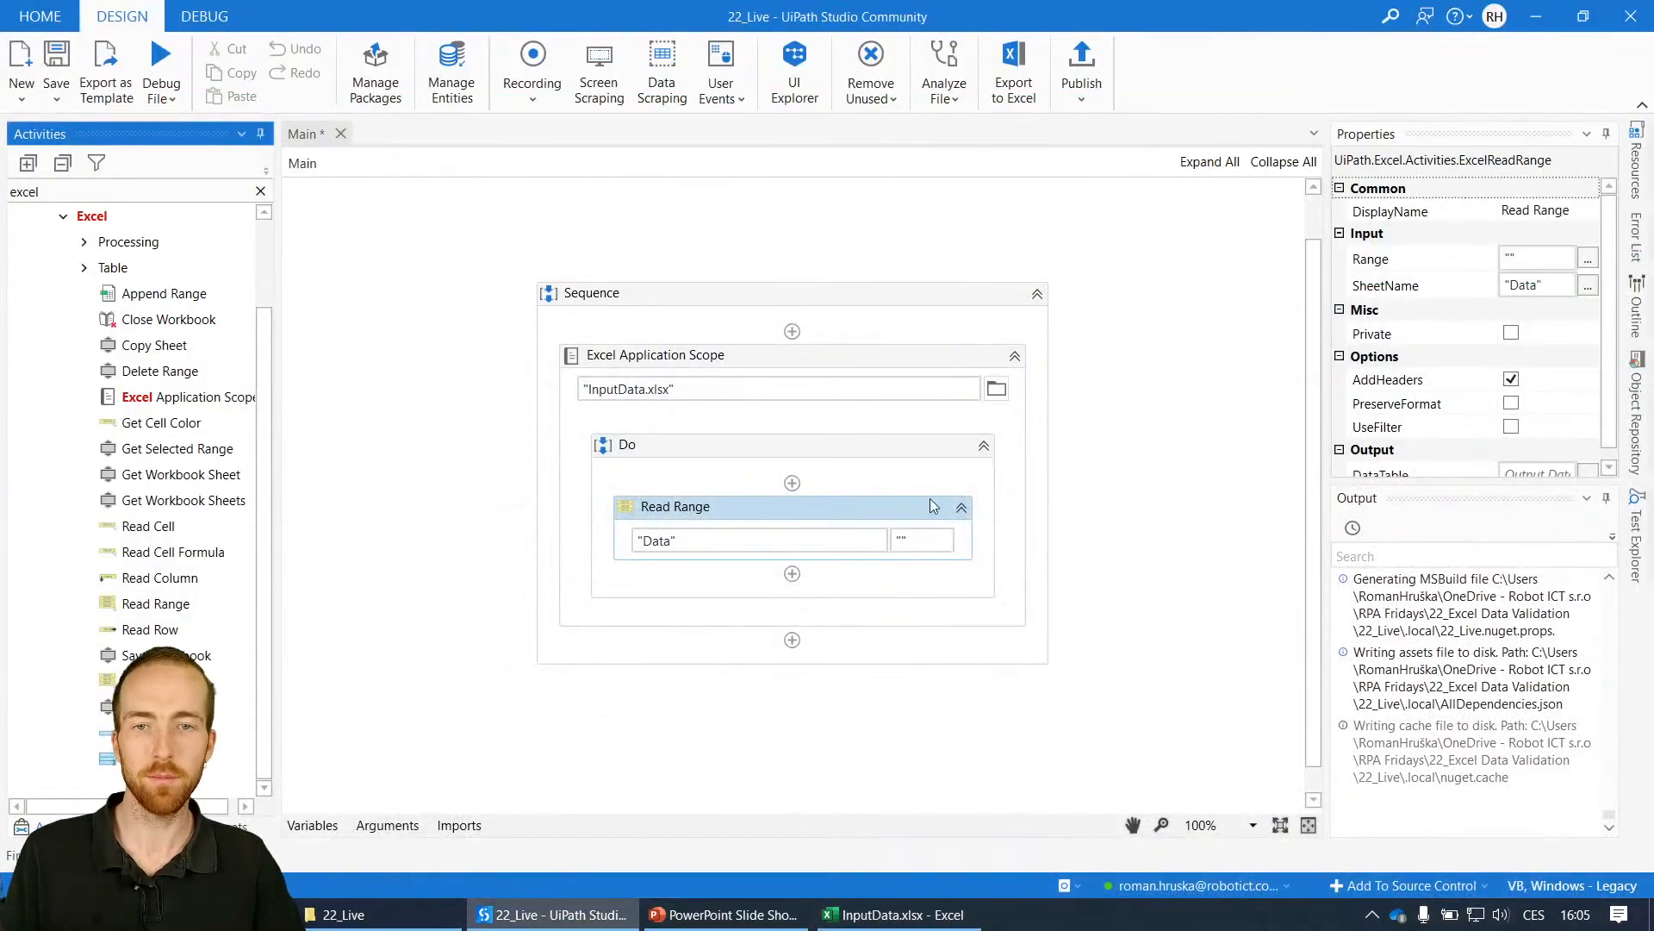
mouse_move(1189, 267)
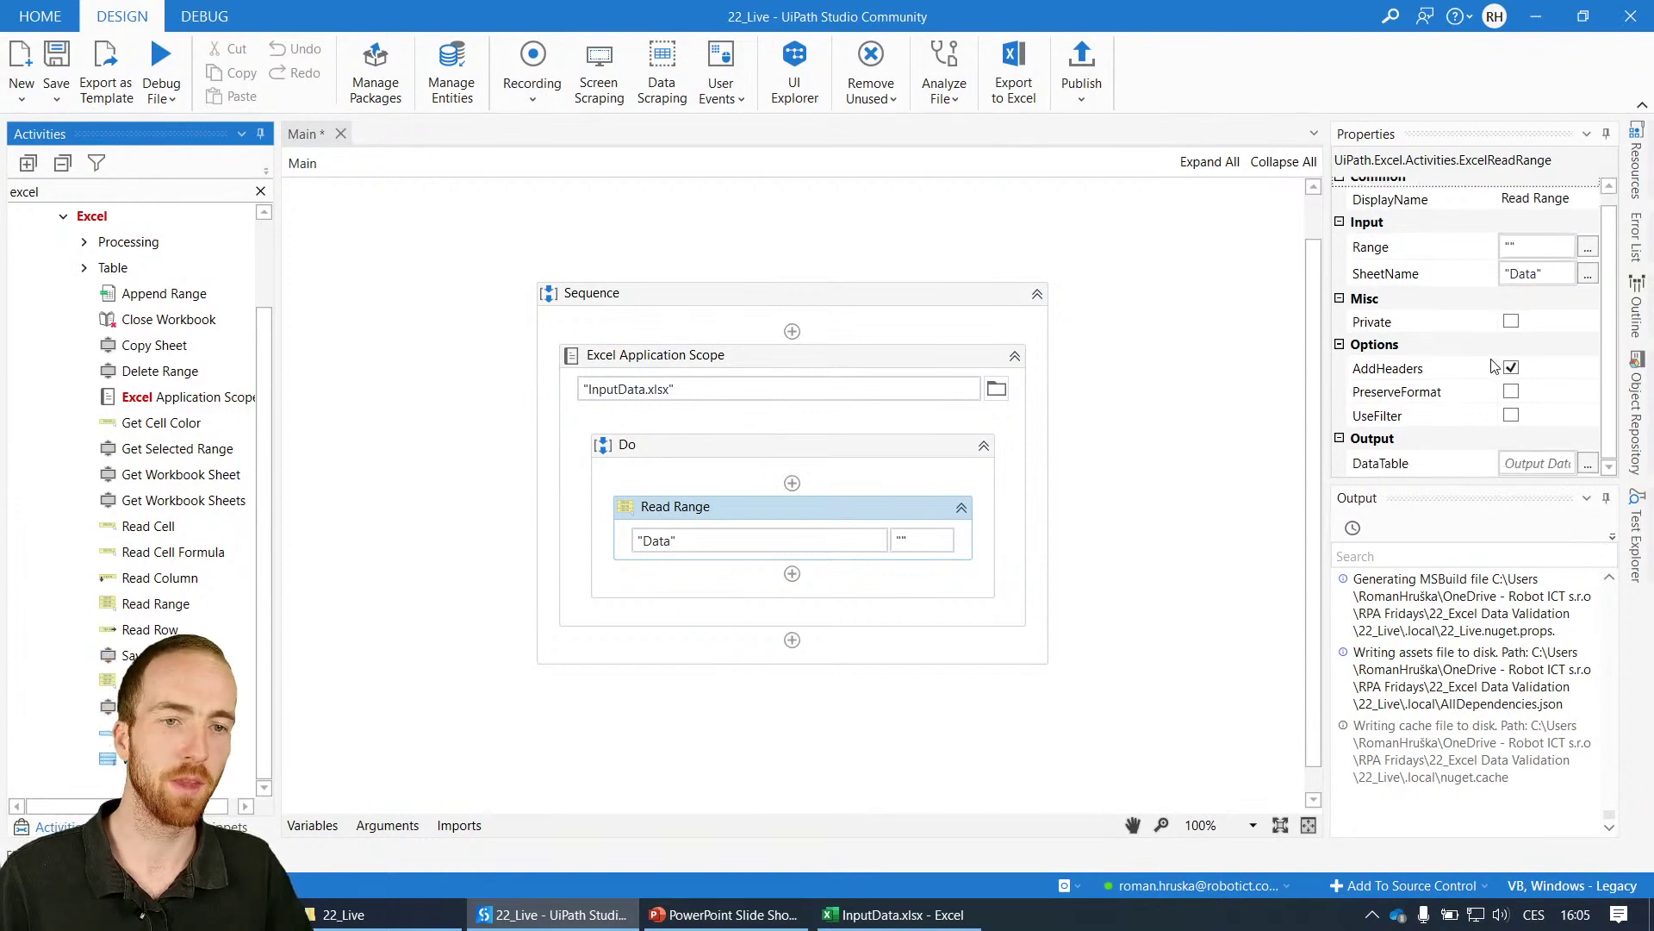
mouse_move(1482, 473)
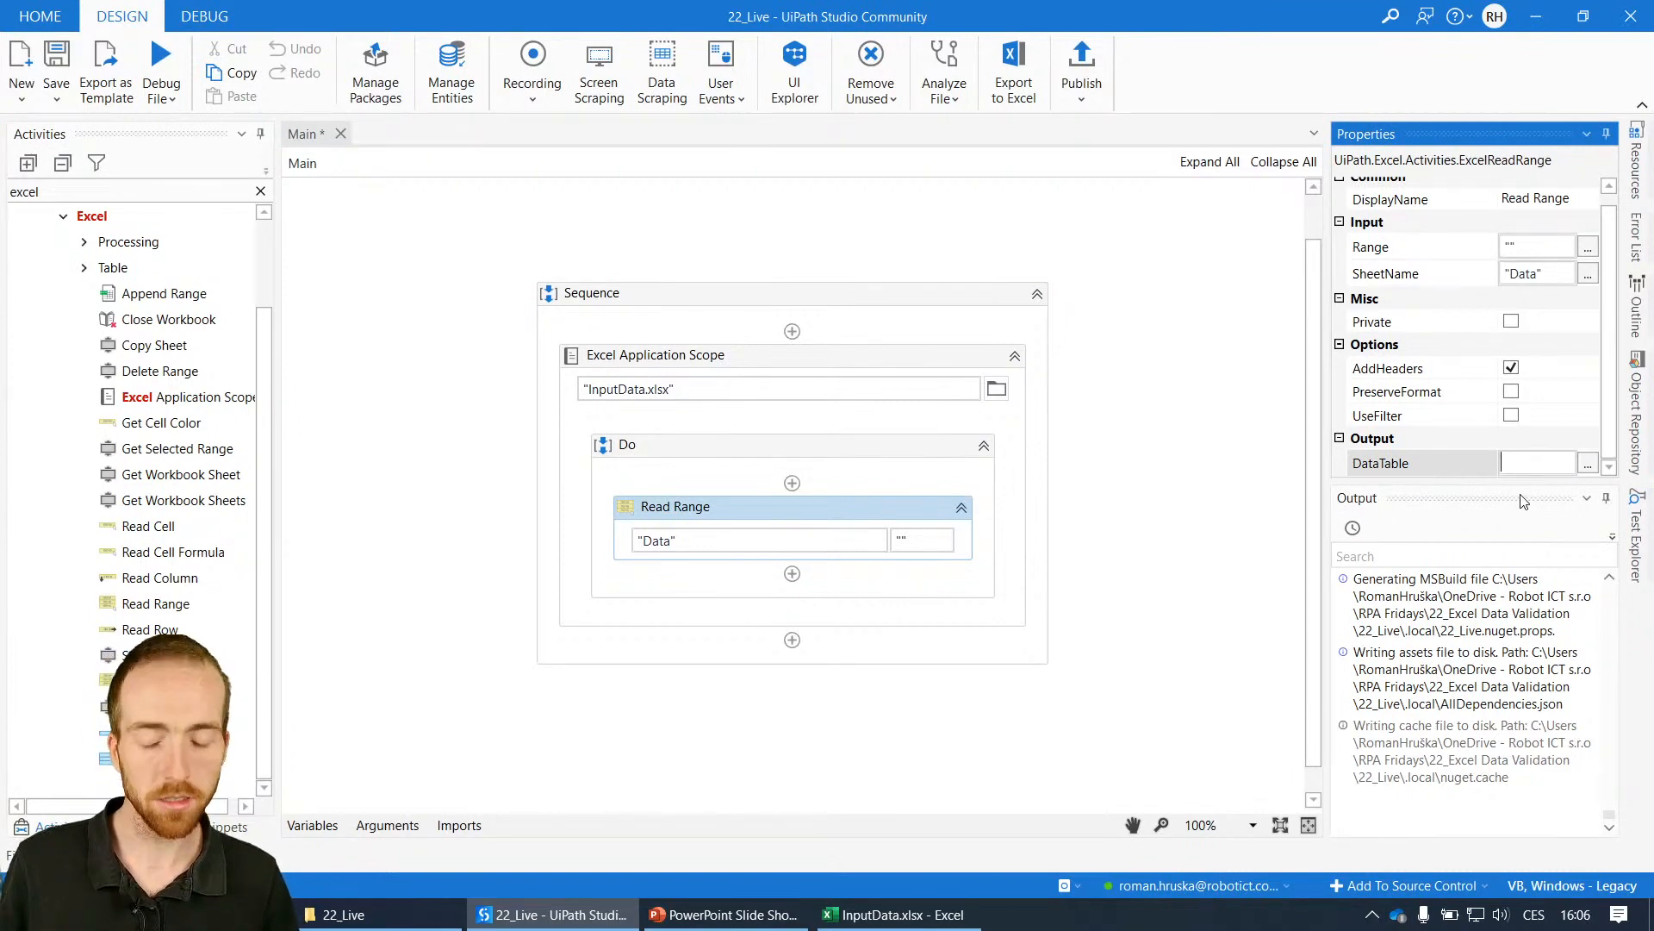
- Store the Read Range output in a new inputData variable, then review the Password expired row
left_click(1530, 464)
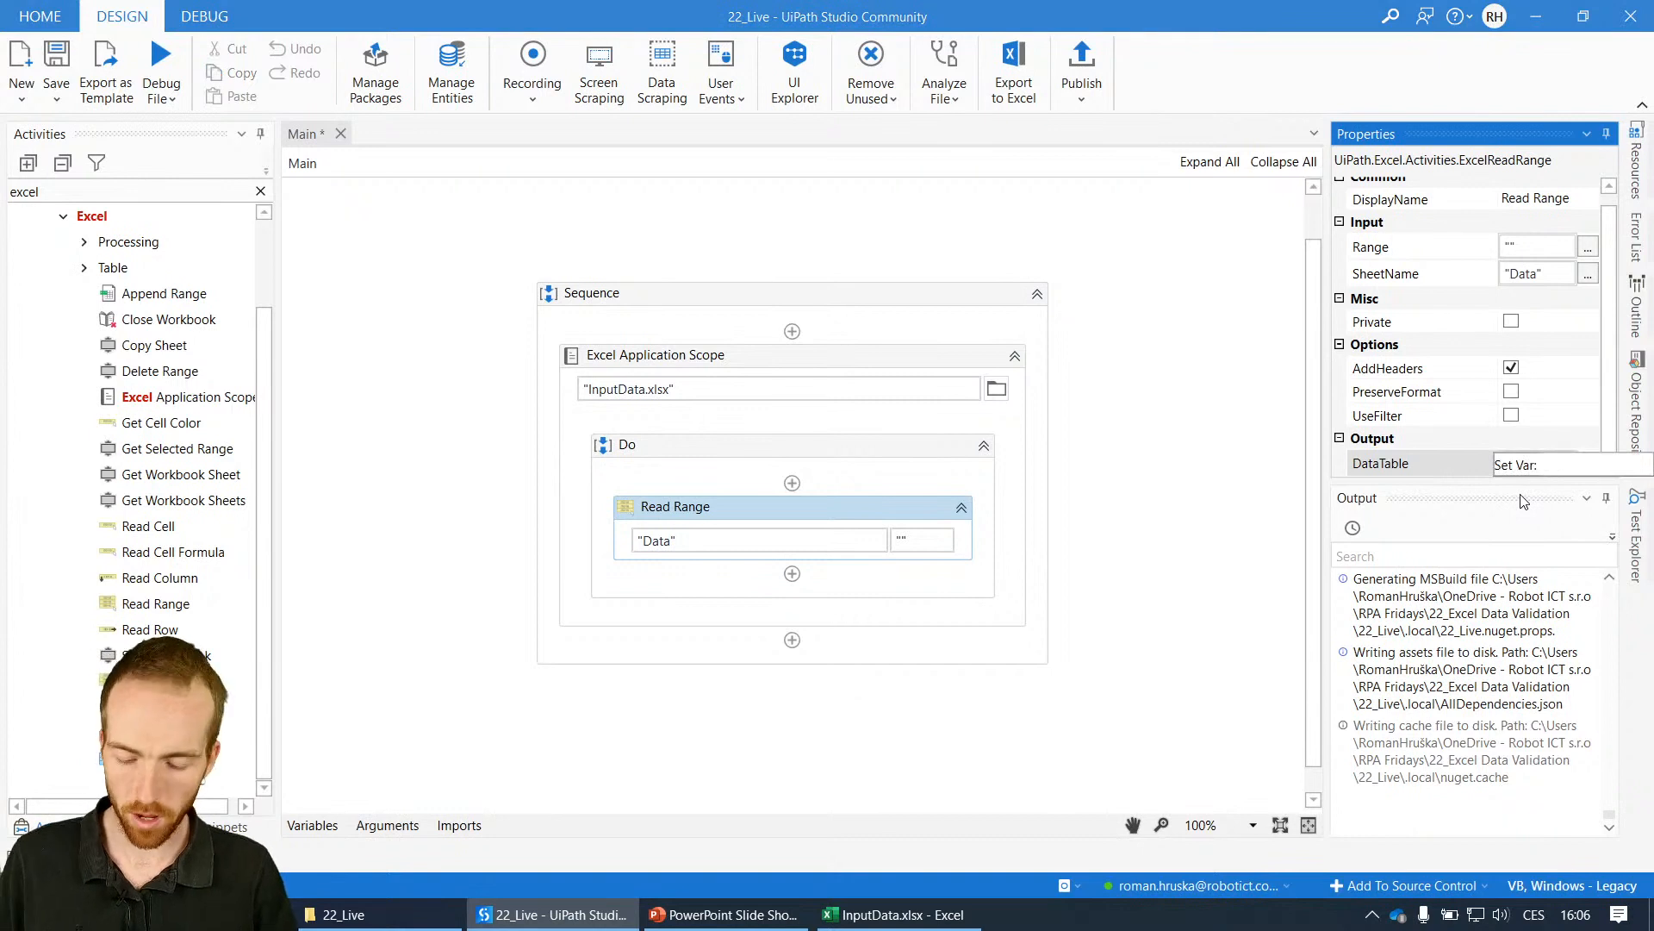
type("inputData")
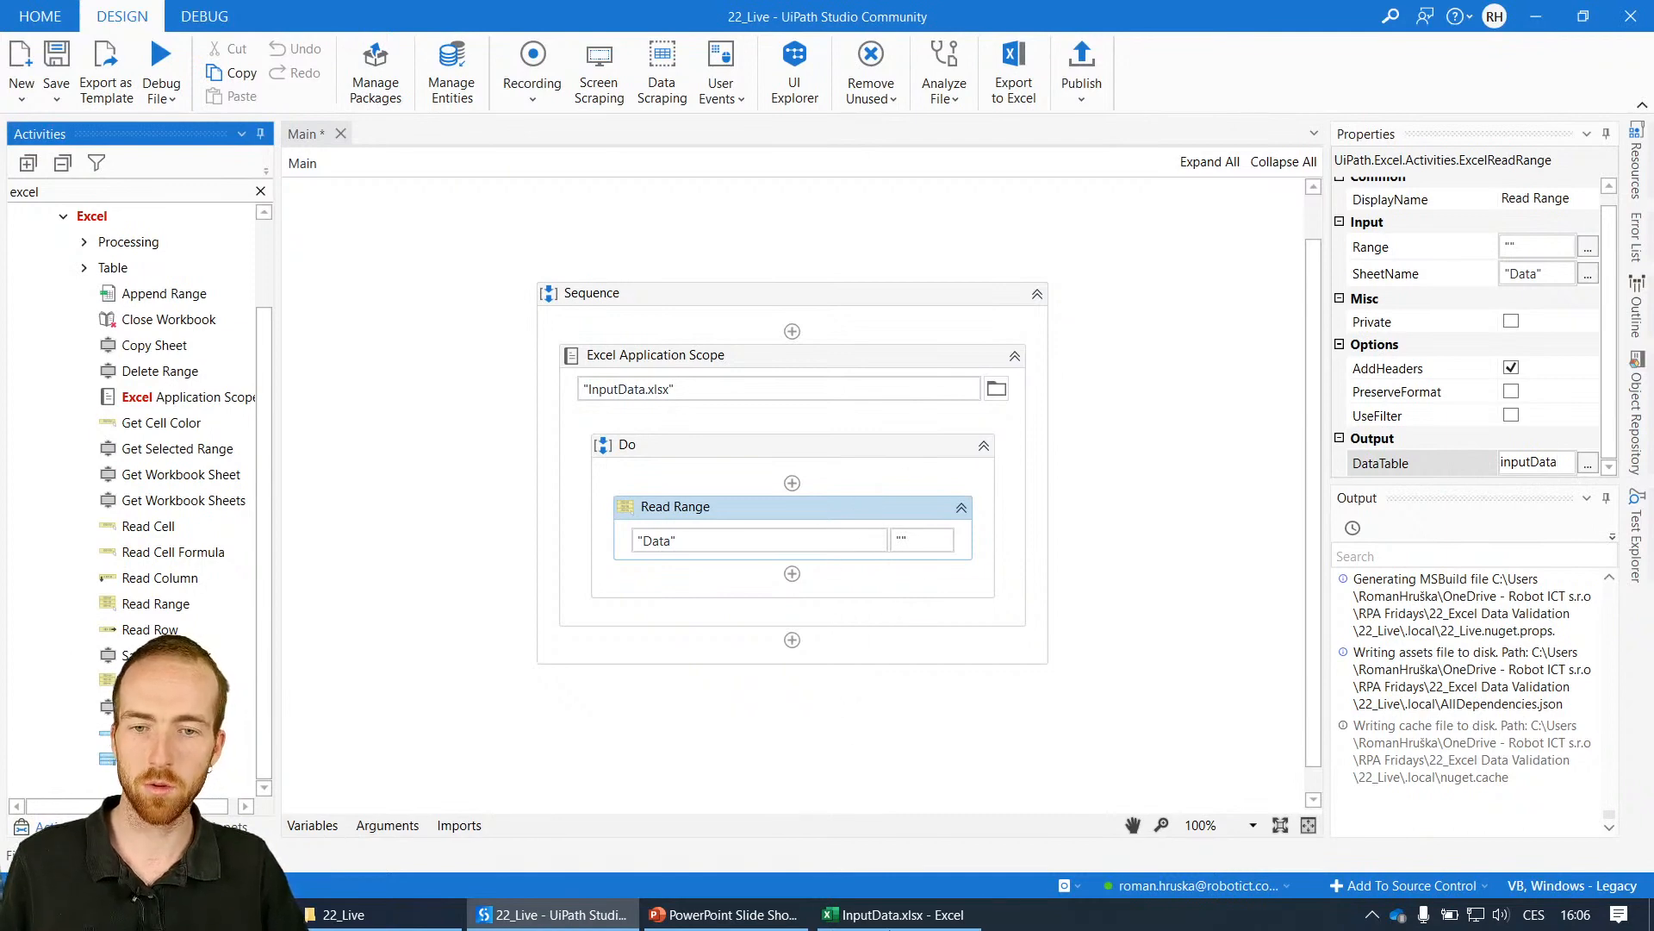
left_click(894, 913)
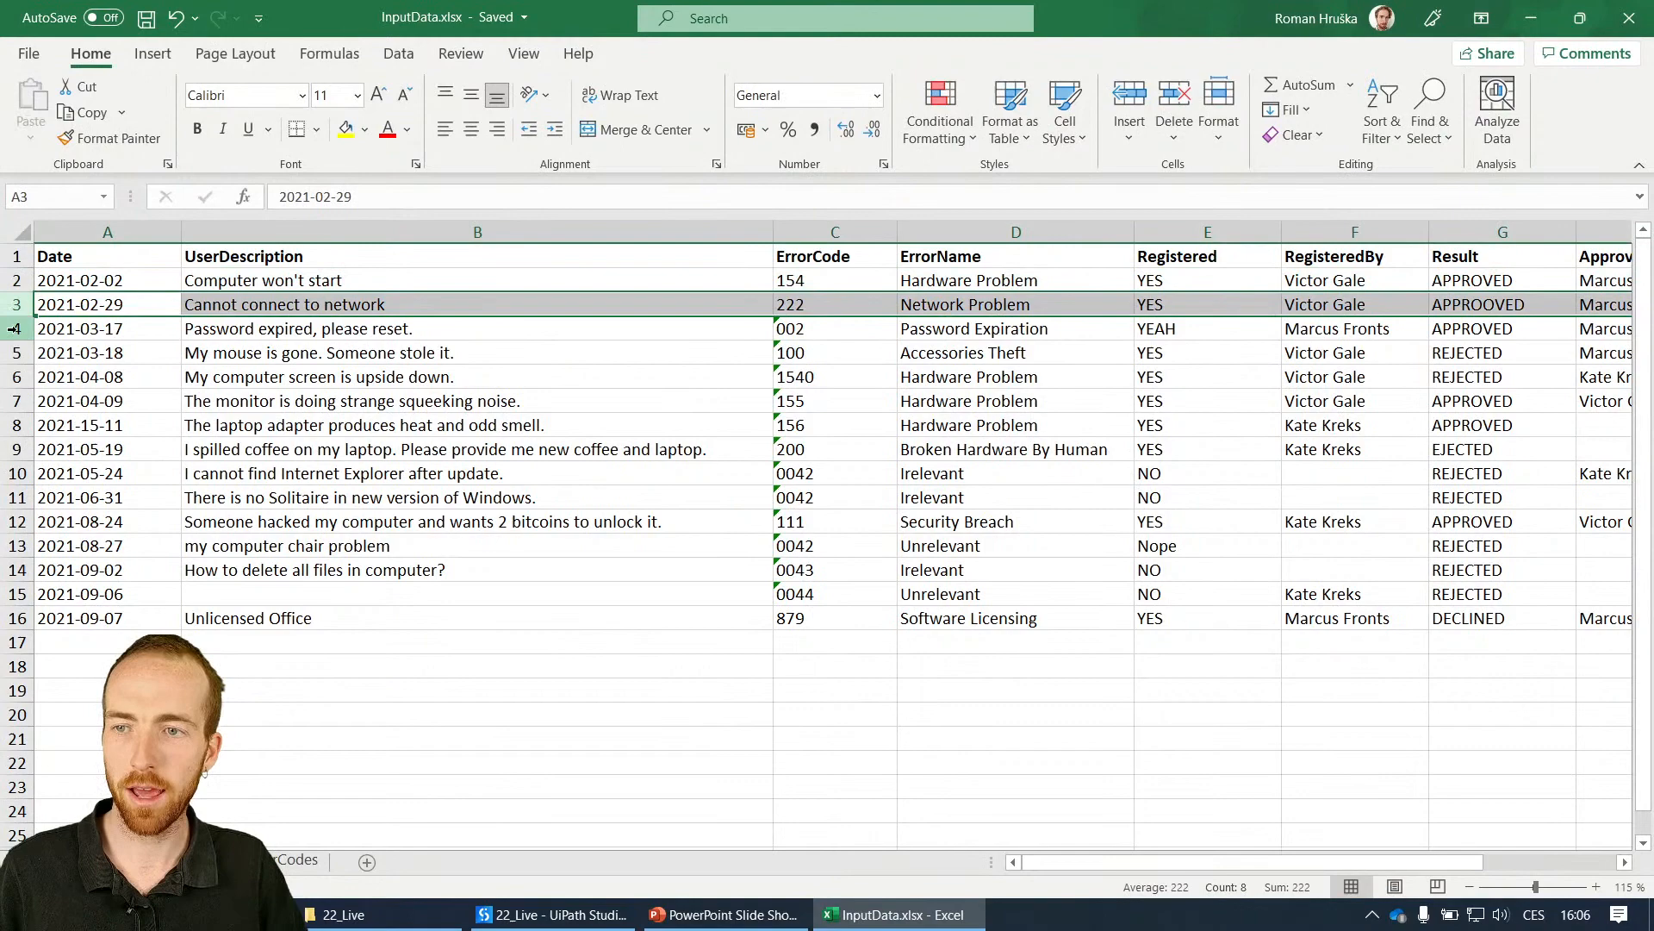
left_click(107, 328)
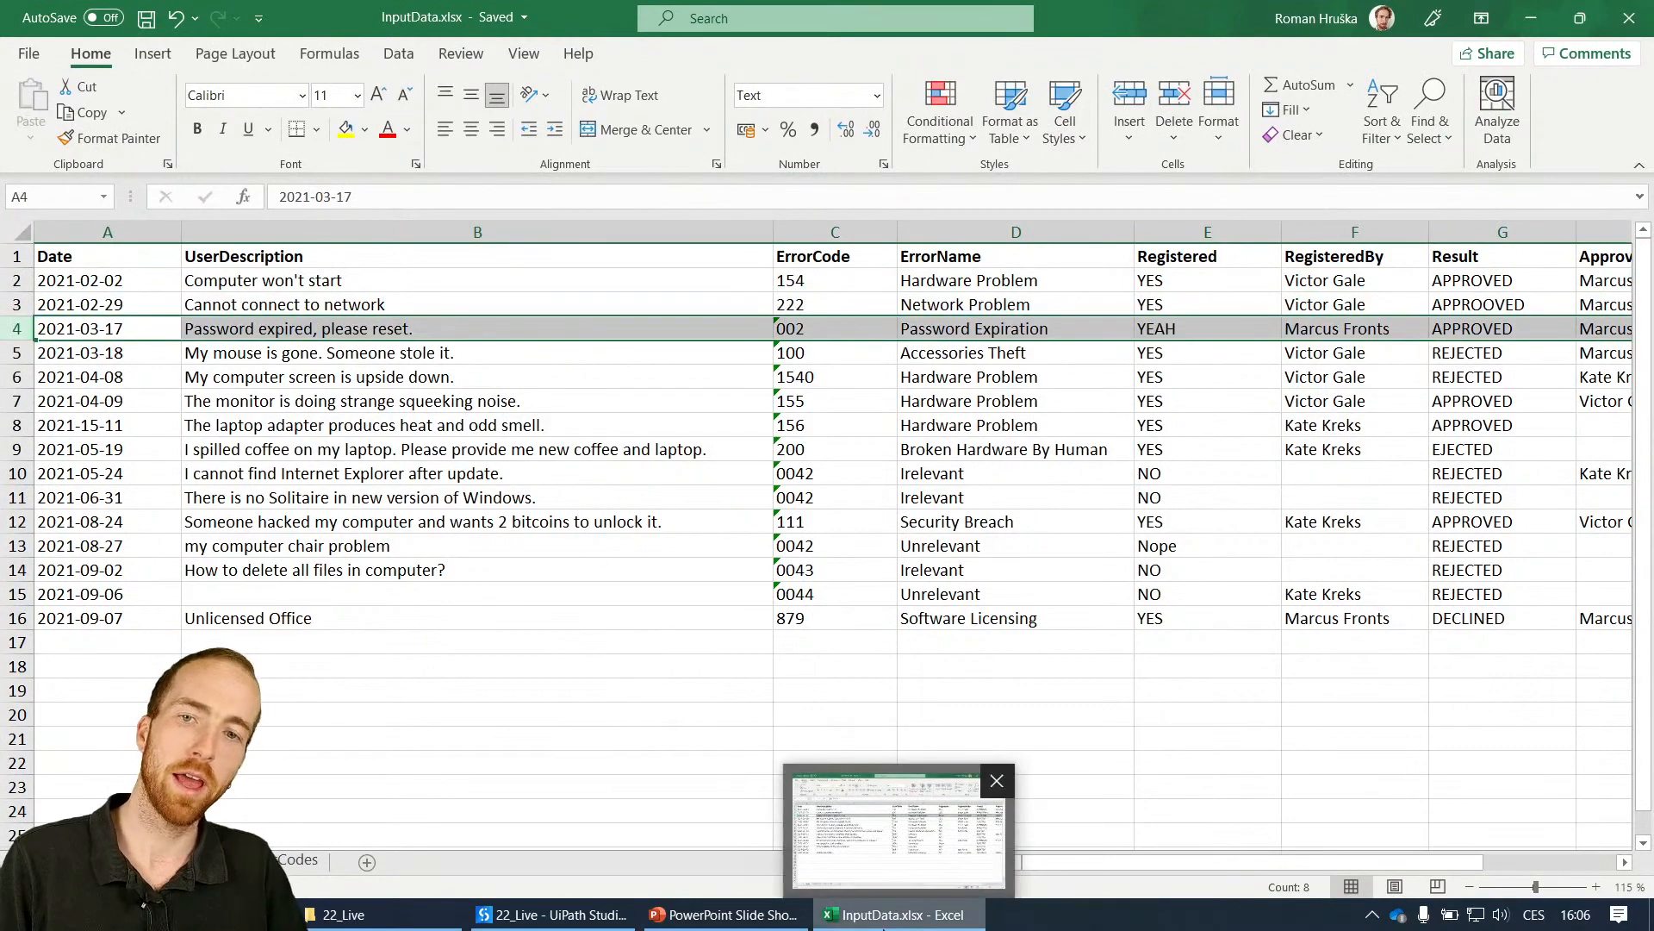
left_click(553, 913)
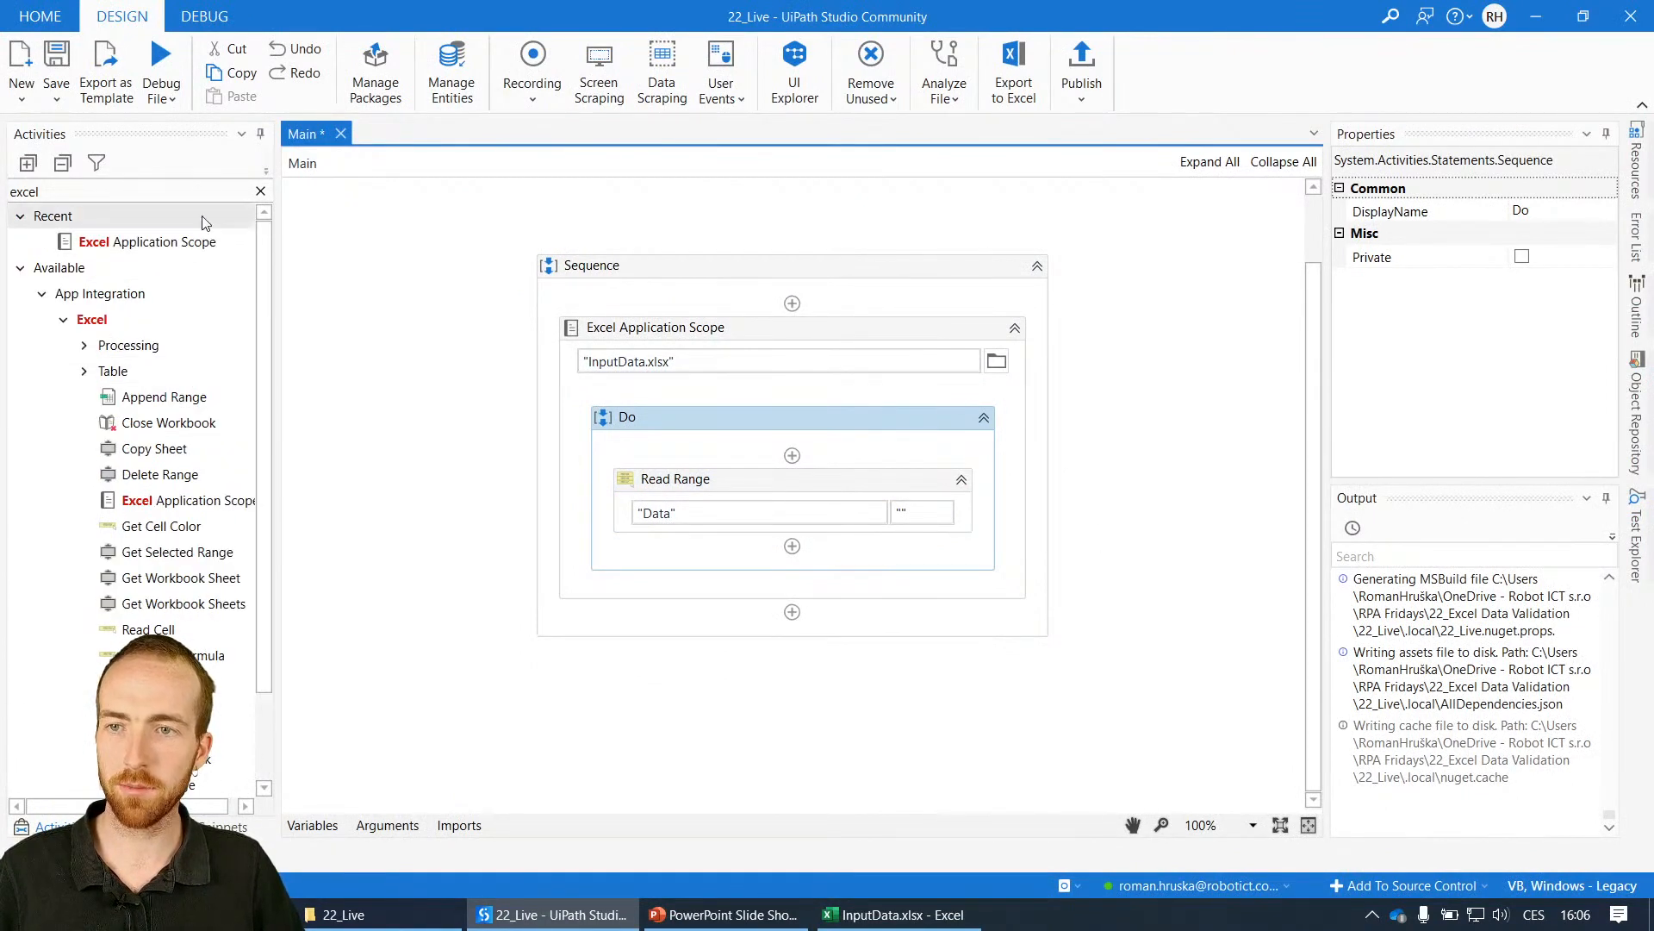
- Add For Each Row in Data Table over inputData and rename its body 'do wit each row'
left_click(260, 191)
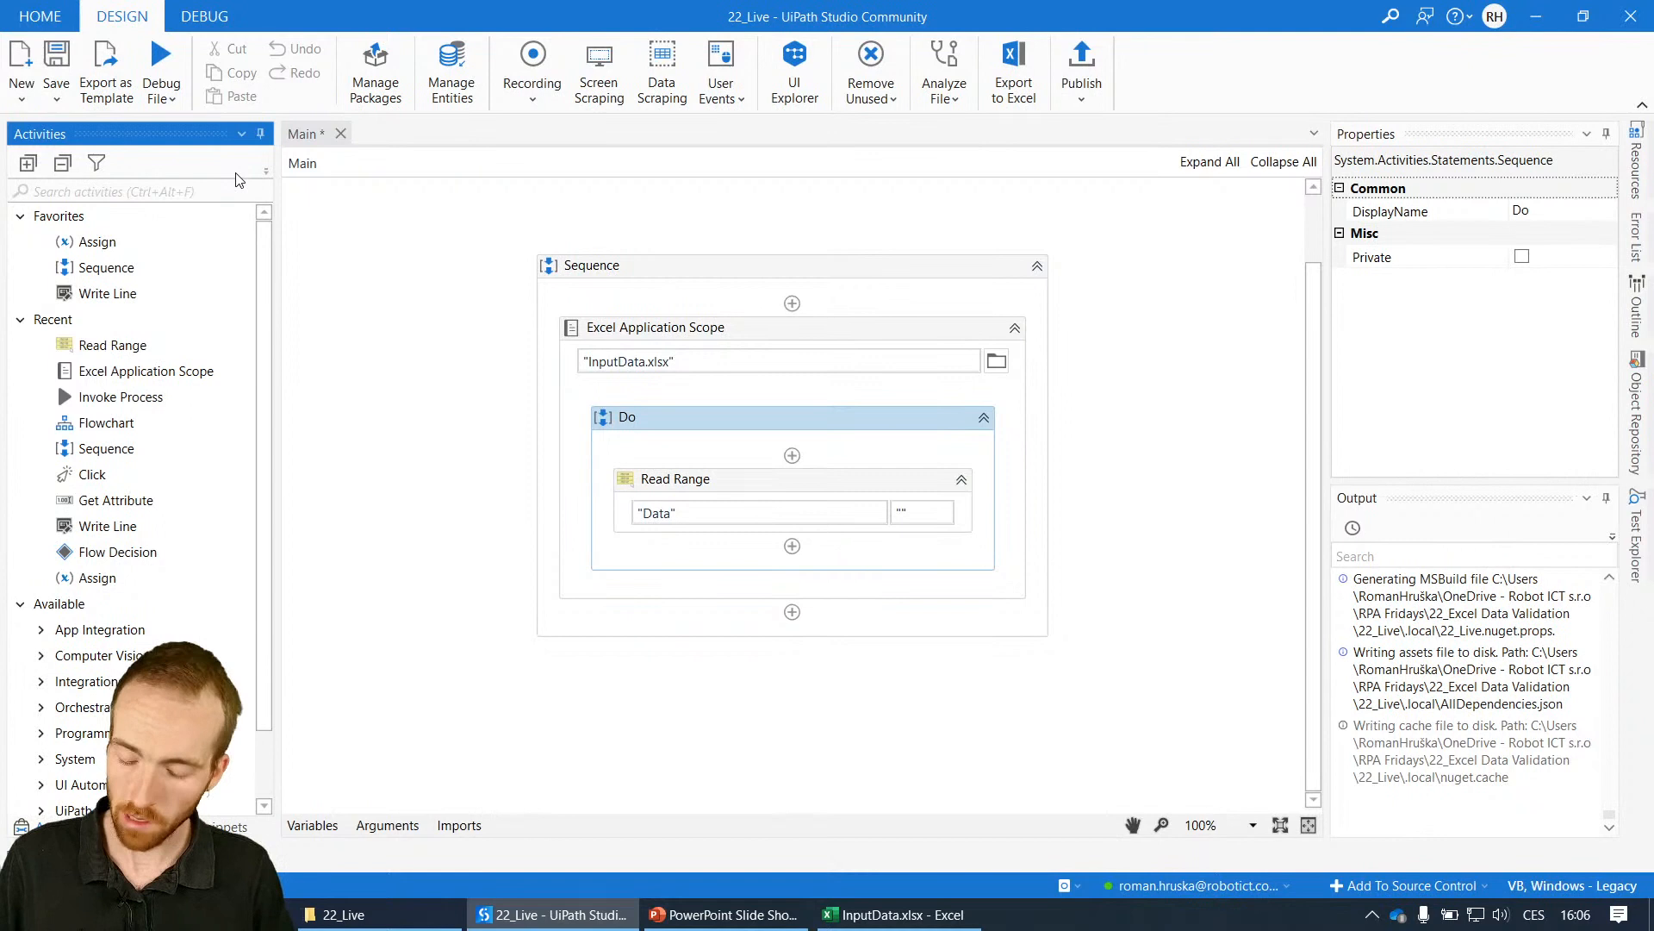
type("for each row")
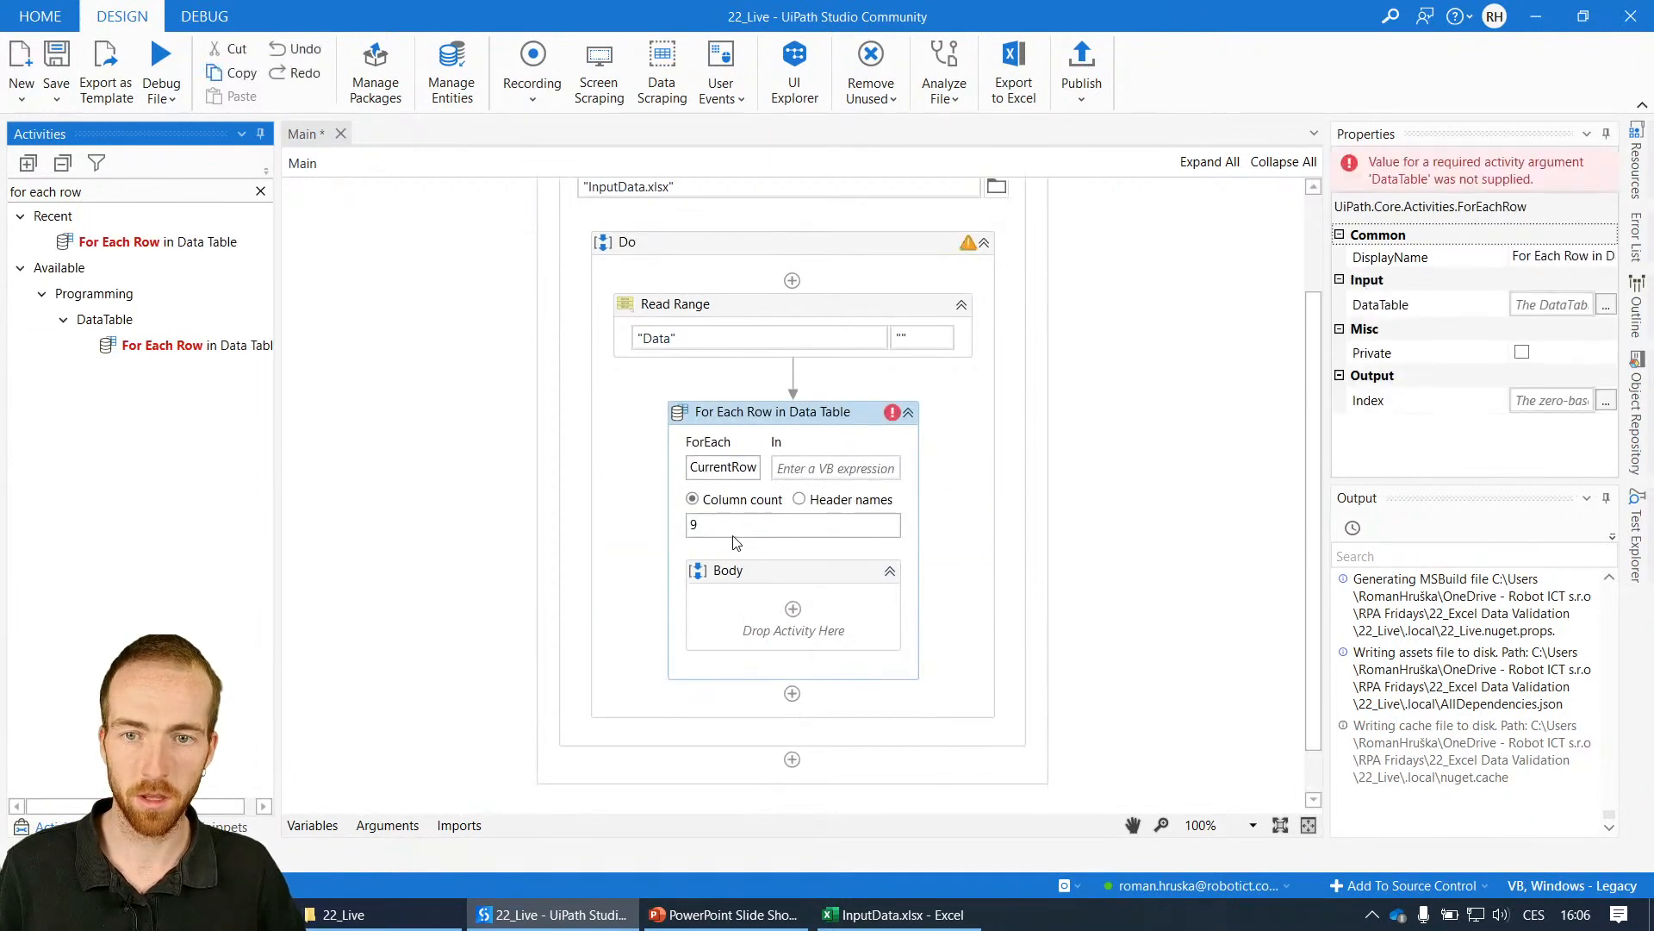
mouse_move(773, 433)
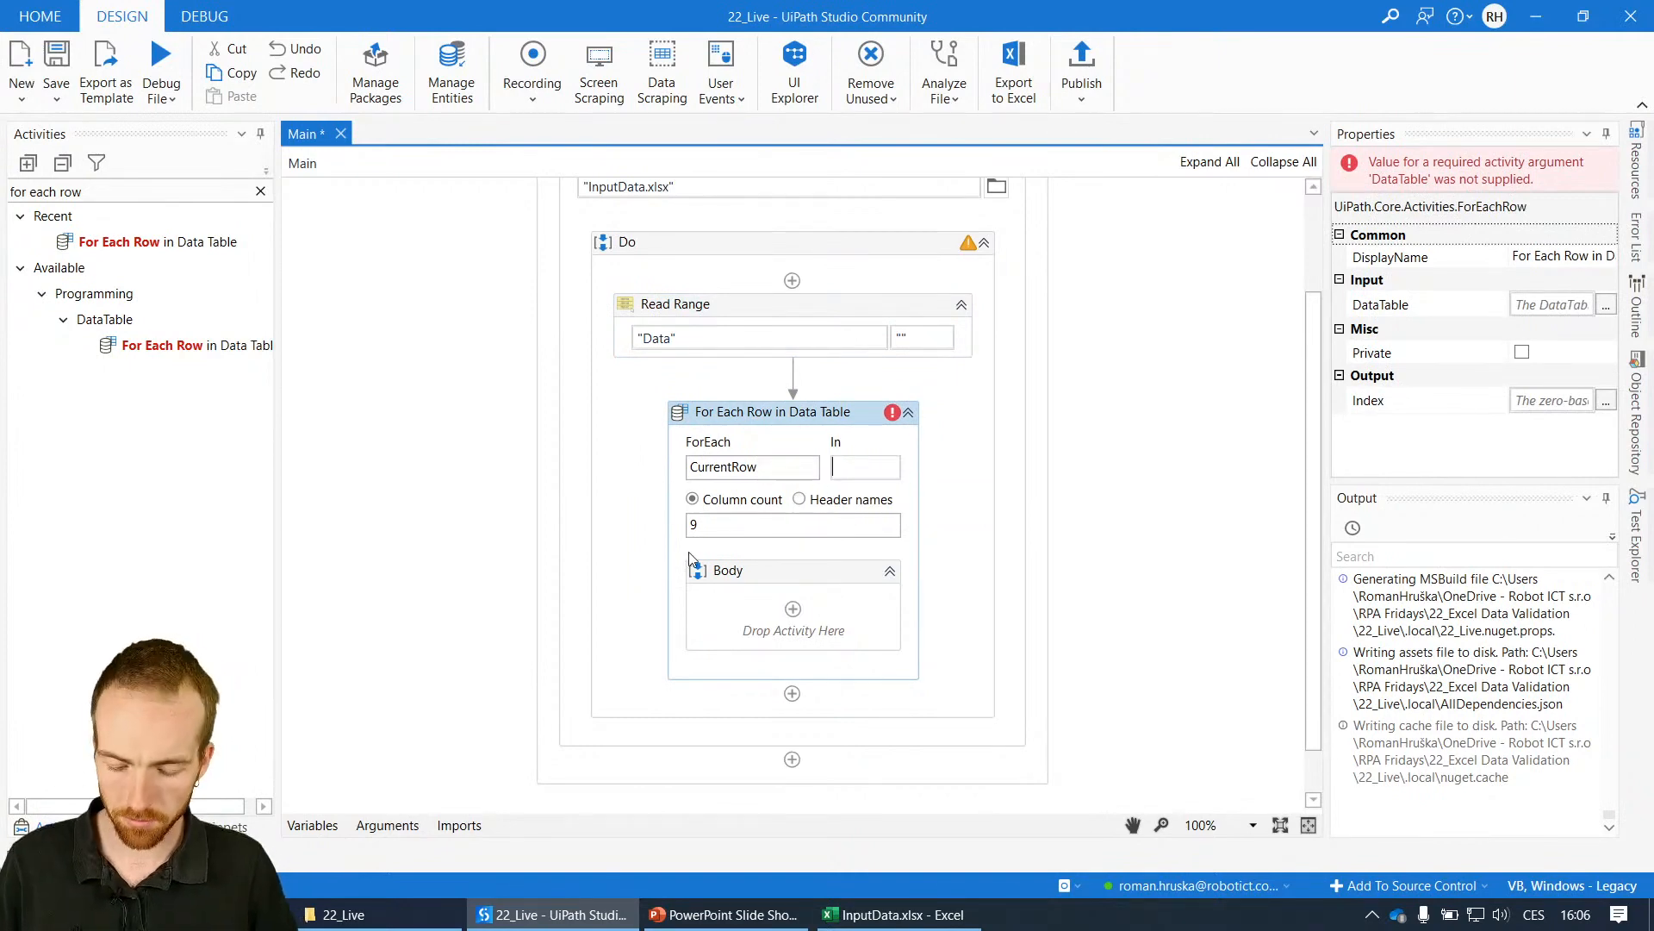
type("inputData")
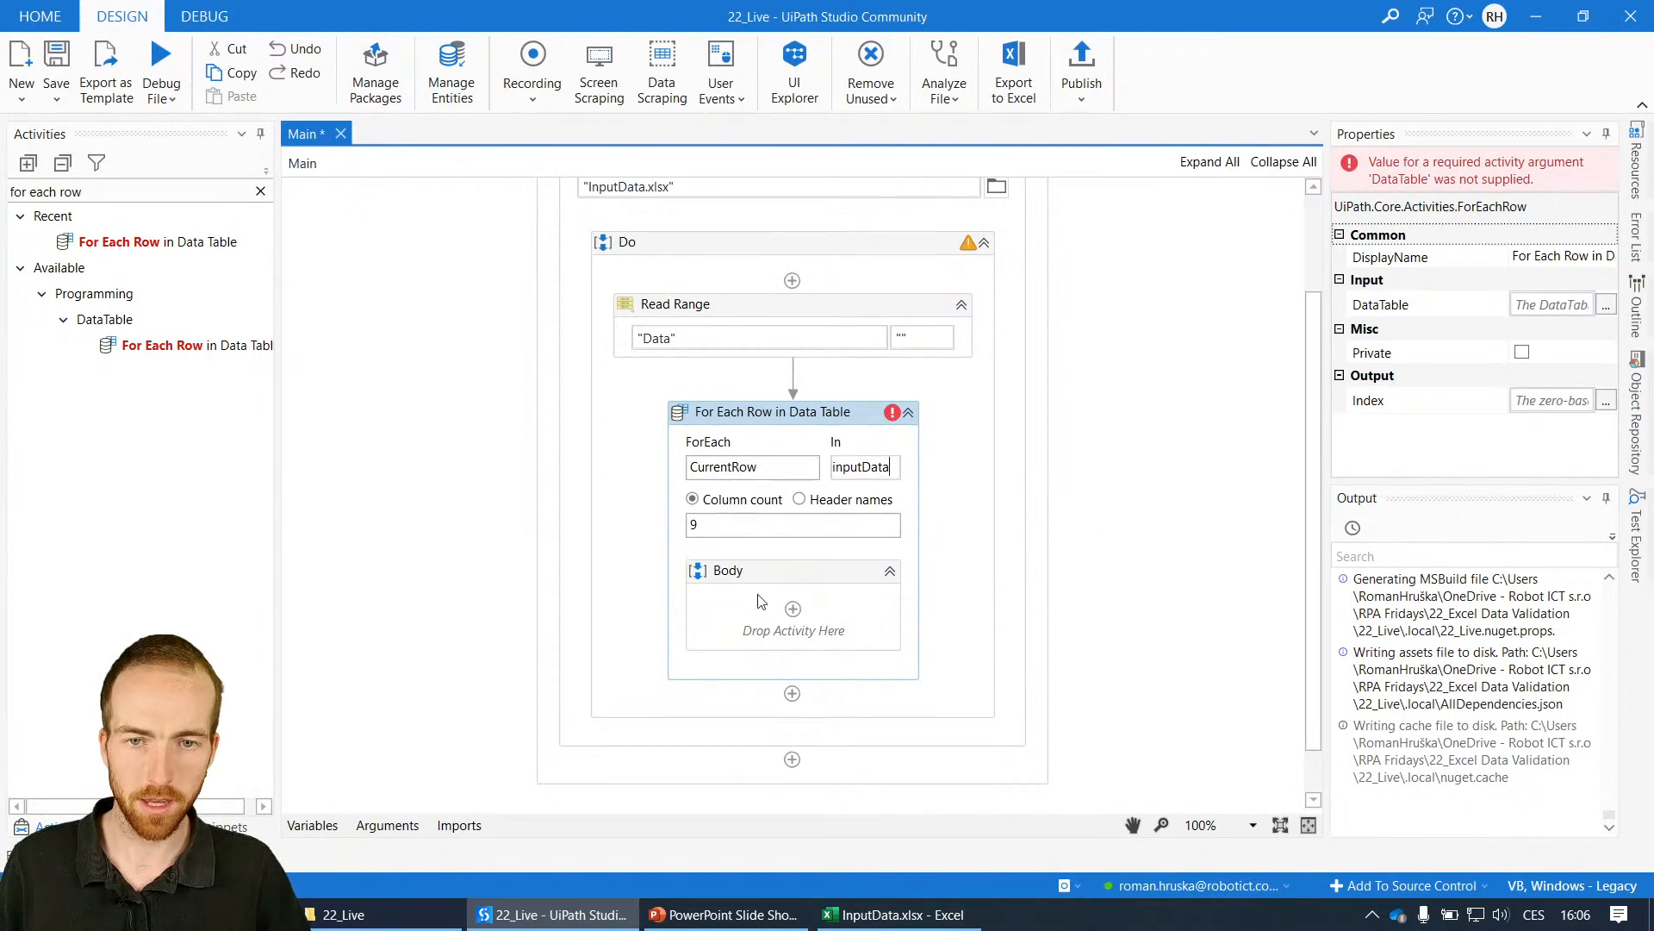
left_click(728, 570)
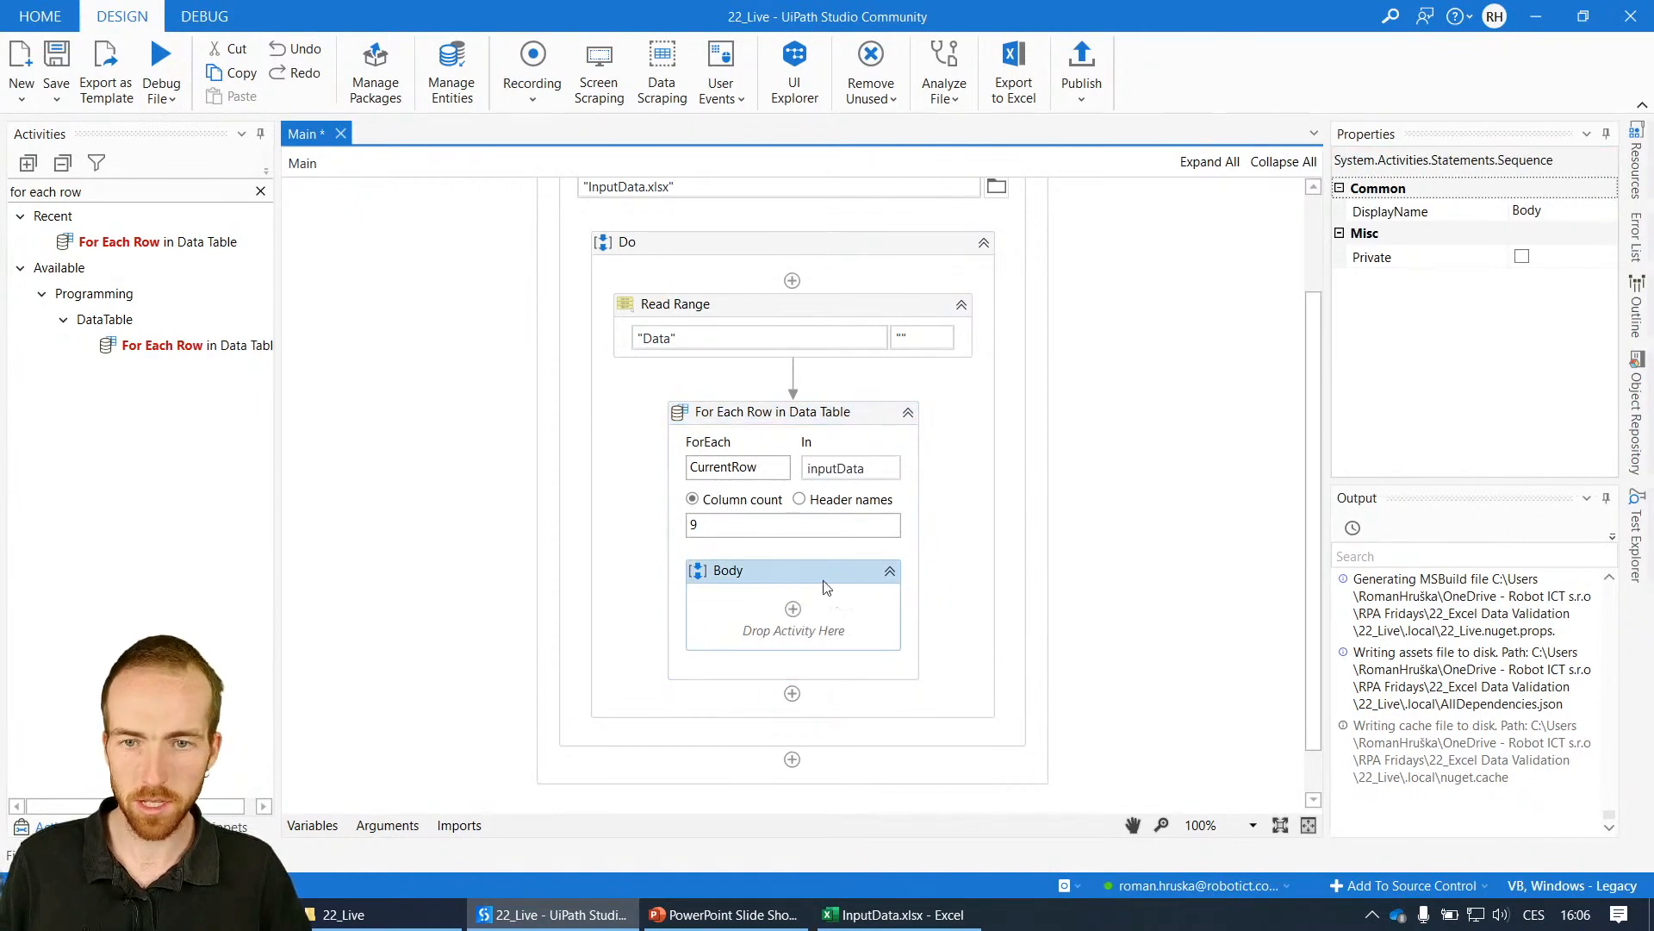
left_click(889, 570)
type(" | do wit each row")
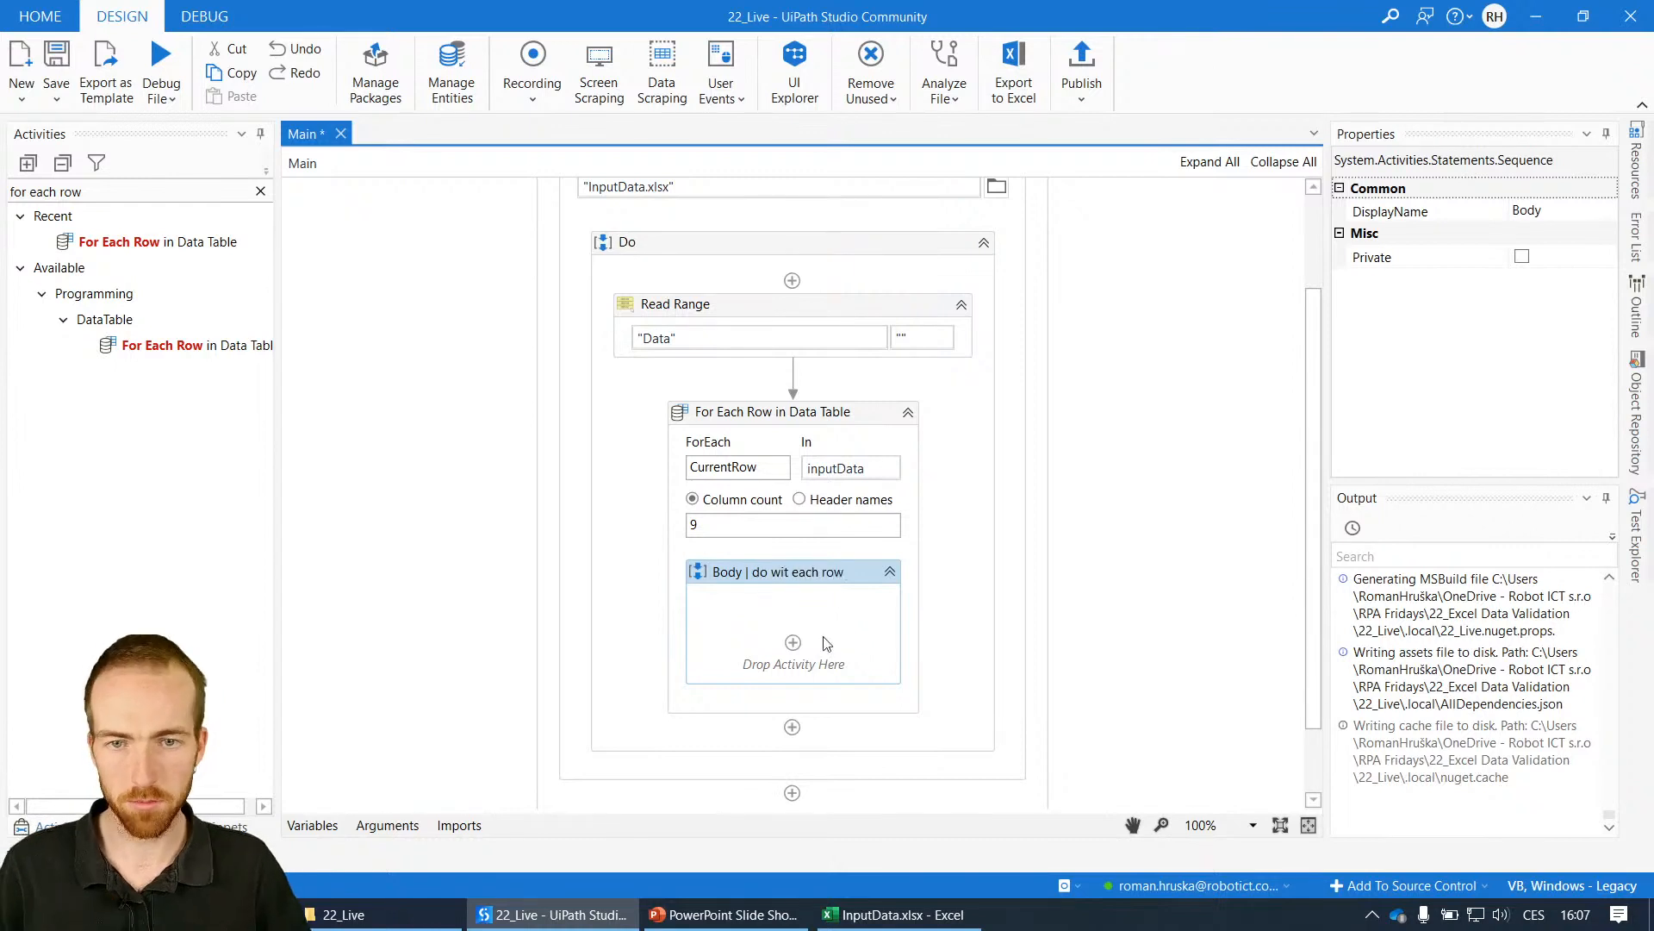
left_click(779, 570)
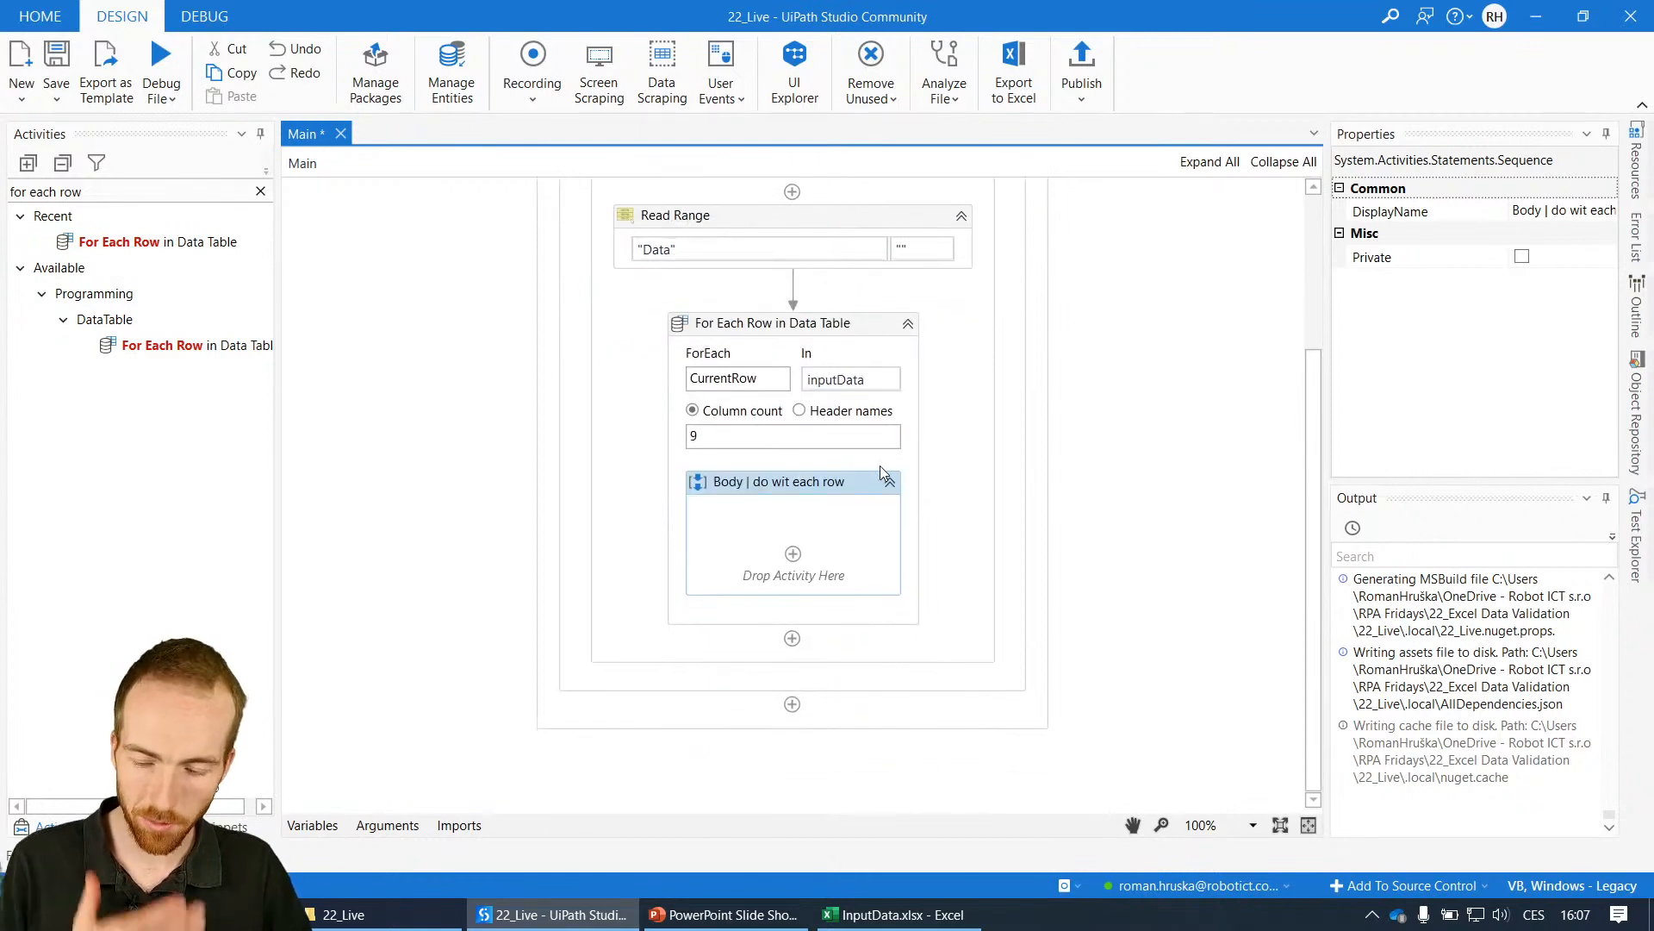
mouse_move(724, 913)
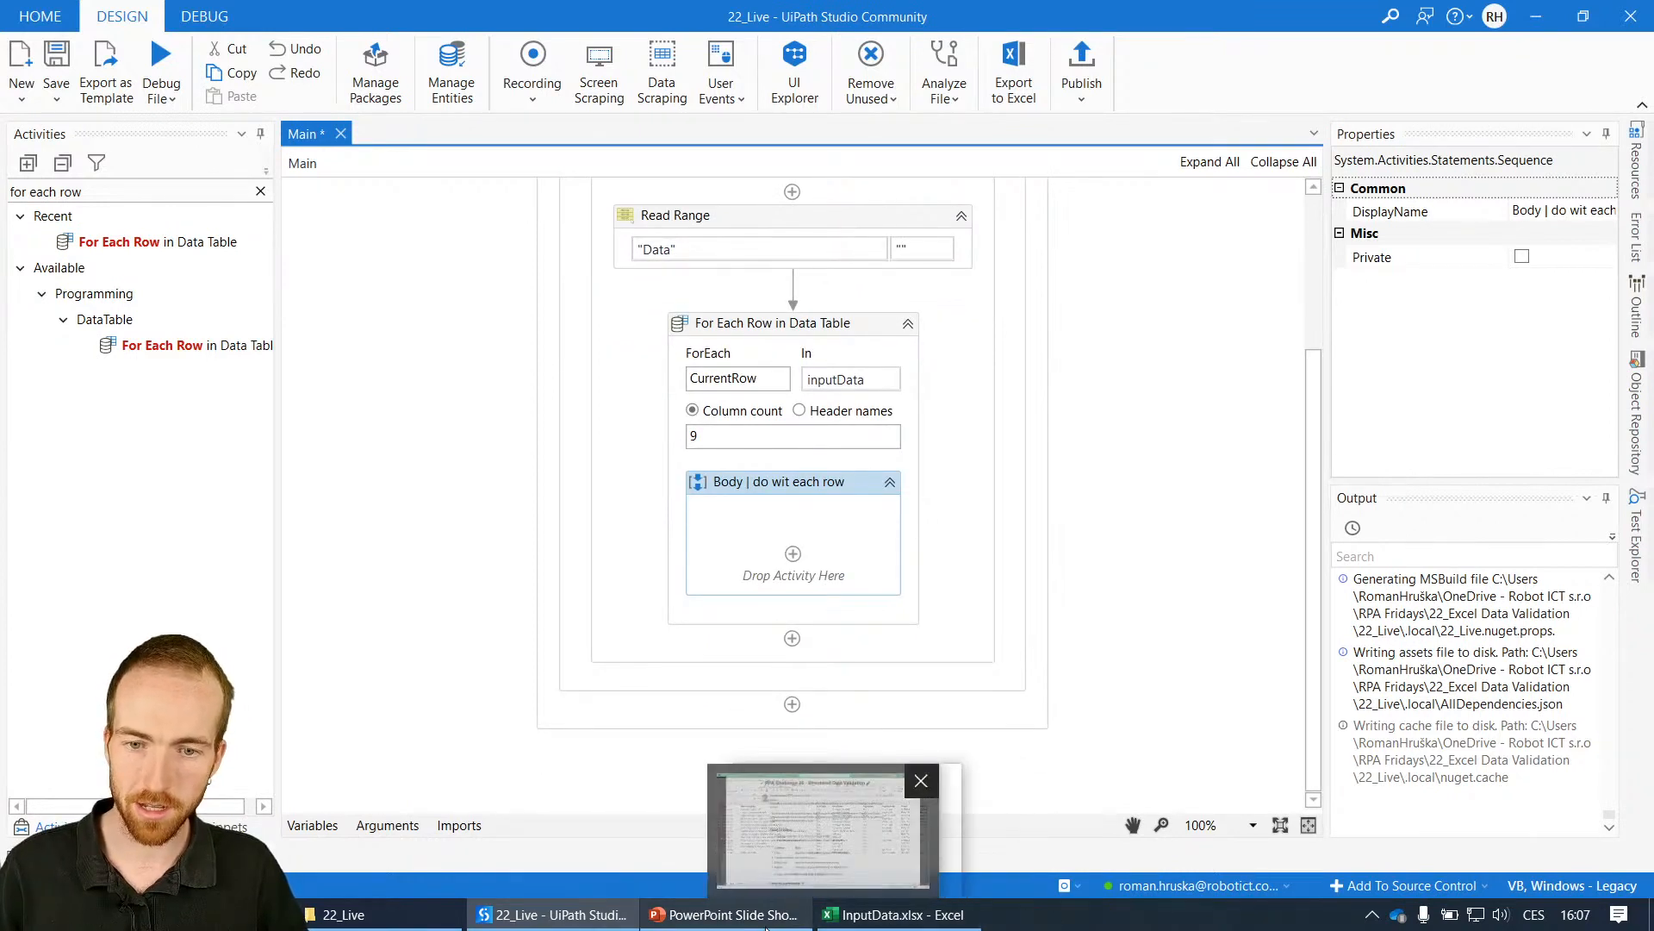
left_click(818, 828)
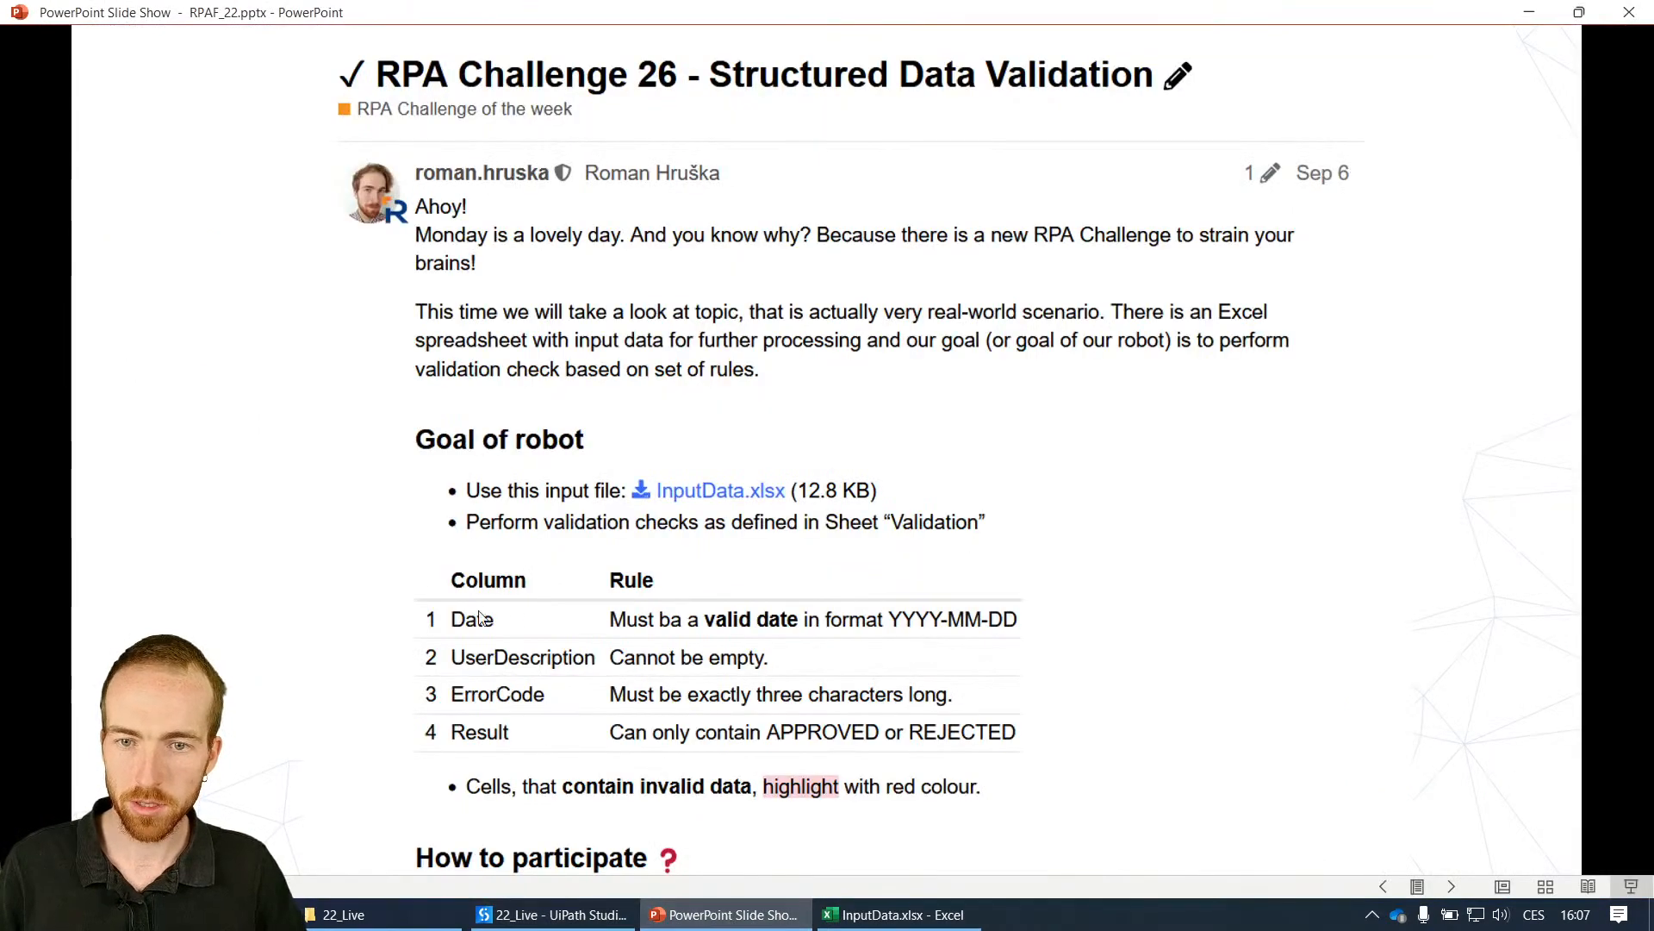
mouse_move(1006, 713)
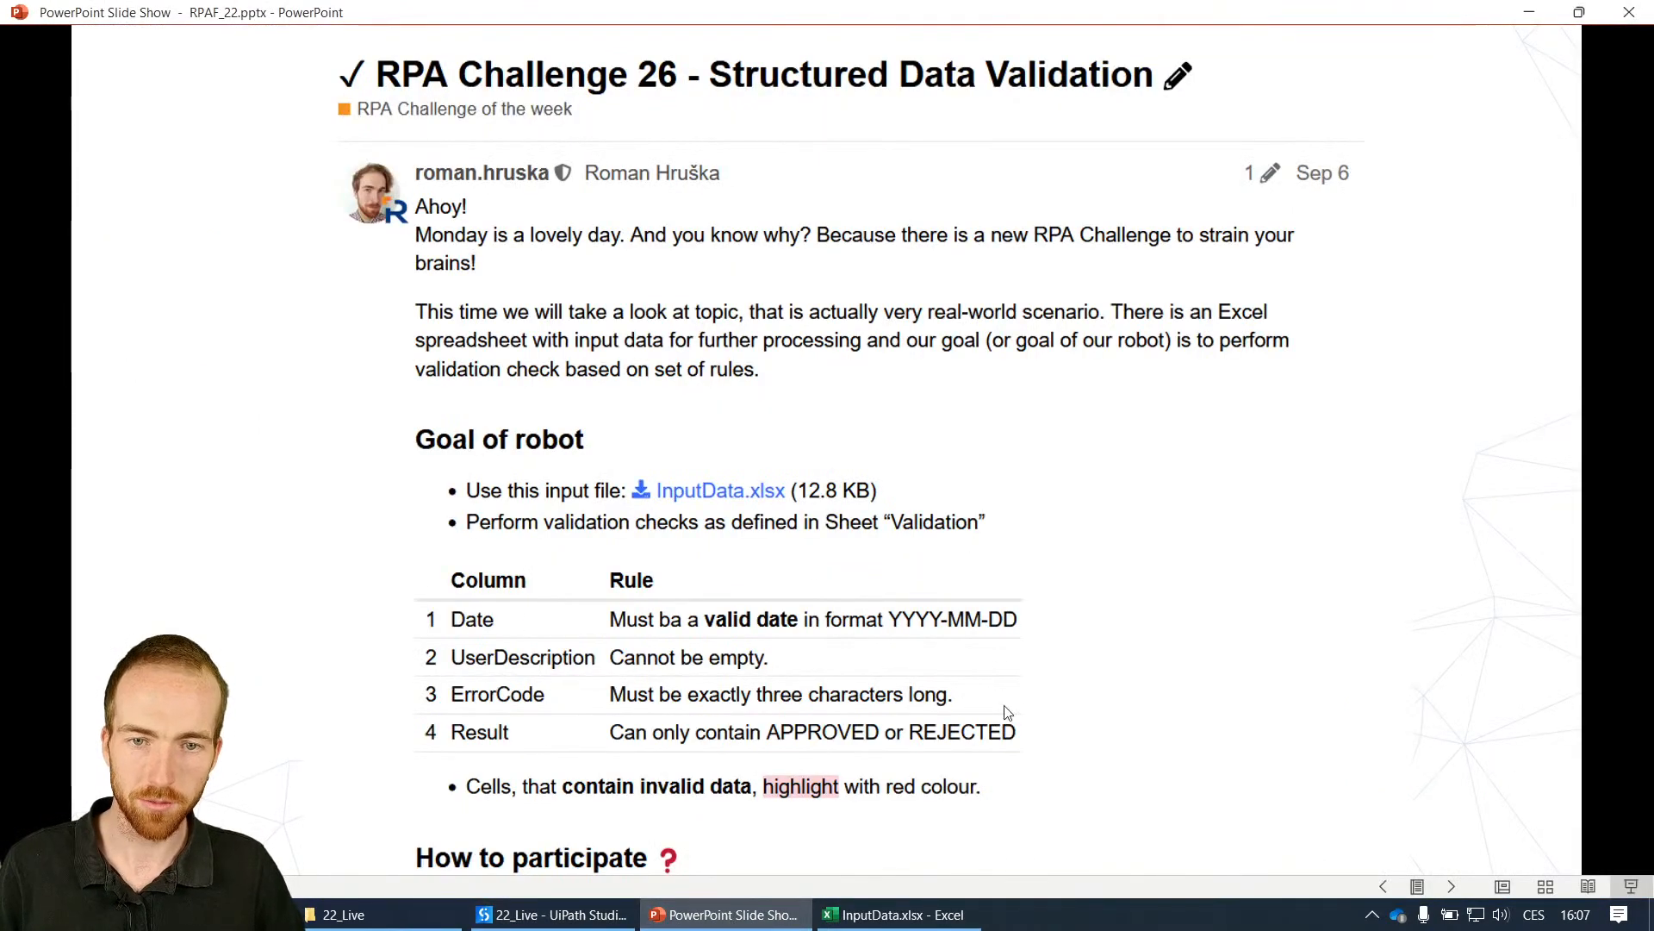
mouse_move(898, 913)
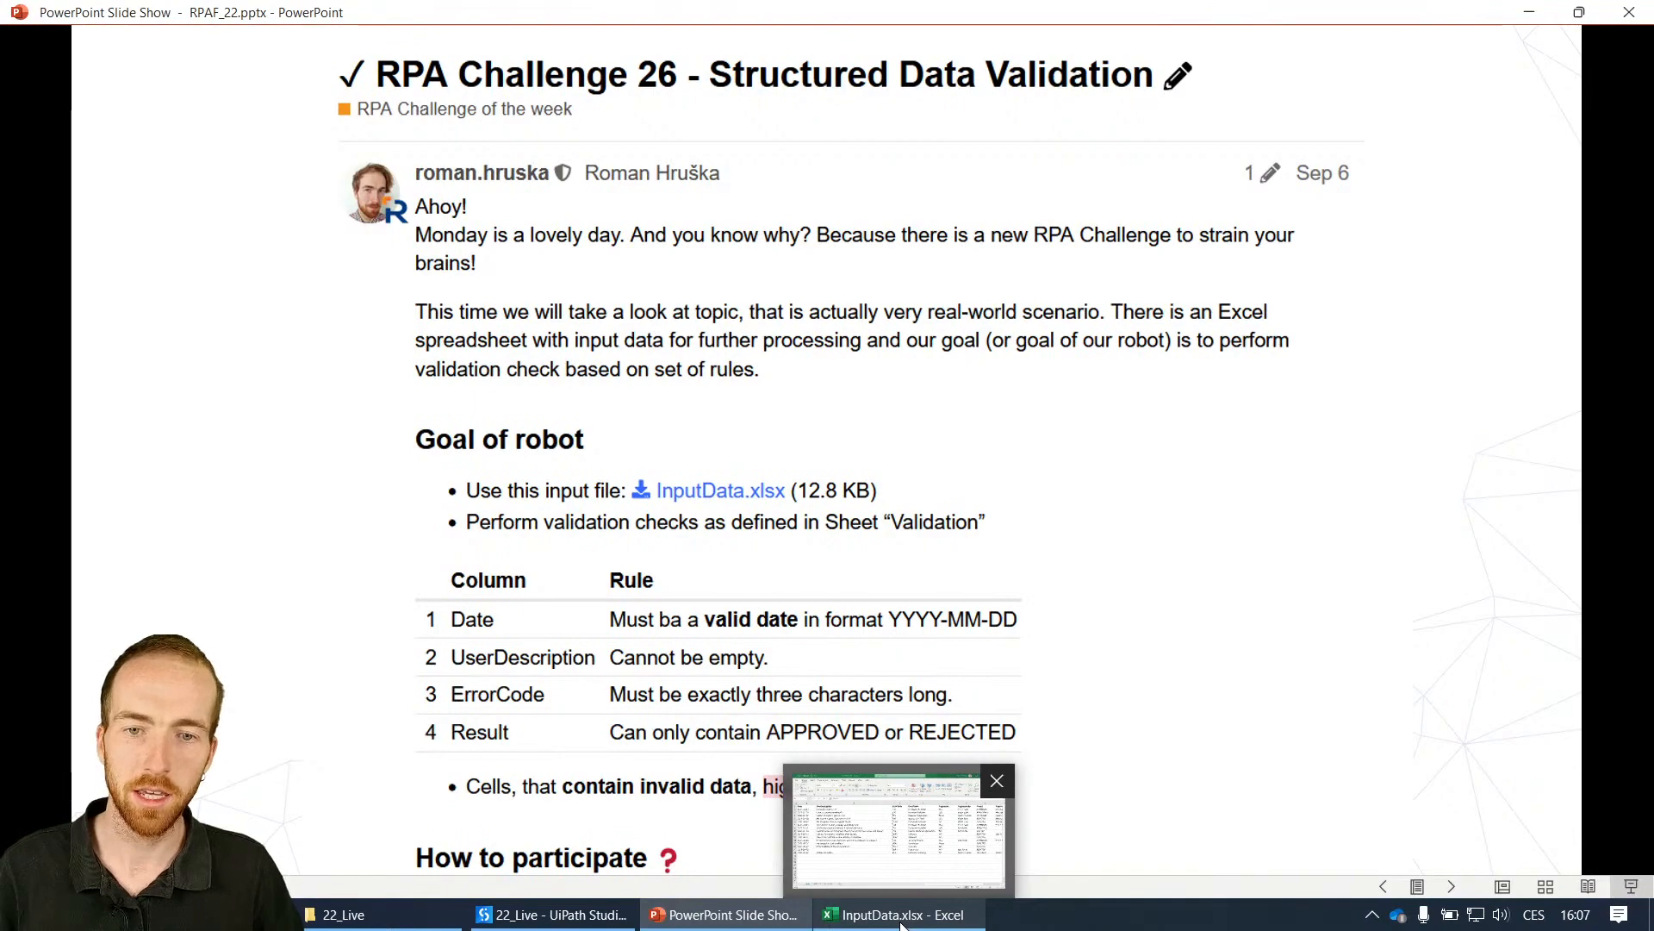
left_click(898, 913)
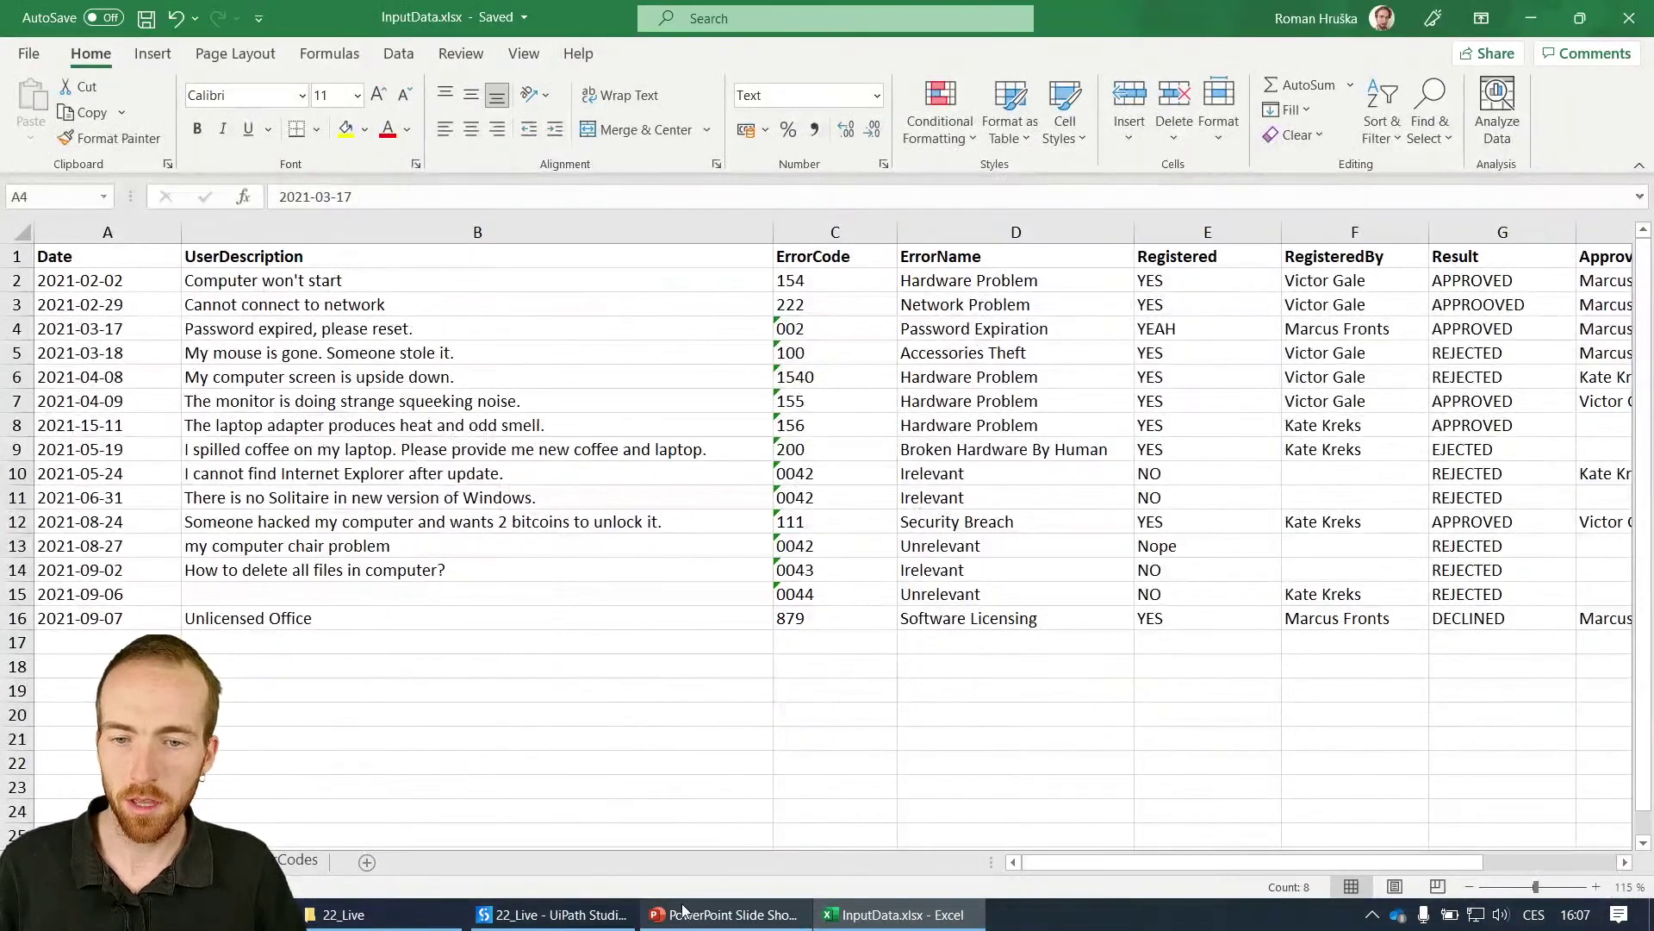
left_click(725, 913)
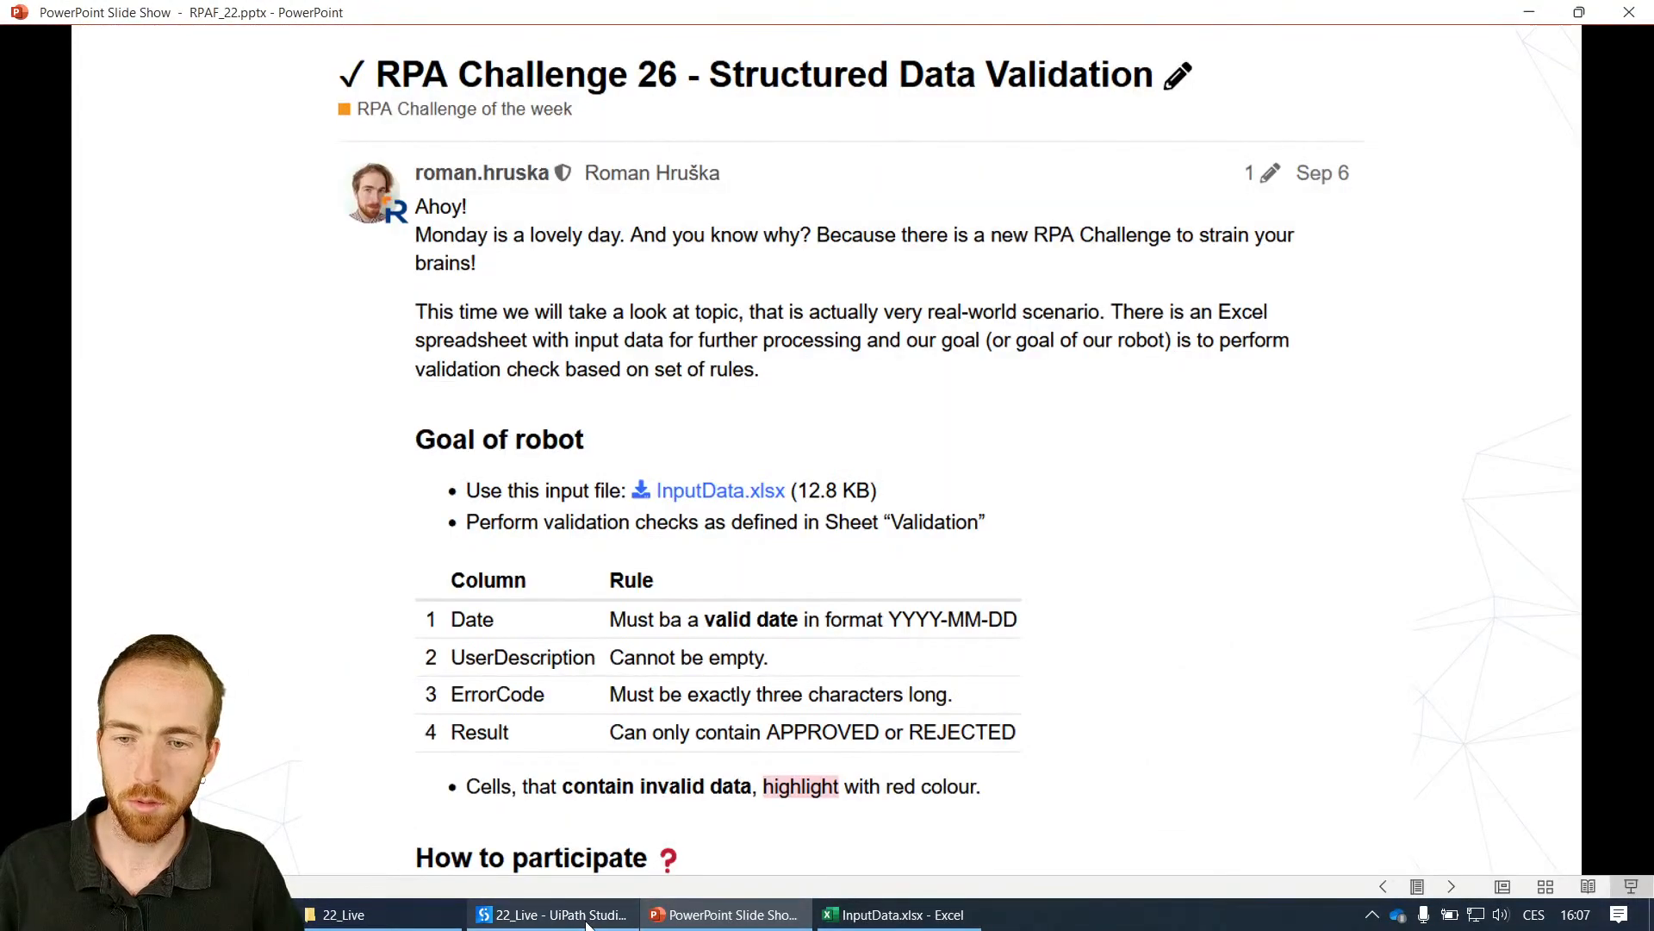
mouse_move(553, 913)
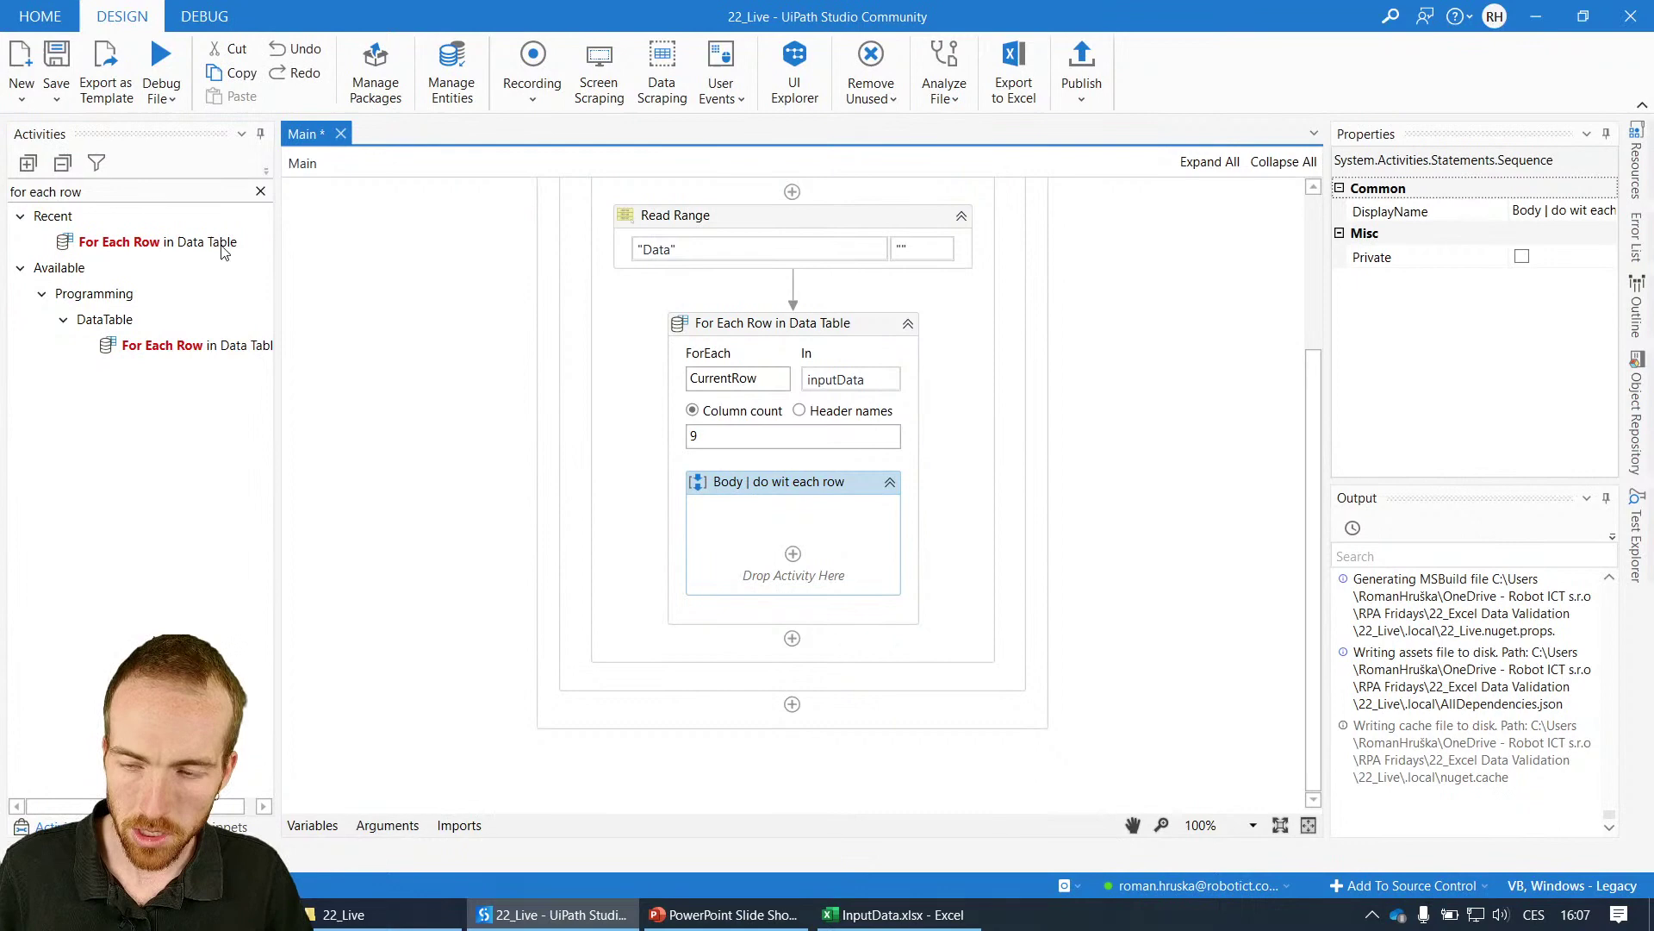
- Drop an If named 'If | Date is valid' into the loop body and show its Else branch
left_click(260, 191)
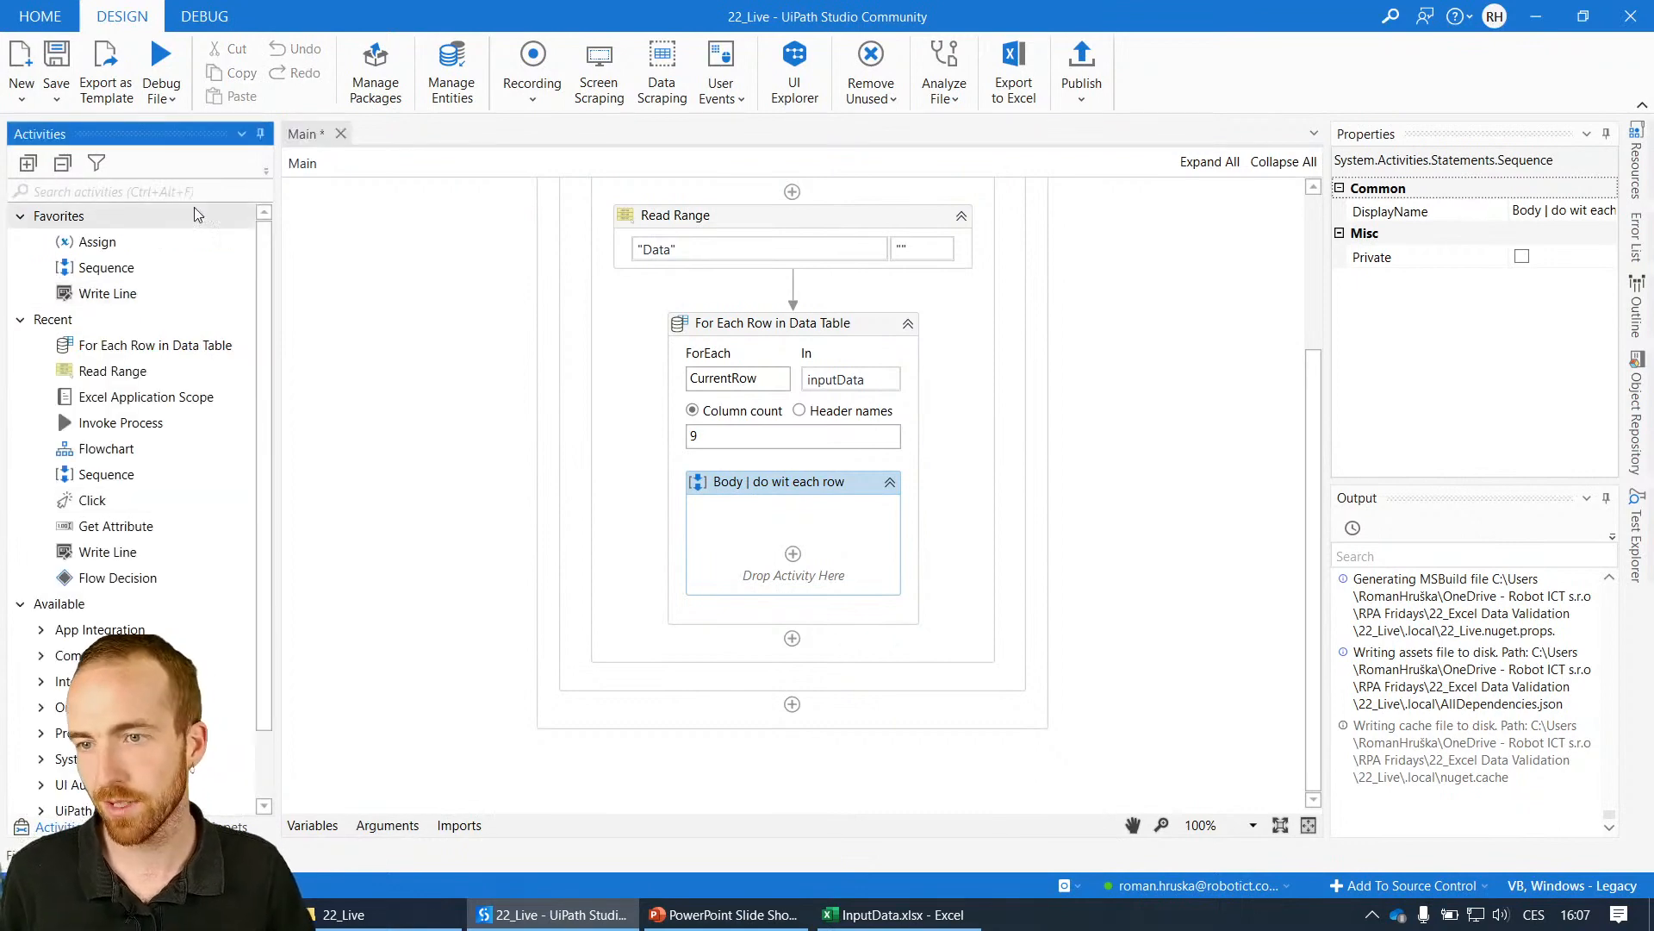
type("if")
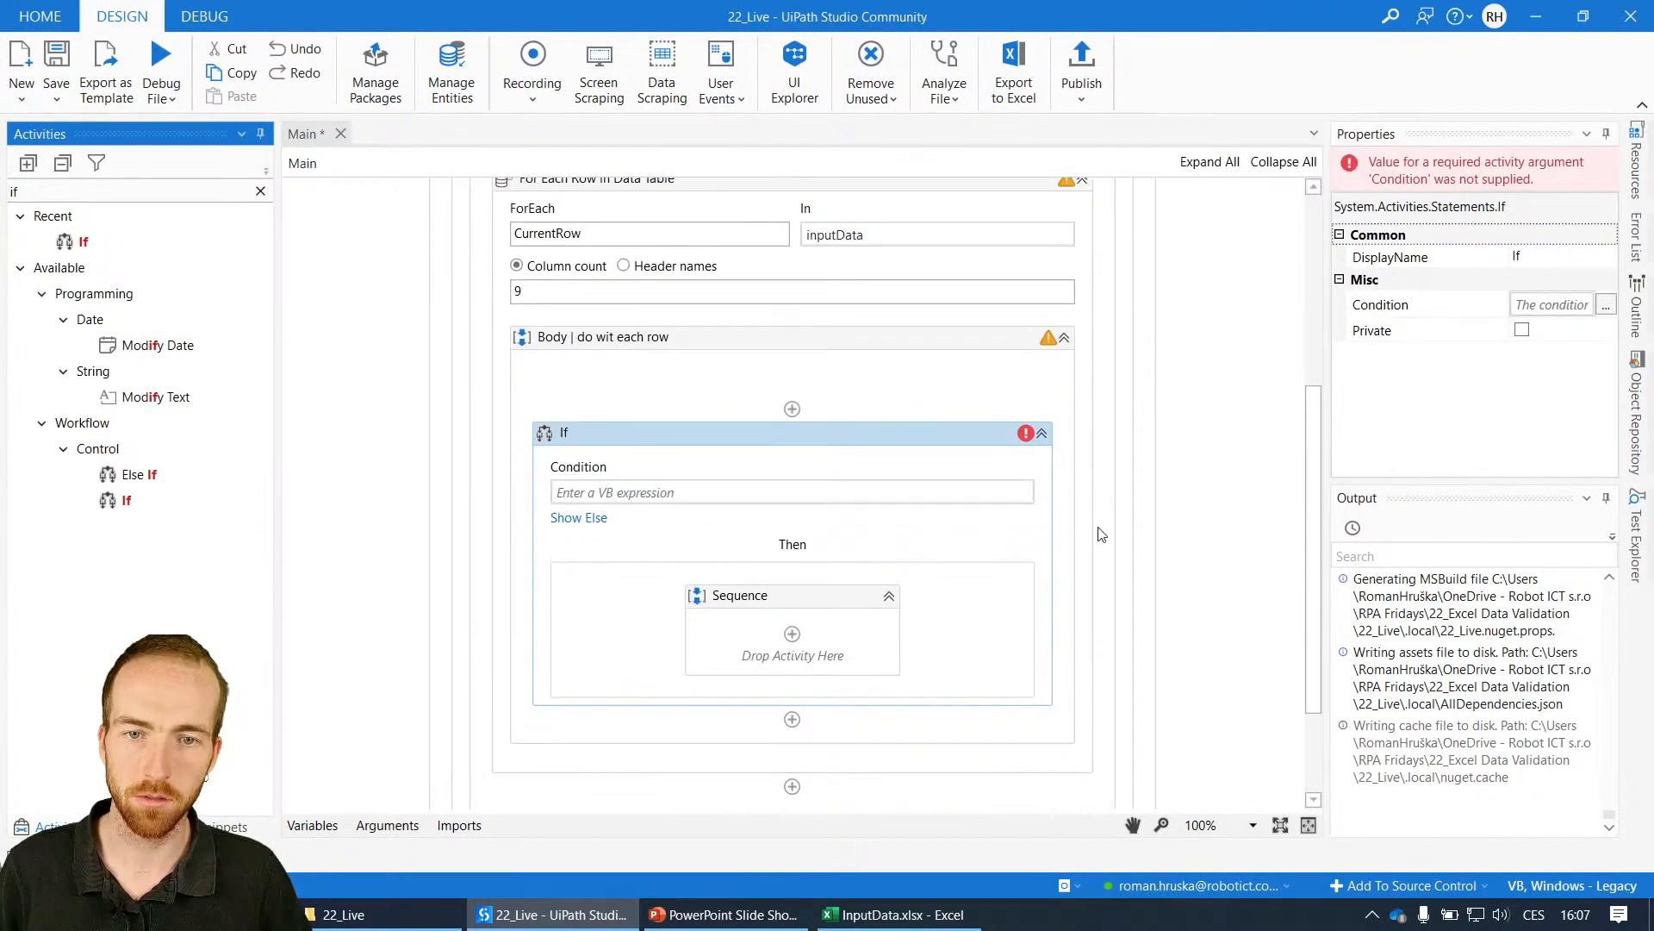
mouse_move(815, 563)
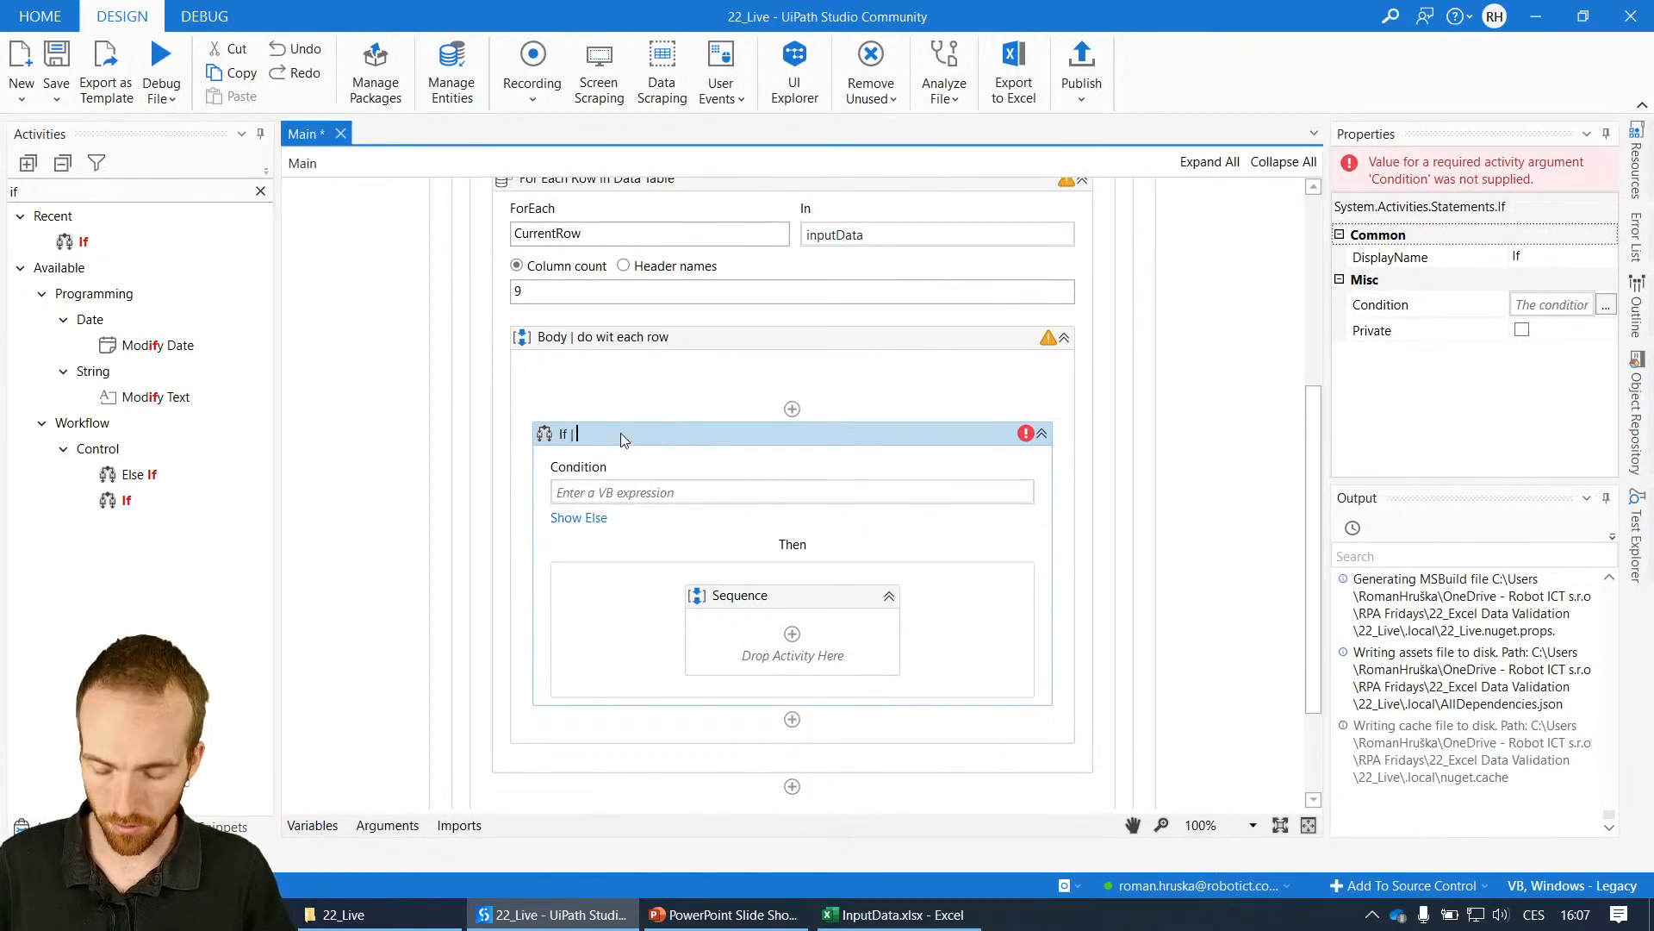
type("Date is val")
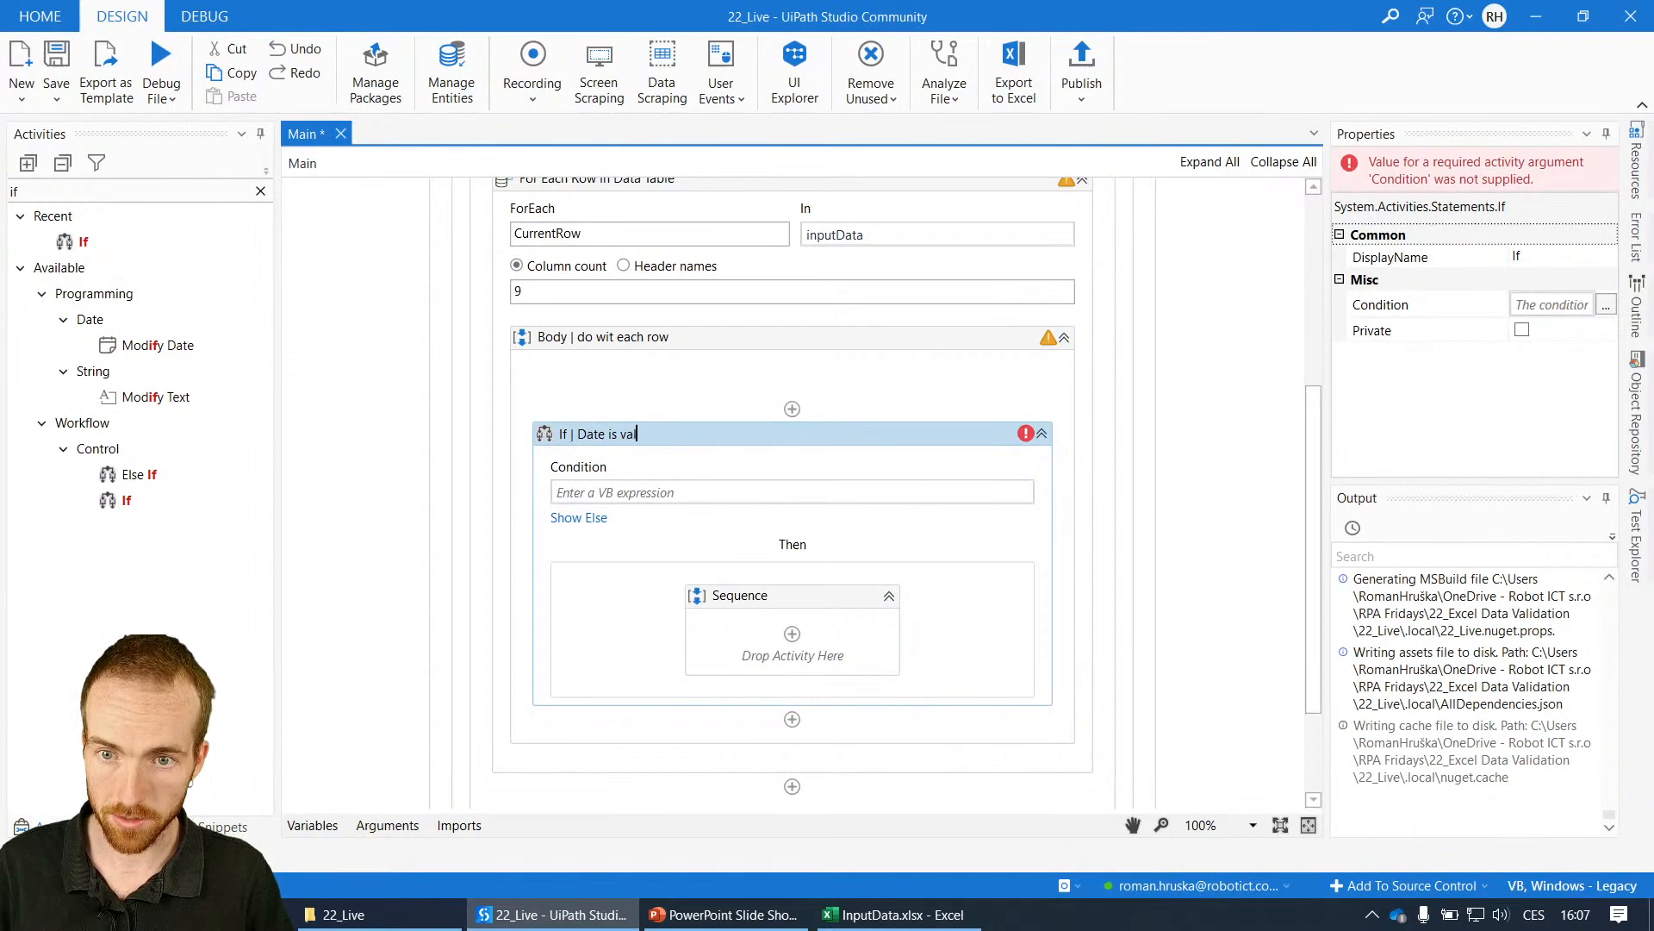
type("id")
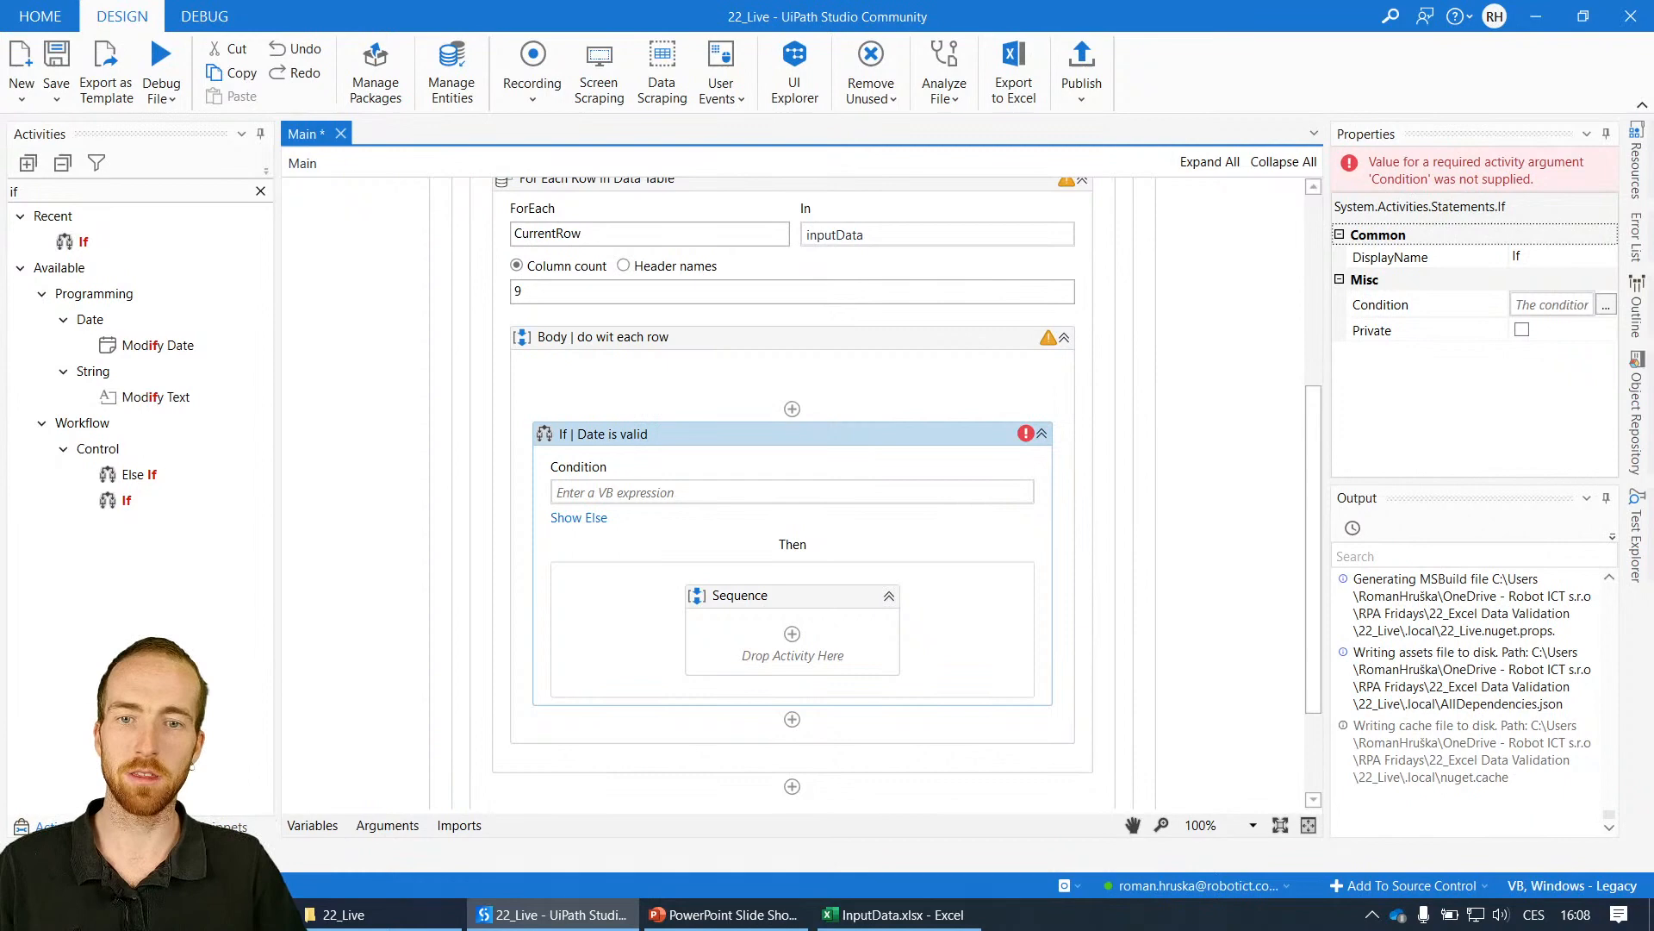
left_click(579, 517)
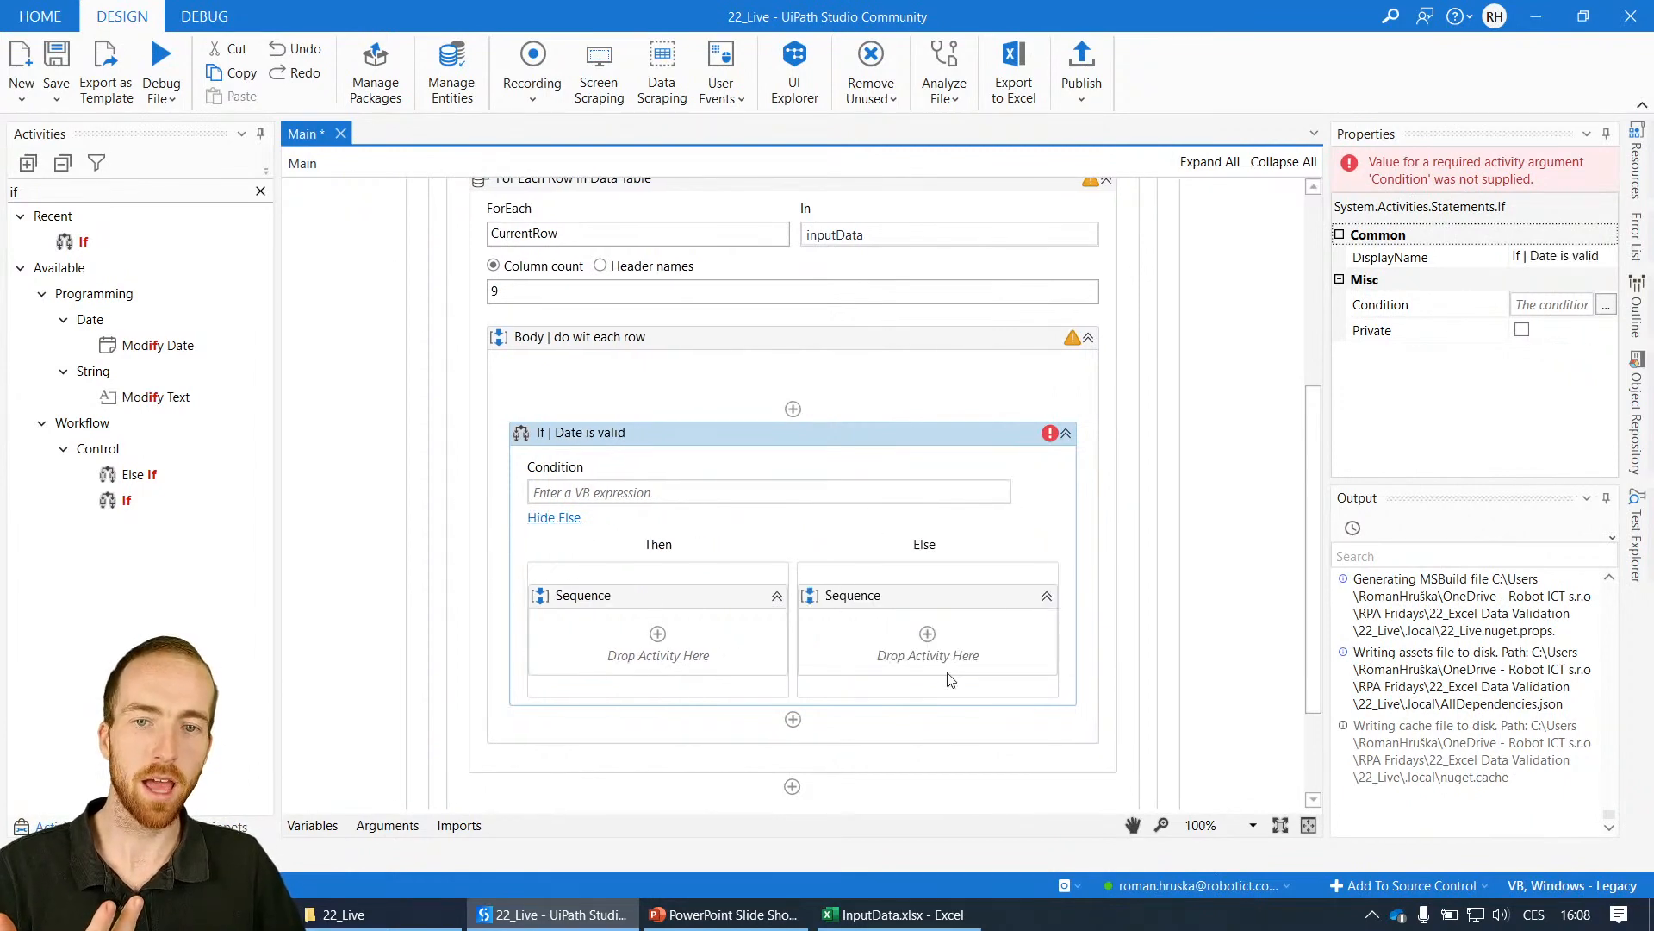
mouse_move(654, 492)
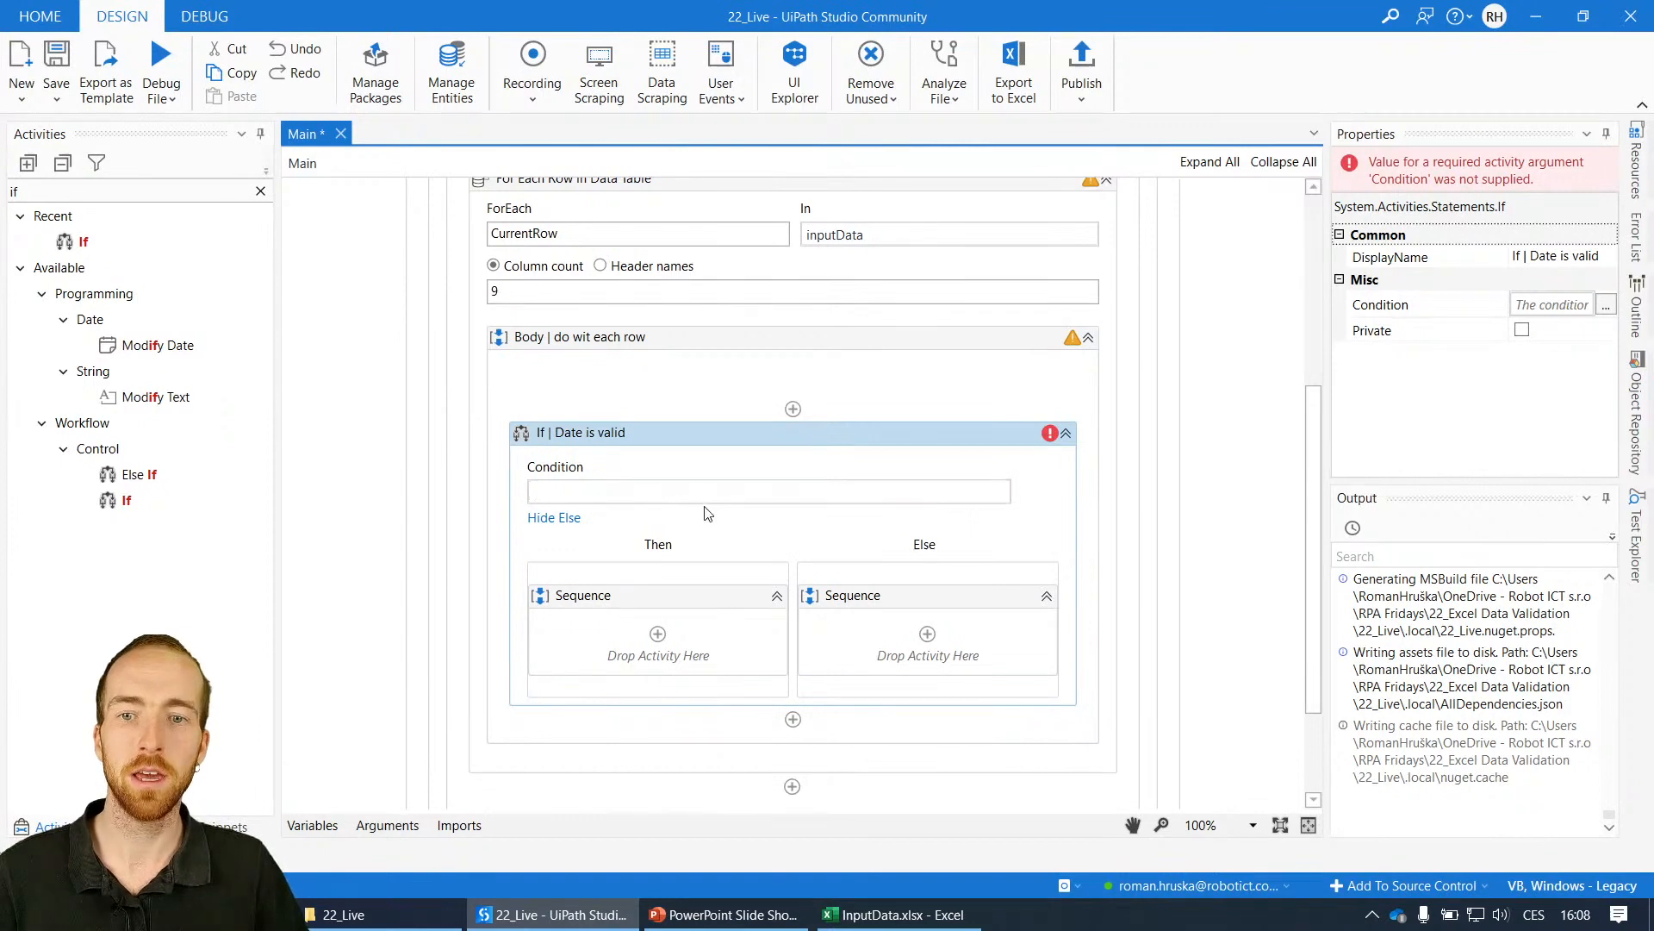
- Enter IsDate(CurrentRow("Date")) as the If activity's condition
left_click(767, 490)
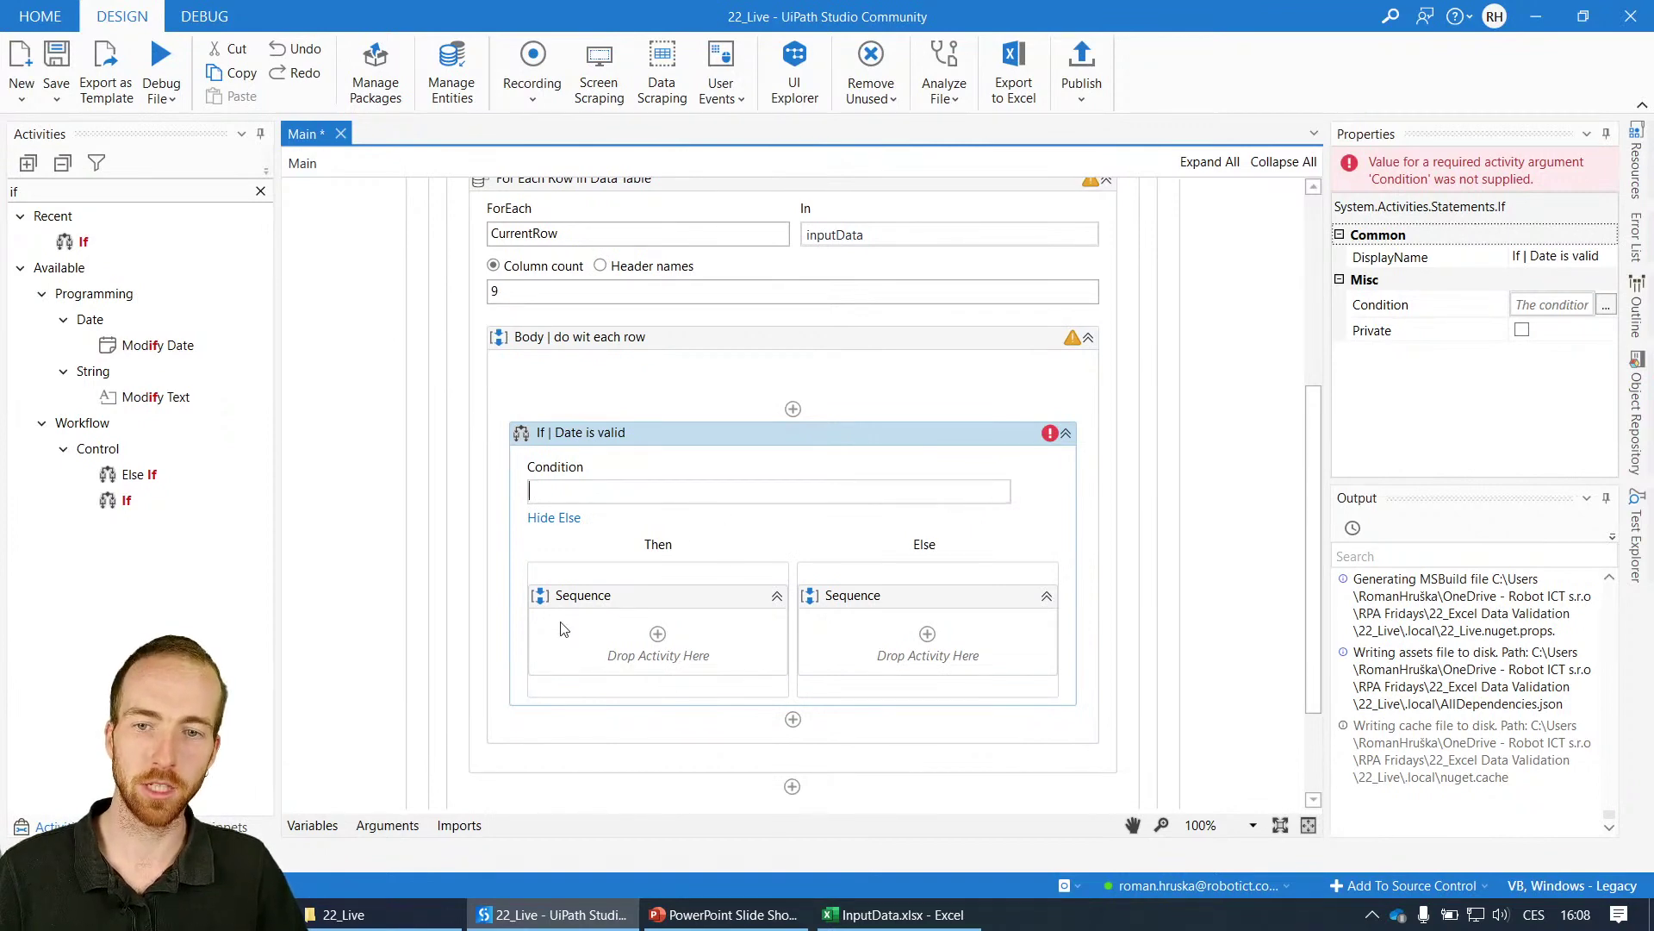
mouse_move(905, 492)
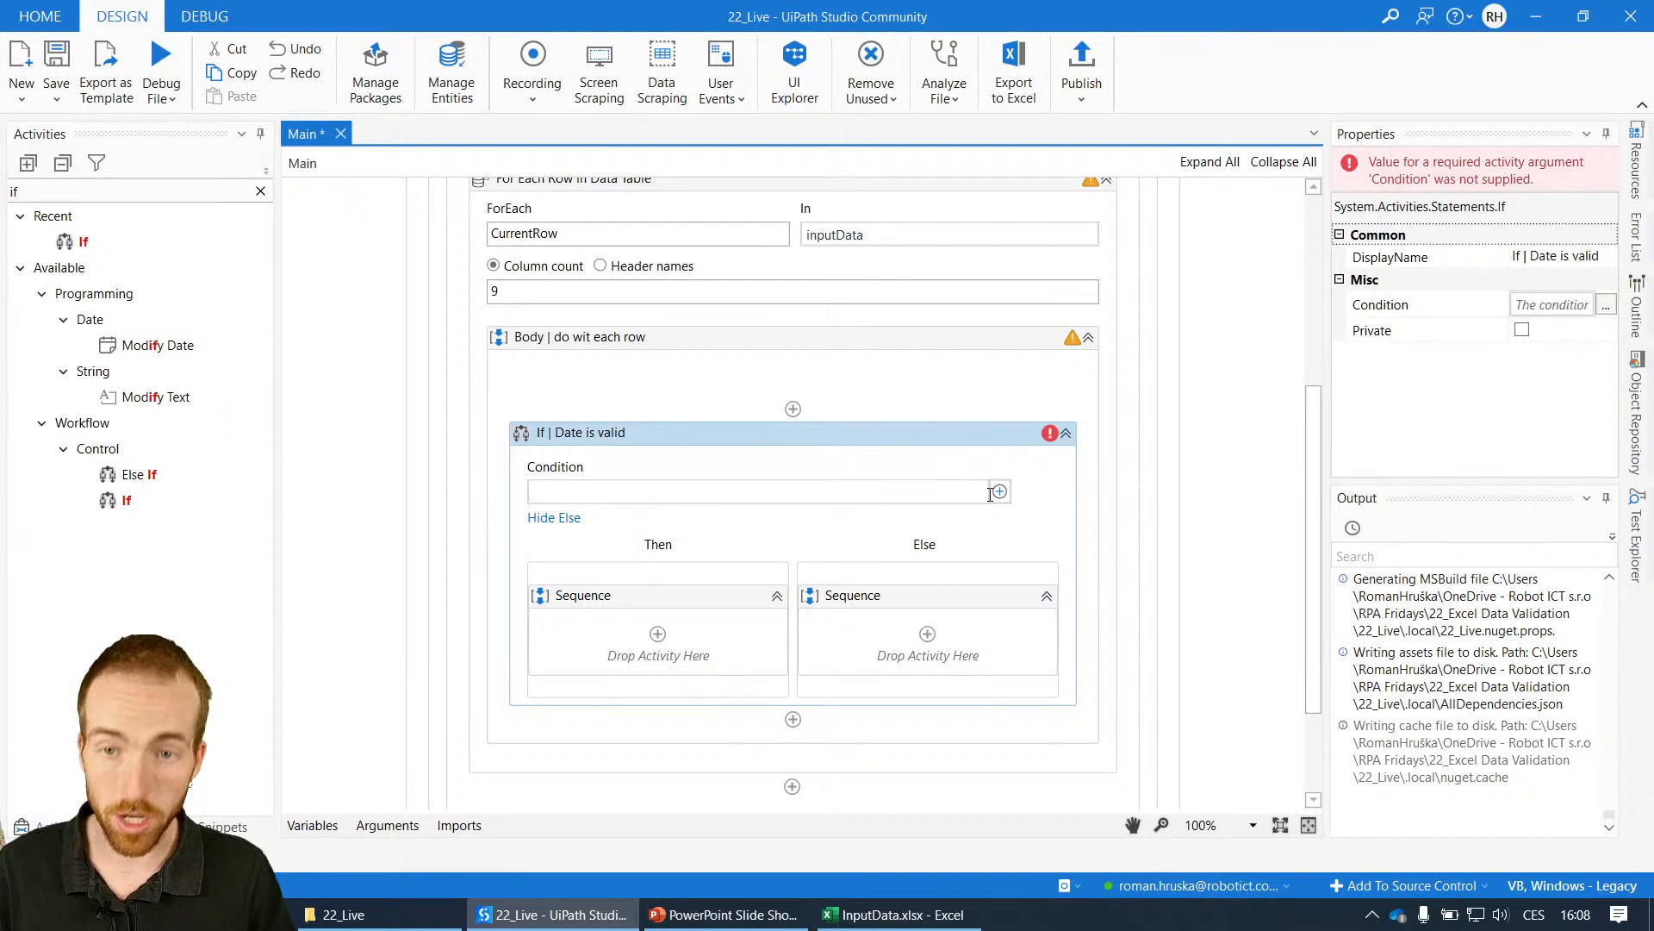
type("IsDate")
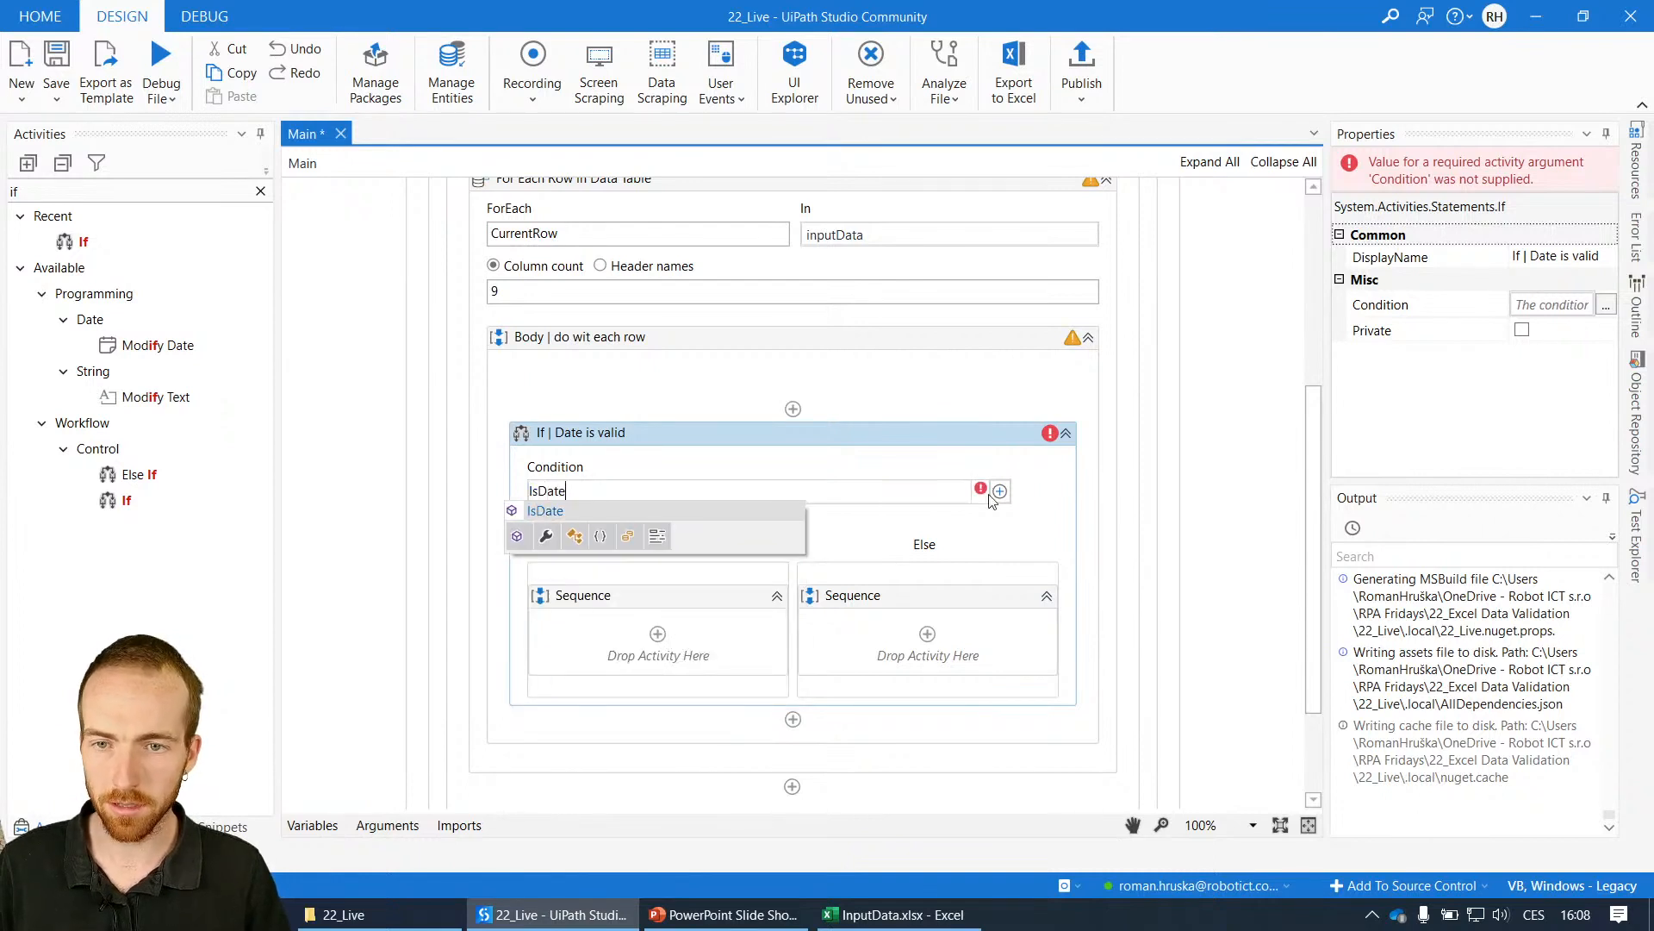
mouse_move(544, 511)
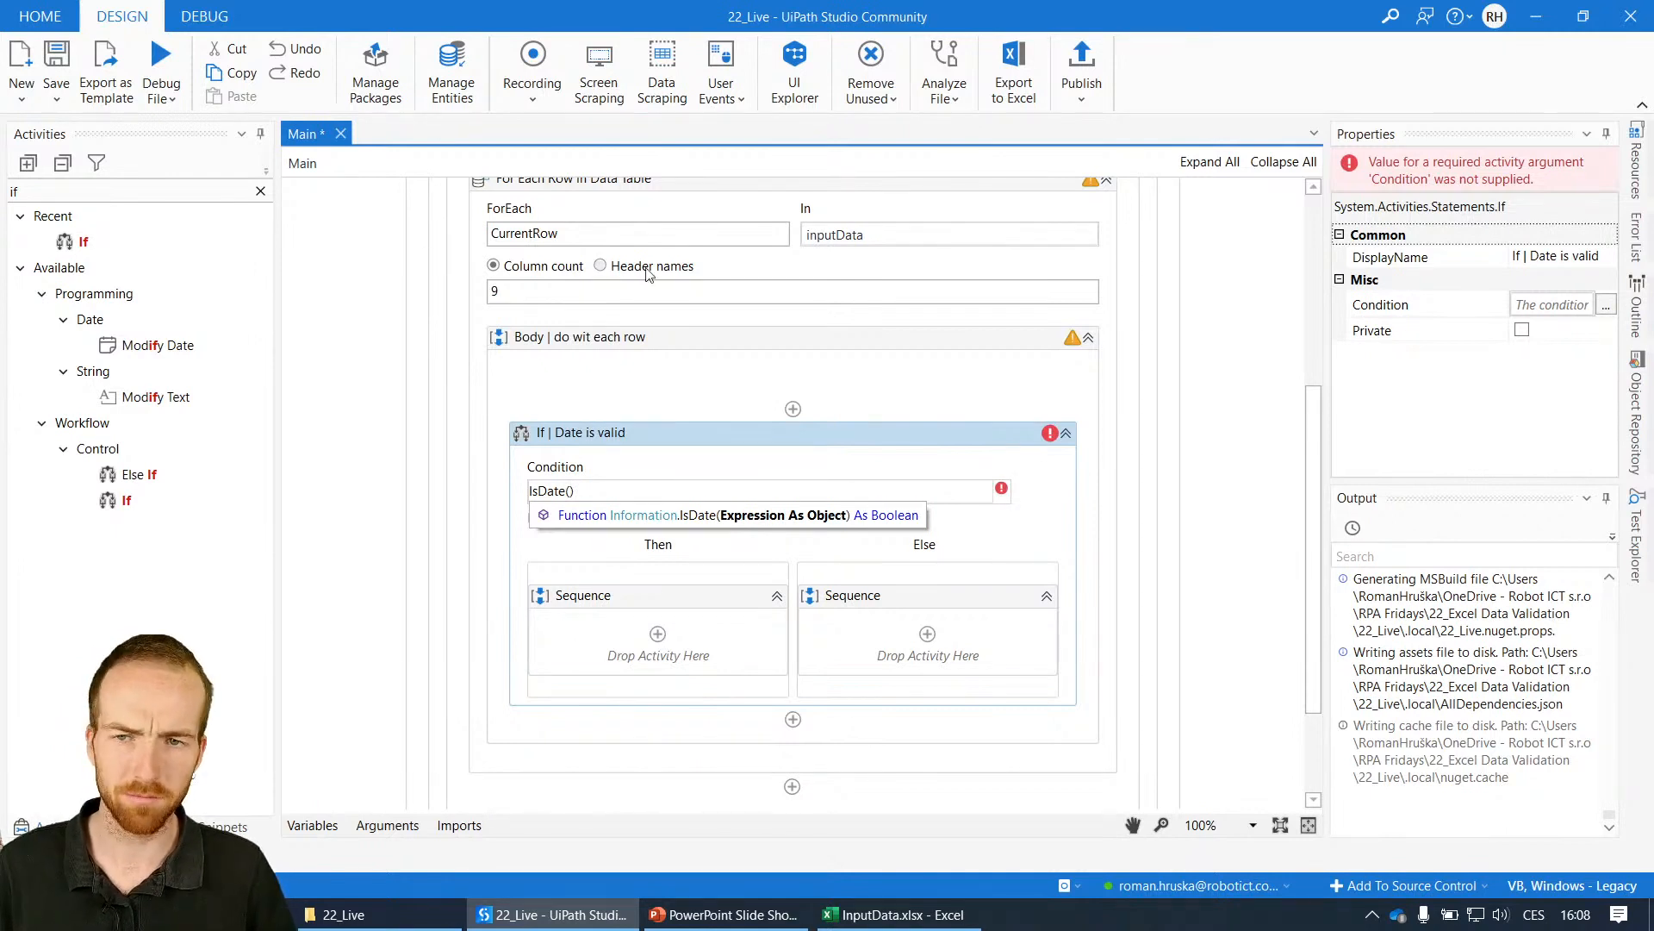
type("Cu")
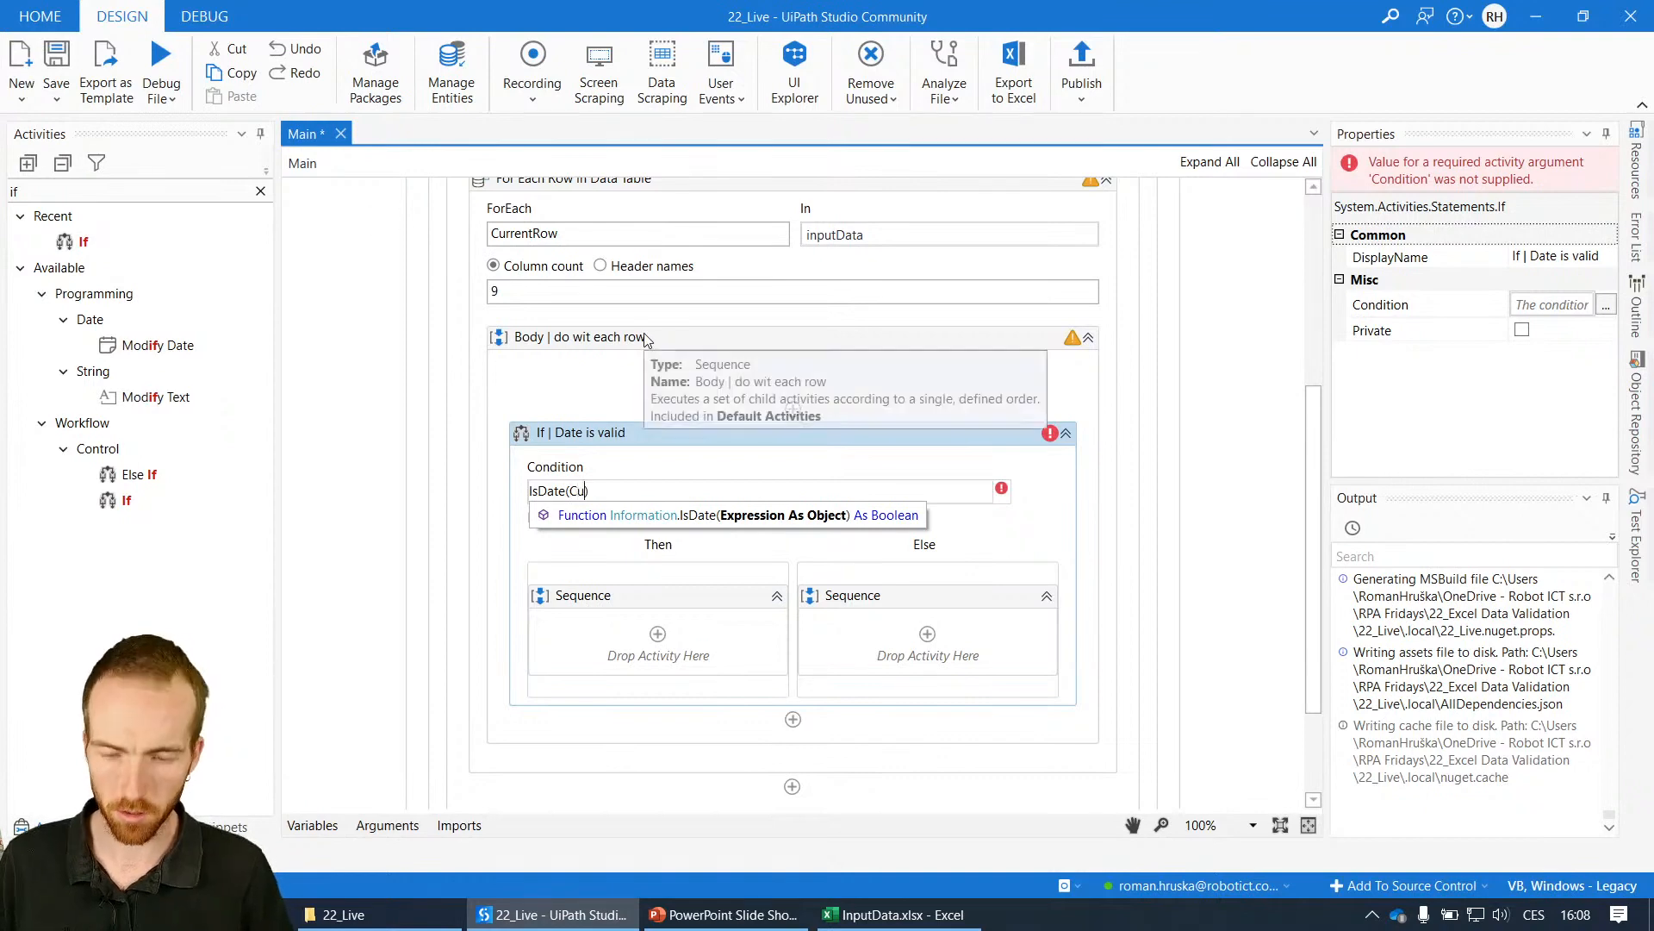
type("rrentRow)")
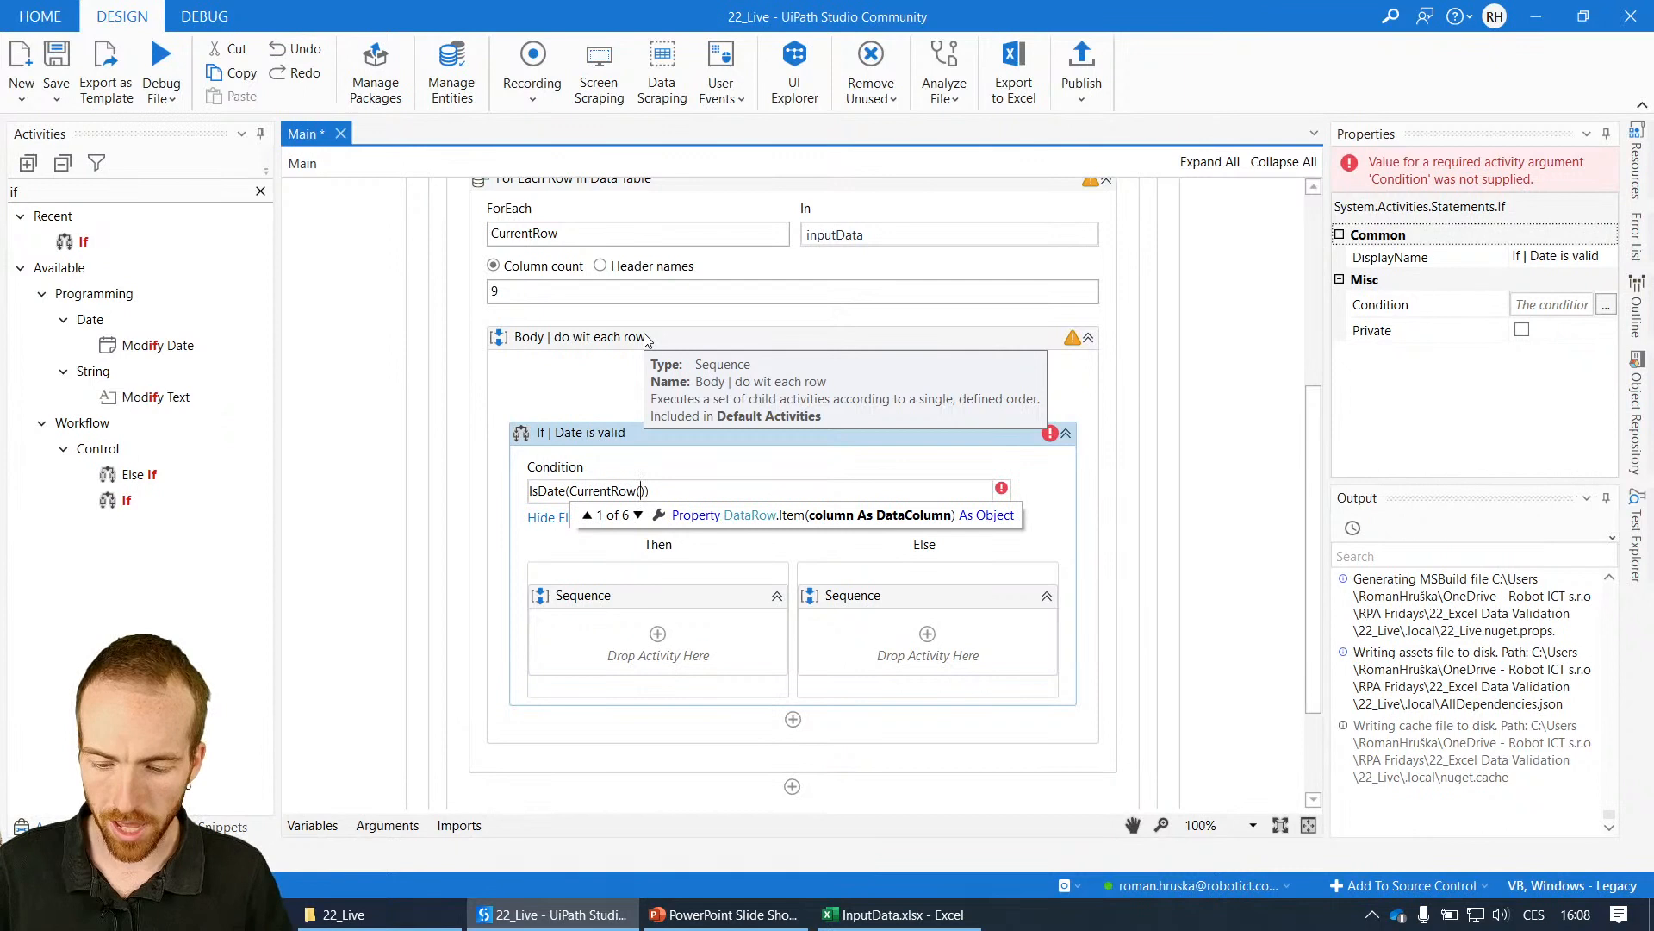
type("\"Da\"")
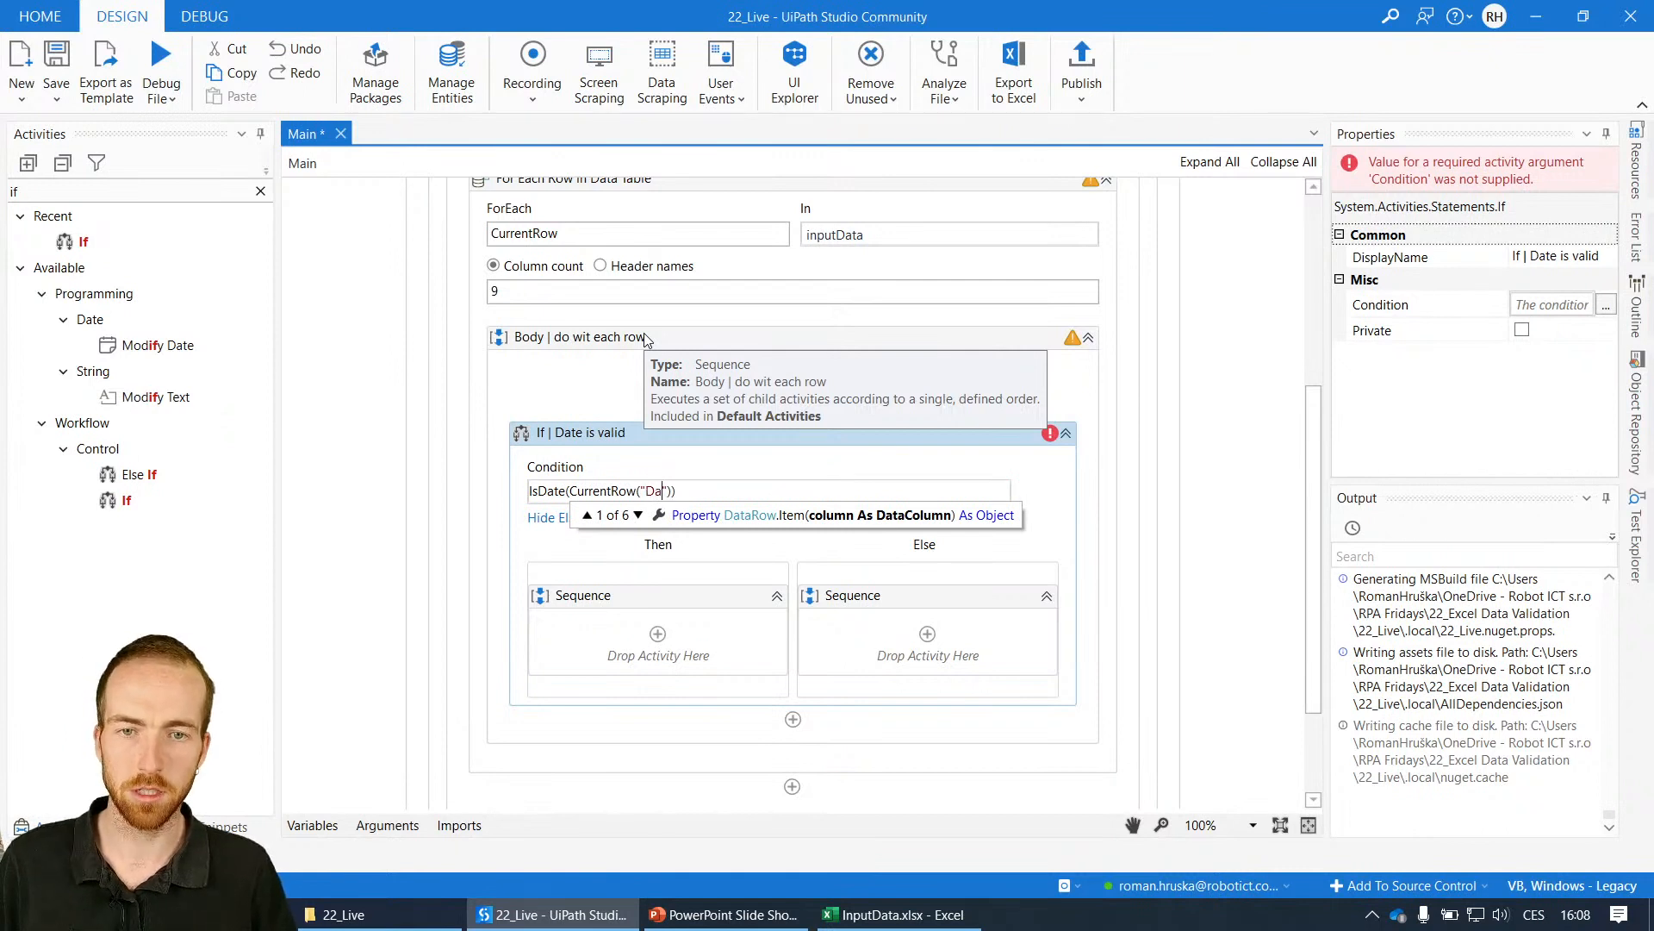
type("te")
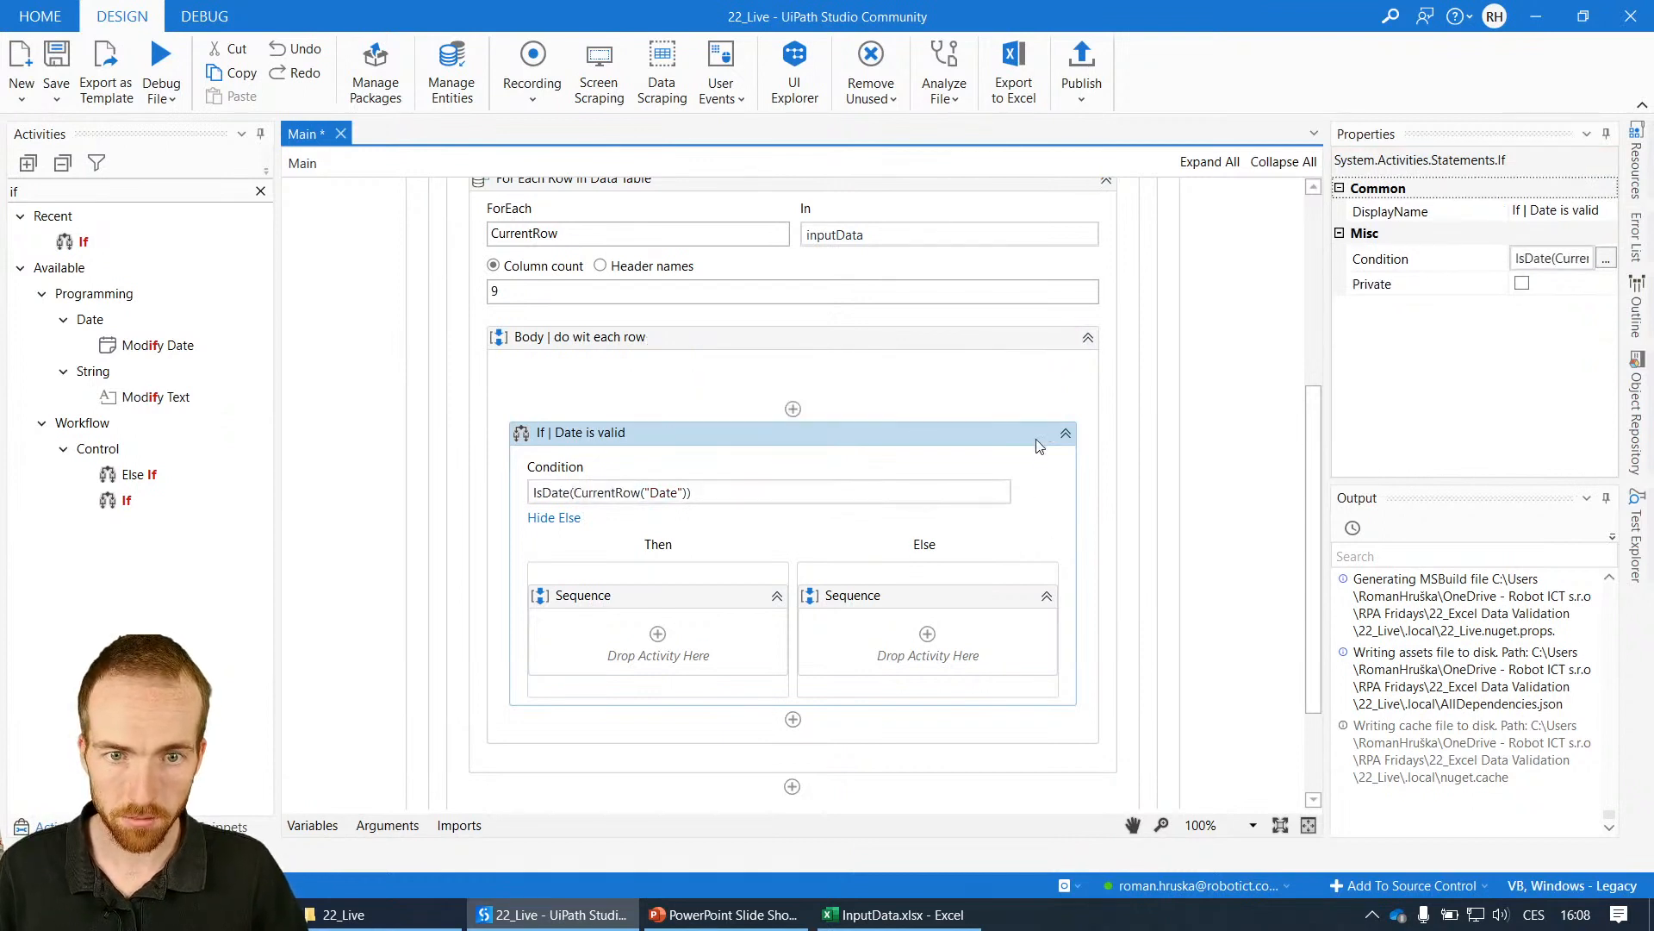
mouse_move(747, 522)
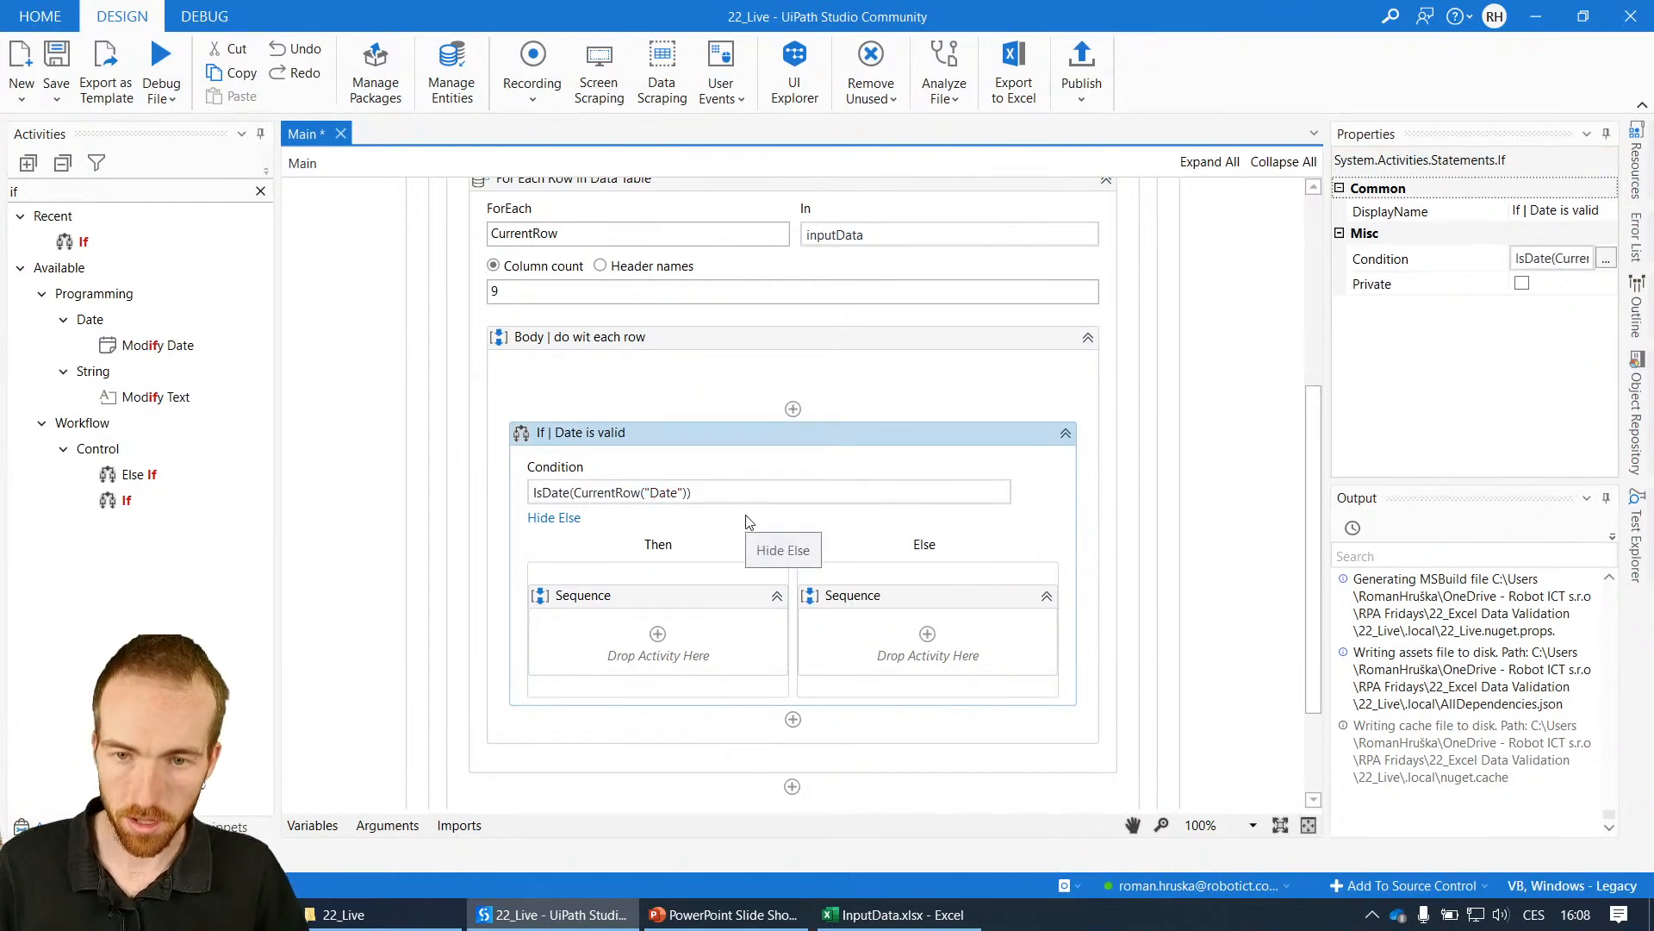
scroll("up", 3)
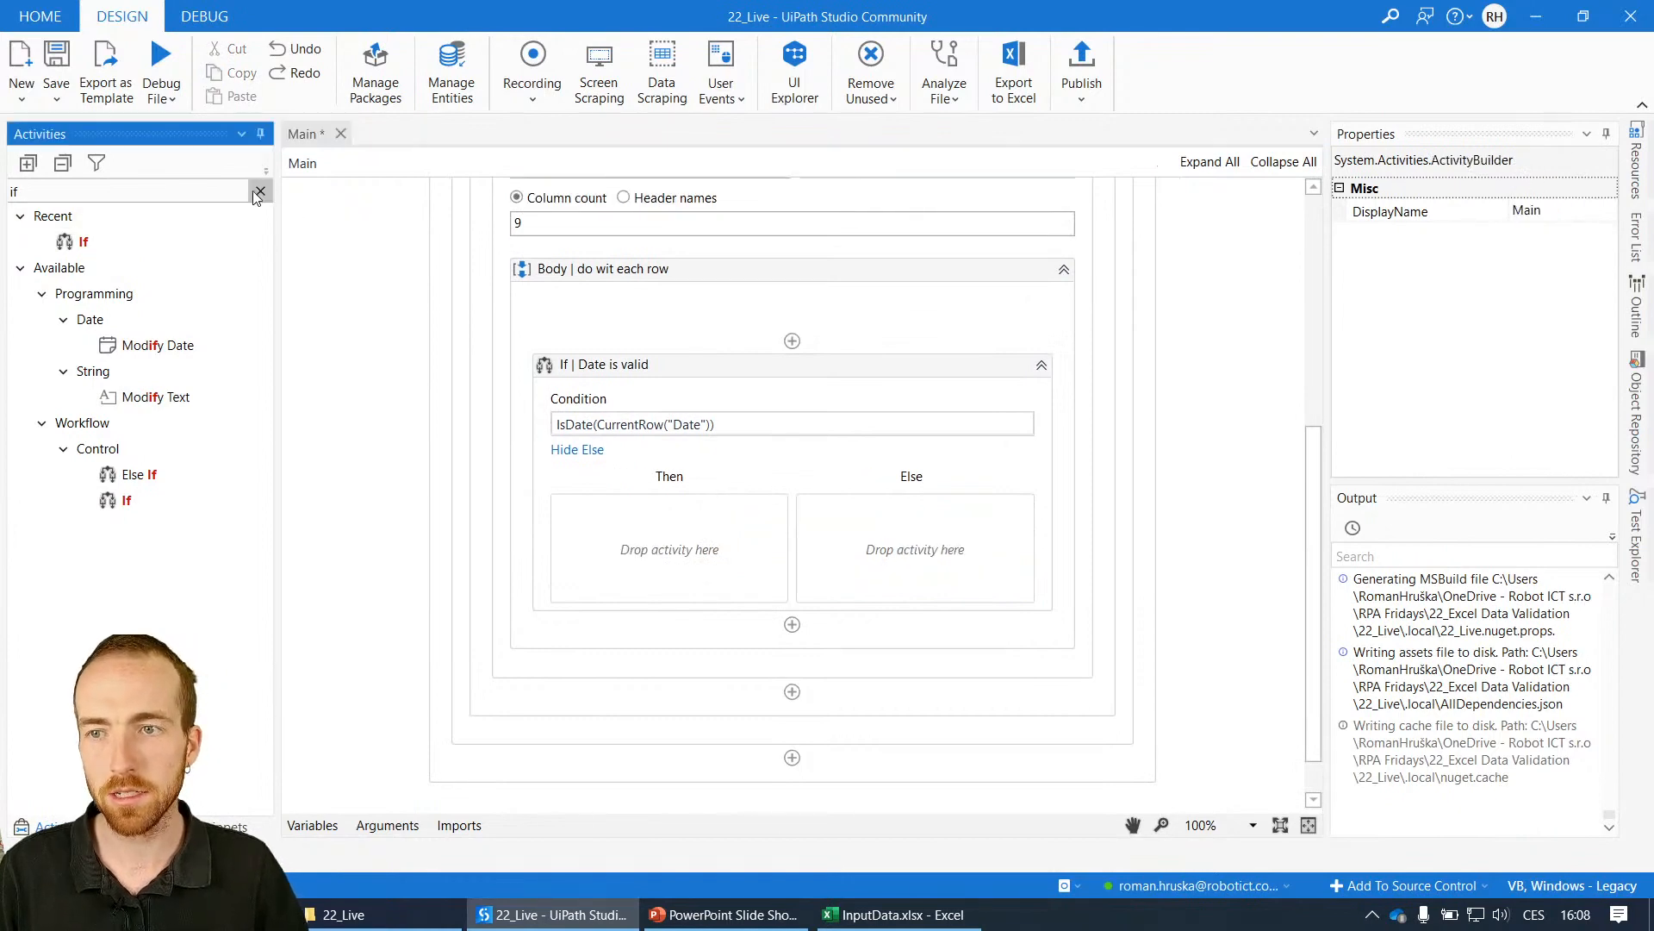
- Search 'set range' and drop Set Range Color into the Else branch
left_click(260, 191)
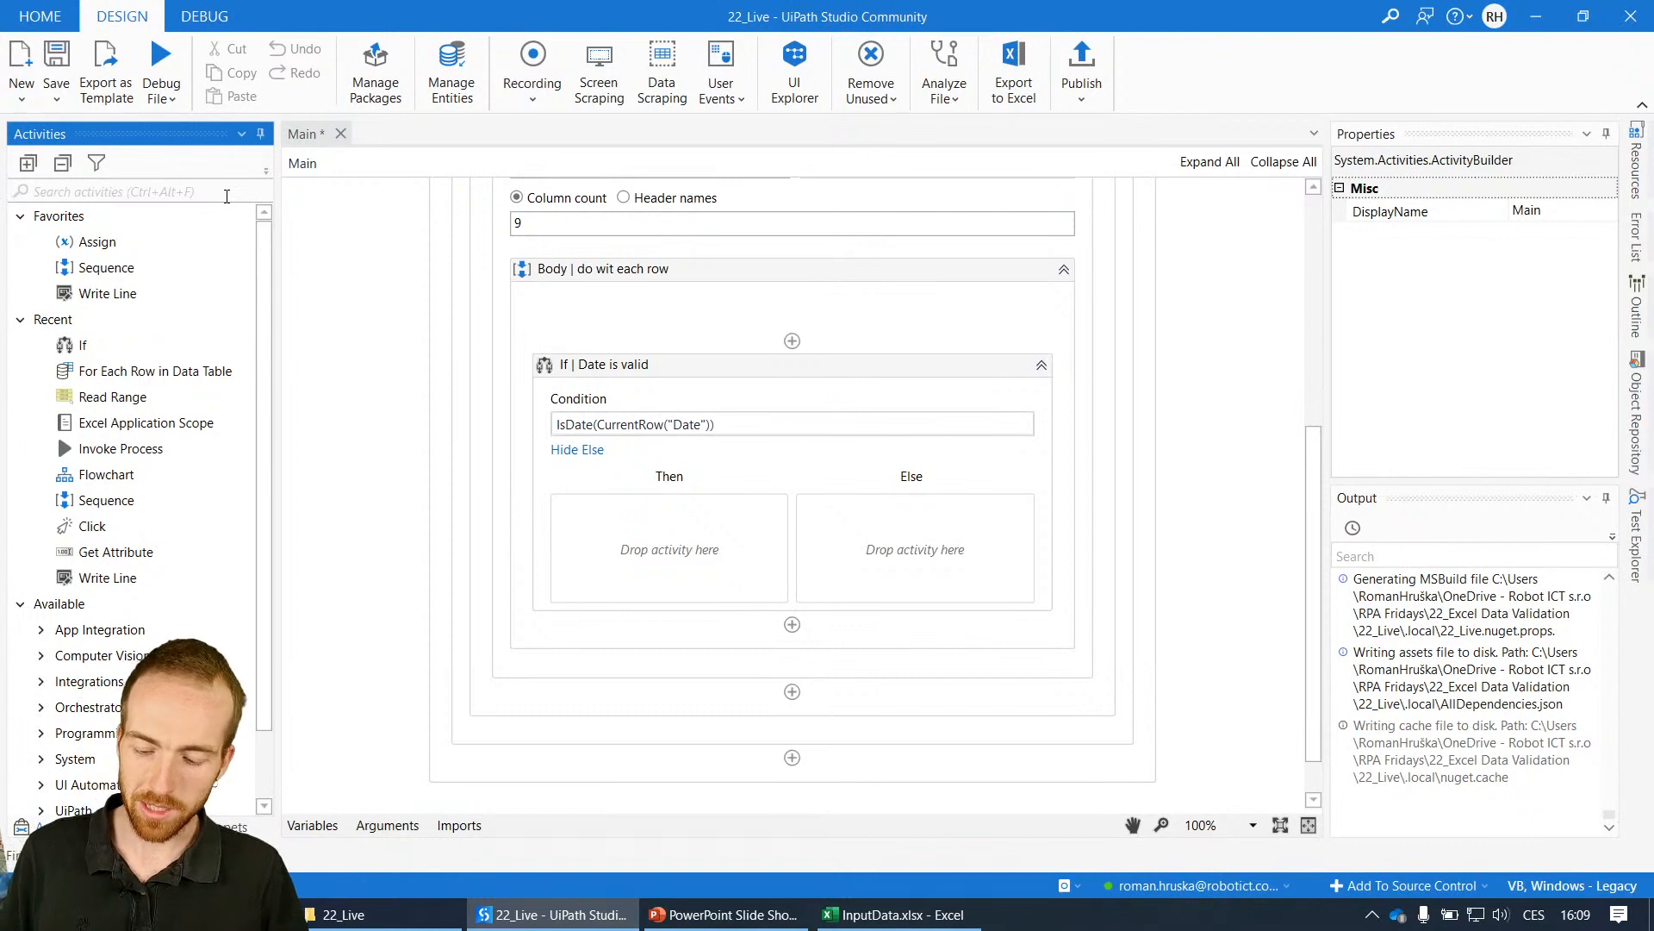
type("set range")
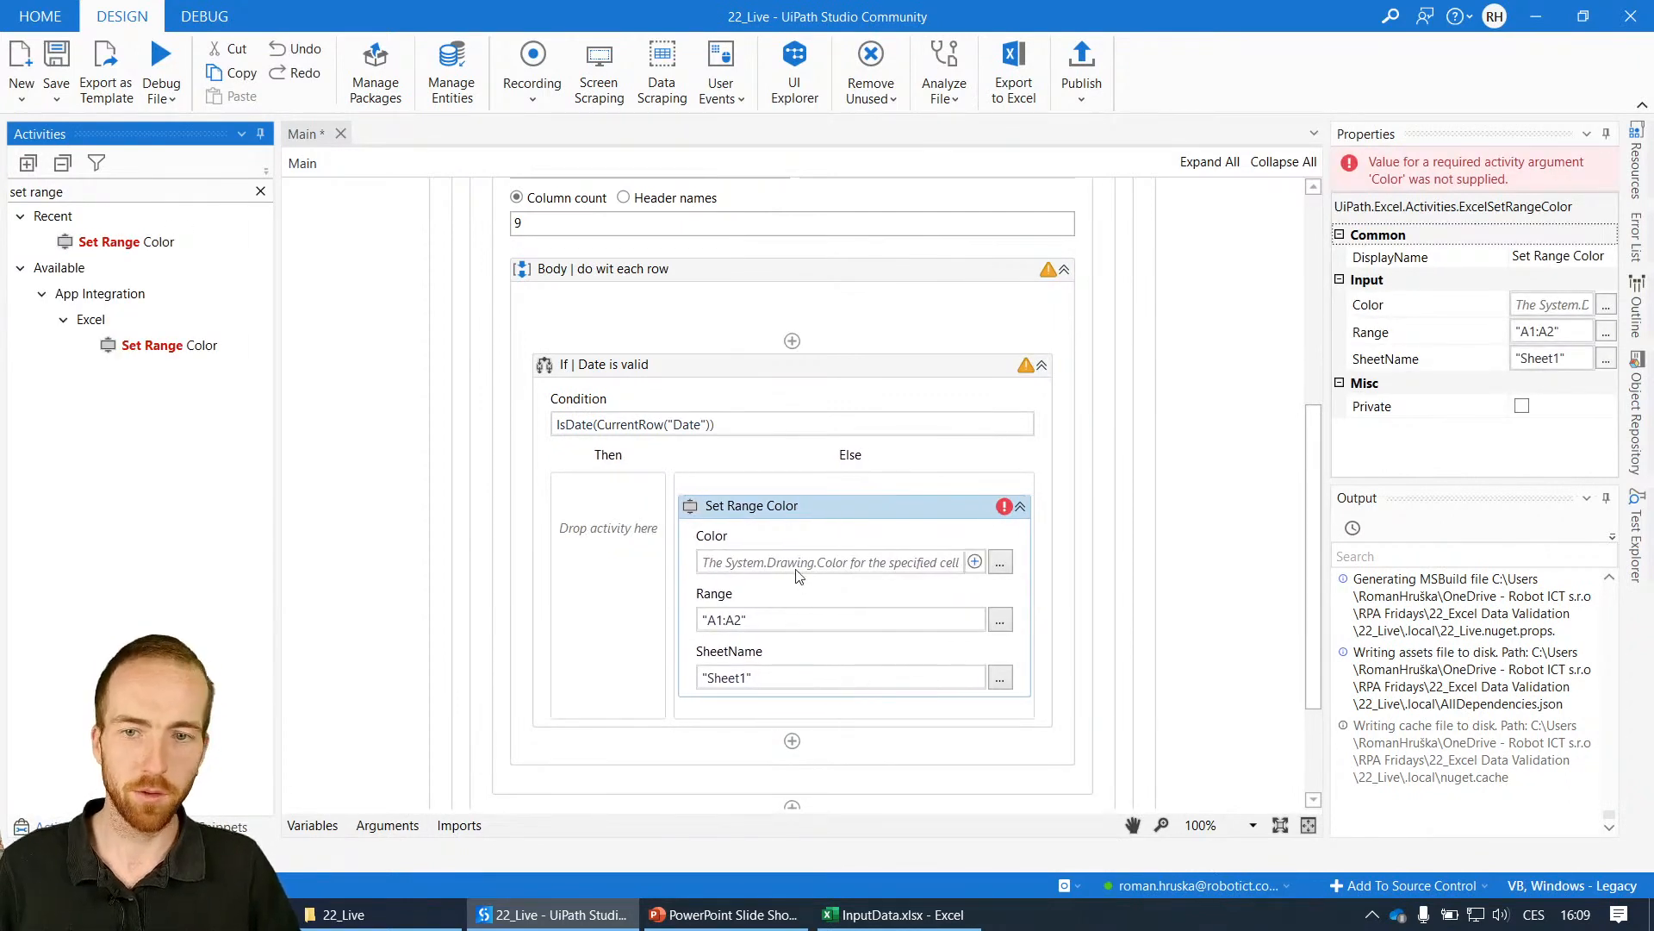
mouse_move(897, 570)
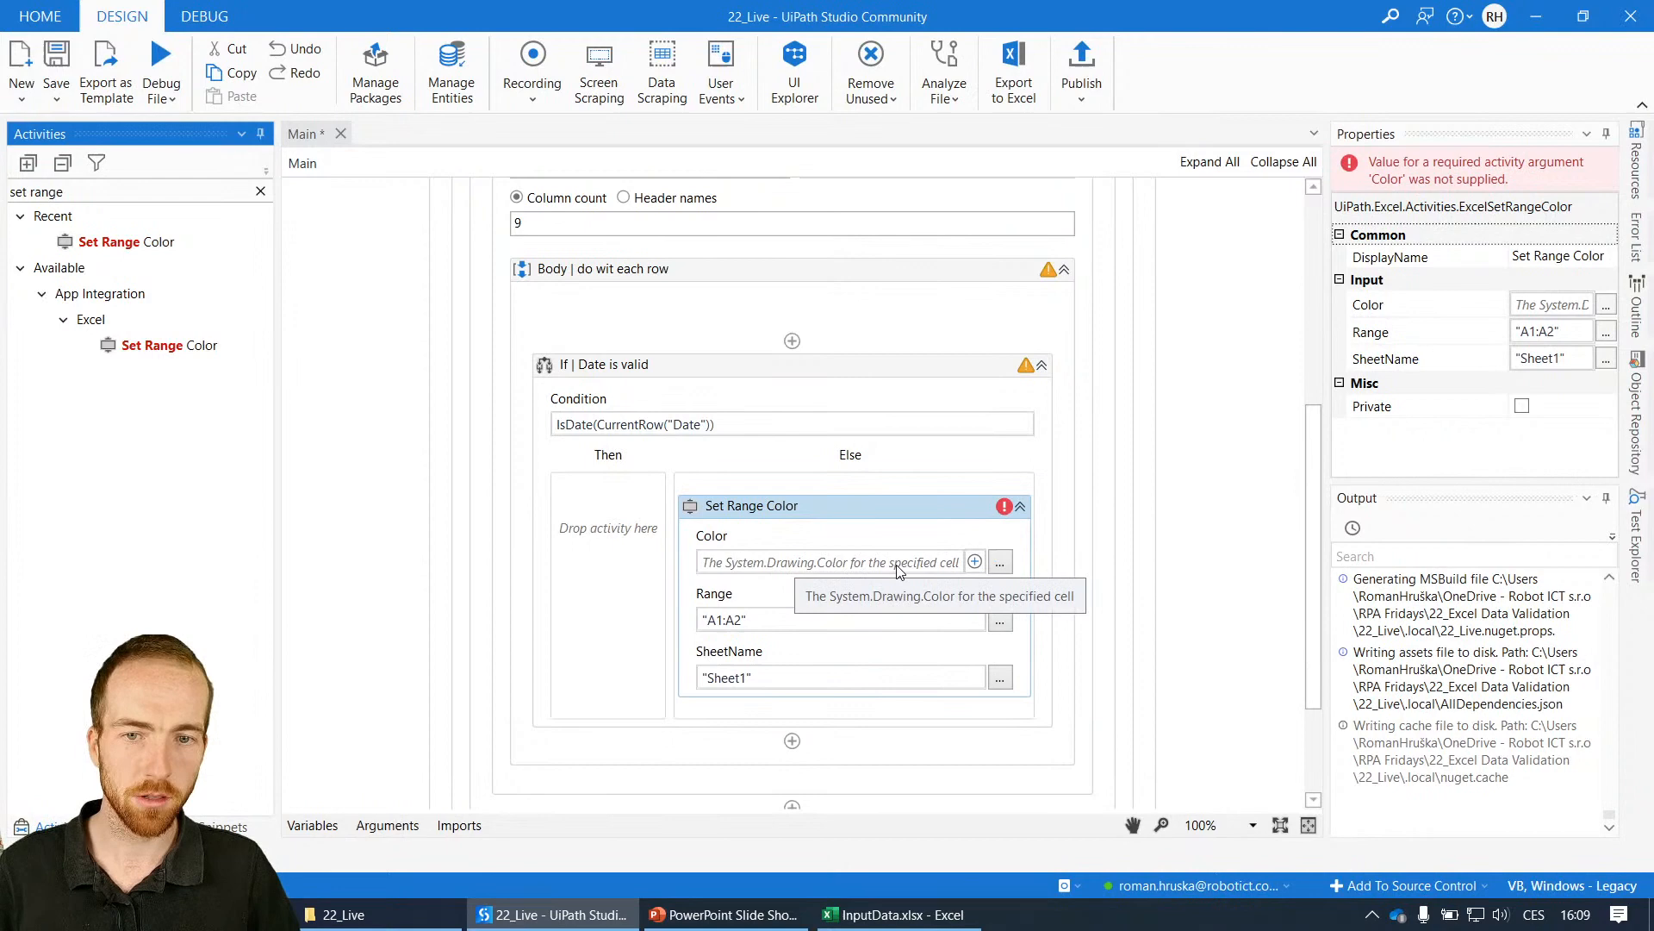
- Set the Set Range Color activity's Color field to System.Drawing.Color.Red
left_click(833, 561)
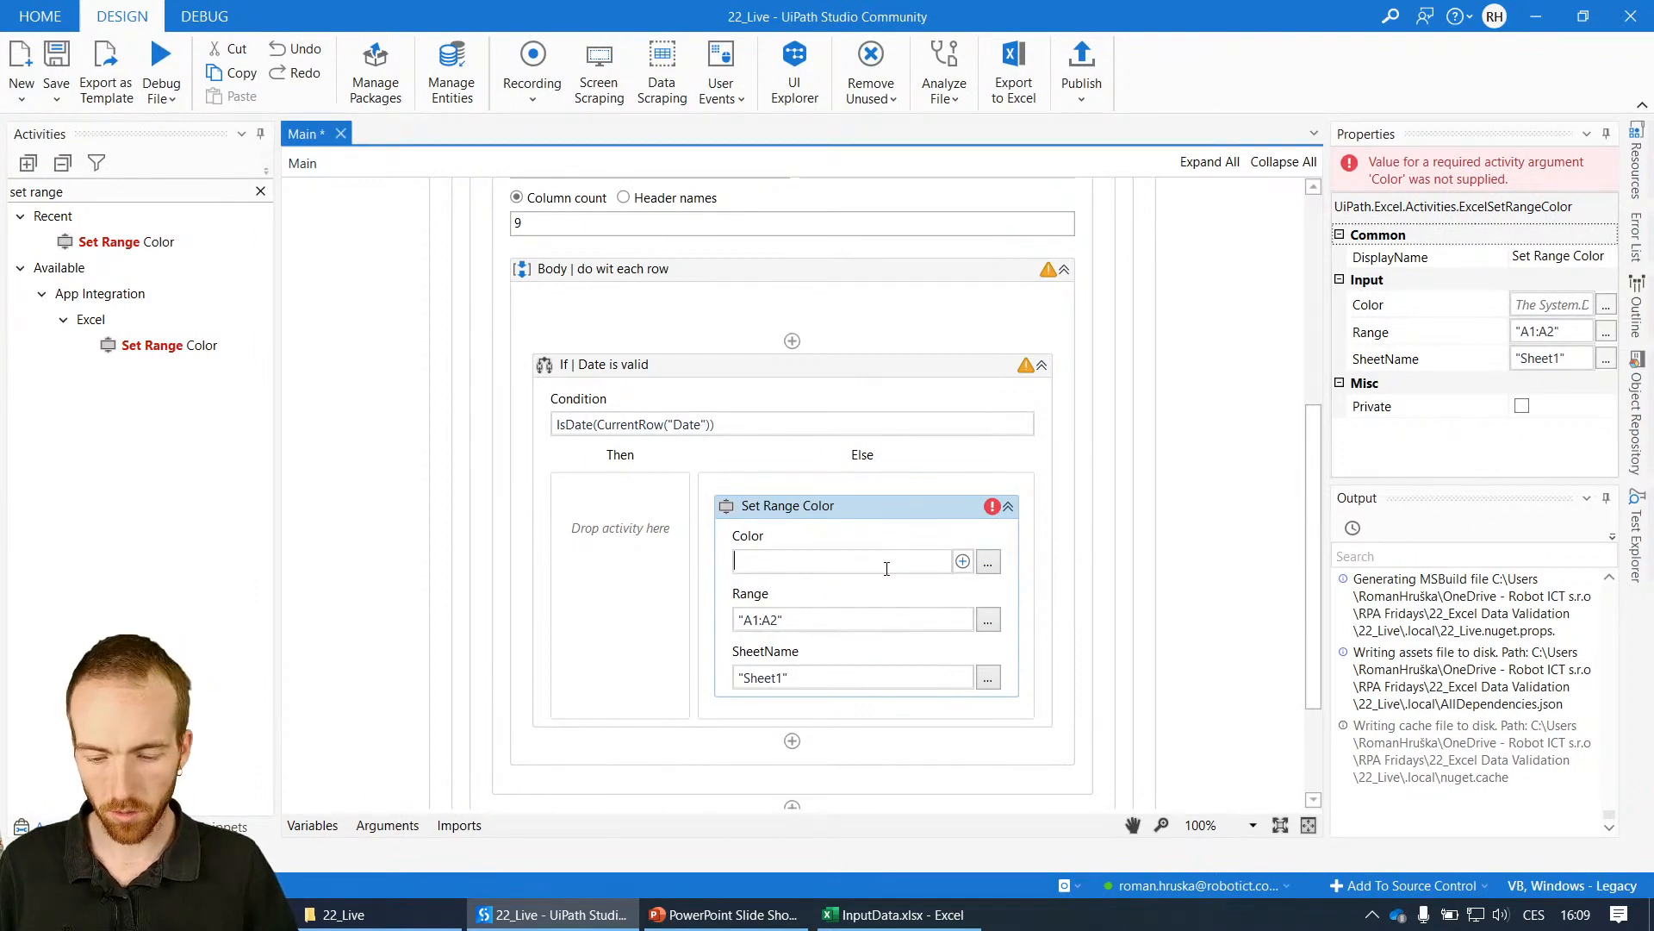
type("System.")
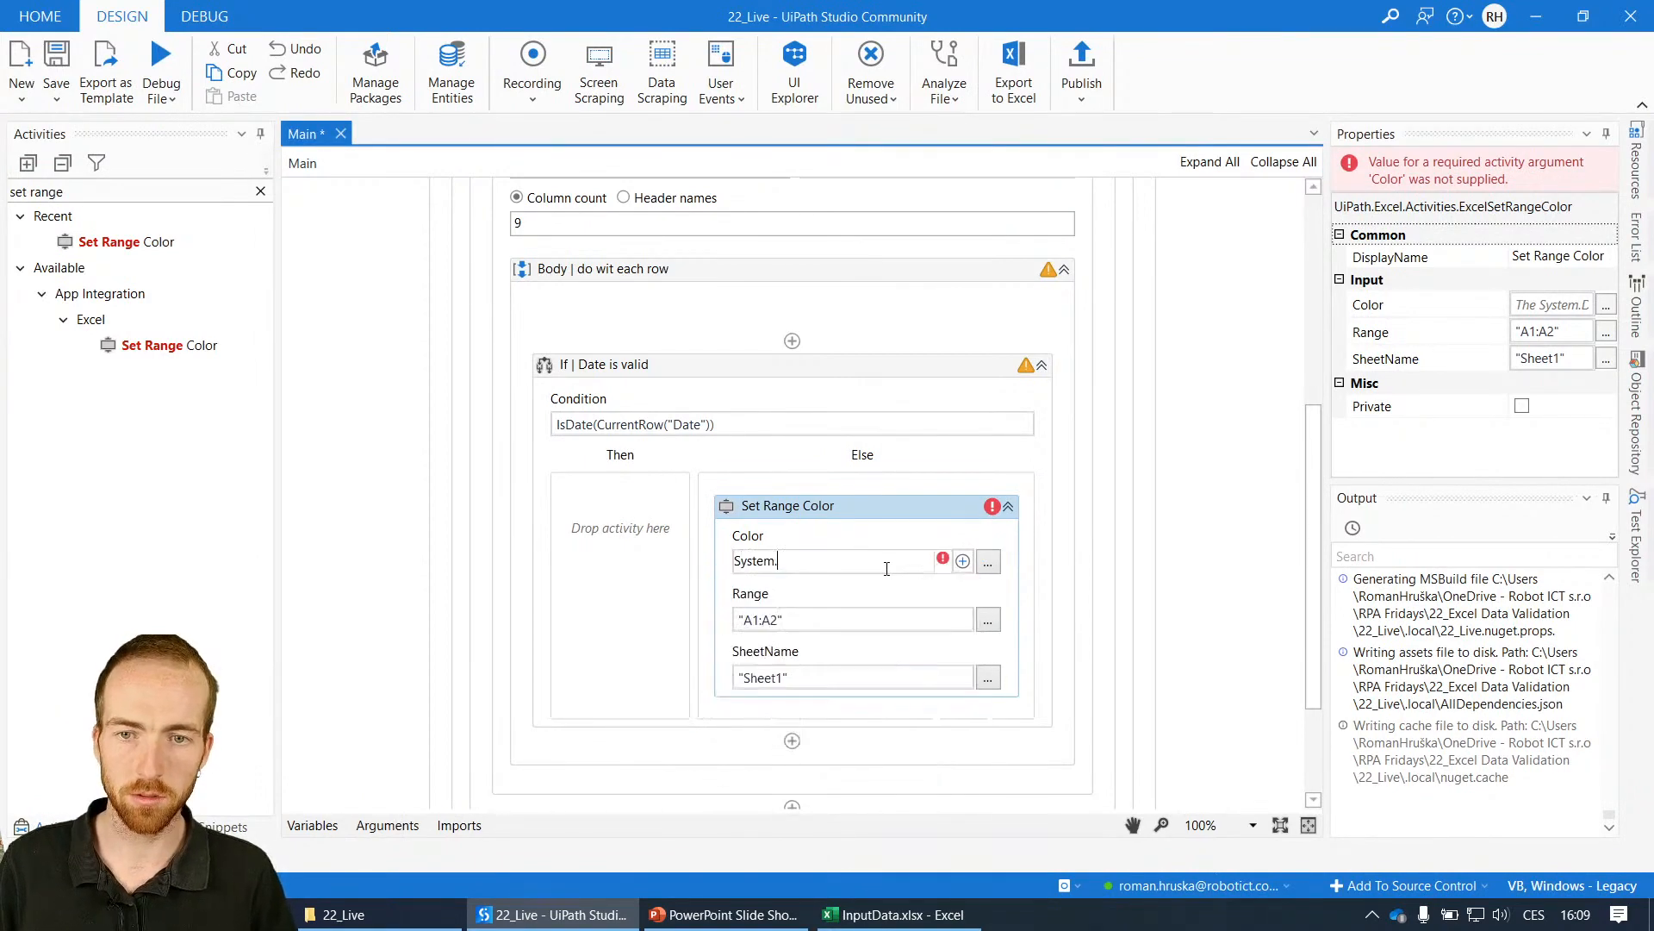
type(".")
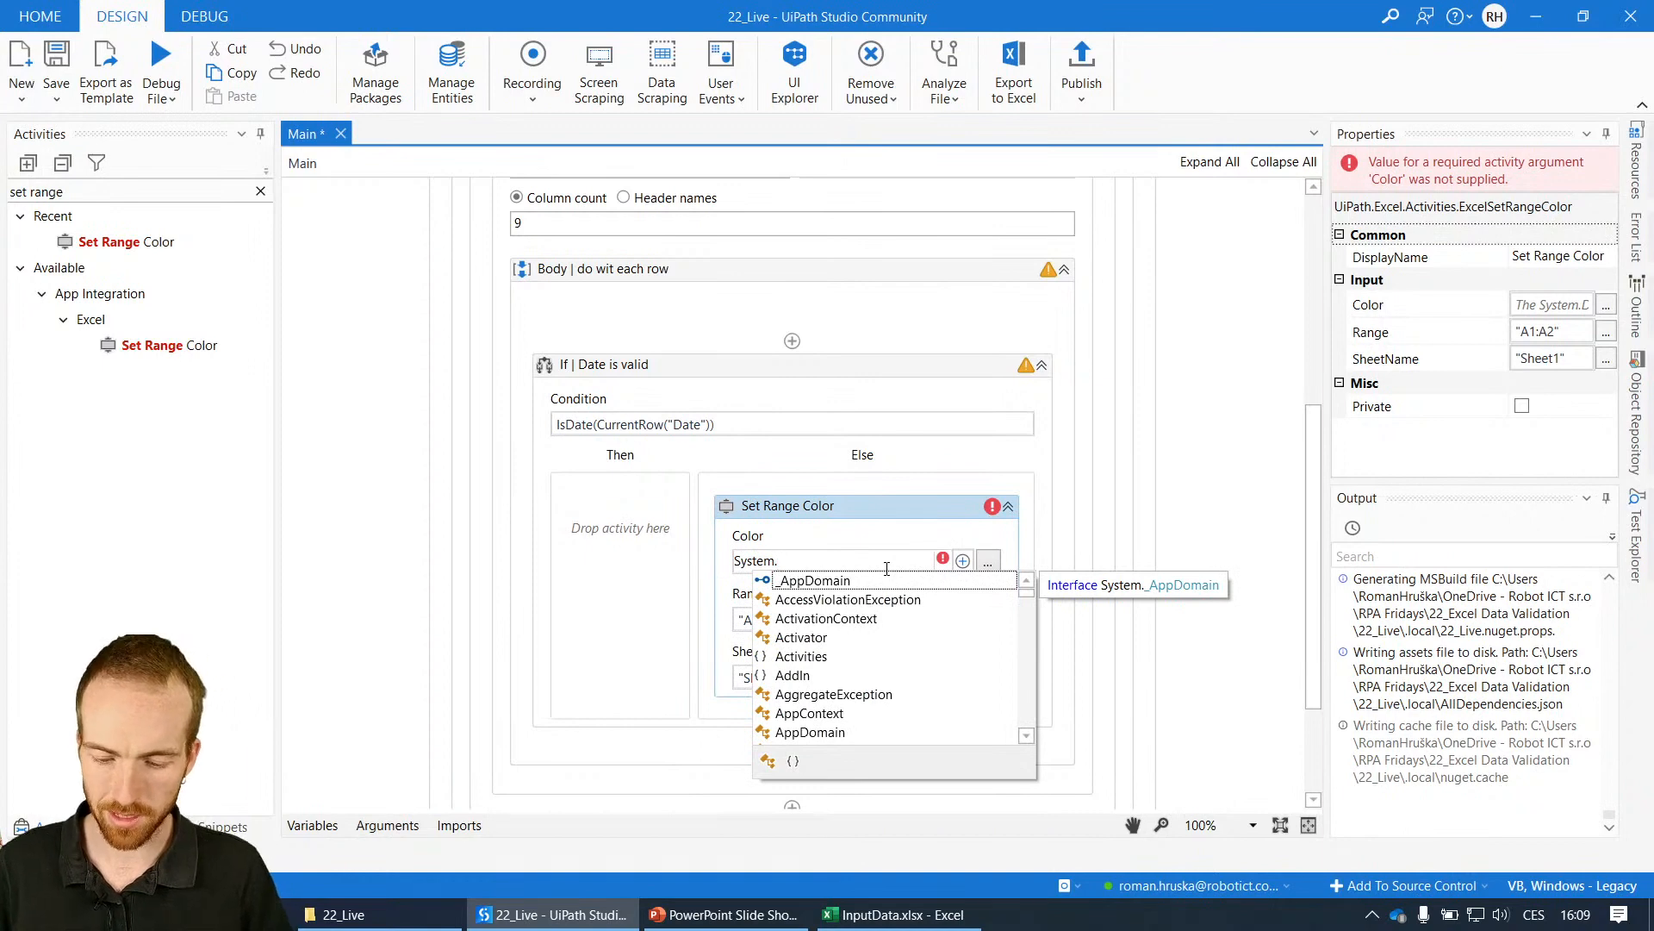
type("Drawing.")
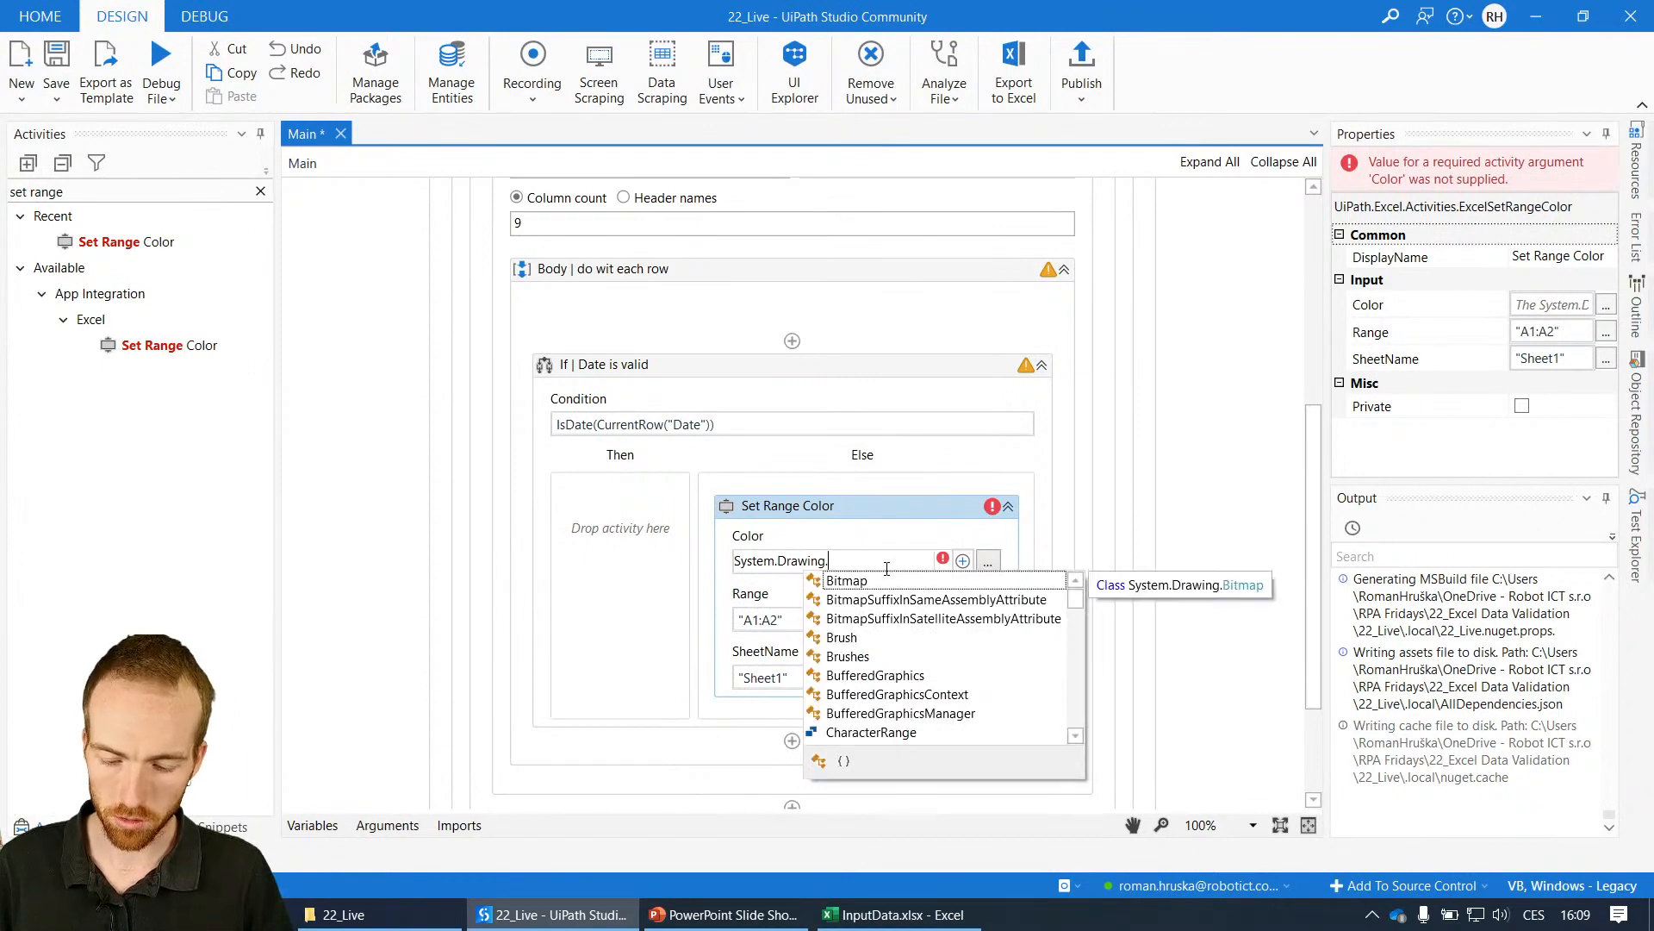
type("Color.")
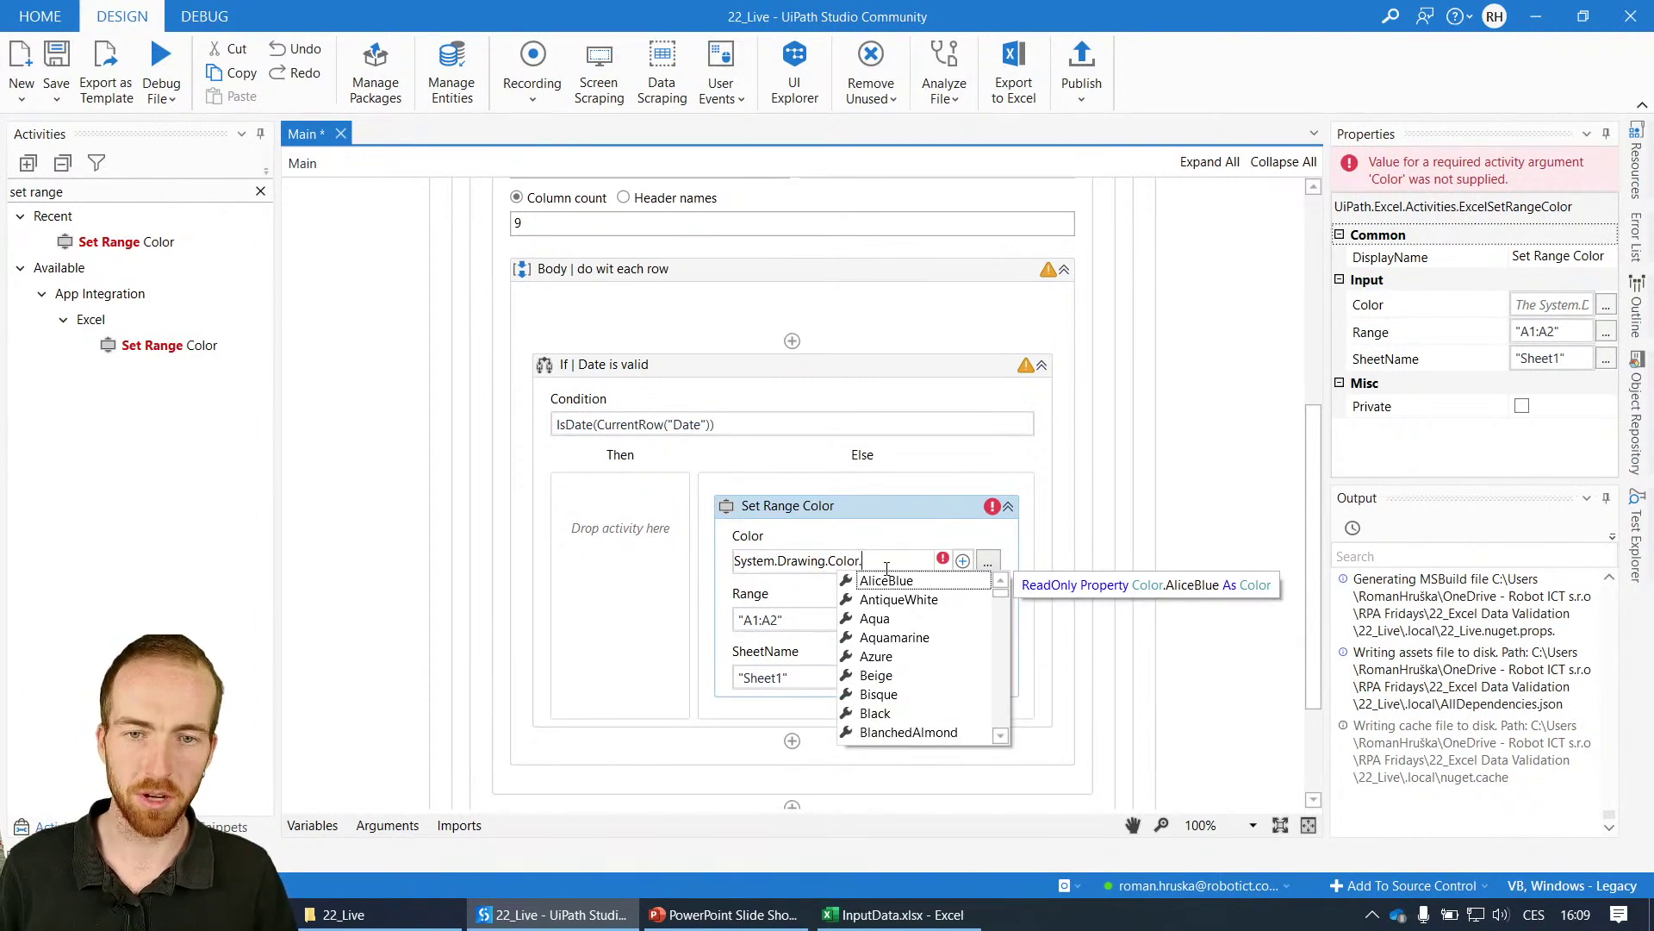
mouse_move(875, 618)
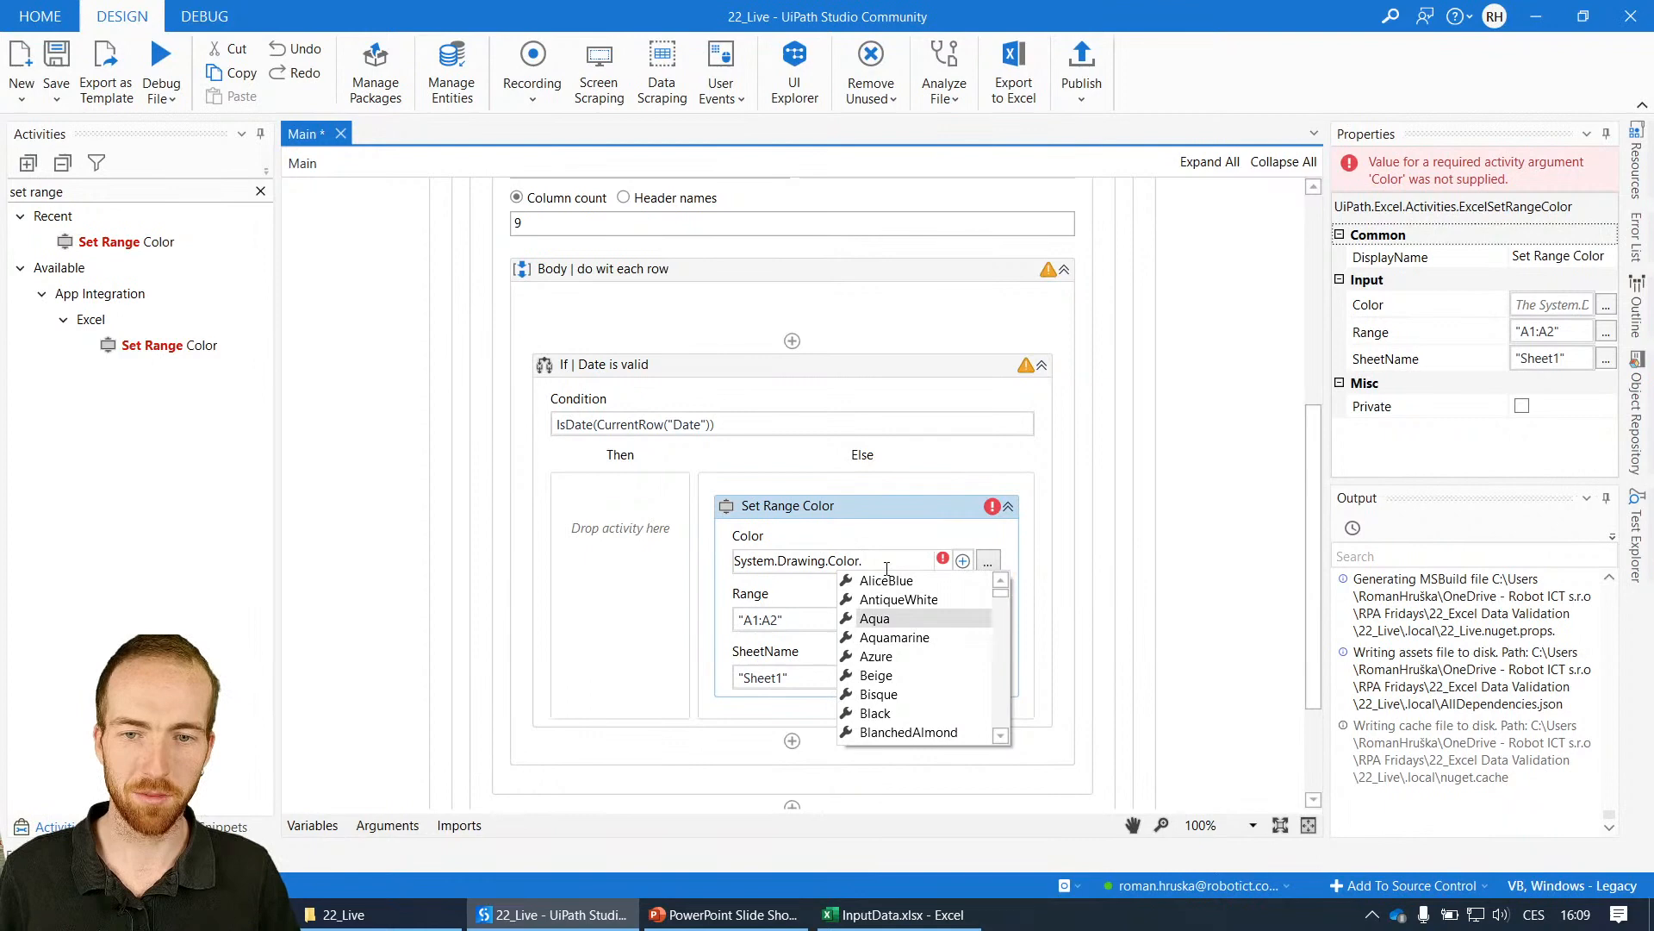
scroll("down", 3)
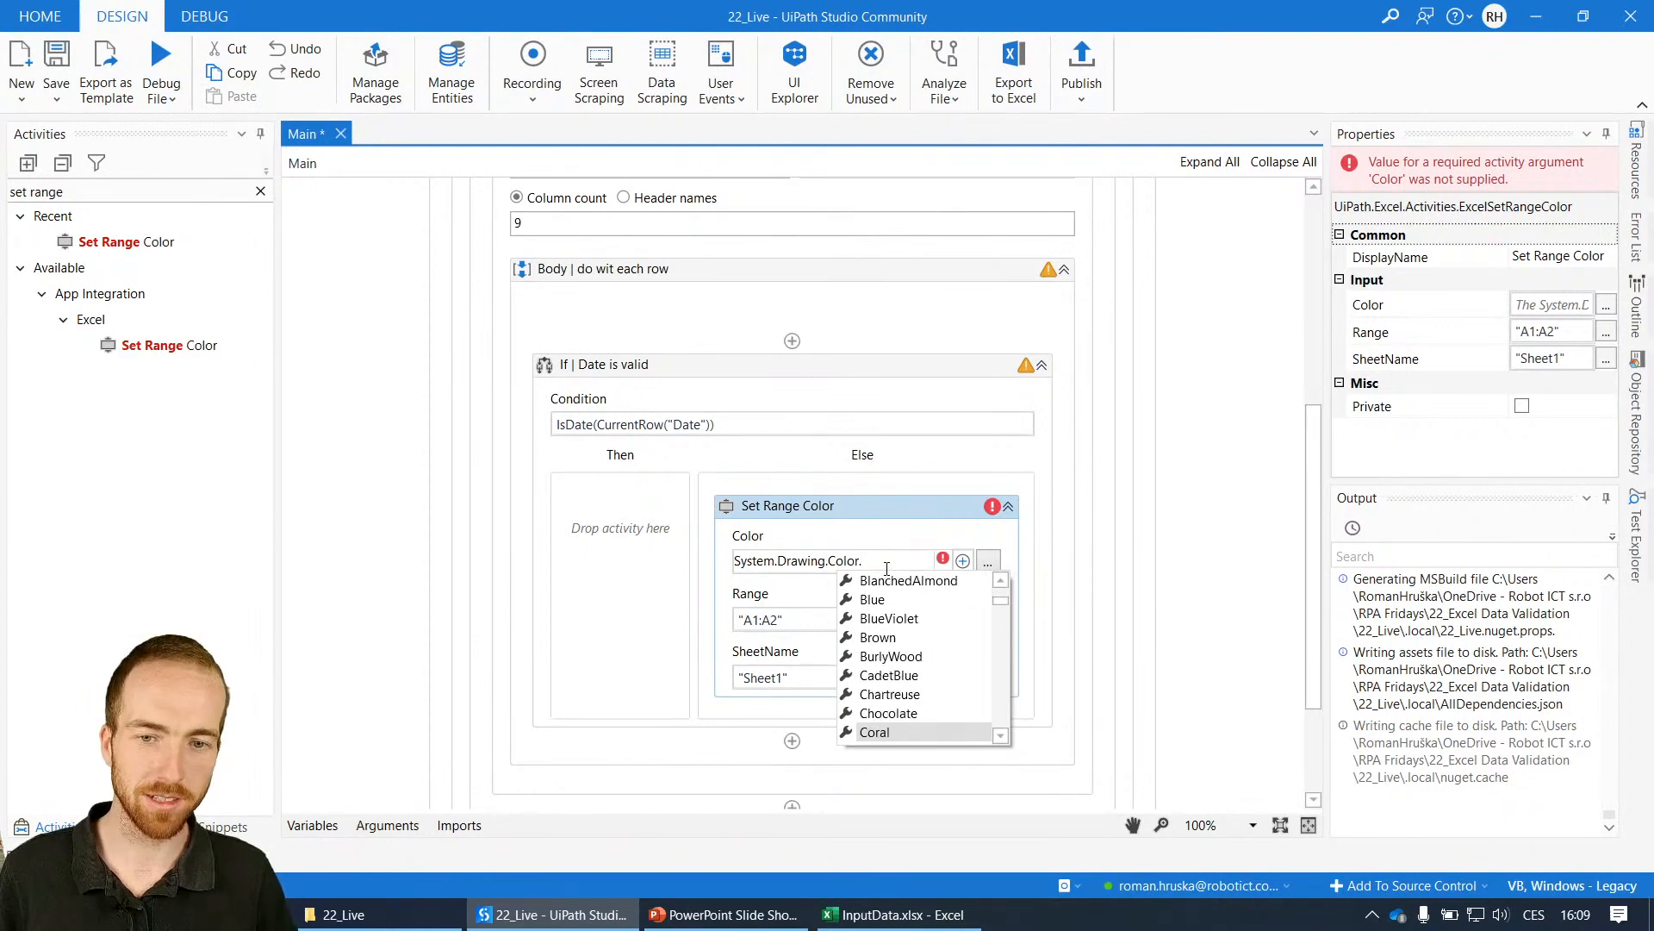
scroll("down", 3)
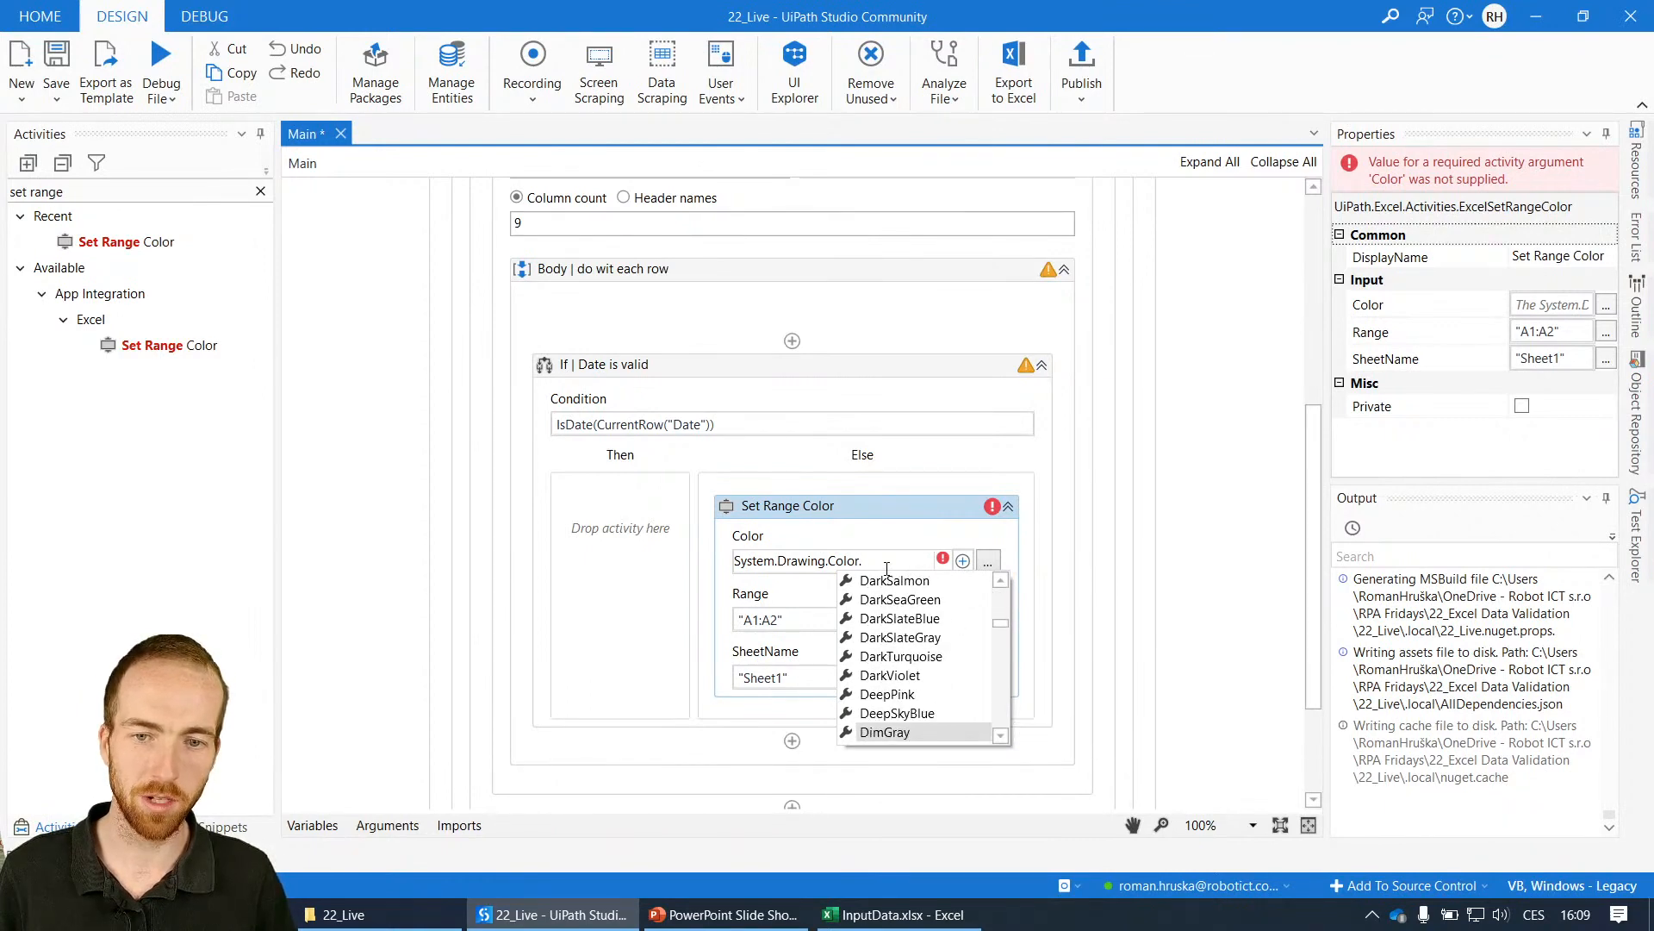
scroll("down", 3)
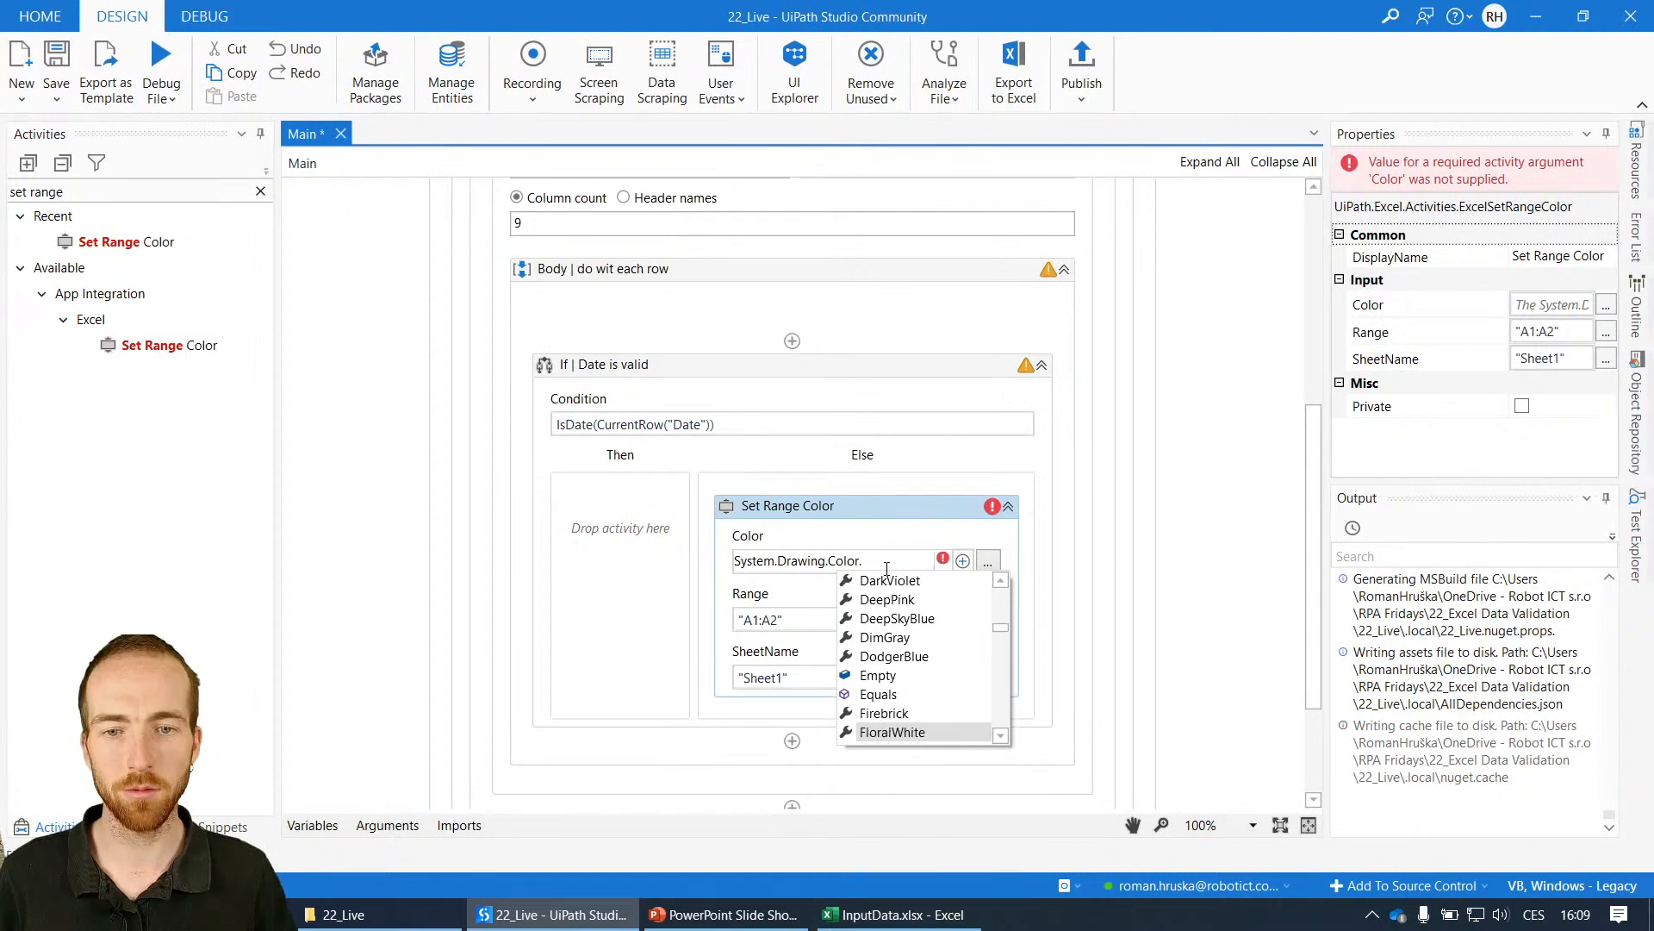
scroll("down", 3)
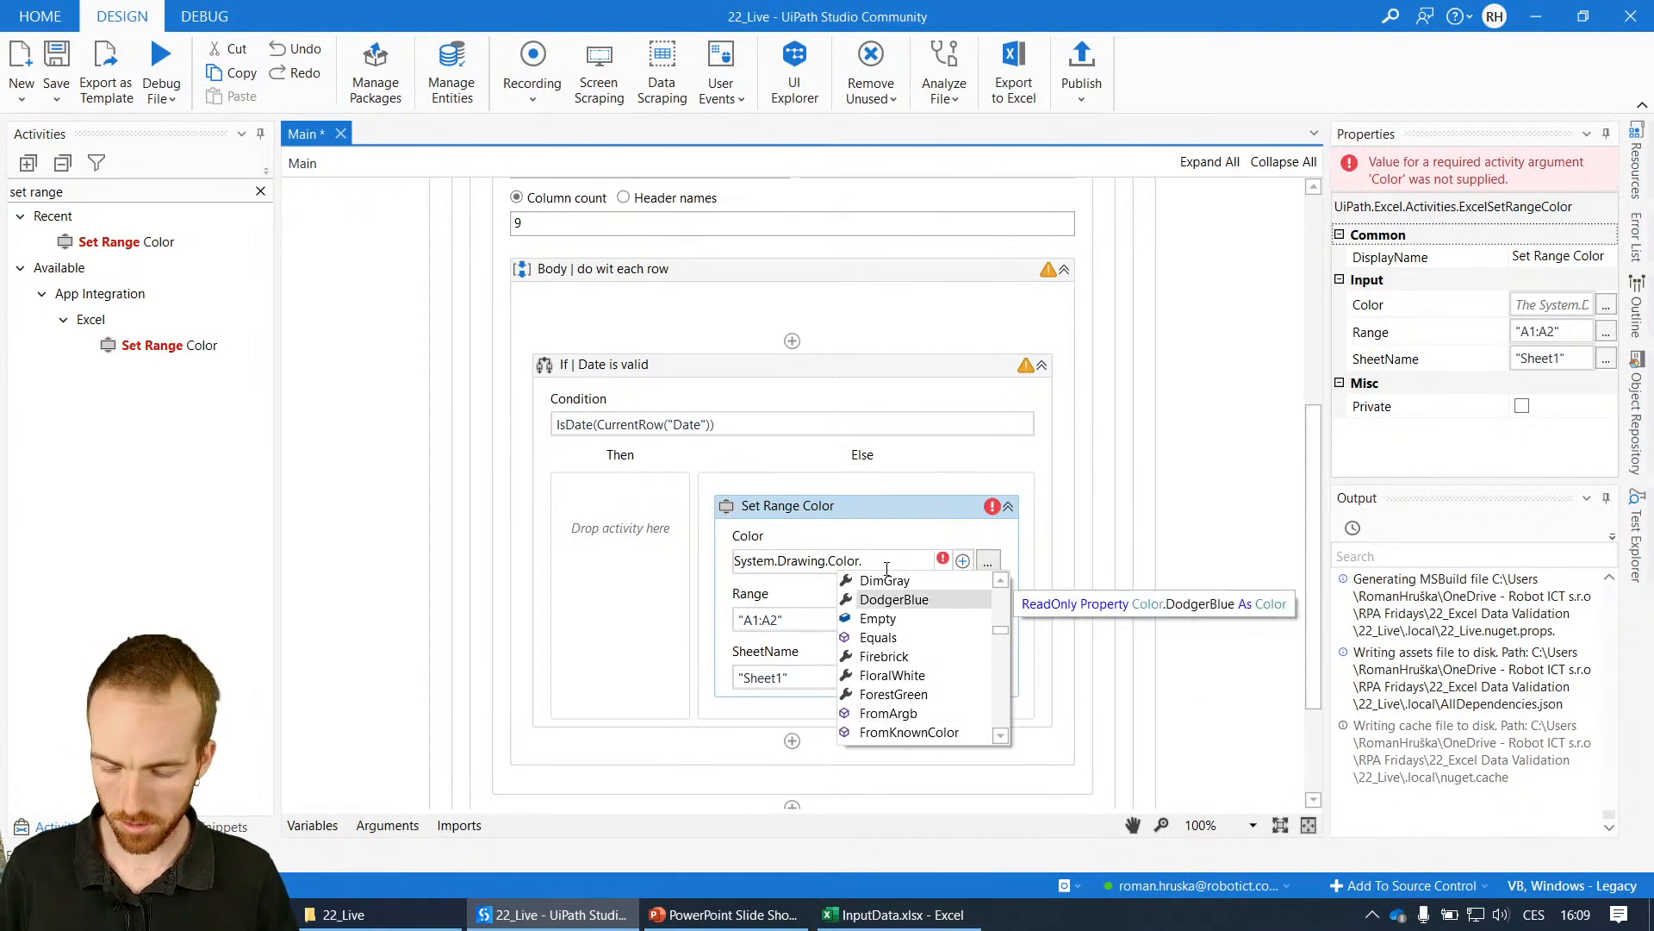
type("r")
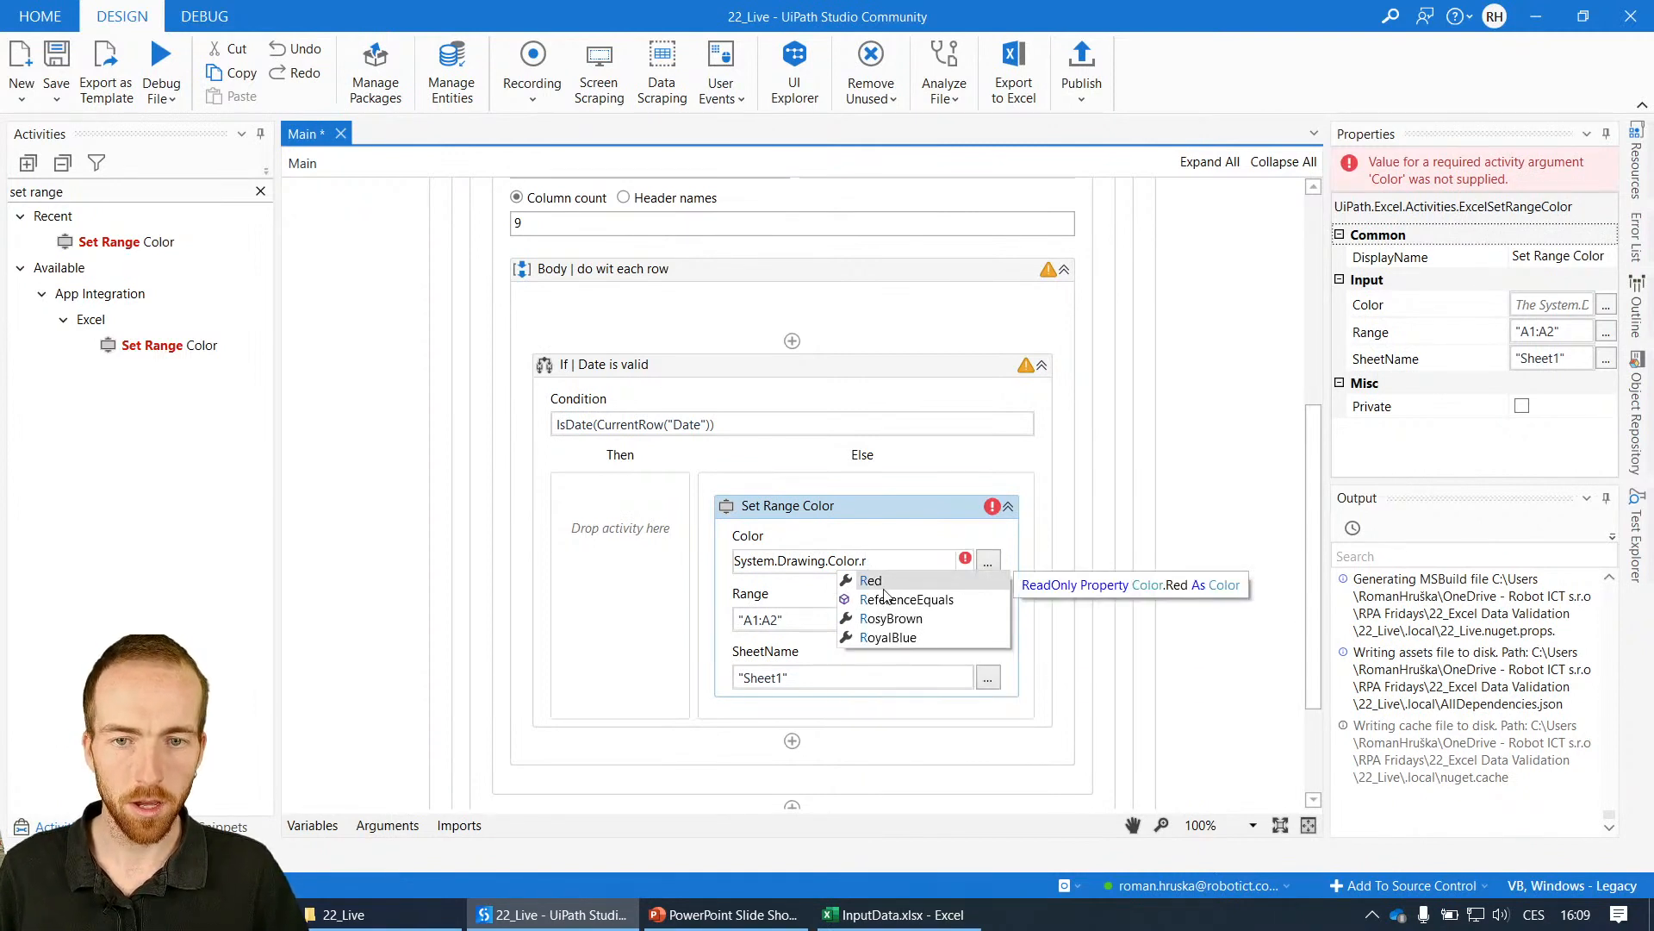
left_click(871, 580)
type("\"Dat")
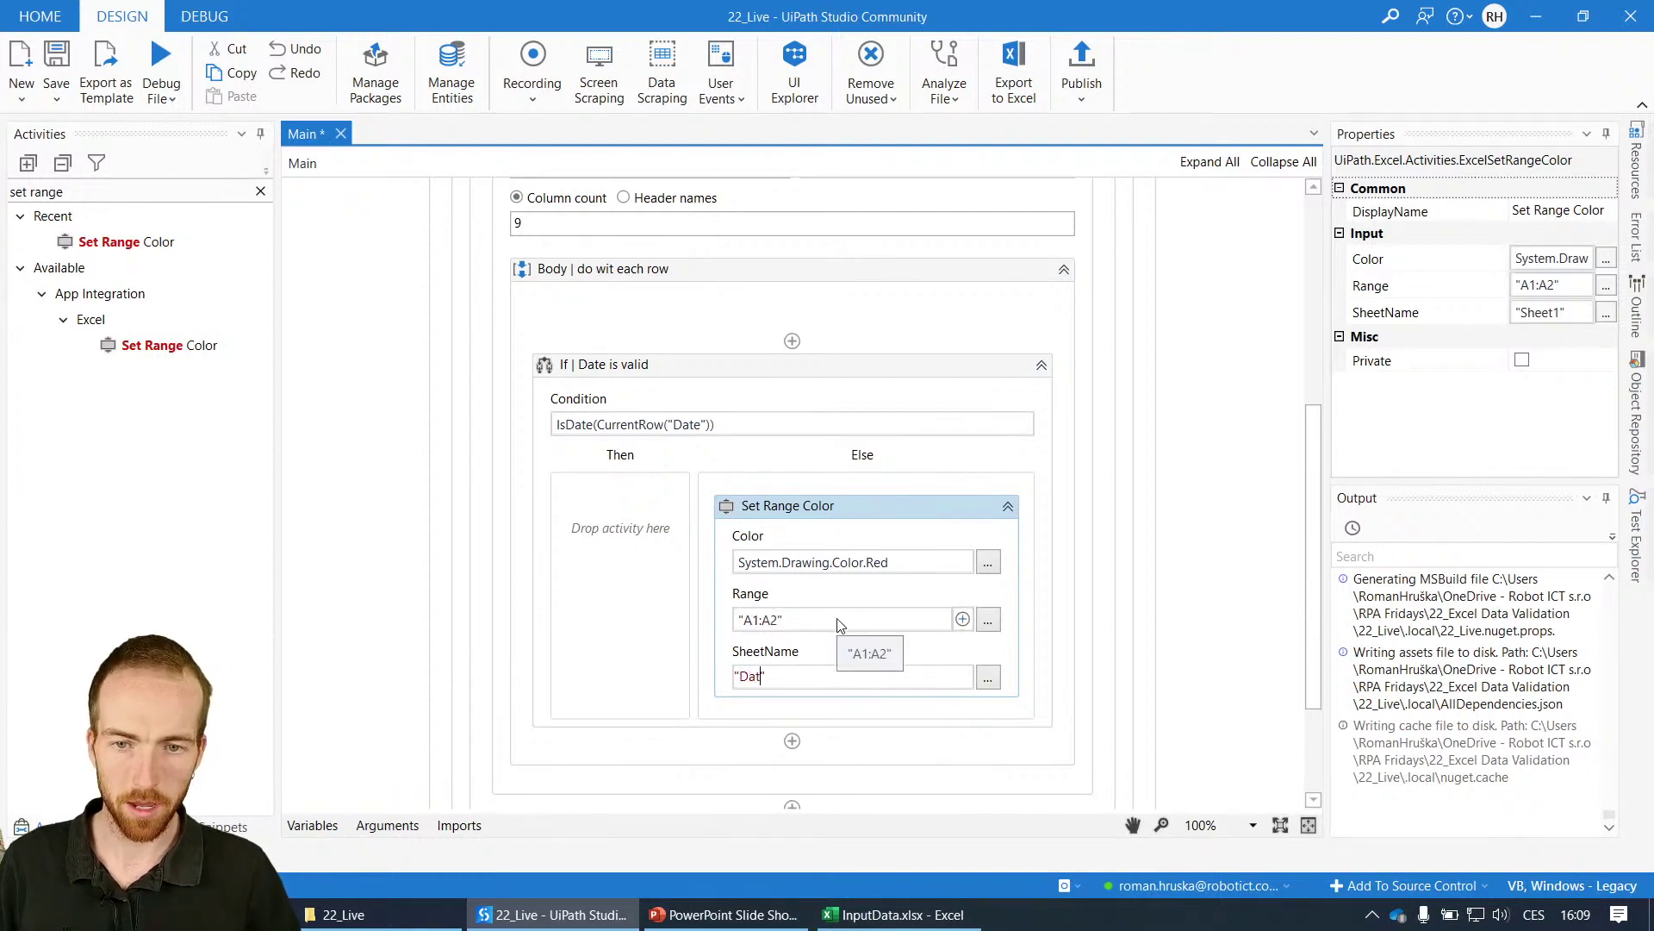
- Point the Set Range Color activity at the "Data" sheet and bring up InputData.xlsx
type("a\"")
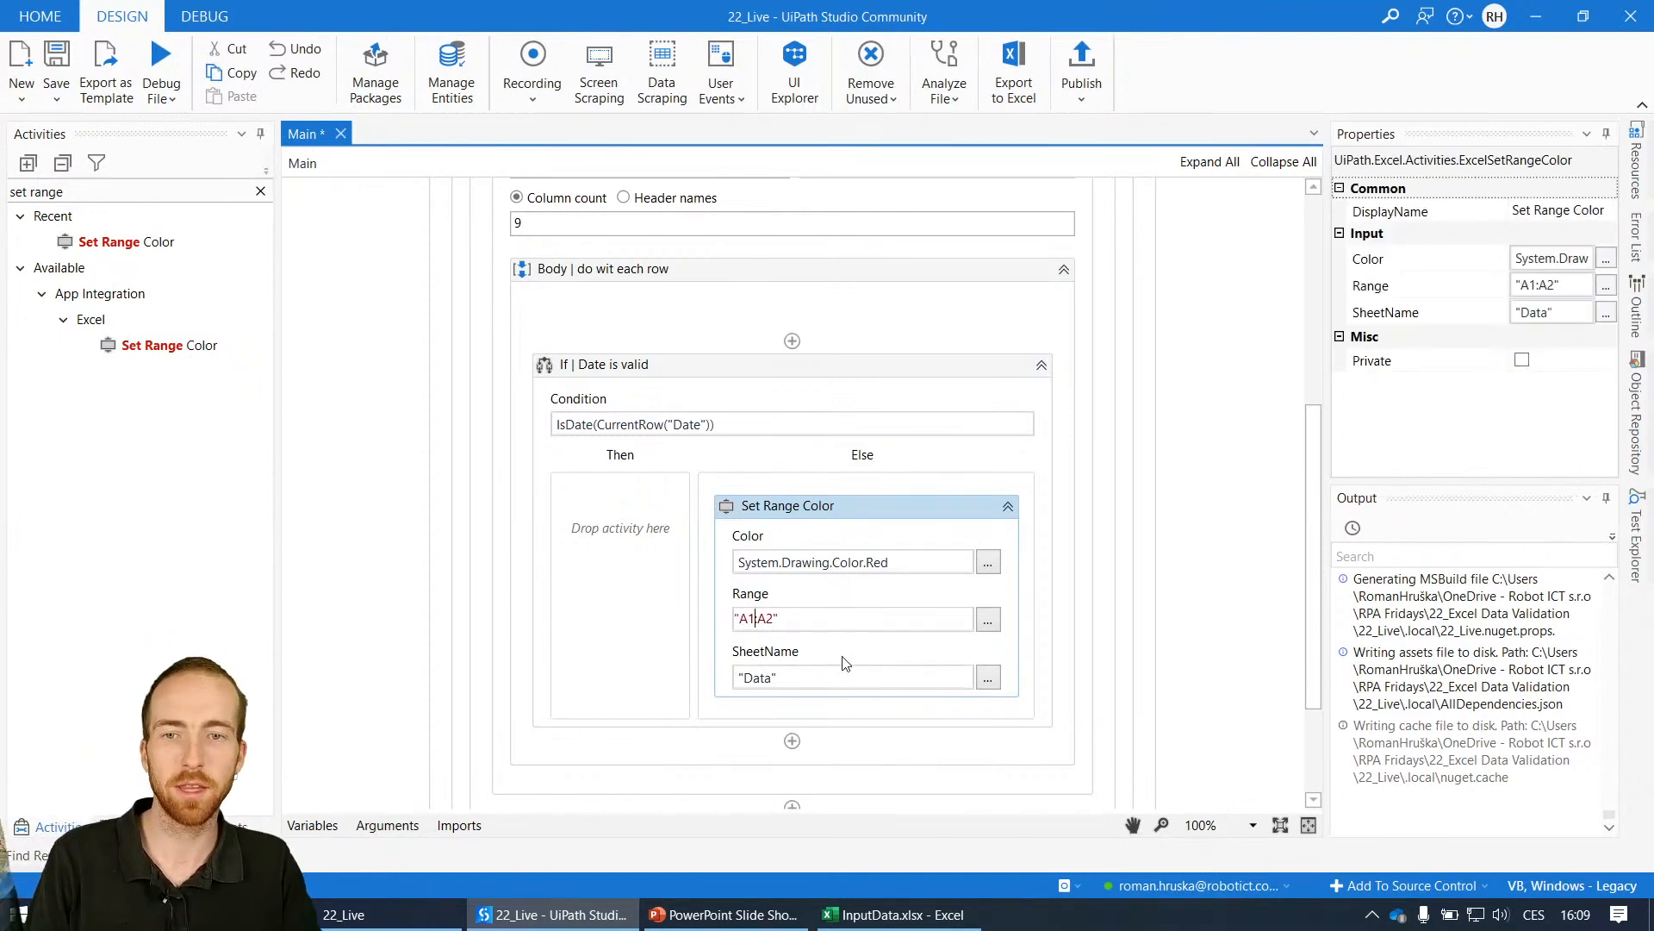
left_click(896, 913)
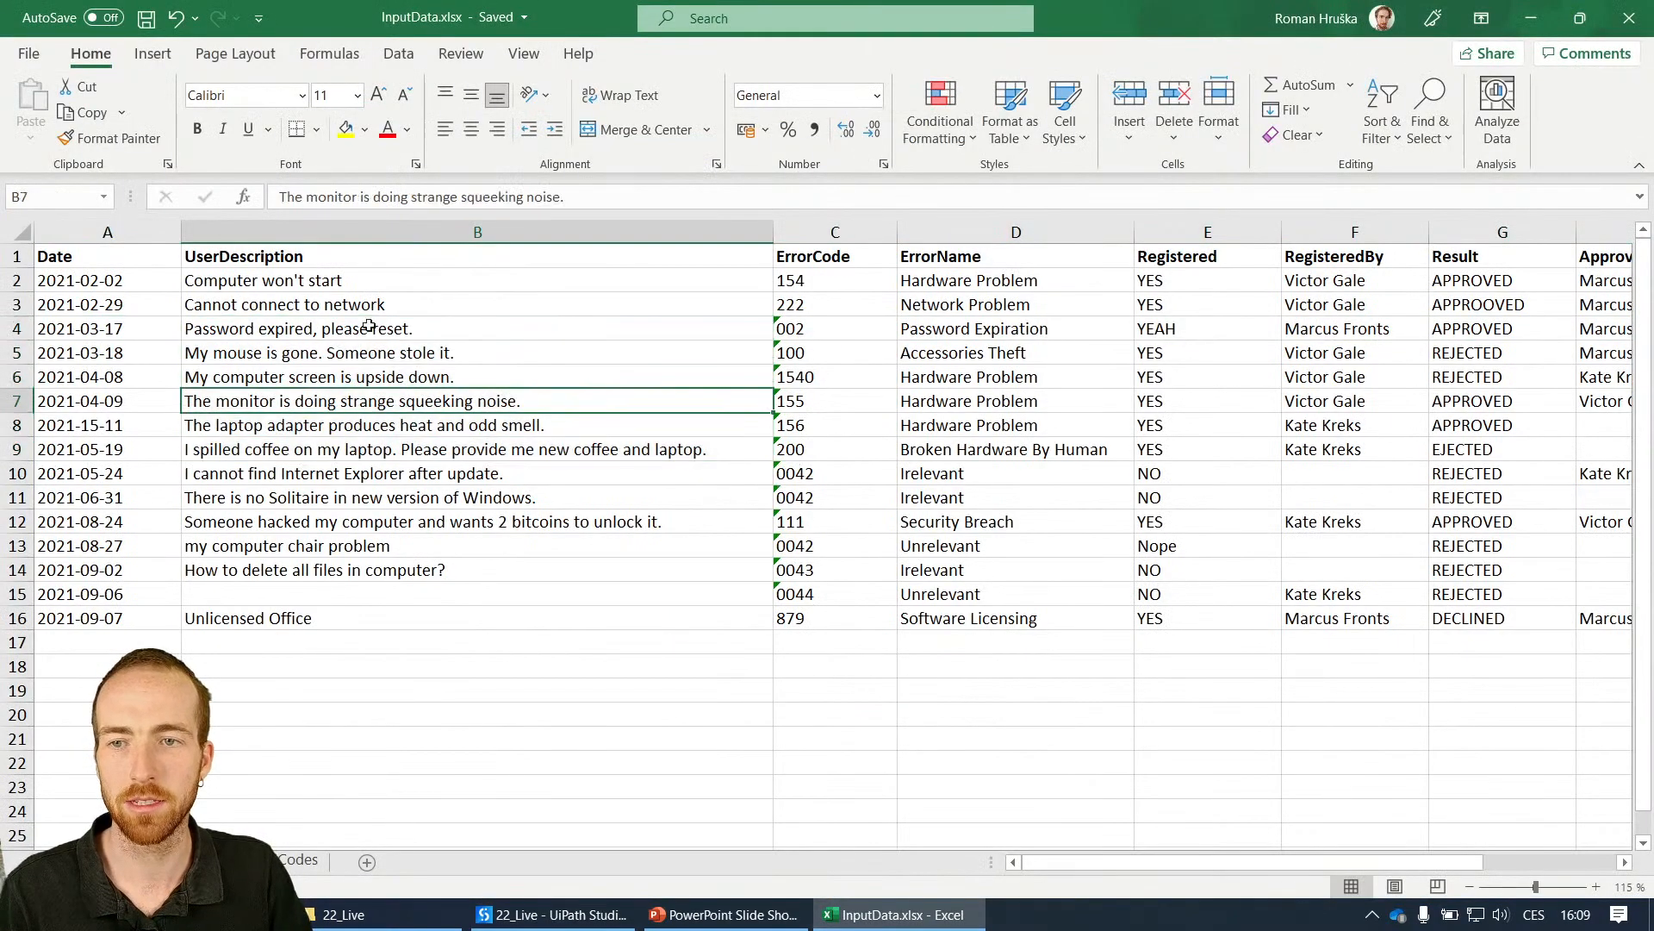
- Inspect the user description rows in InputData, then go back to UiPath Studio
left_click(299, 328)
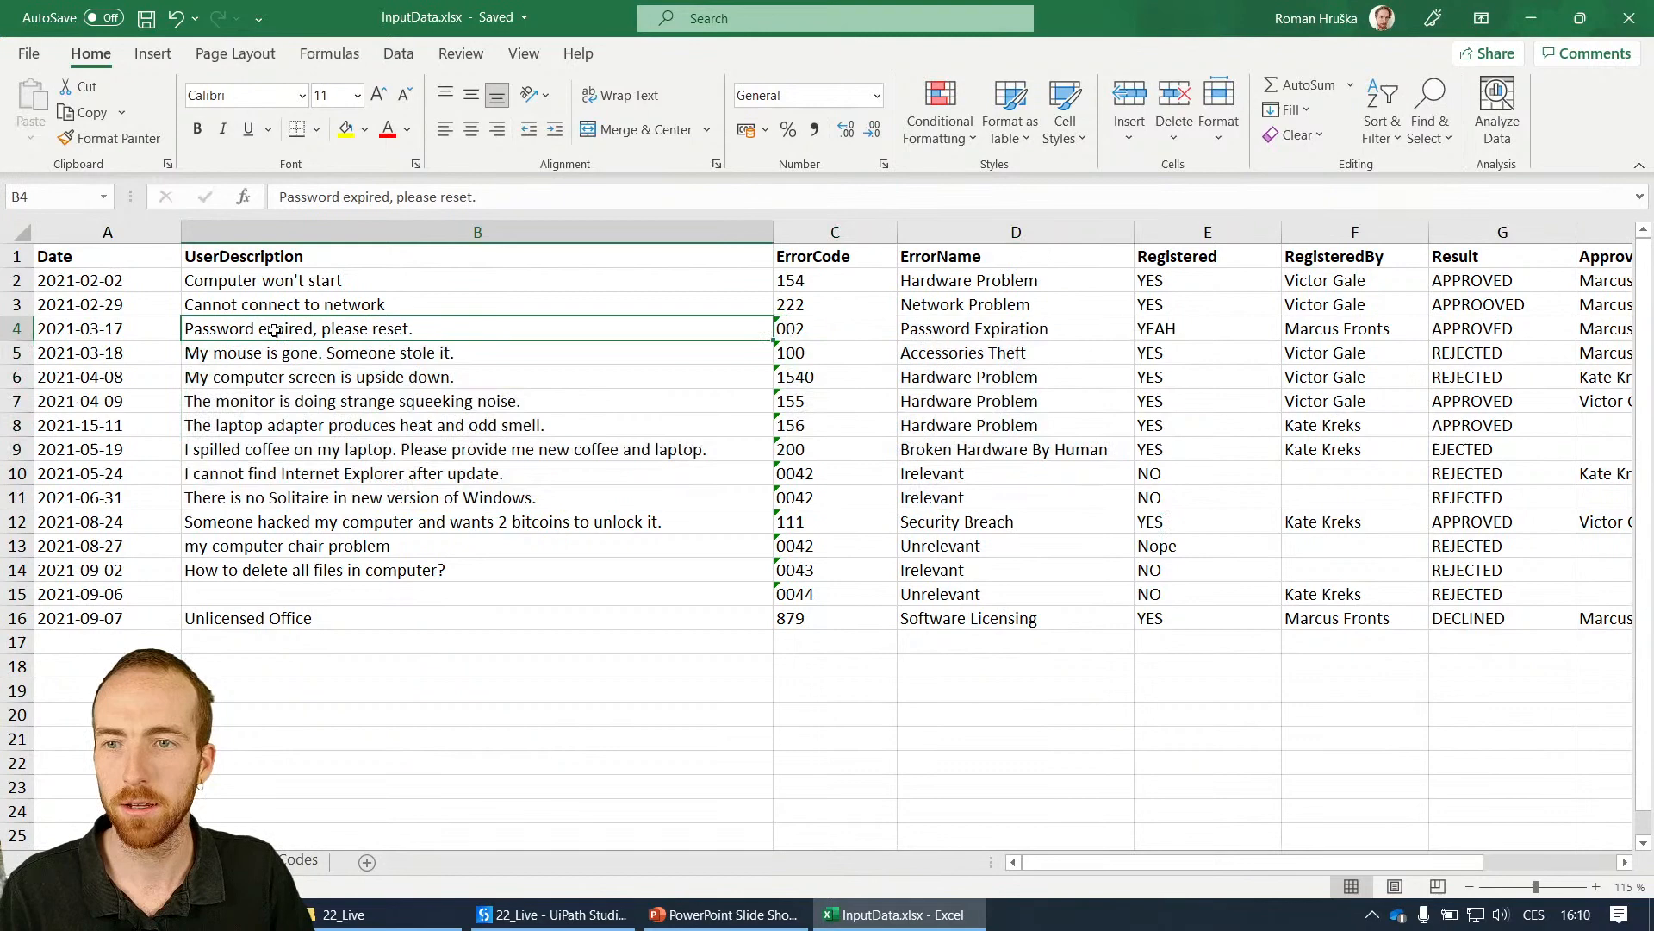
left_click(1015, 497)
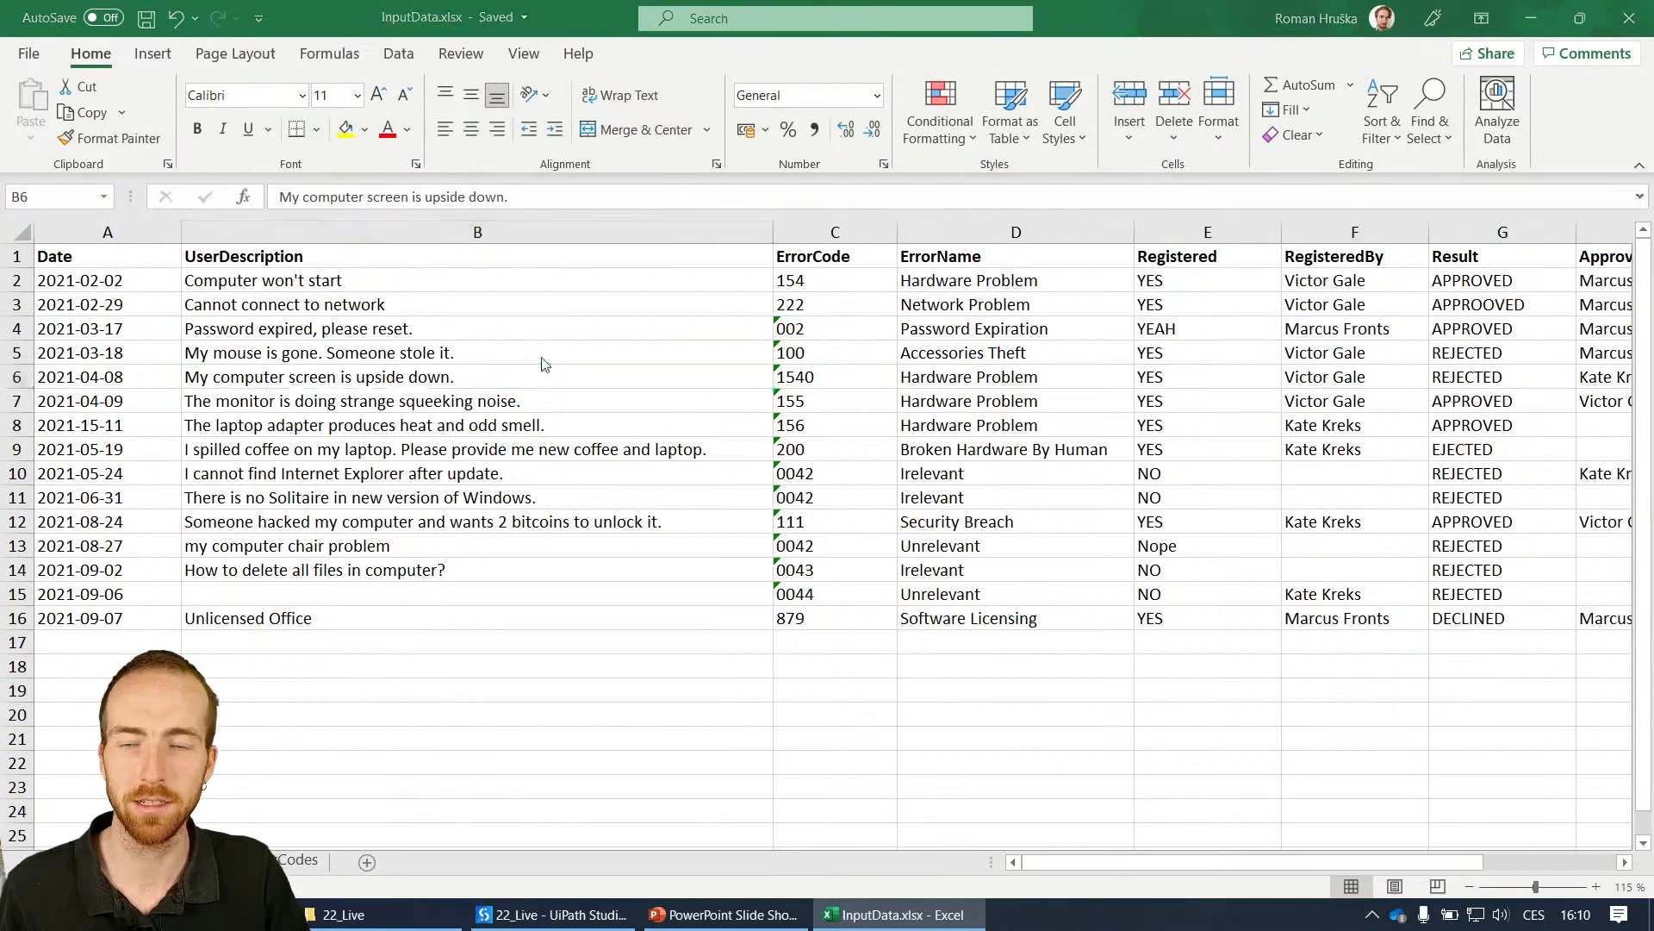
left_click(551, 913)
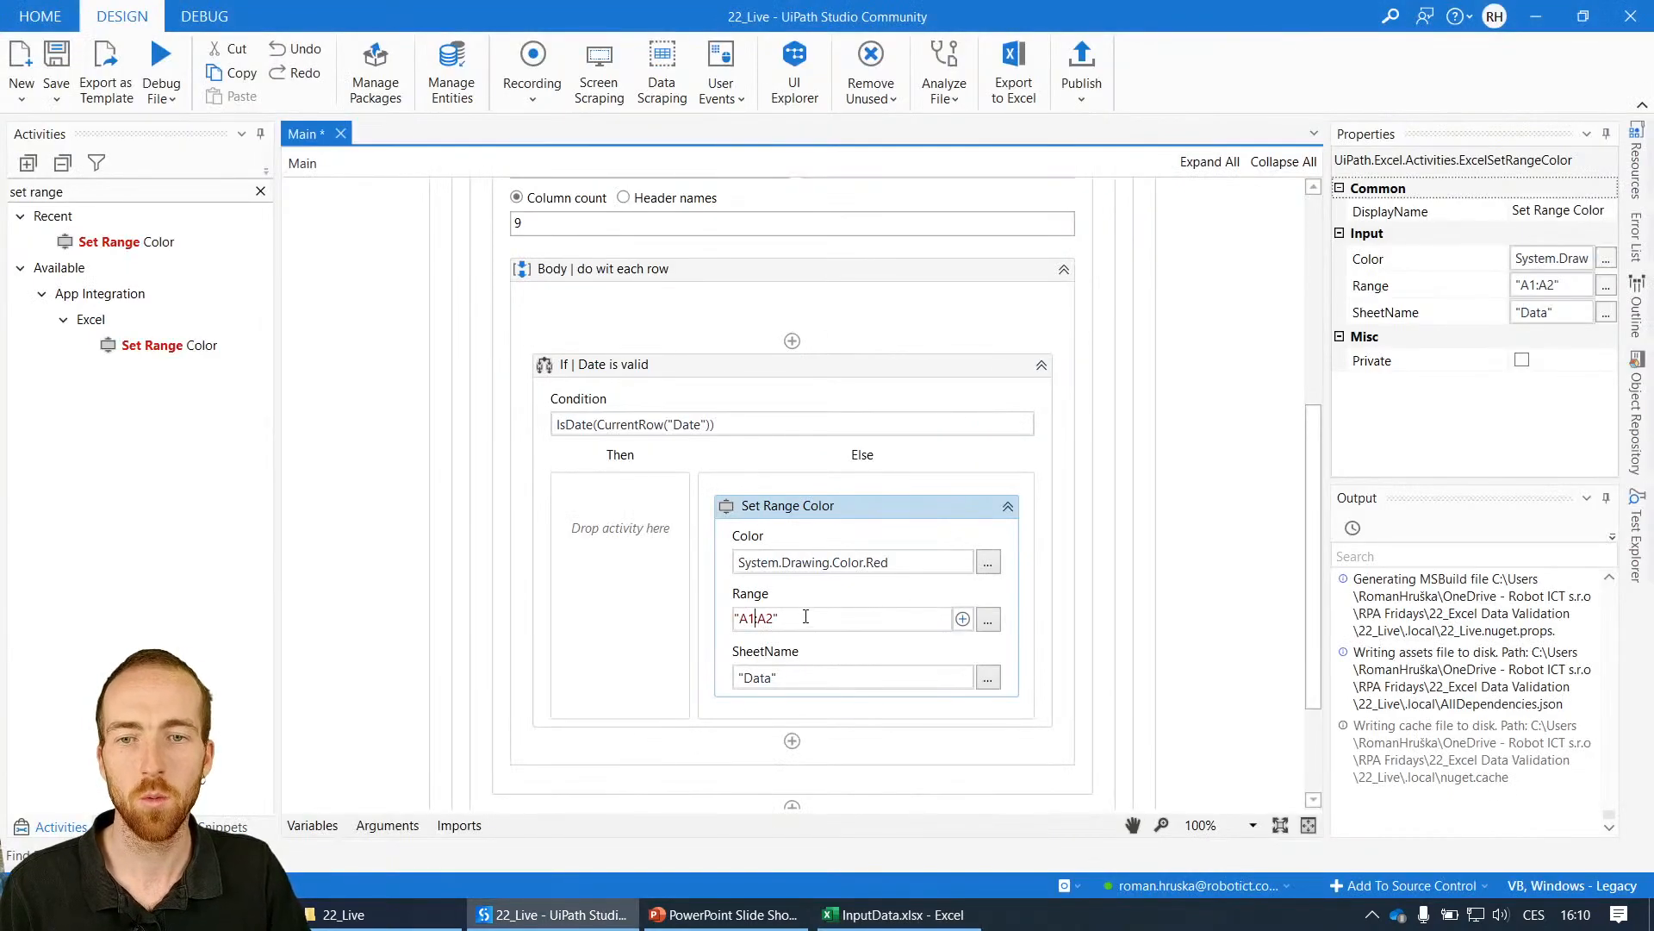
- Trim the Set Range Color range from "A1:A2" down to "A"
key("Backspace")
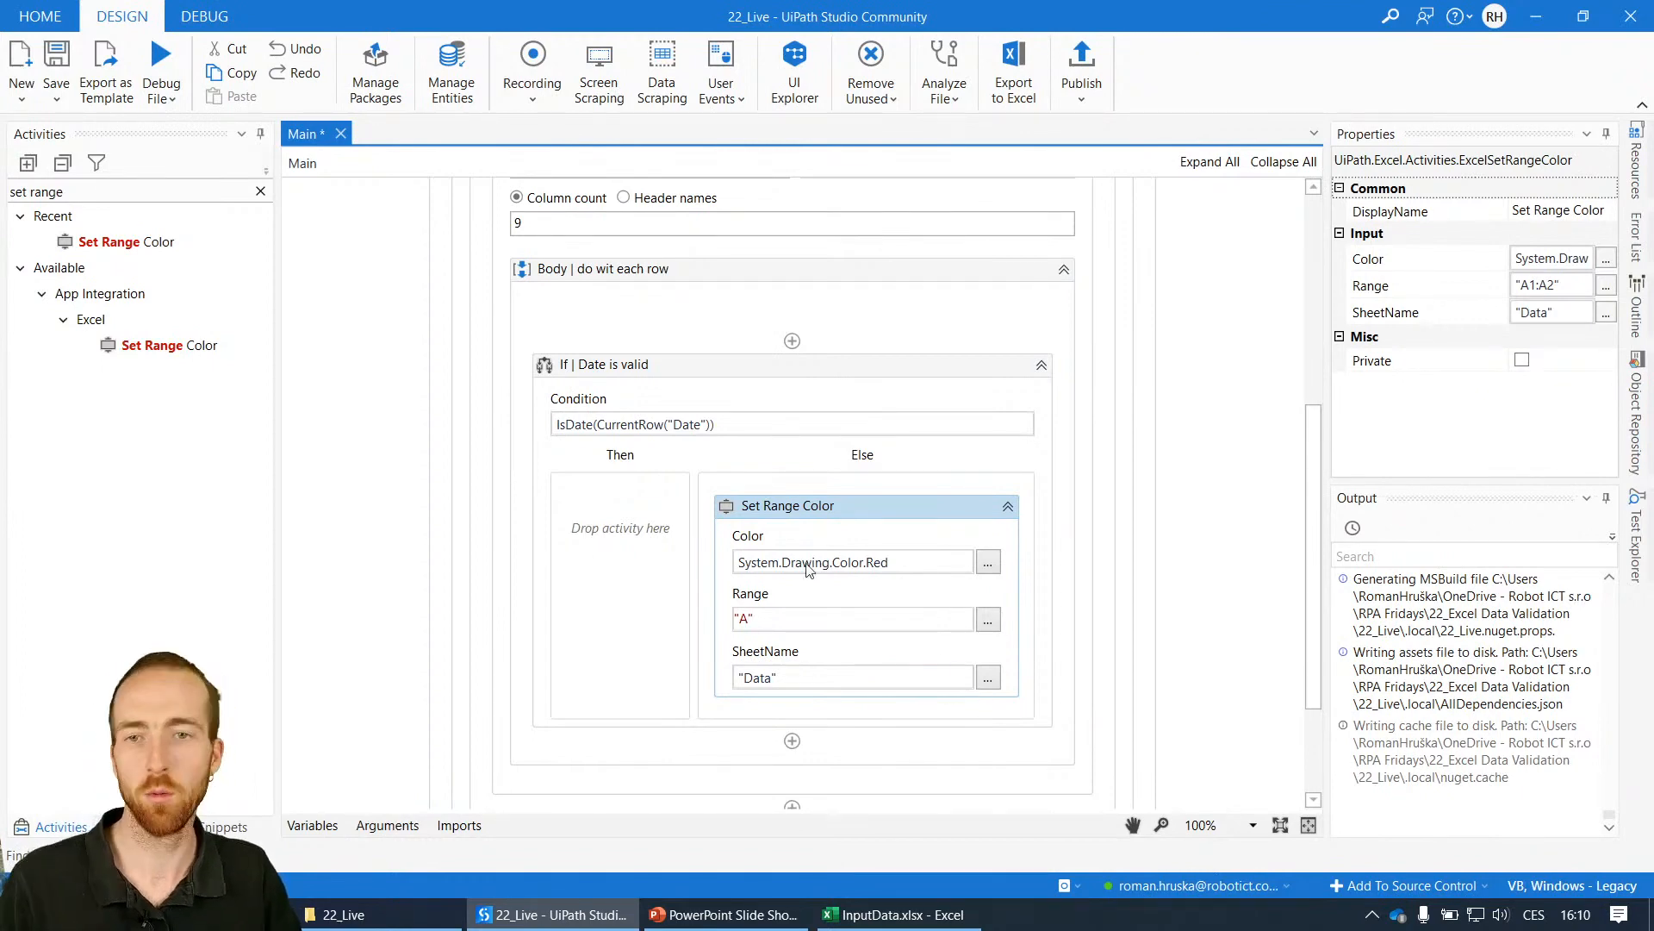
scroll("up", 3)
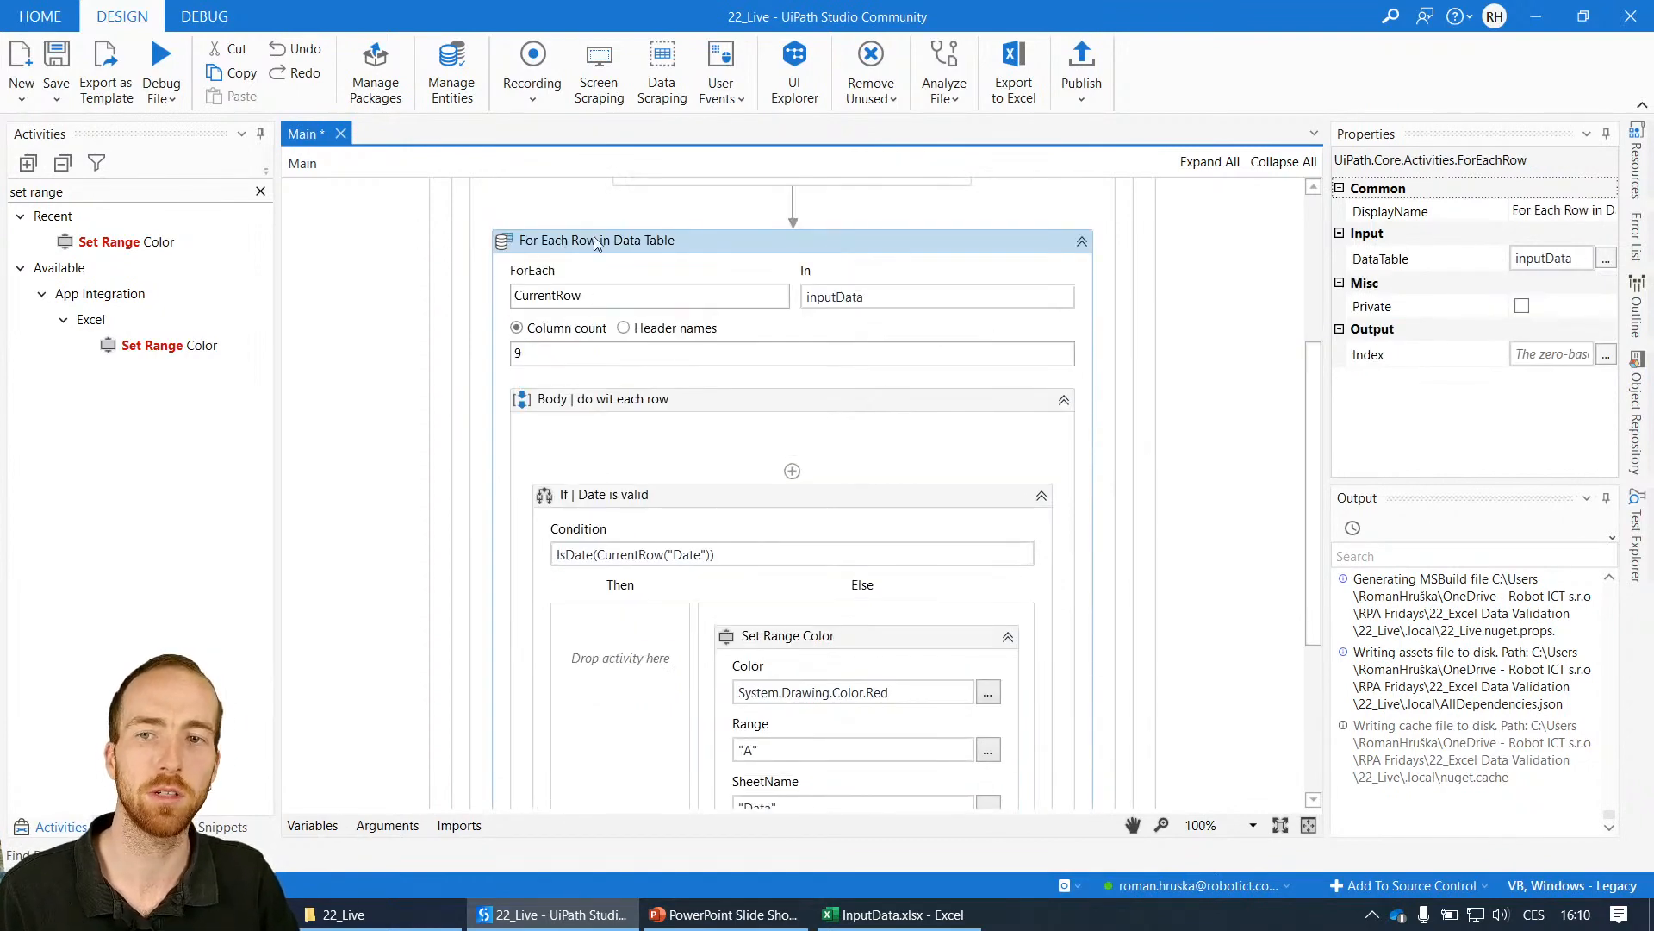
mouse_move(1316, 324)
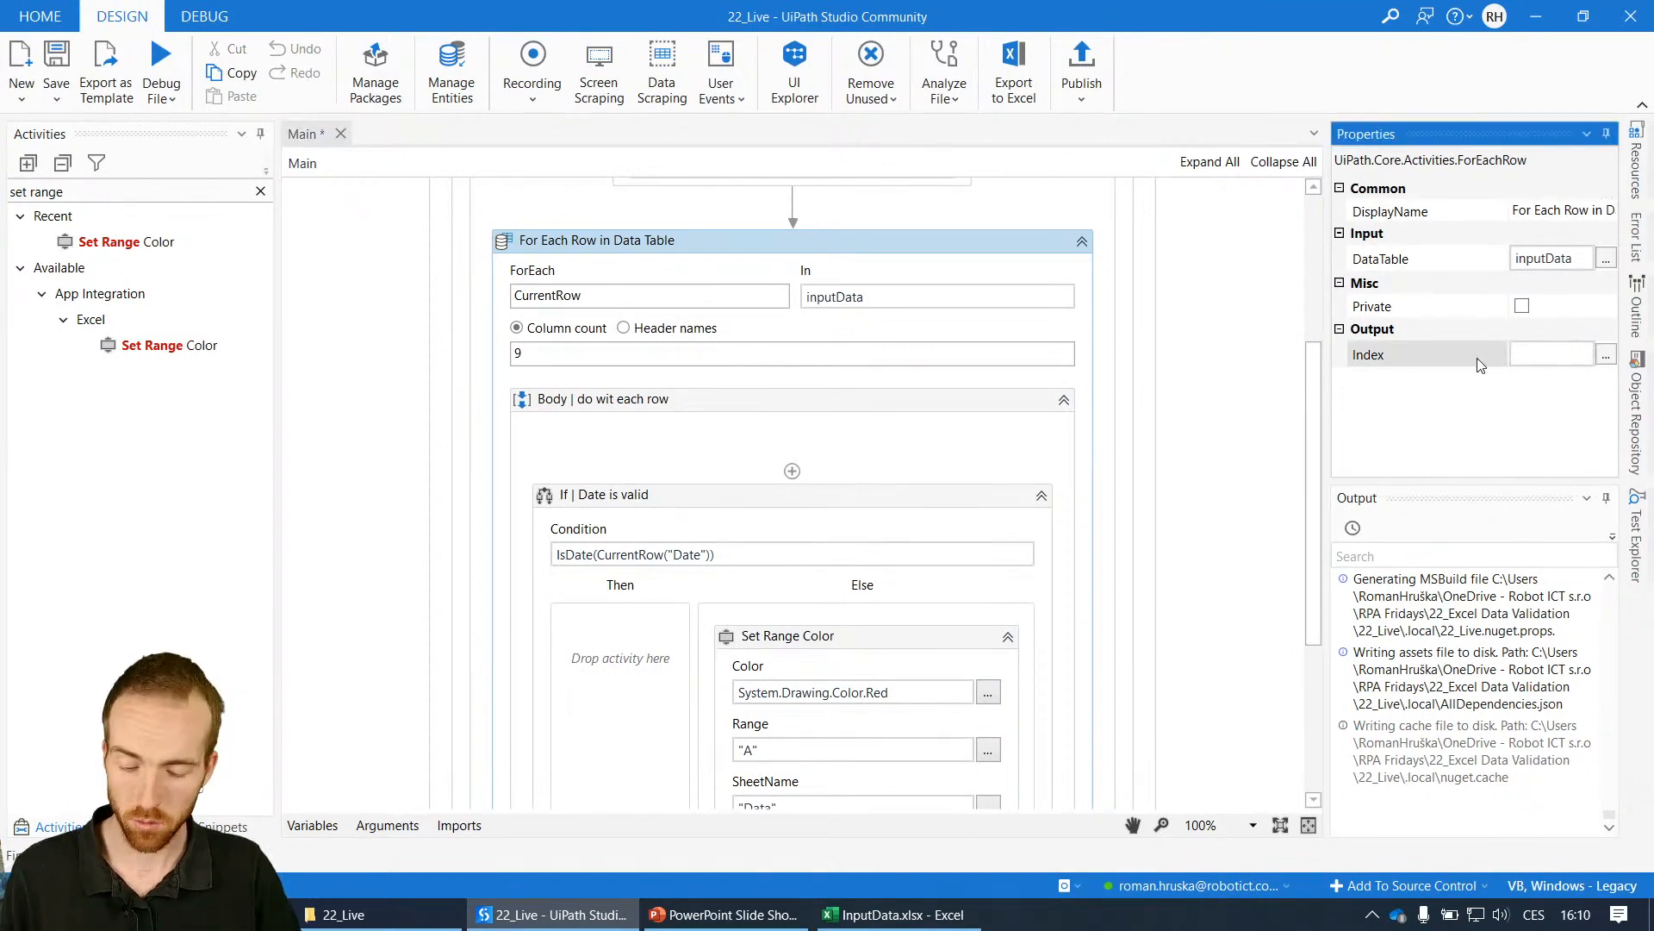
- Create the idx variable as the For Each Row Index output, then show InputData.xlsx
left_click(1551, 353)
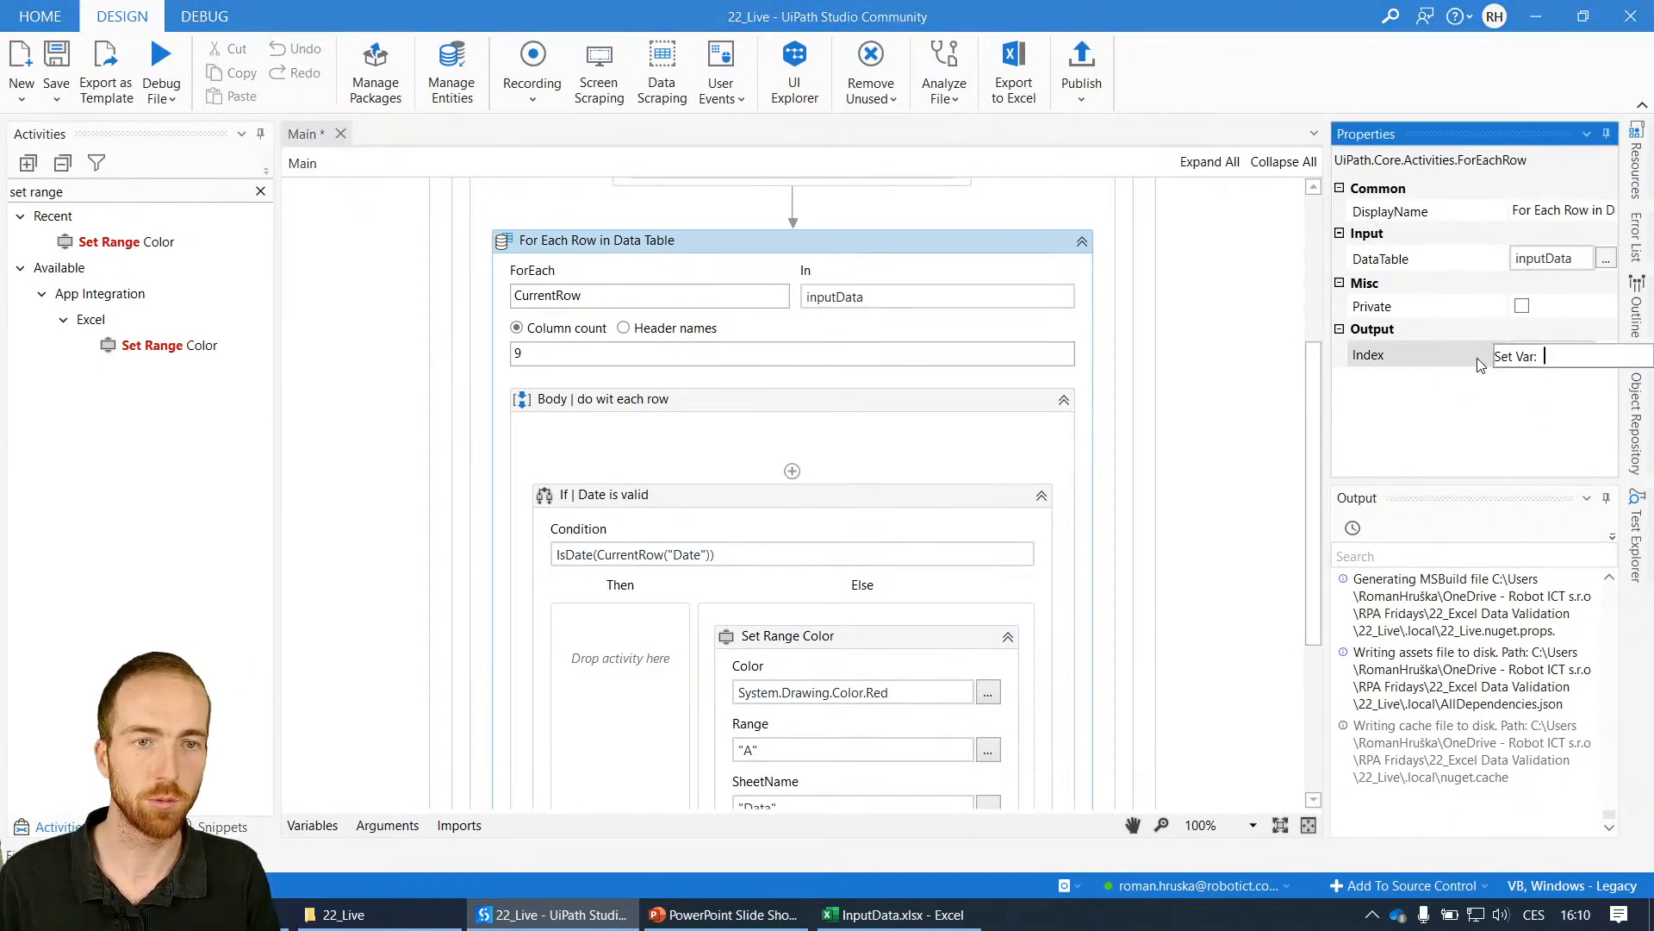
type("idx")
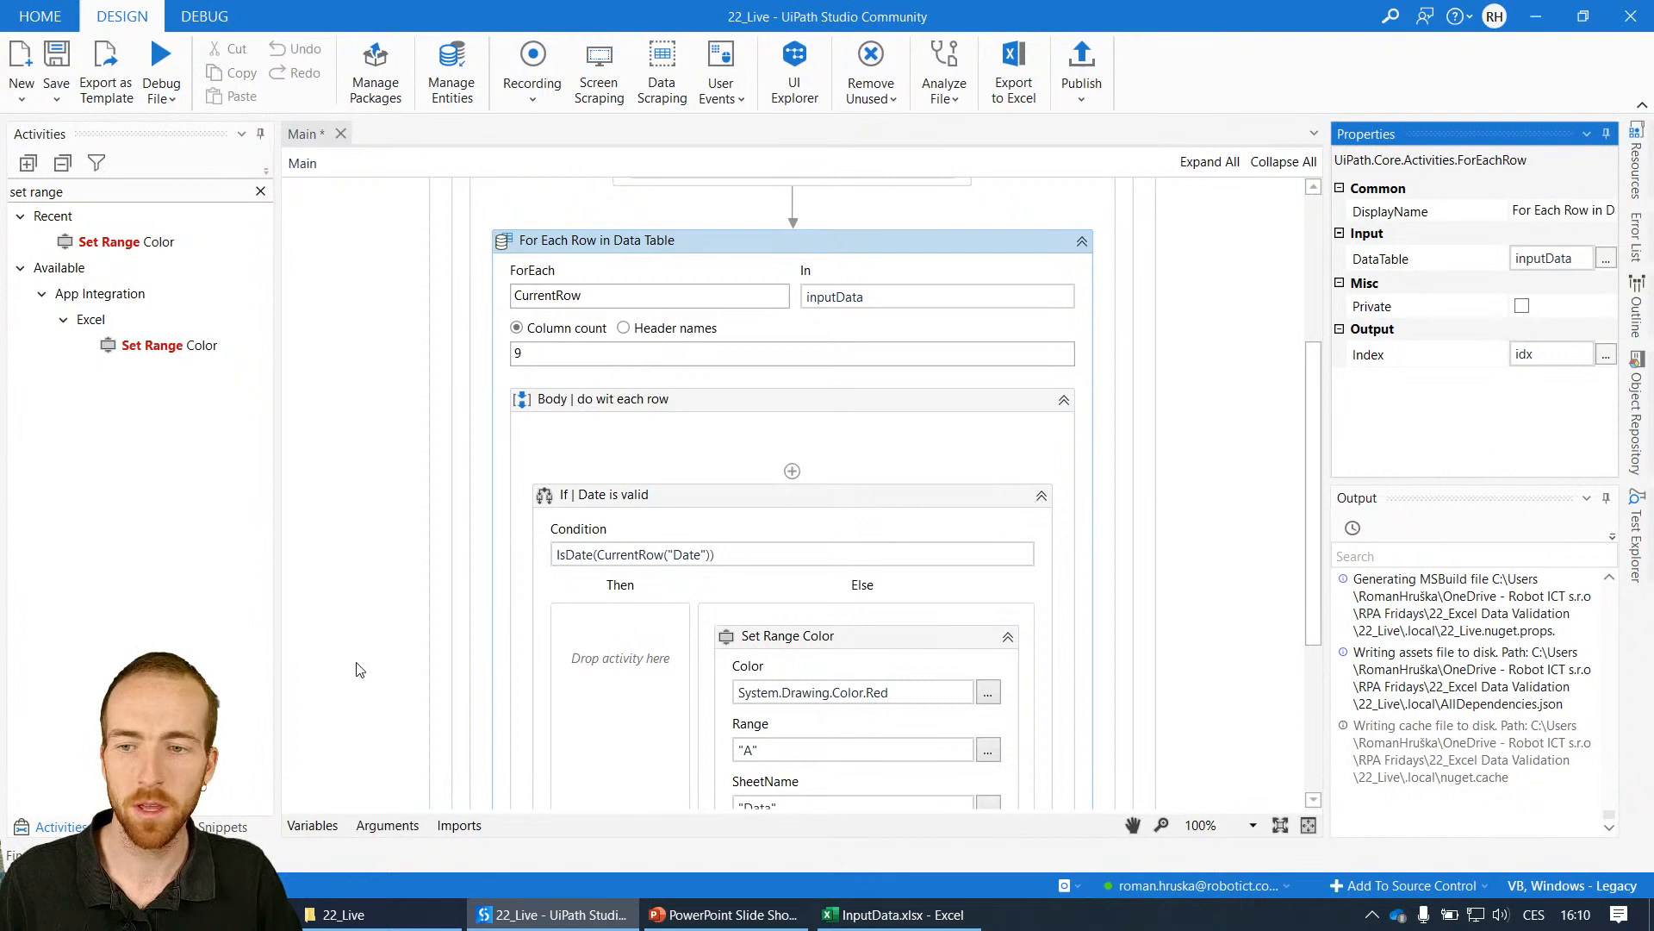
left_click(311, 825)
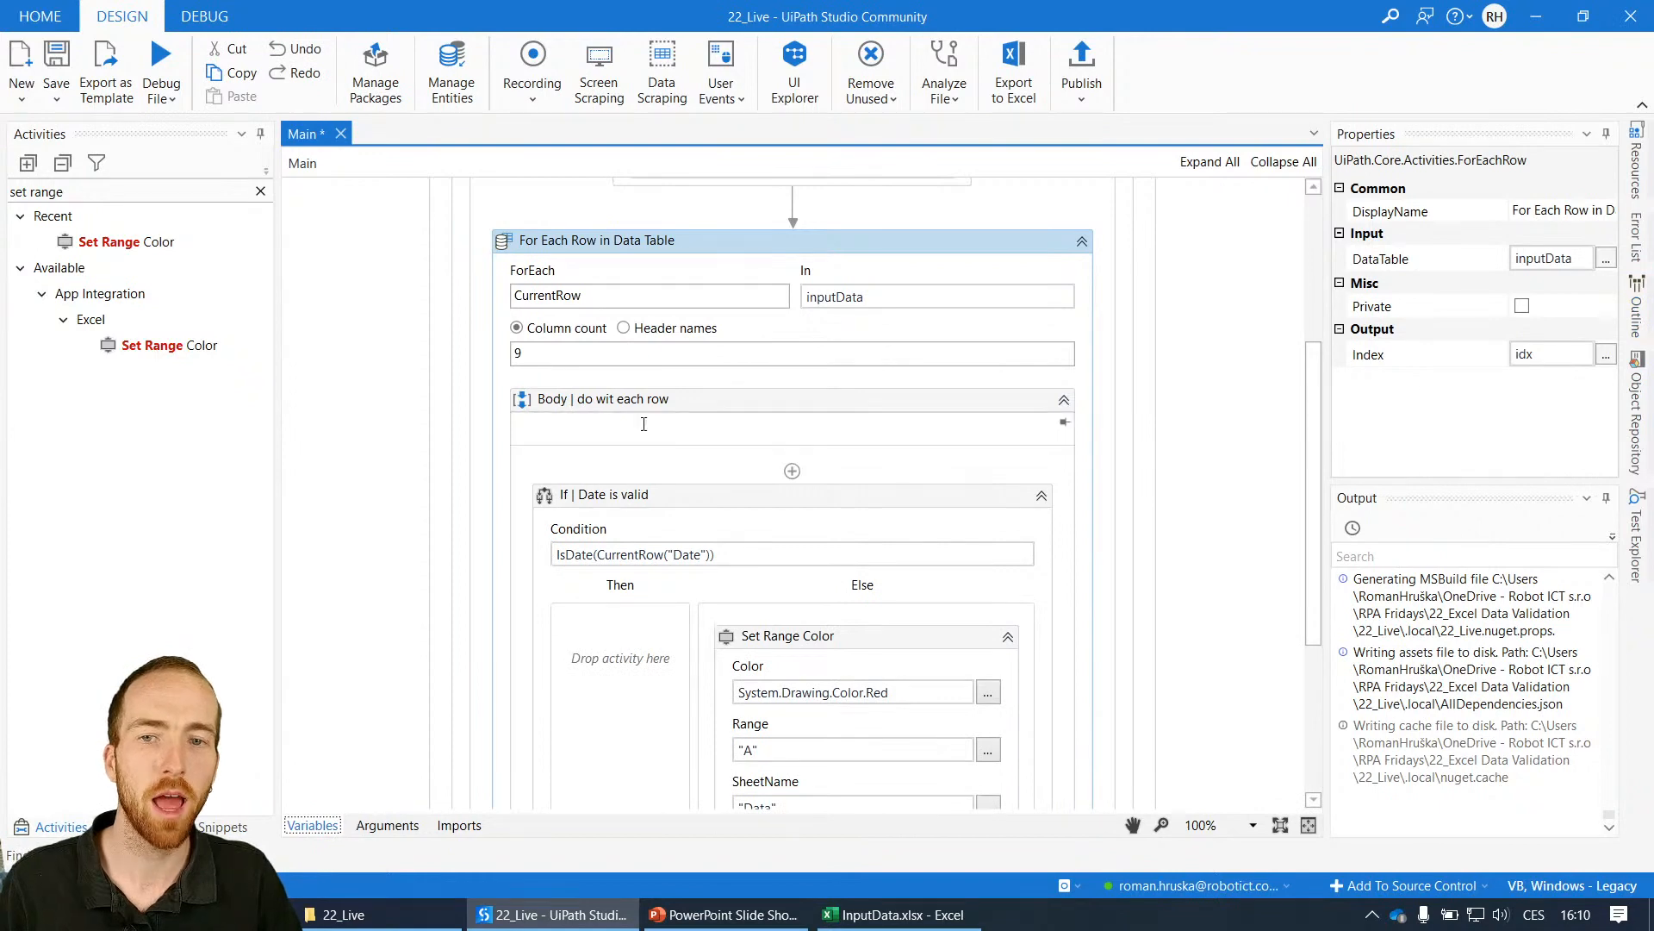
scroll("down", 3)
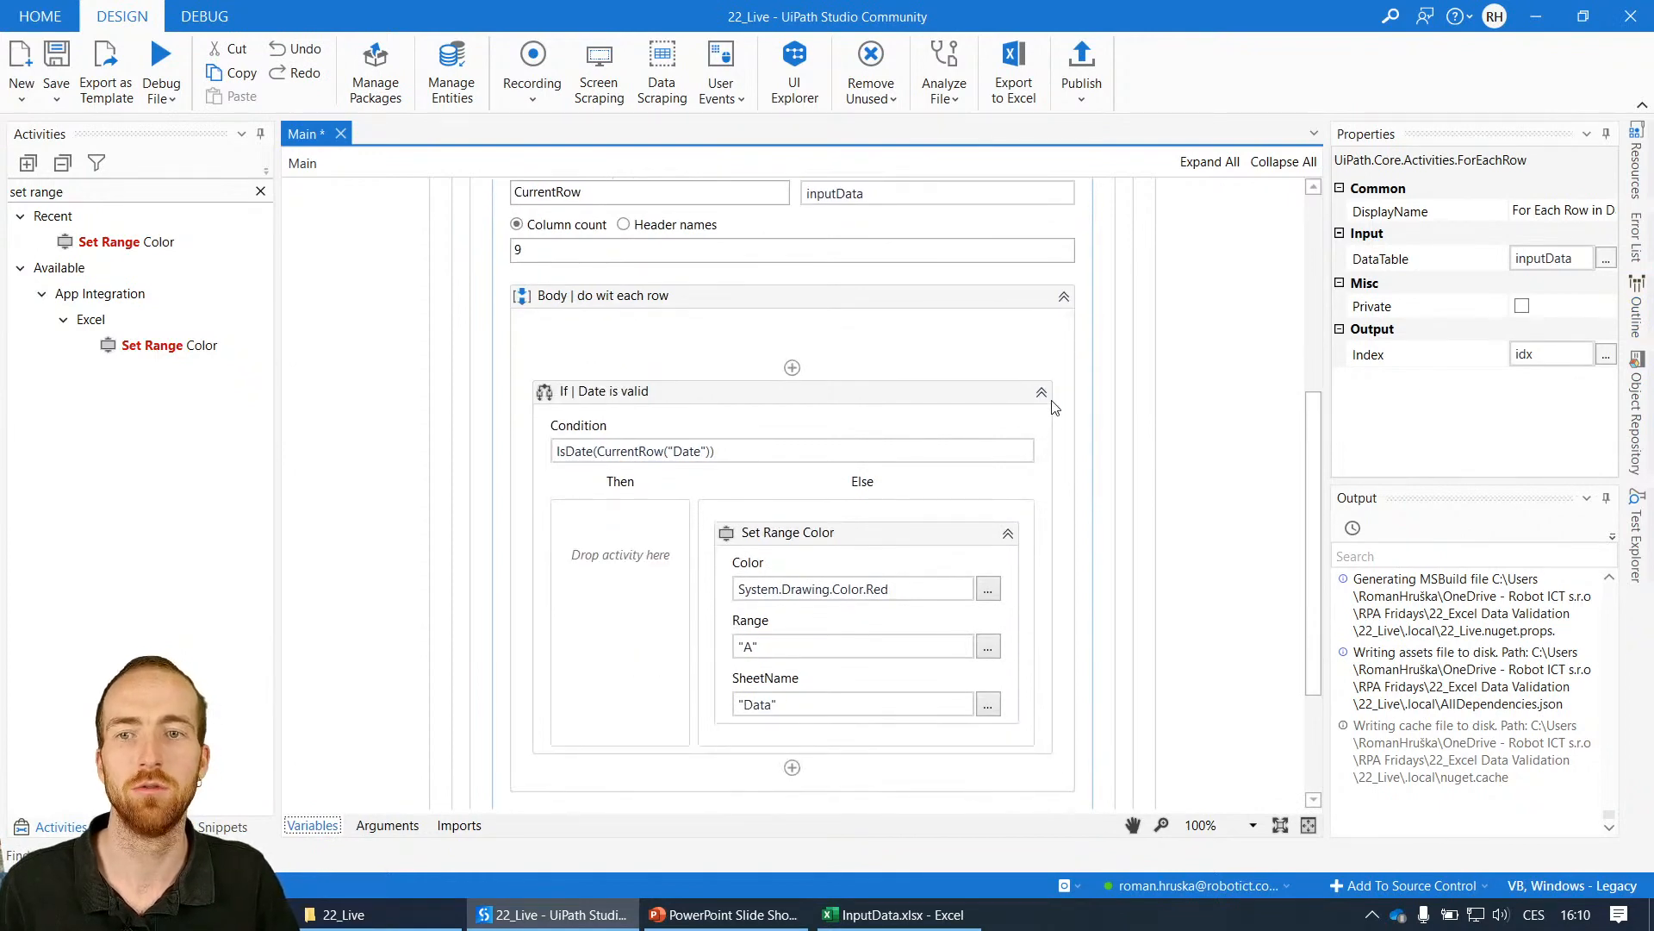
mouse_move(791, 768)
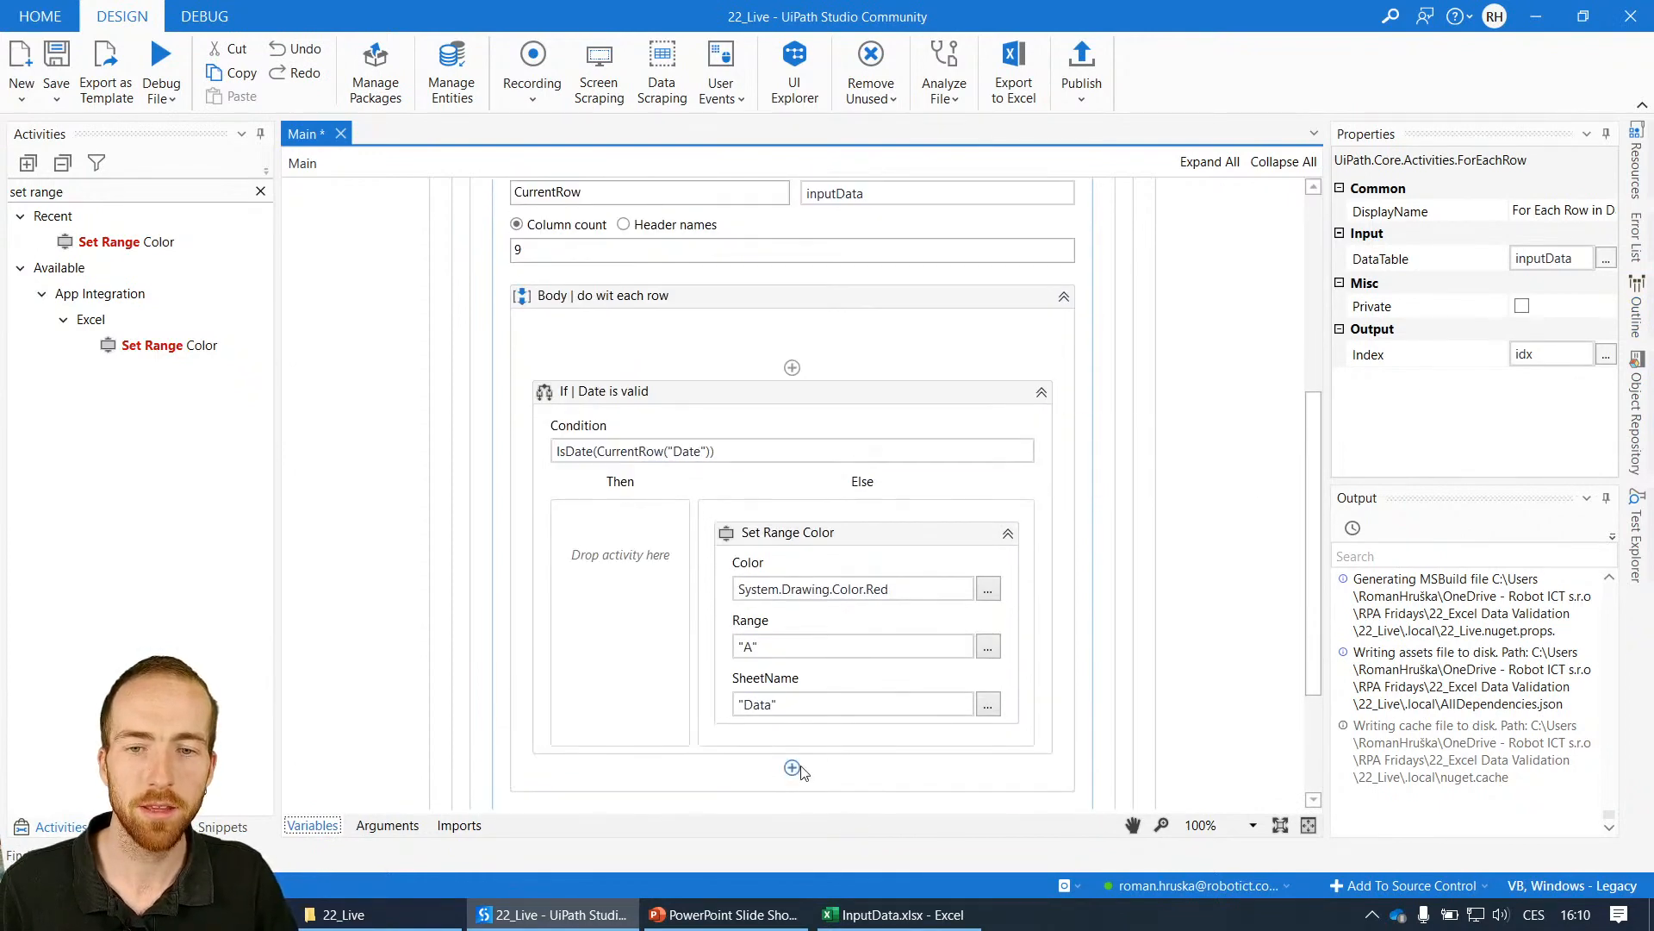
left_click(894, 913)
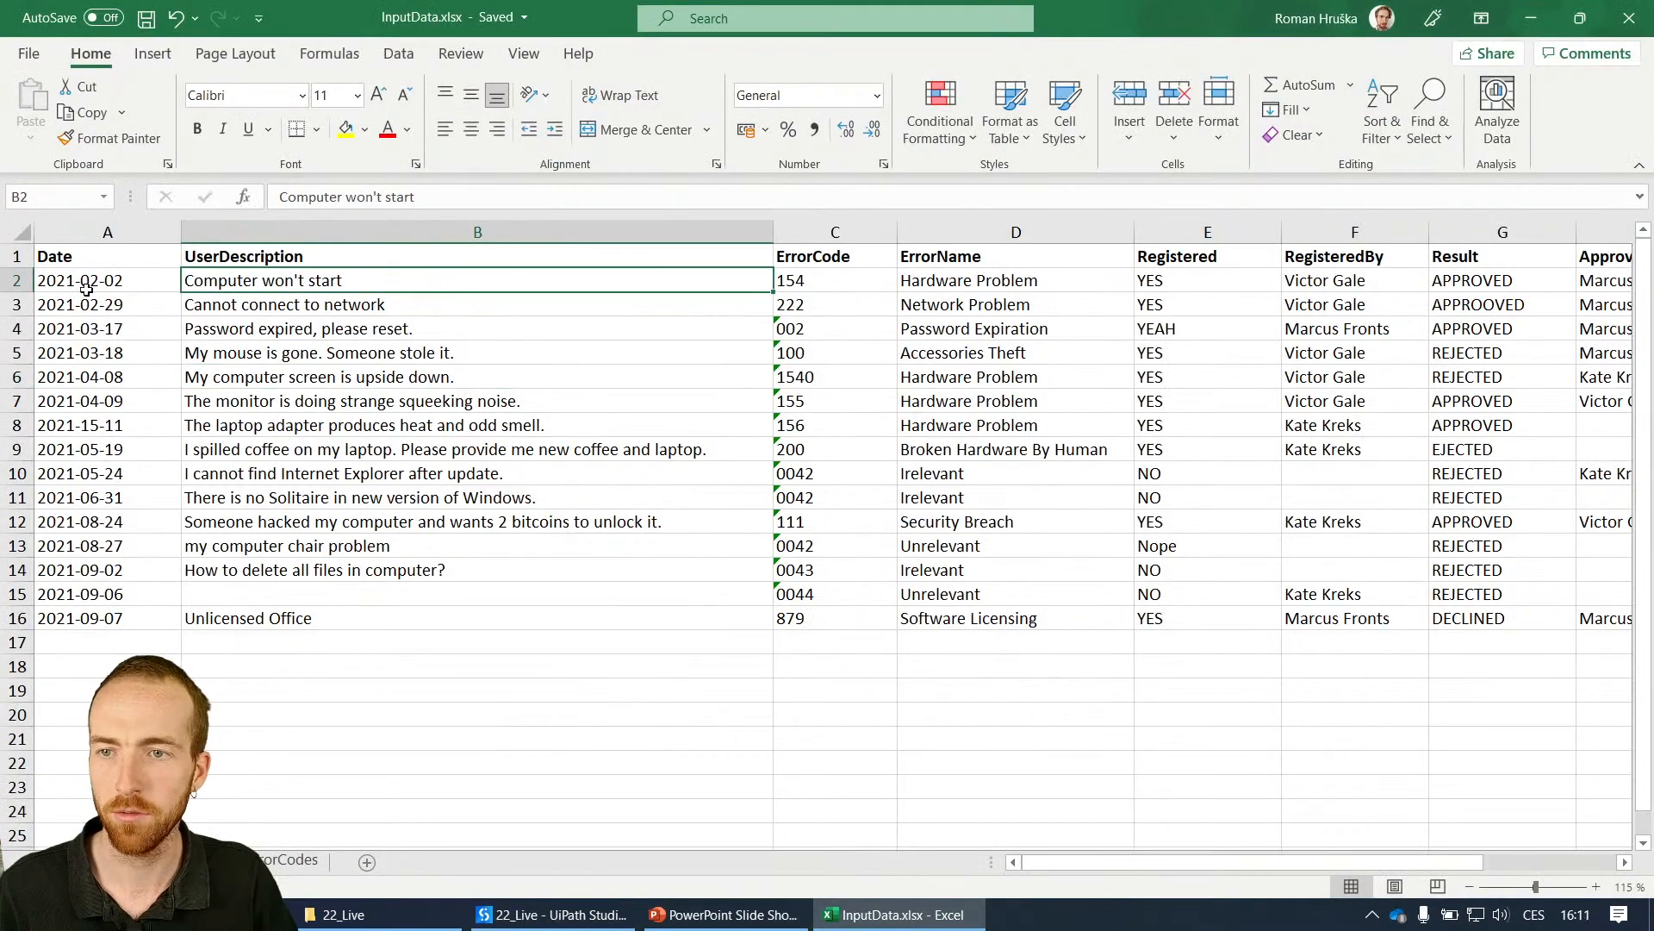
- Compare cells A1–A4 to map data rows to sheet row numbers, then return to Studio
left_click(107, 279)
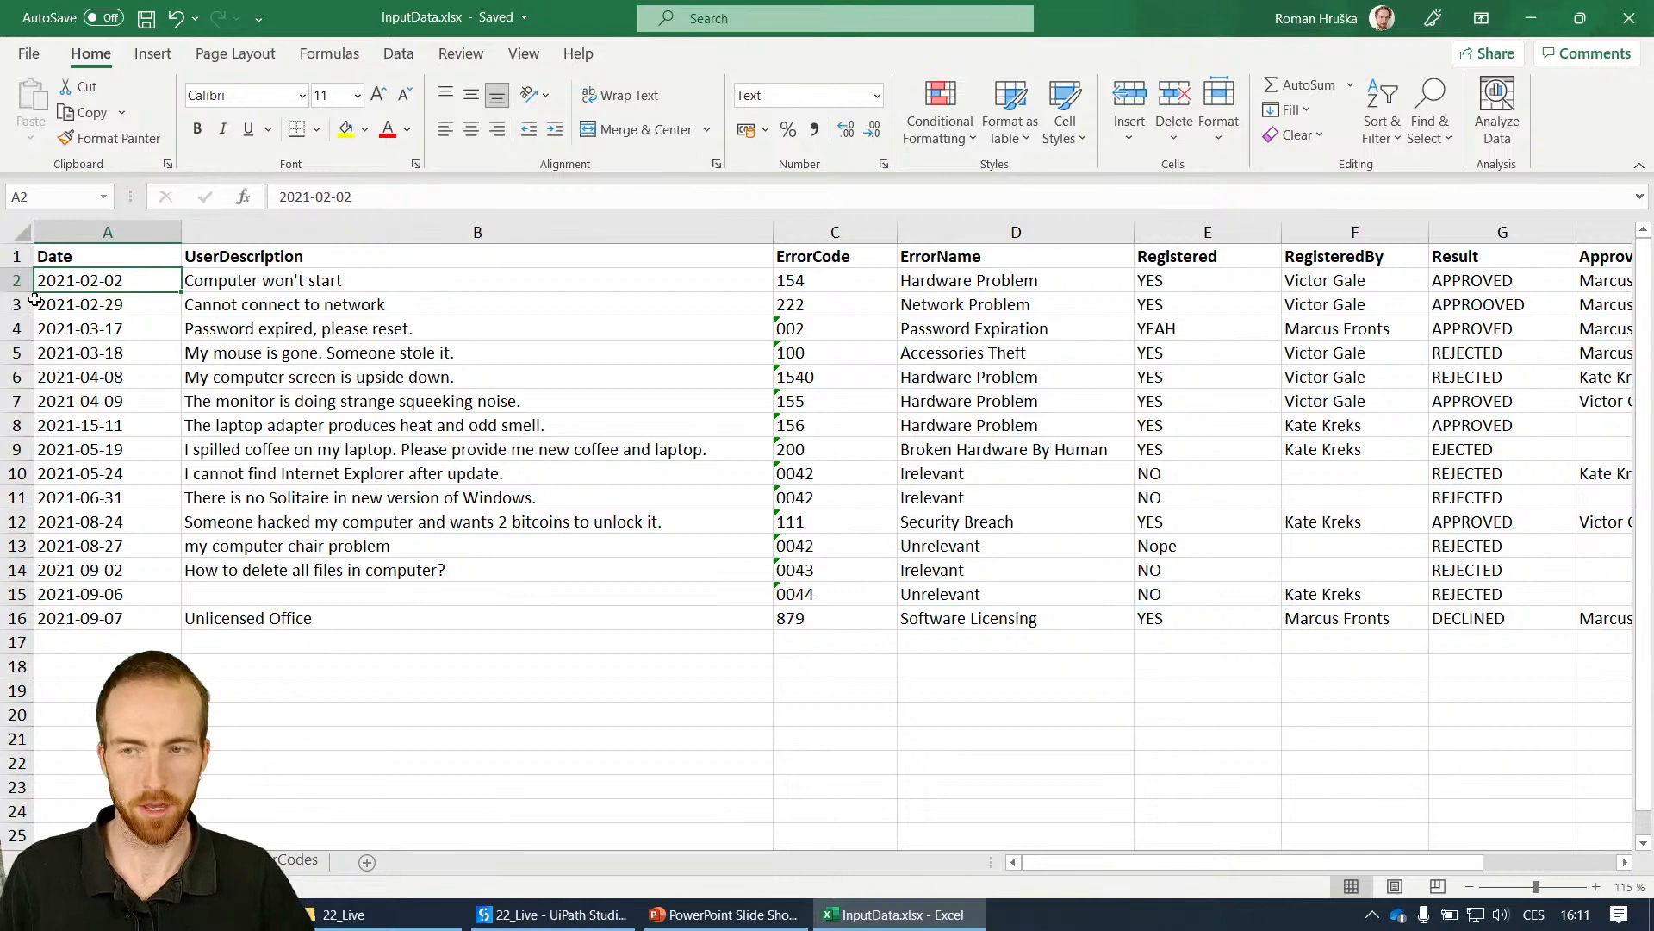
left_click(107, 328)
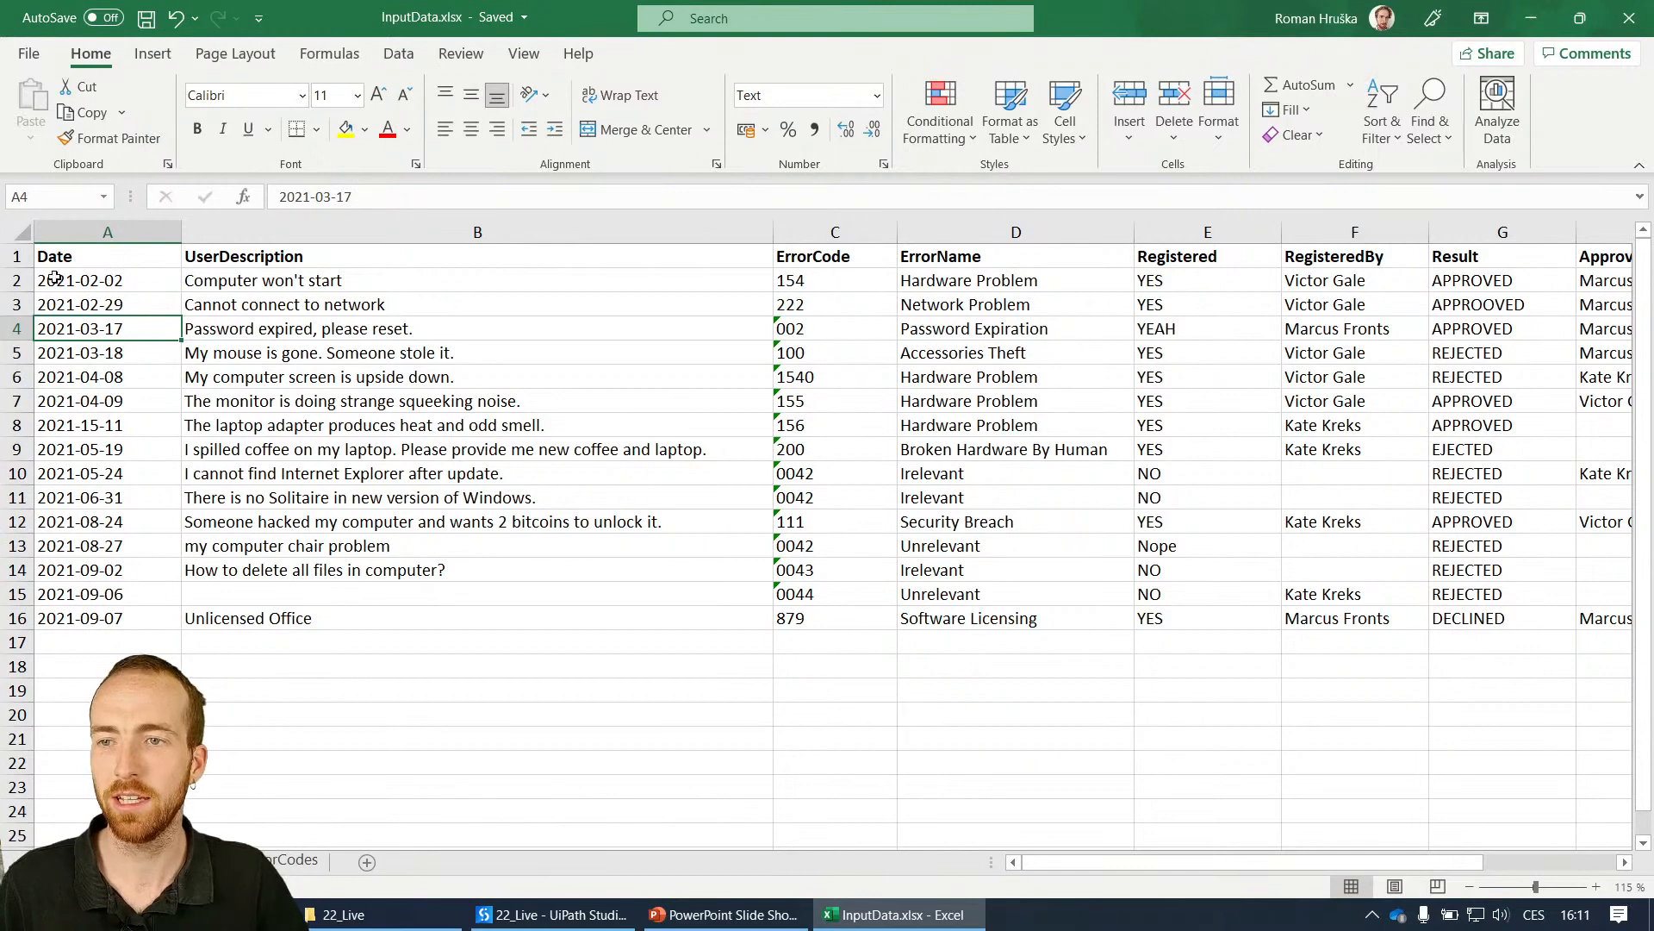
left_click(79, 279)
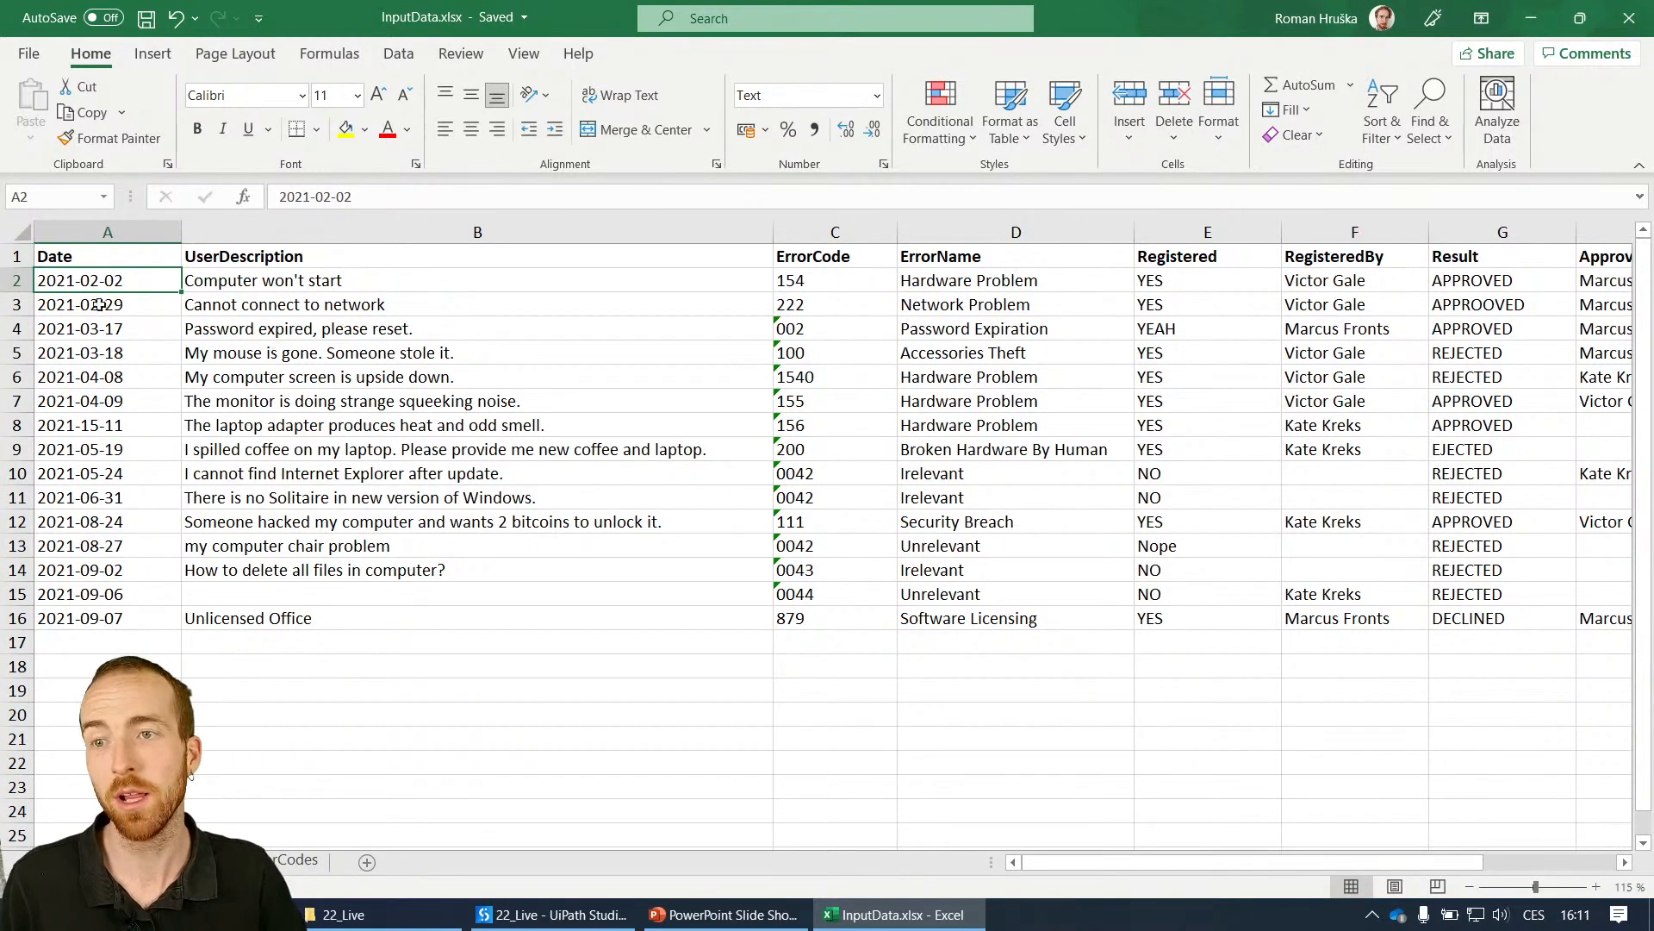
left_click(107, 255)
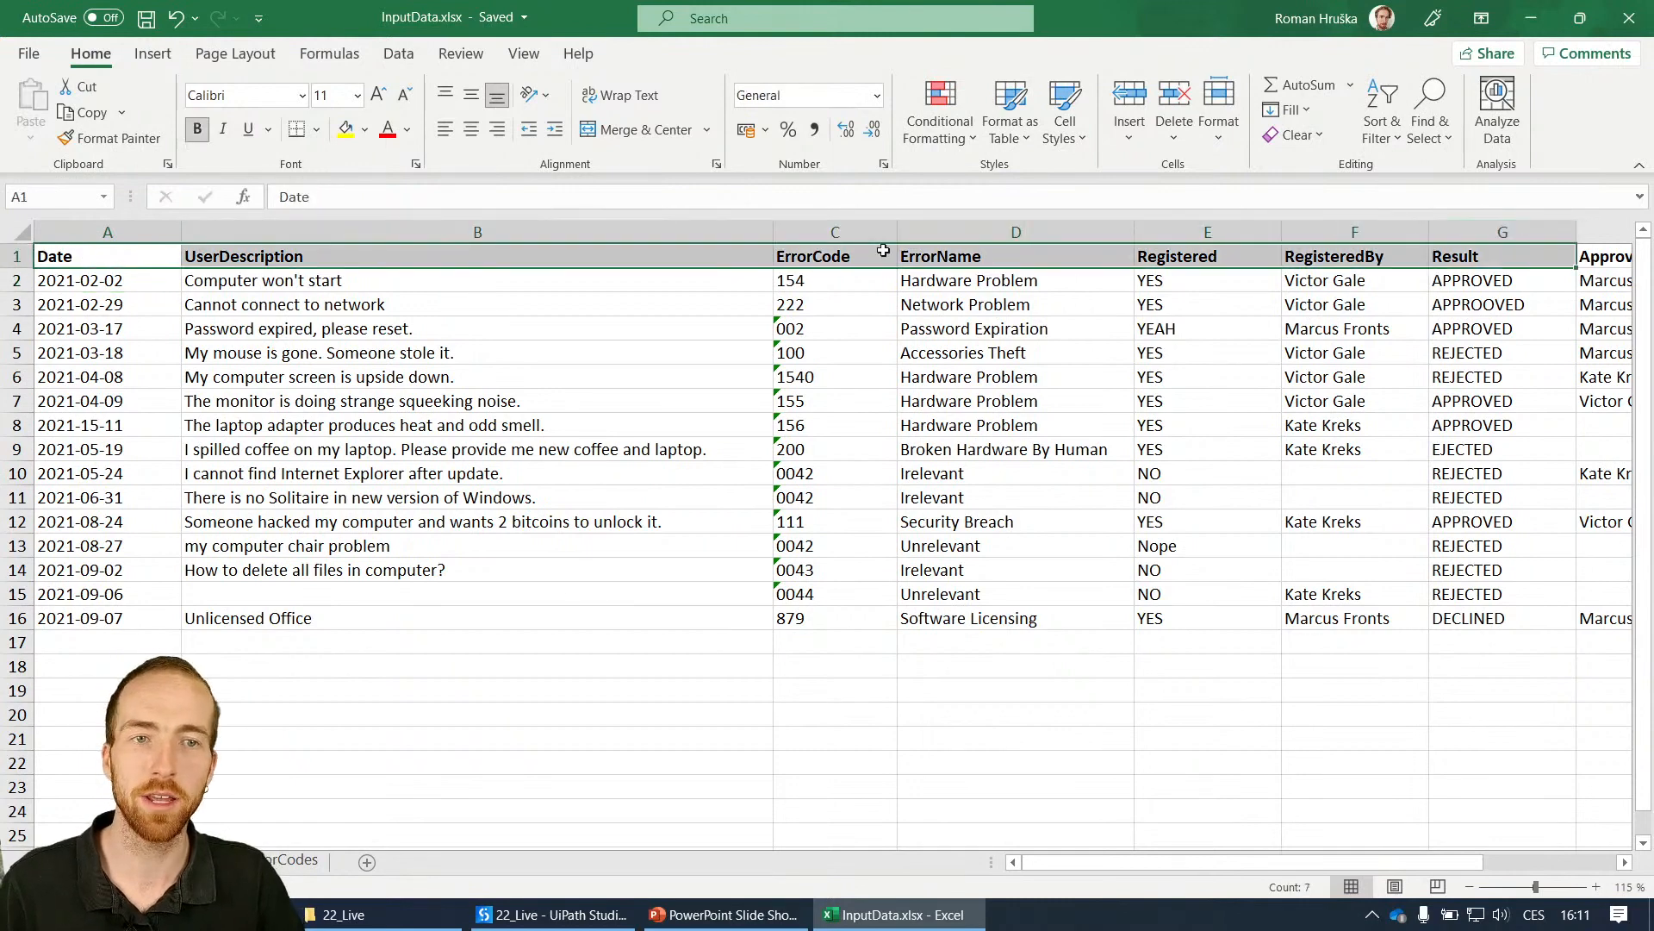
left_click(264, 279)
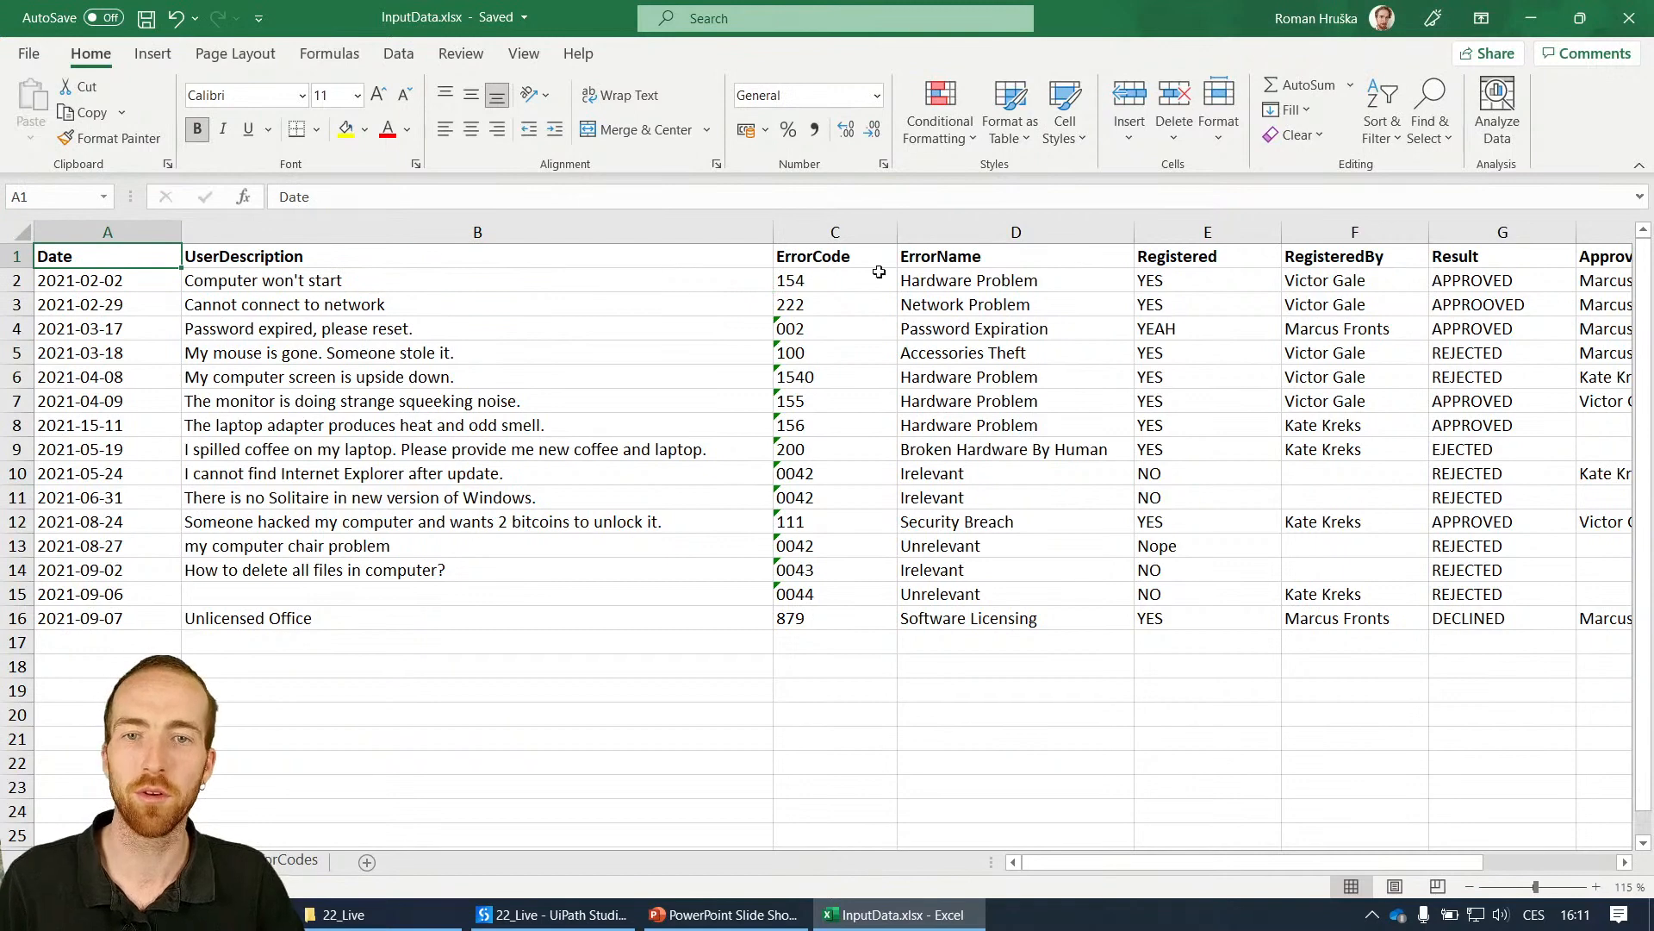
left_click(79, 304)
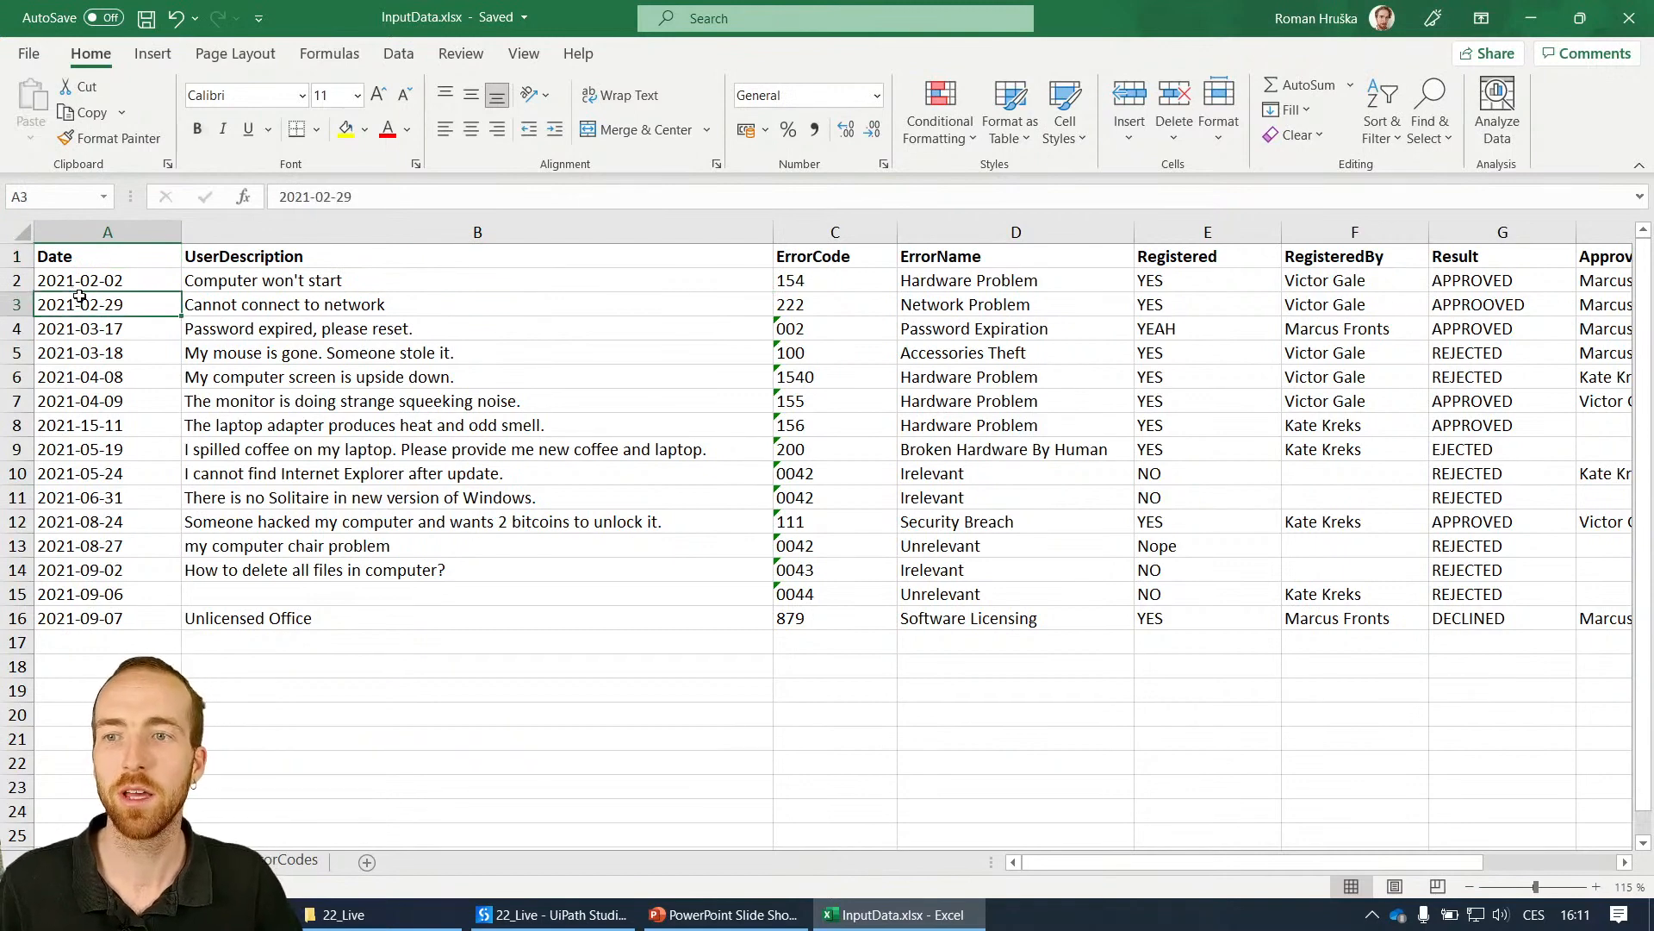
left_click(107, 279)
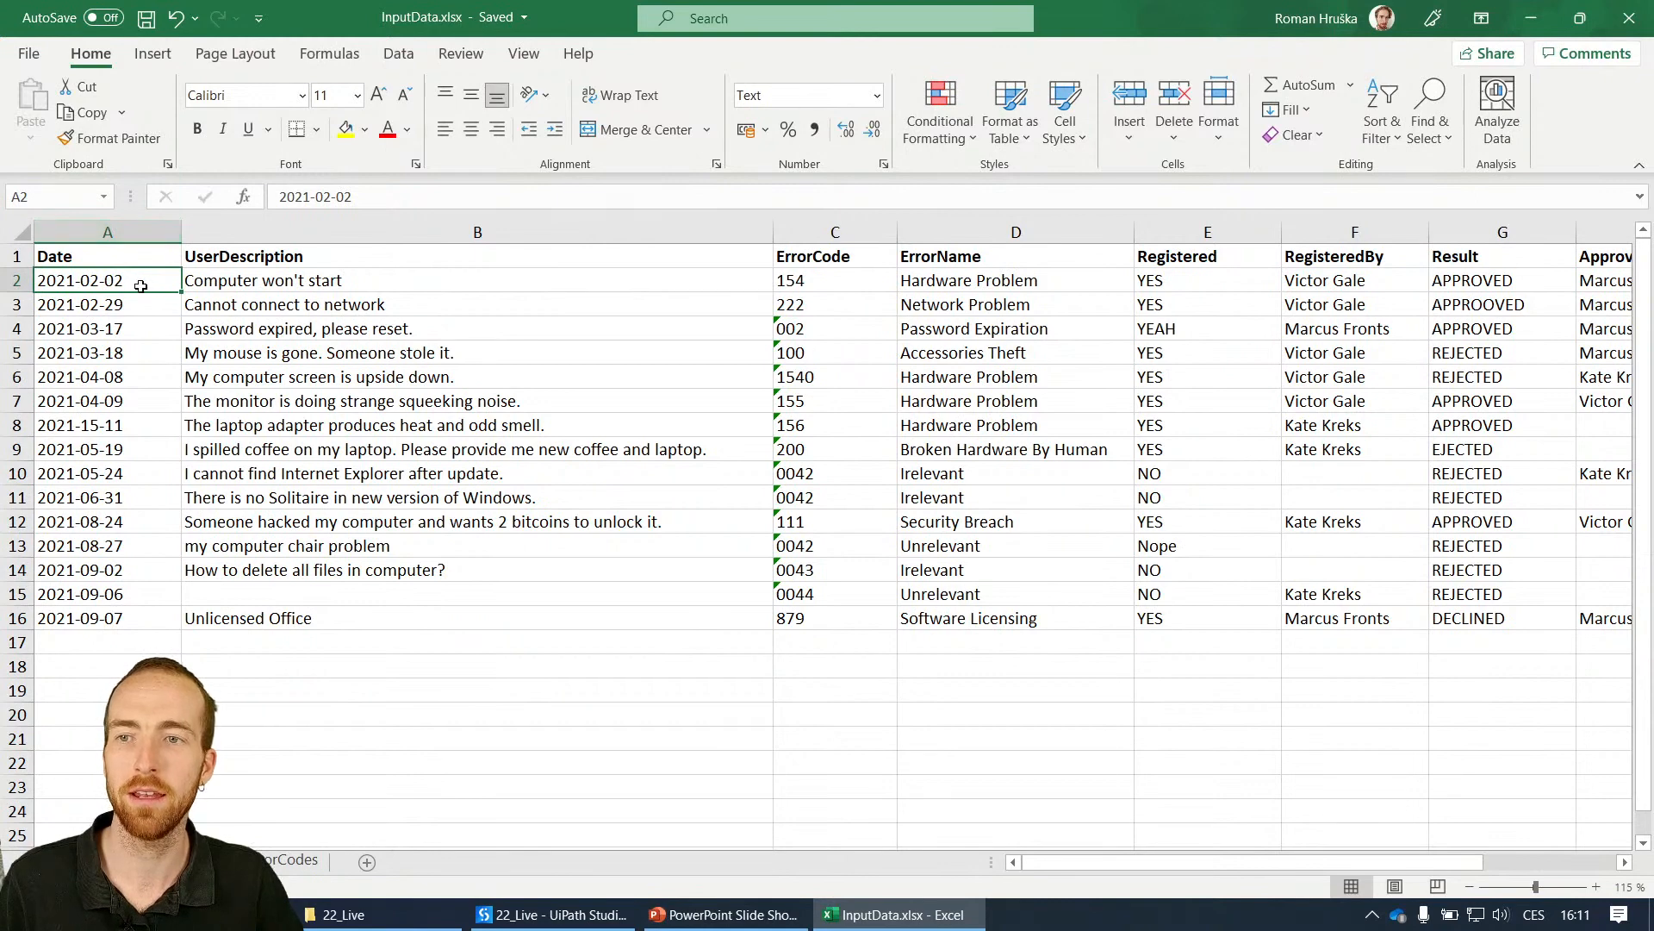
left_click(553, 913)
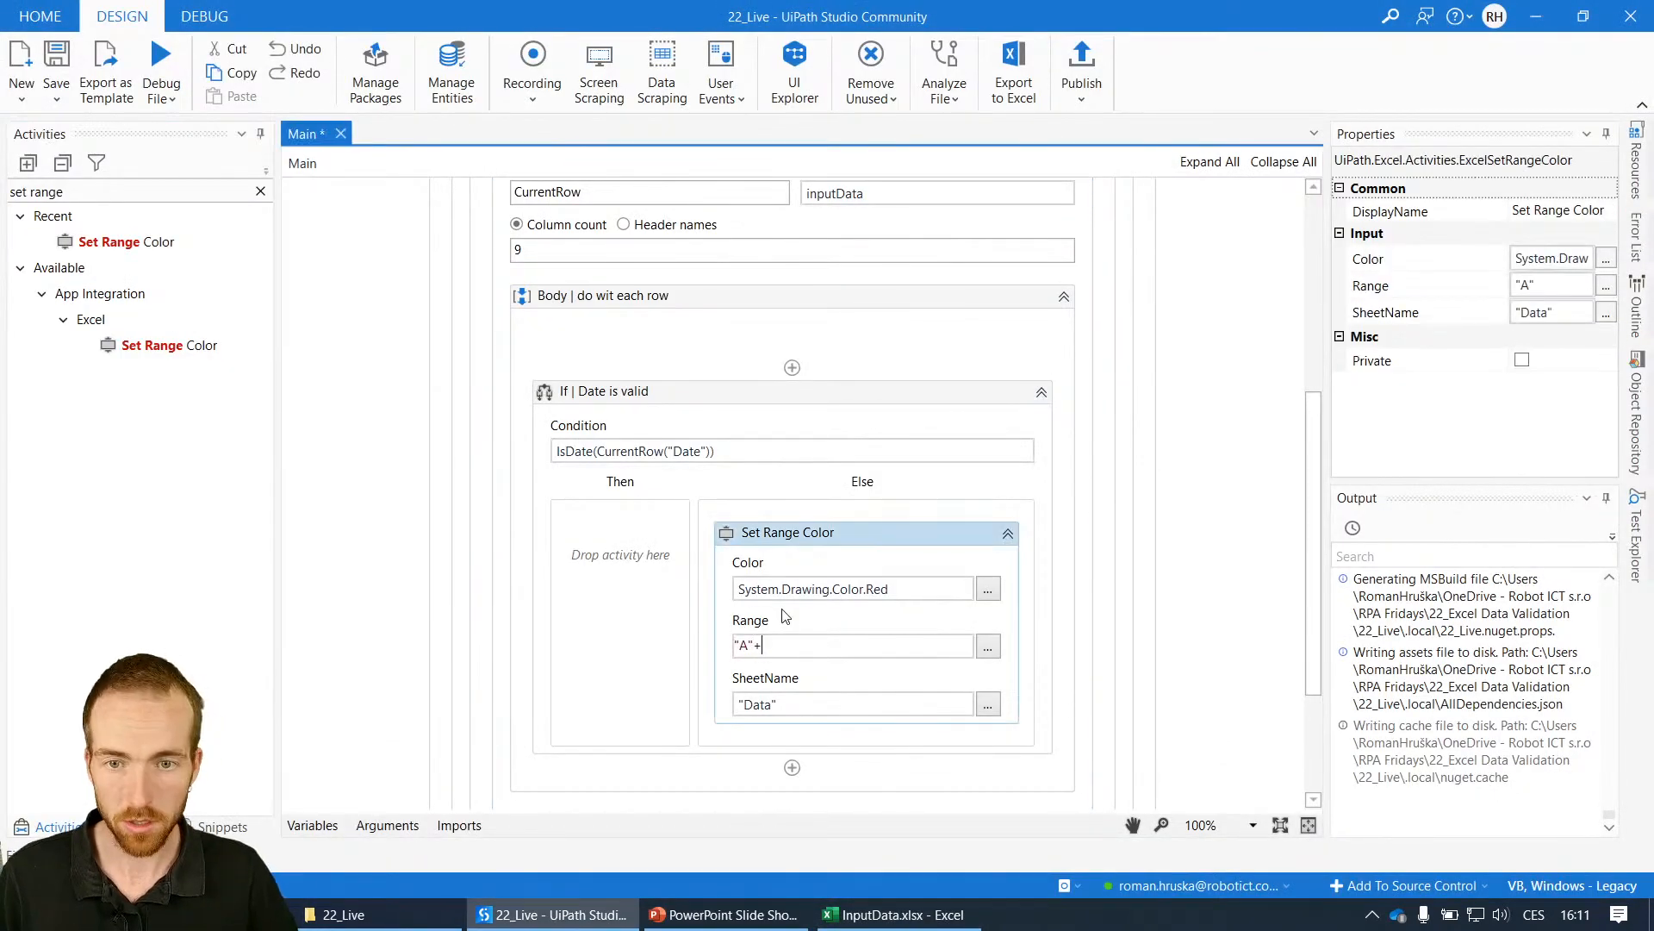
- Set the Set Range Color range to "A"+(idx+2).ToString and open the run-file options
type("(idx")
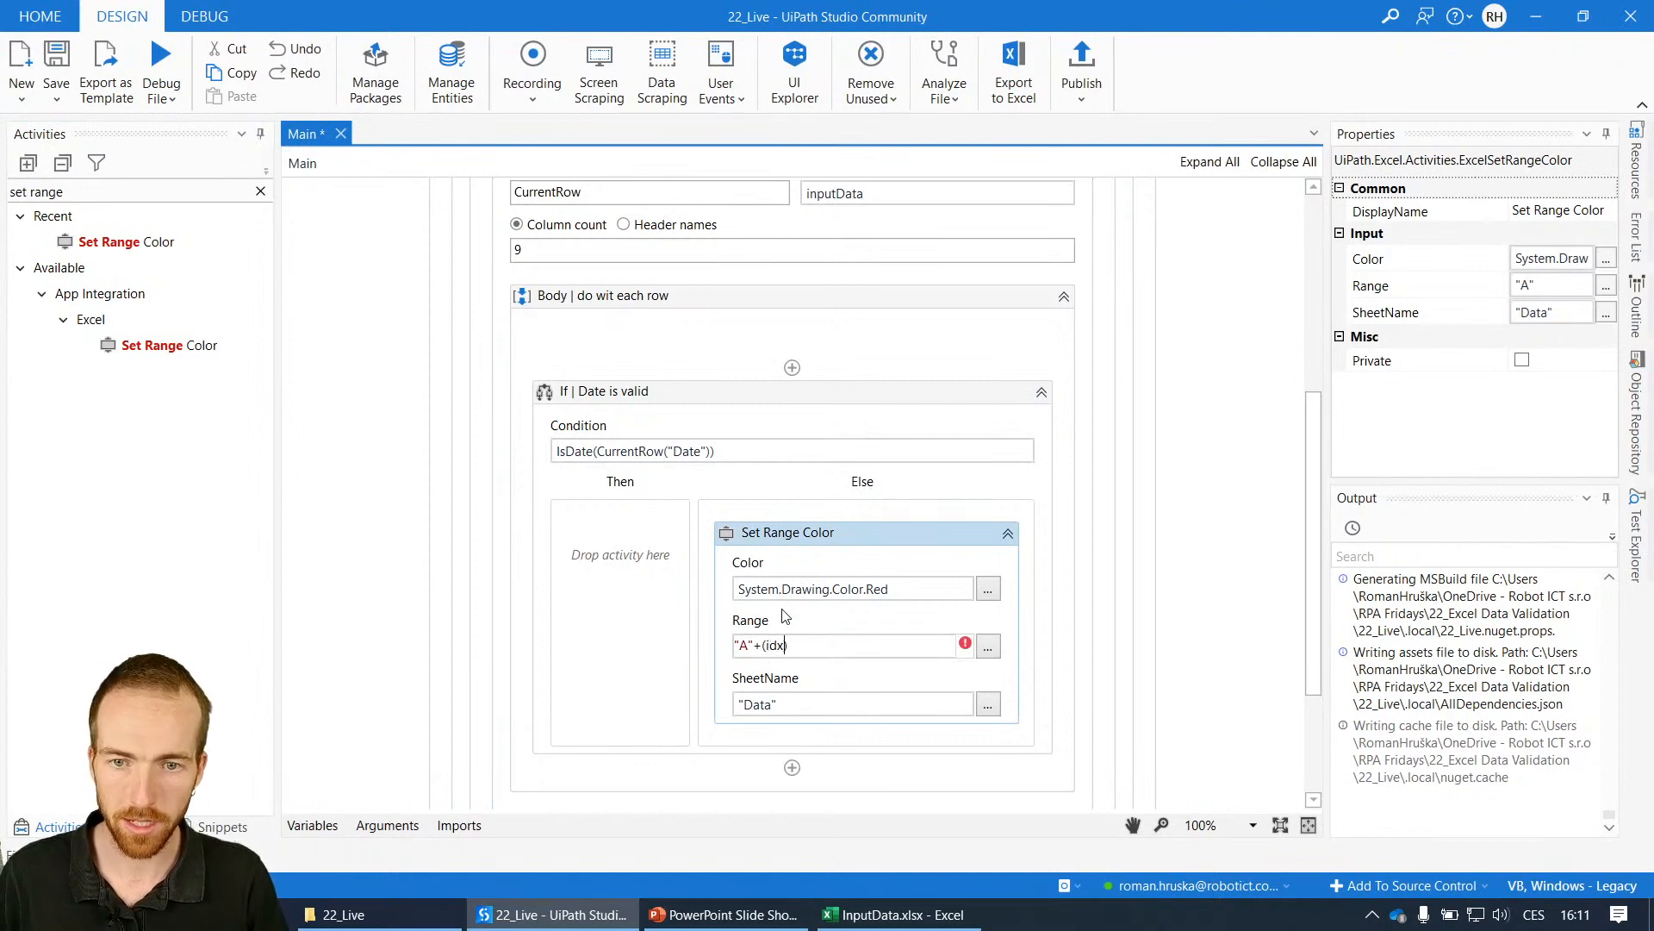
type("+2)")
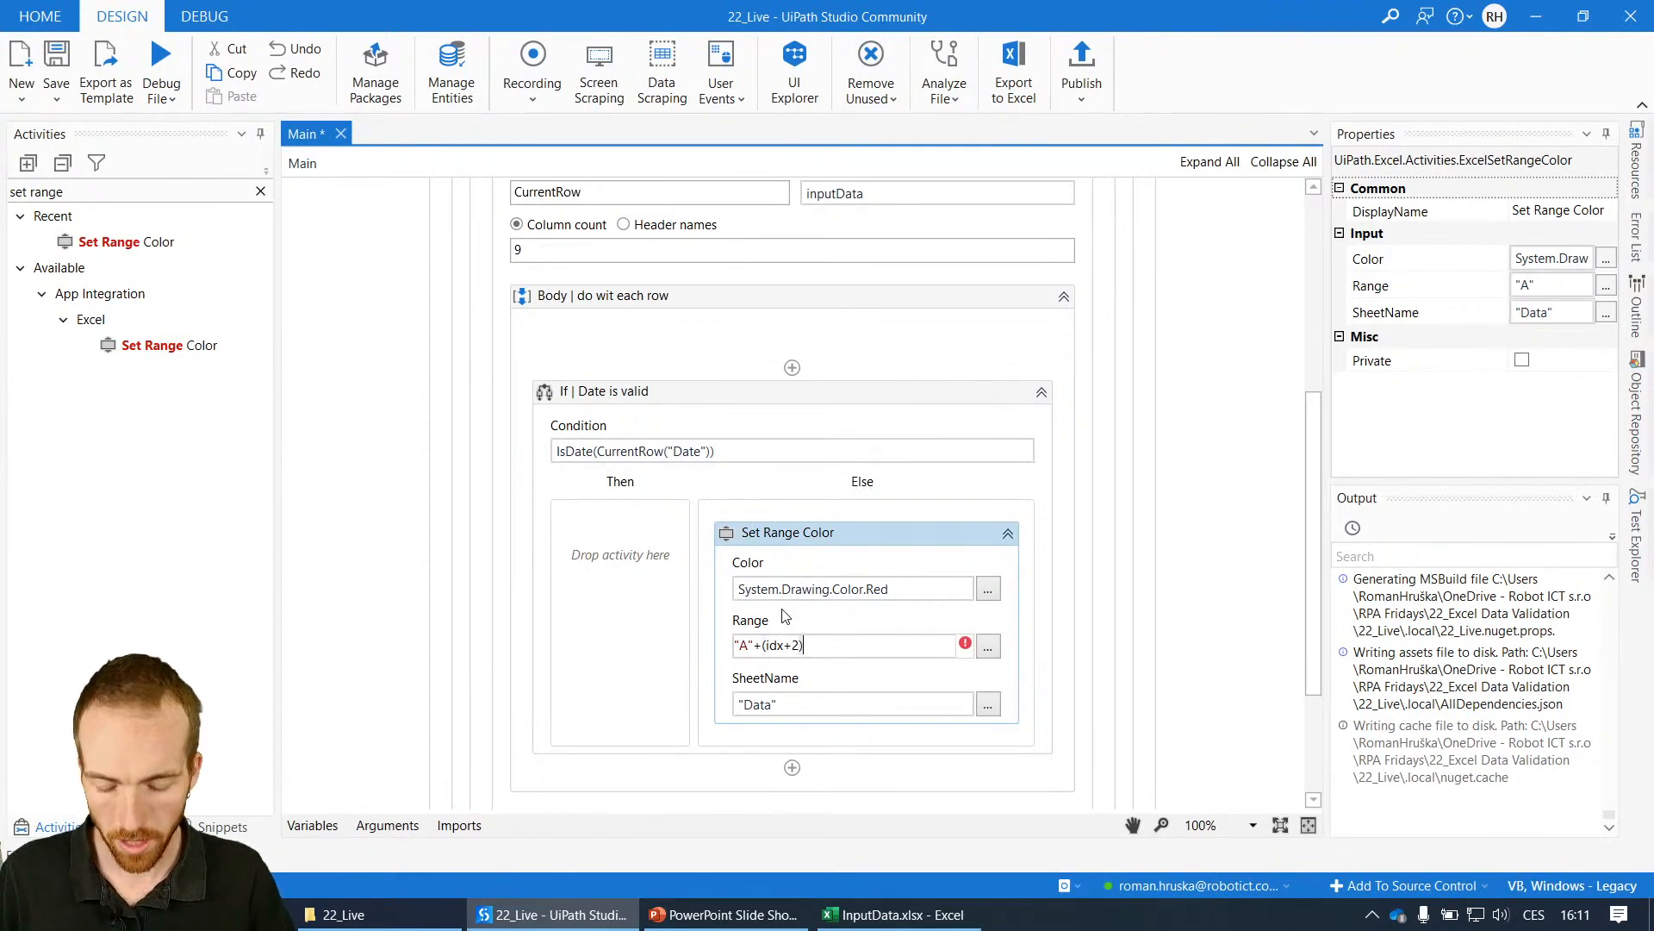
type(".tos")
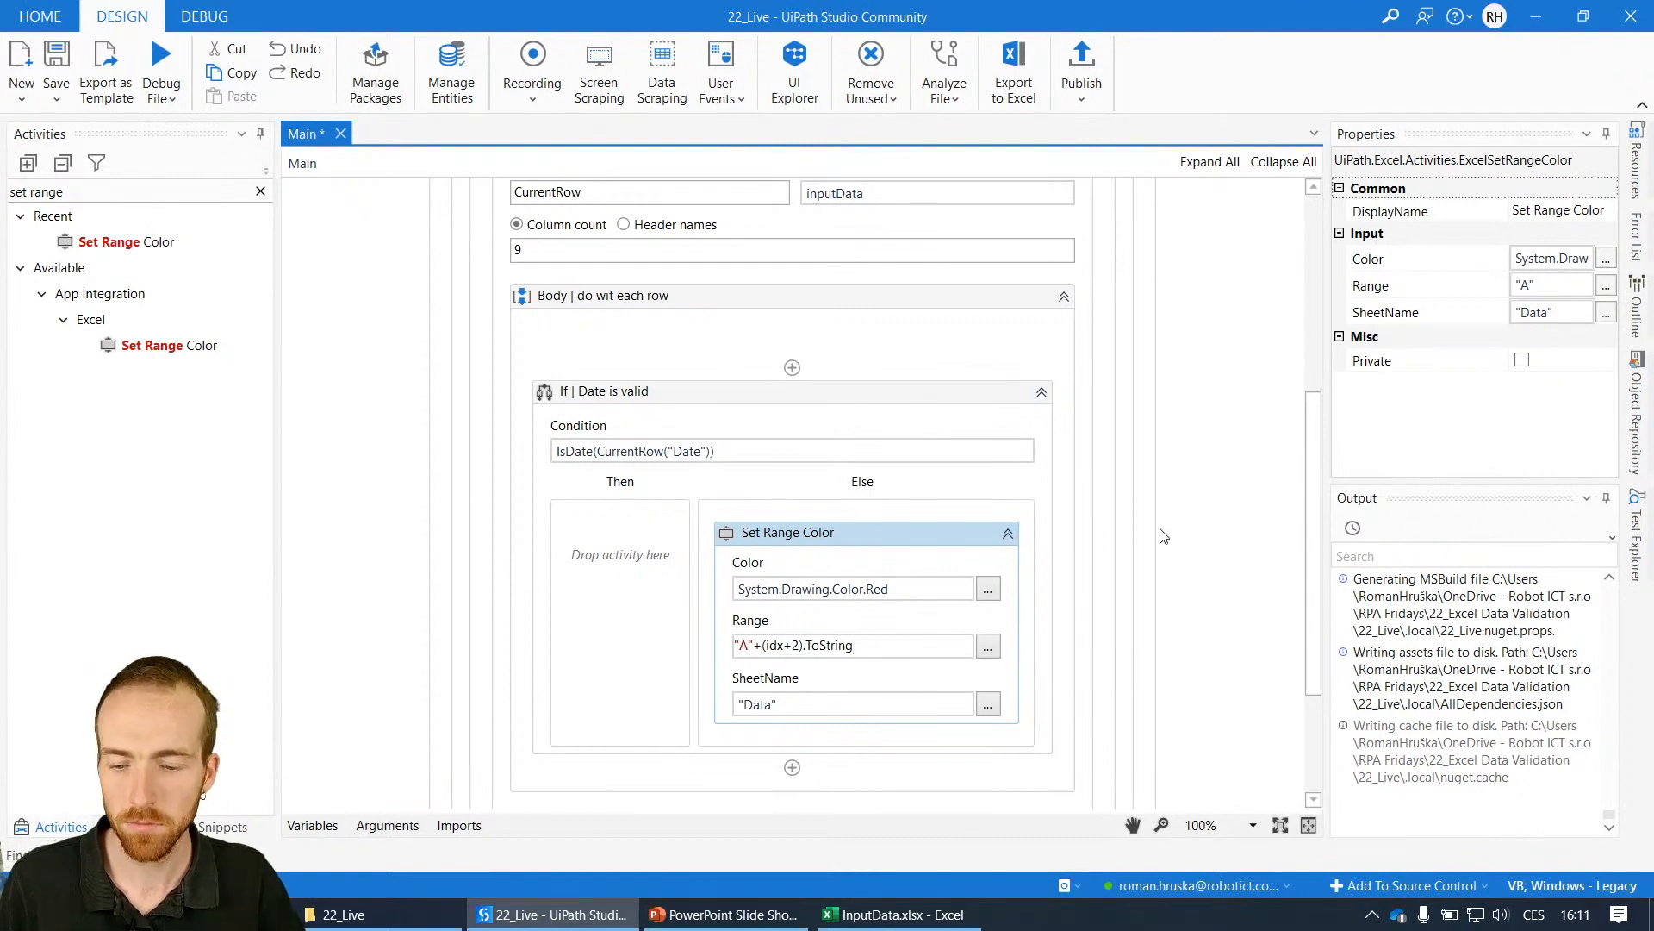
mouse_move(946, 539)
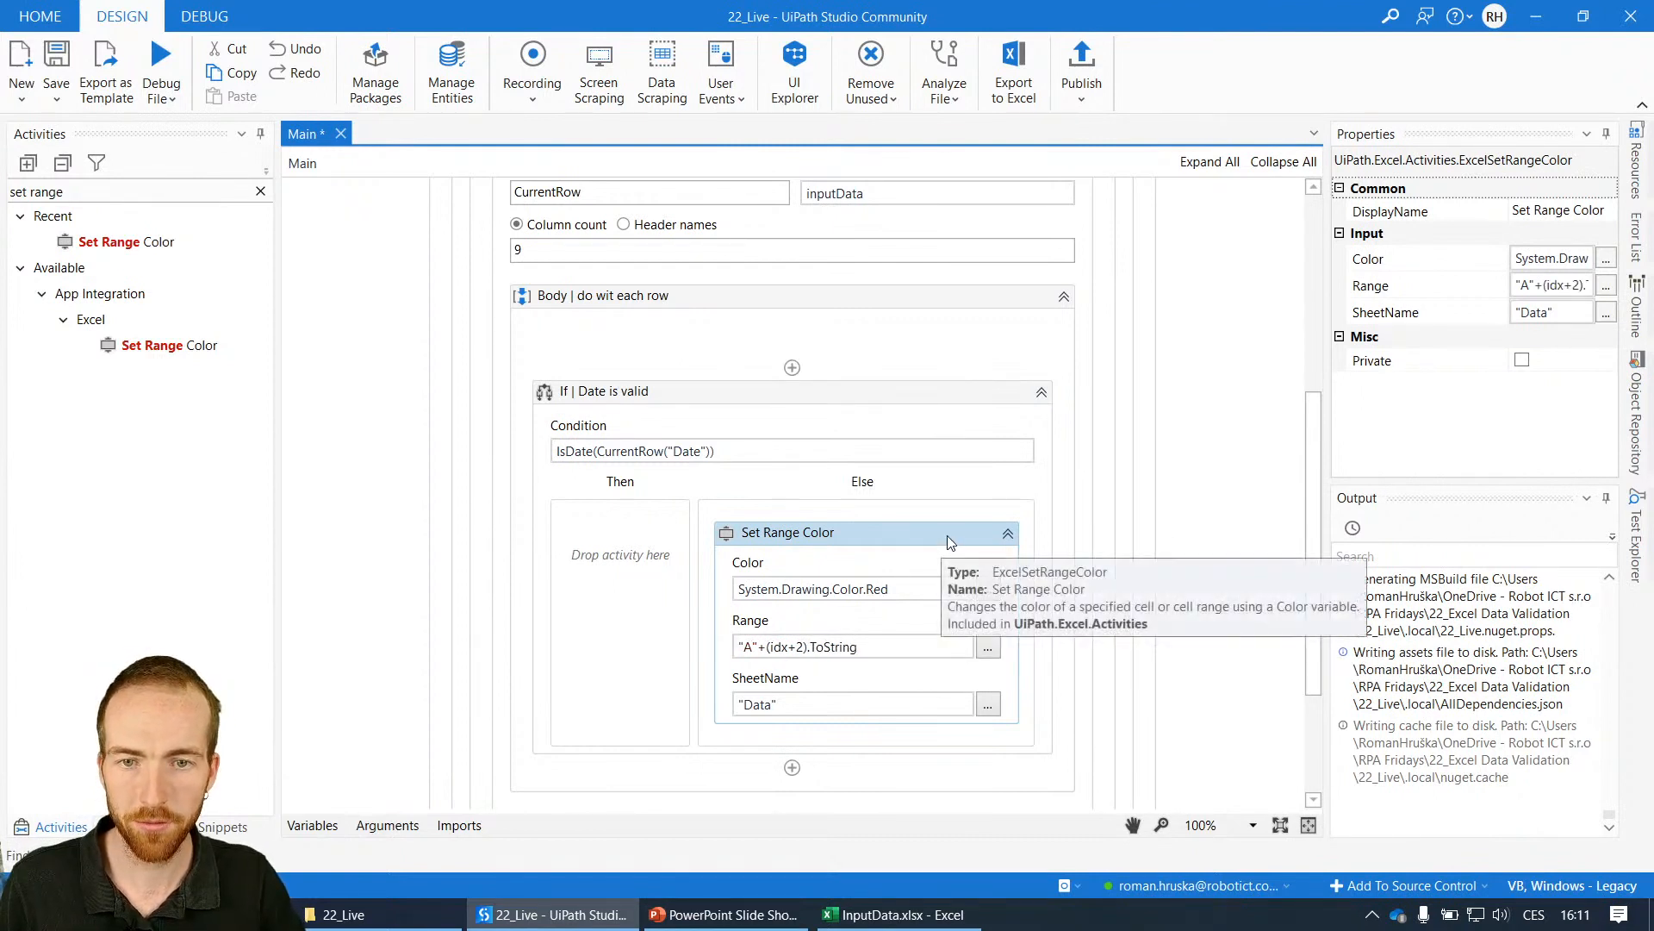
scroll("up", 3)
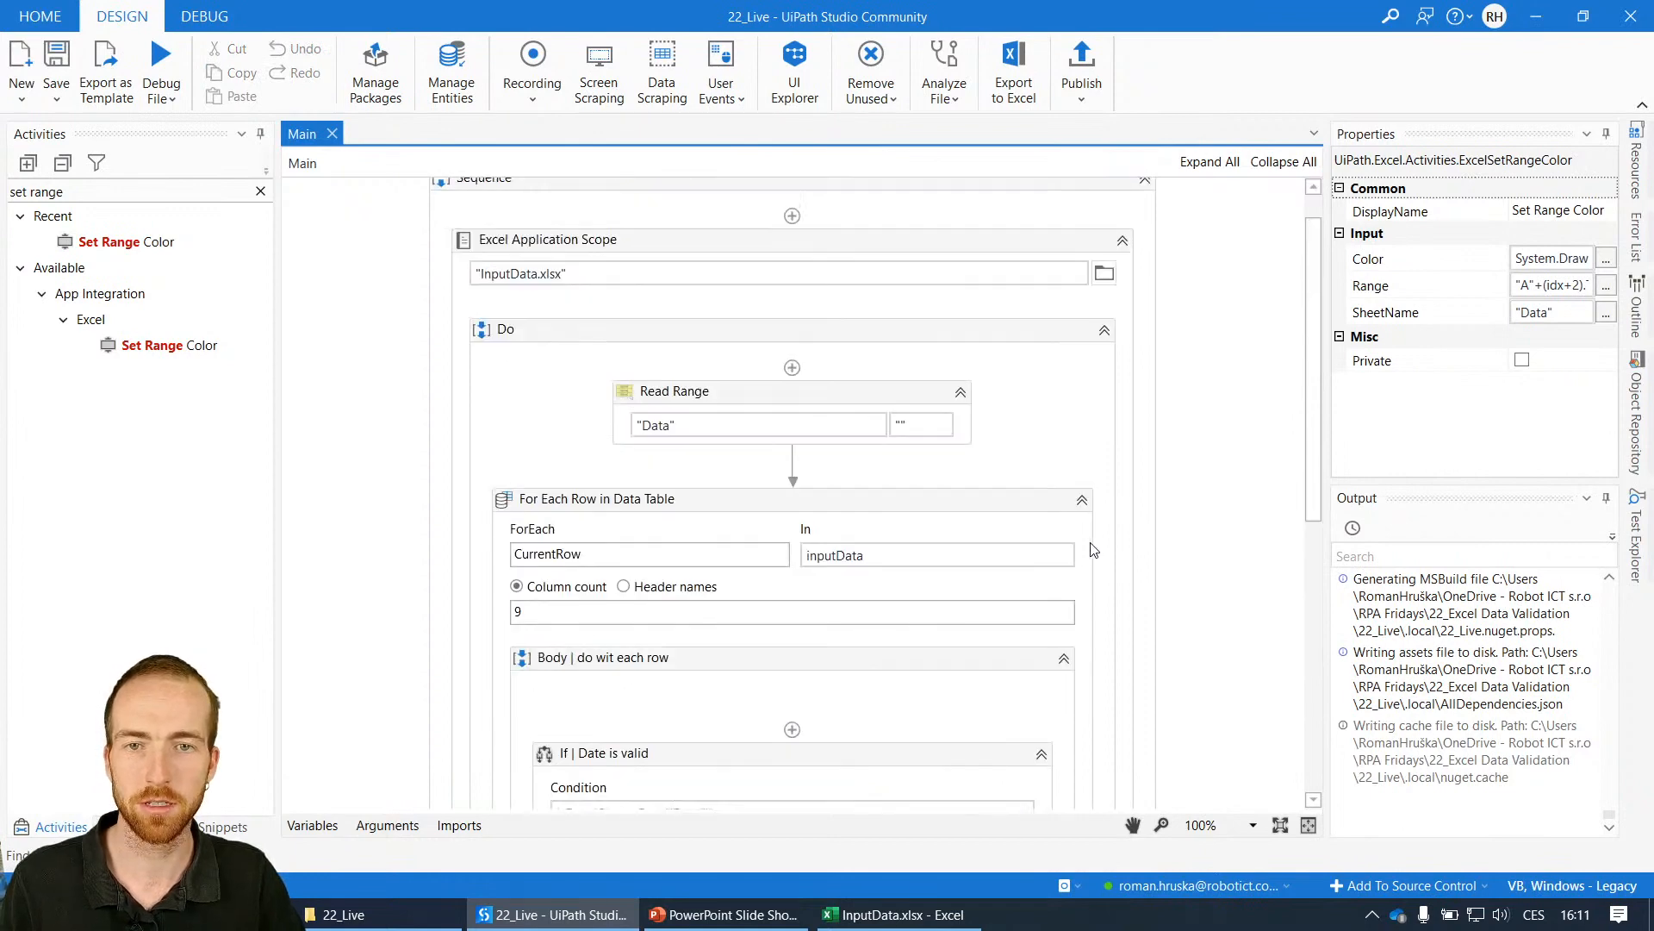
scroll("down", 3)
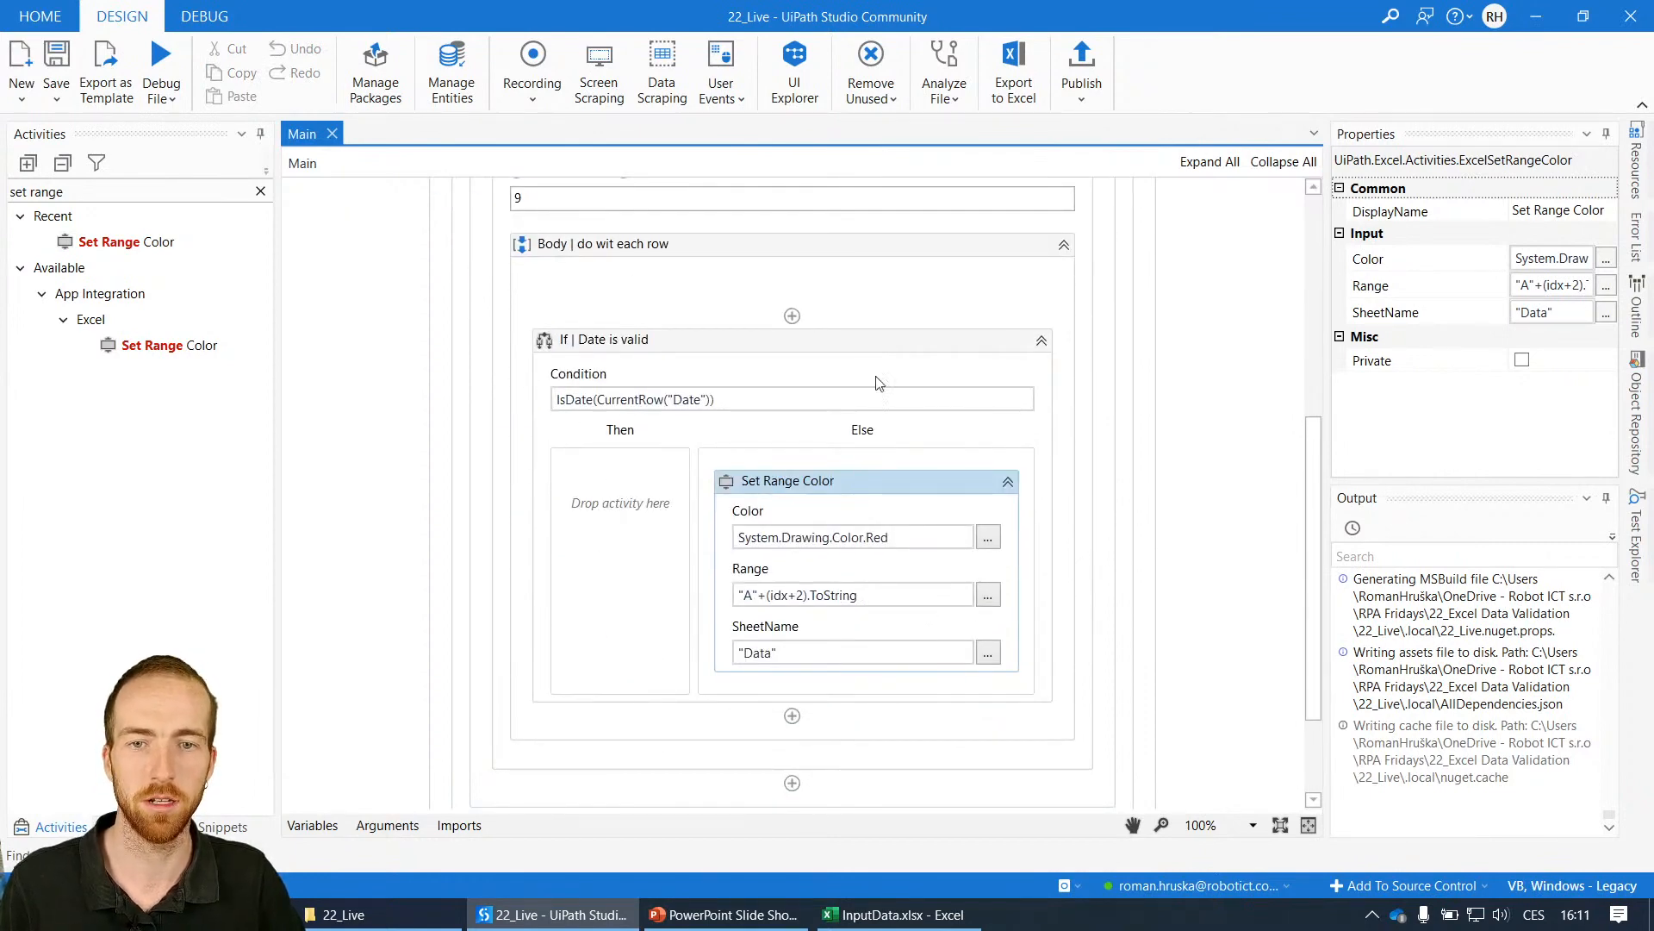
mouse_move(941, 526)
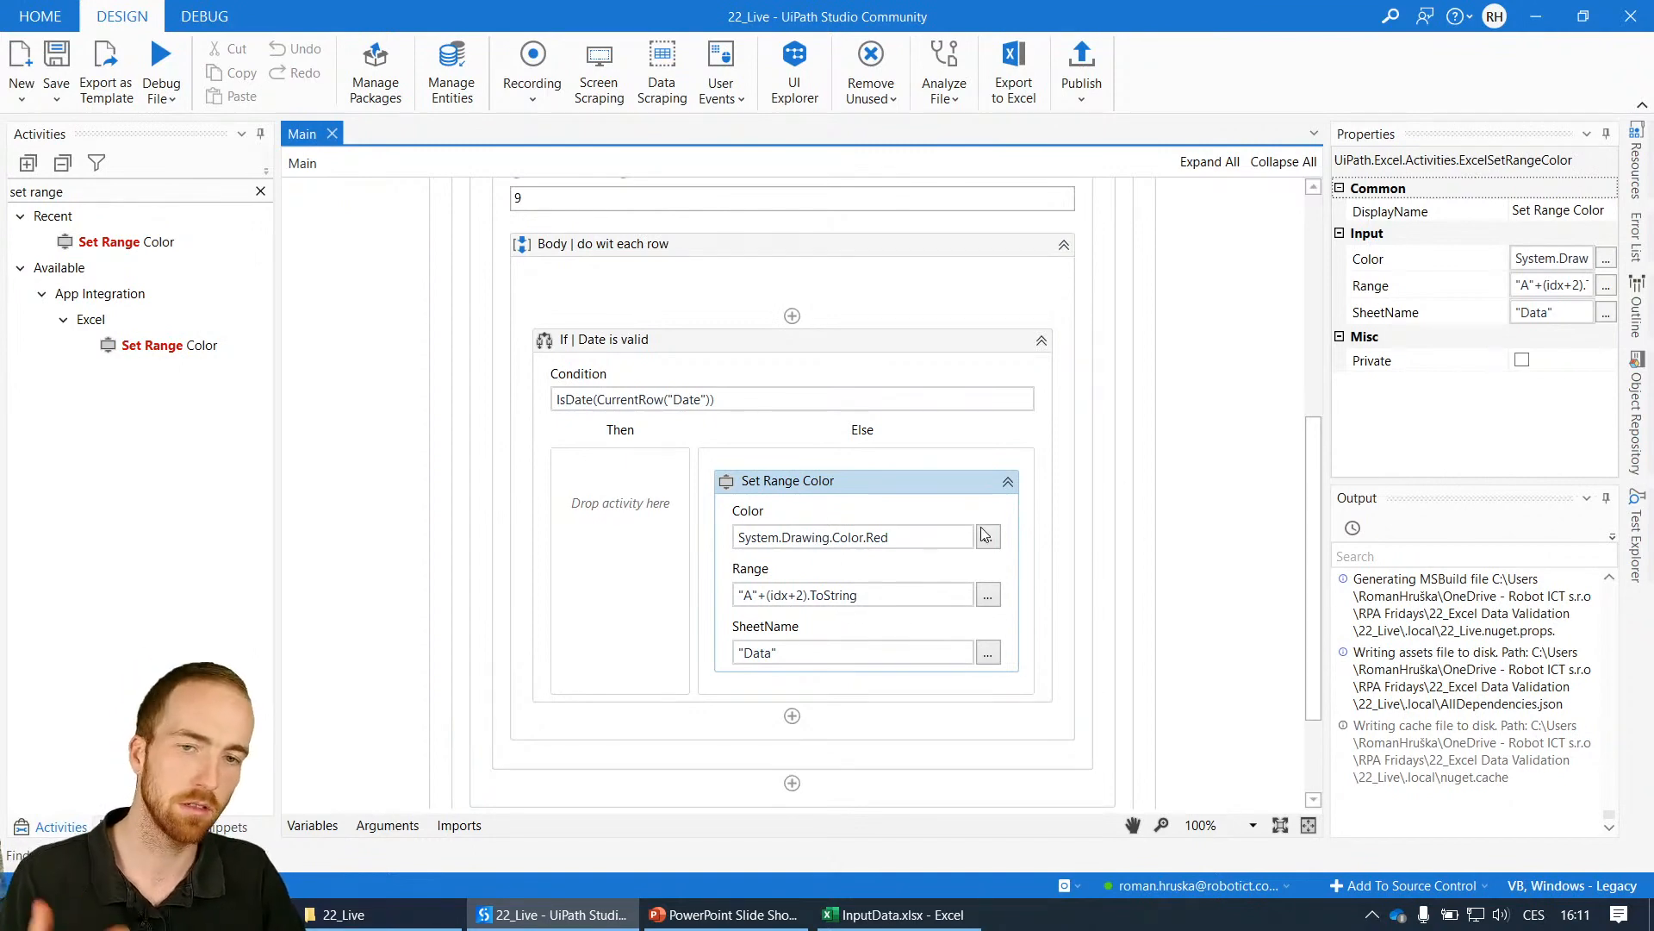
mouse_move(897, 362)
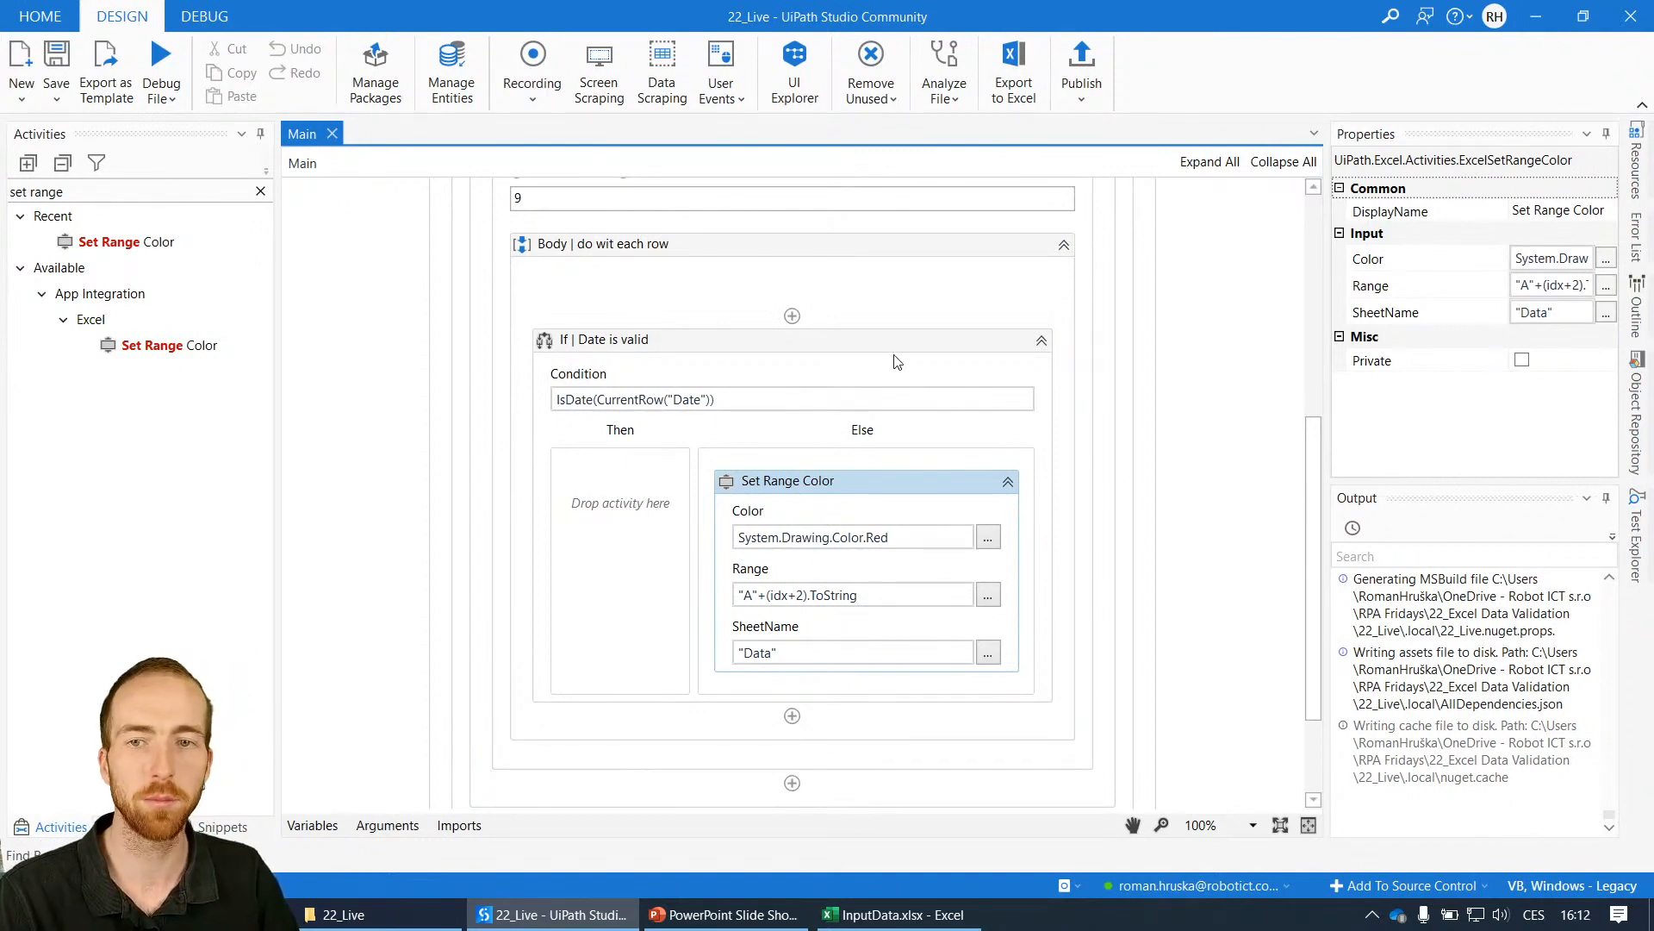
mouse_move(629, 636)
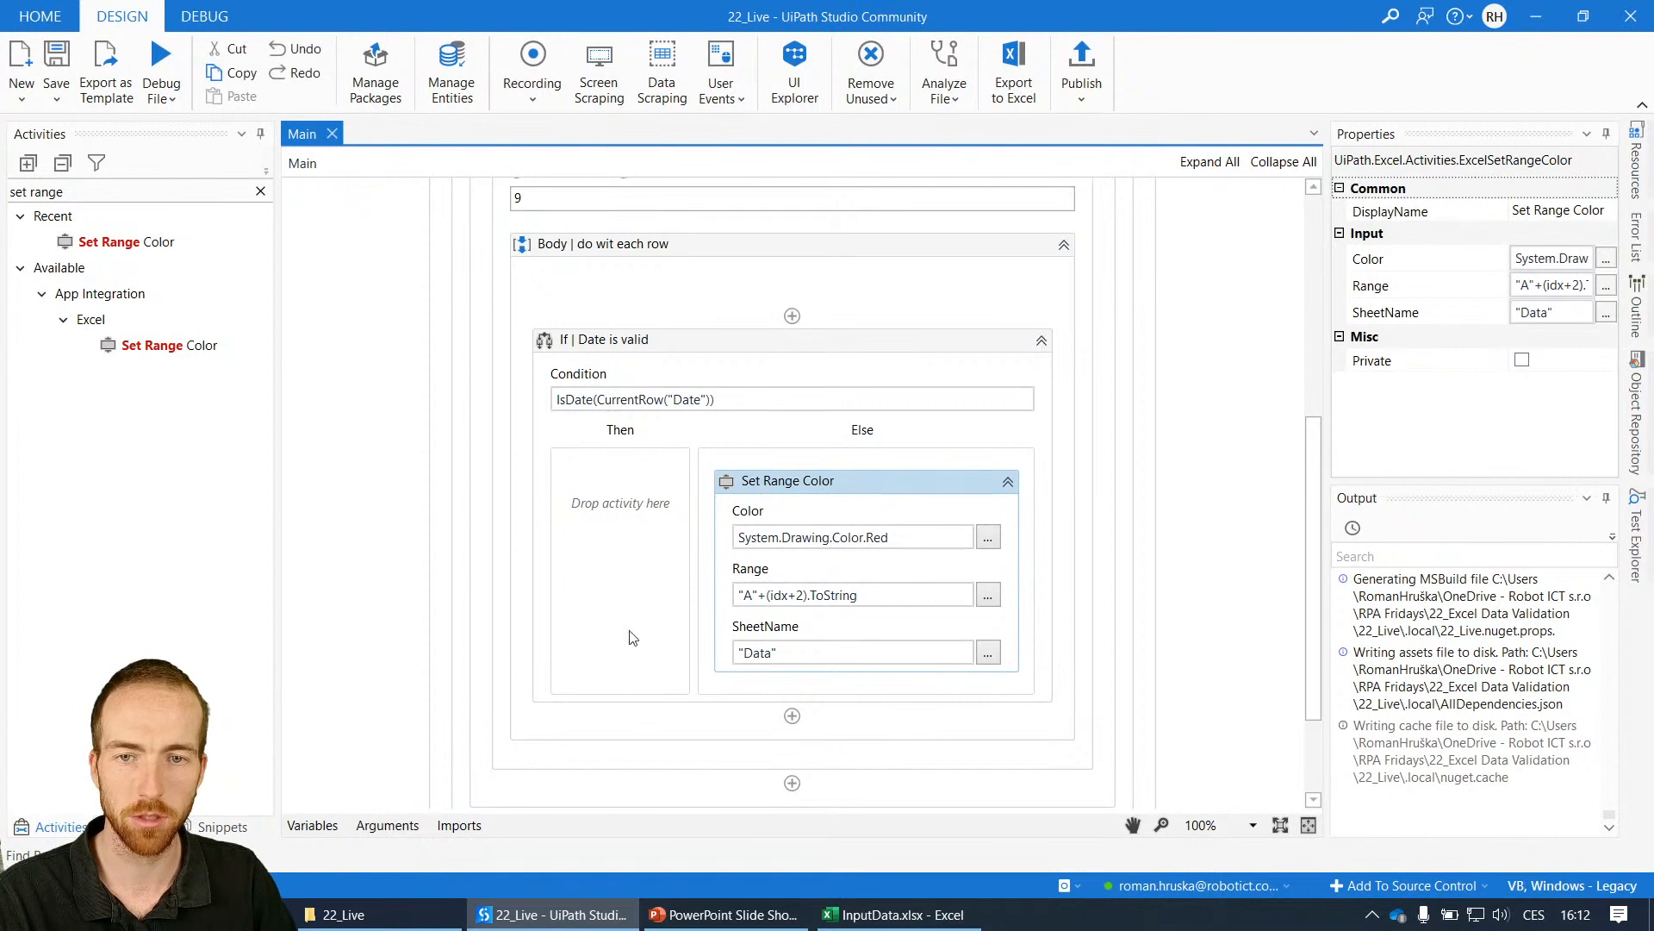
mouse_move(678, 457)
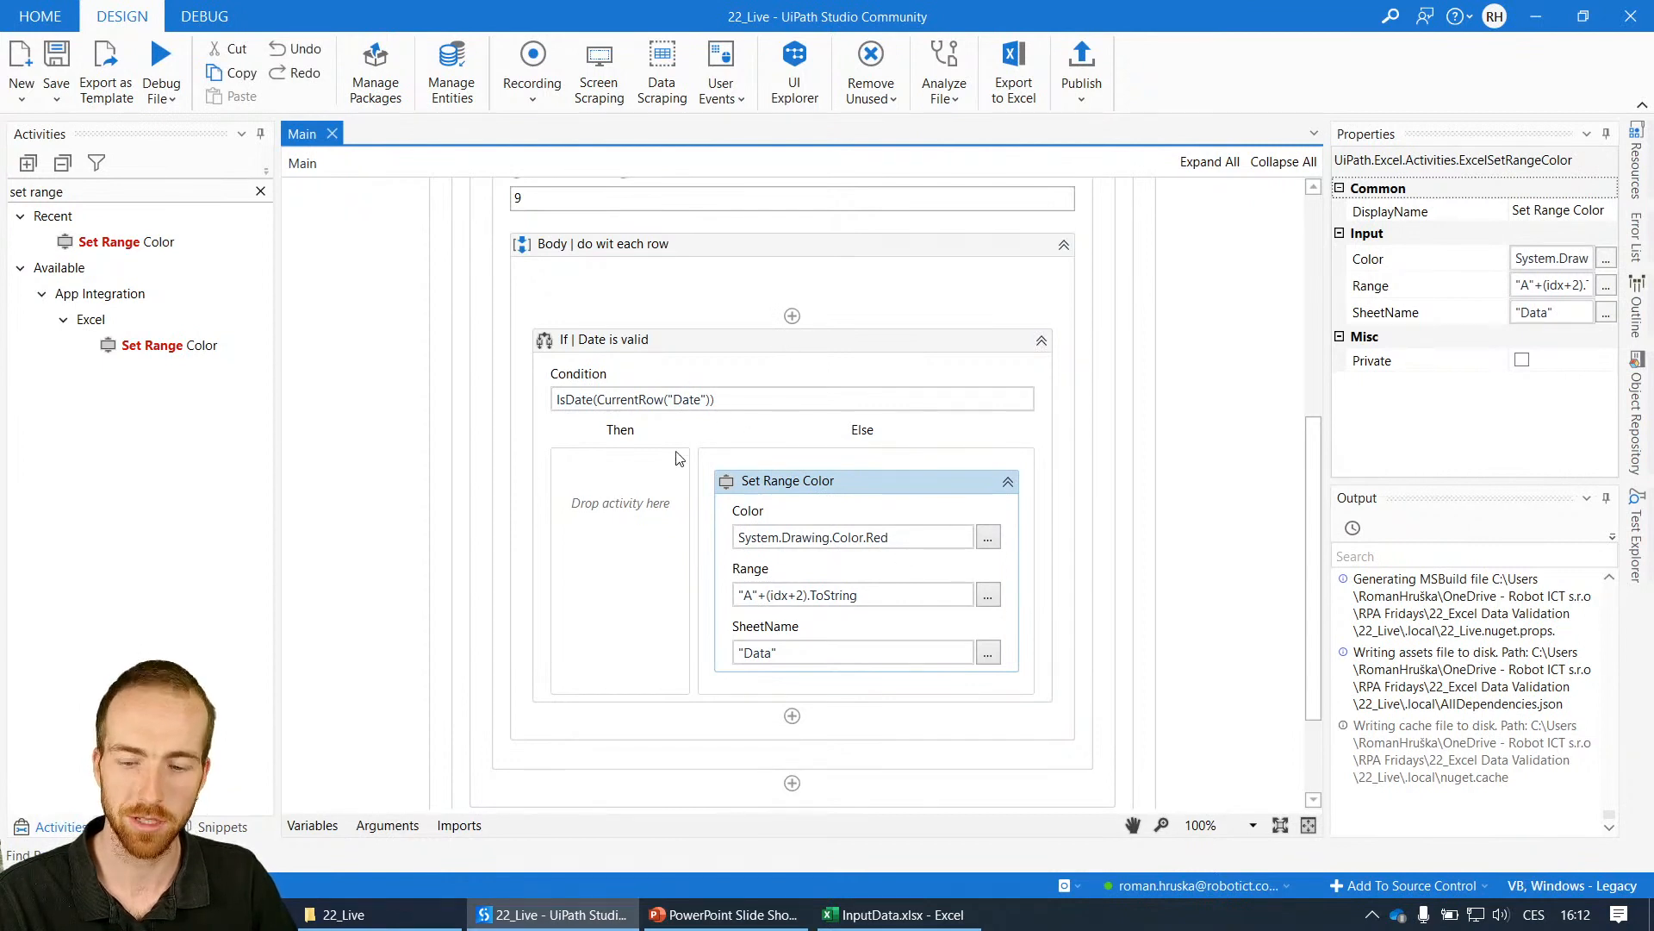
mouse_move(161, 63)
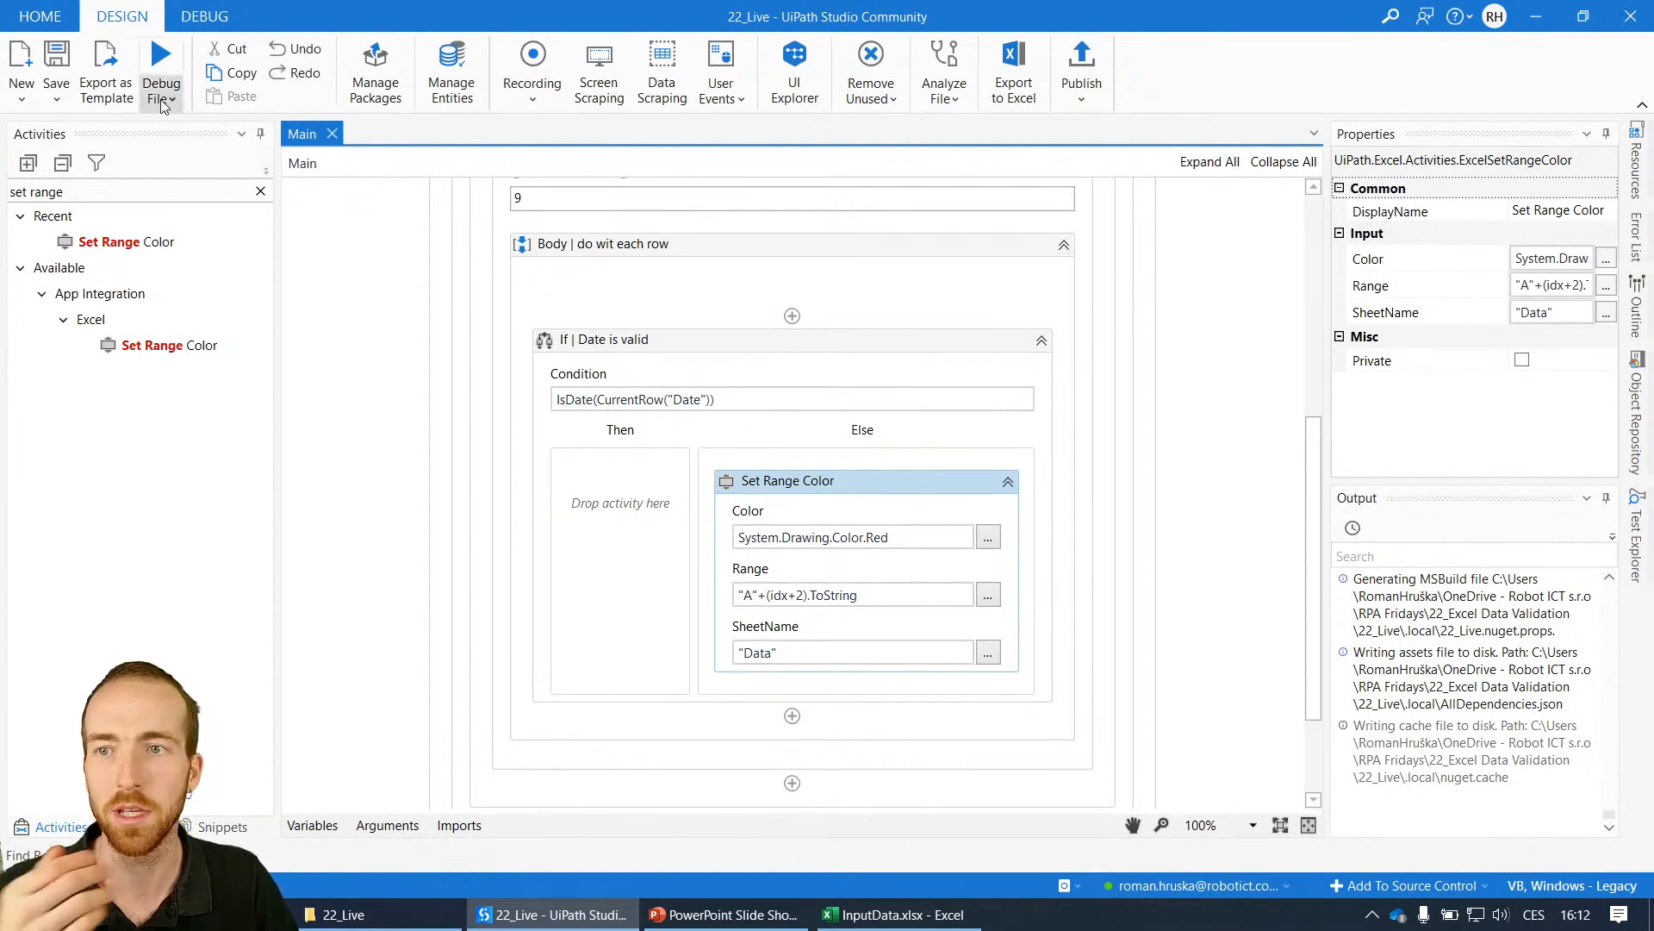
left_click(161, 72)
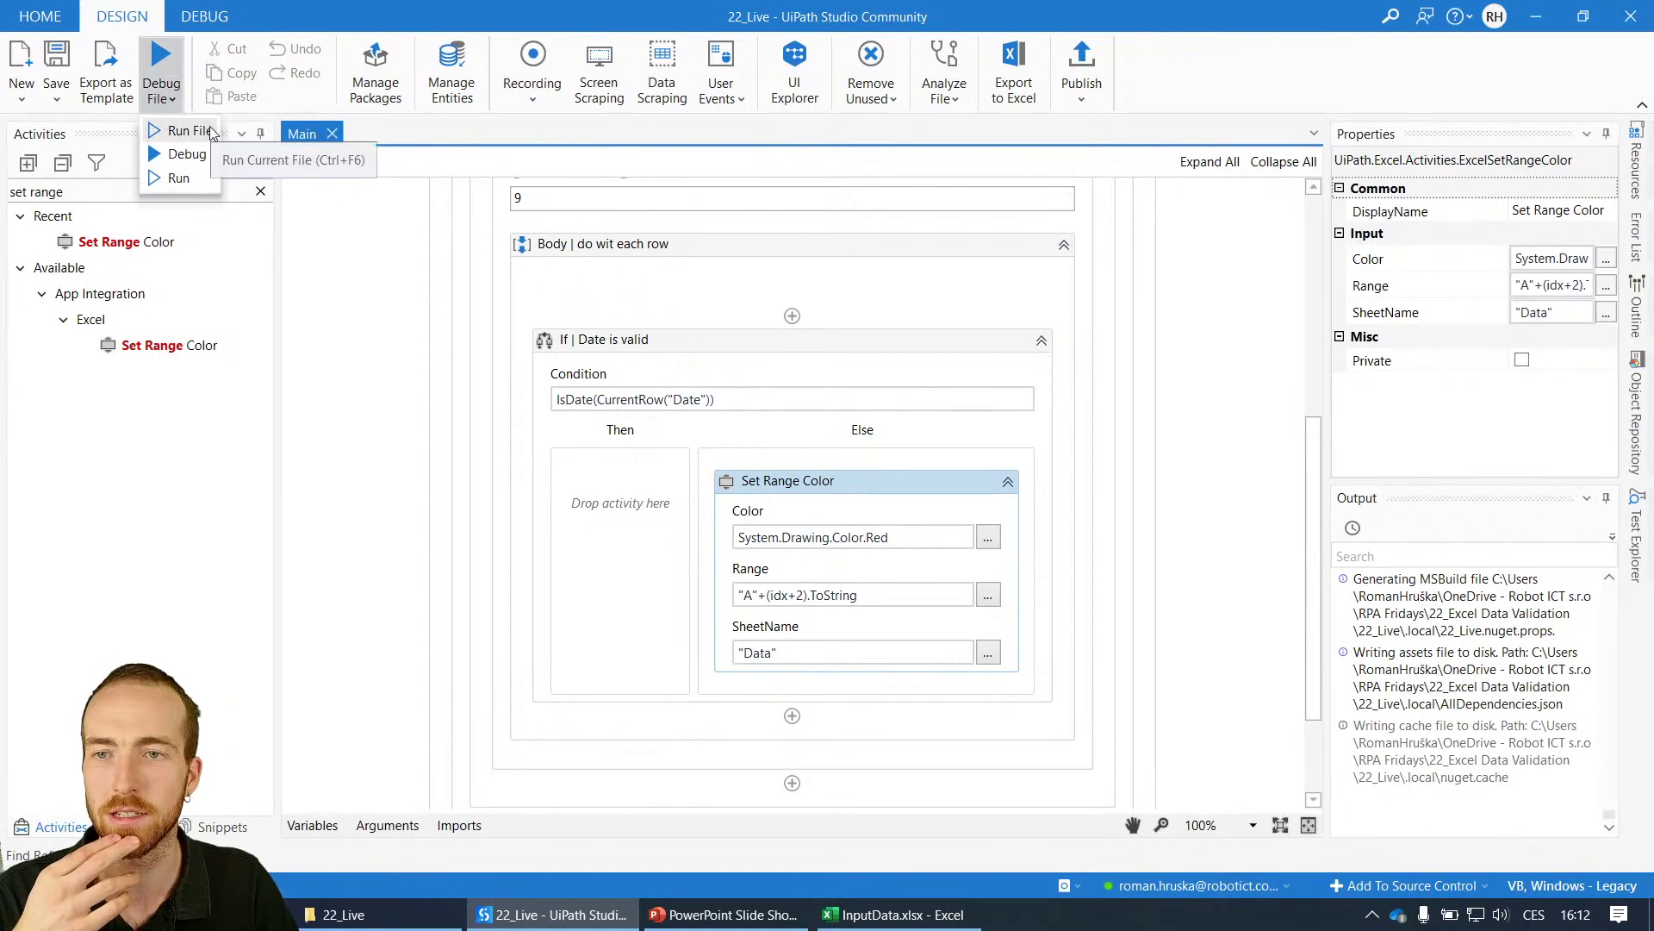
left_click(895, 913)
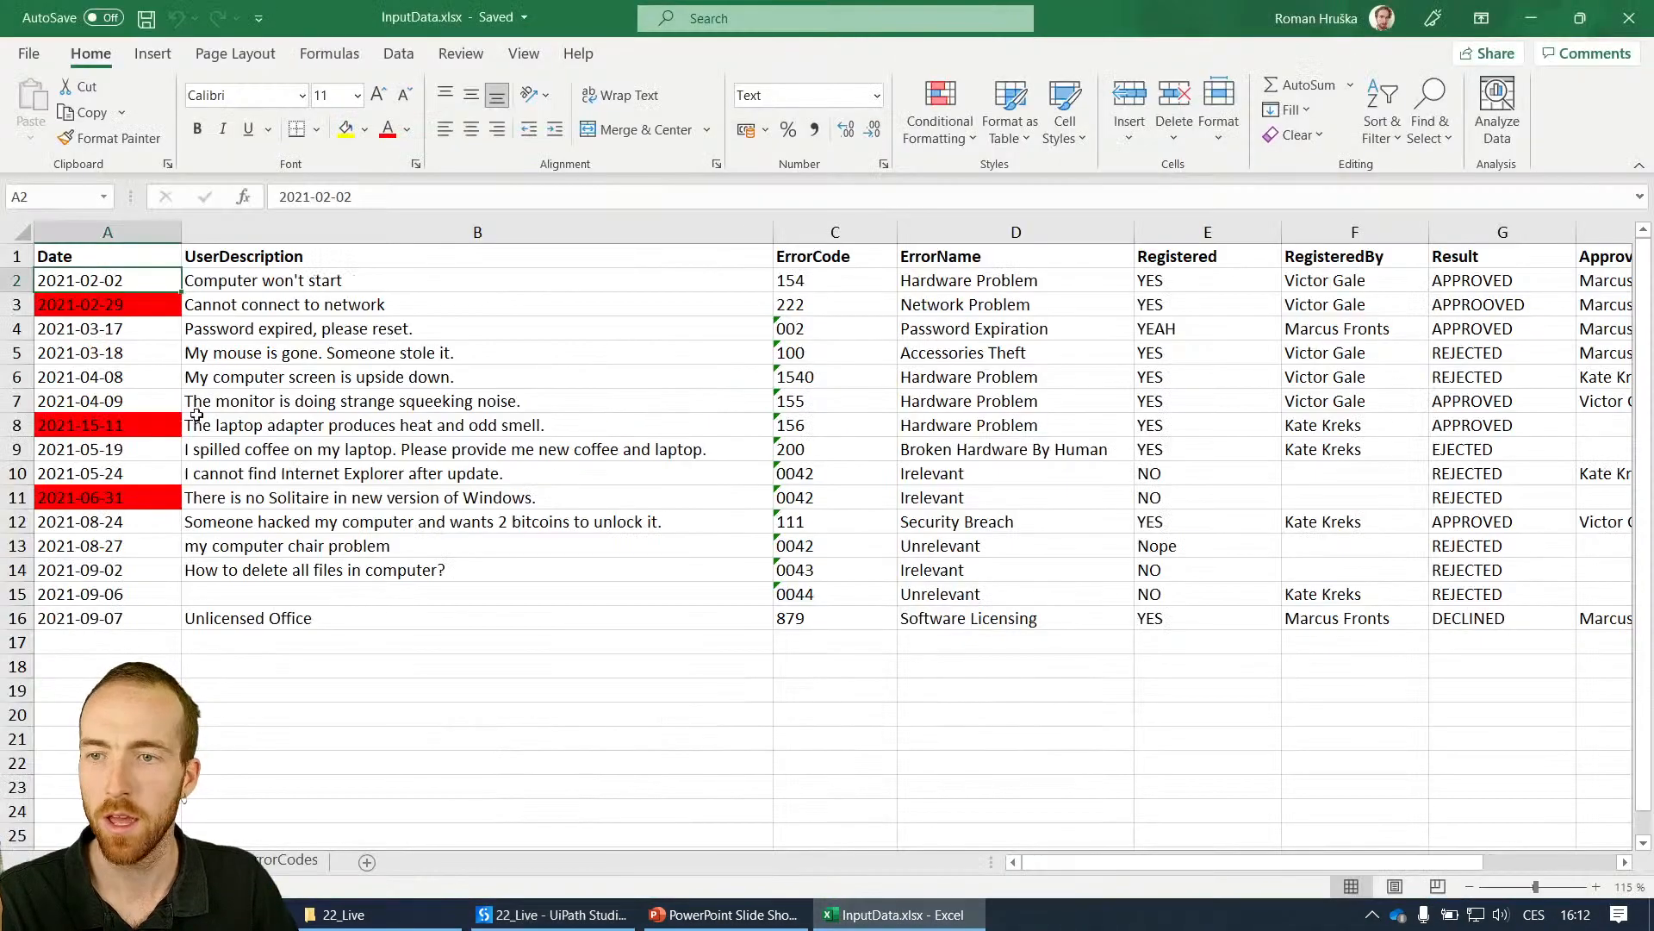
left_click(107, 305)
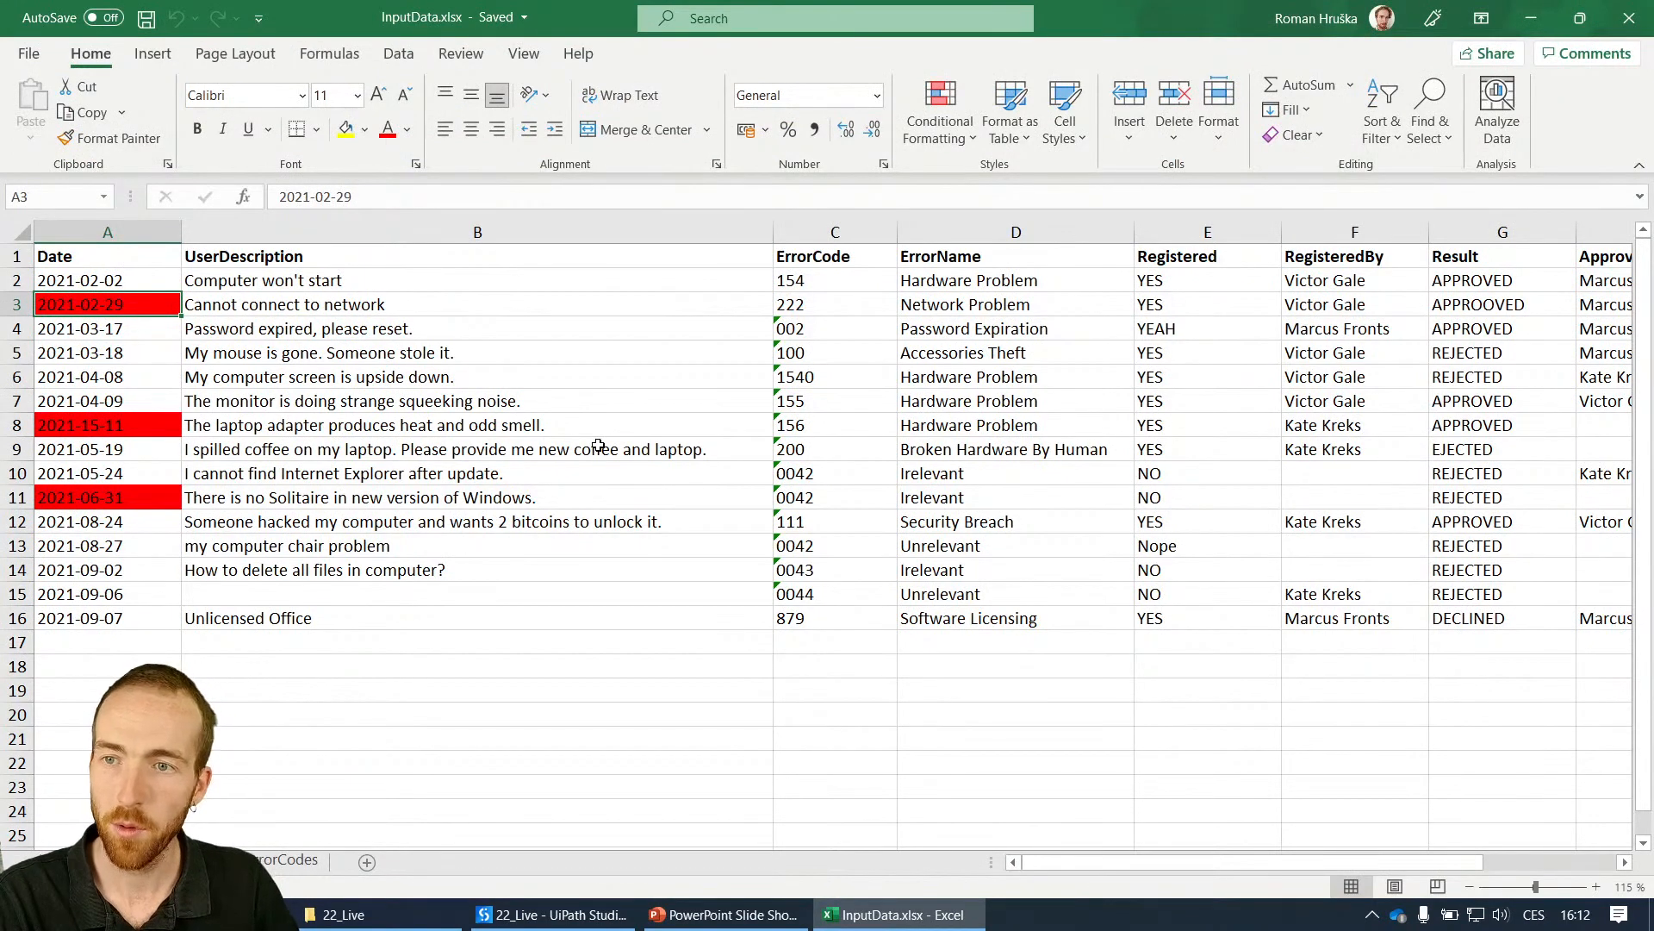
mouse_move(136, 367)
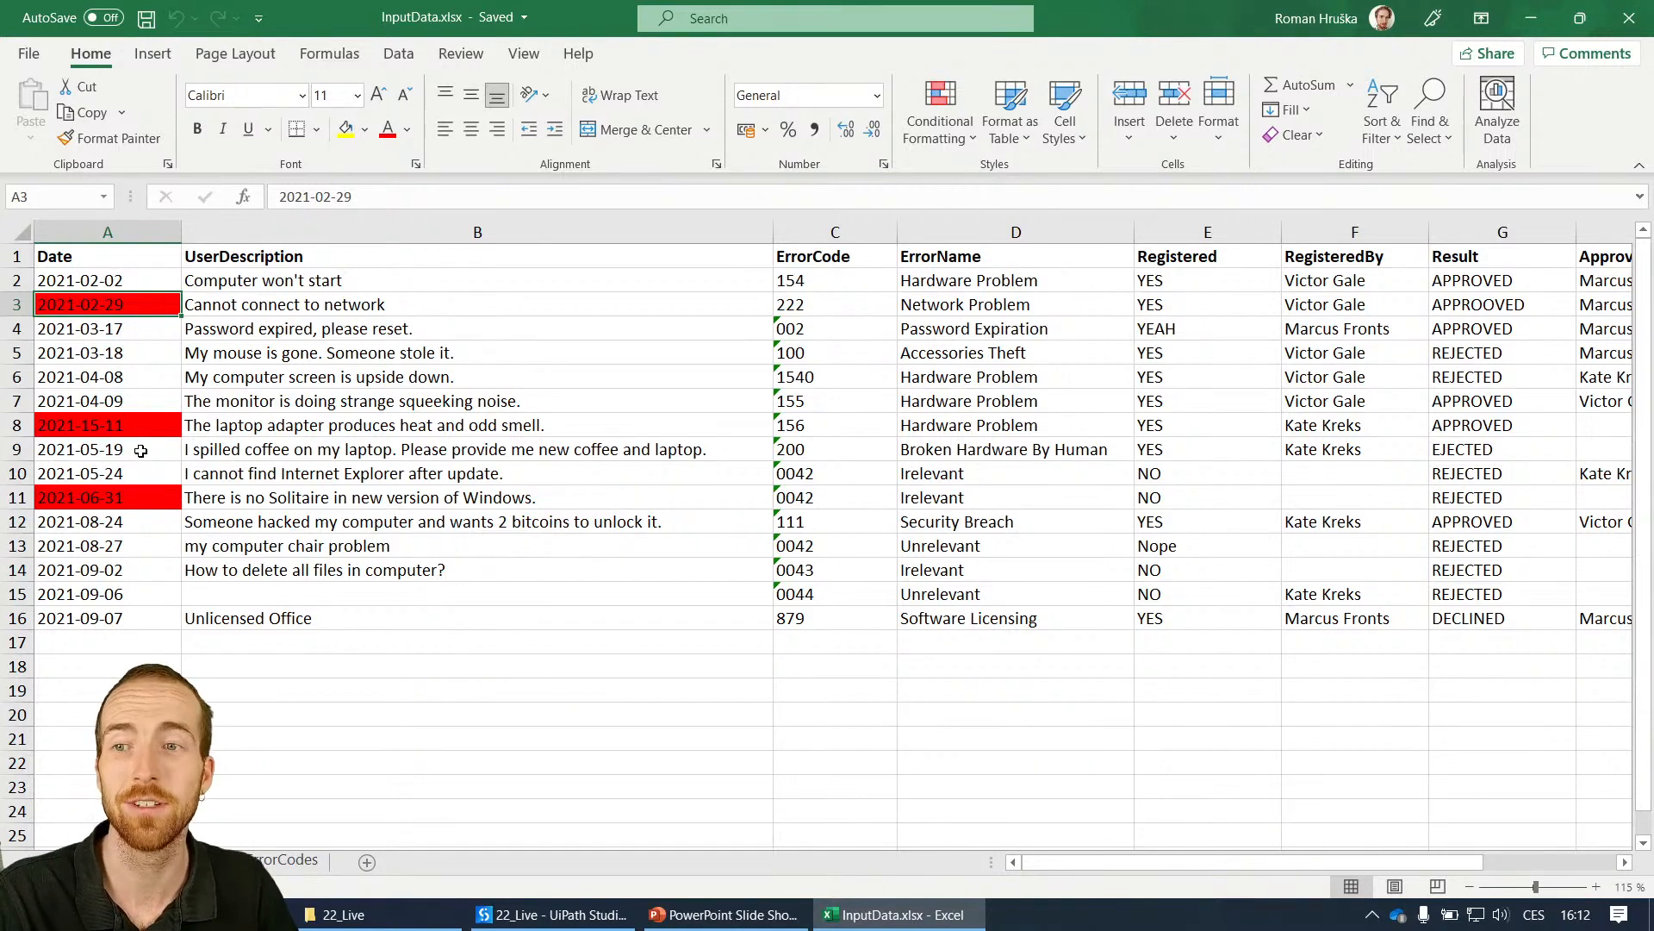
left_click(105, 424)
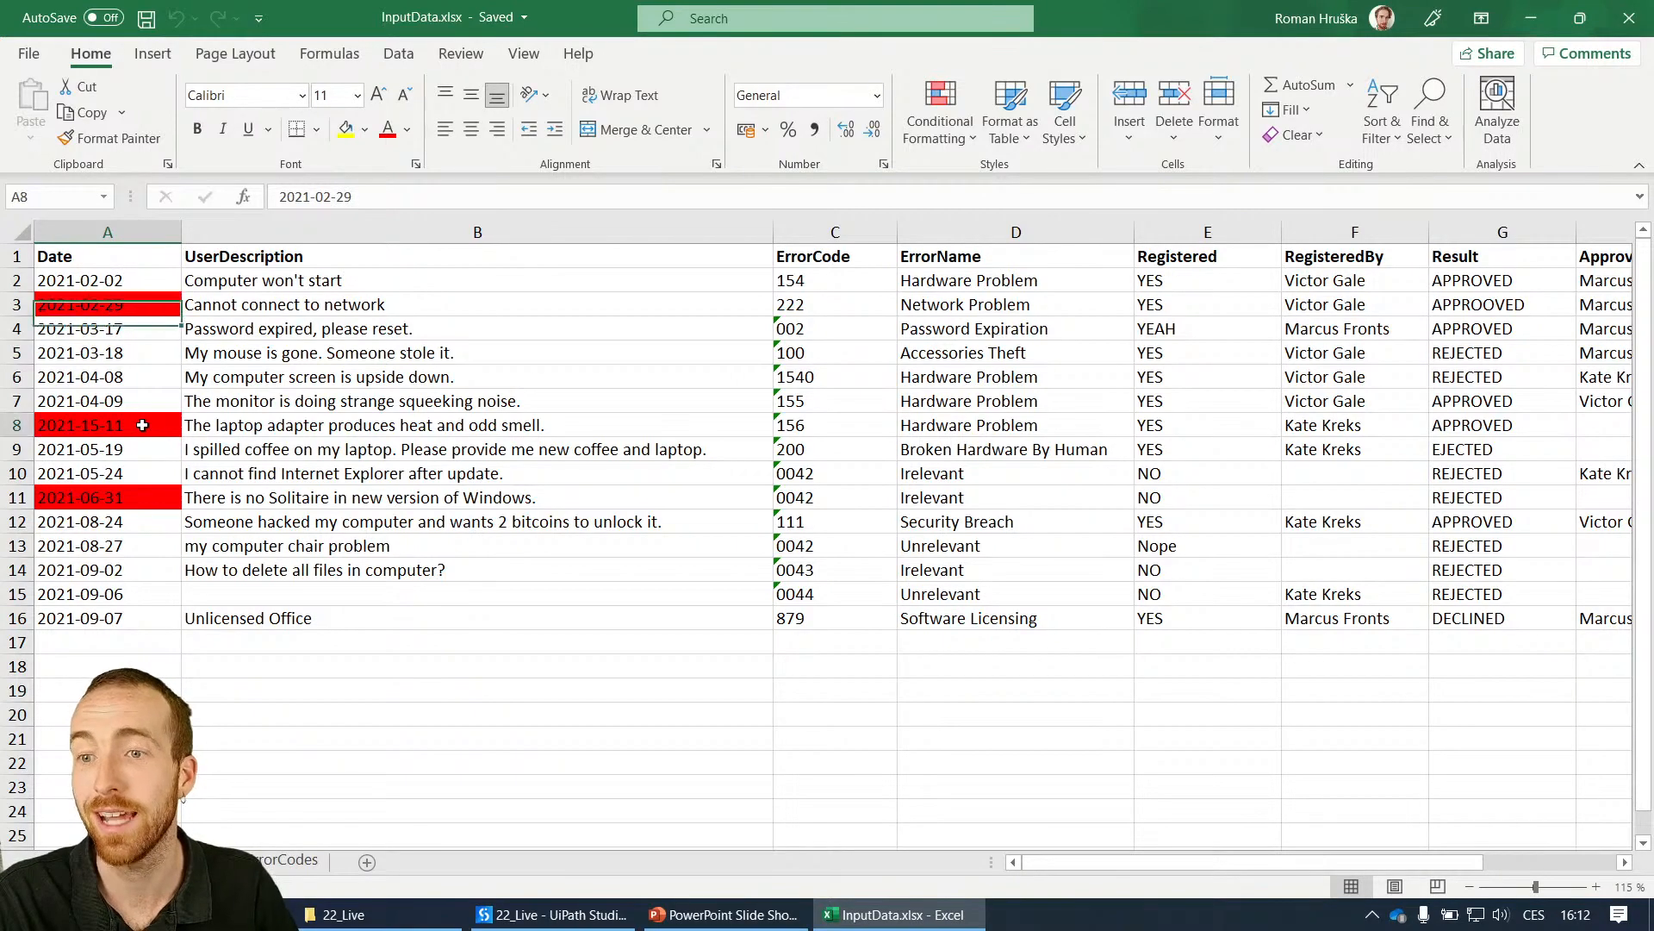
left_click(90, 423)
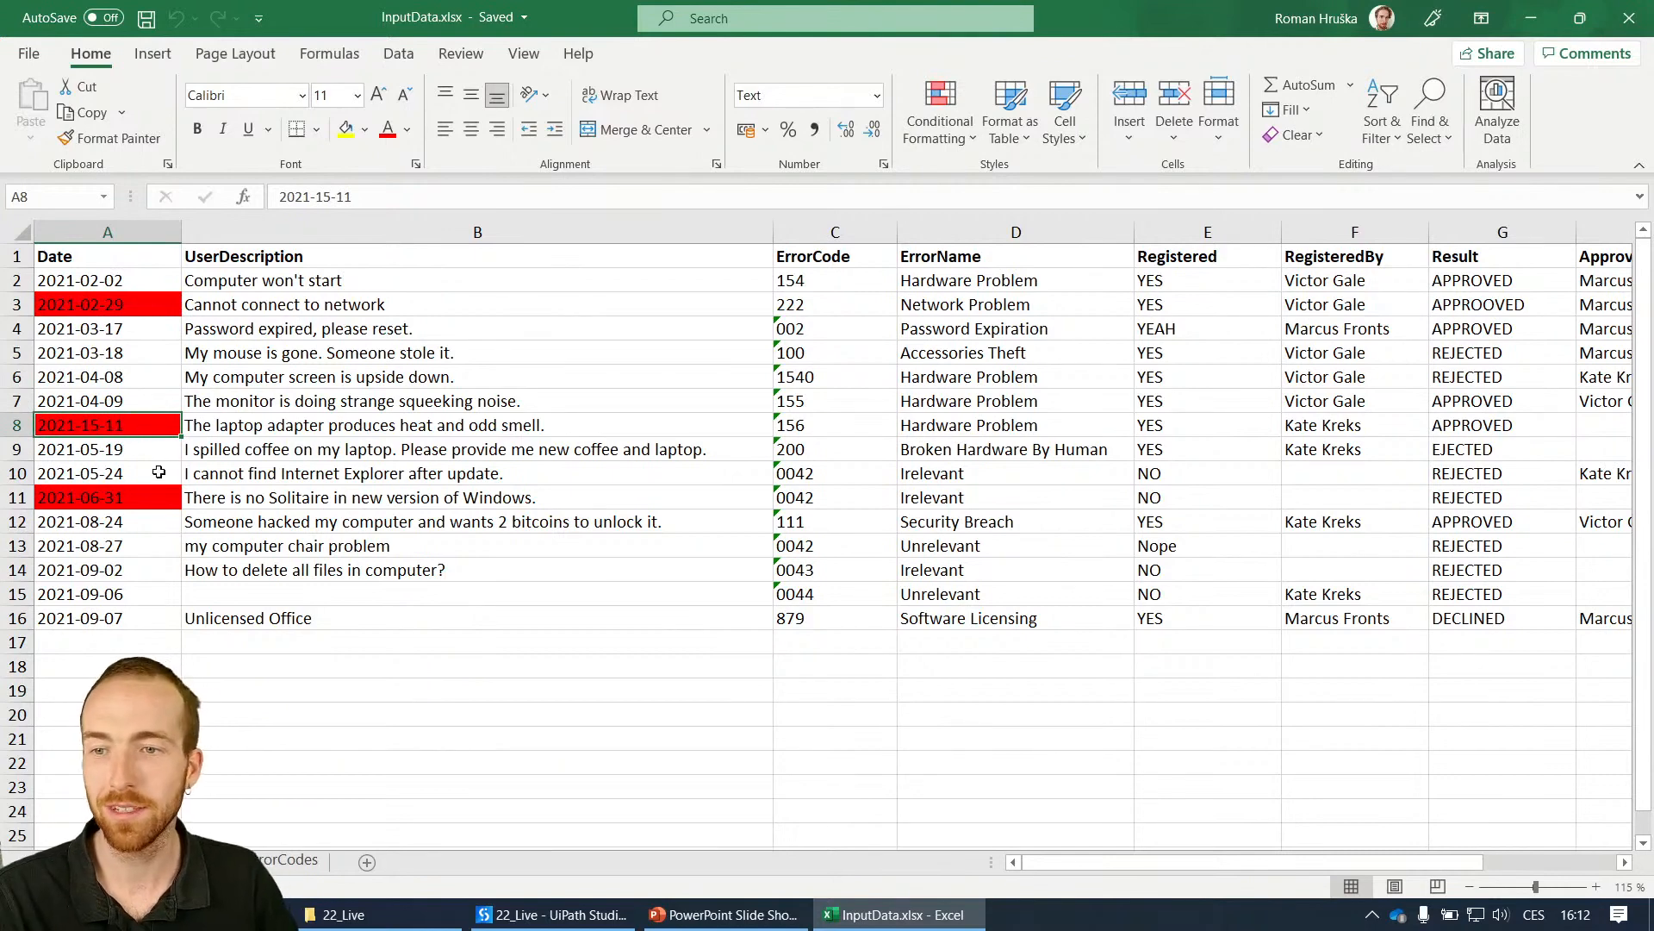
left_click(107, 497)
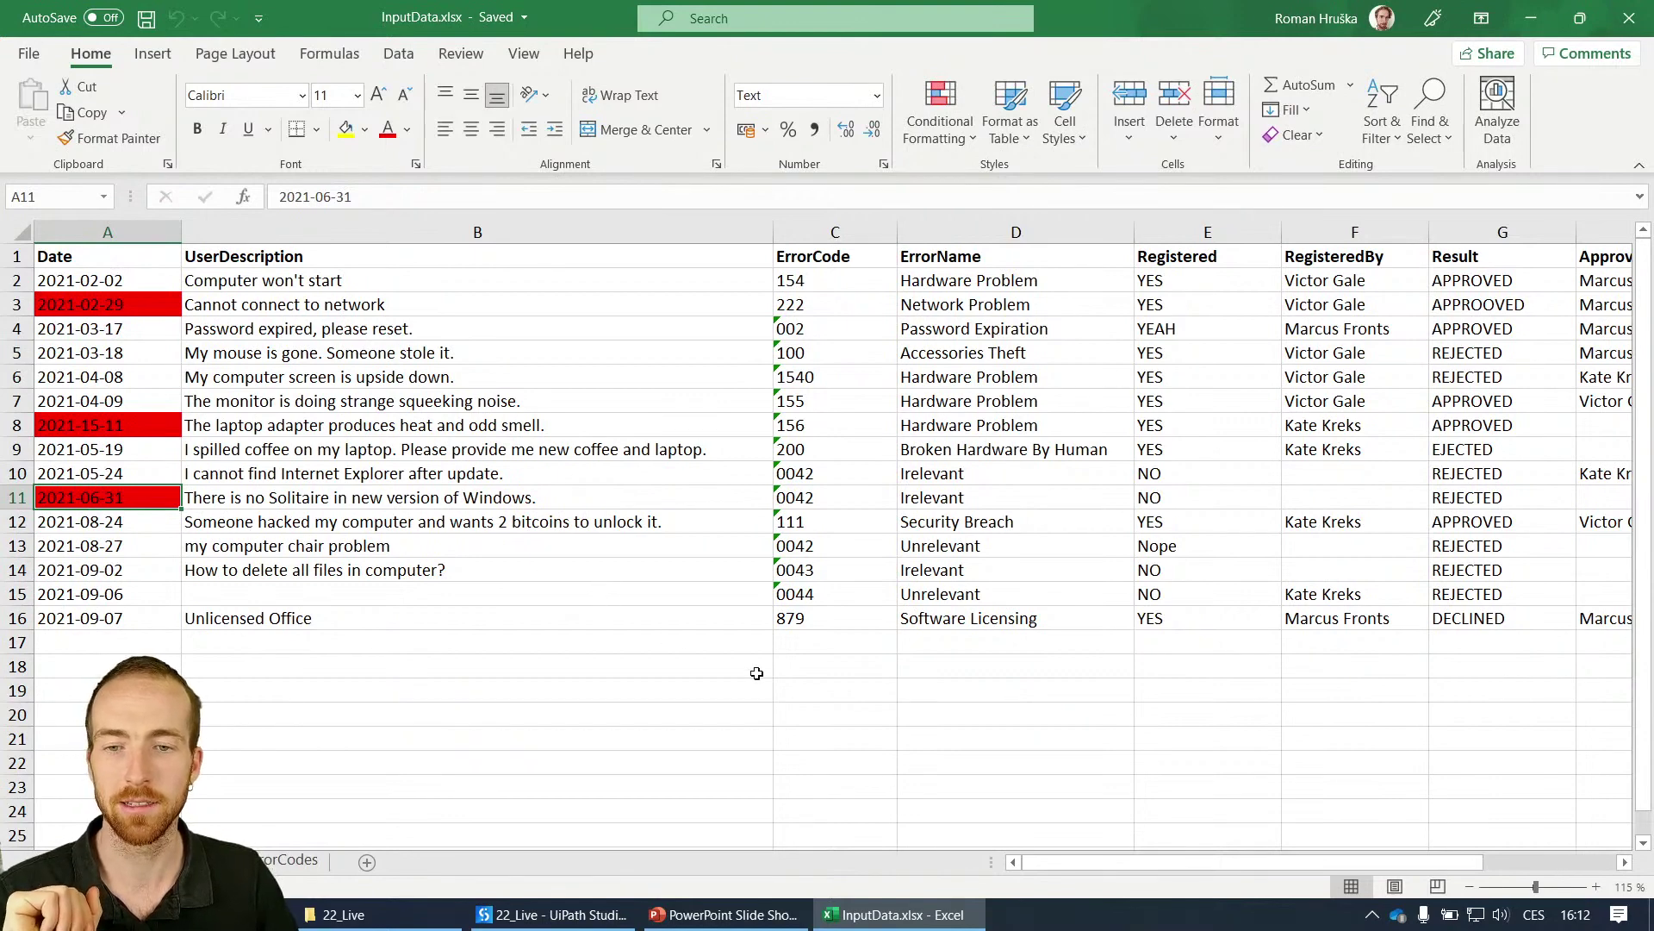
- Clear the red fill from those invalid dates and return to UiPath Studio
left_click(477, 666)
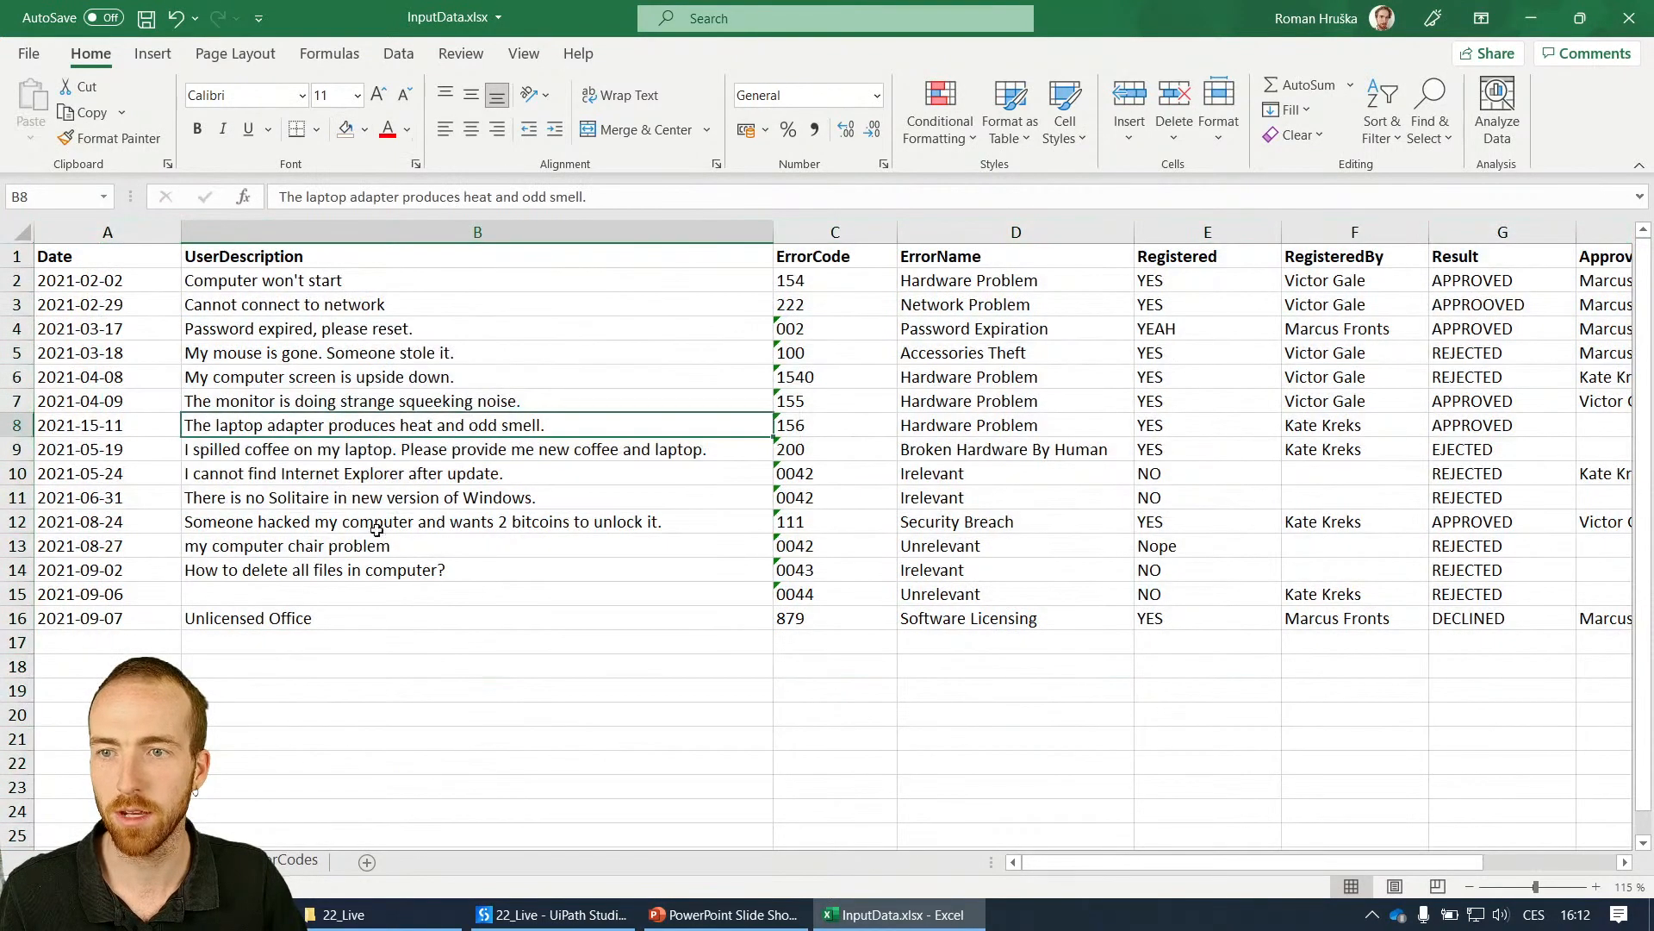
left_click(835, 738)
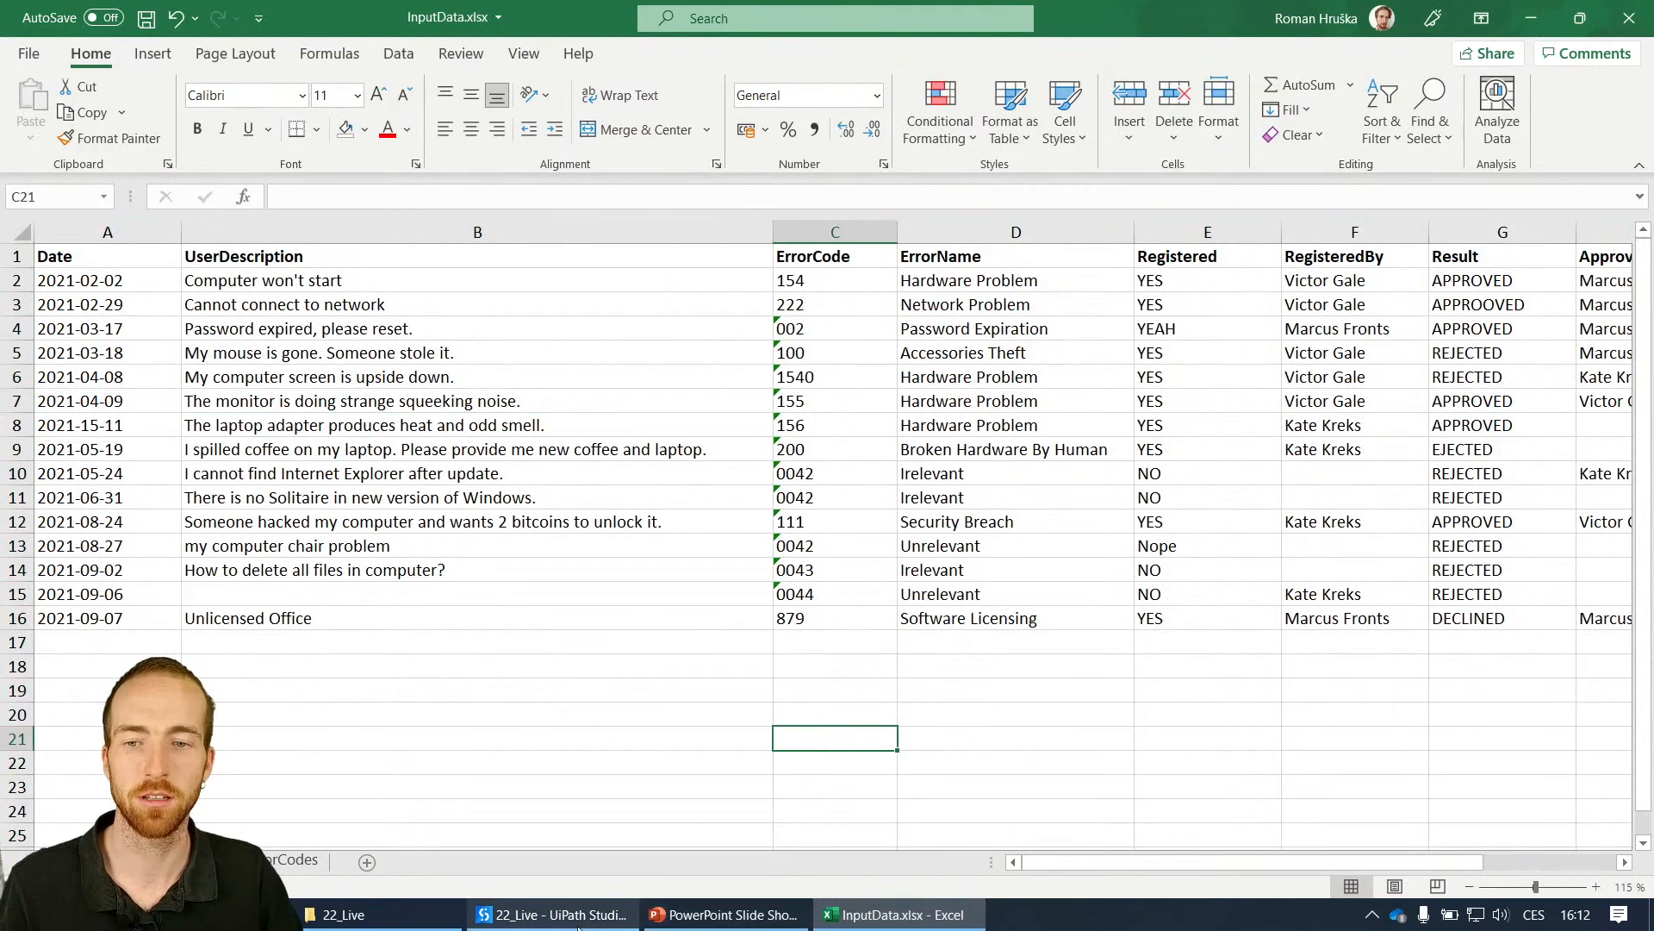
left_click(553, 914)
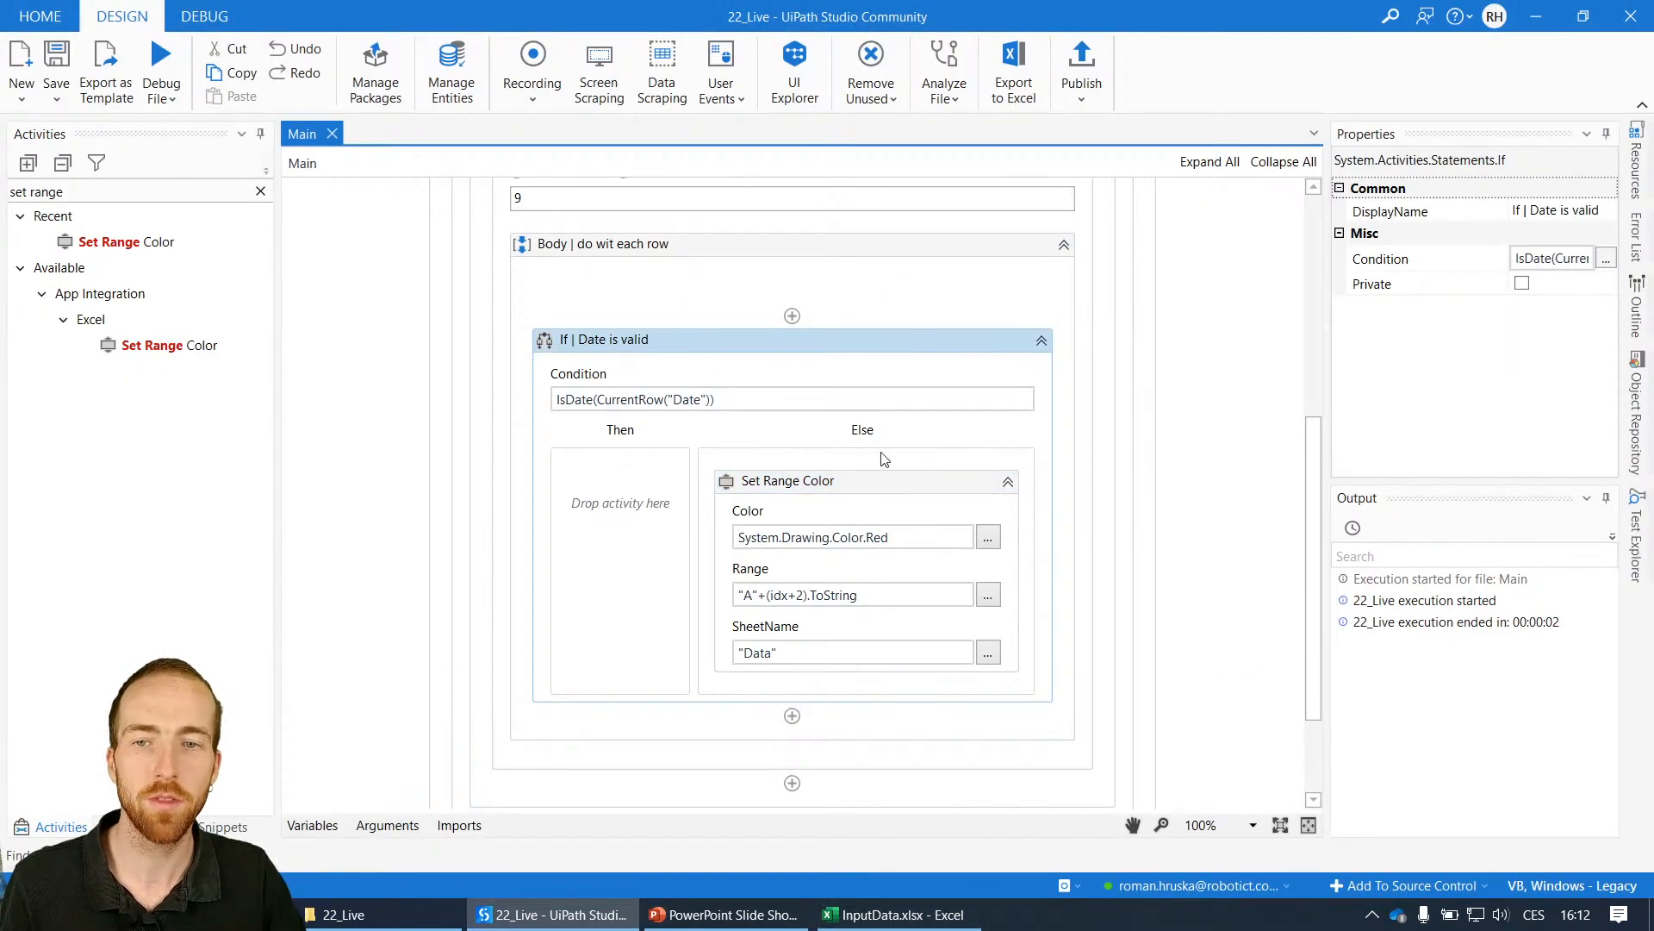
scroll("up", 3)
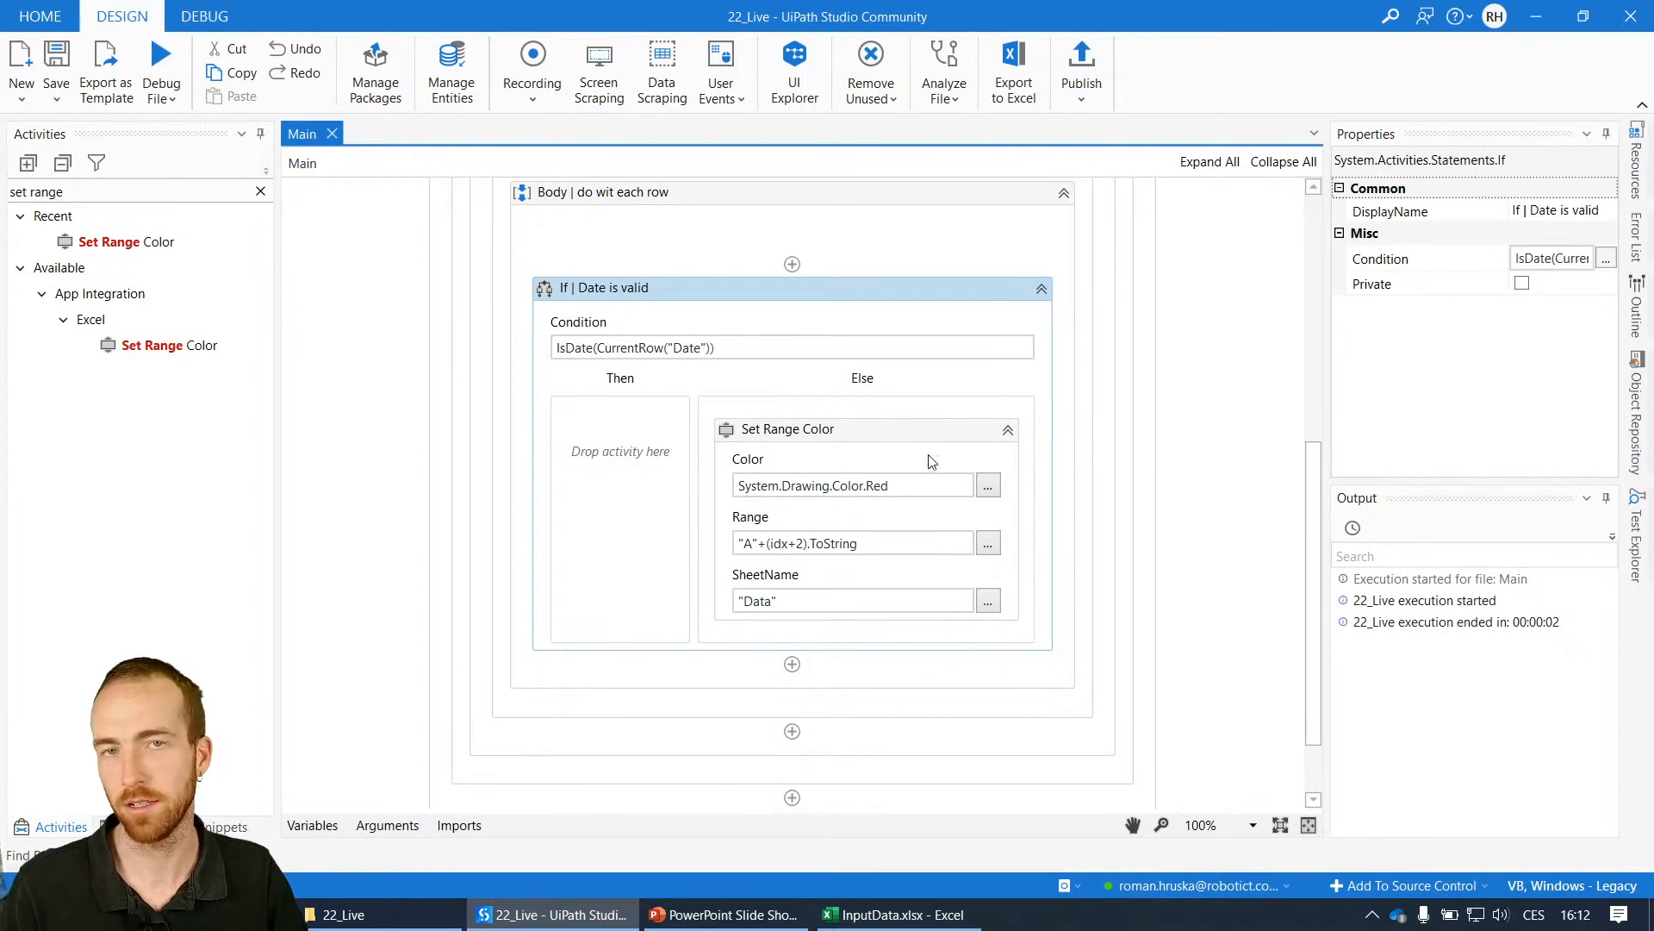
left_click(726, 913)
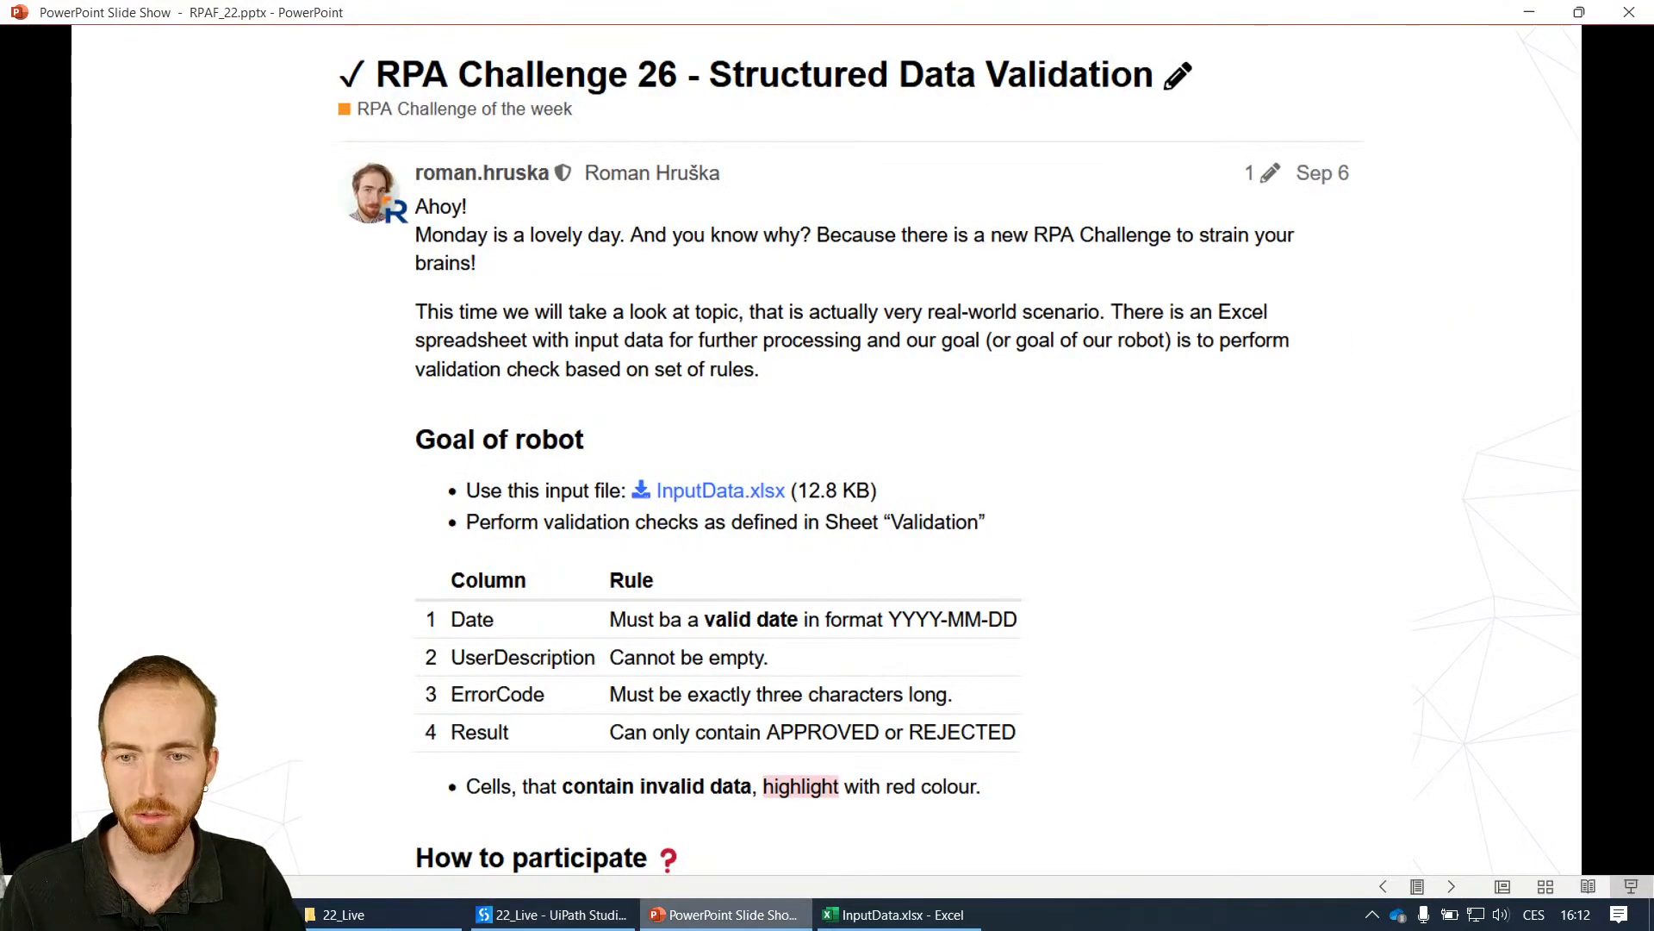
left_click(553, 913)
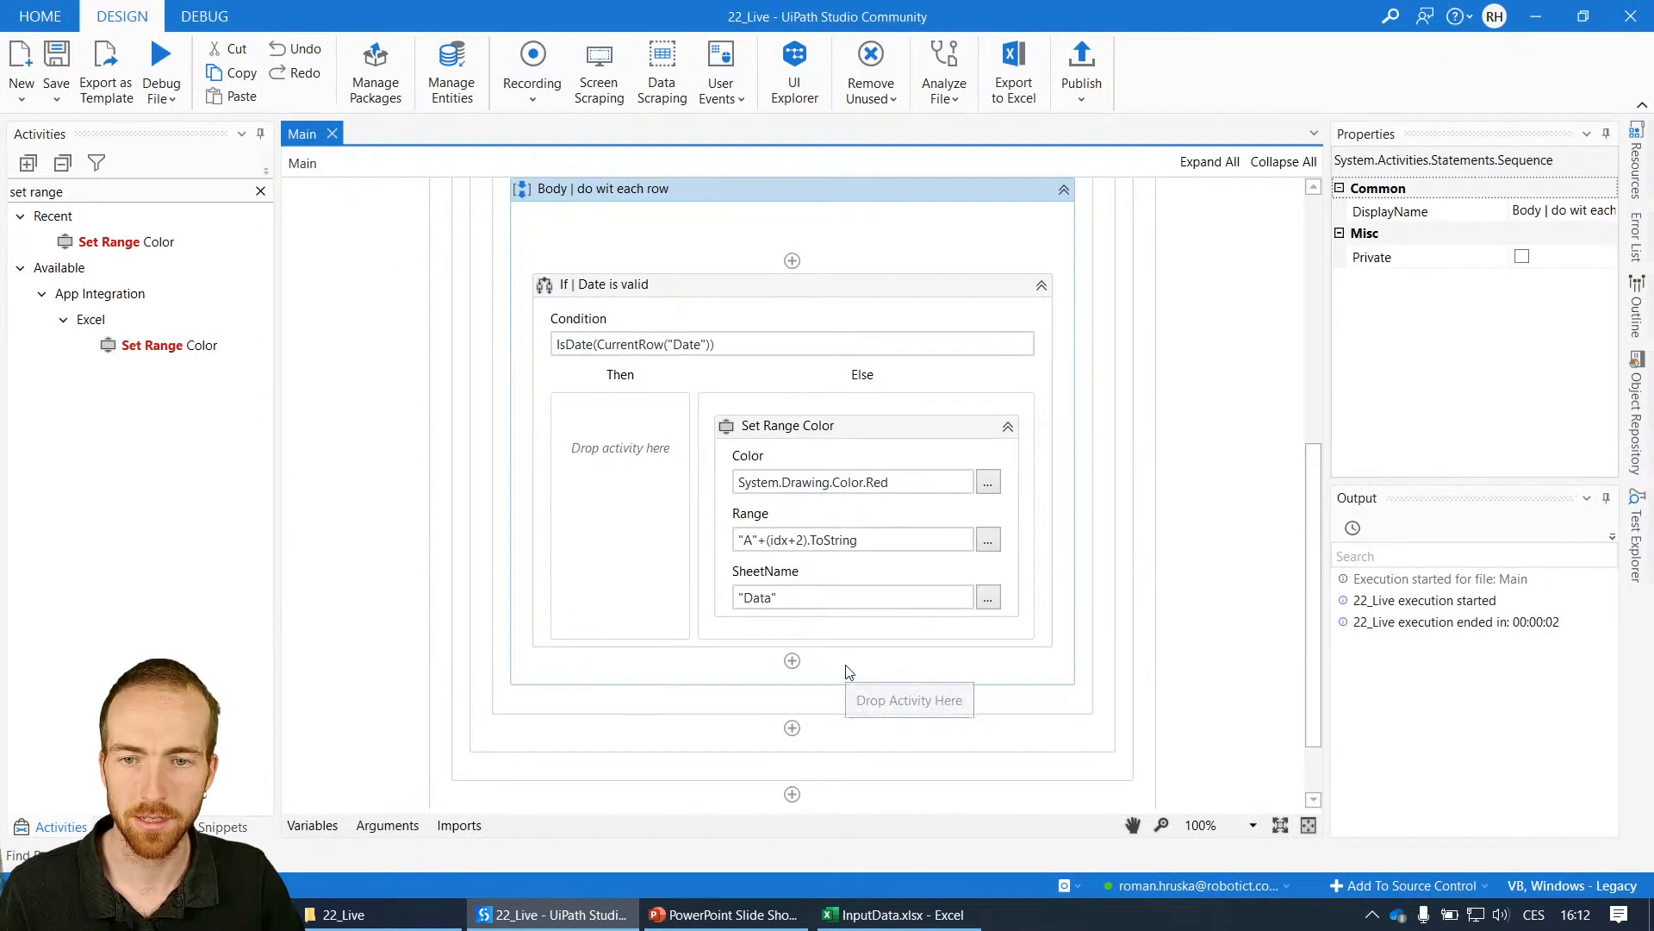
- Paste a copy of the date If, name it "User description is not empty", and set CurrentRow("UserDescription").ToString.Length > 0
left_click(606, 342)
type("If | User desc")
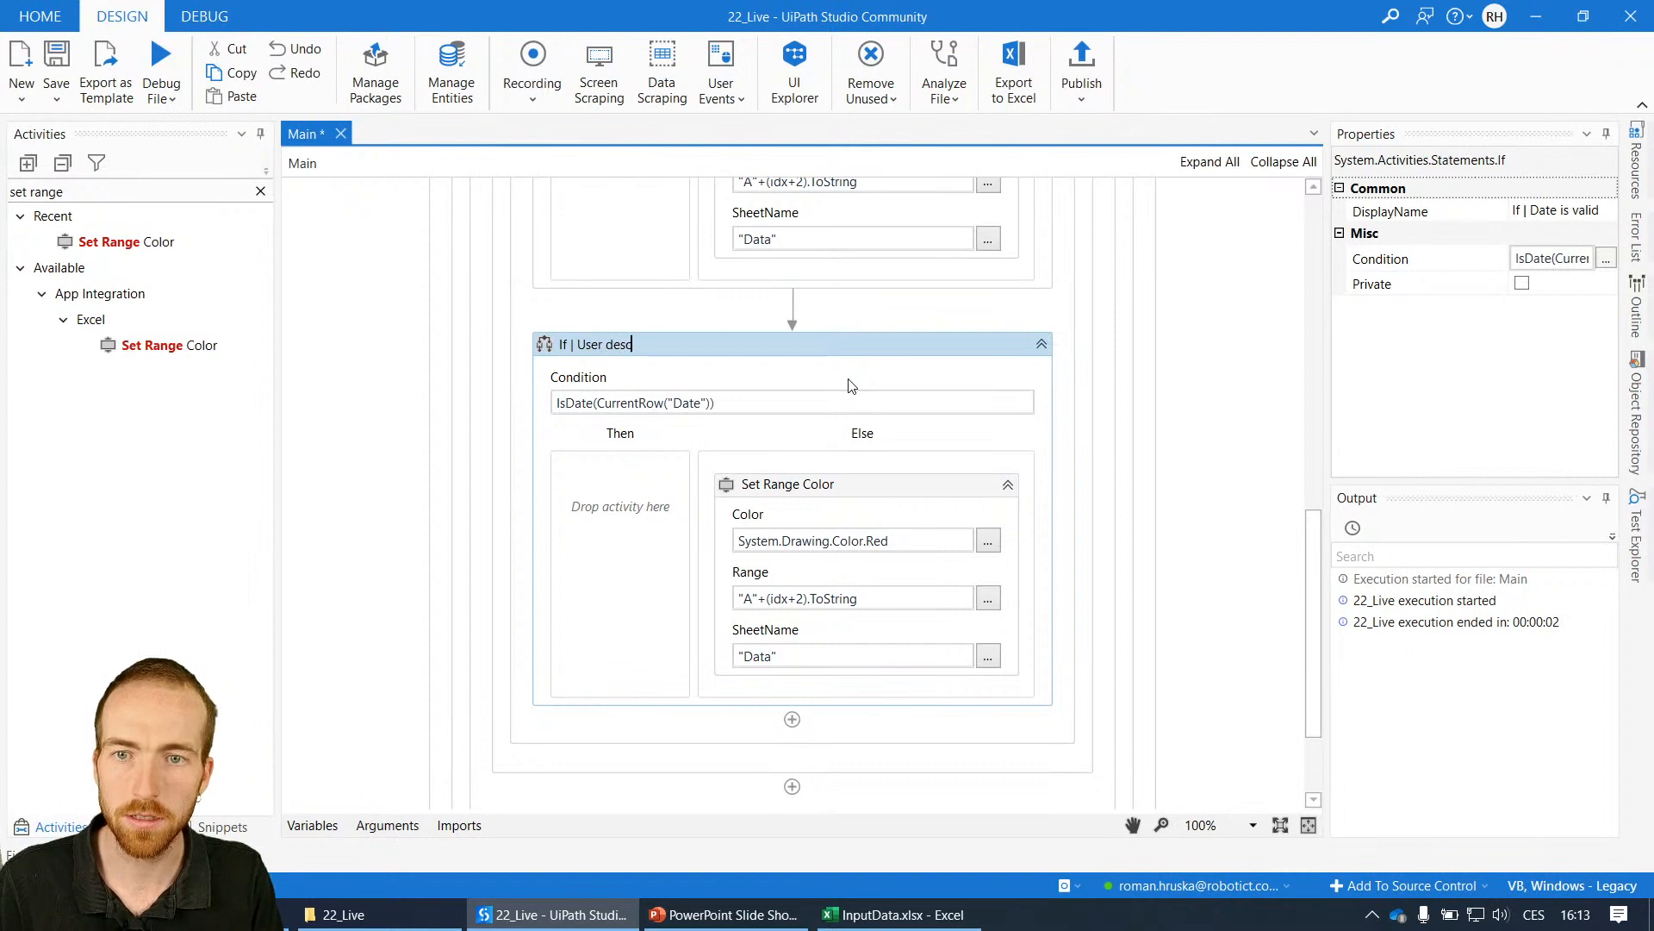
type("ription is not empty")
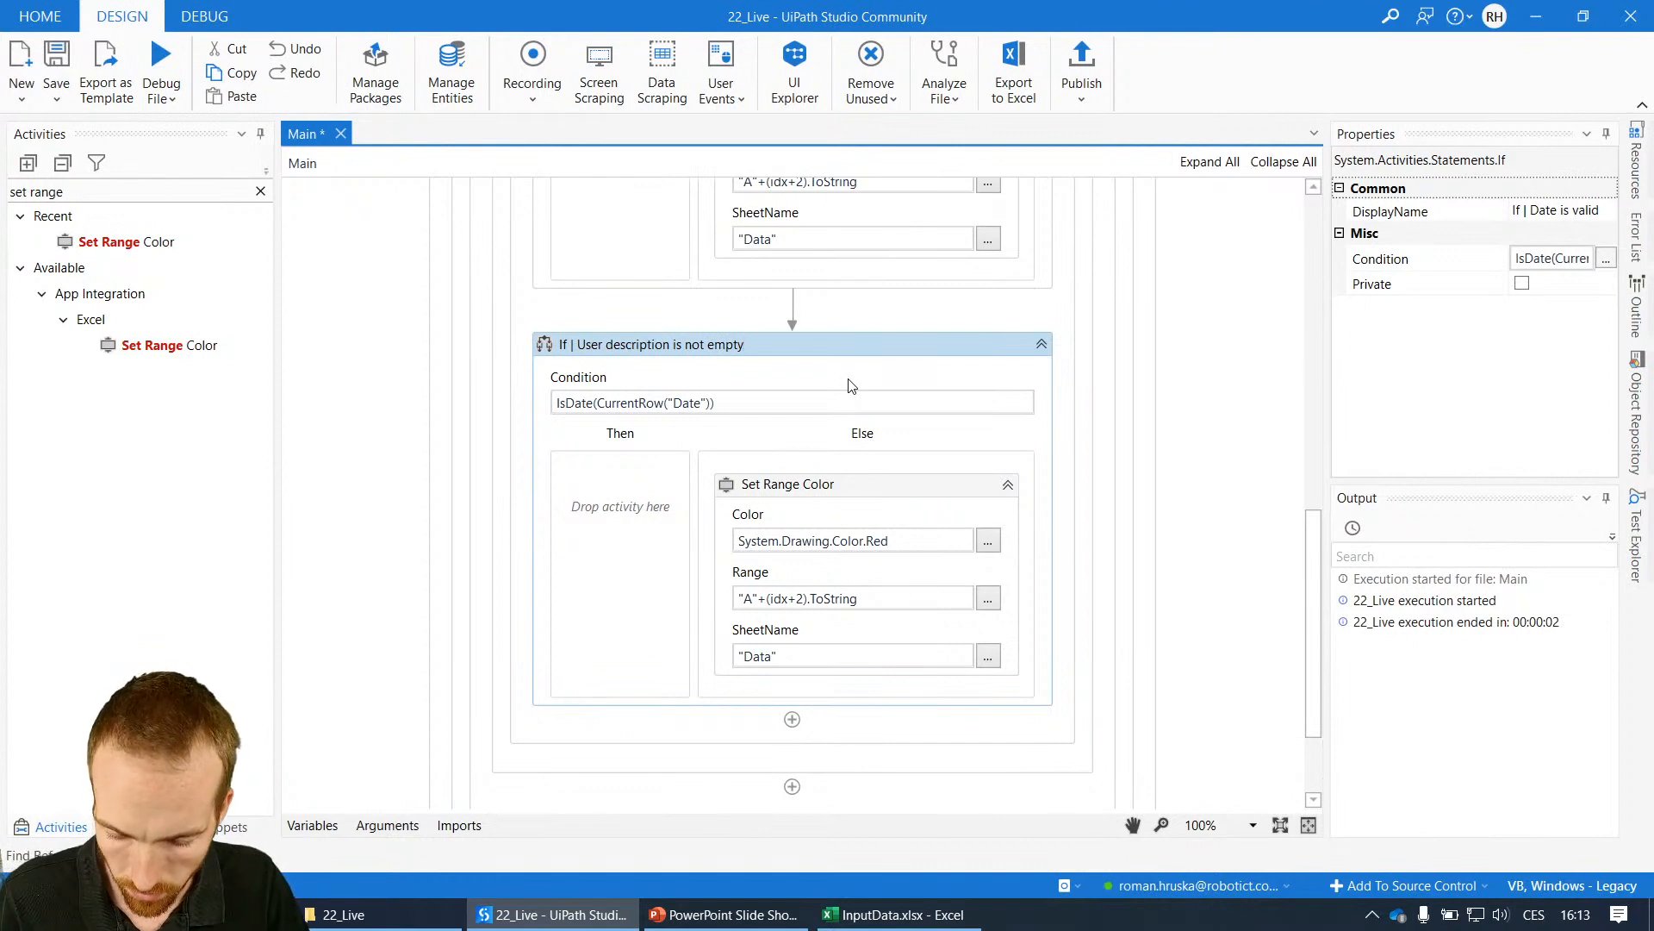
left_click(738, 402)
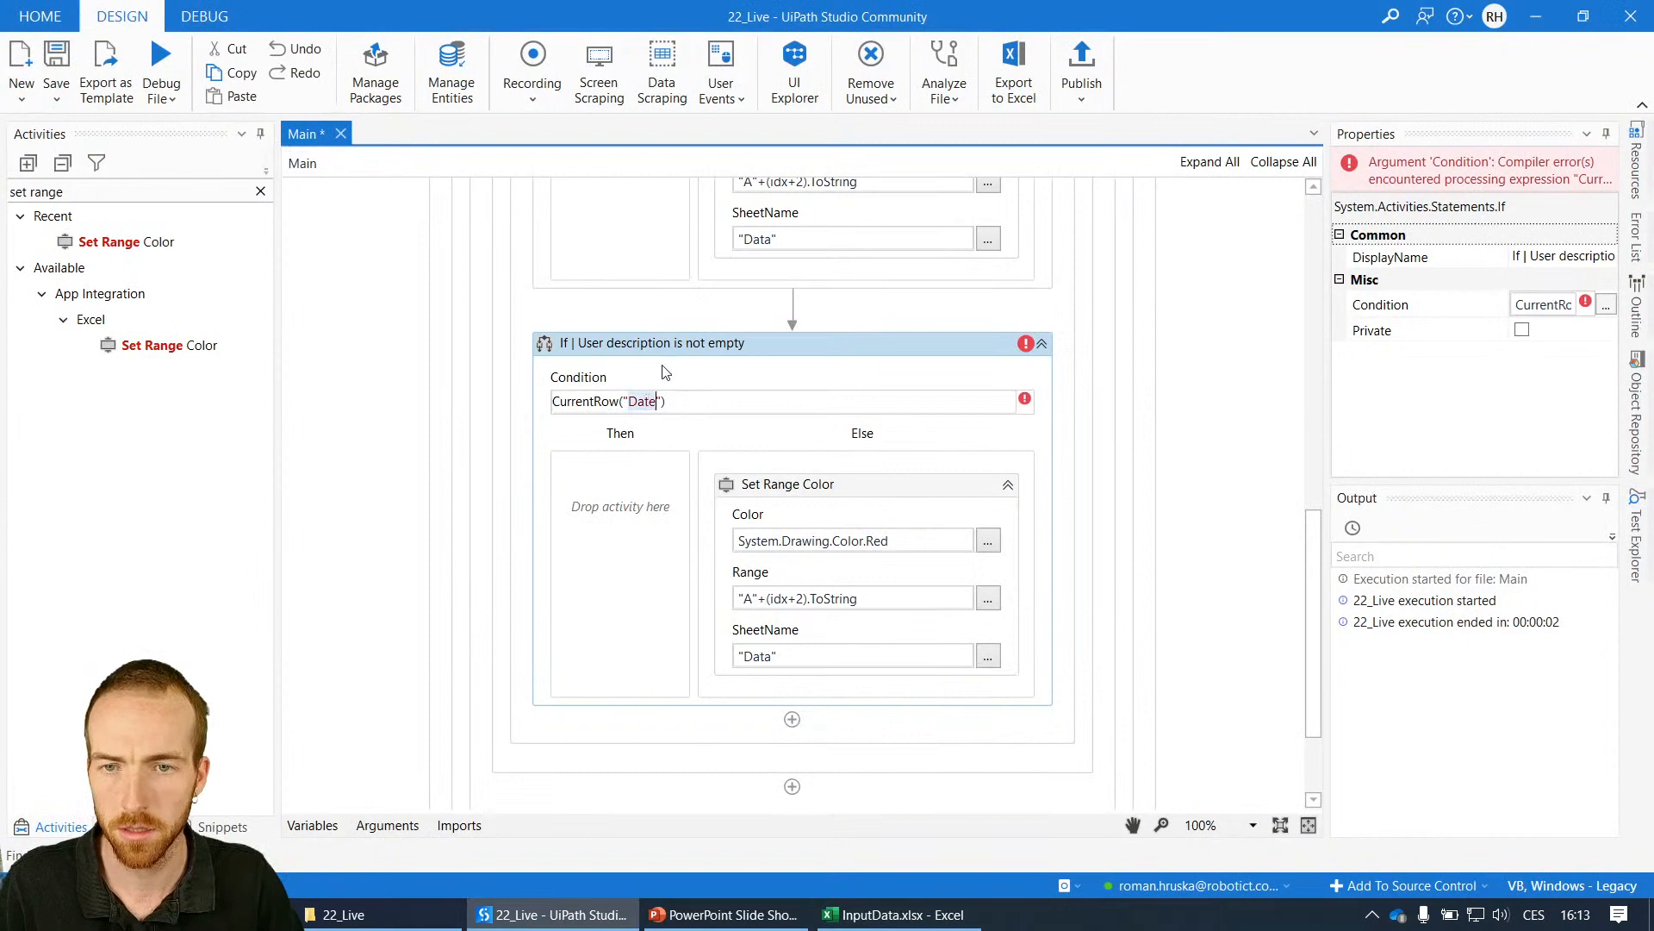
type("UserDescri")
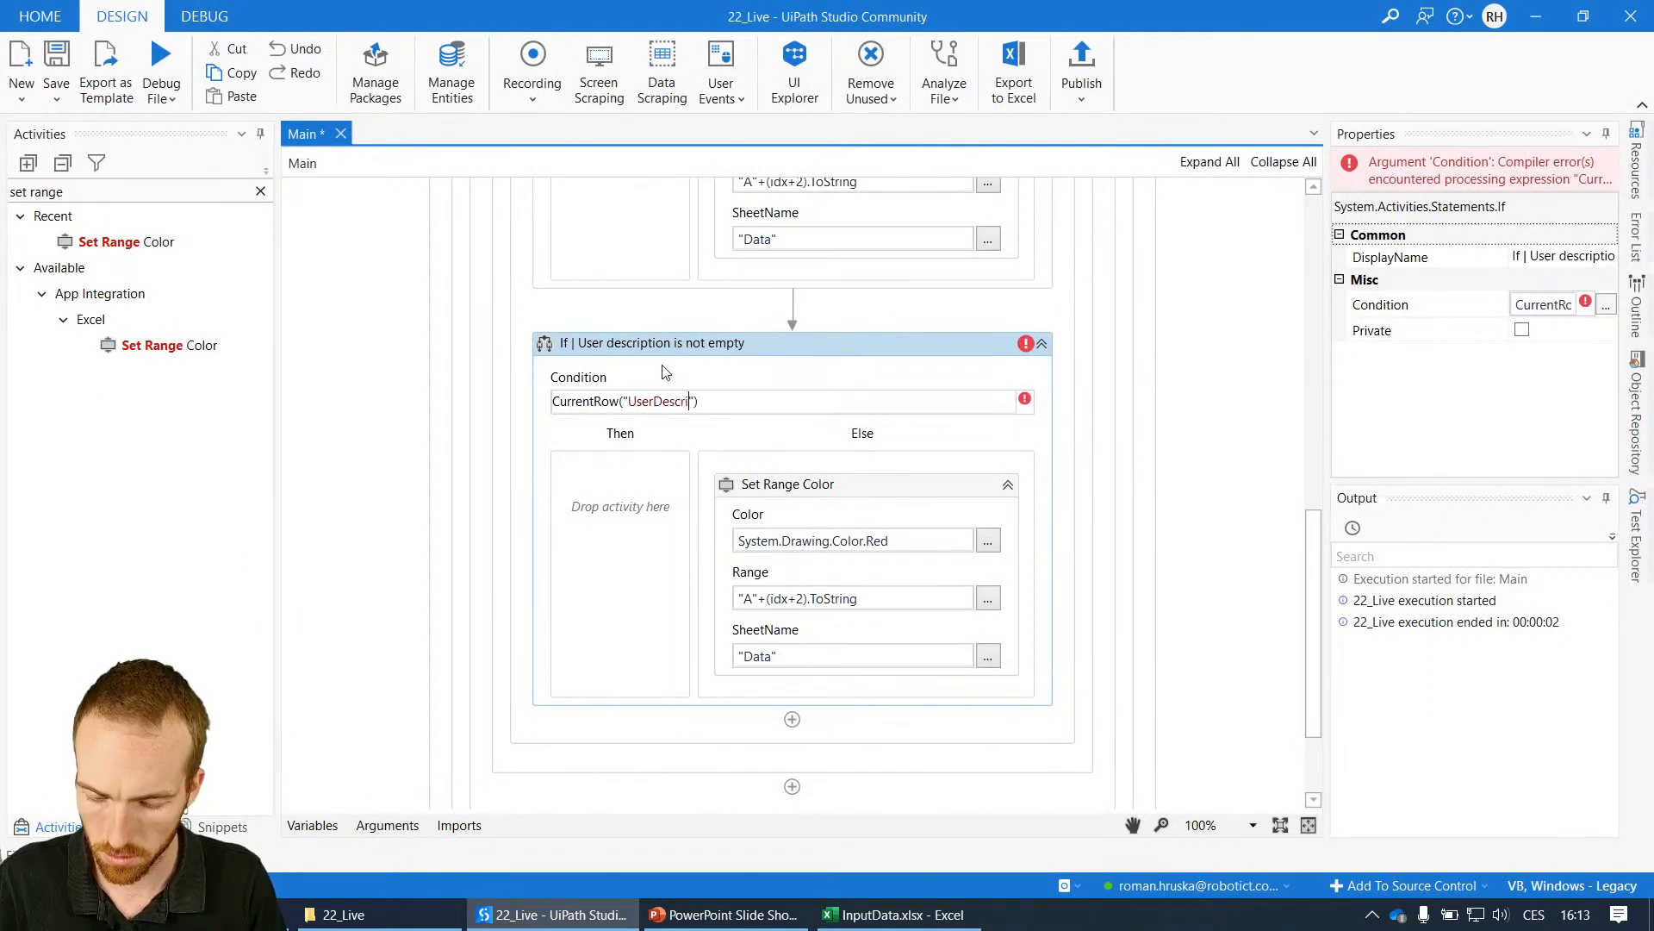
type("ption\")")
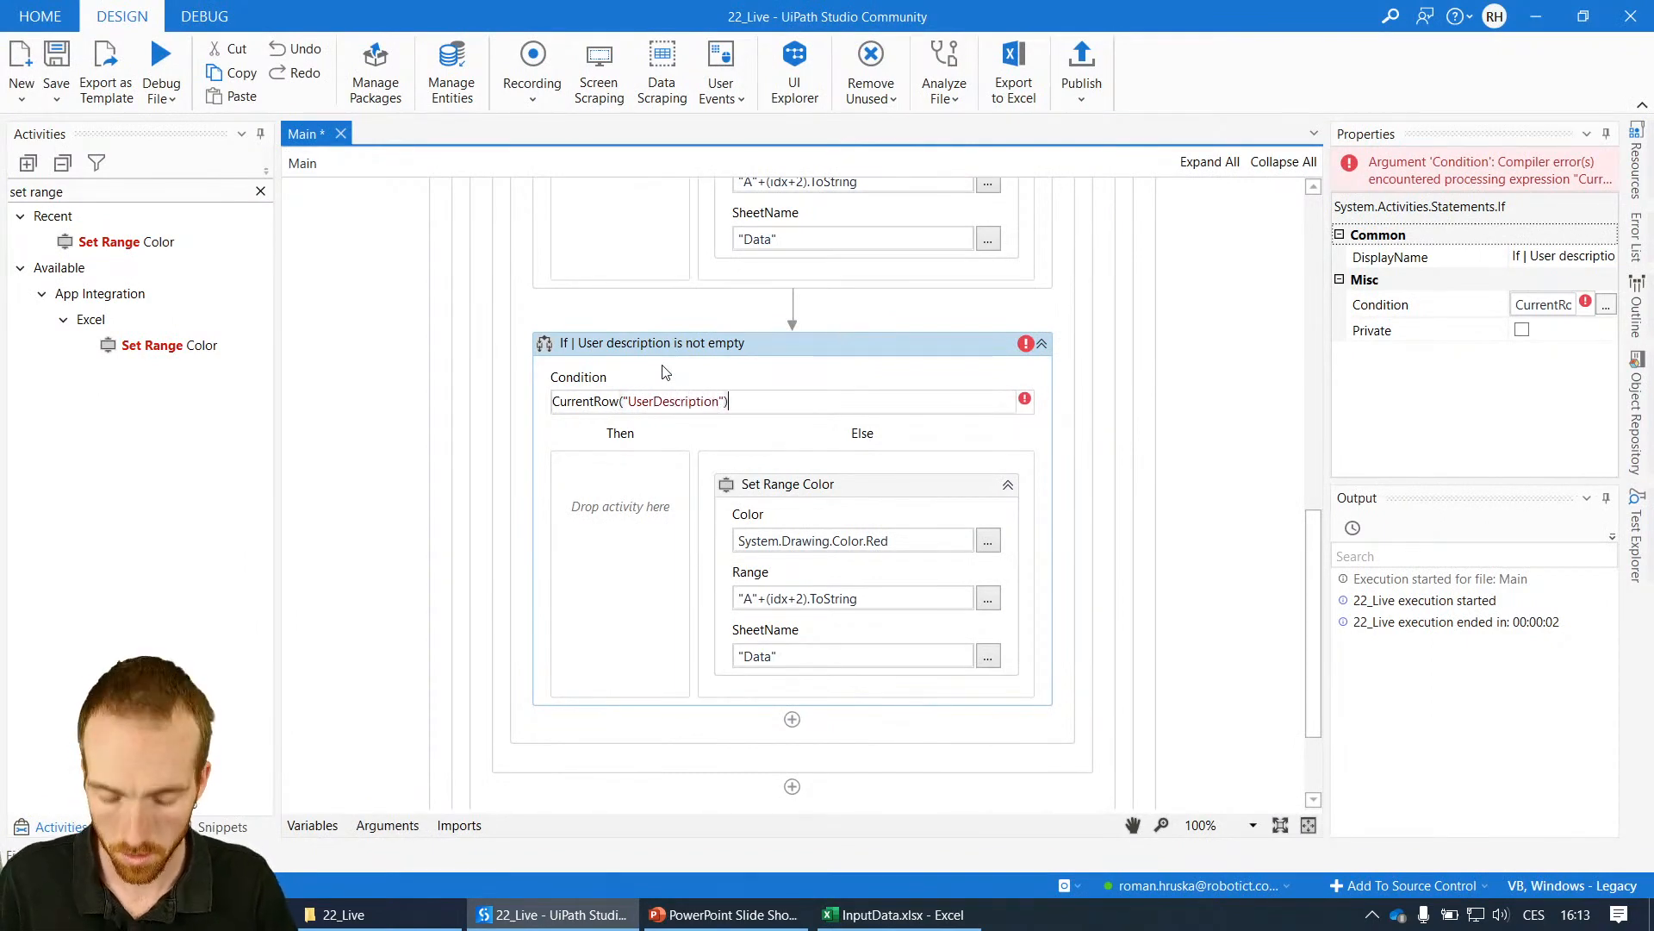
type(".ToString")
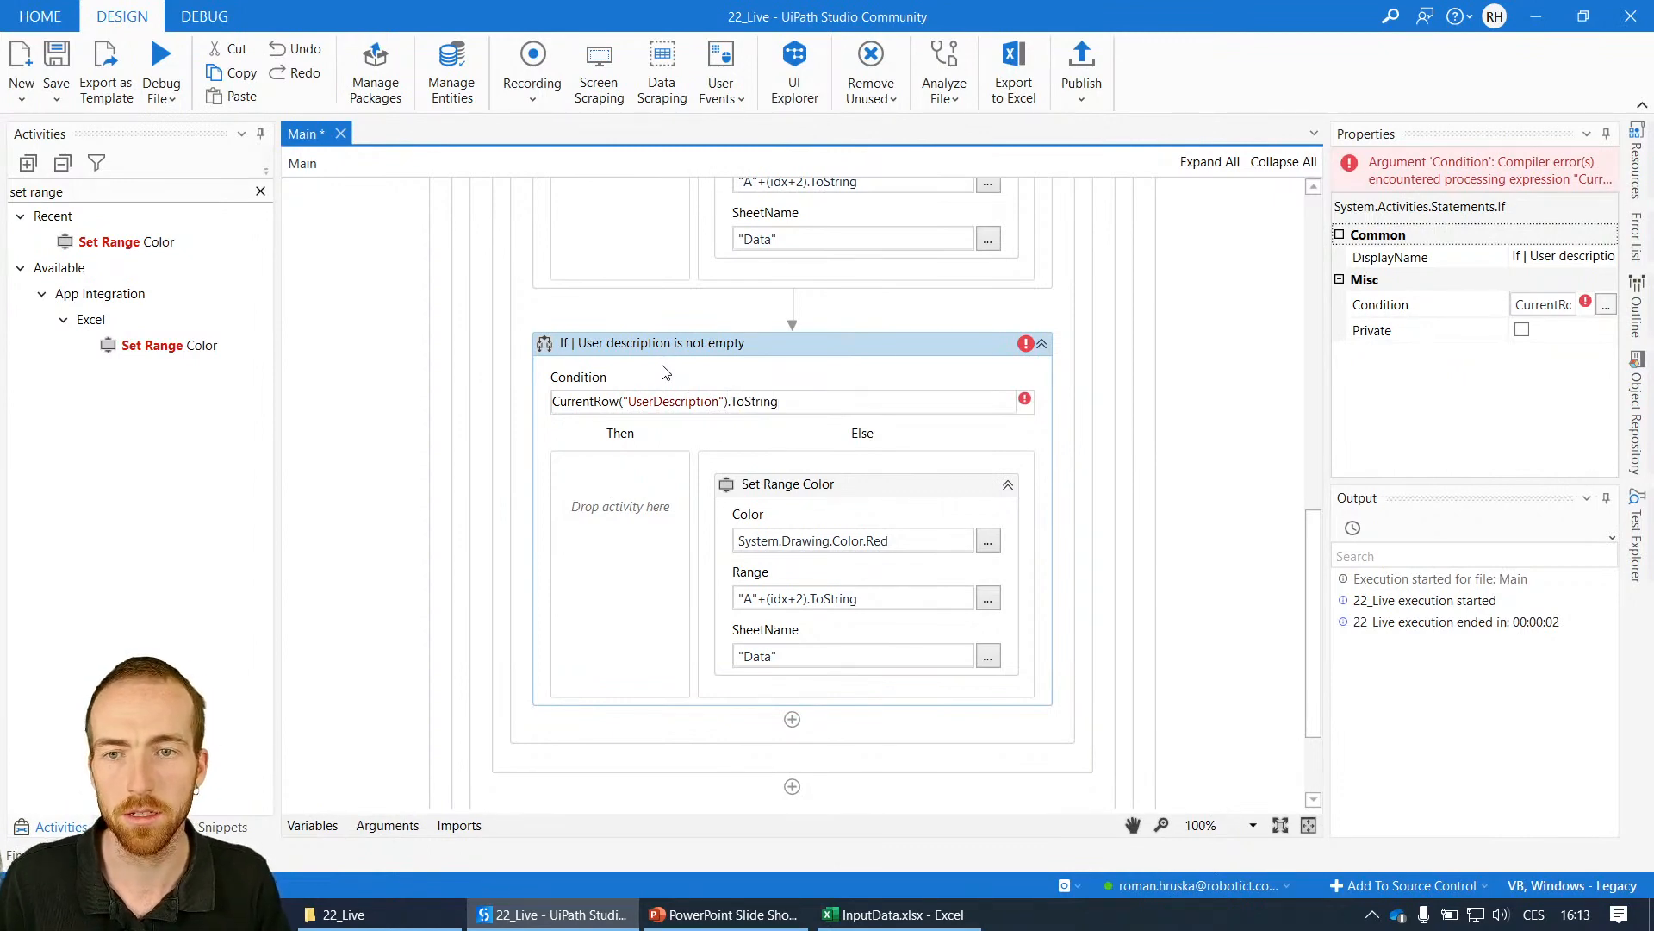
type("<>")
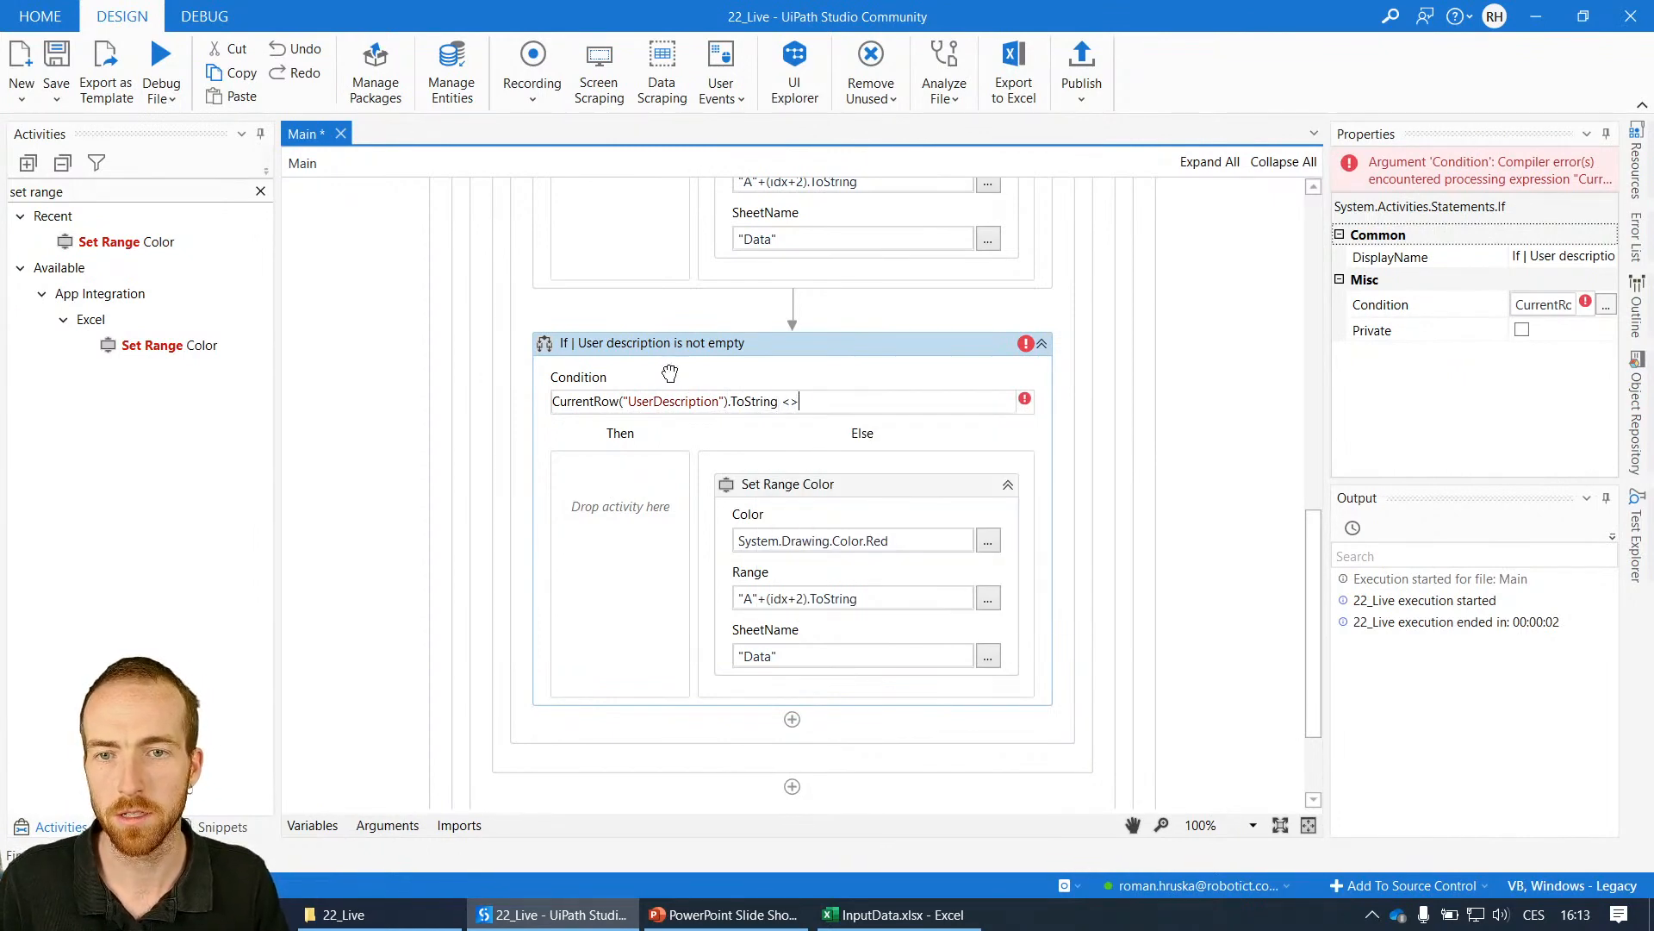
key("Backspace")
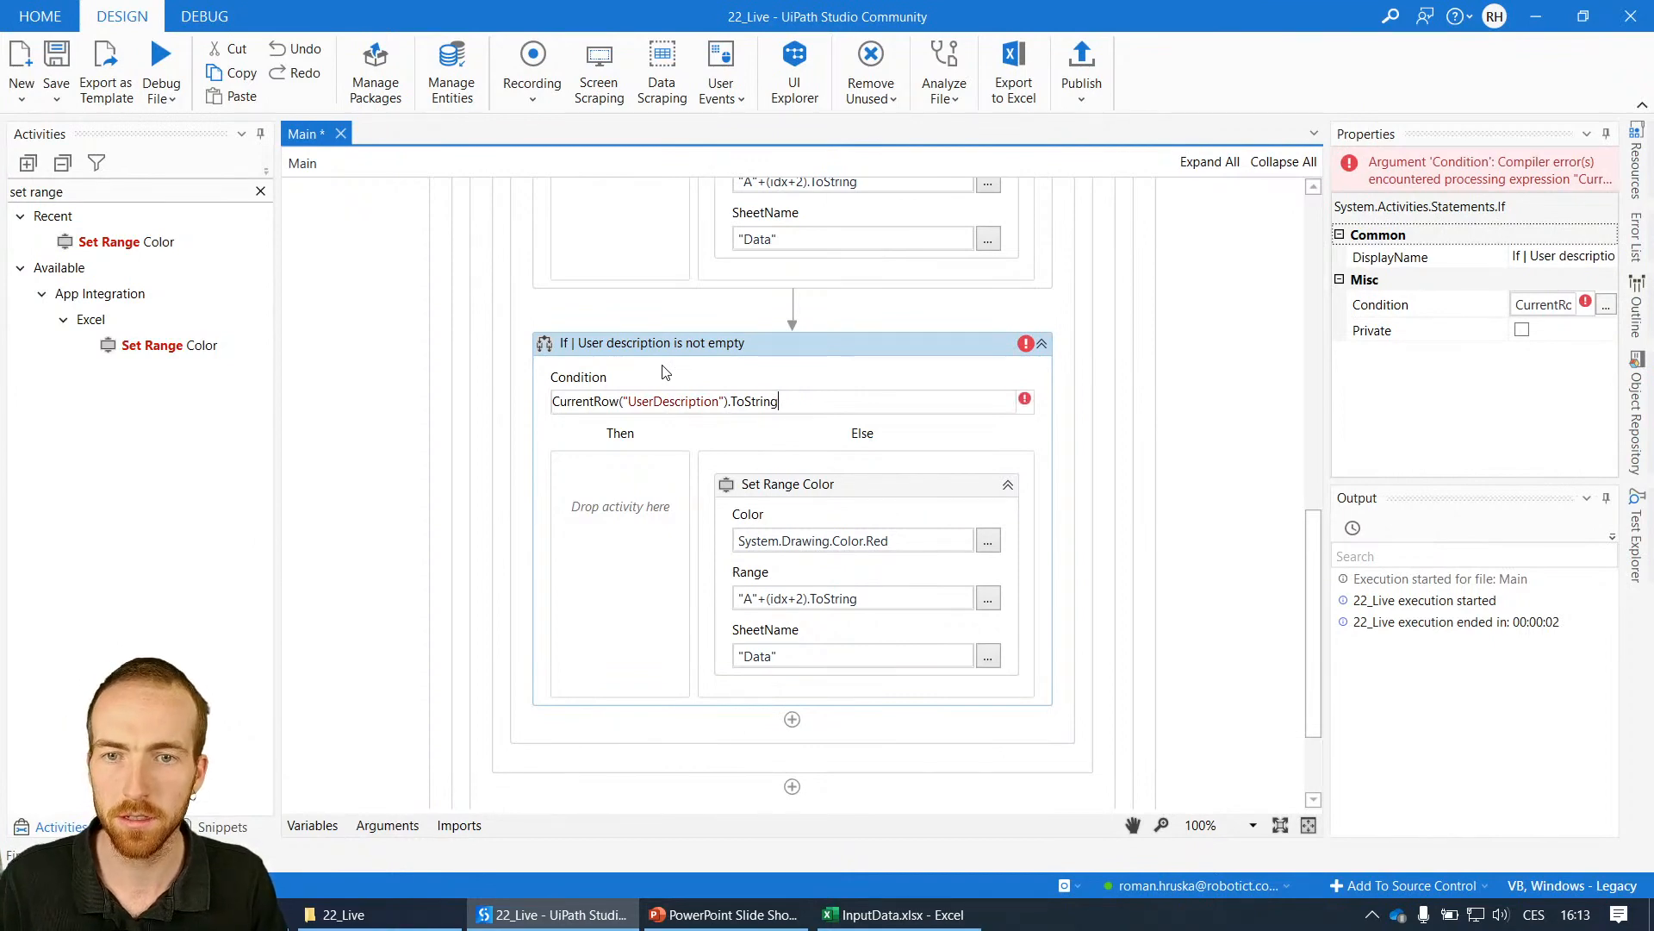
type("le")
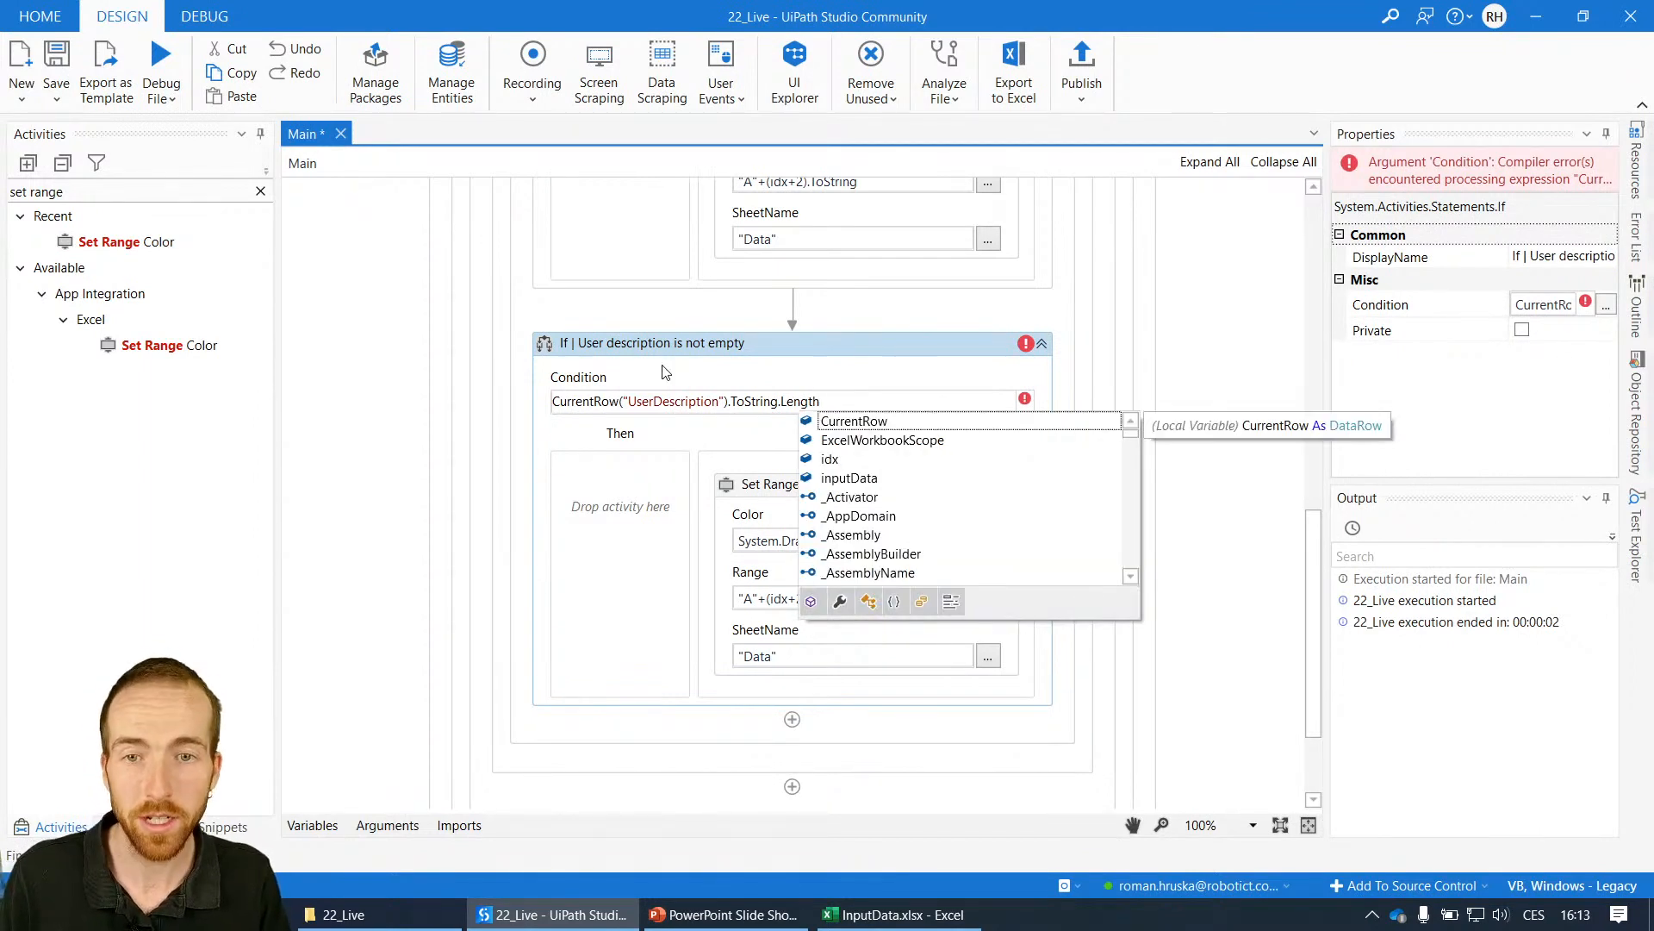
type("> 0")
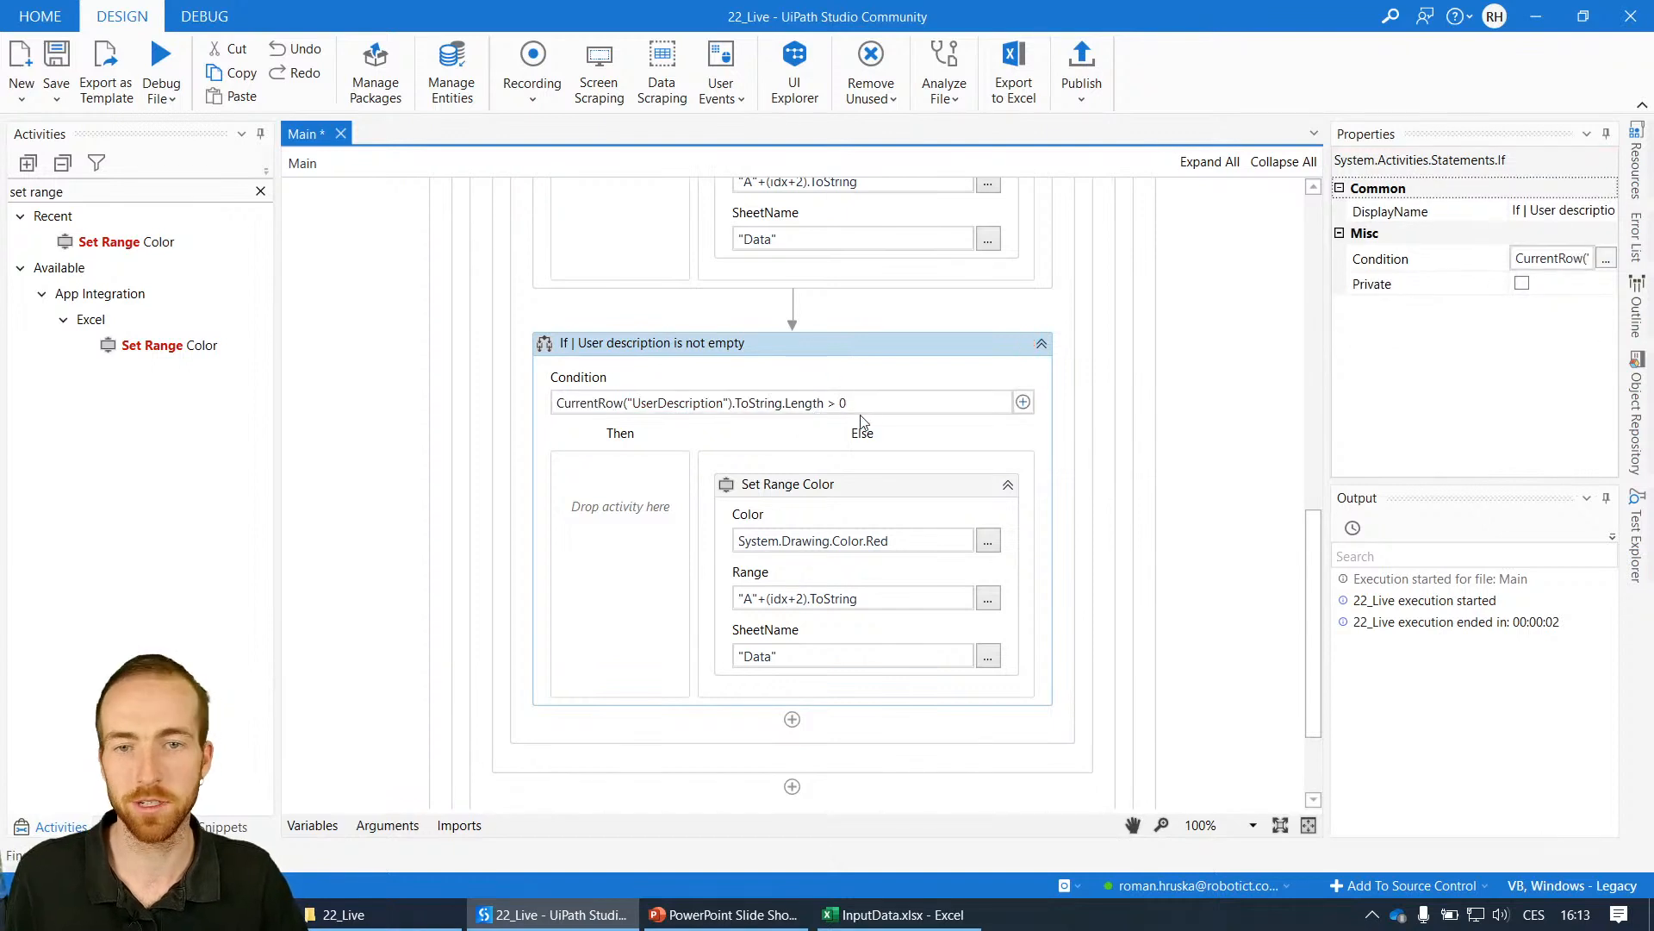
mouse_move(879, 384)
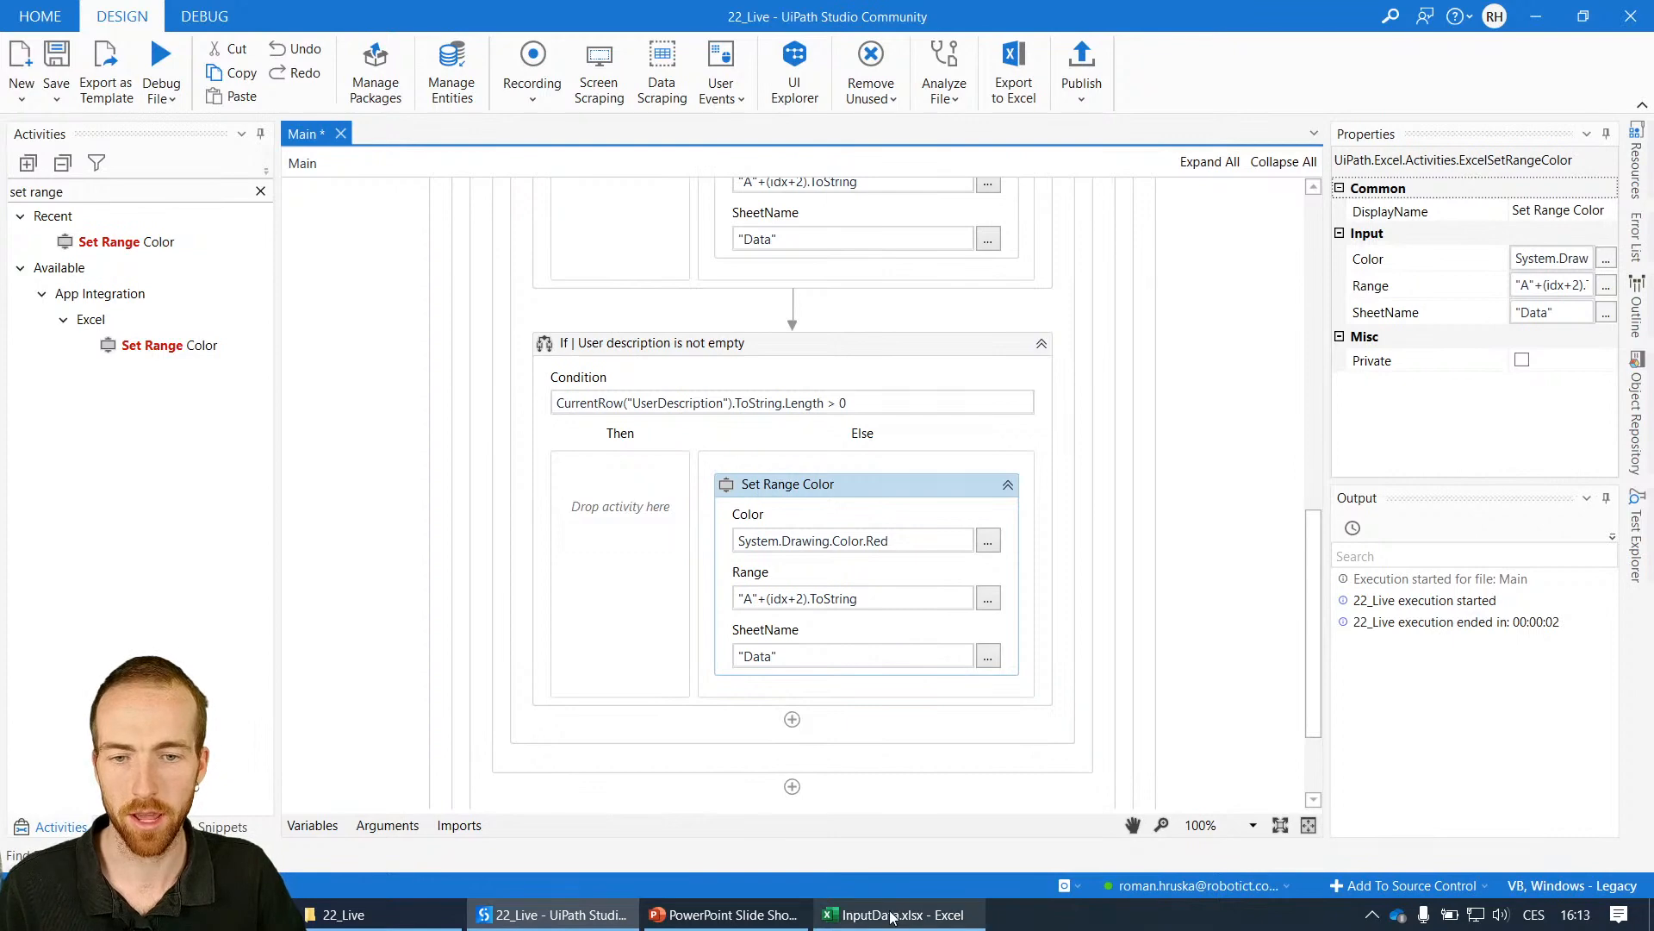
- Check the column letter in Excel, then change the description check's range to "B"+(idx+2).ToString
left_click(898, 913)
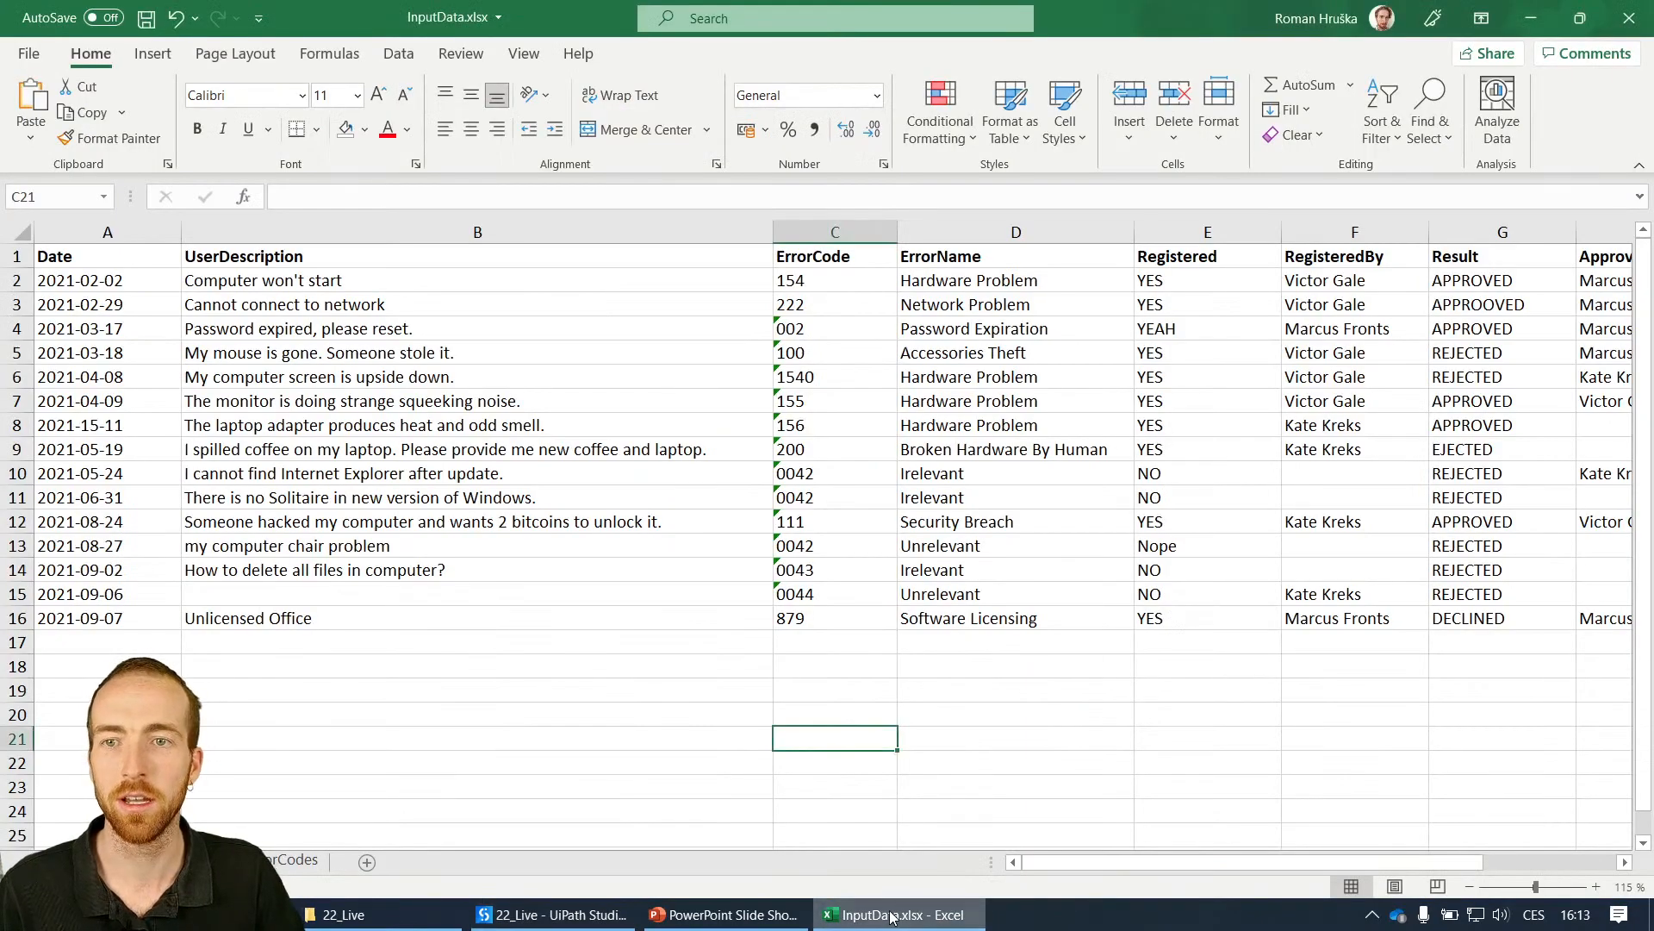
left_click(554, 913)
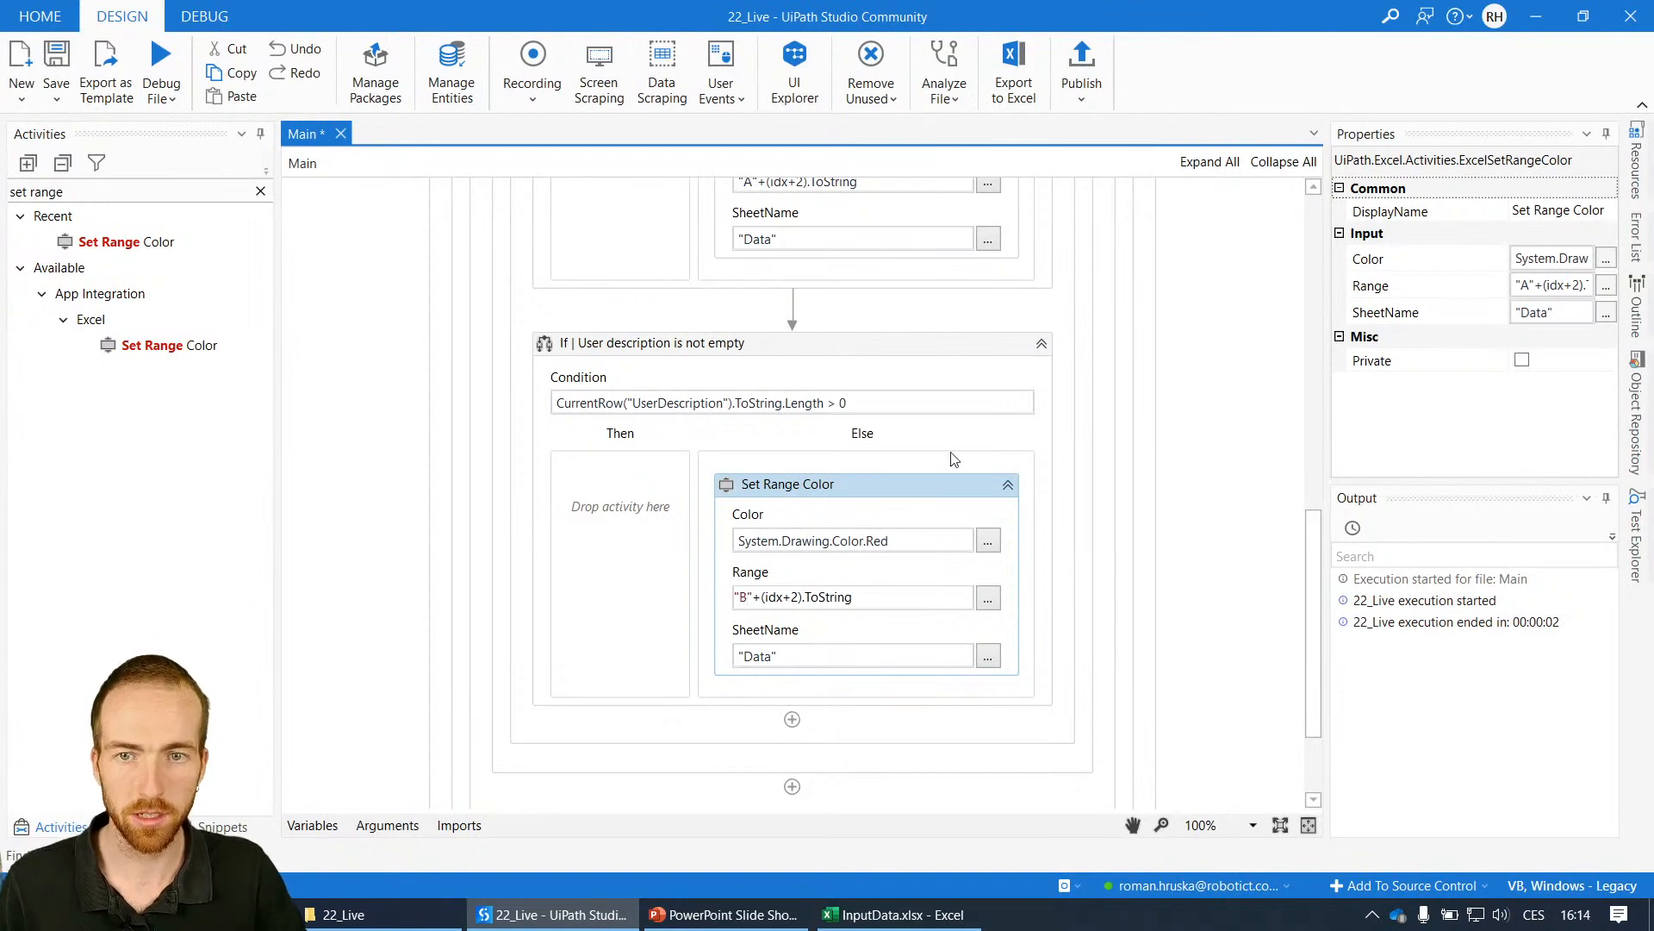
left_click(654, 342)
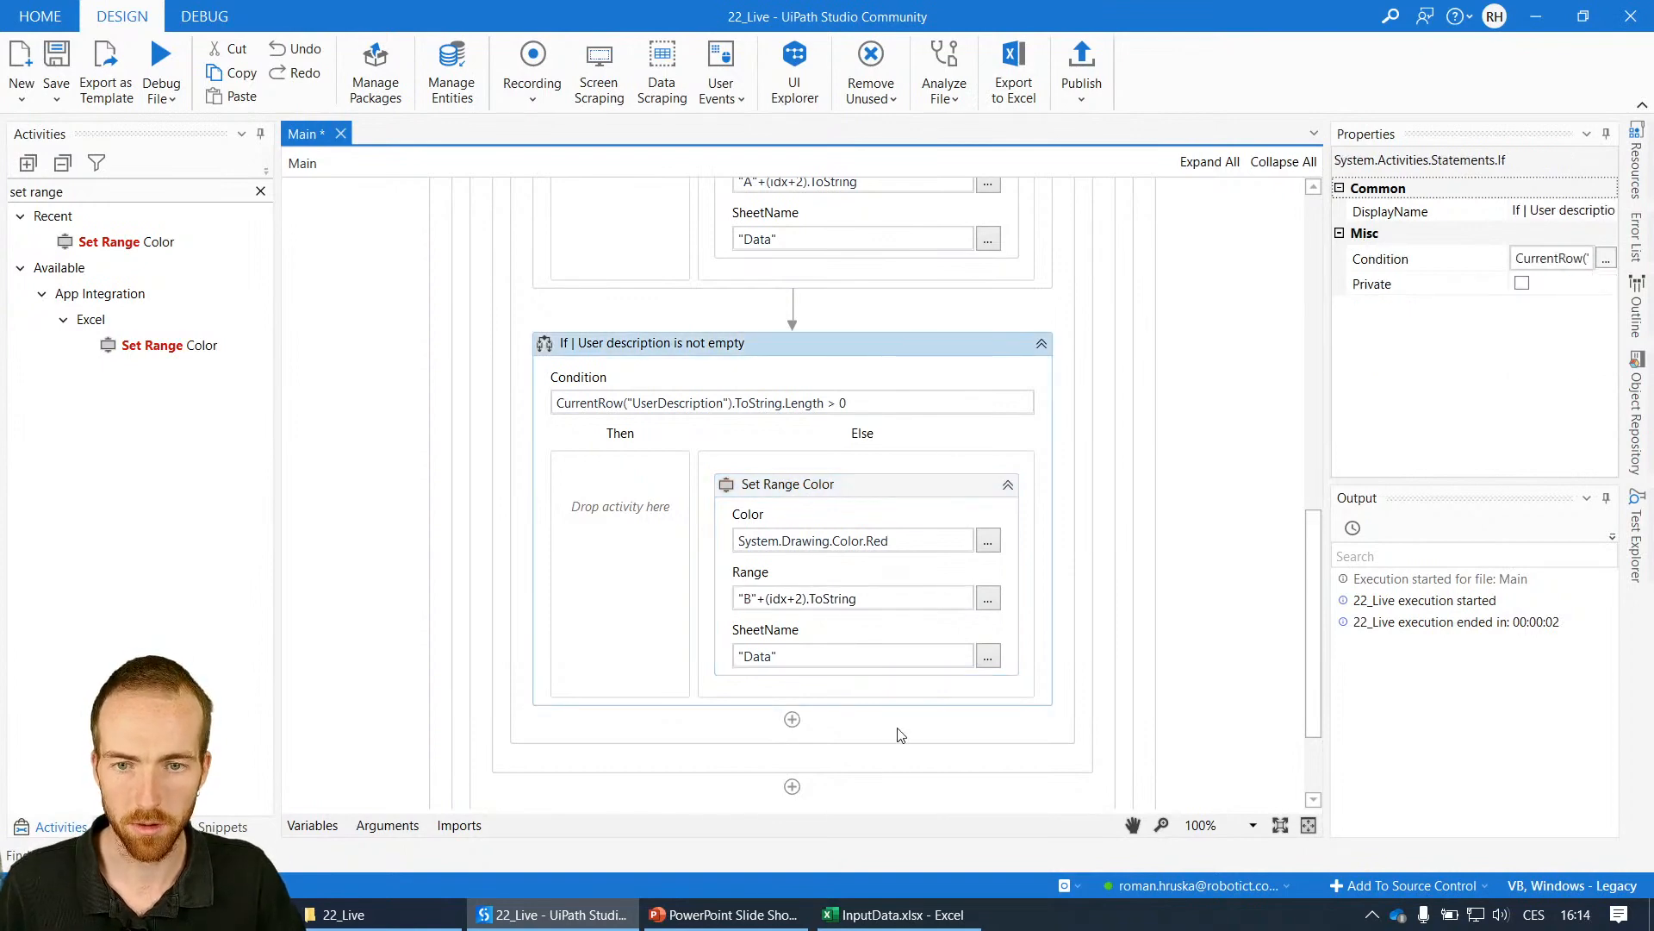
scroll("up", 3)
type("If | ErrorCode has to be at least 3 letter")
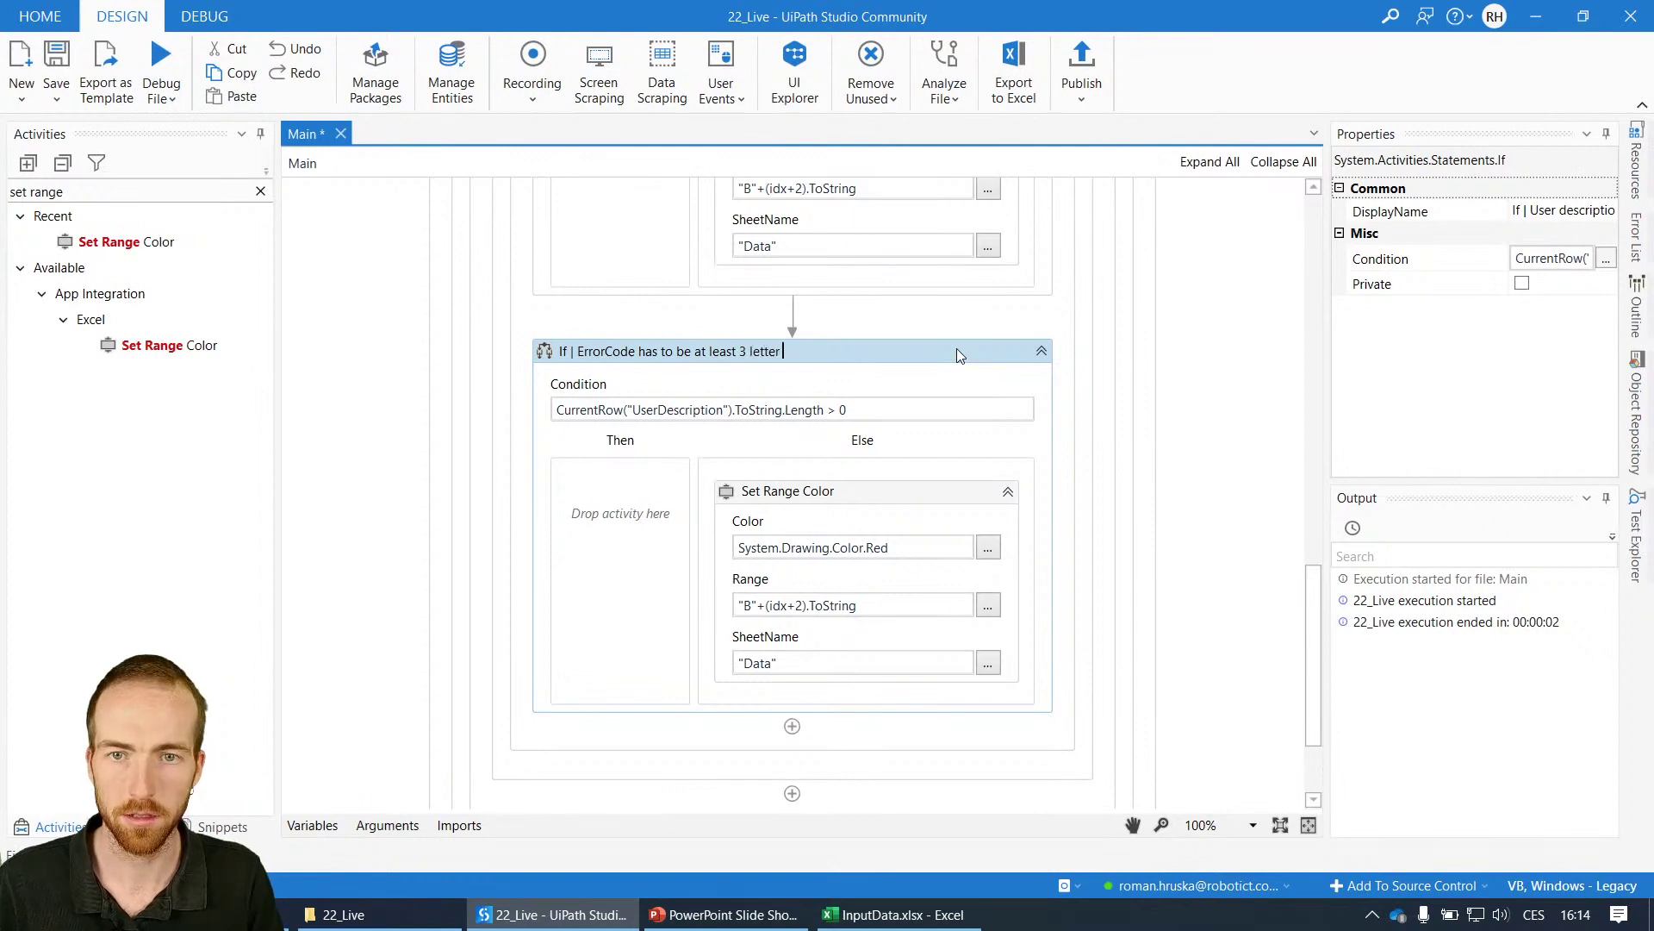
- Change the If condition to CurrentRow("ErrorCode").ToString.Trim.Length = 3
left_click(724, 913)
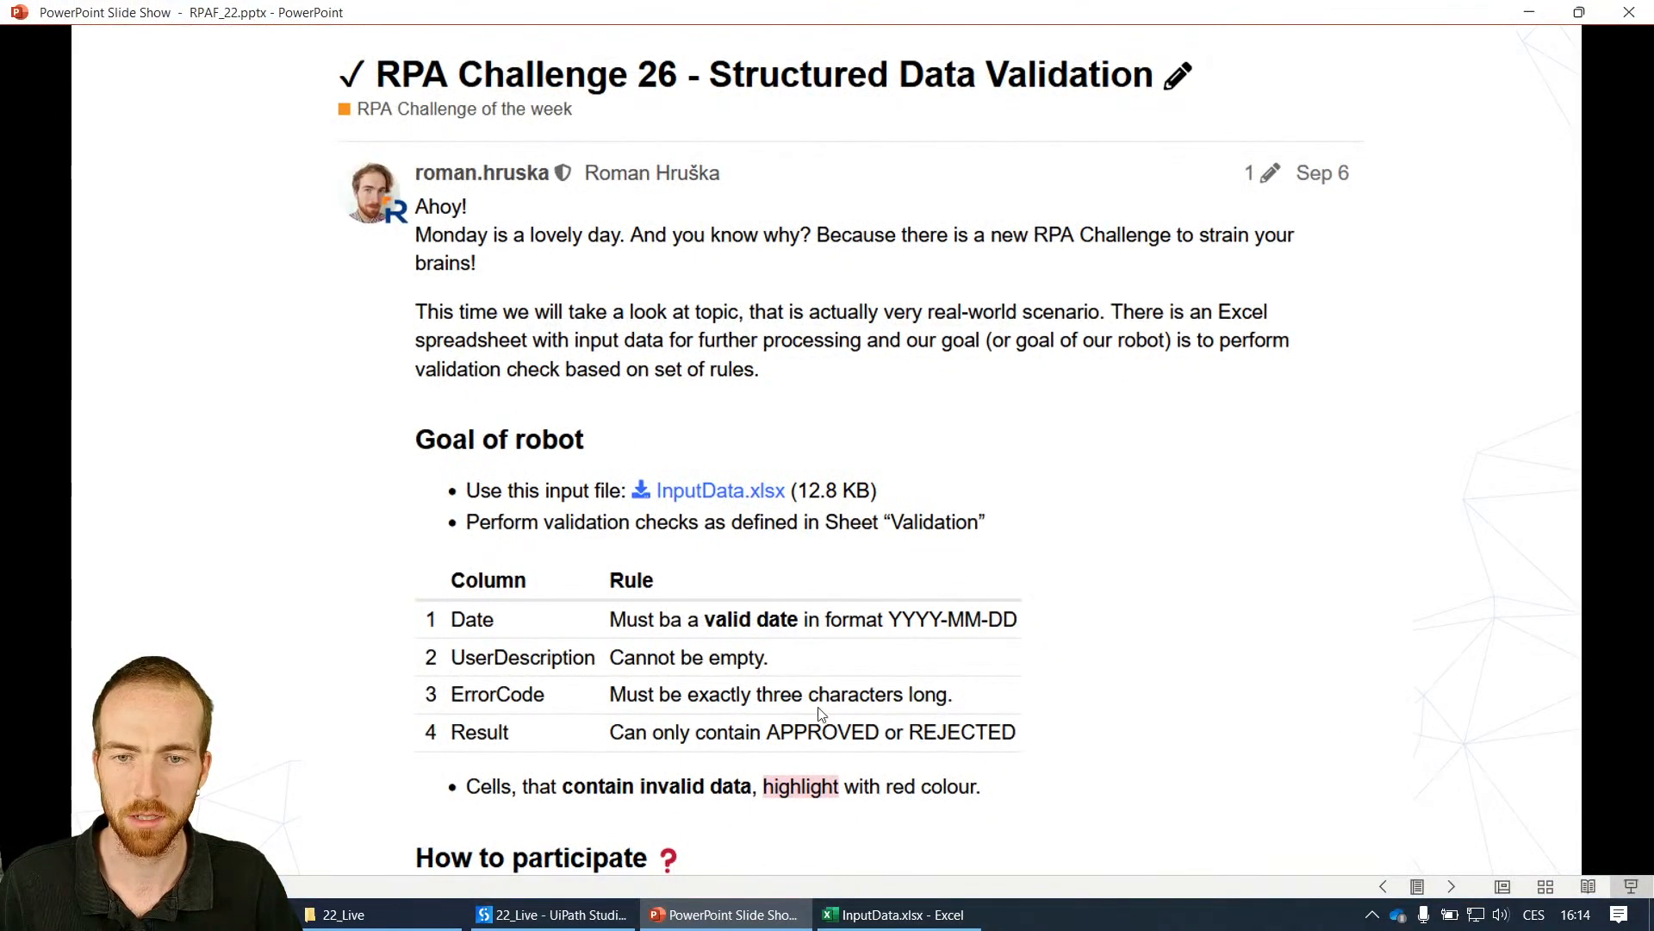
left_click(553, 914)
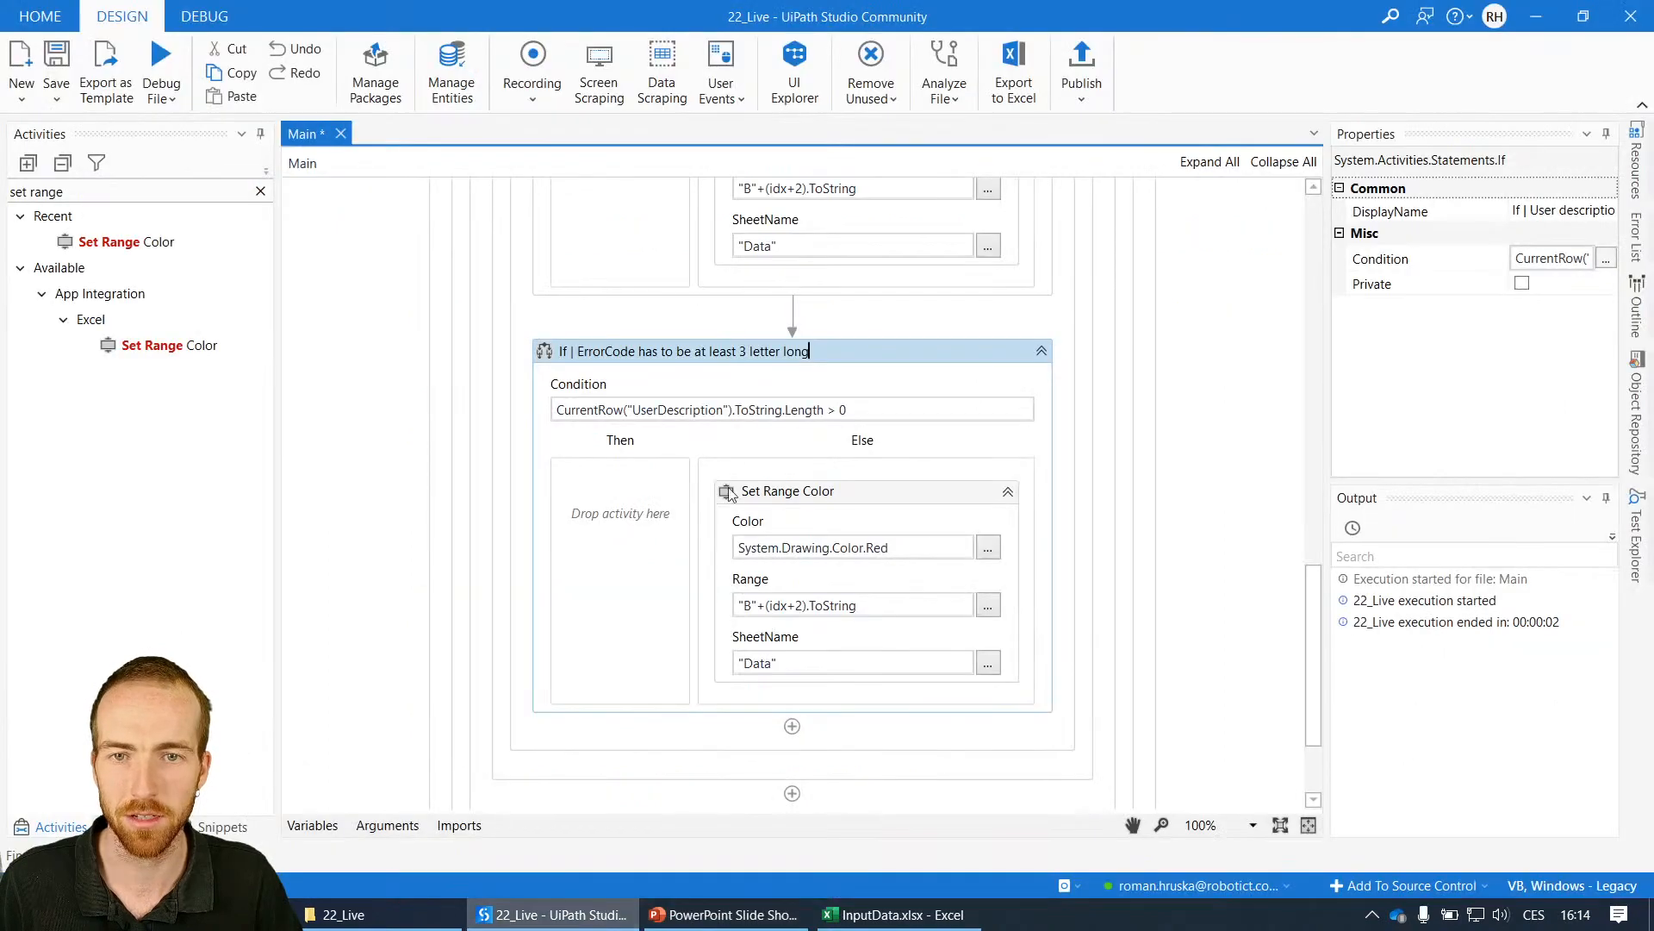
mouse_move(791, 313)
type("exactly")
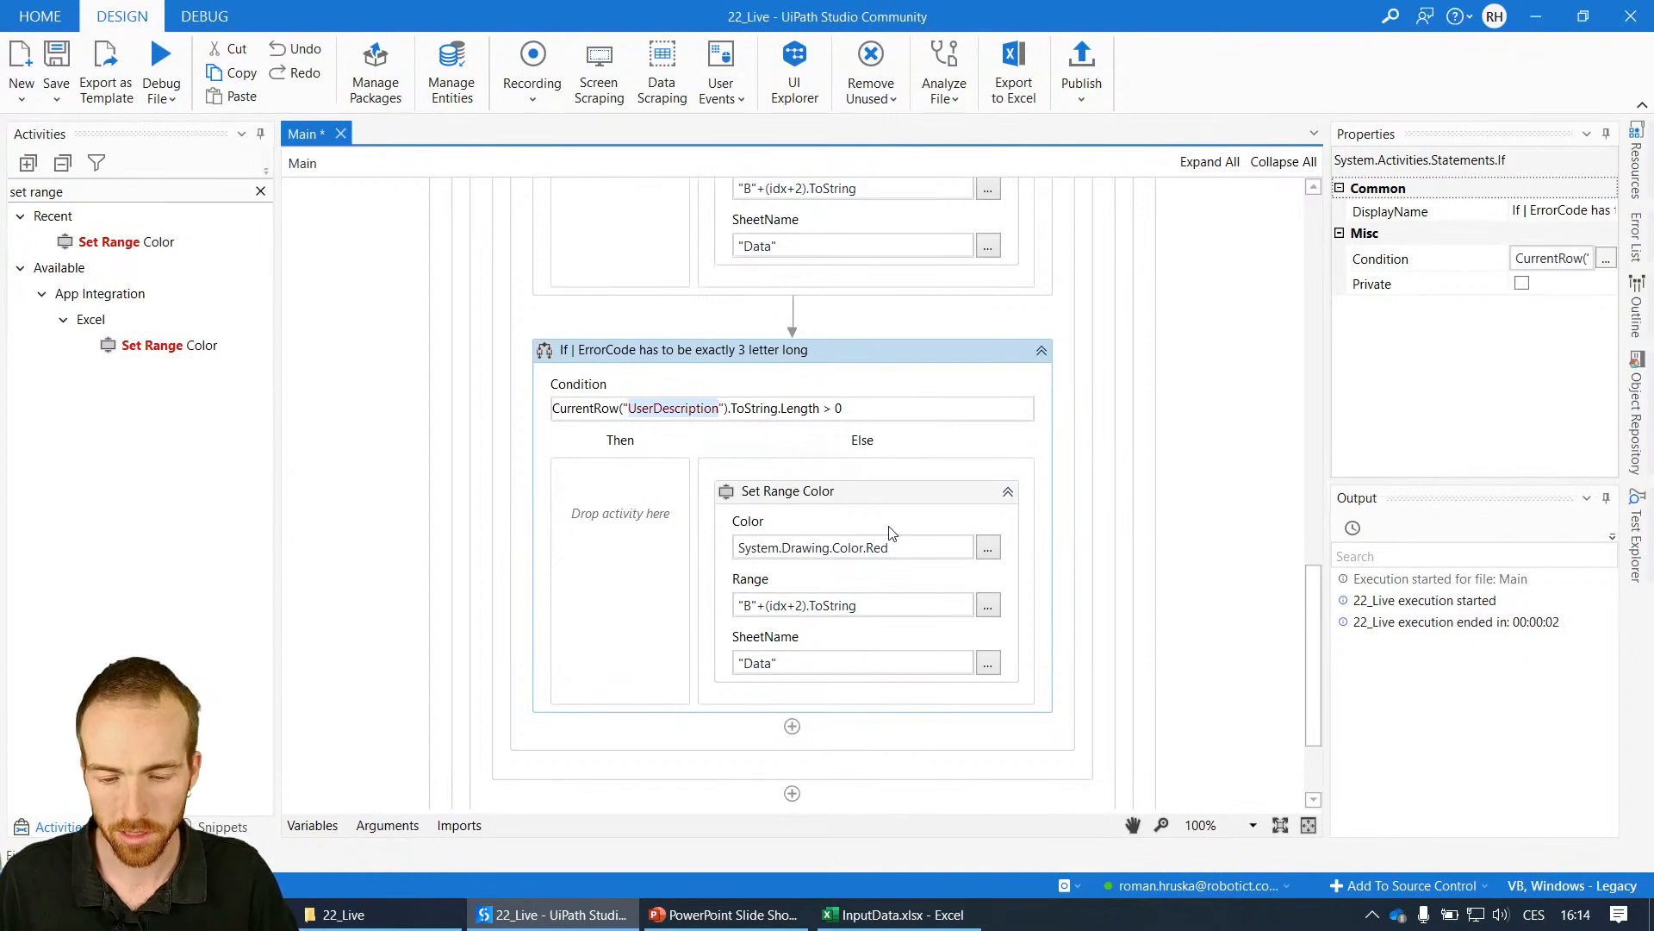
left_click(897, 914)
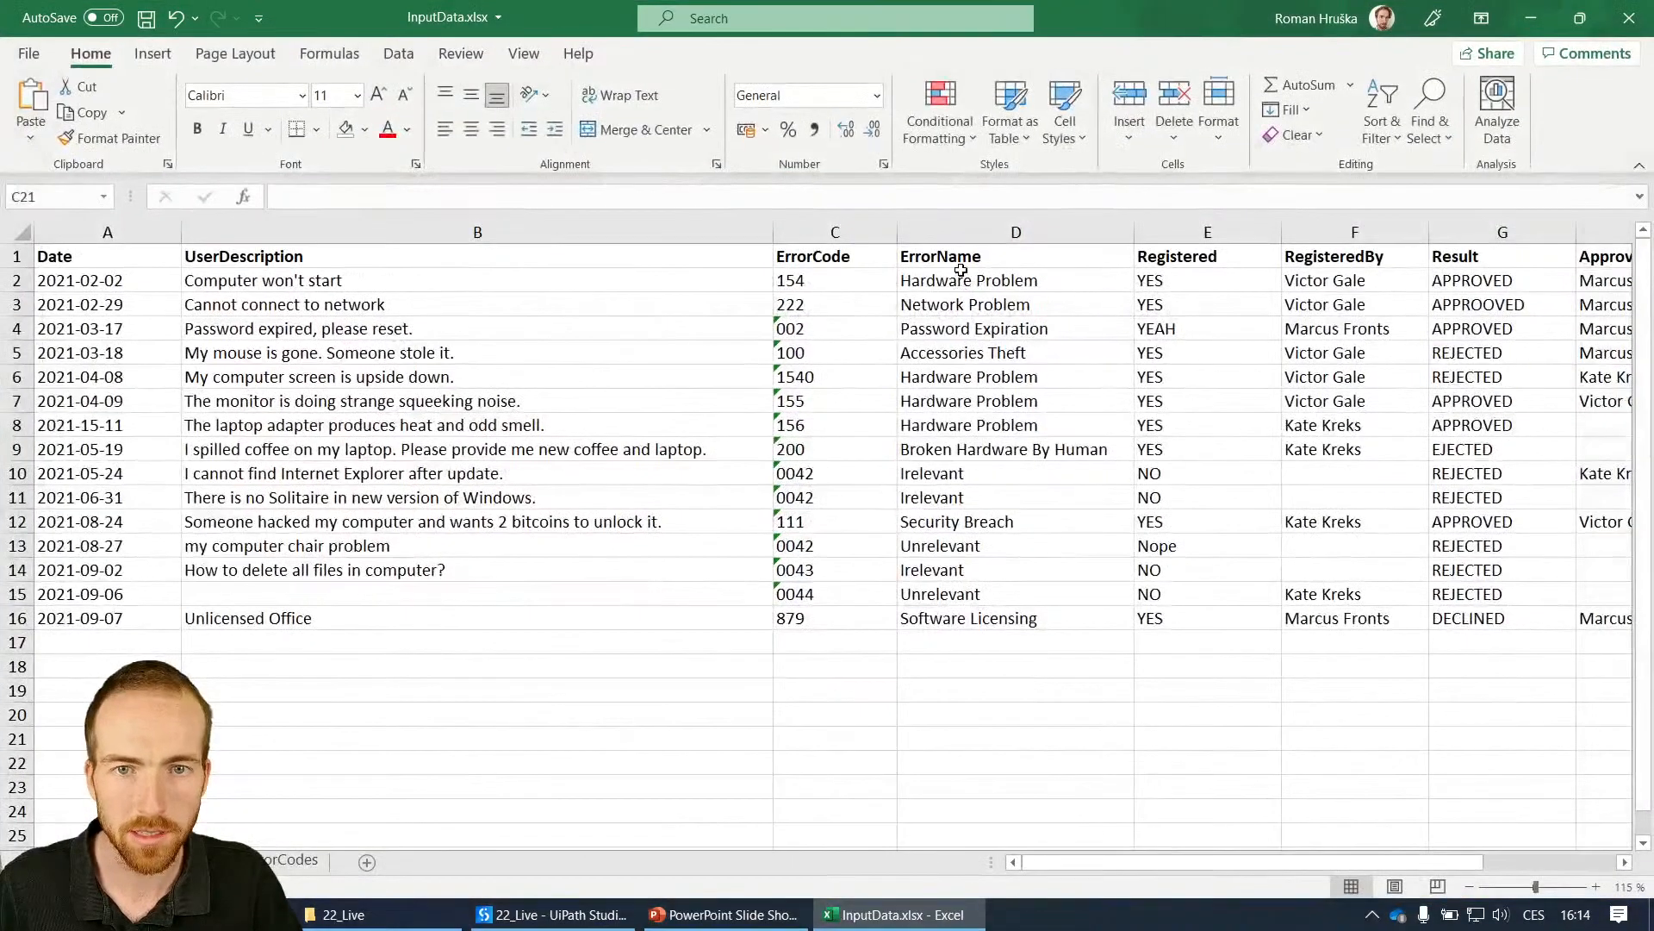
left_click(553, 913)
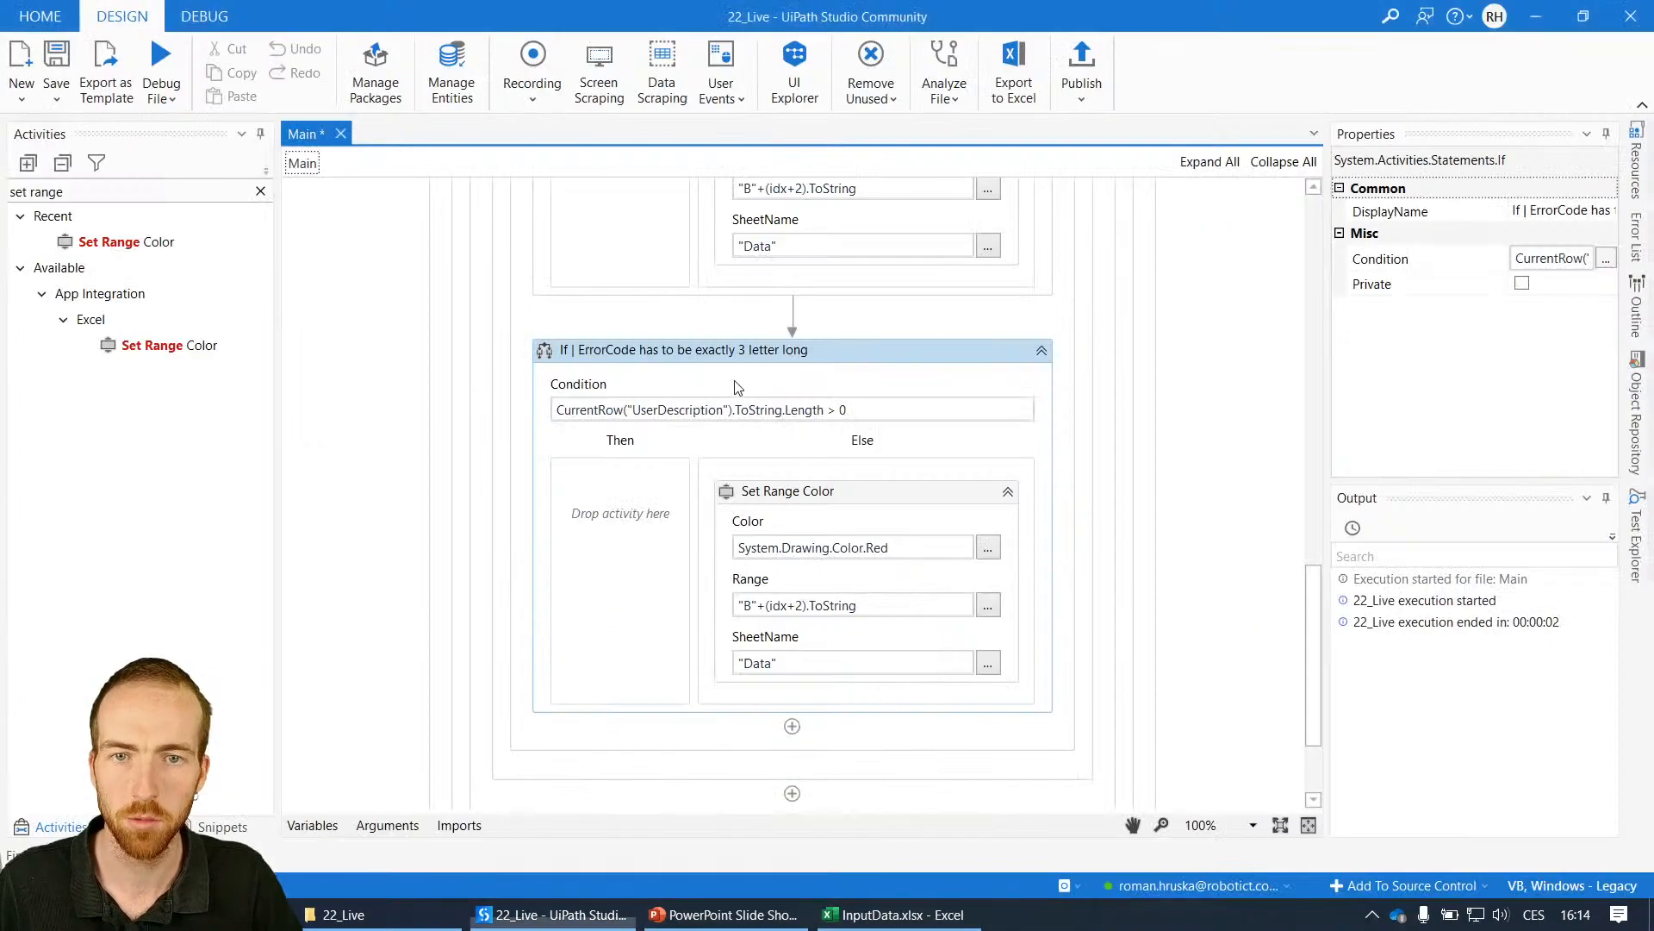
left_click(686, 408)
type("ErrorCod")
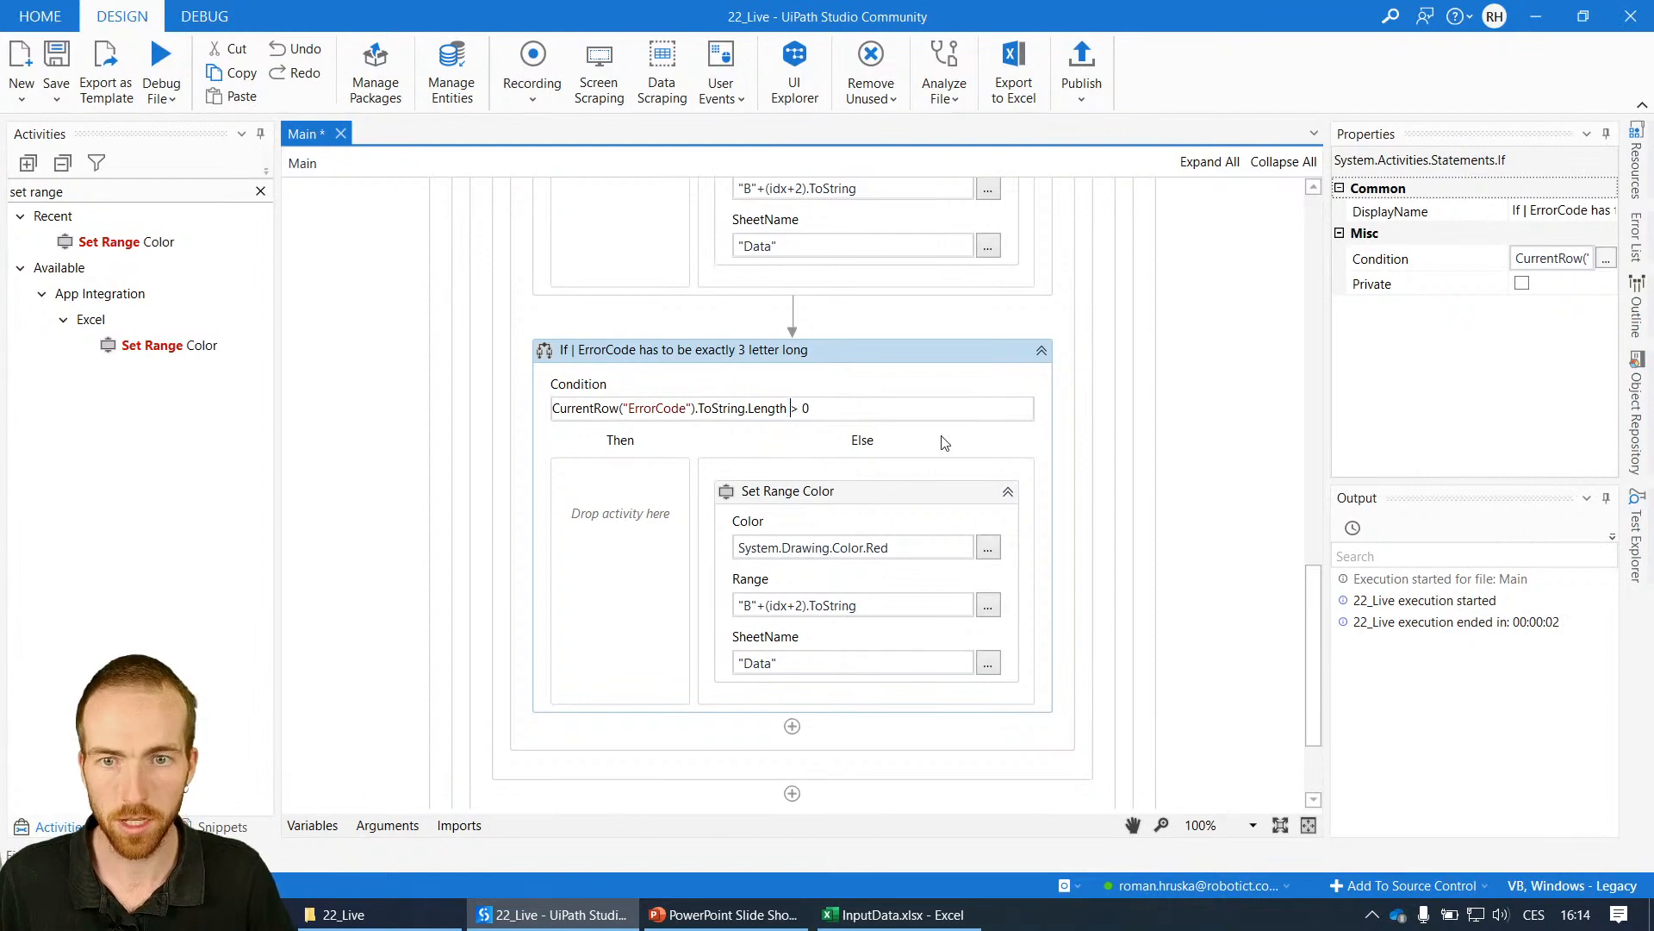
type("=")
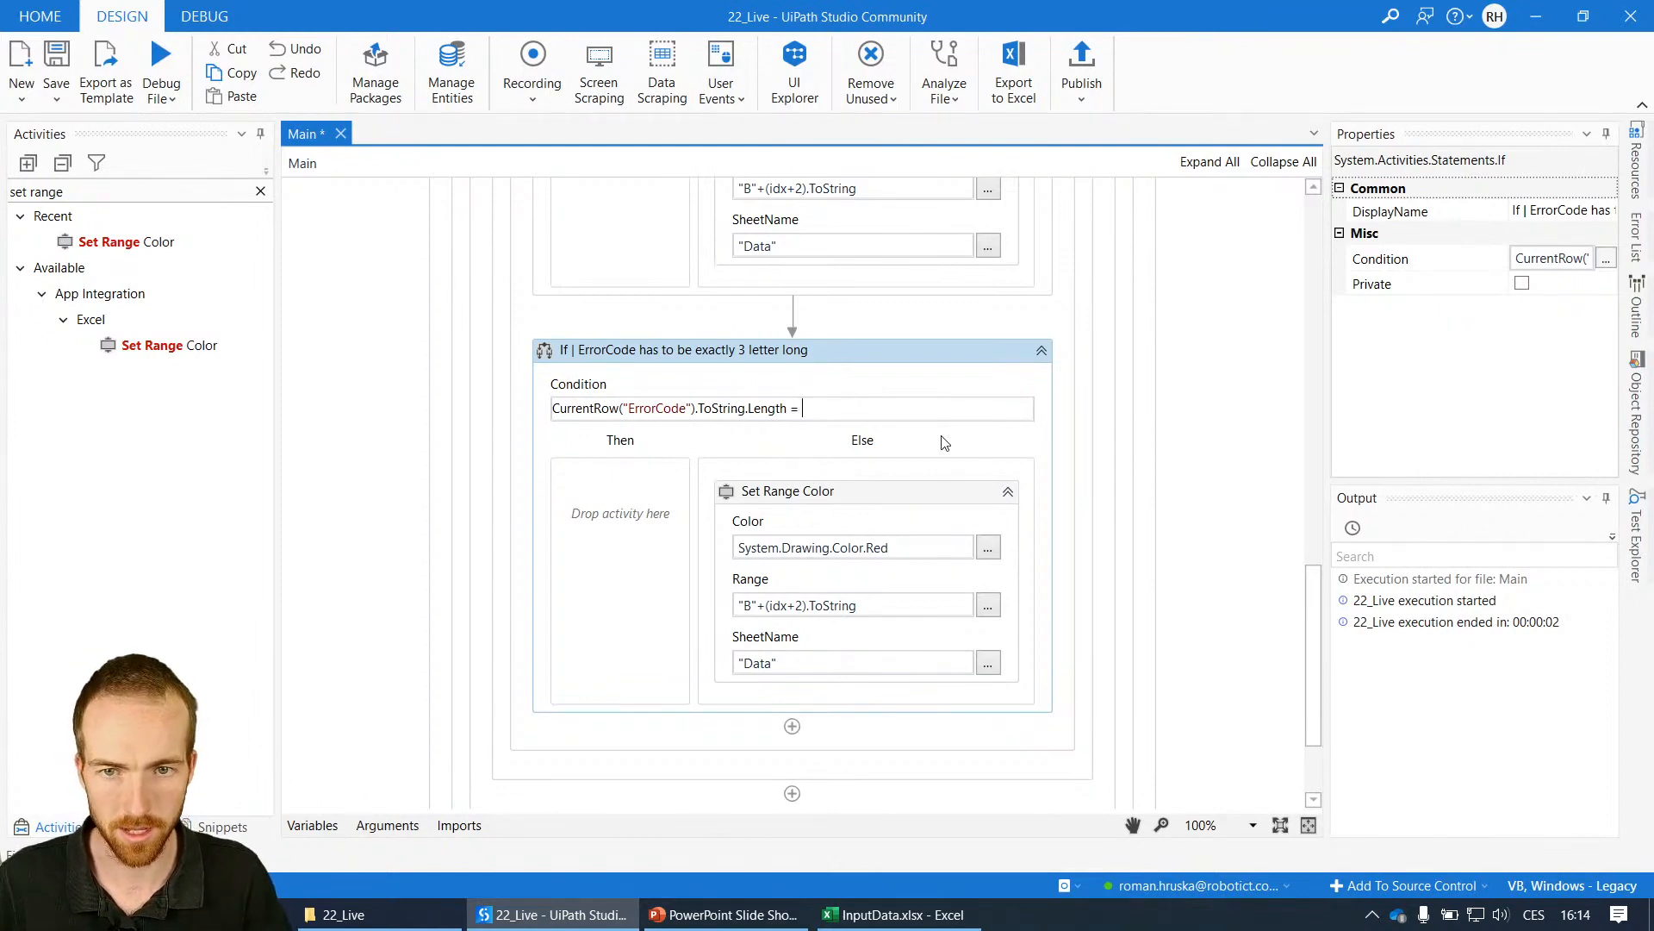
type("3")
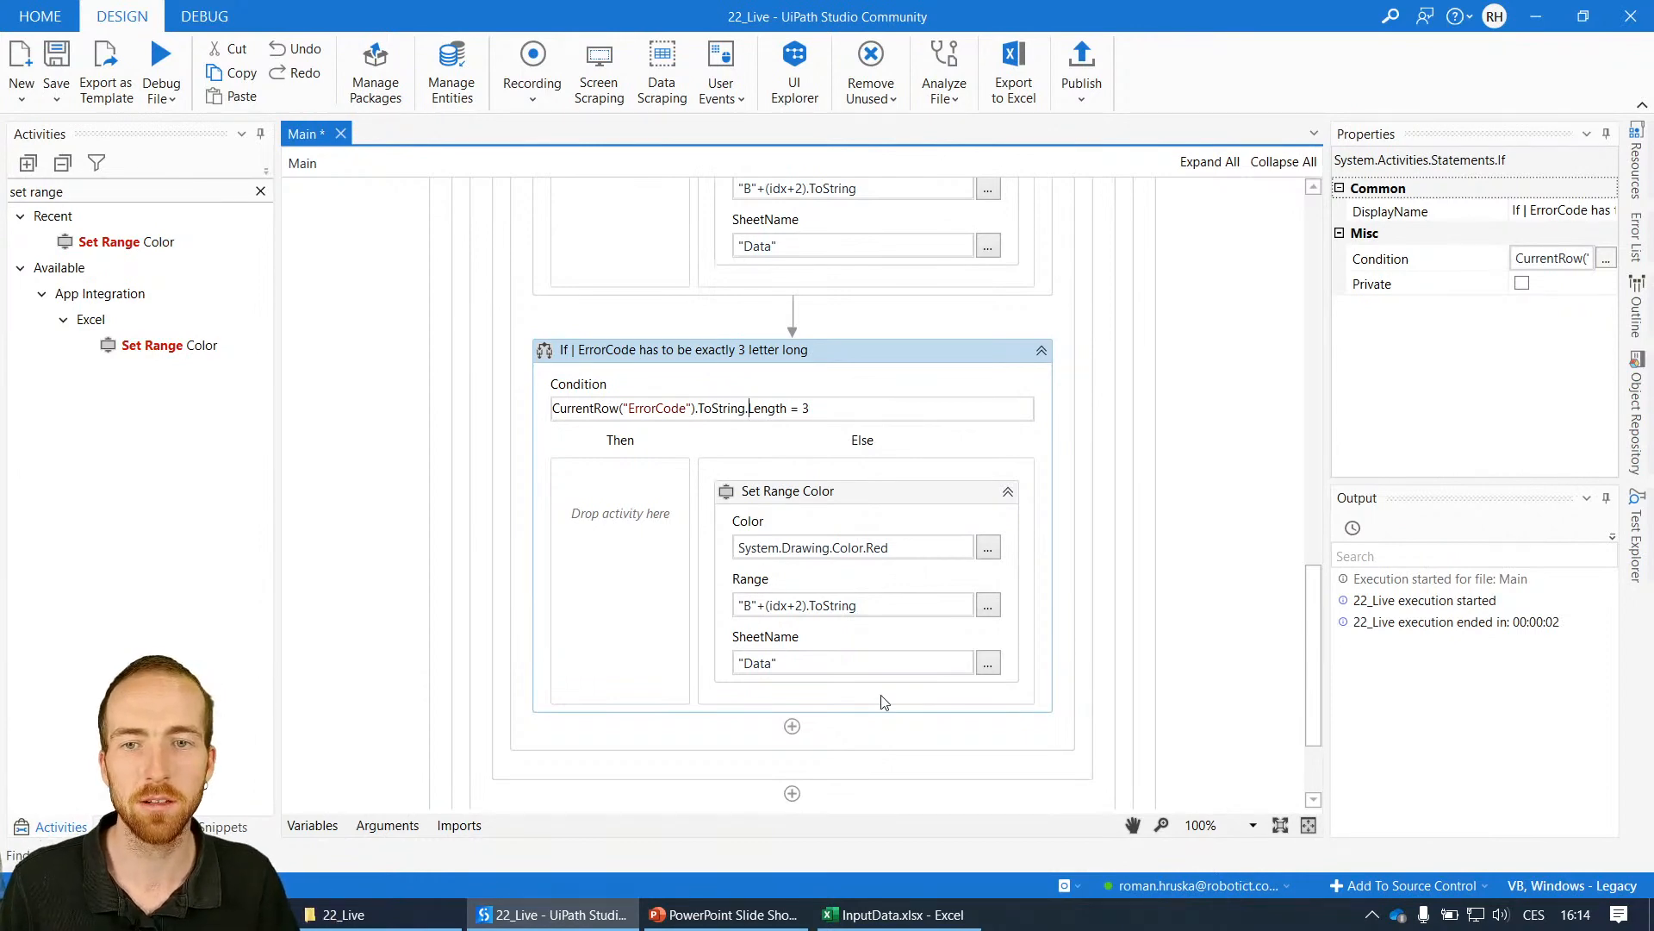
type("Trim.")
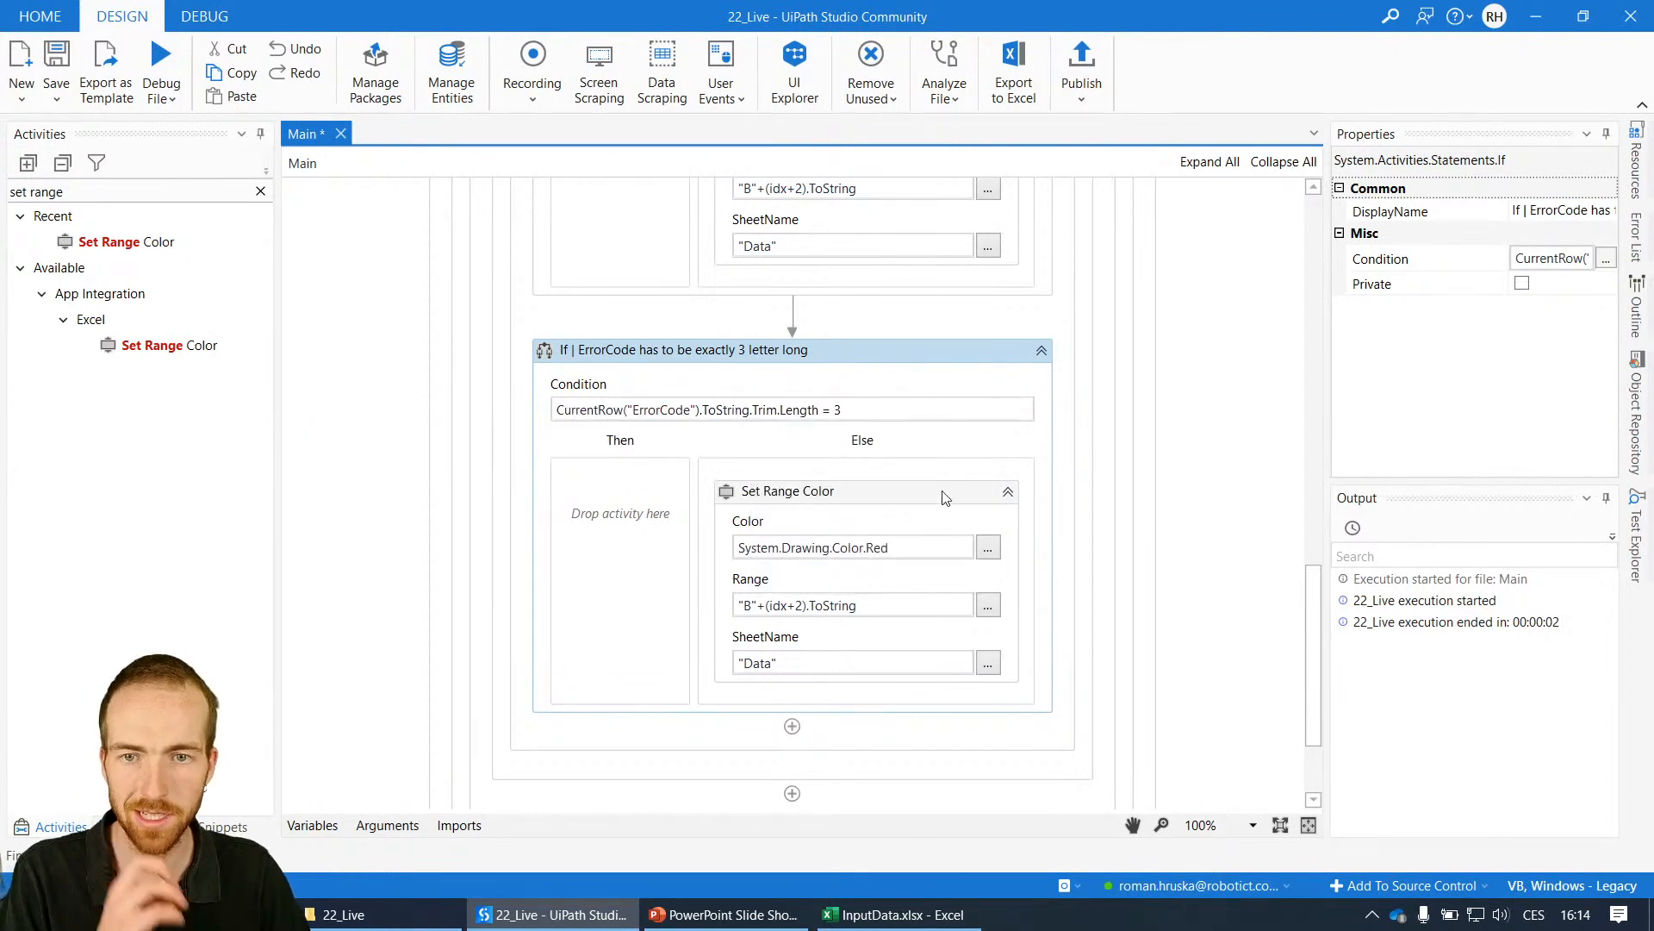
mouse_move(1020, 545)
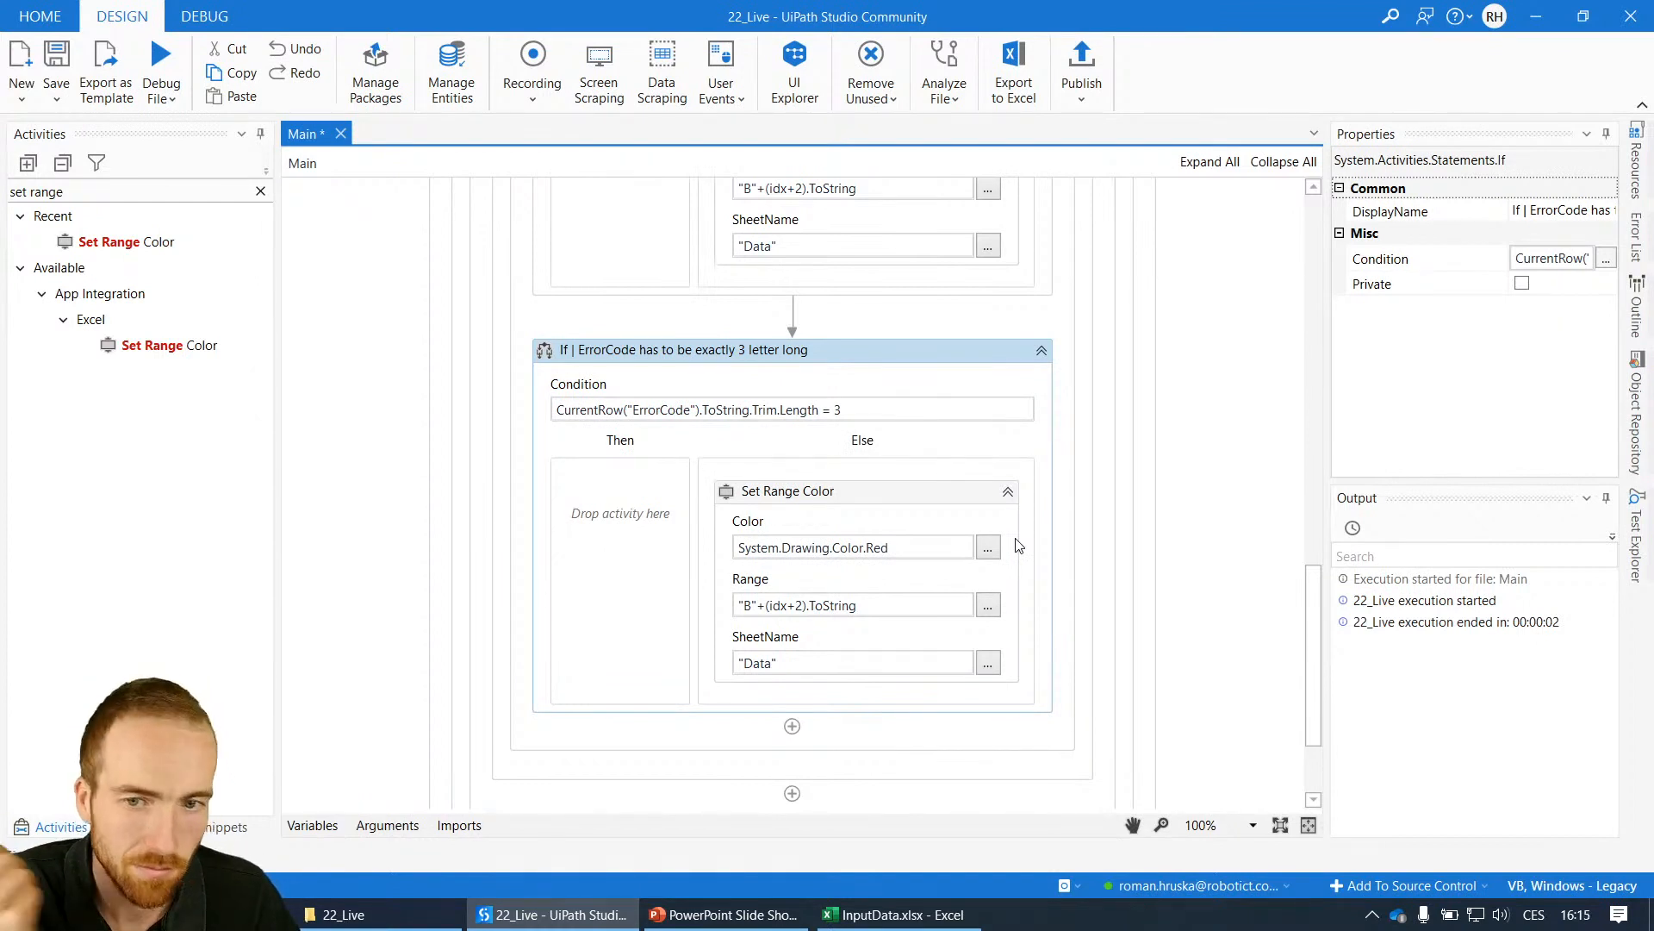
mouse_move(1137, 610)
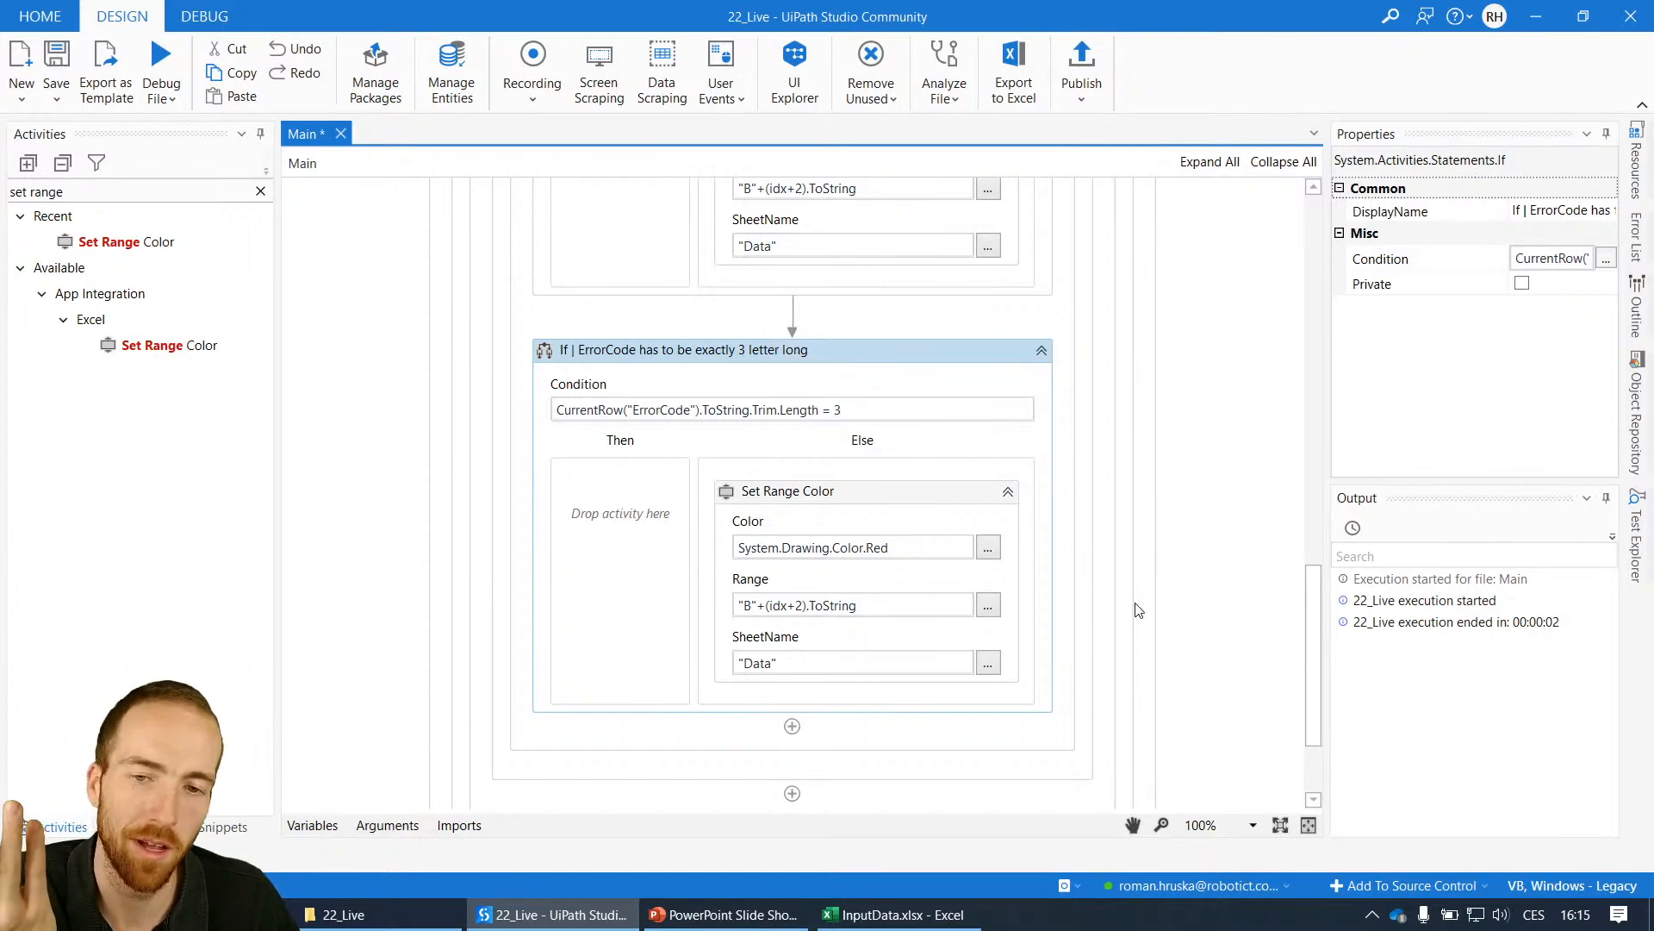
- Point the Set Range Color range to column C: "C"+(idx+2).ToString
left_click(896, 913)
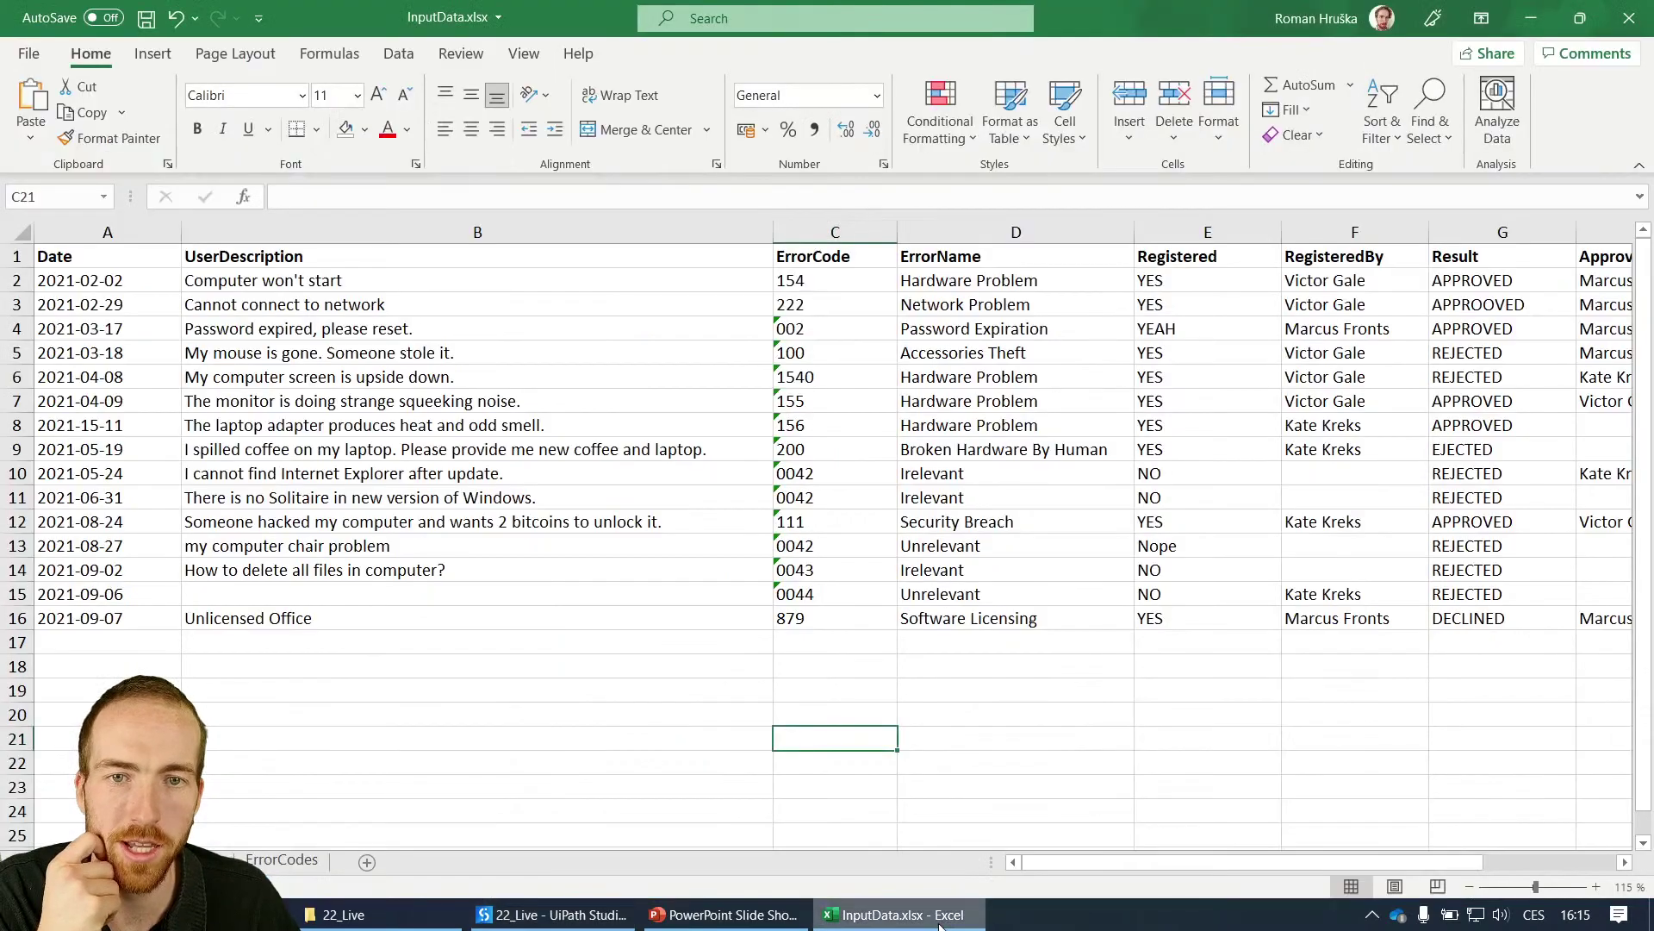
left_click(550, 913)
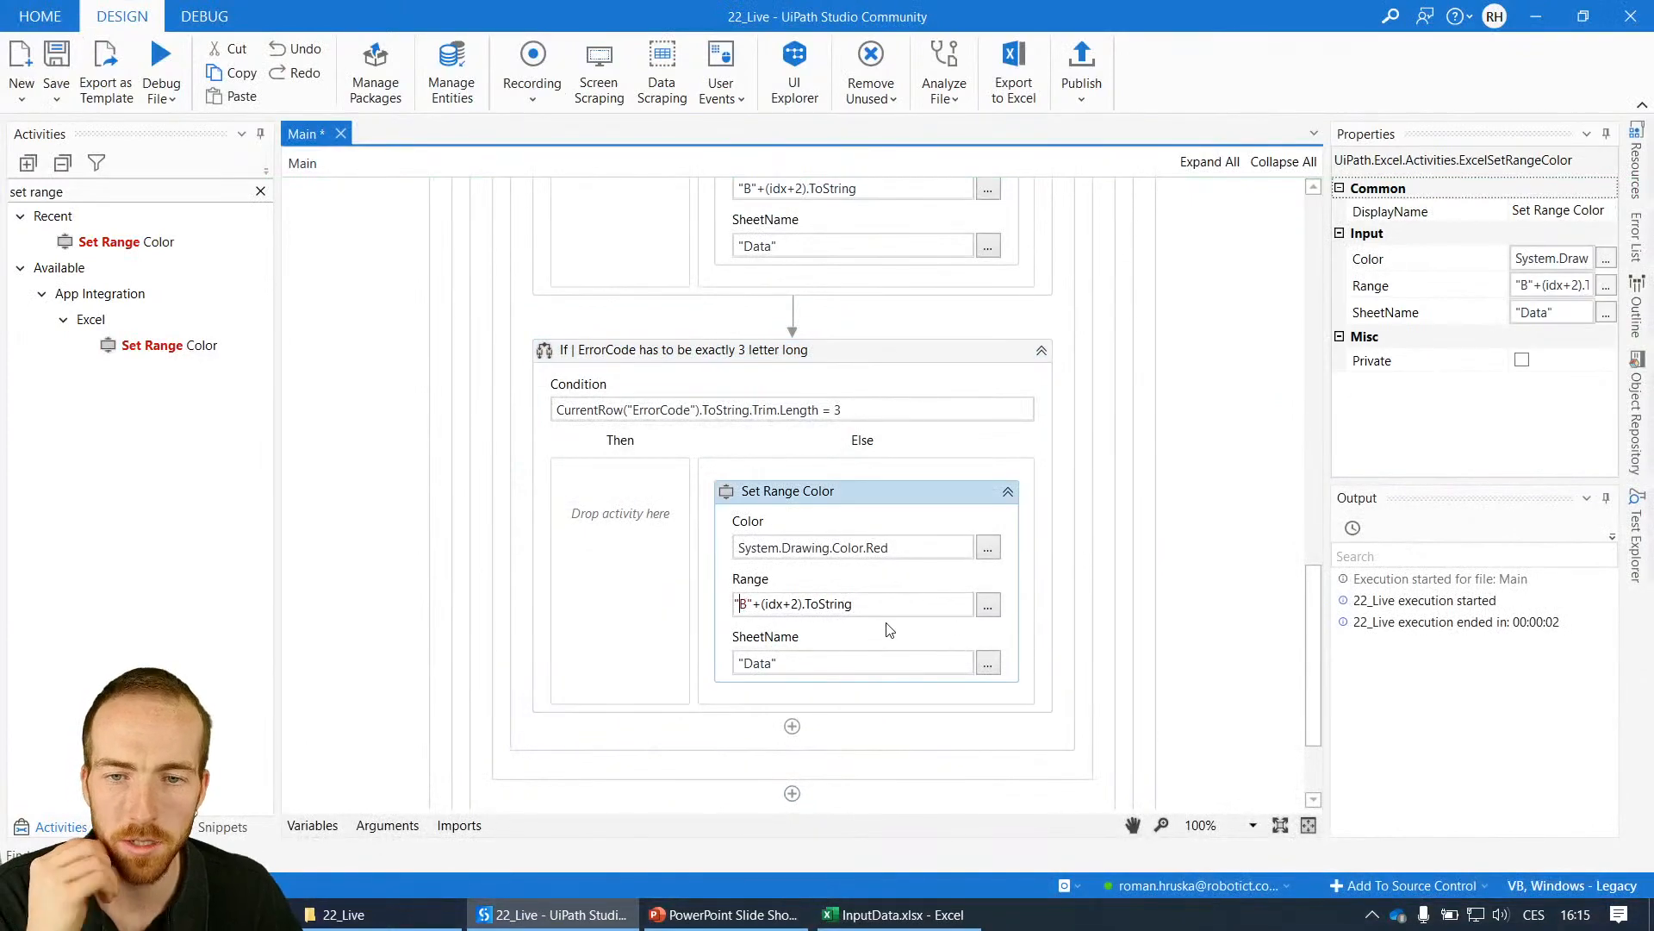
type("C")
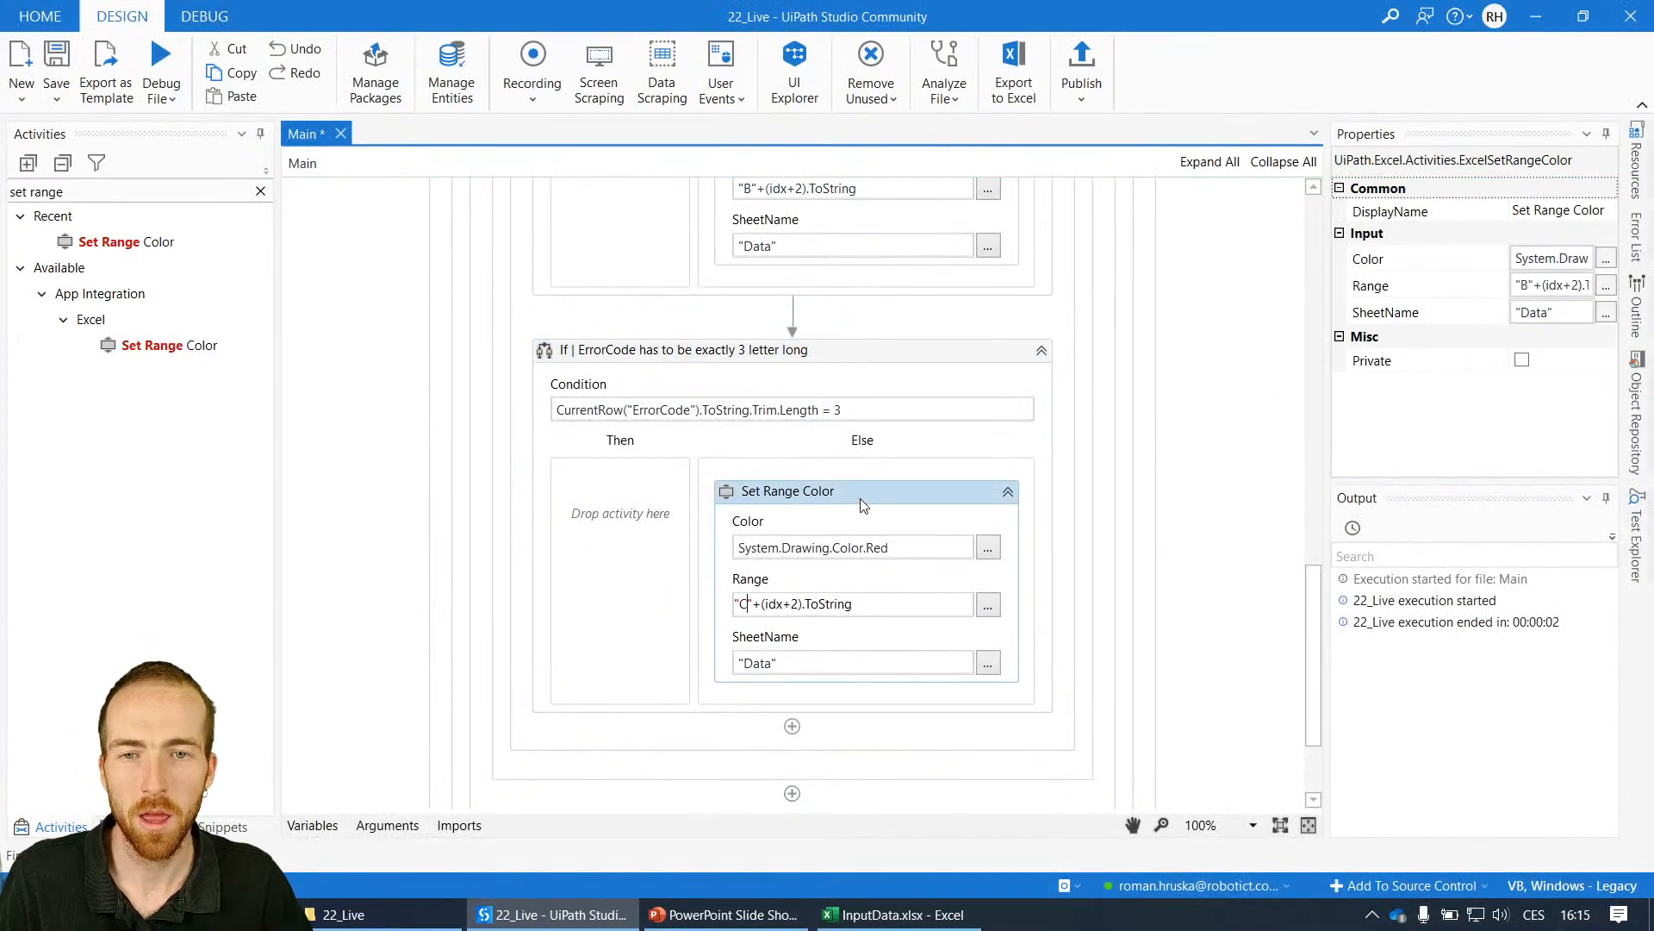
left_click(696, 349)
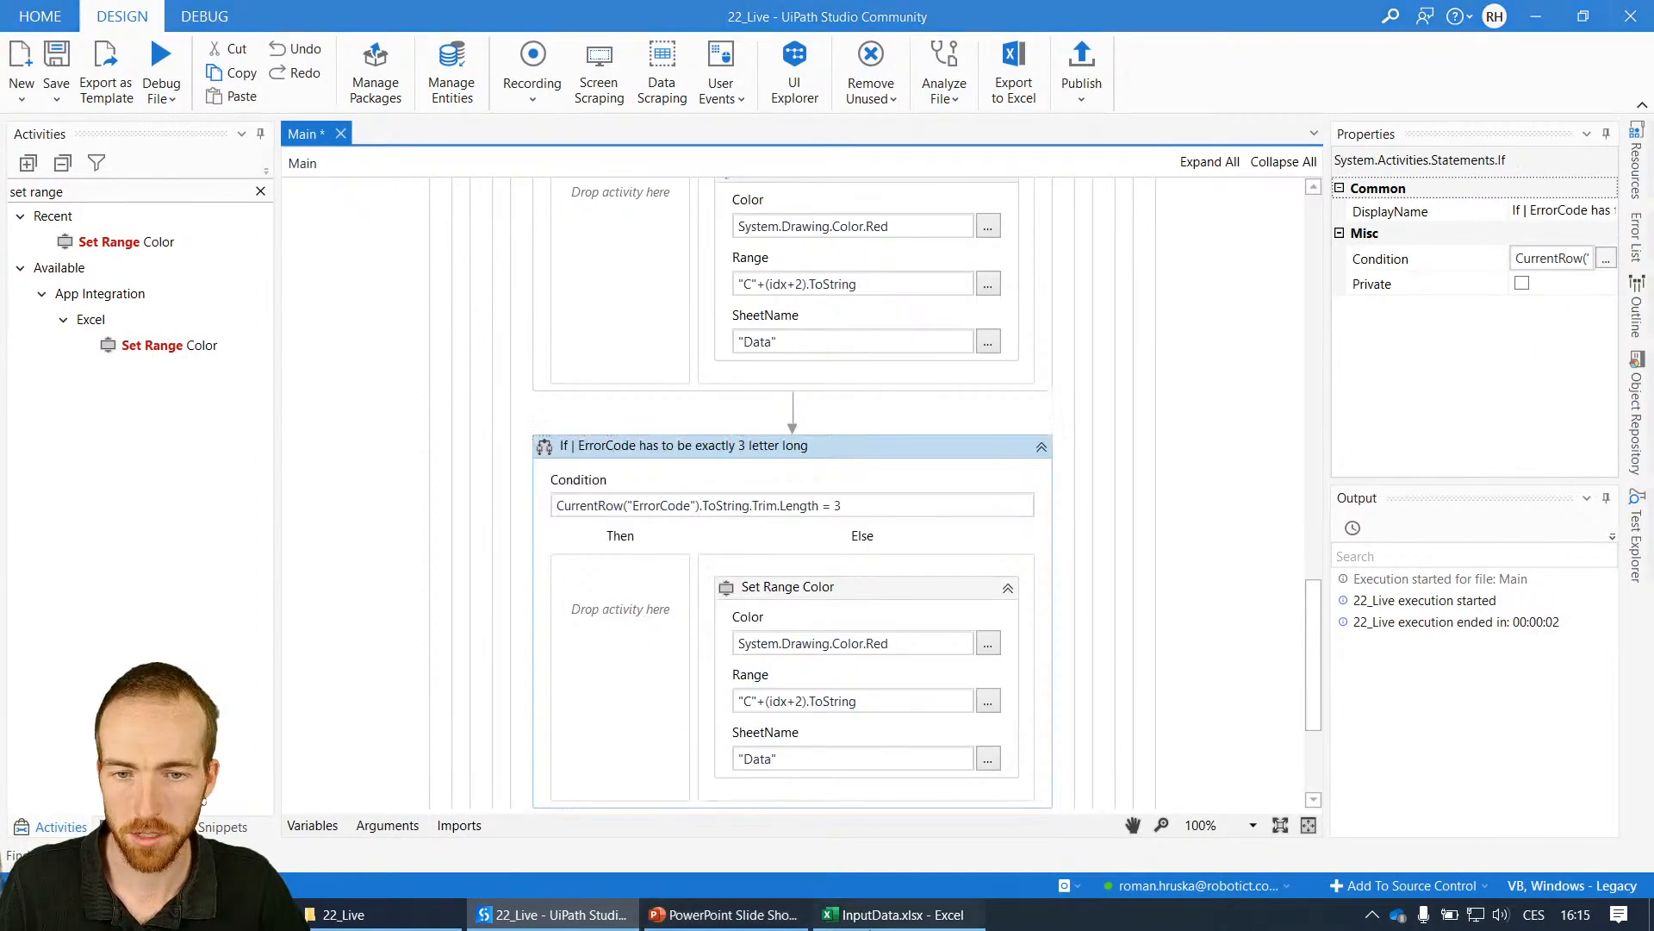
- Read the APPROVED/REJECTED Result rule and find the Result column G in the spreadsheet
left_click(724, 913)
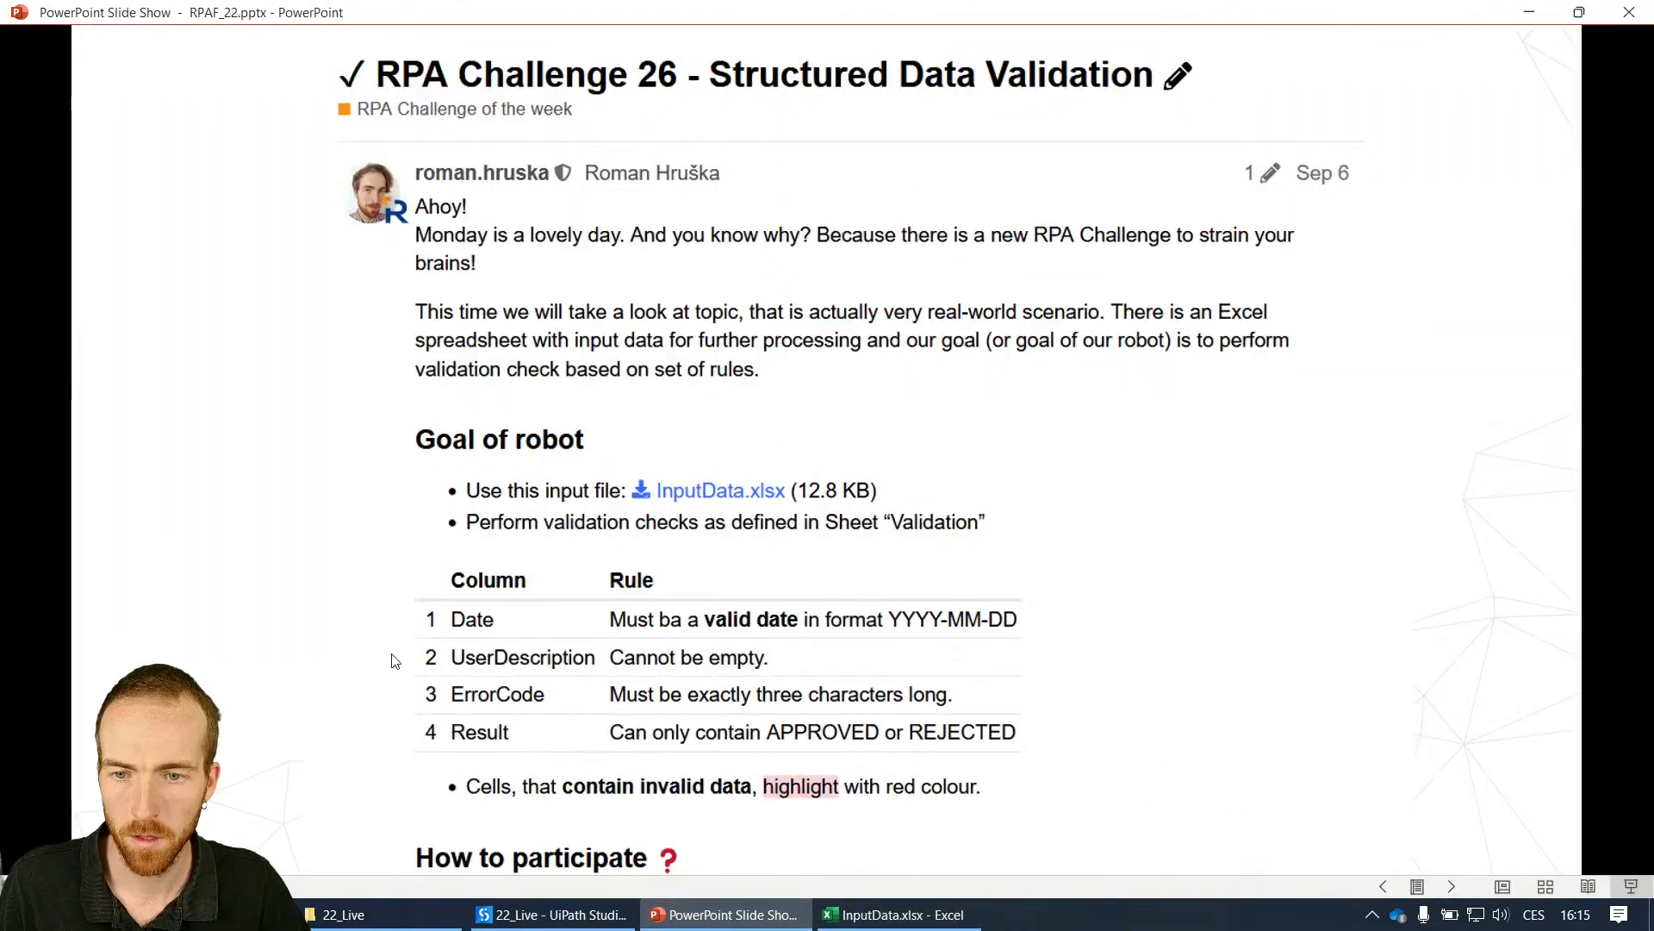
mouse_move(779, 736)
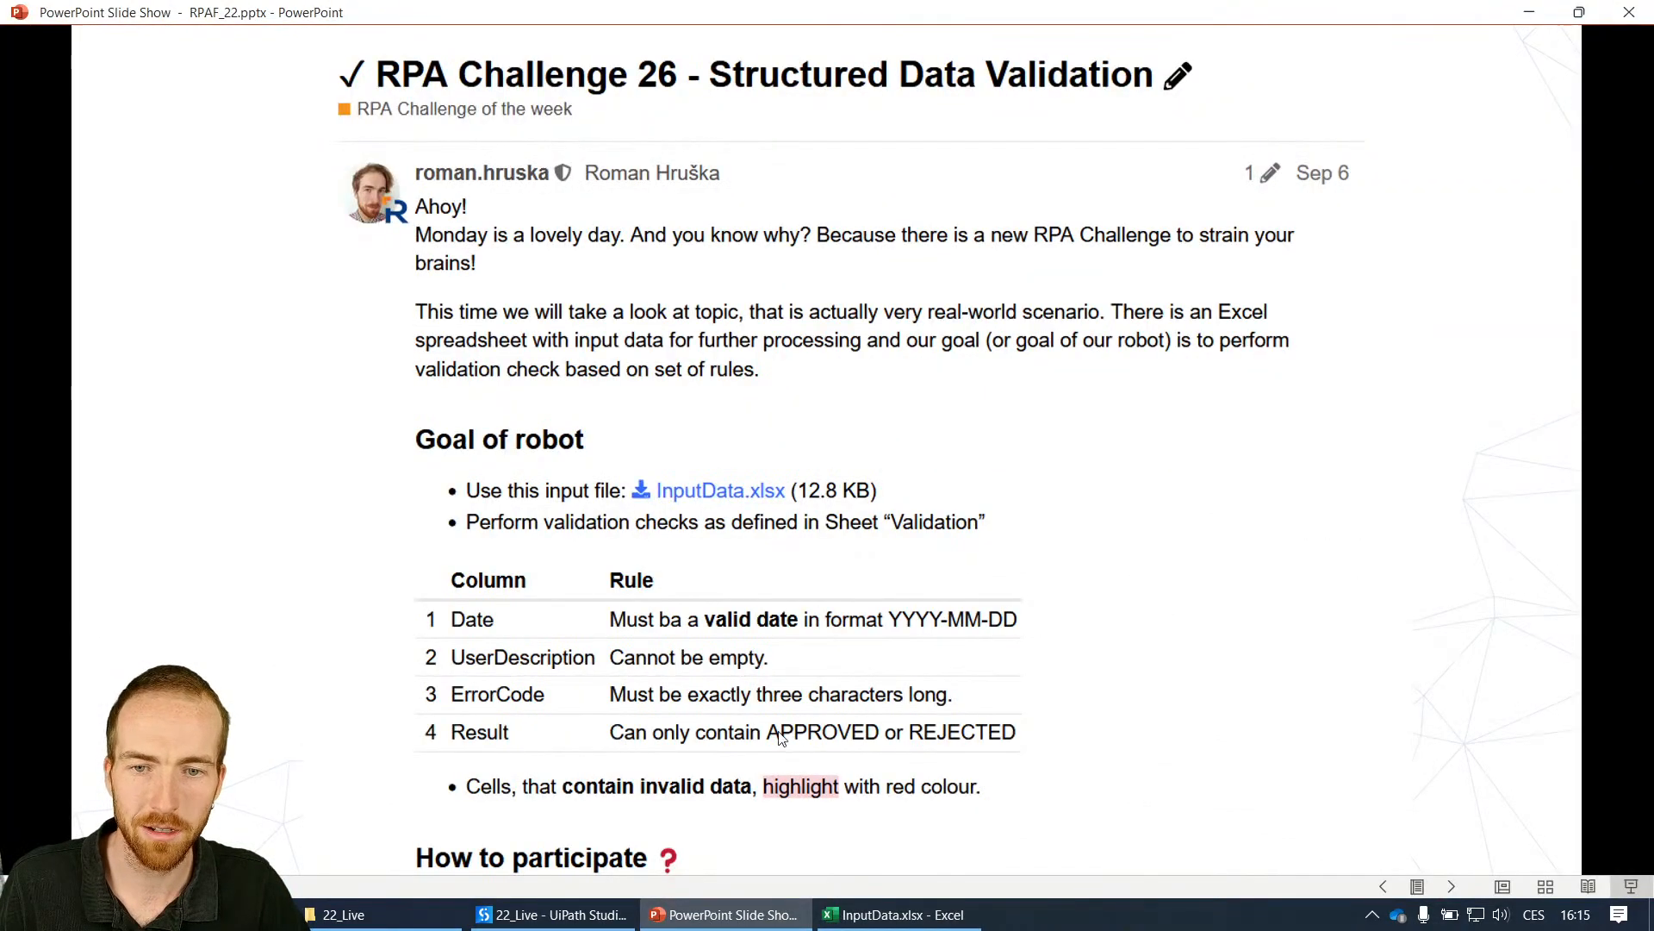
left_click(896, 913)
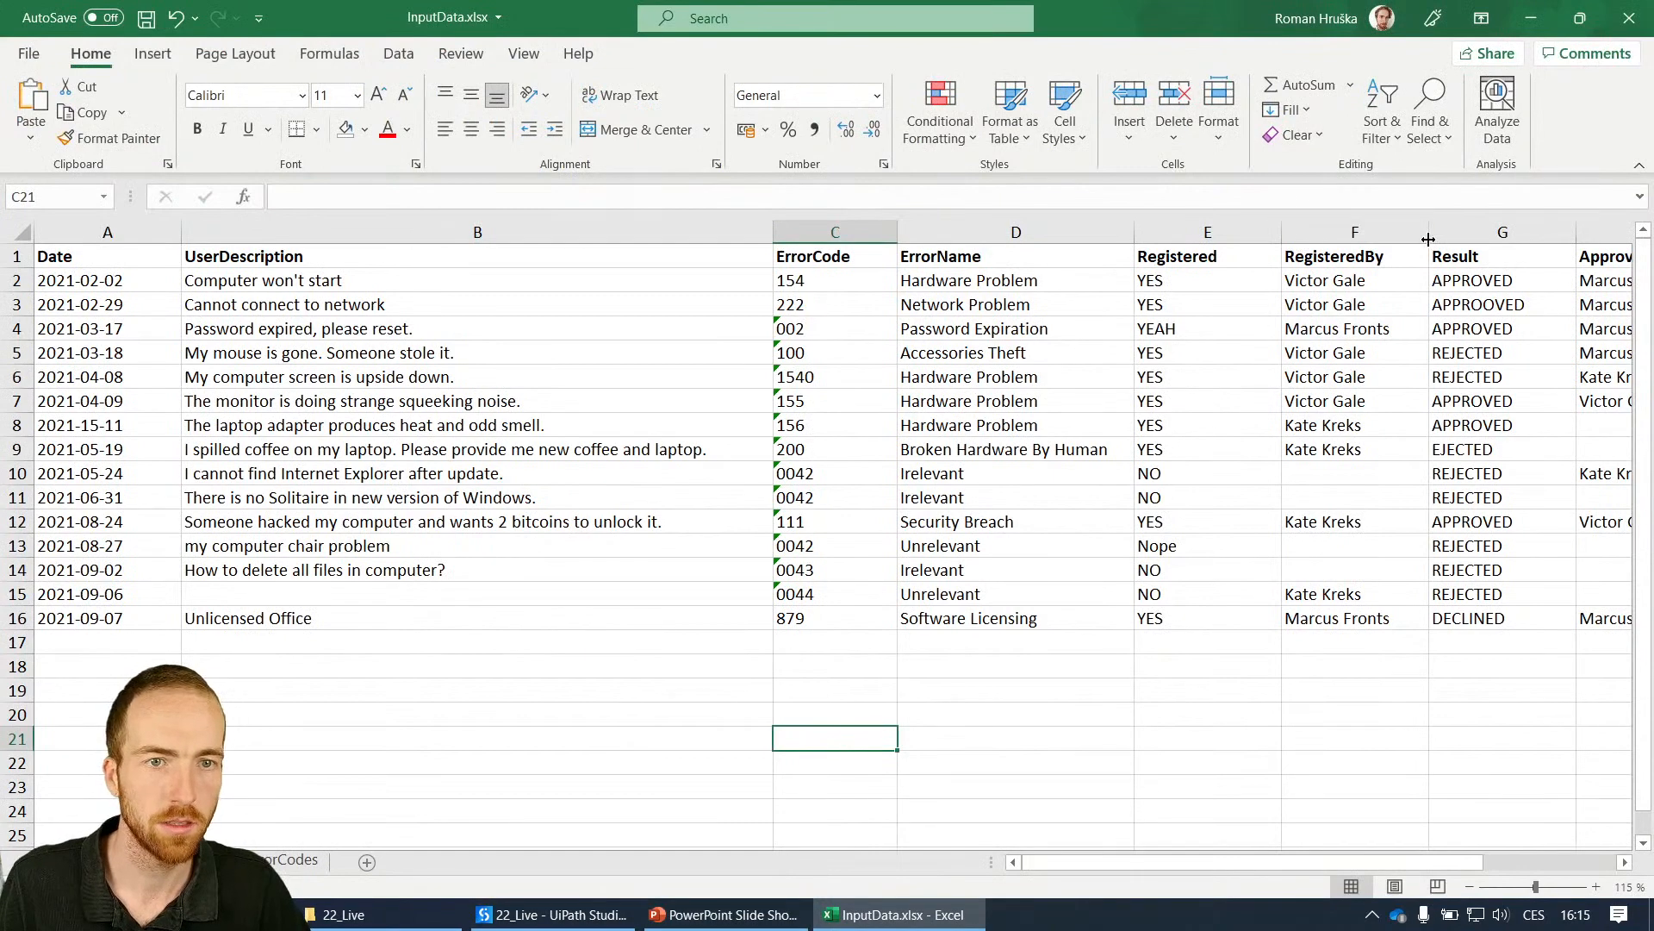
left_click(1502, 230)
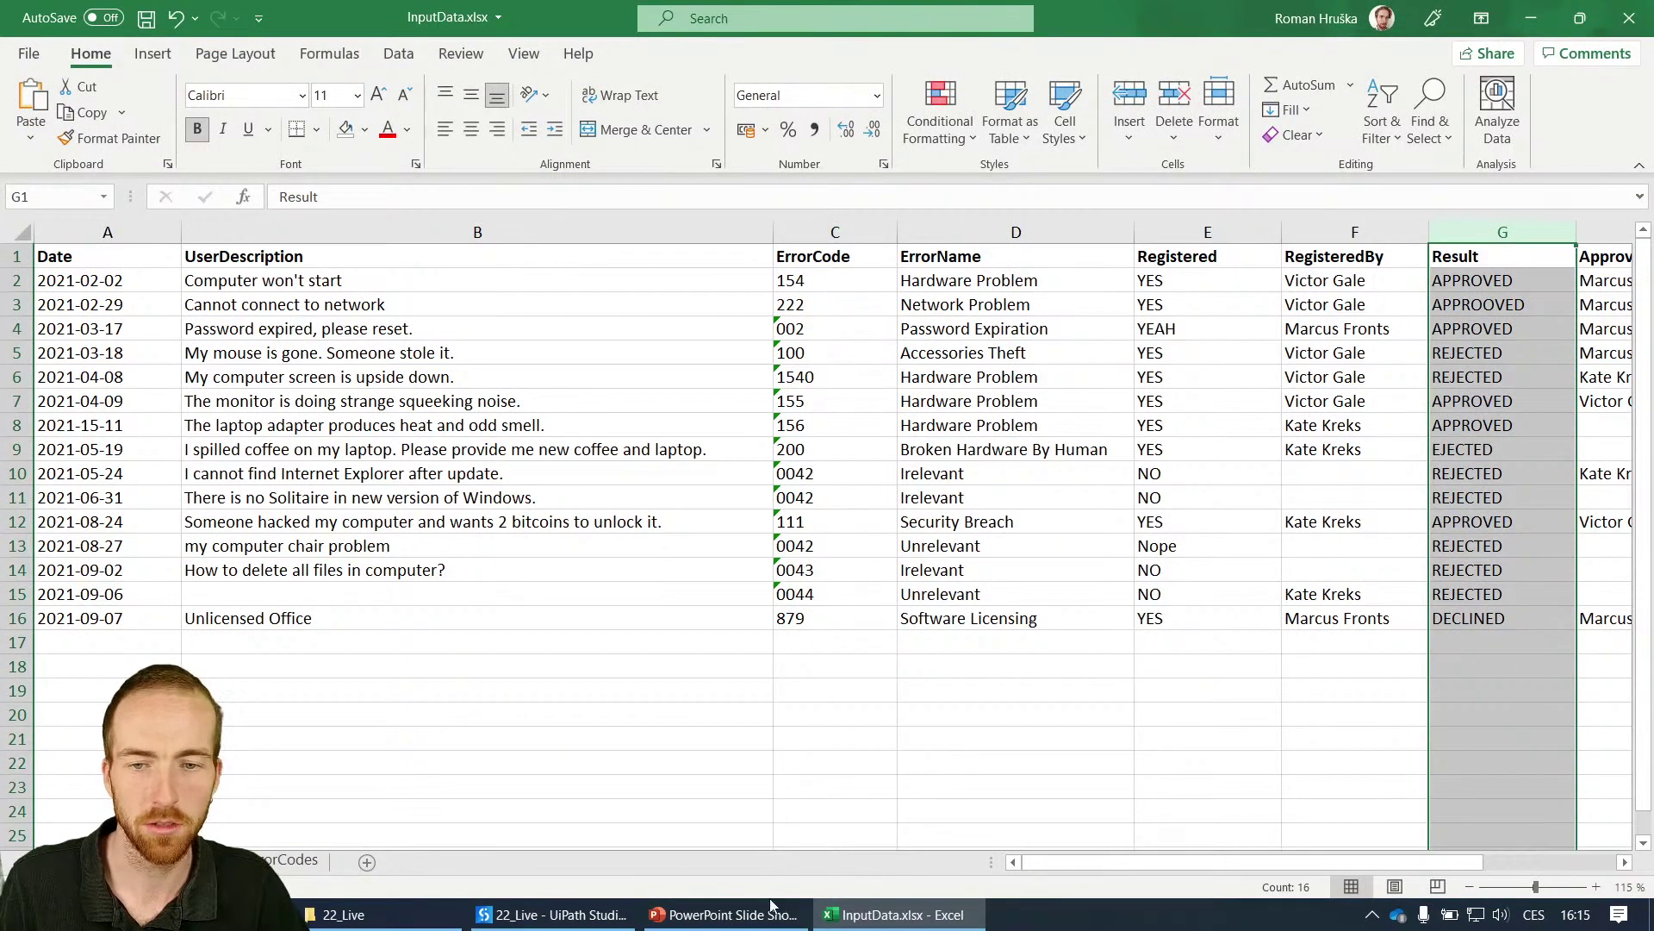
left_click(552, 913)
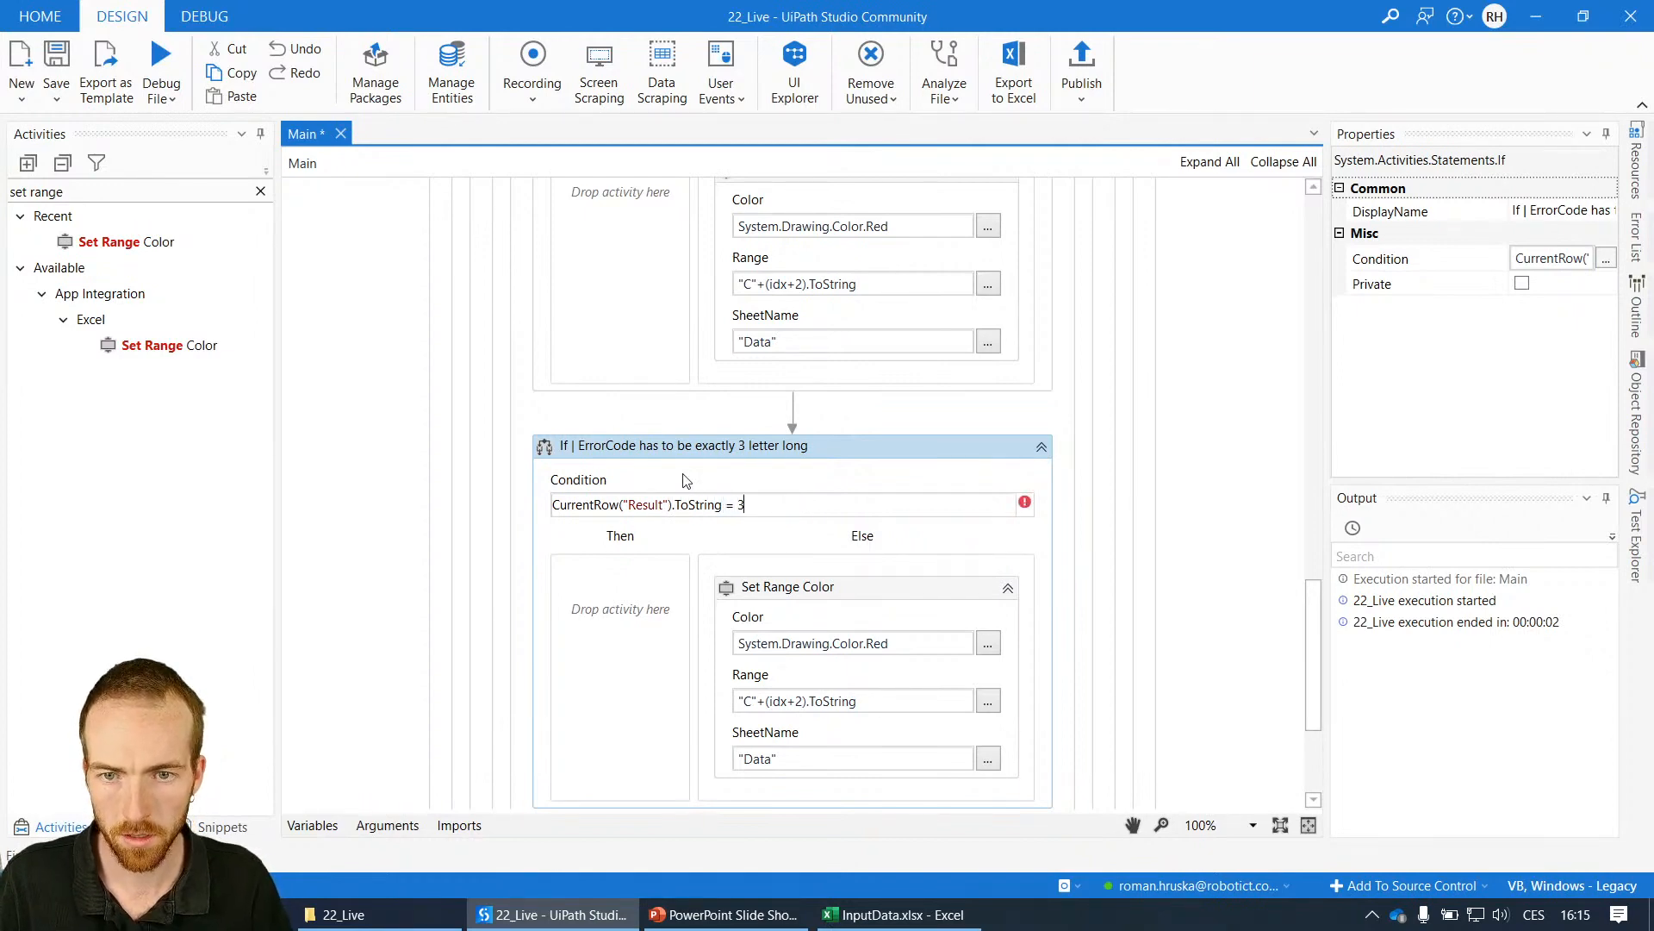
- Make the condition test Result for "APPROVED" or "REJECTED" and review it in the Expression Editor
type("\"")
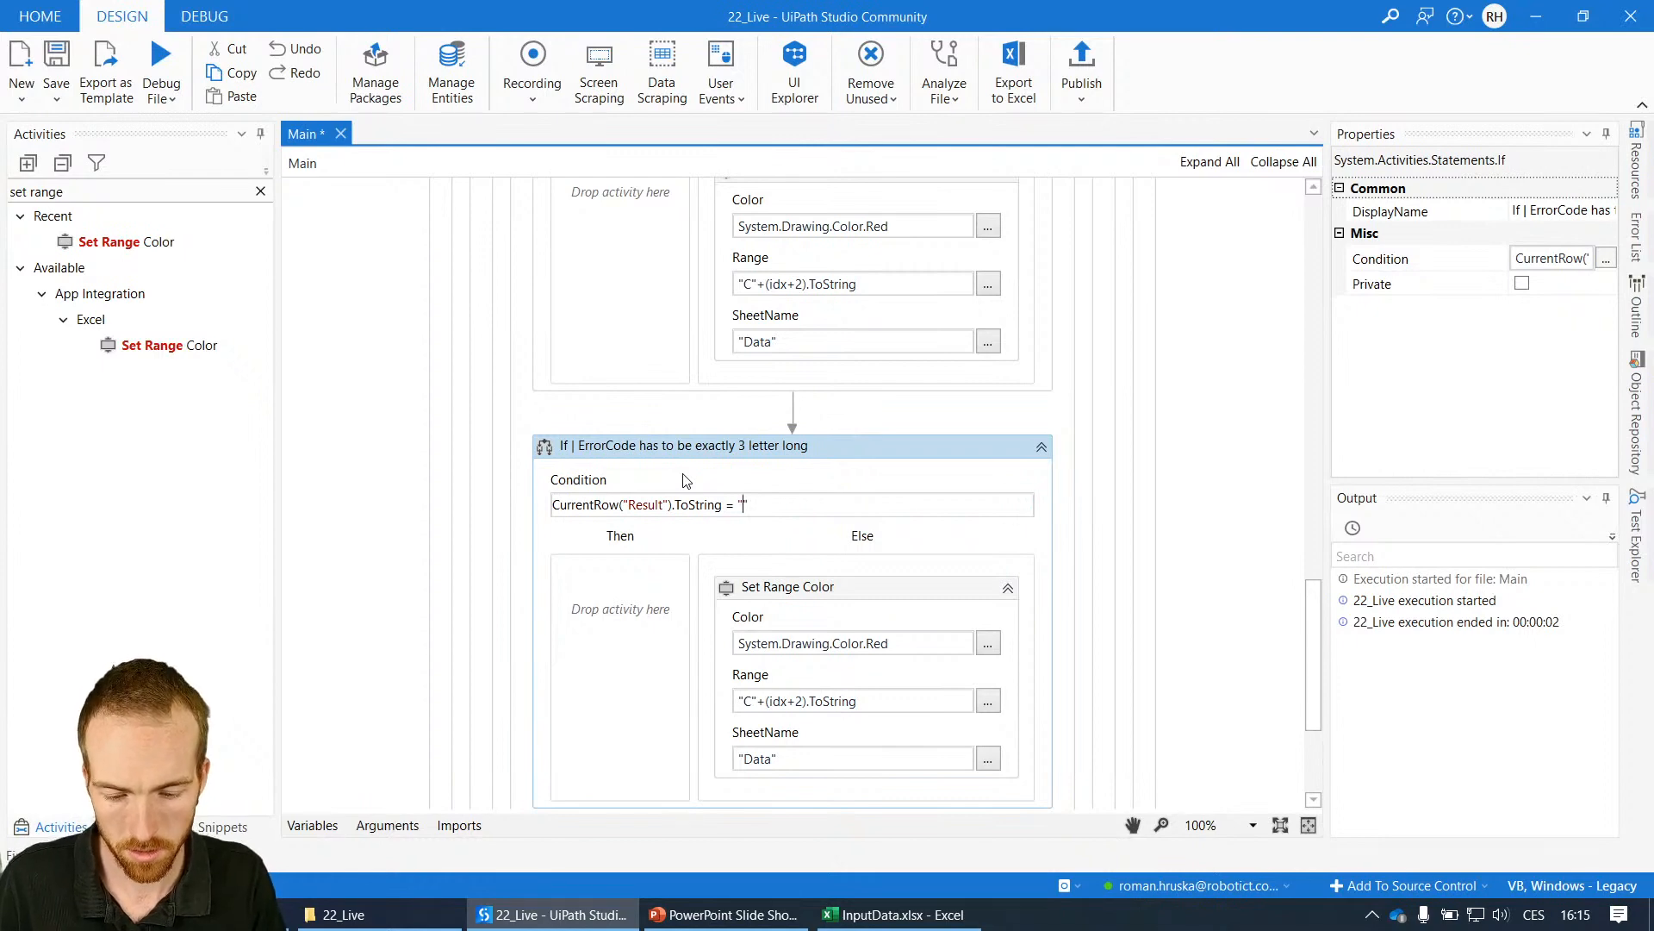
type("APPROVED")
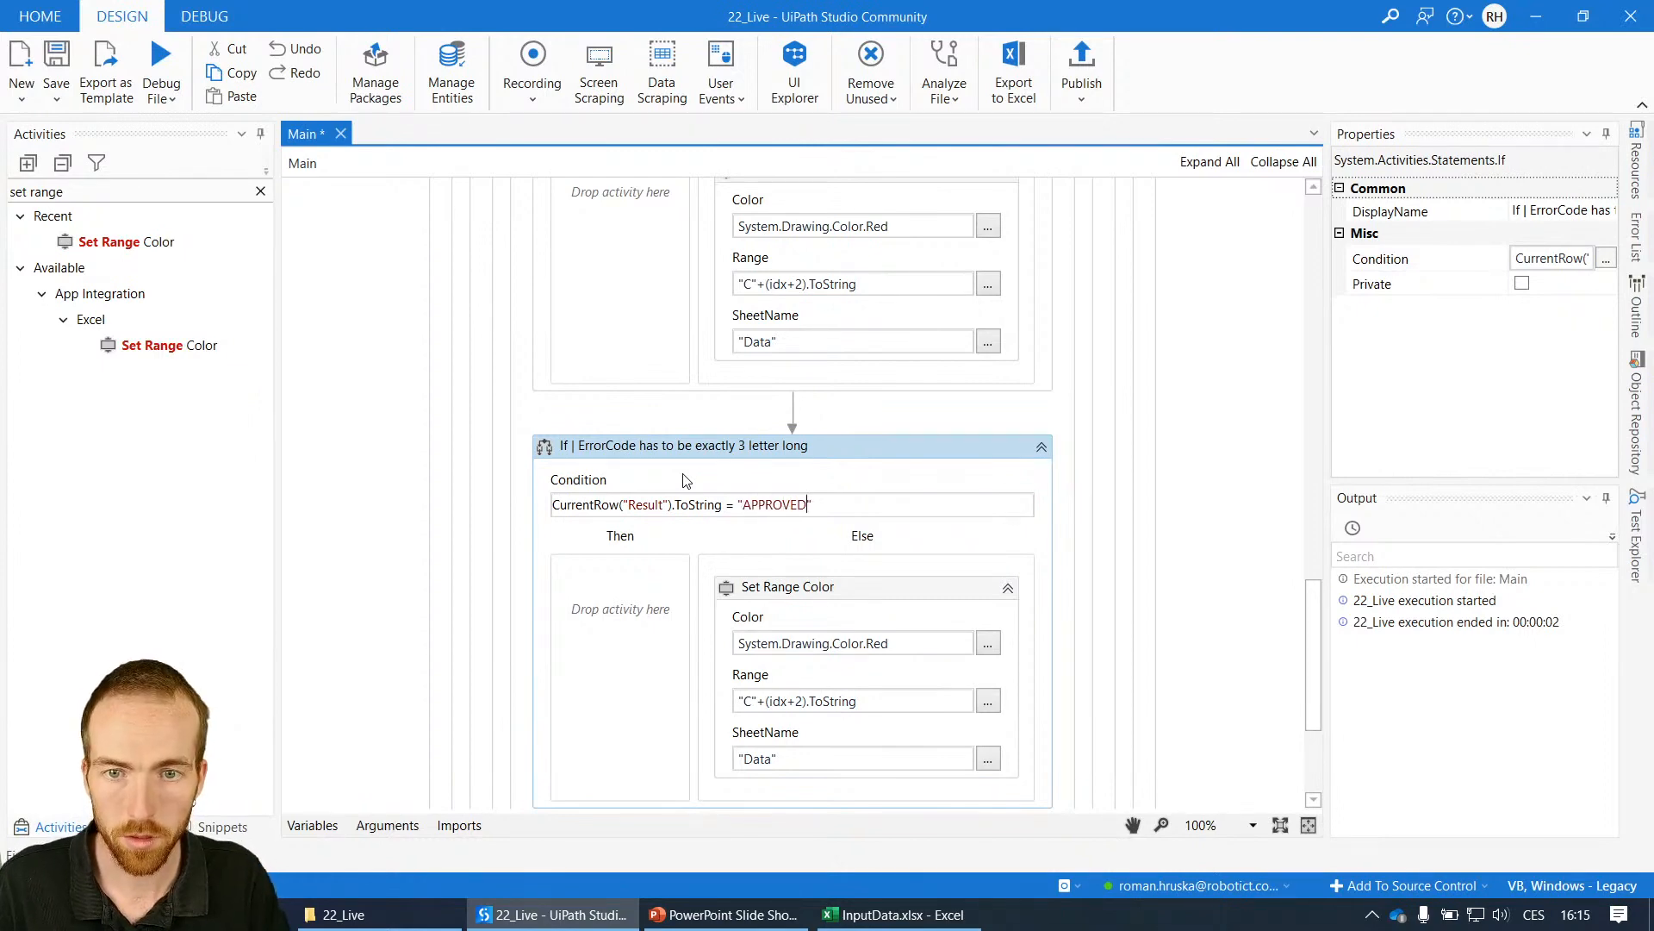
type("or")
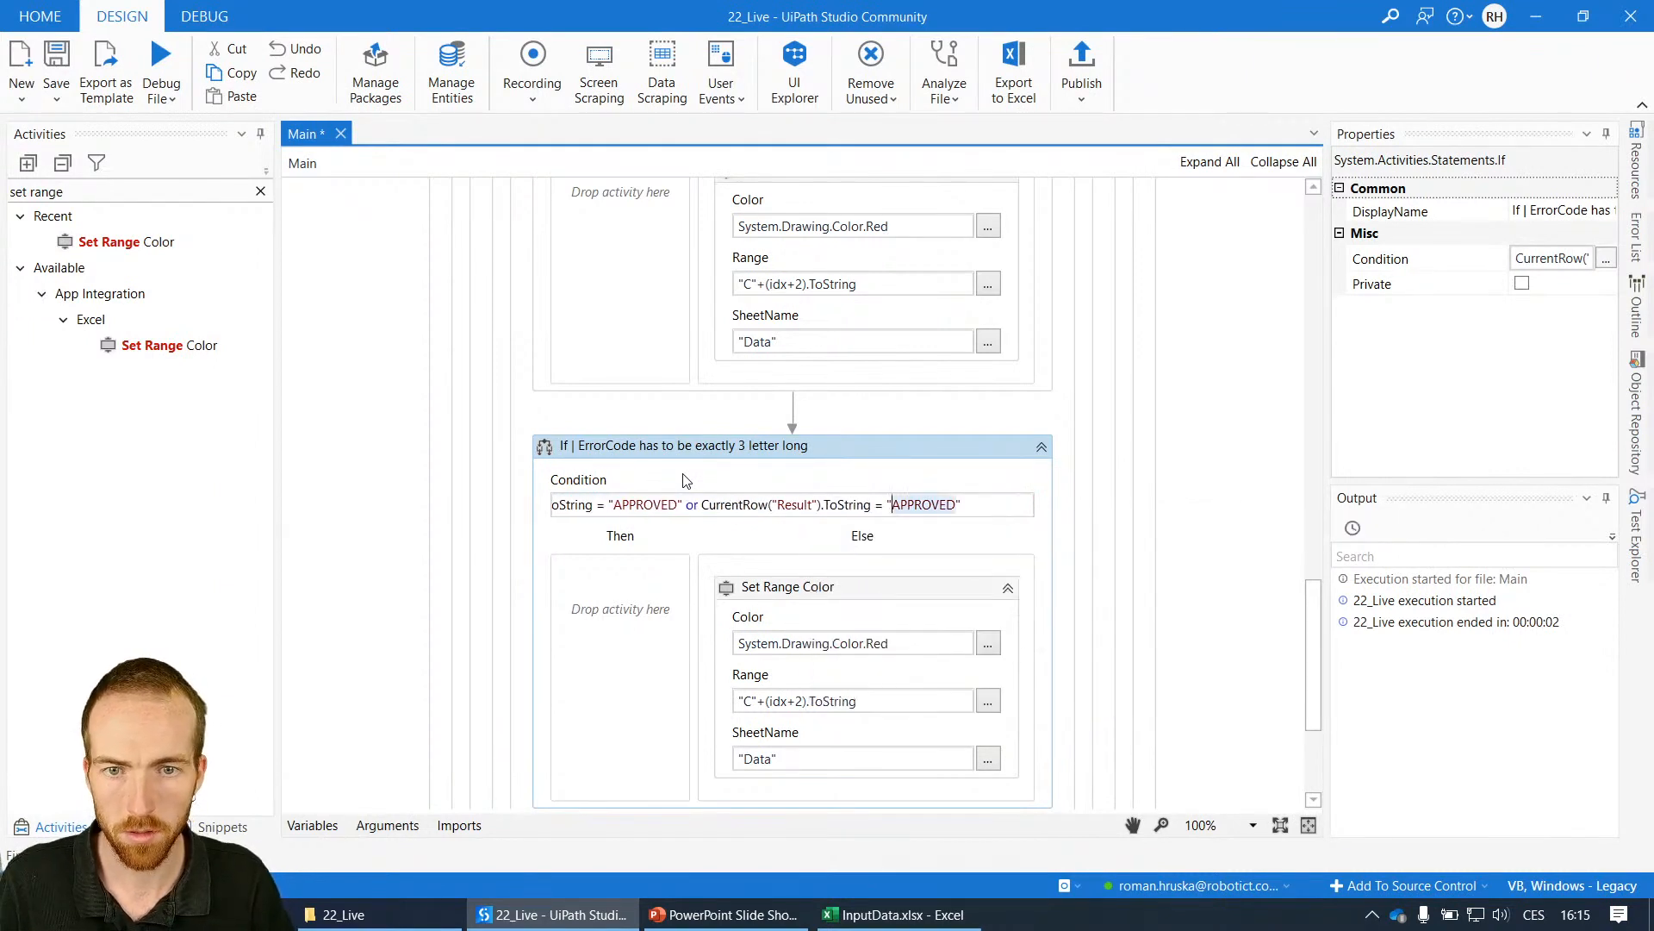
type("REJECTED")
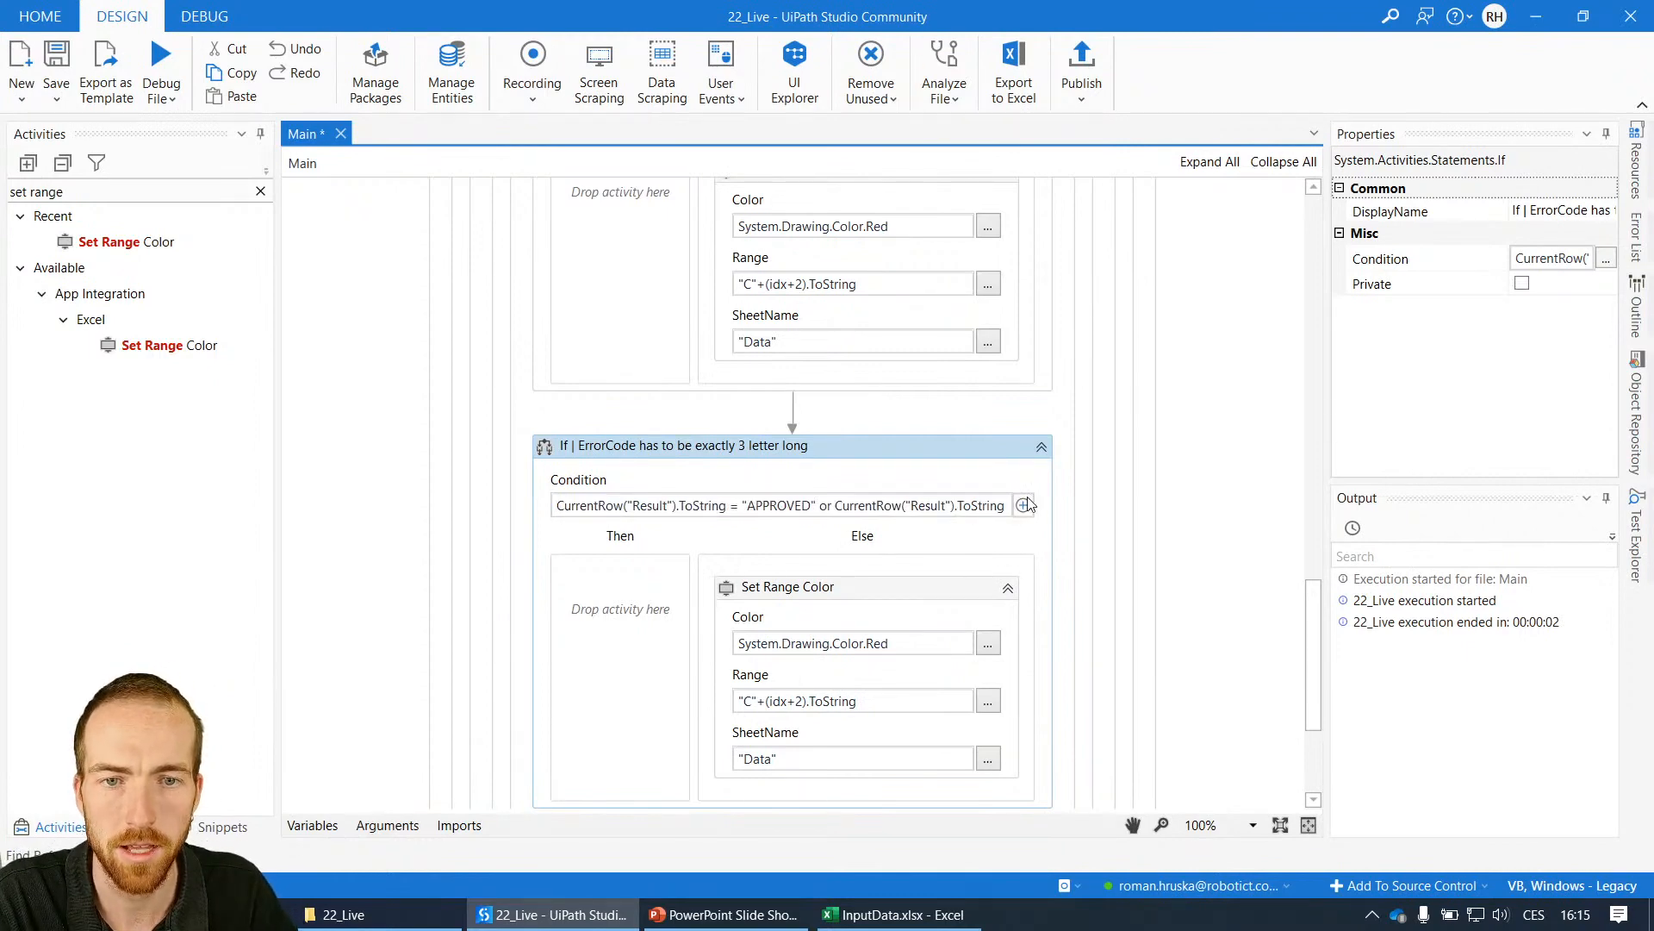
left_click(1023, 504)
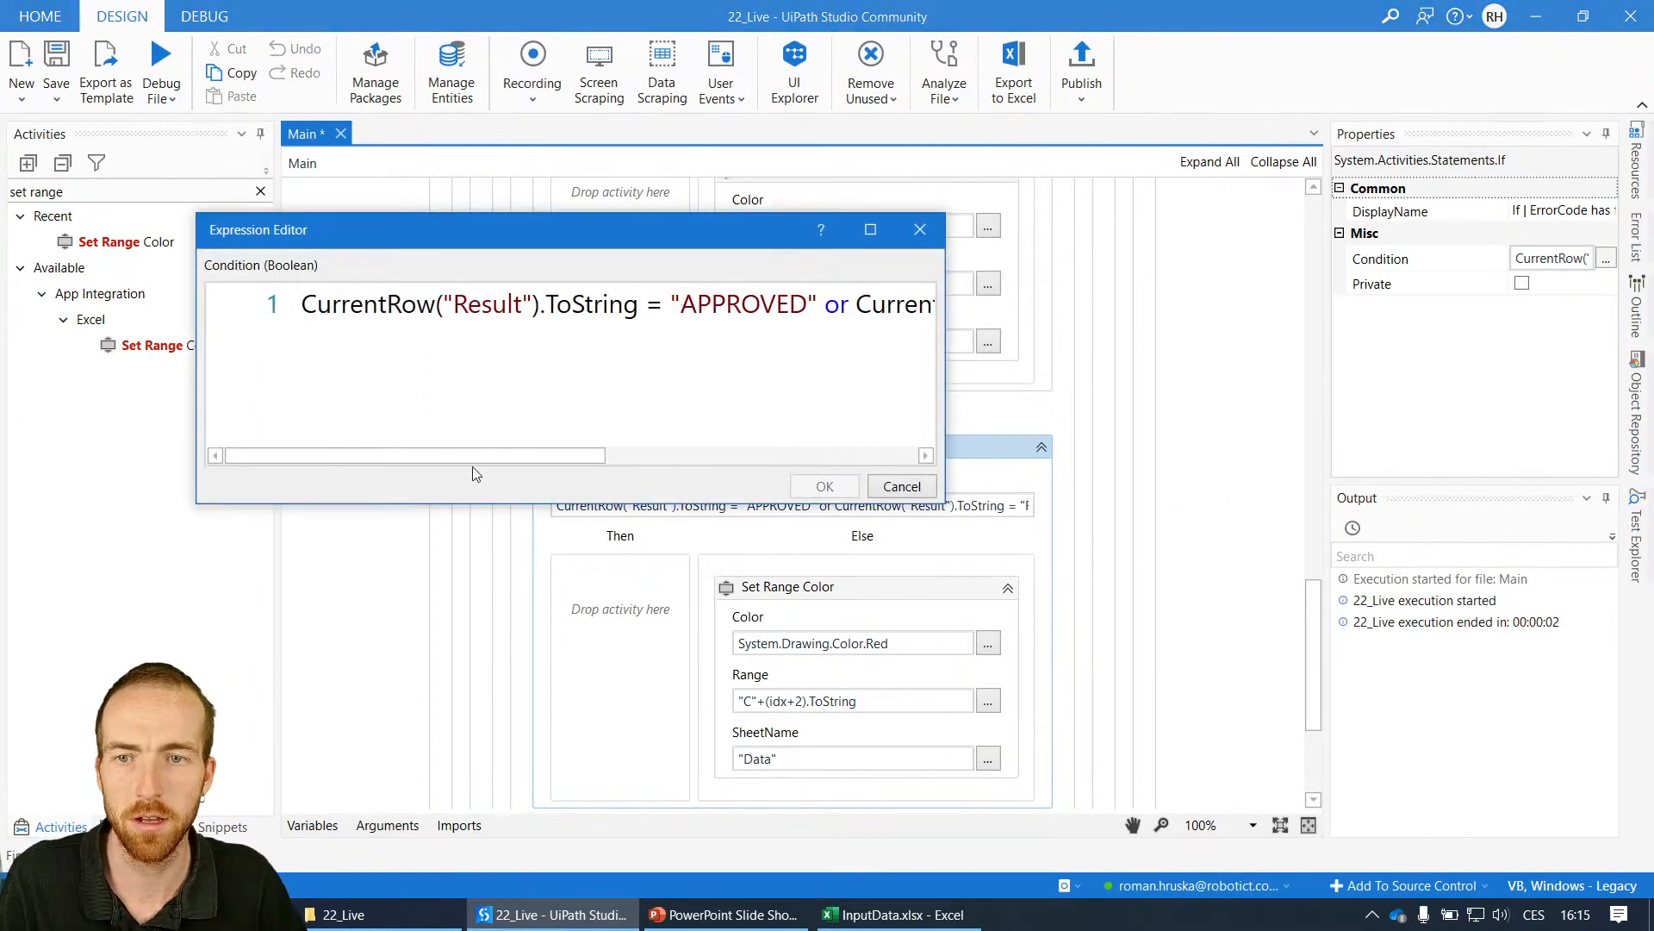
mouse_move(954, 351)
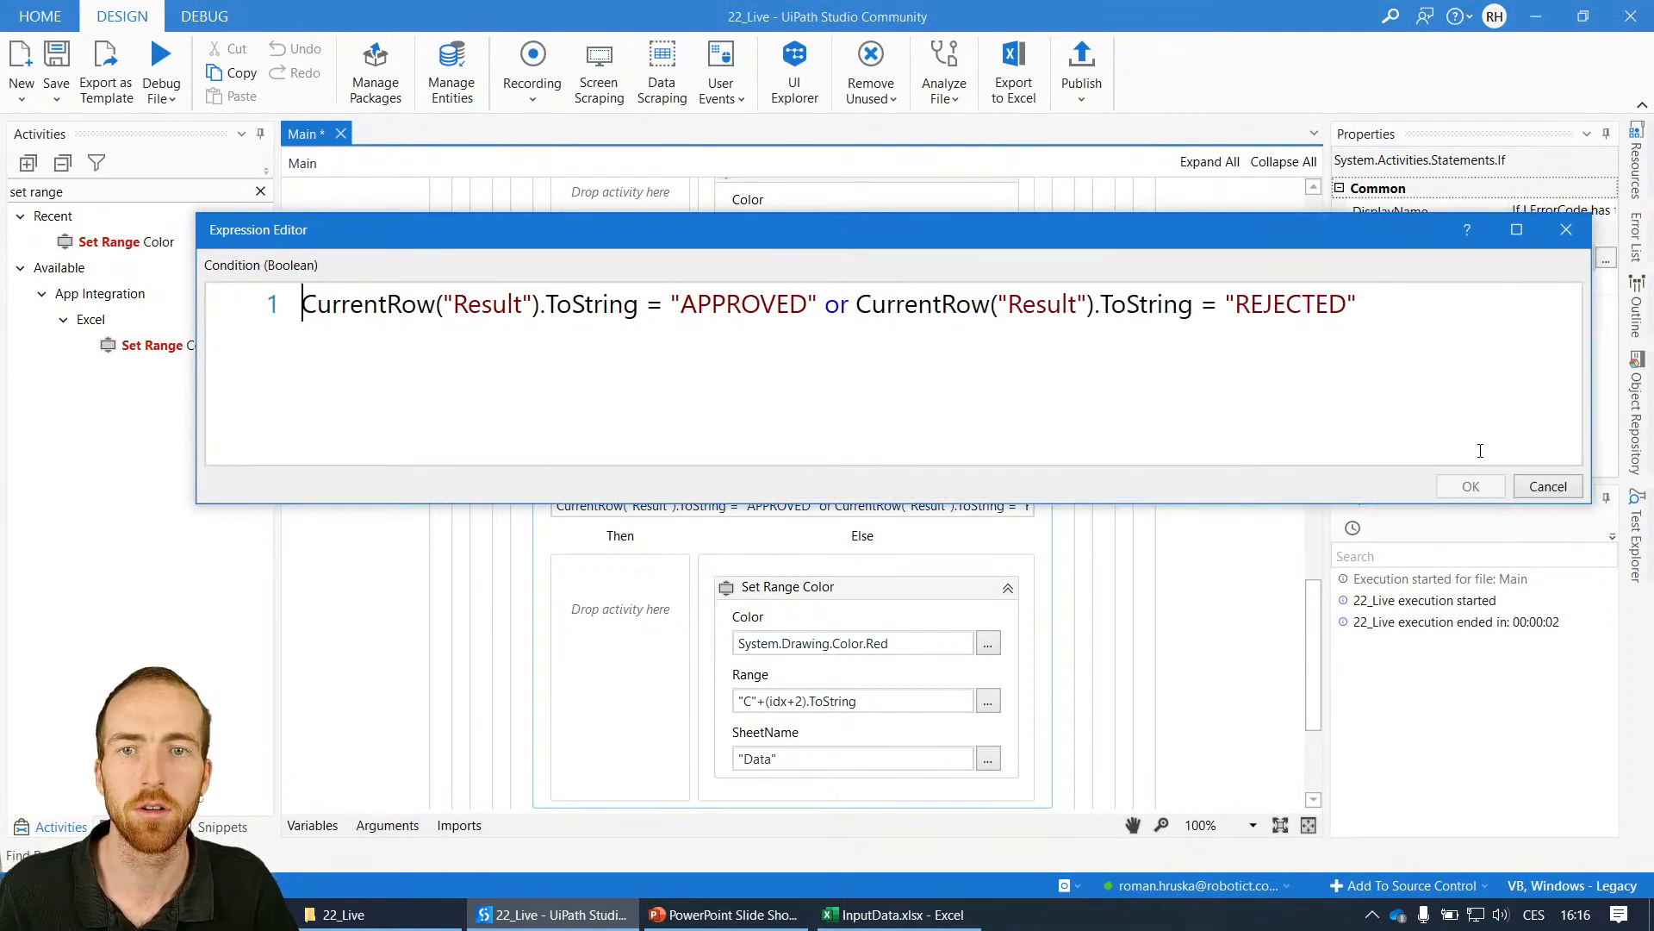
mouse_move(548, 280)
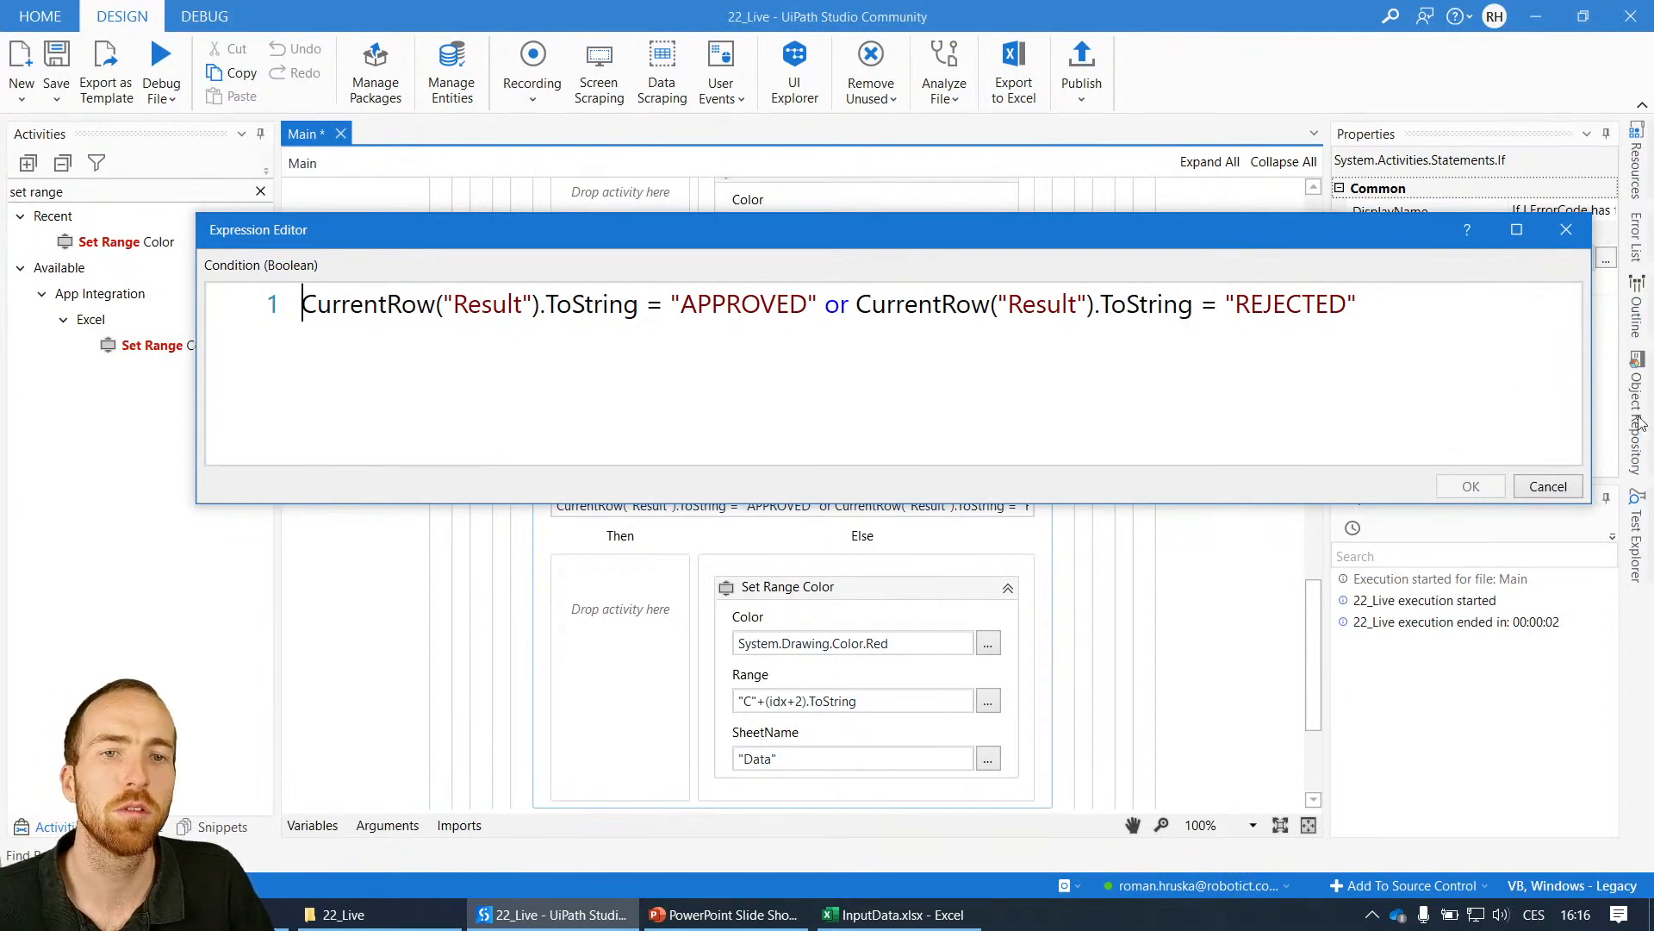
mouse_move(1566, 229)
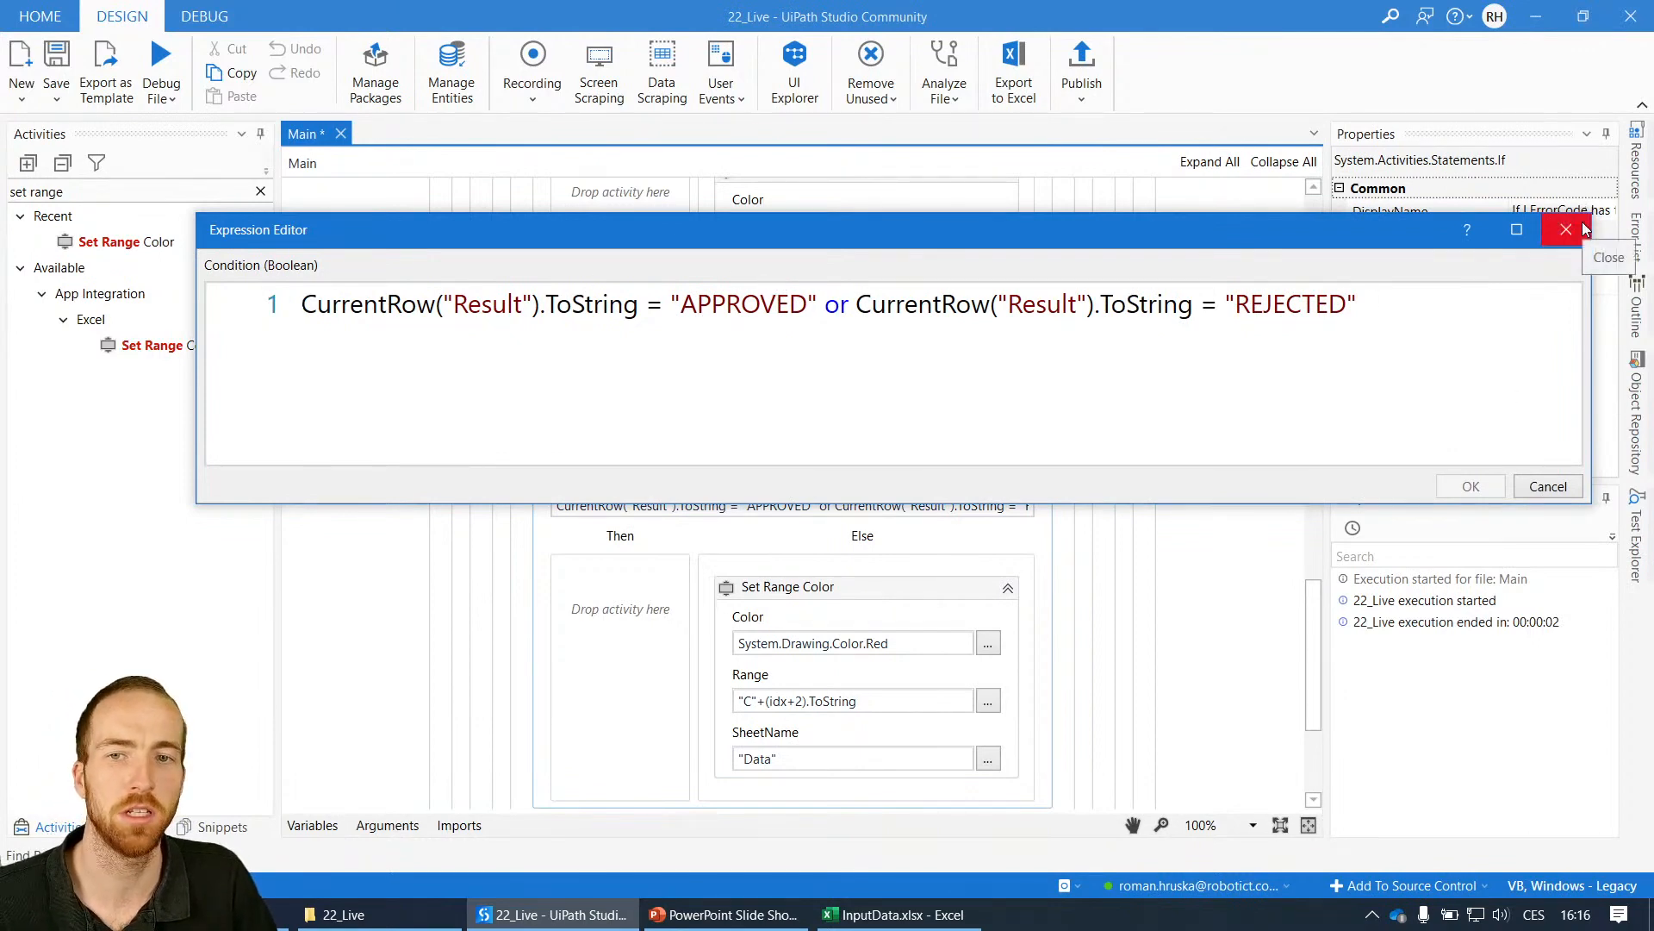
left_click(1566, 229)
type("G")
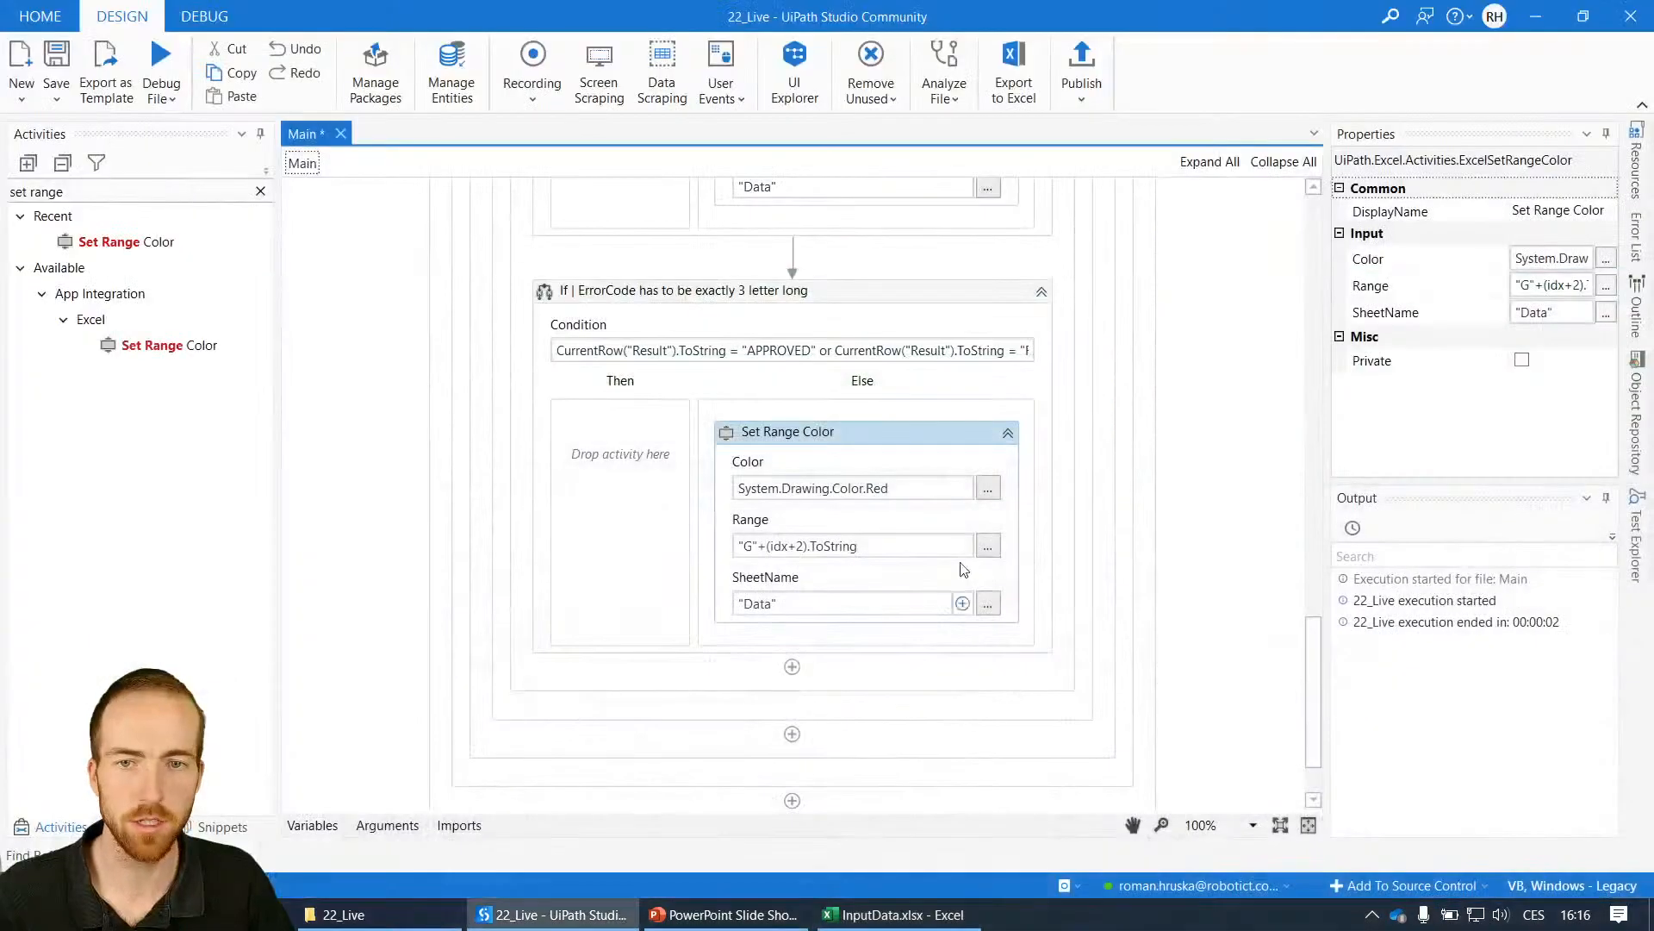
- Review the workflow and execute it with Debug File > Run File
scroll("up", 3)
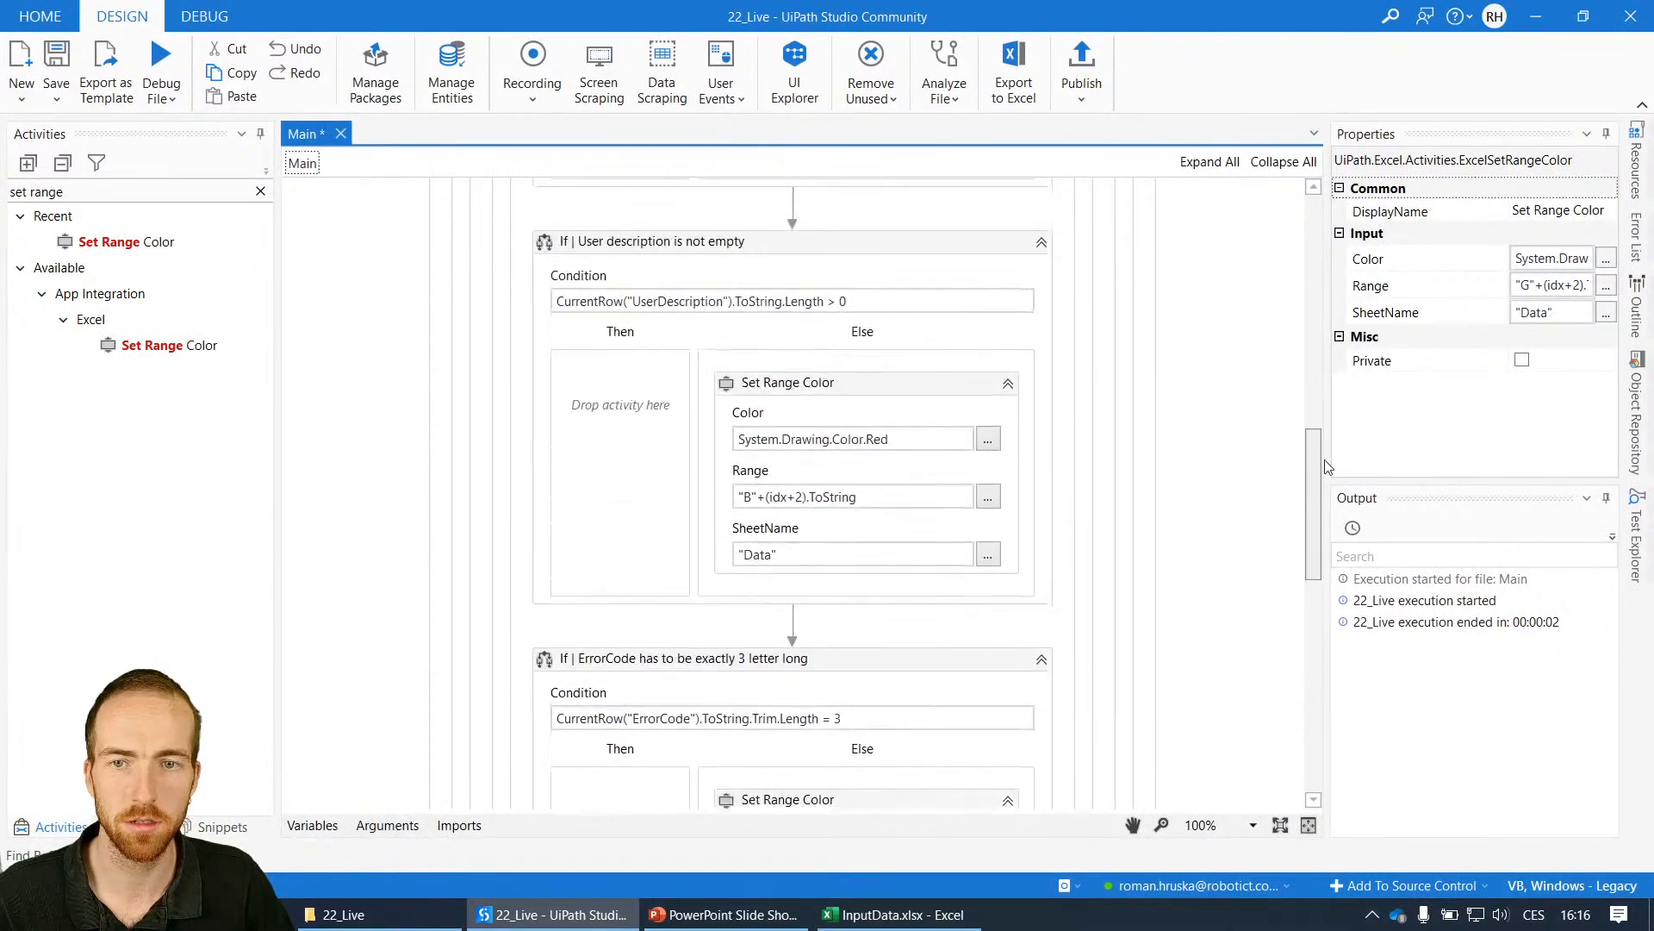
scroll("down", 3)
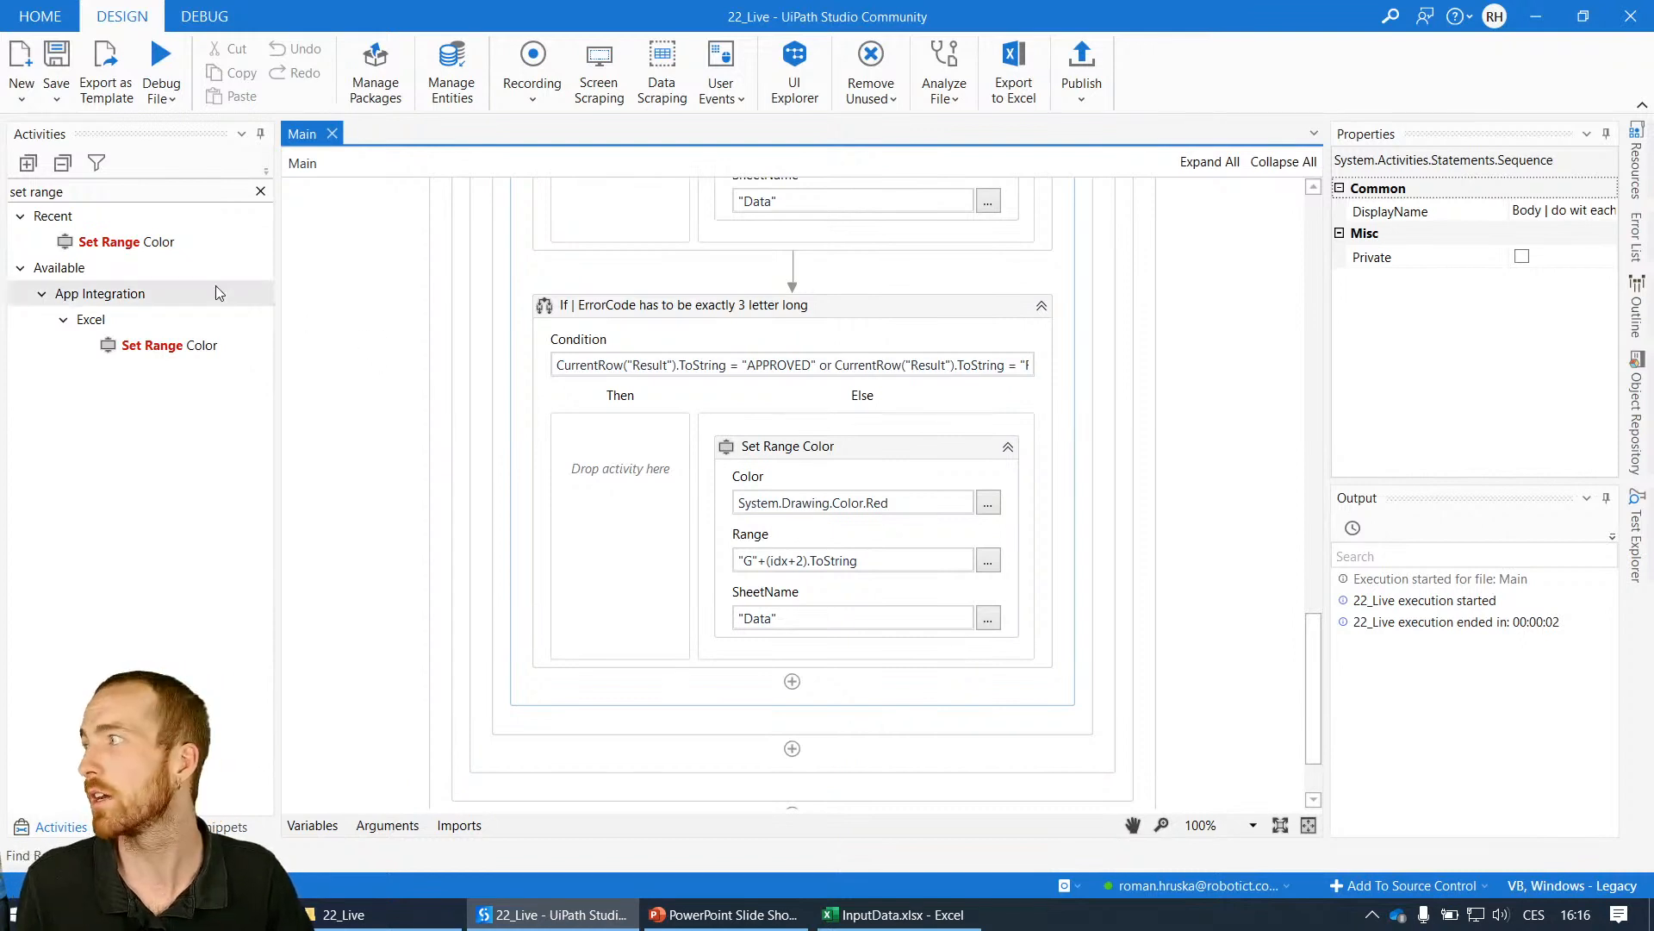
left_click(161, 70)
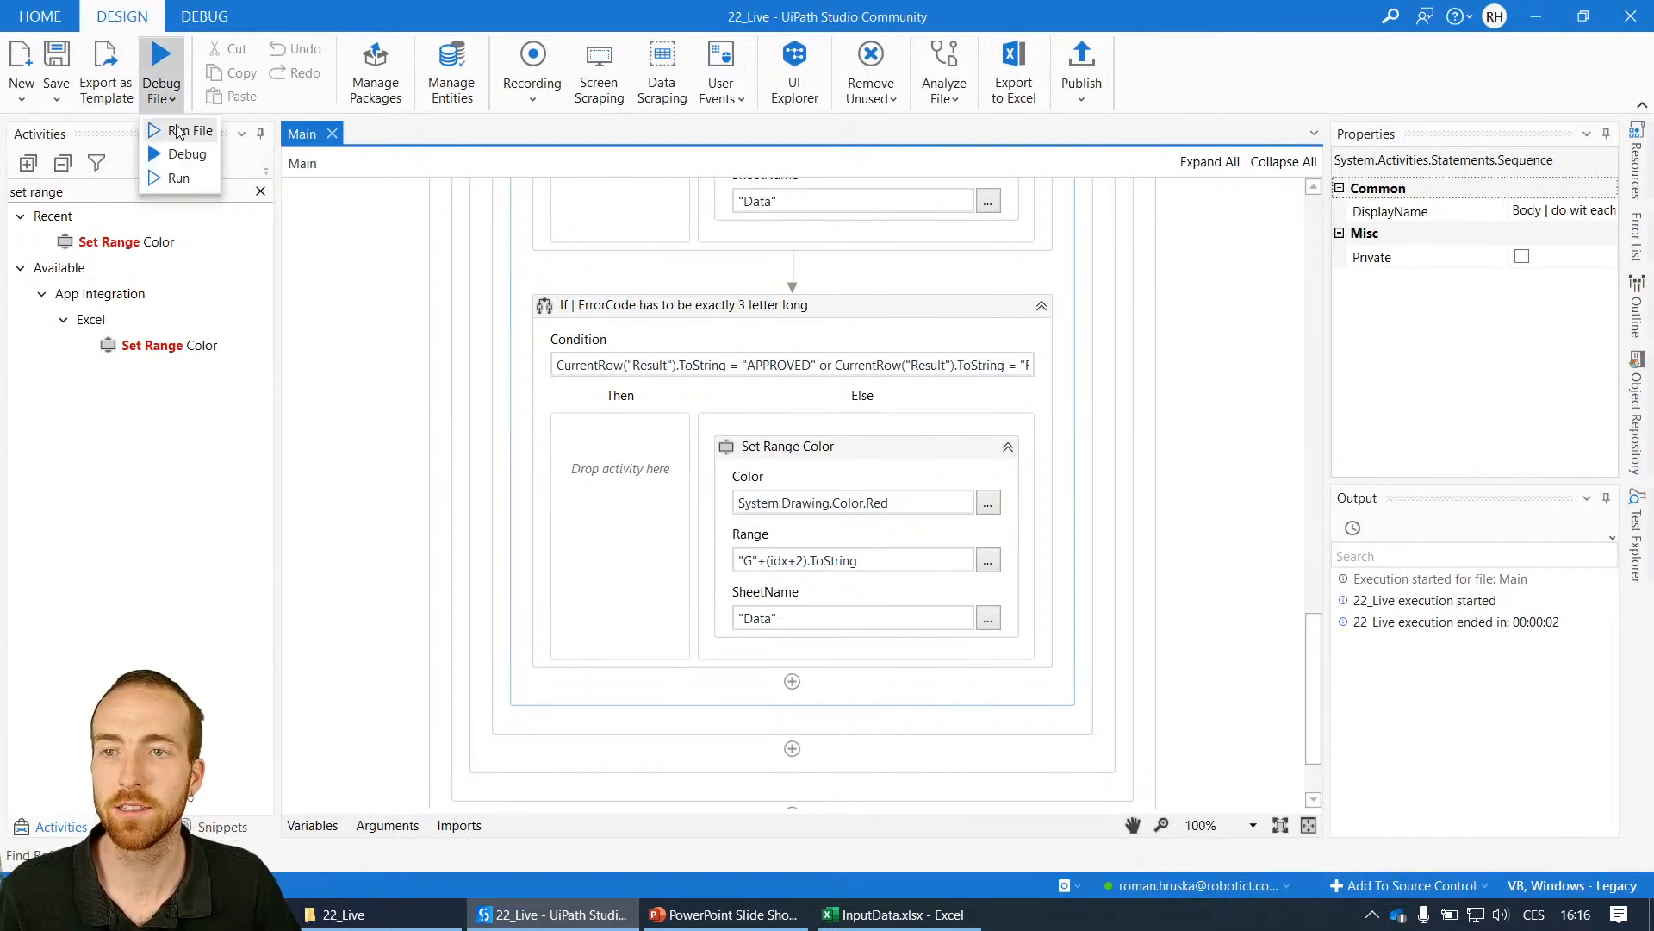
left_click(193, 130)
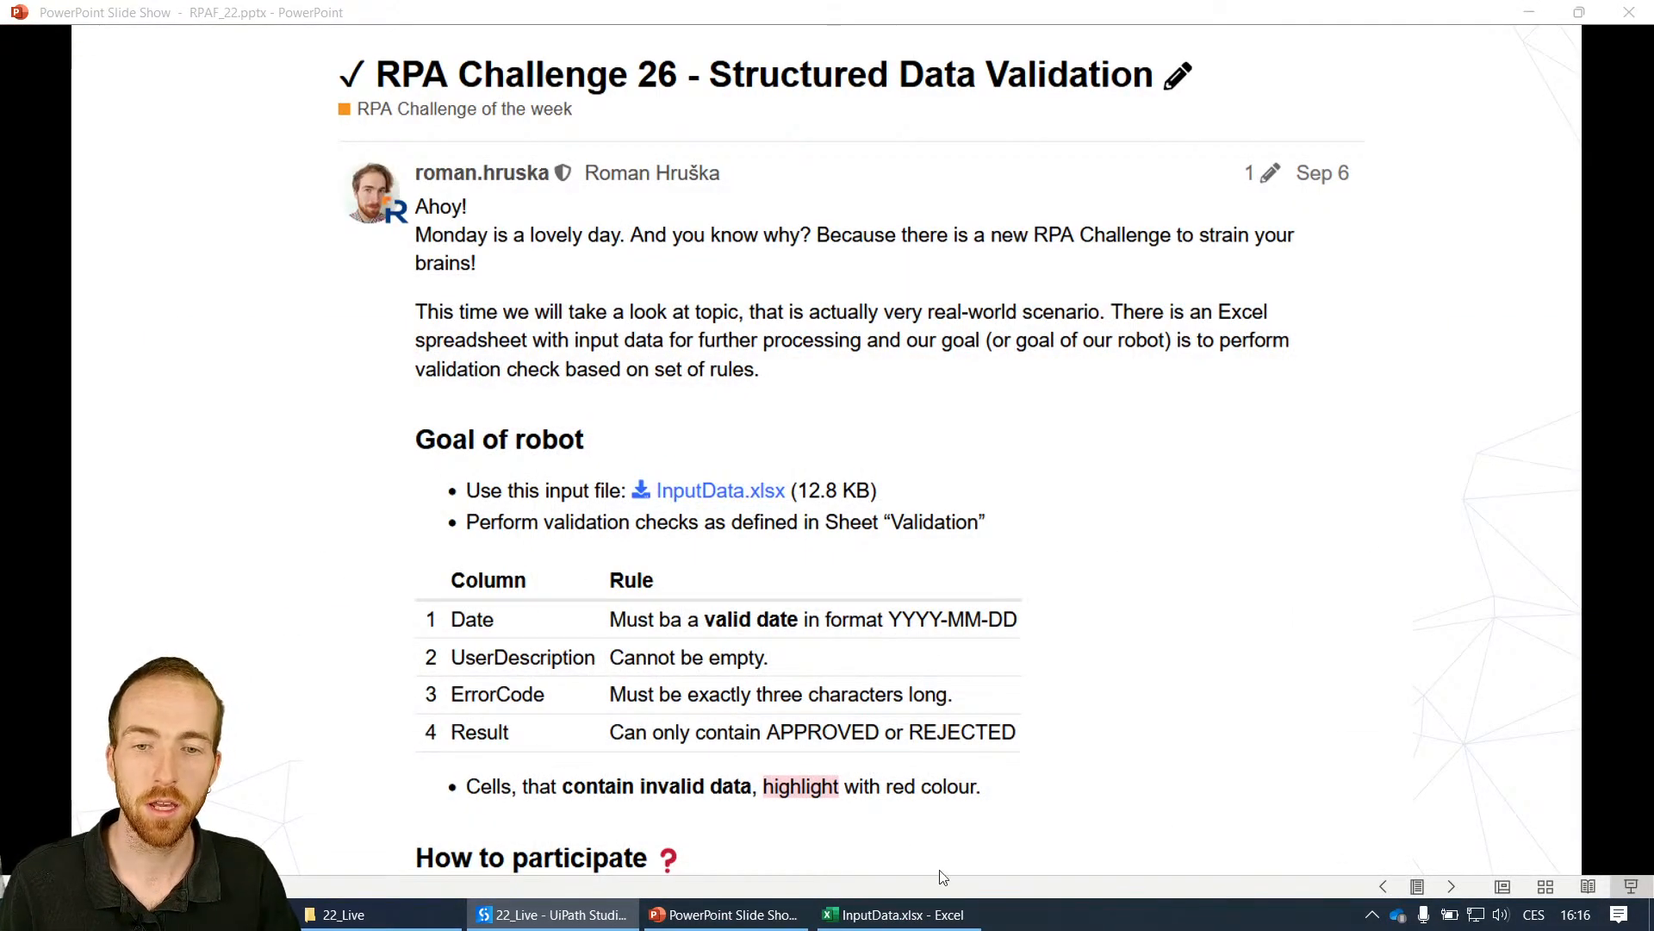
- Inspect the red cells A3, B15, C15 and G3 in InputData.xlsx, then return to Studio
left_click(894, 913)
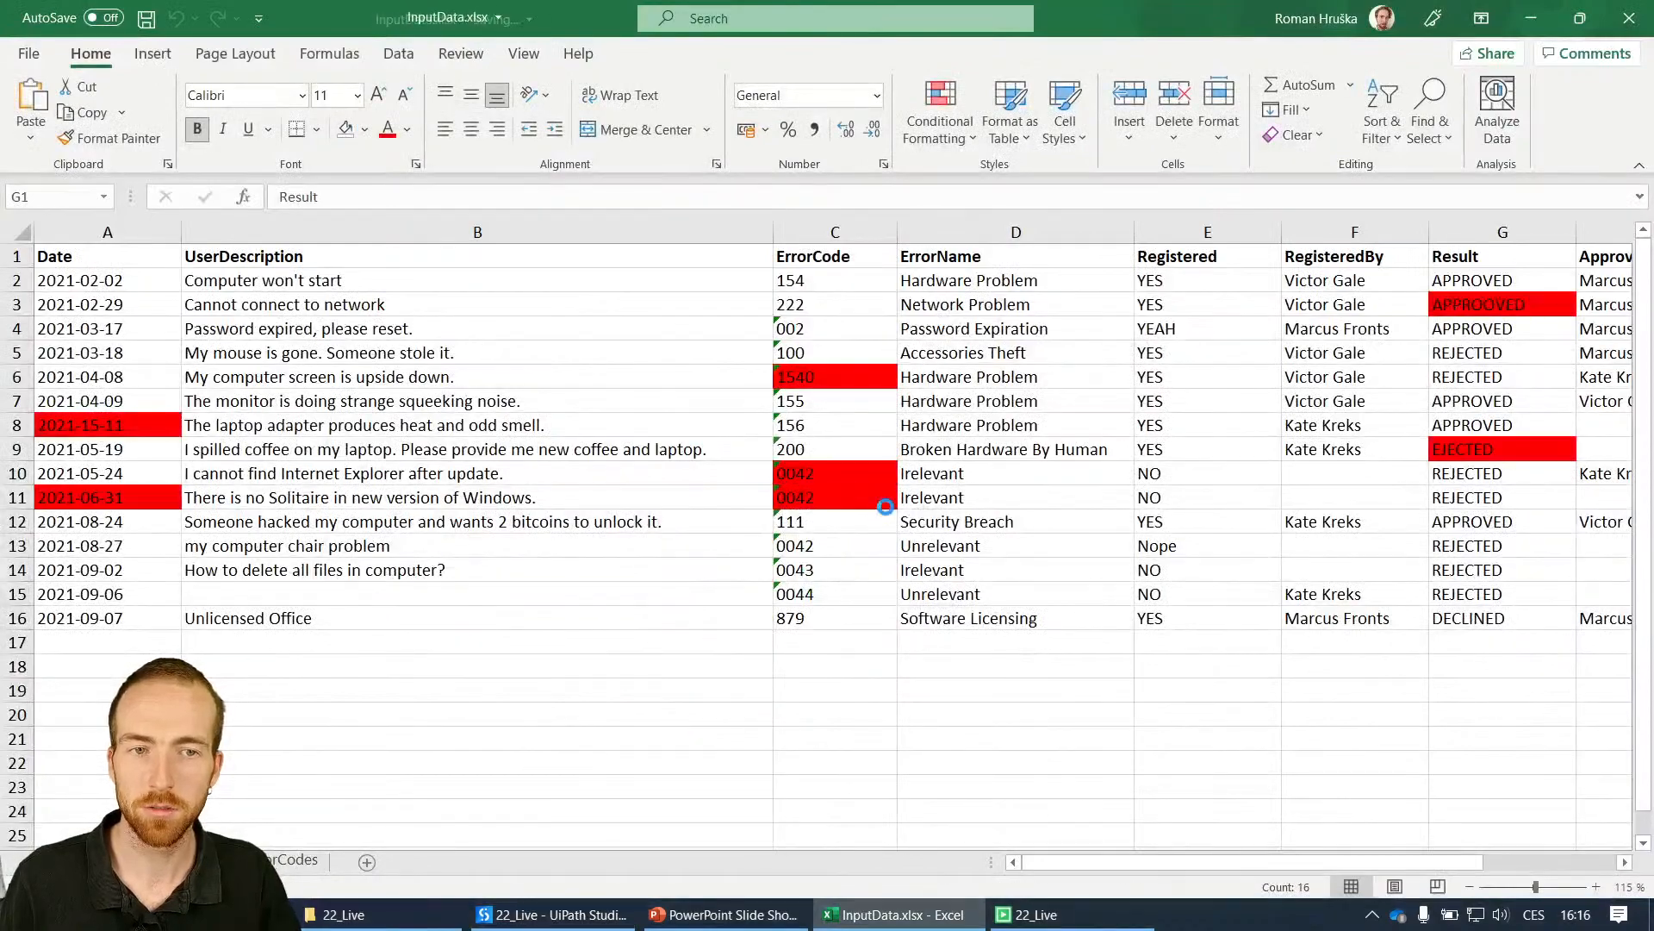
left_click(550, 913)
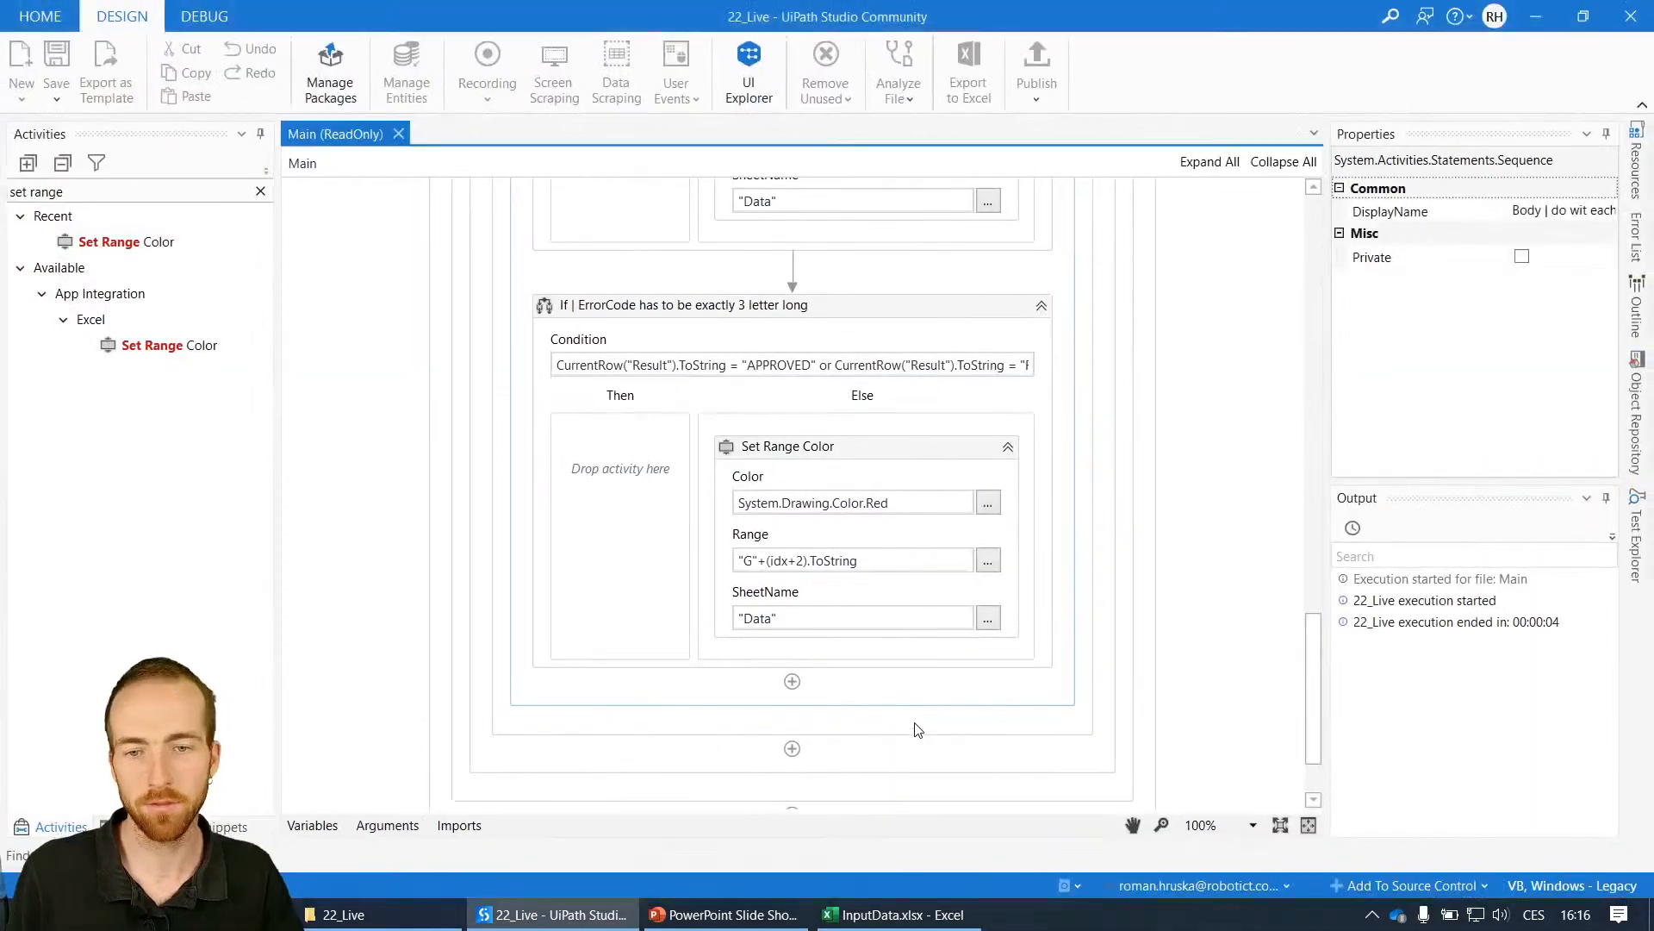
left_click(897, 914)
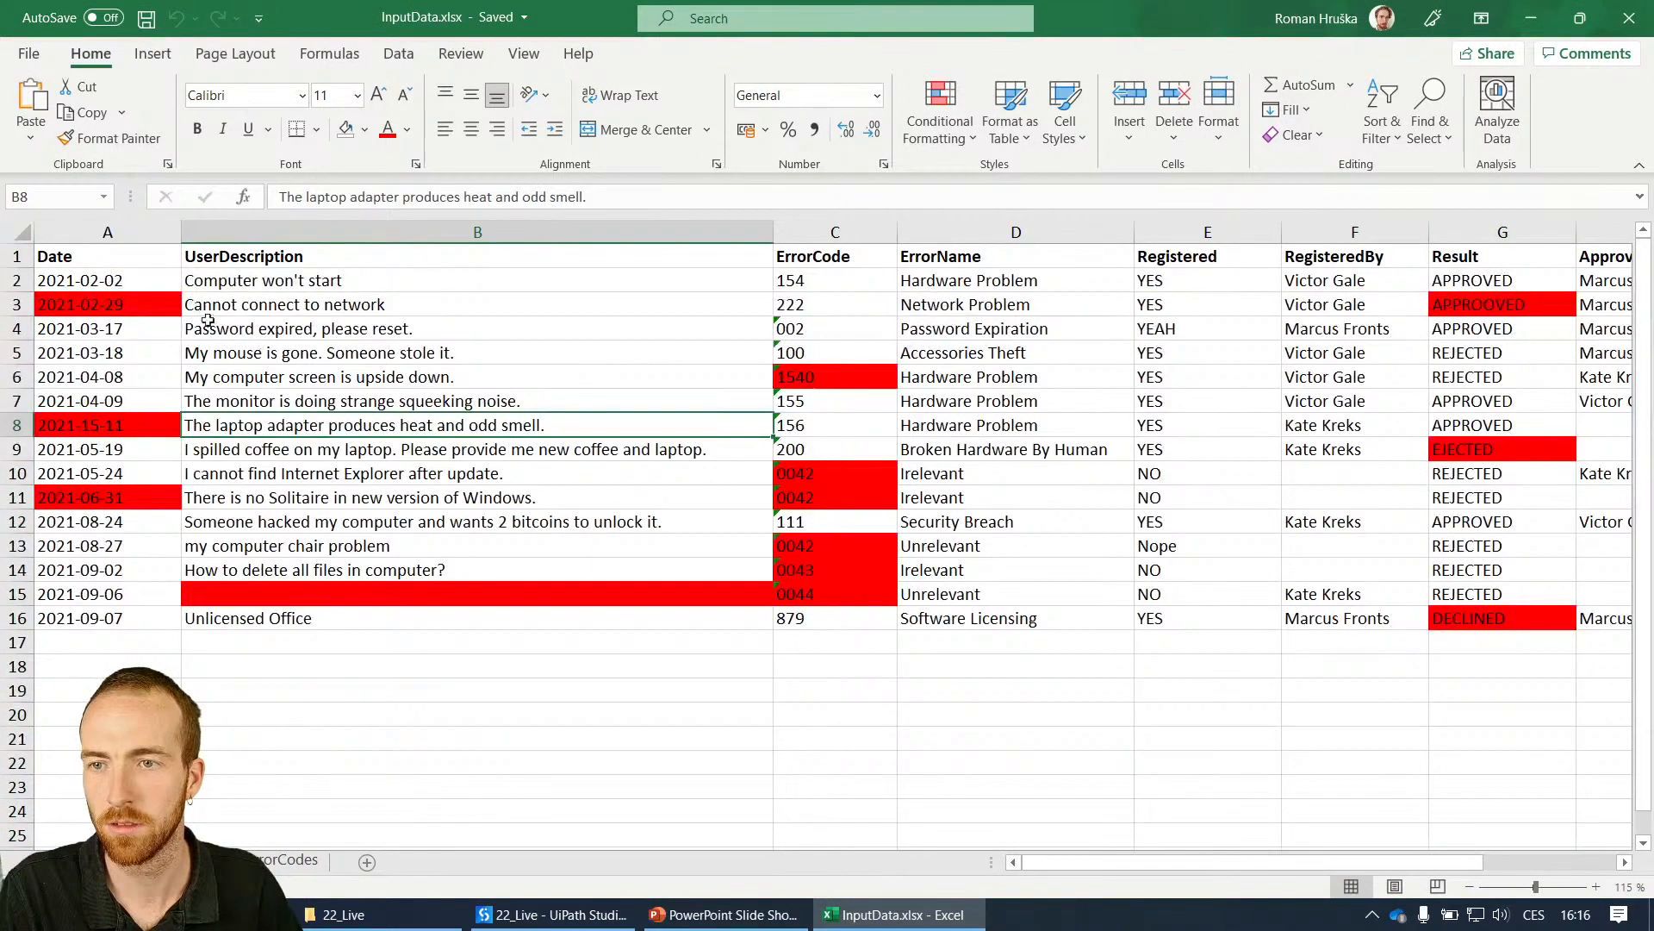
left_click(107, 304)
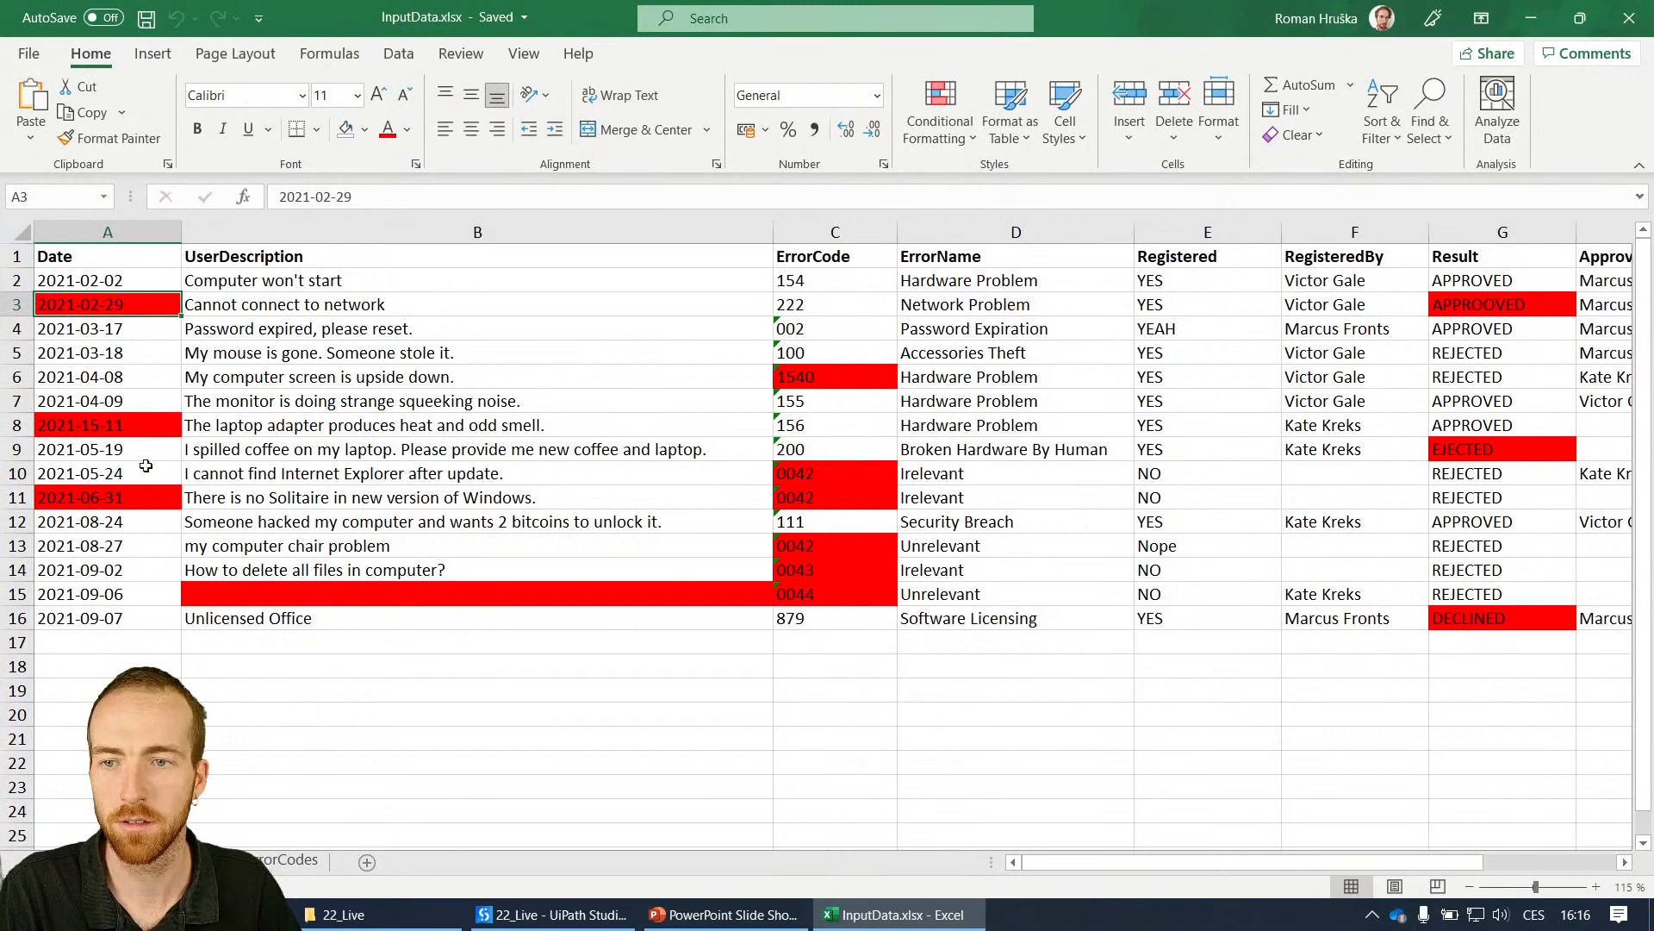
left_click(477, 593)
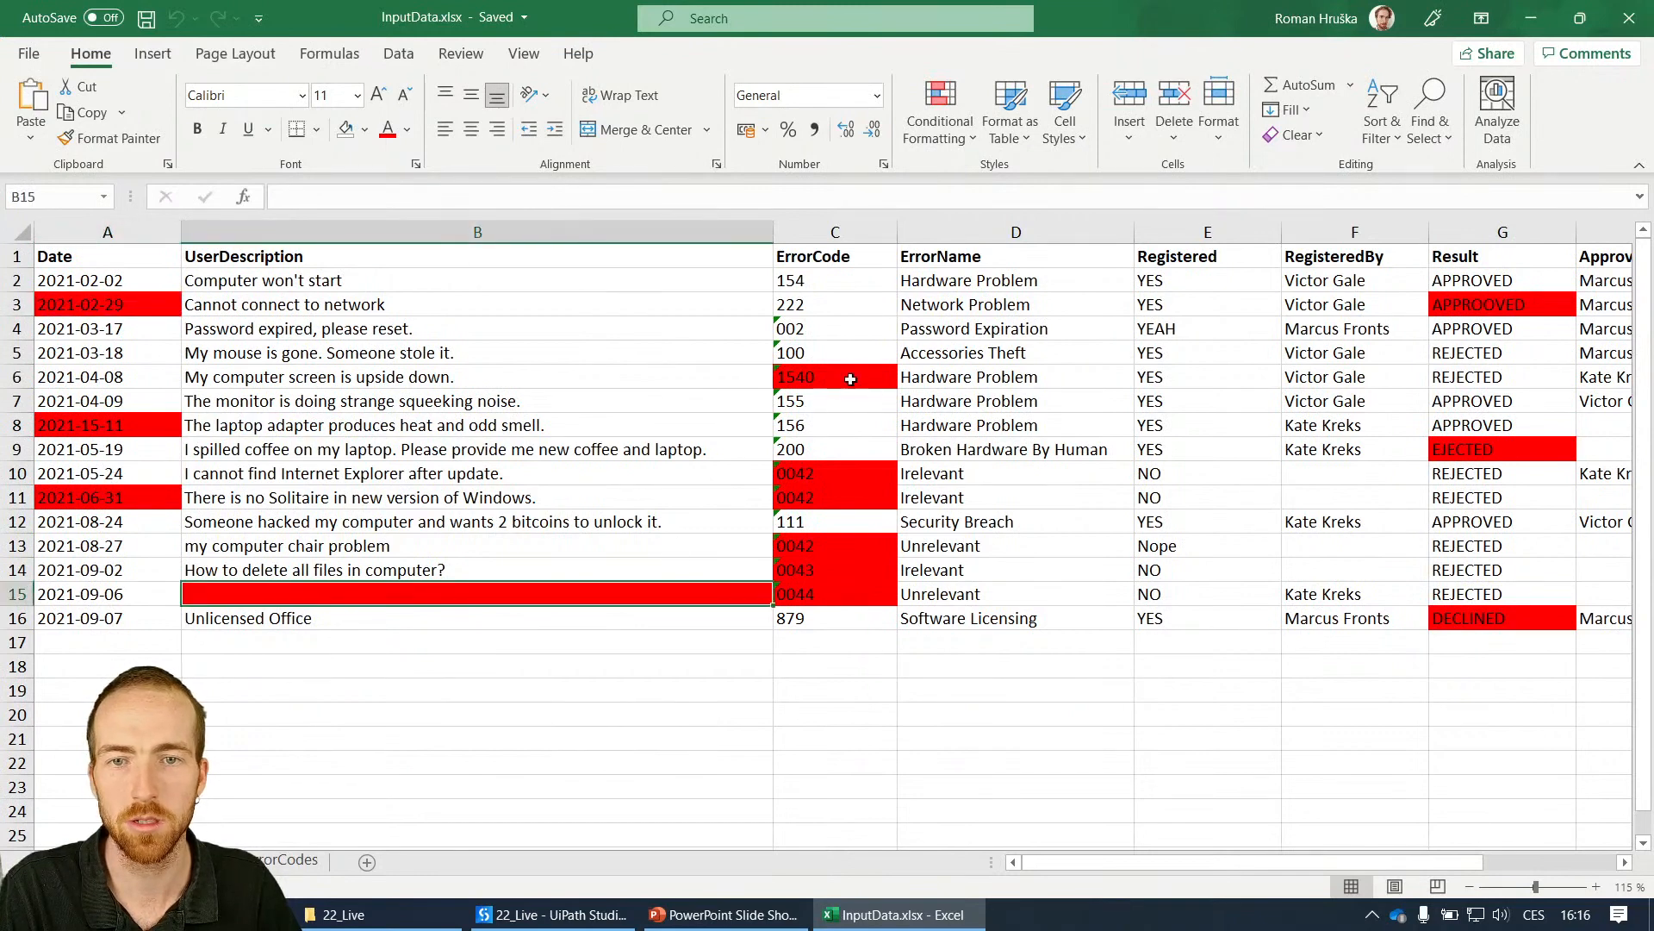
left_click(834, 593)
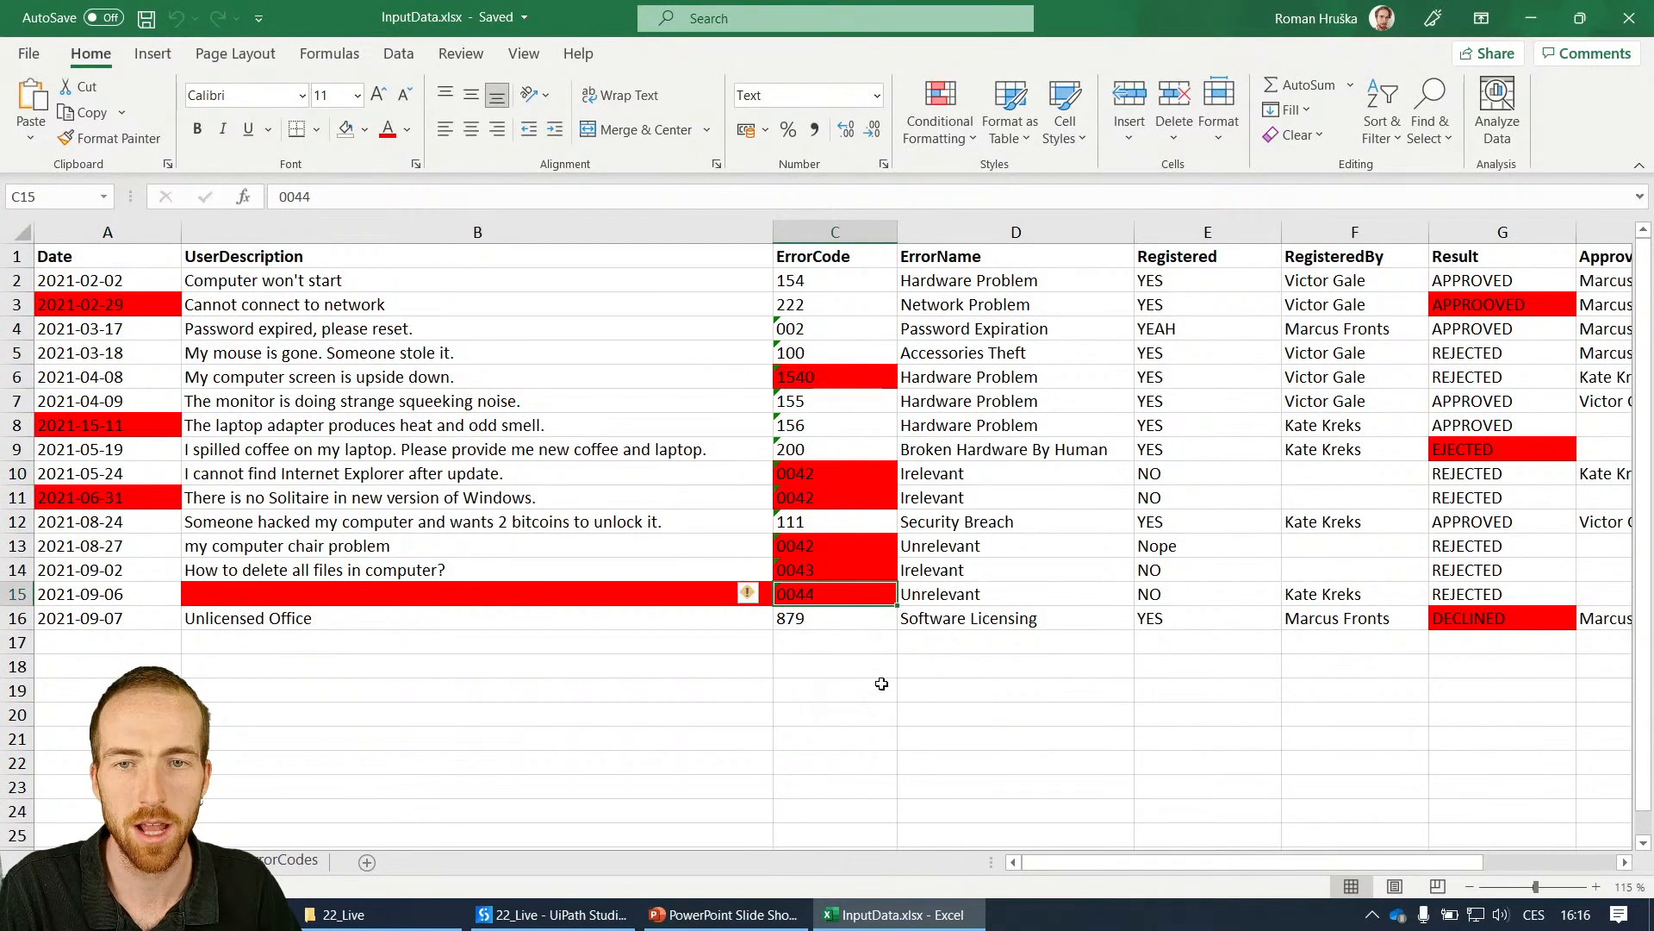
mouse_move(1489, 448)
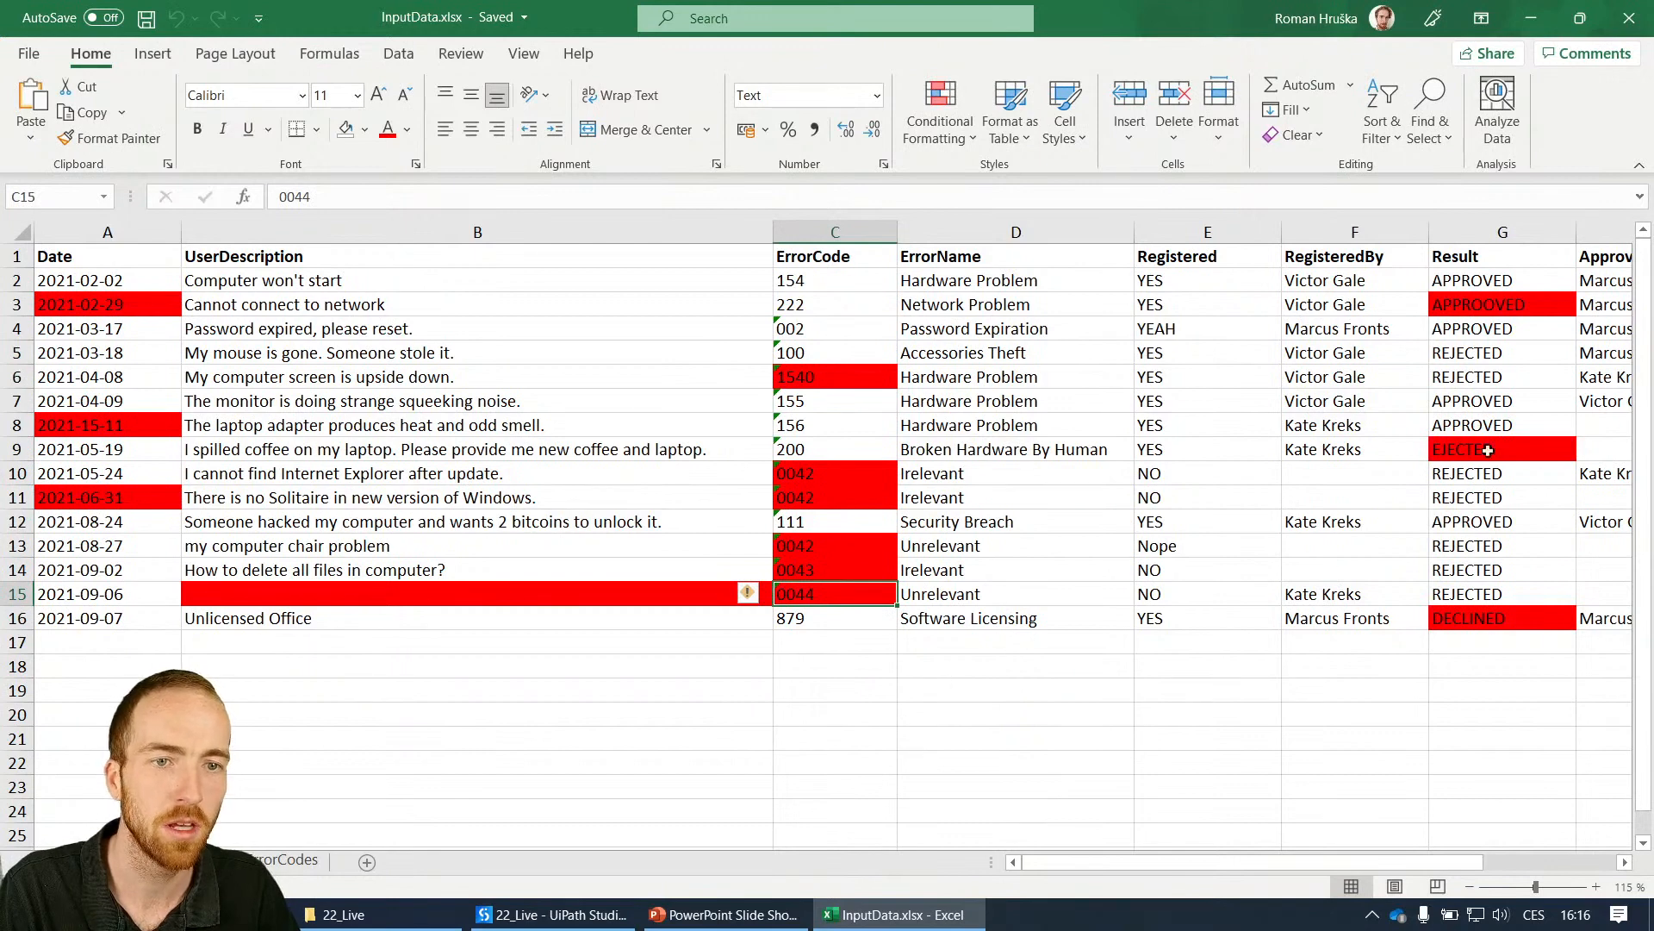
left_click(1500, 305)
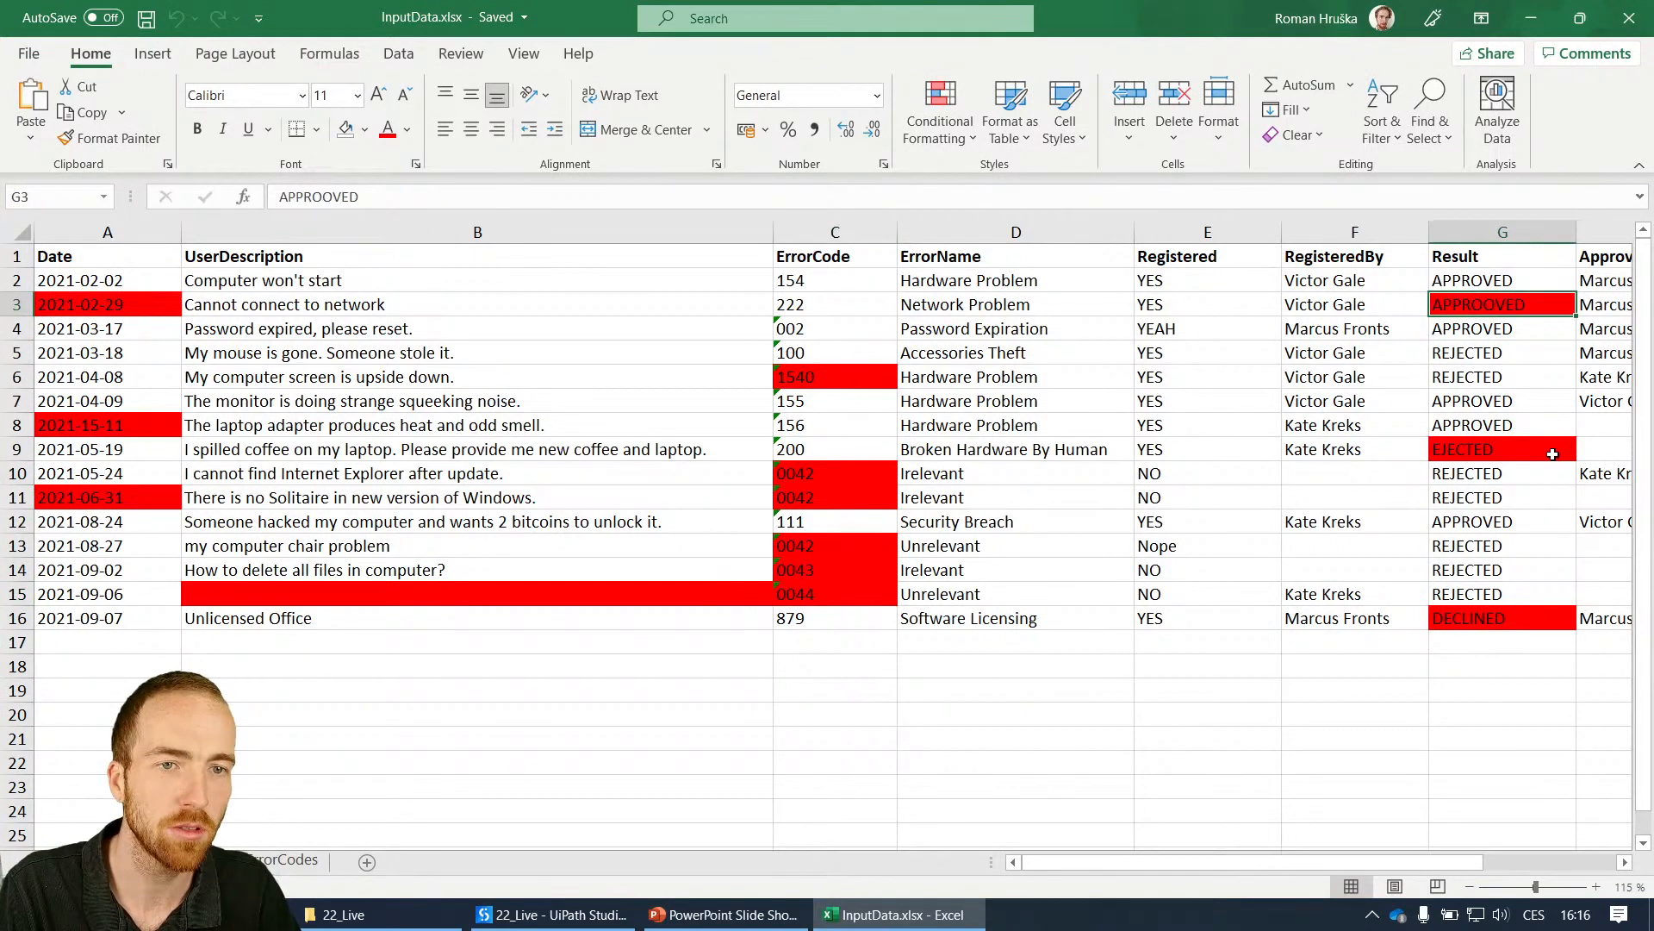
left_click(1503, 448)
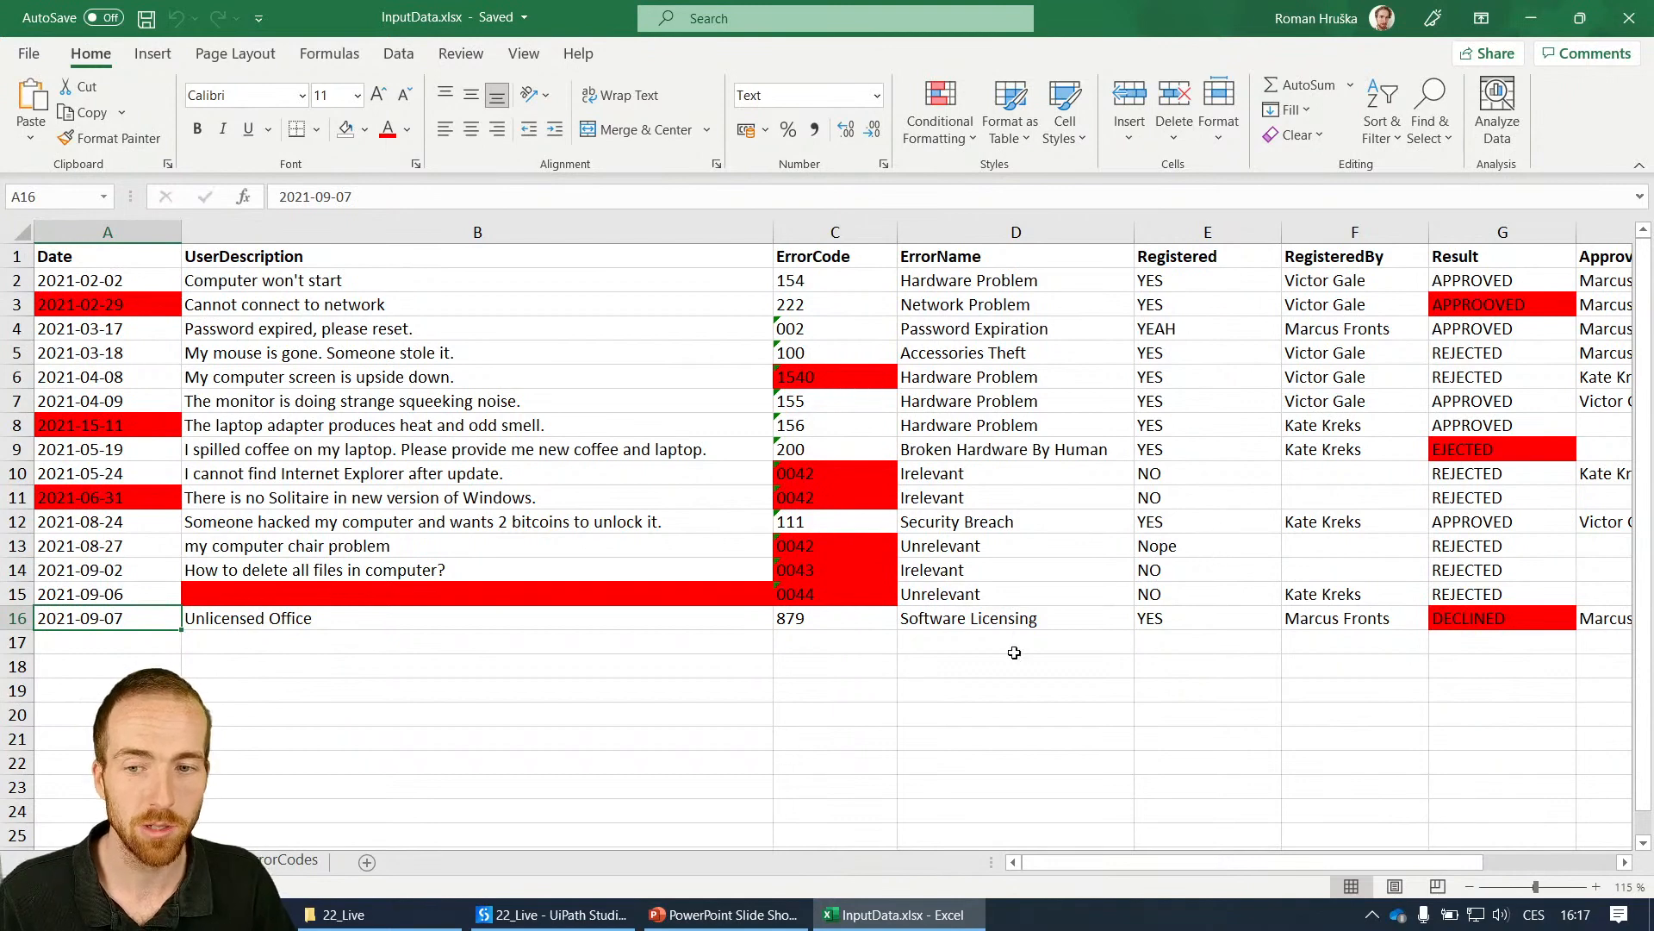
mouse_move(768, 762)
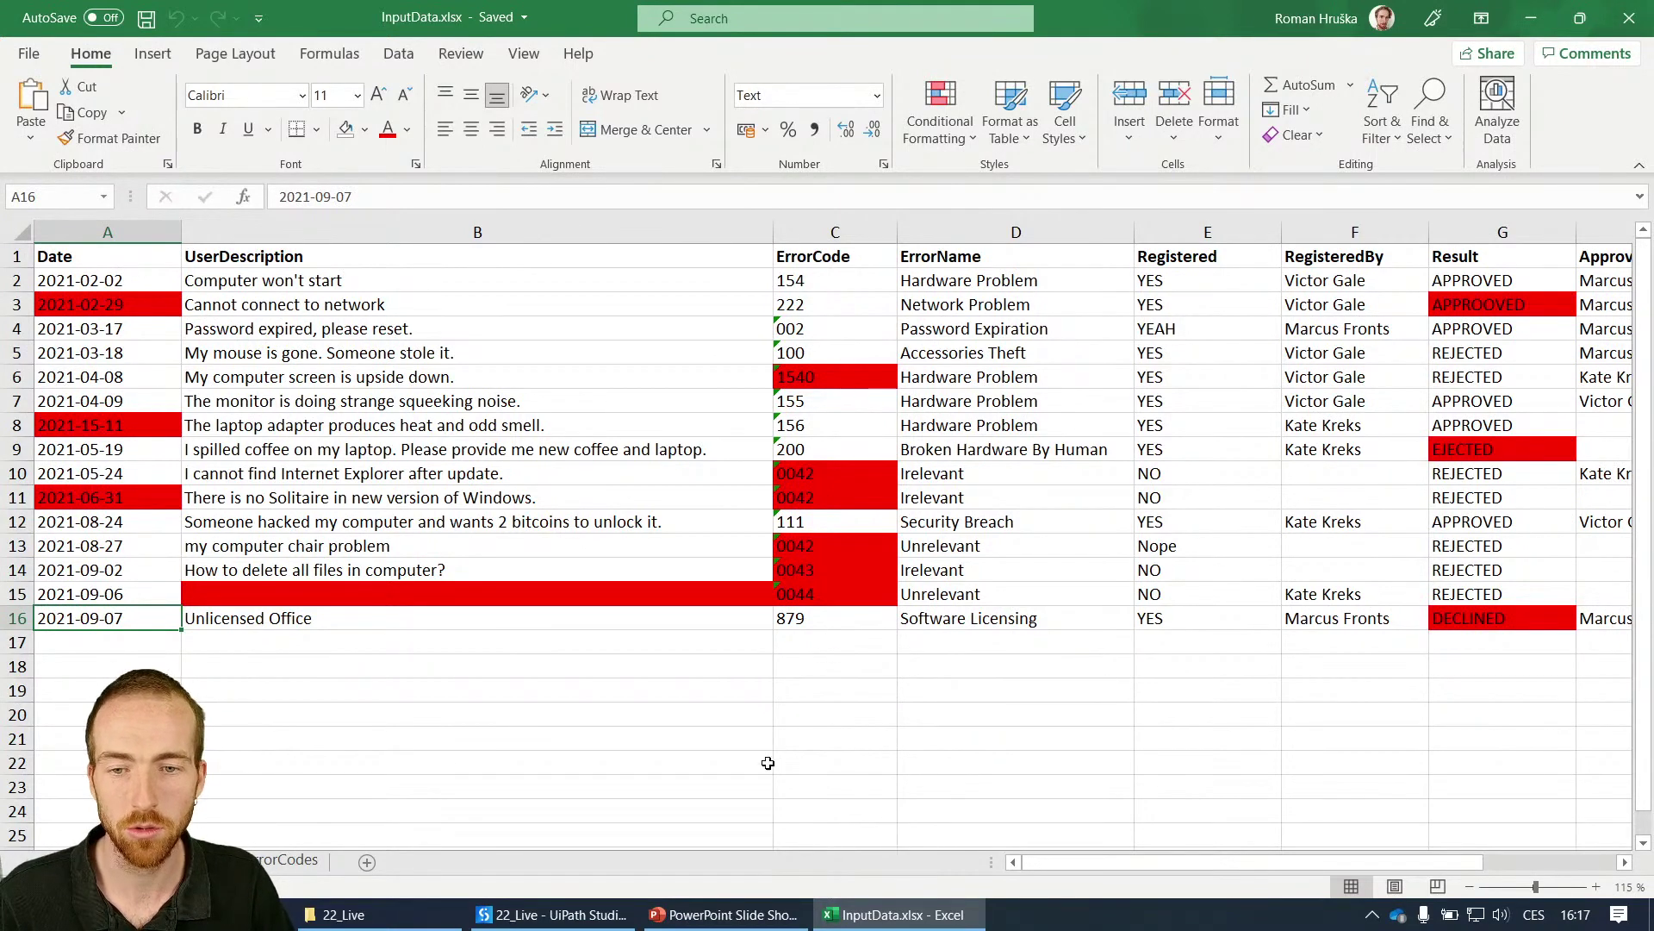
left_click(550, 913)
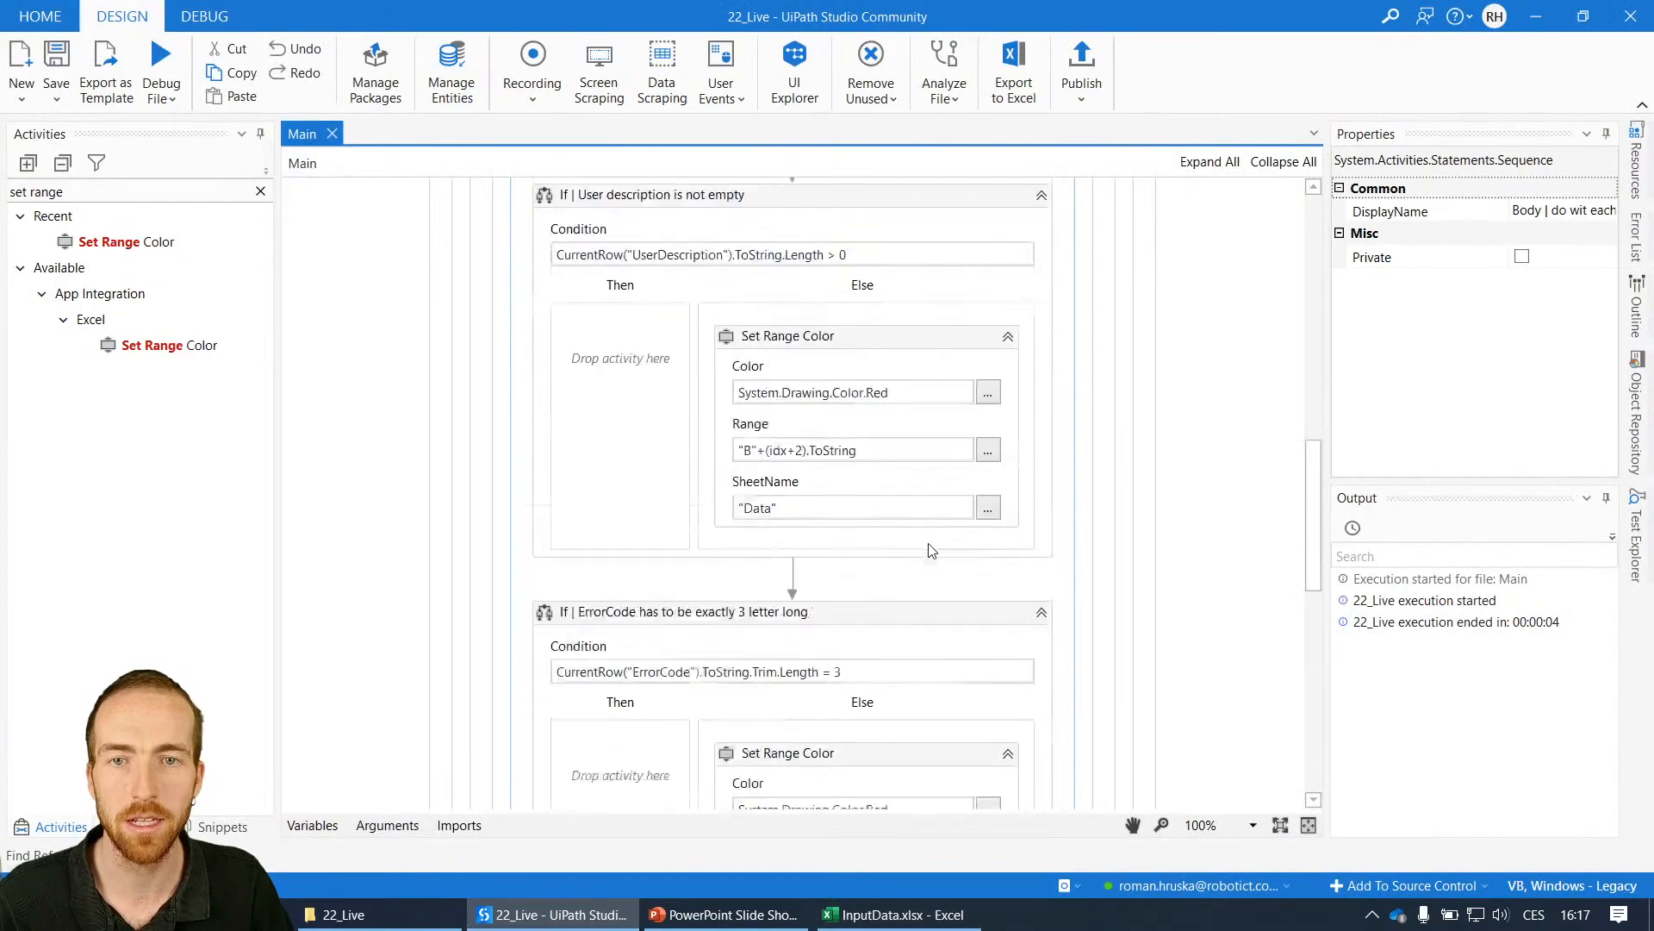
- Scroll the designer up to the top-level Sequence and Excel Application Scope
scroll("up", 3)
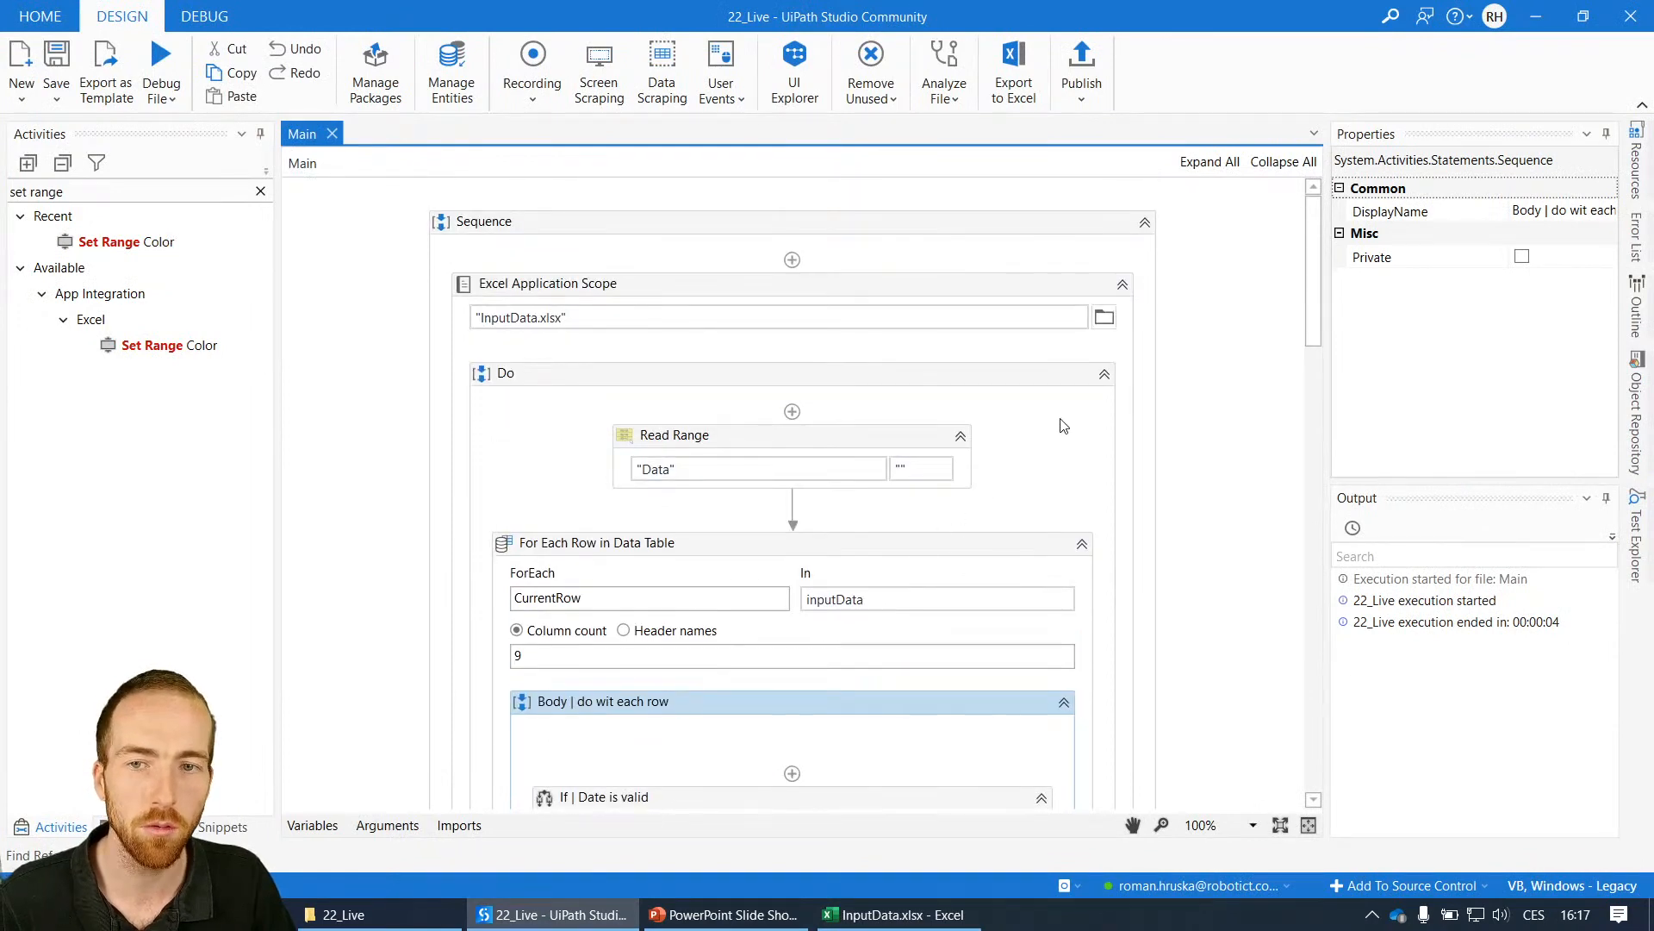
mouse_move(1012, 441)
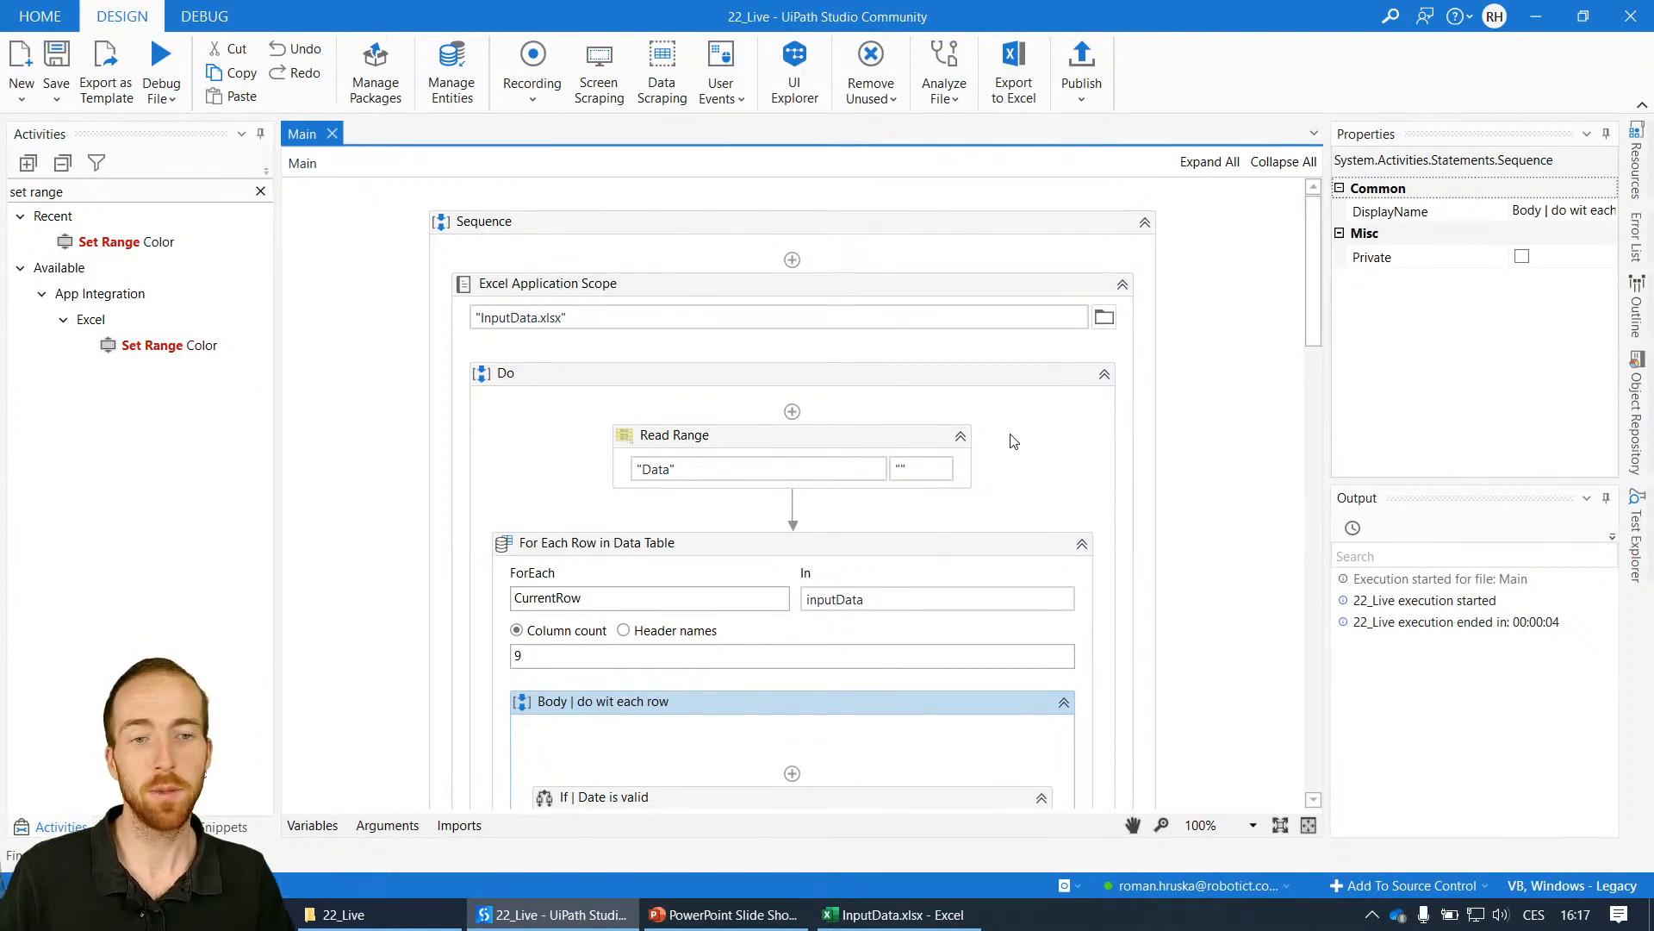
mouse_move(412, 664)
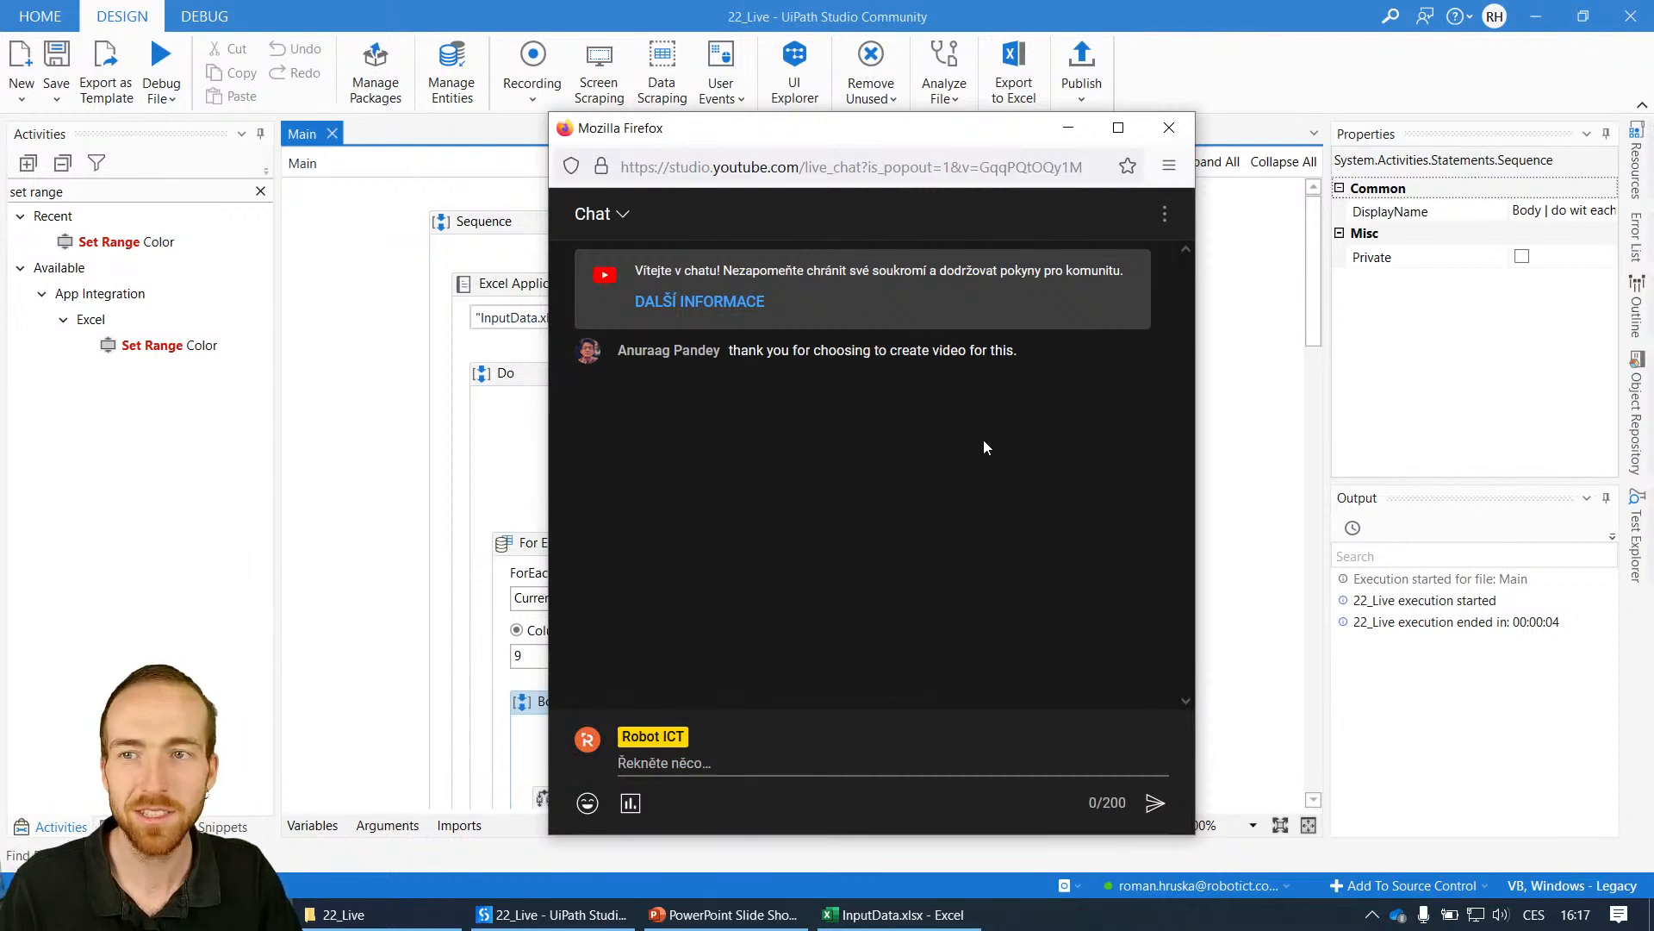
mouse_move(1068, 126)
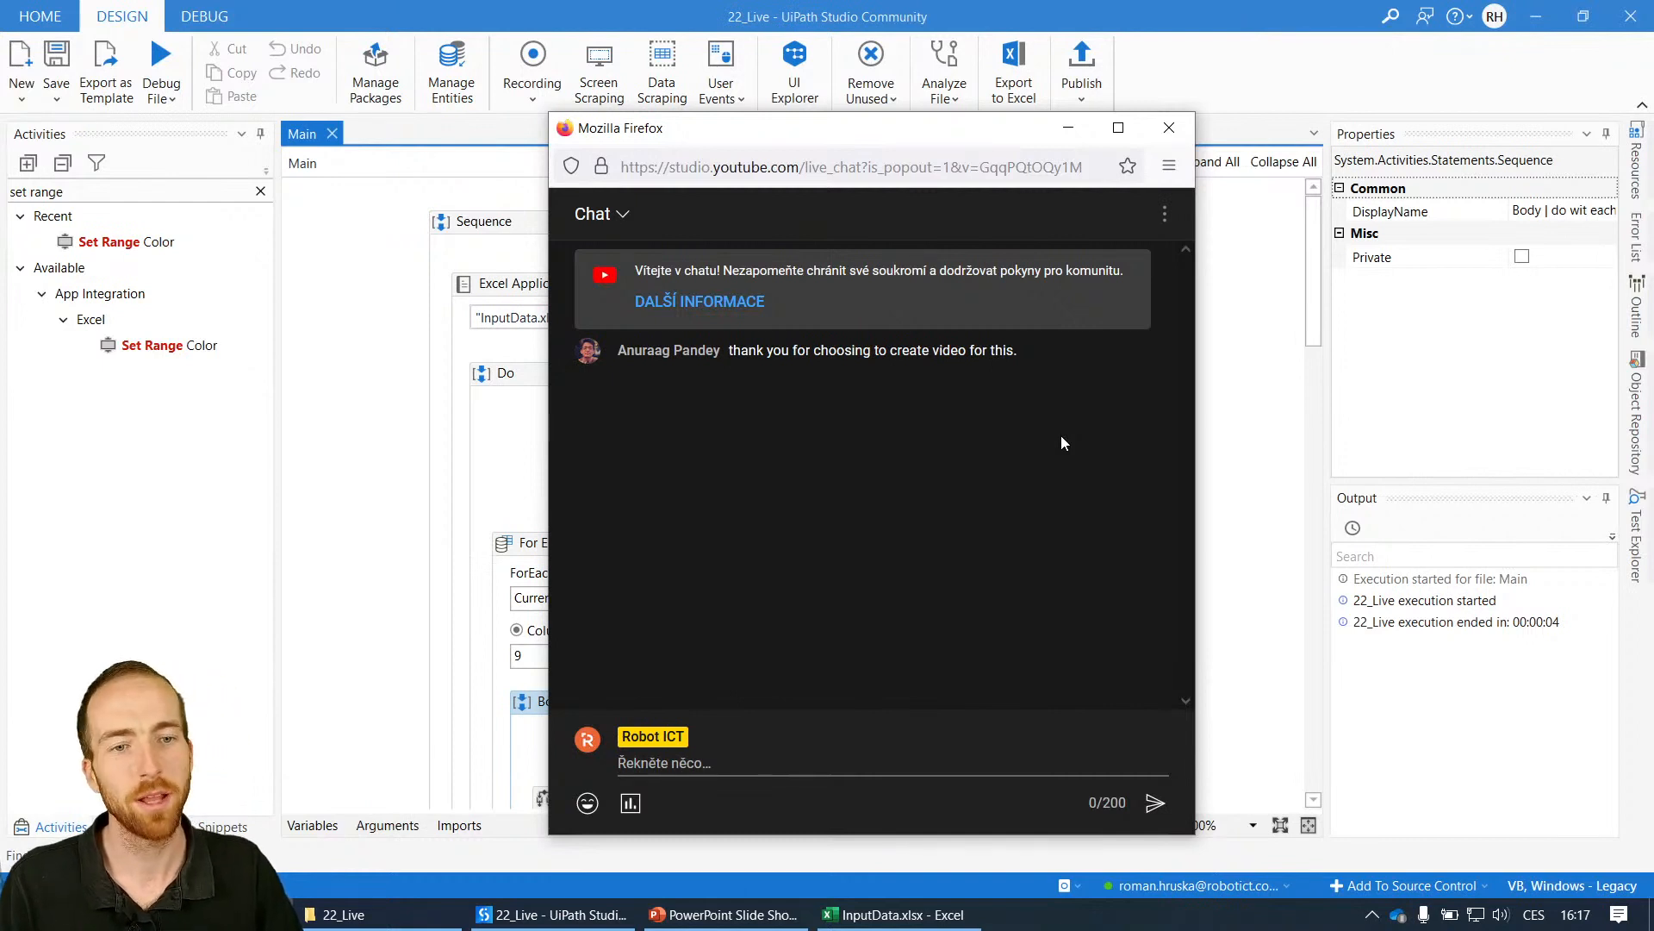
mouse_move(1066, 272)
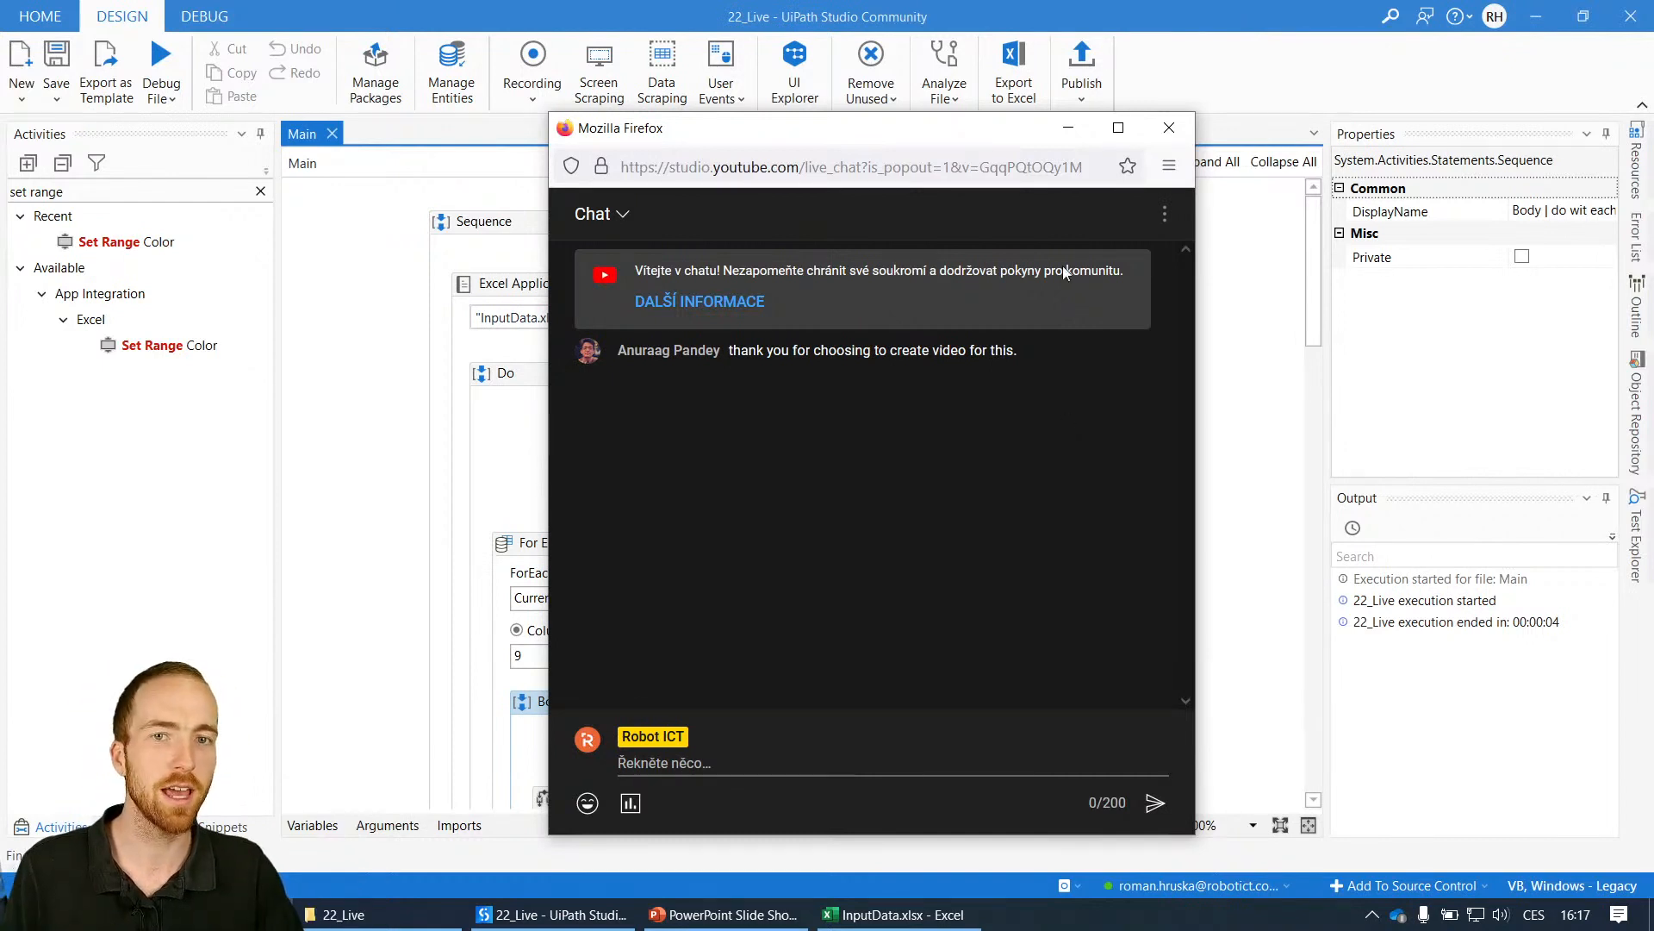
mouse_move(1067, 126)
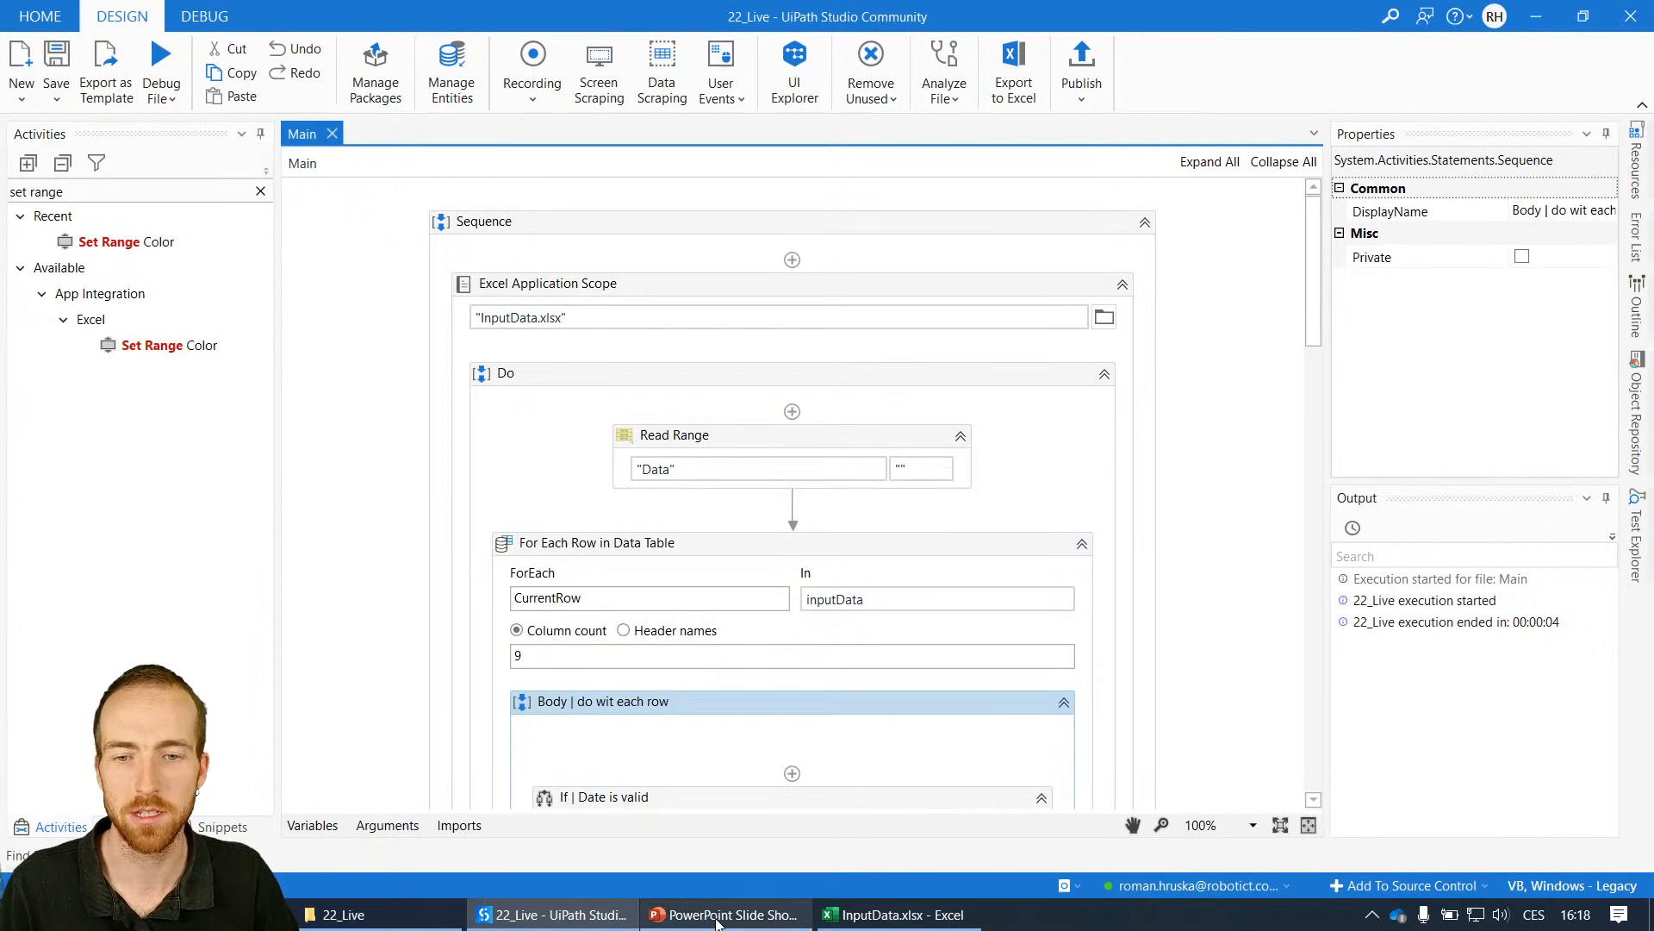
- Bring the PowerPoint slideshow back to the front
left_click(723, 914)
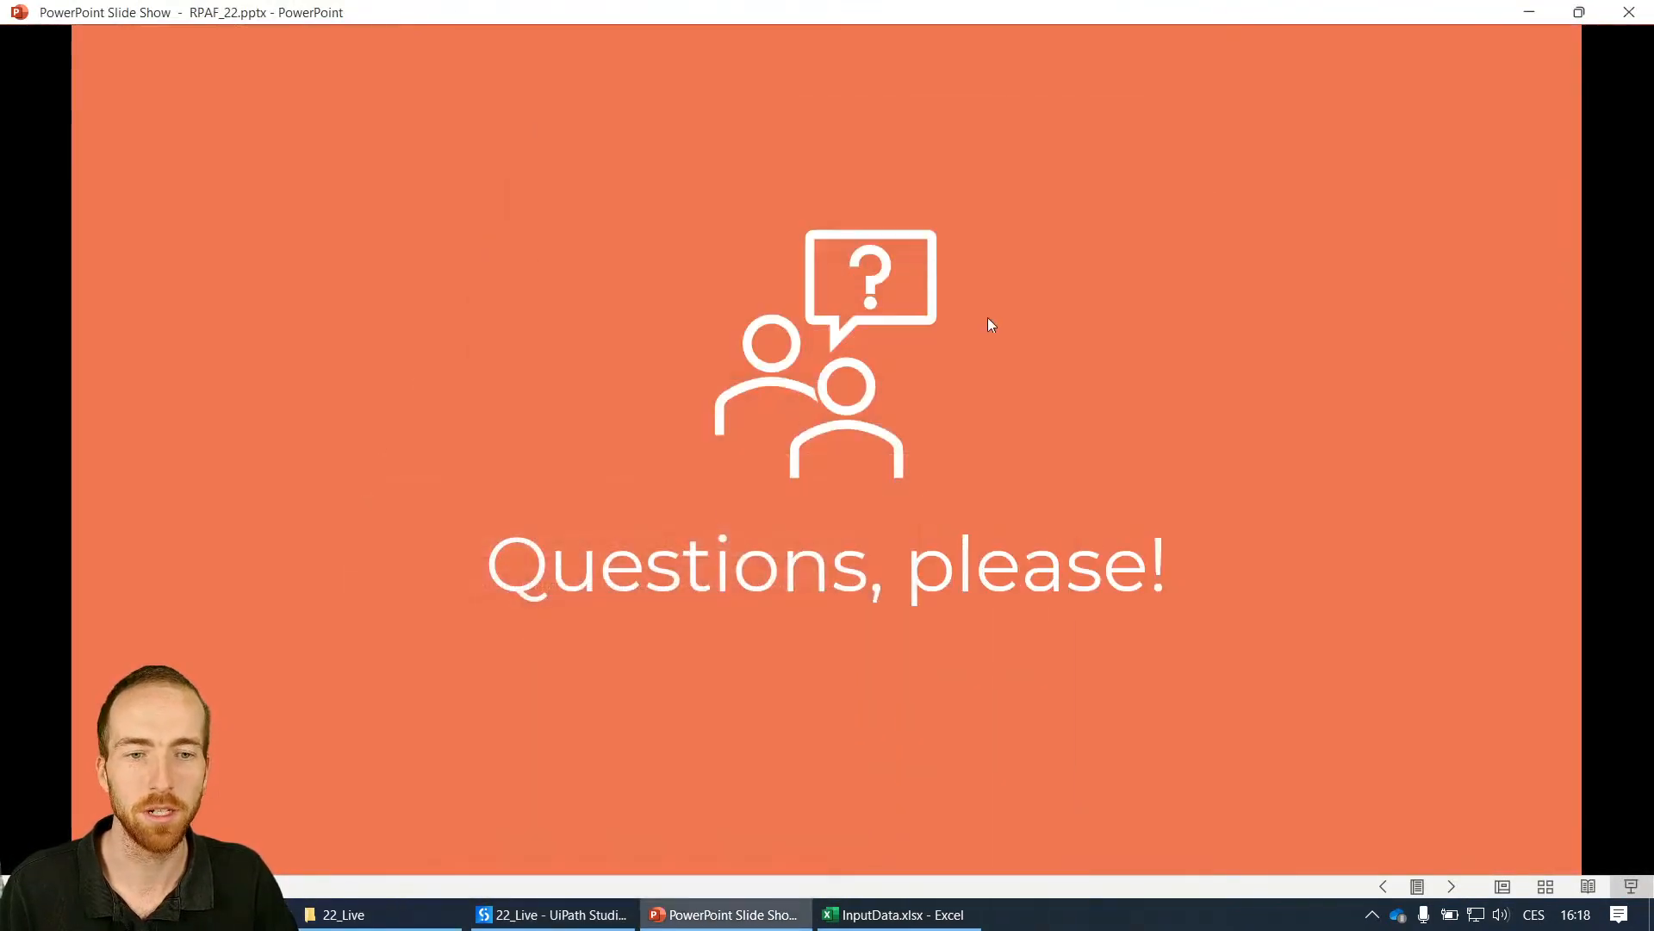
mouse_move(898, 393)
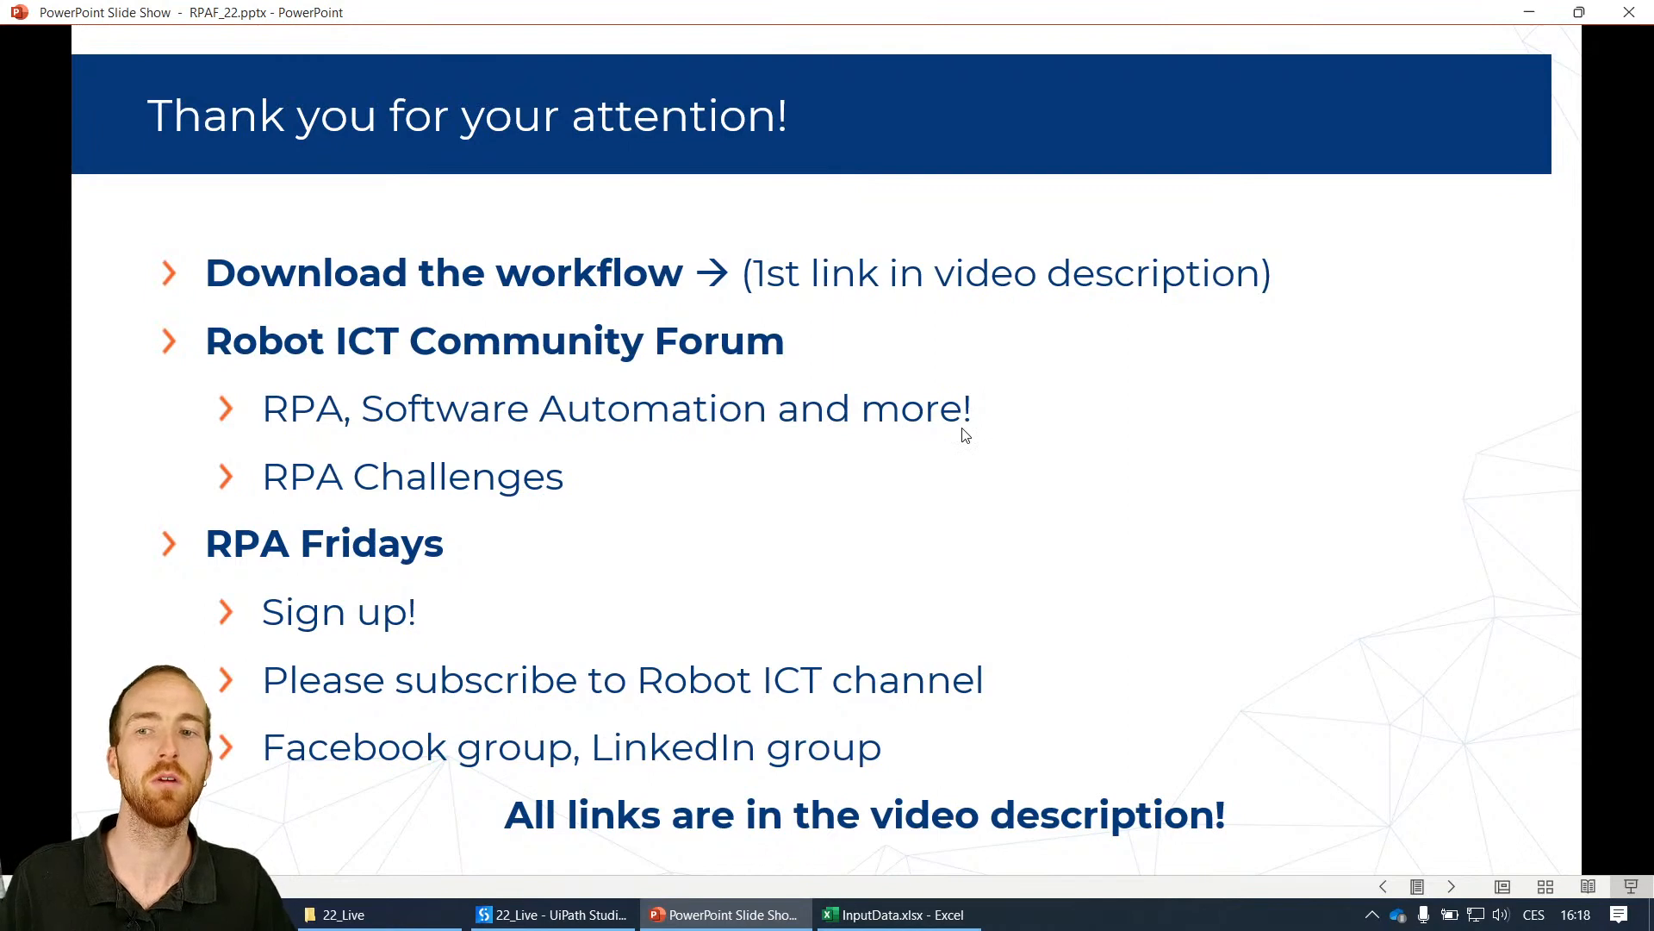
mouse_move(889, 457)
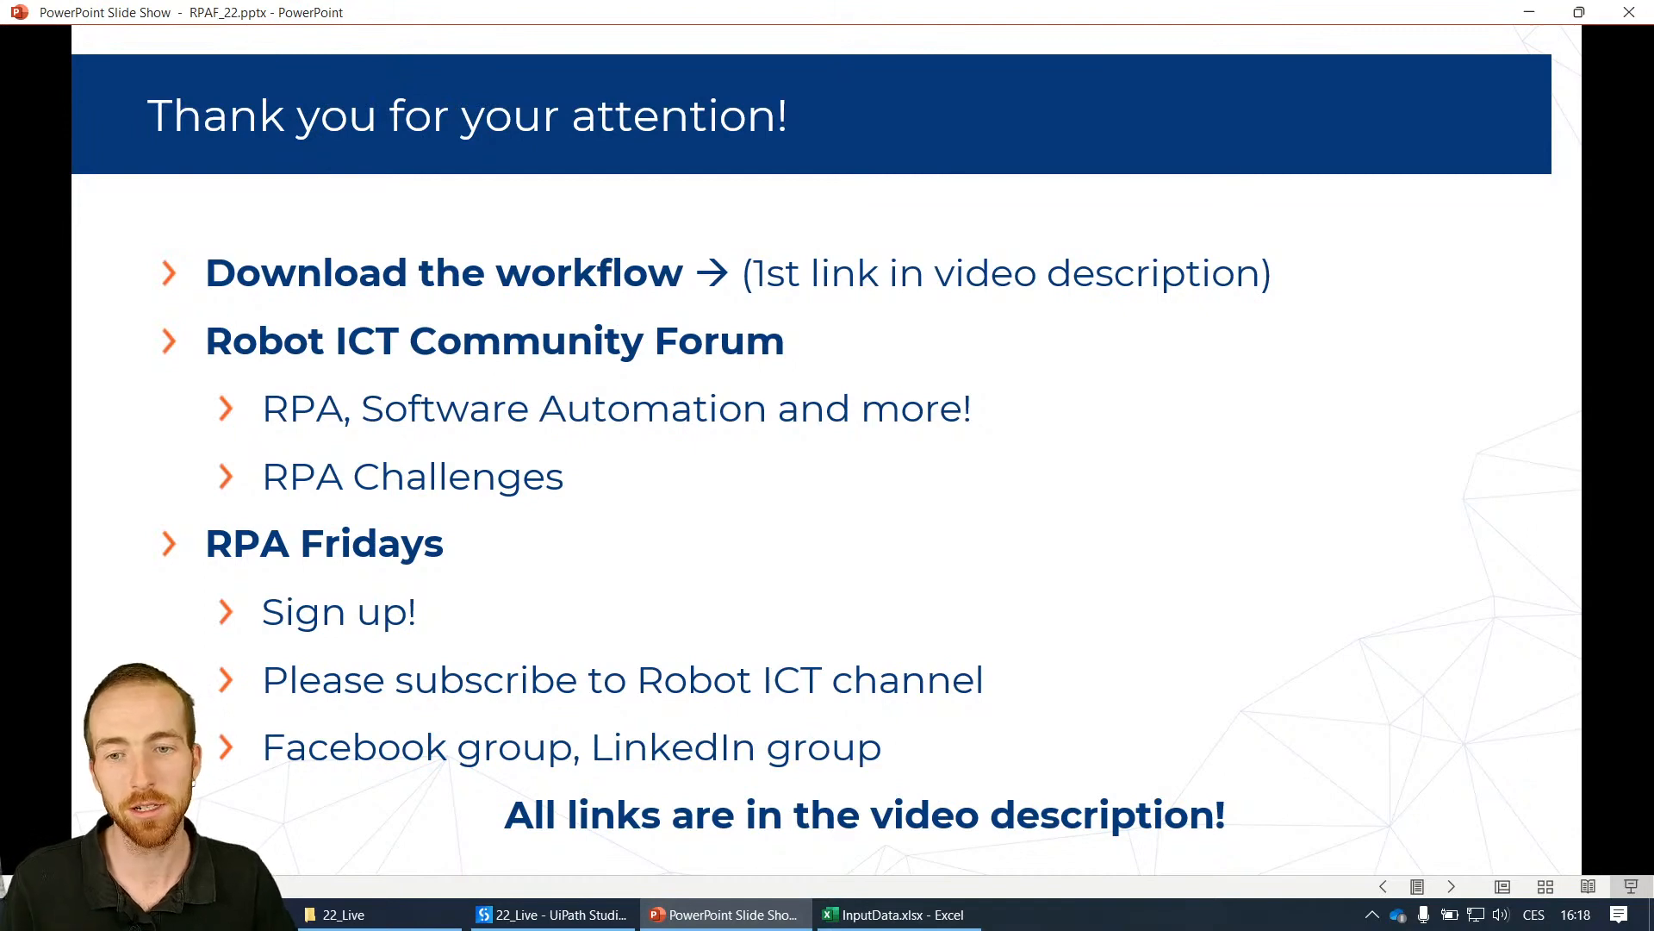
mouse_move(1021, 377)
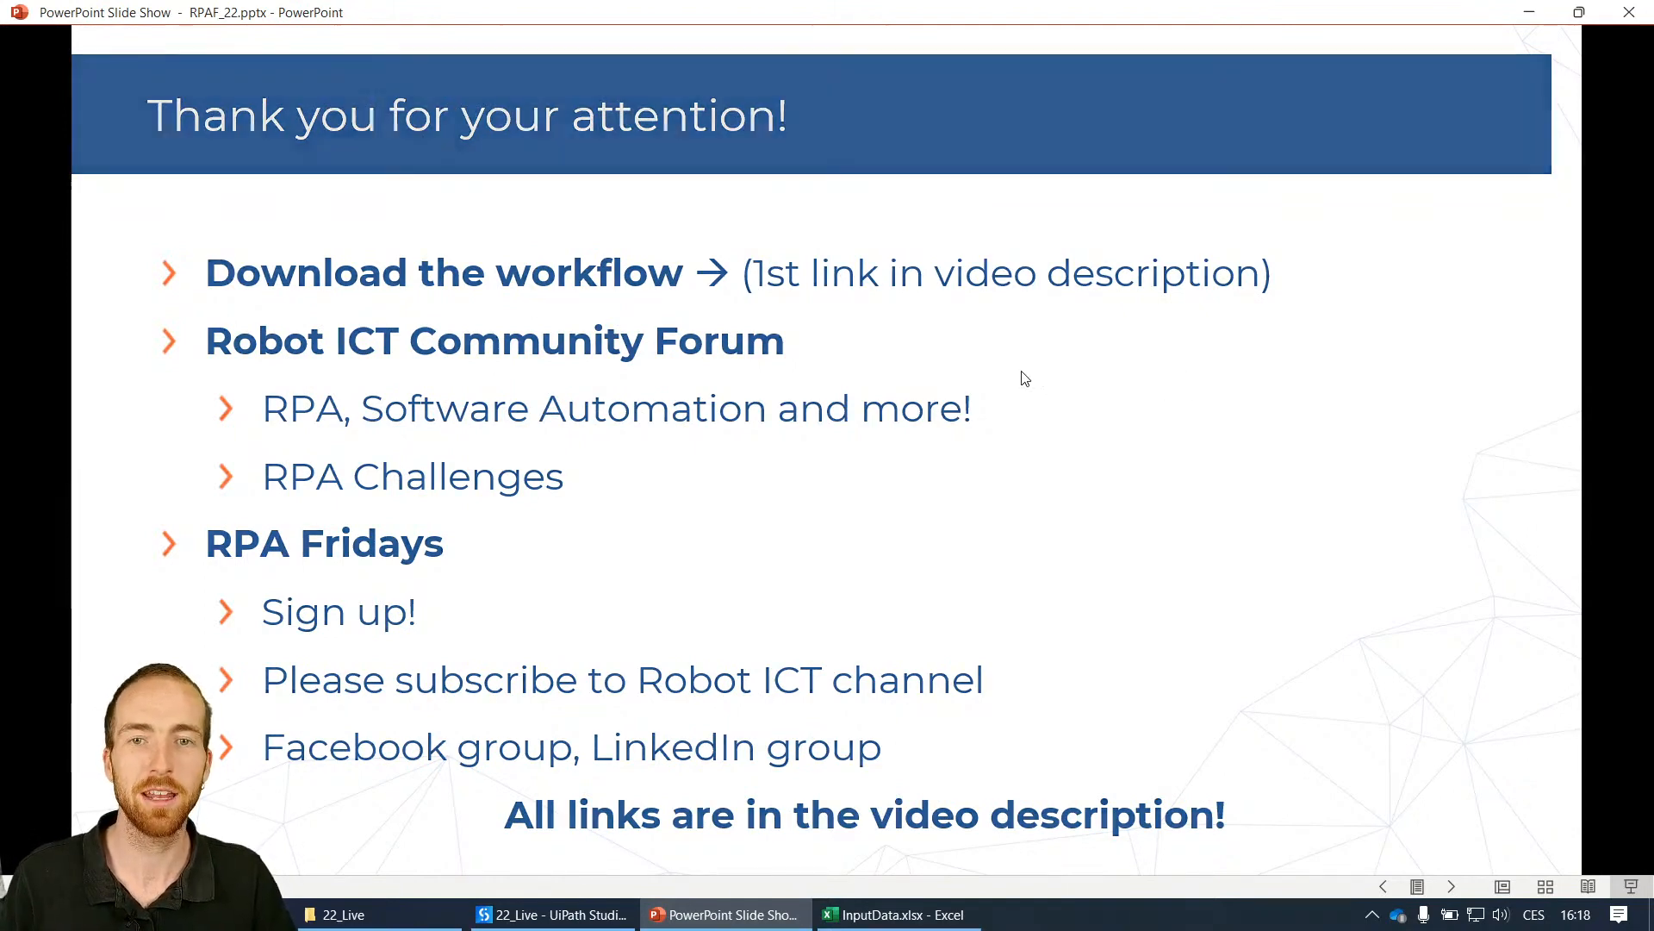